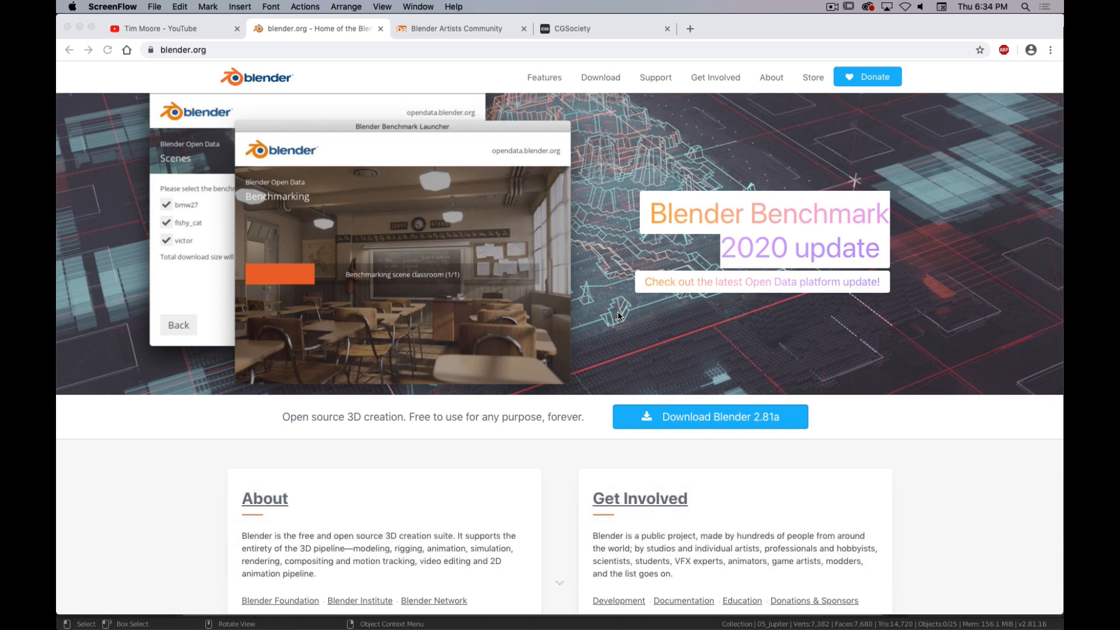
mouse_move(749, 454)
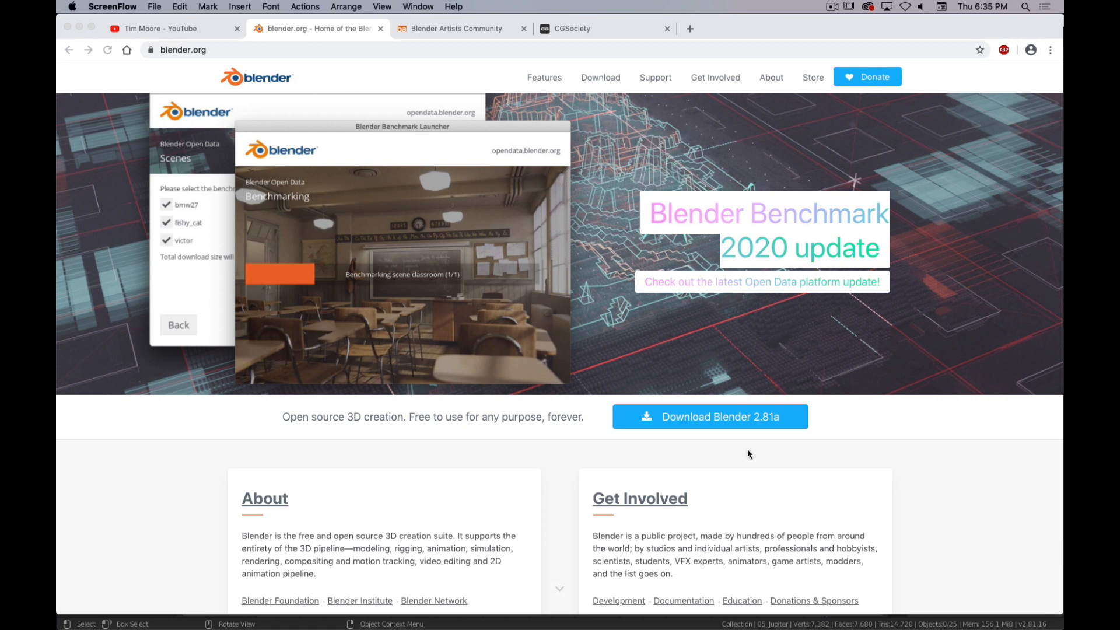
mouse_move(181, 65)
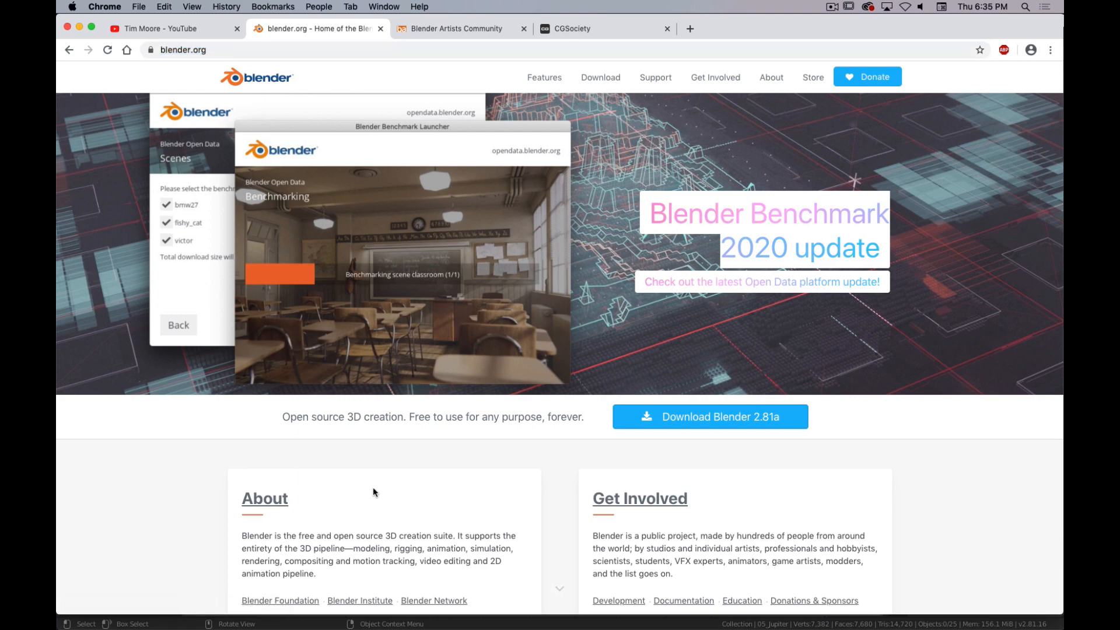
Step: Scroll through the Blender download page to reach the download options
scroll(down, 3)
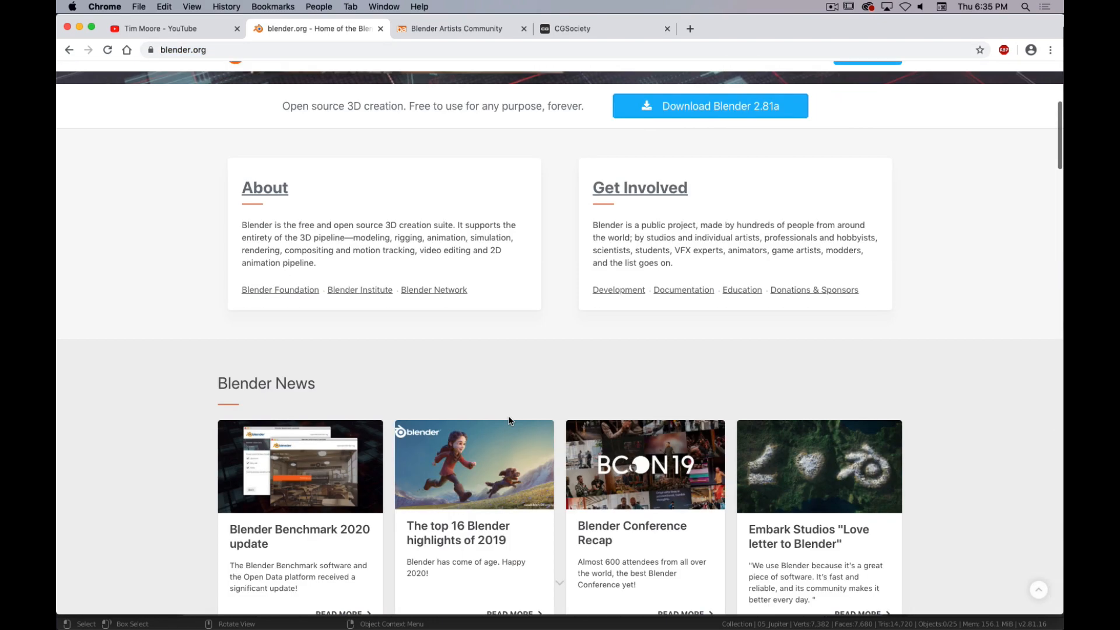
scroll(down, 3)
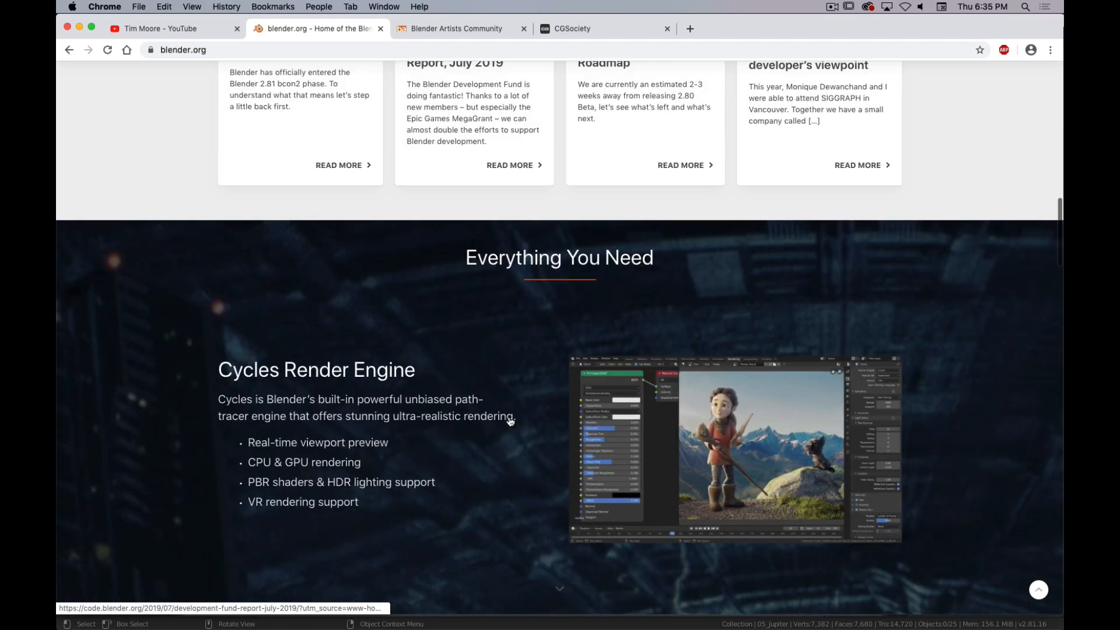
scroll(down, 3)
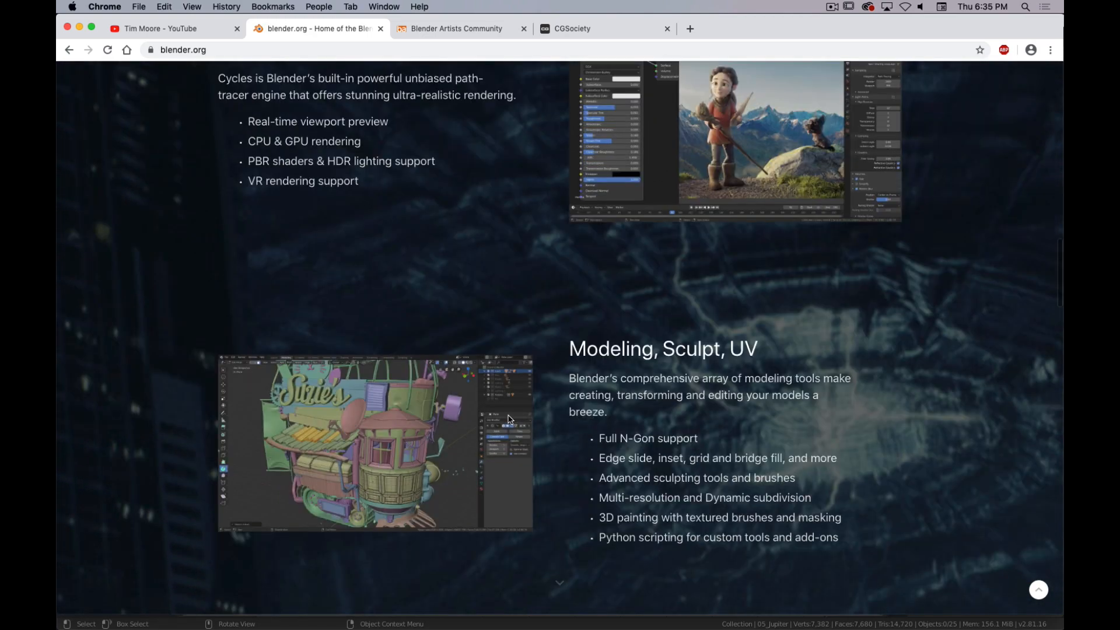
scroll(up, 3)
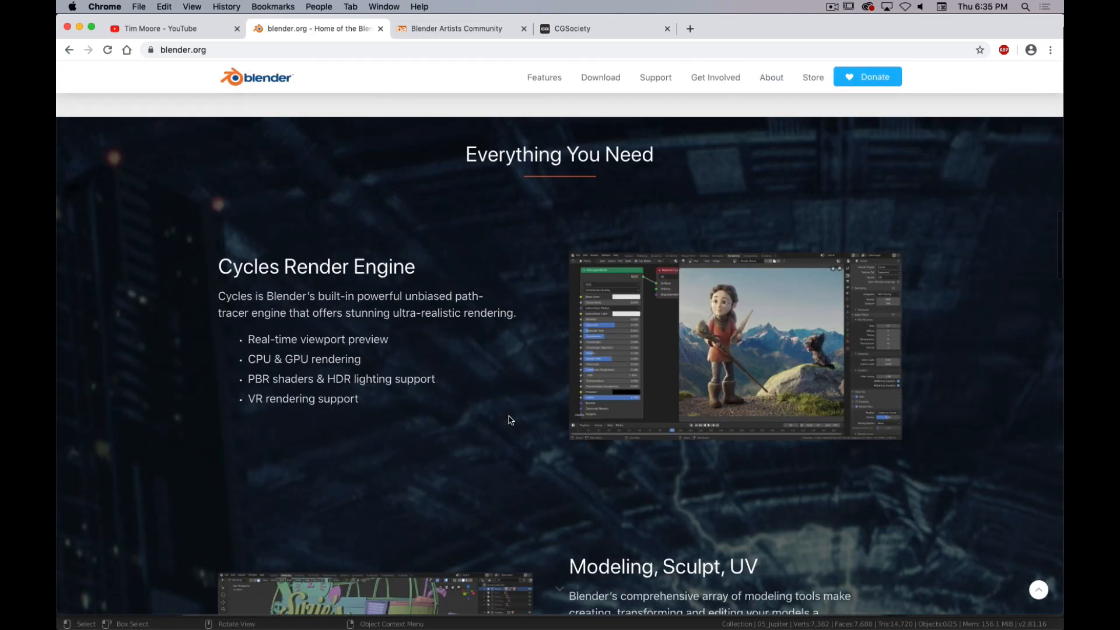
scroll(down, 3)
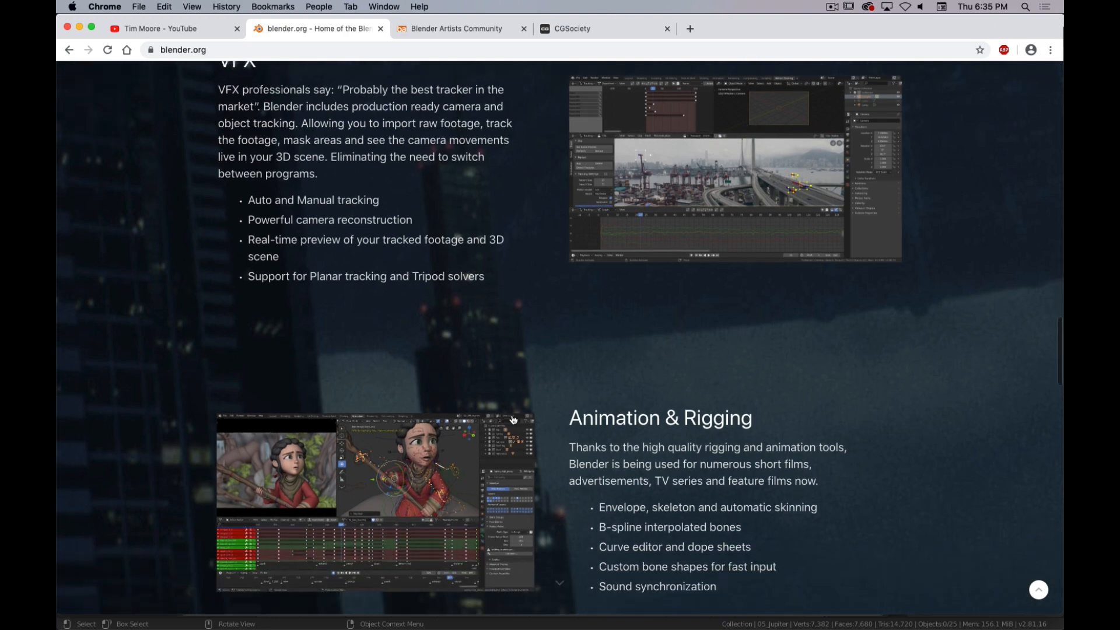
scroll(down, 3)
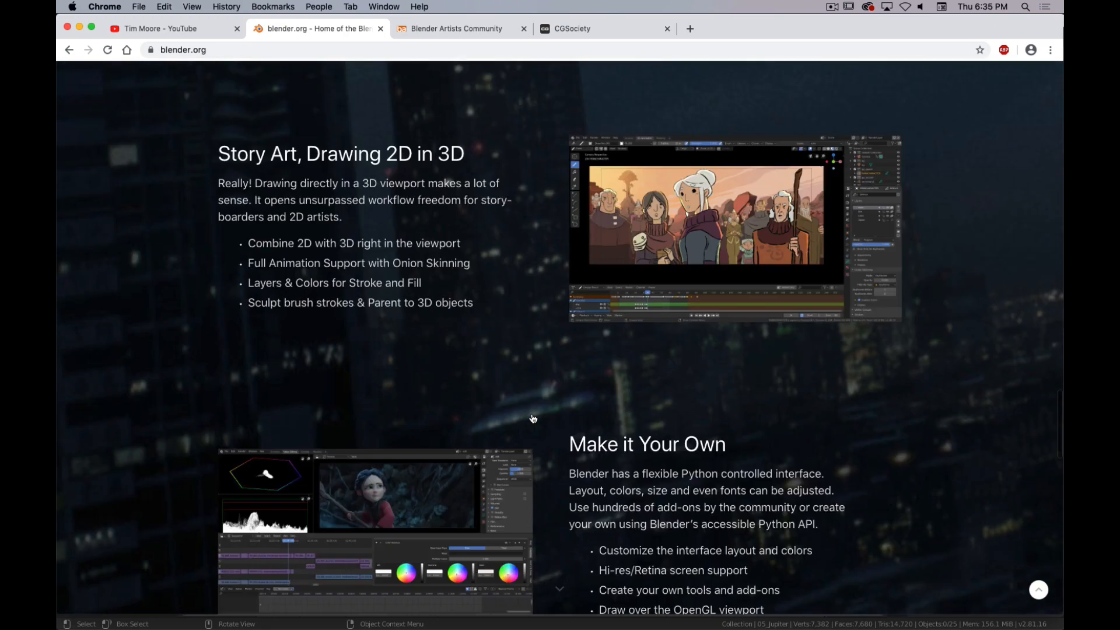
scroll(down, 3)
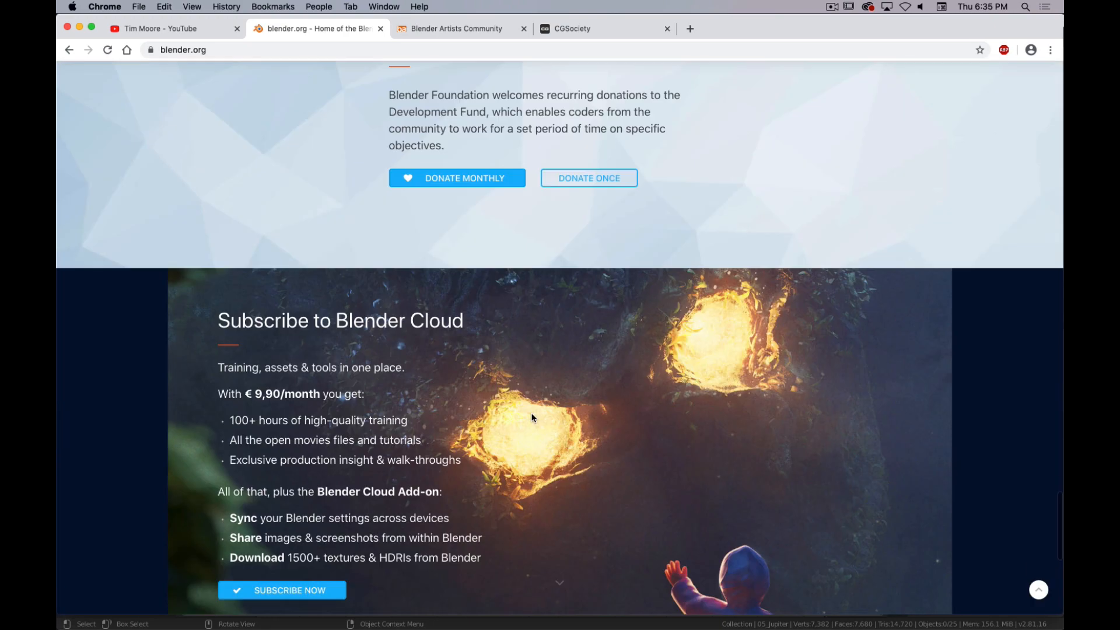
scroll(down, 3)
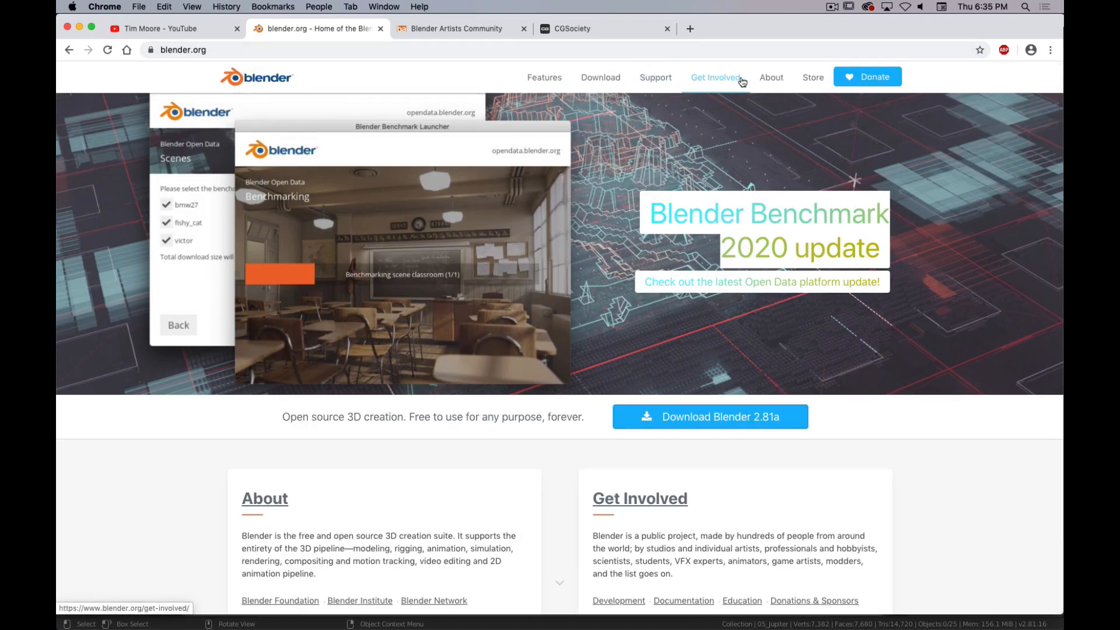
scroll(down, 3)
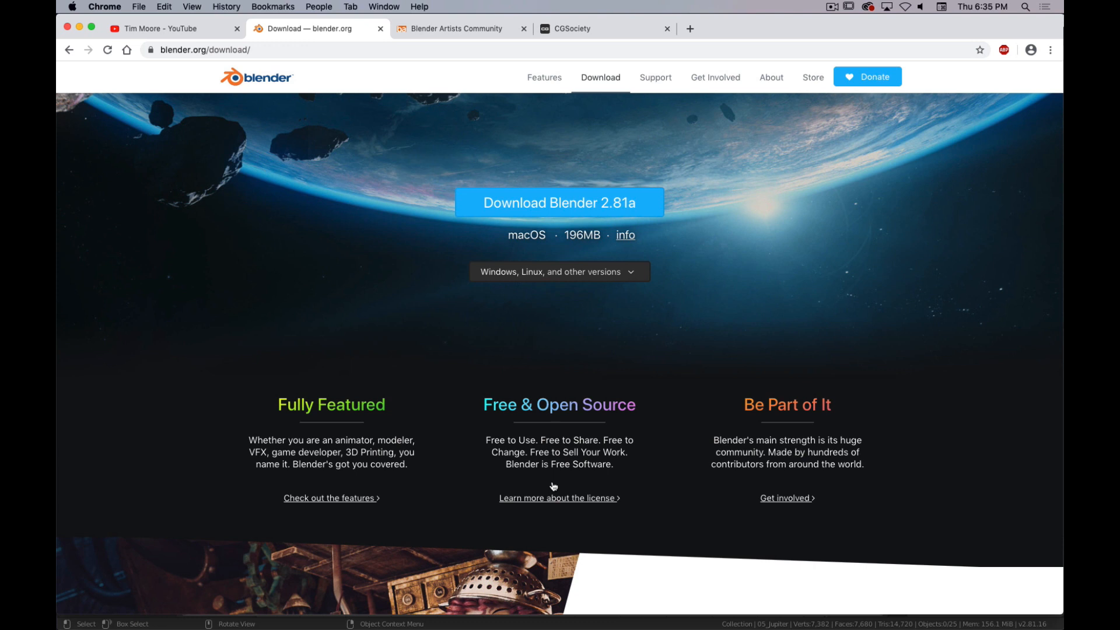
mouse_move(361, 118)
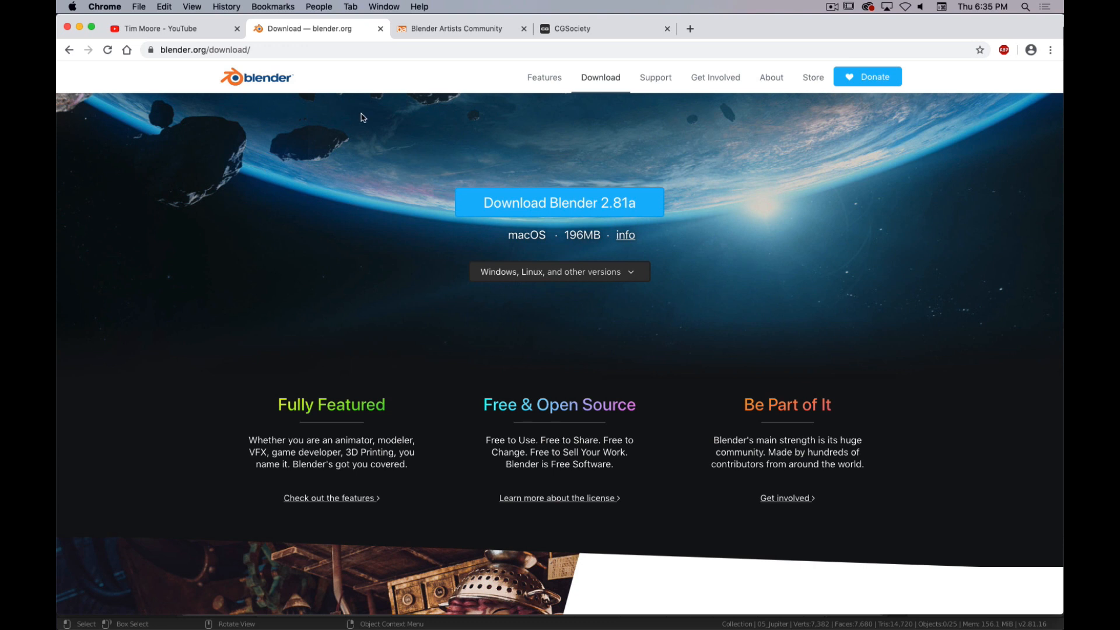
mouse_move(600, 243)
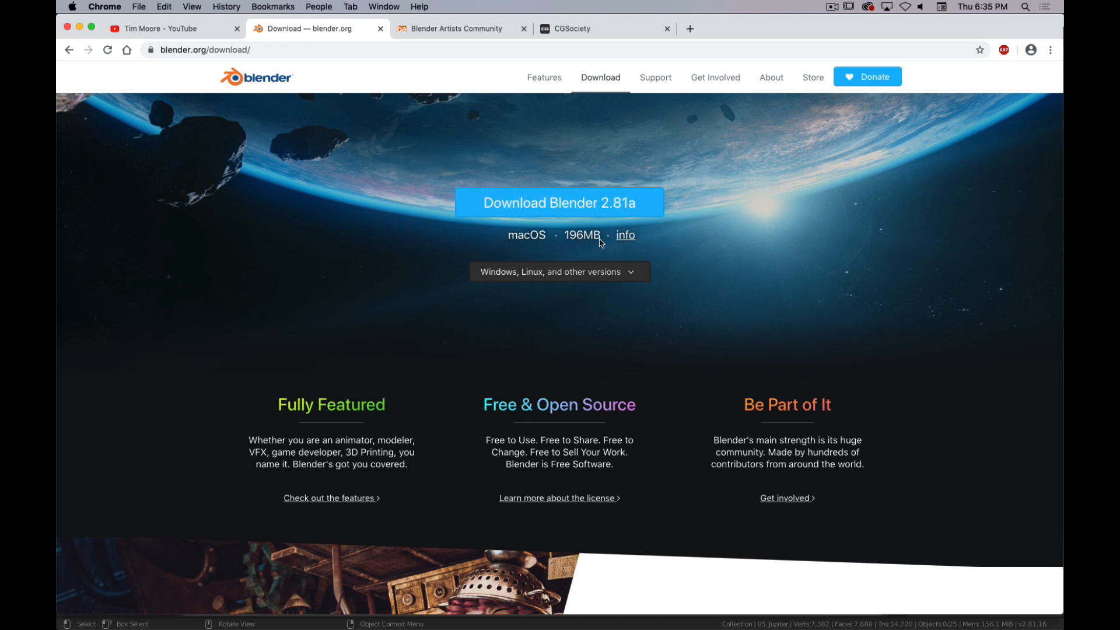
Step: Review the Windows, Linux and other versions list, then start the Blender 2.81a macOS download
click(559, 272)
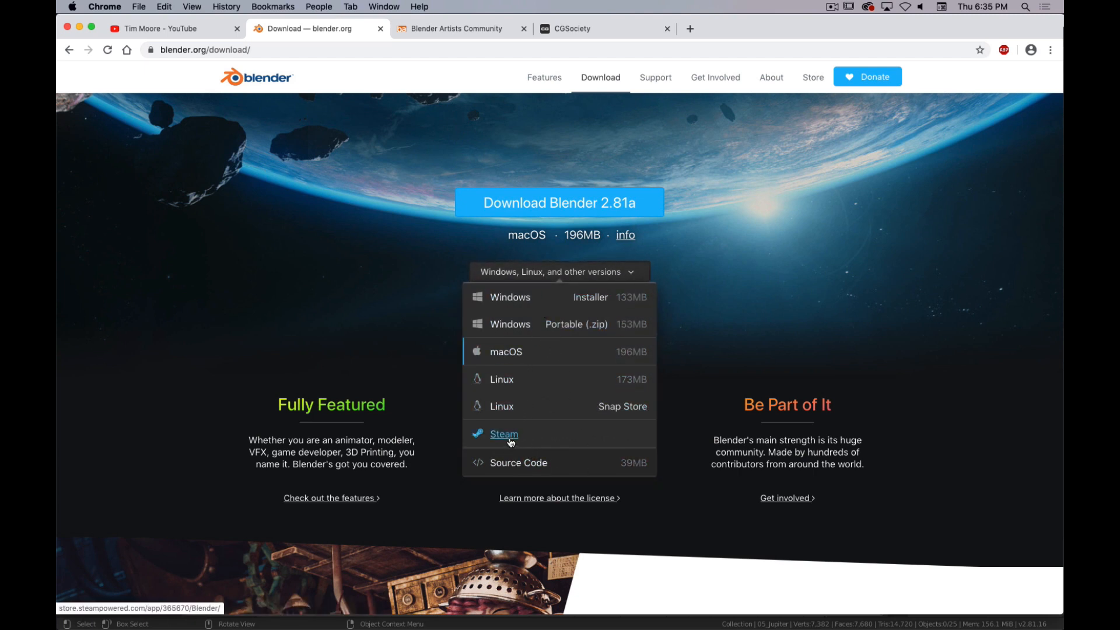
mouse_move(549, 469)
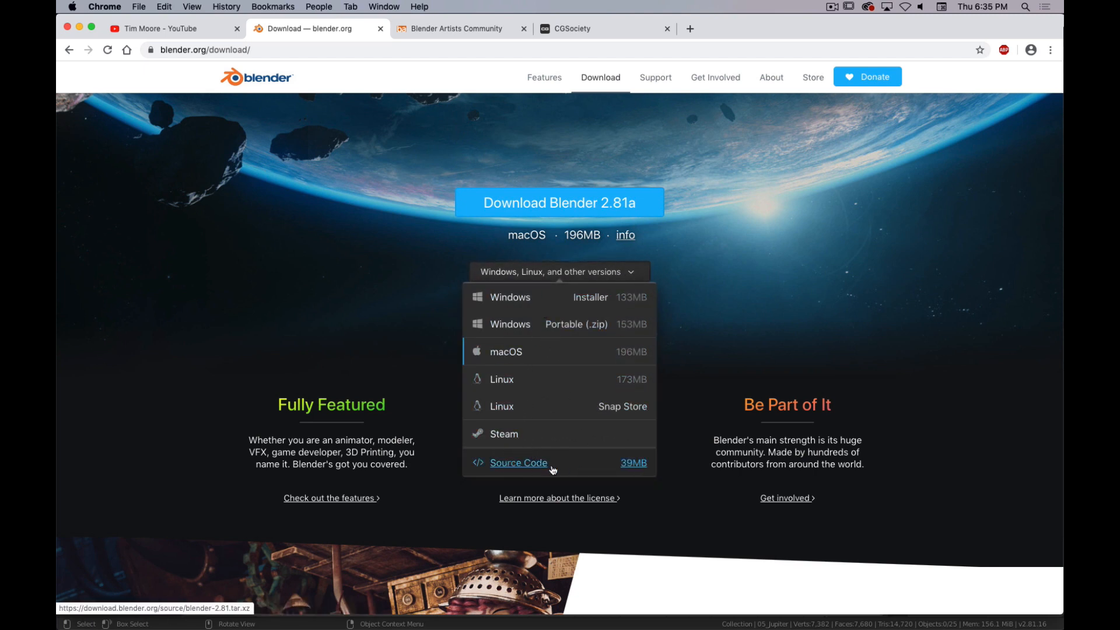
mouse_move(547, 454)
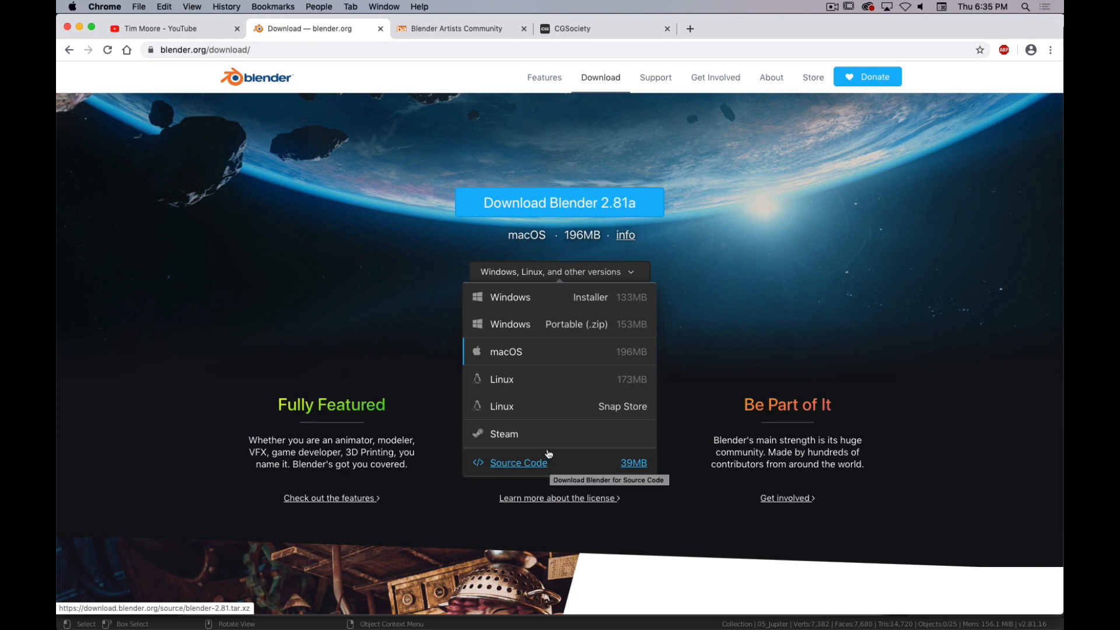
mouse_move(680, 358)
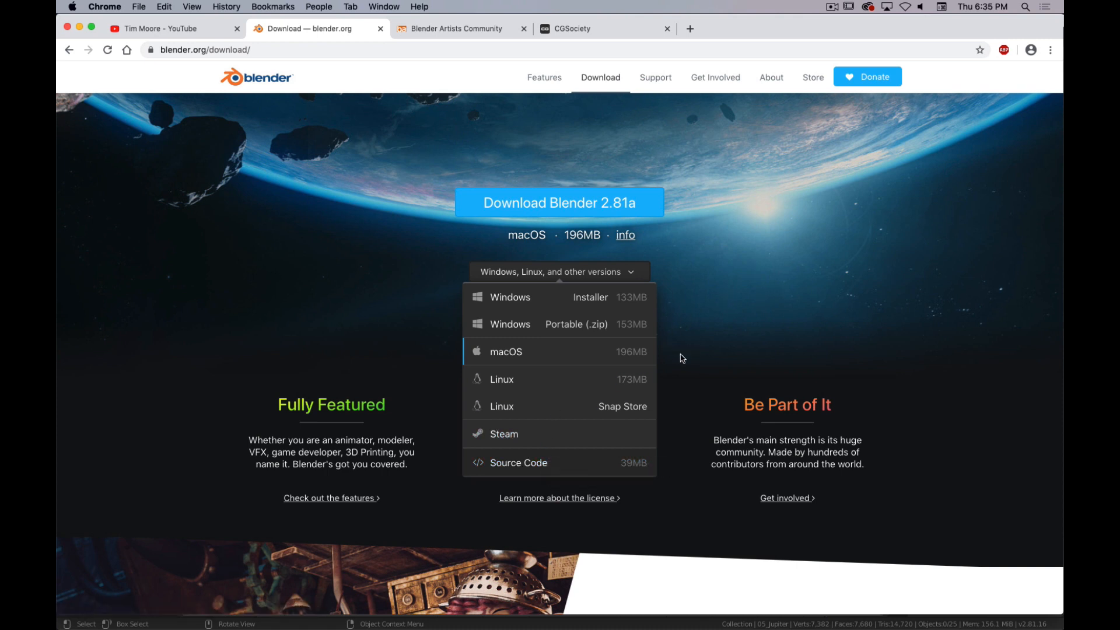
click(558, 272)
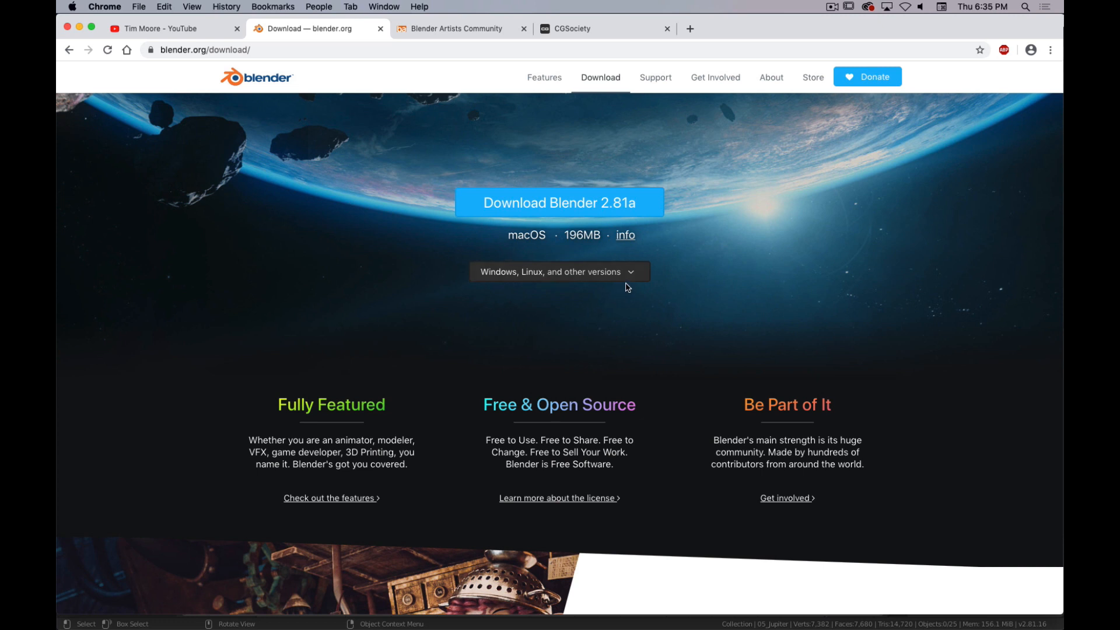
mouse_move(583, 285)
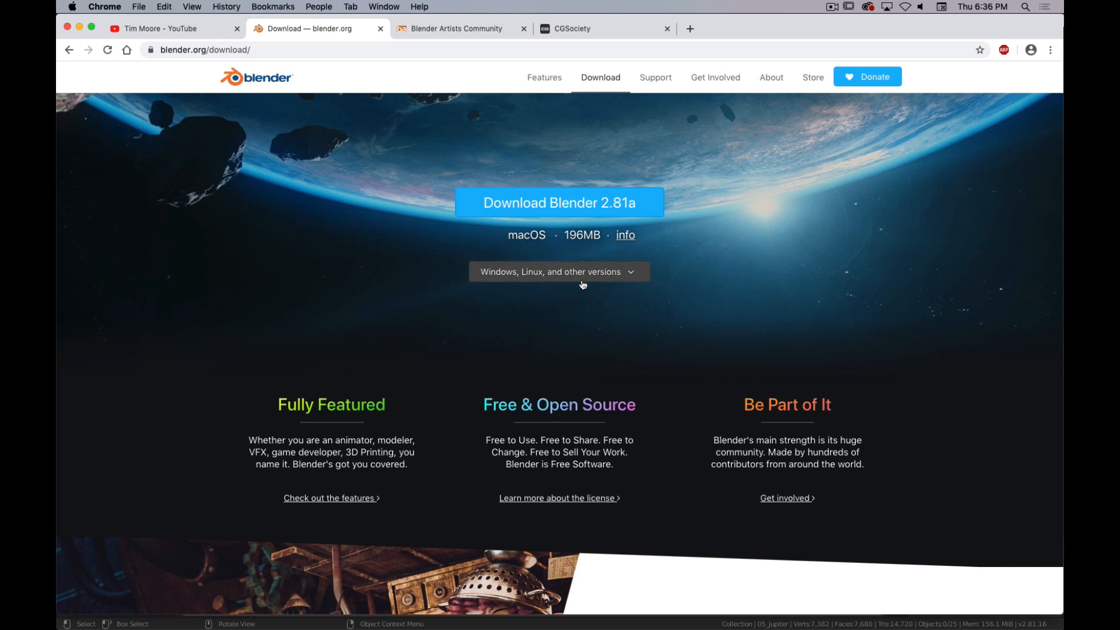
click(559, 201)
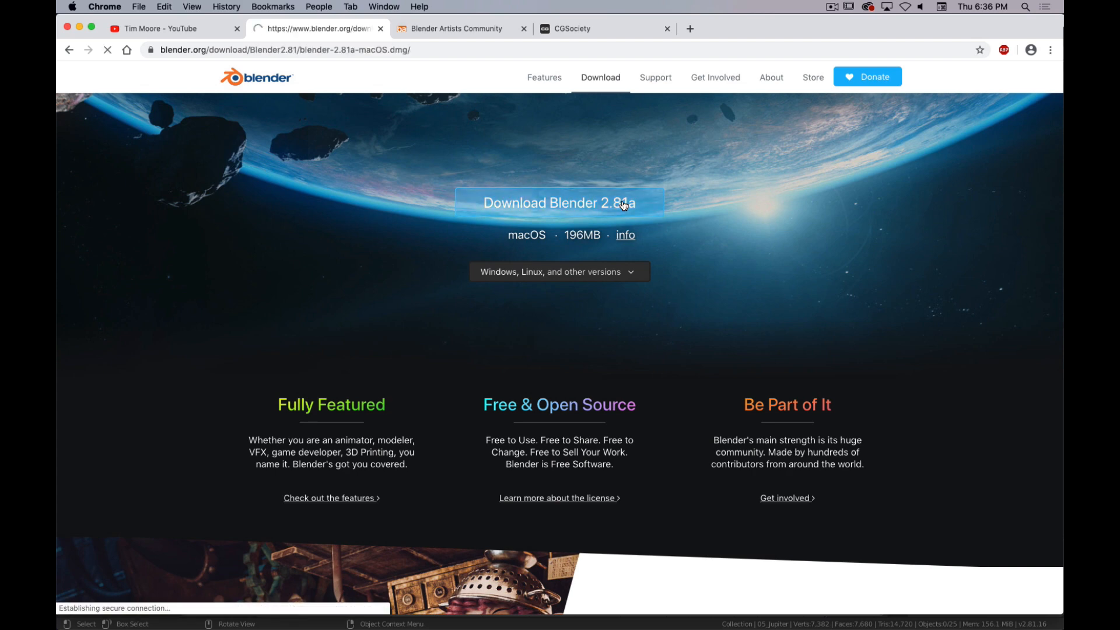
Step: Select the downloaded file on the desktop and quit Word without saving the class-questions document
click(559, 203)
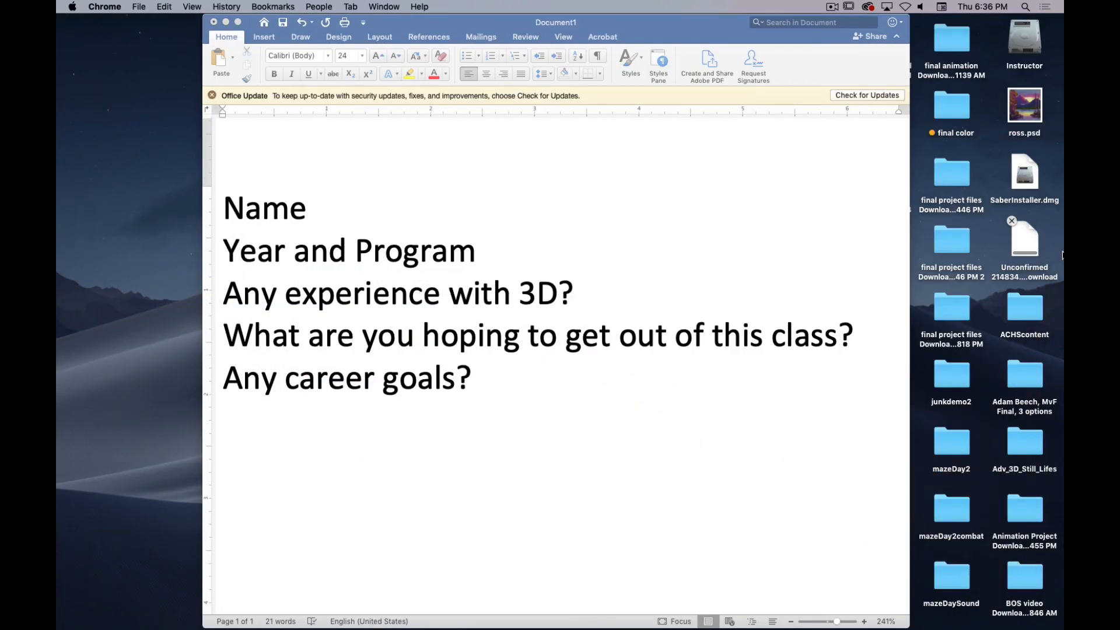
mouse_move(1027, 252)
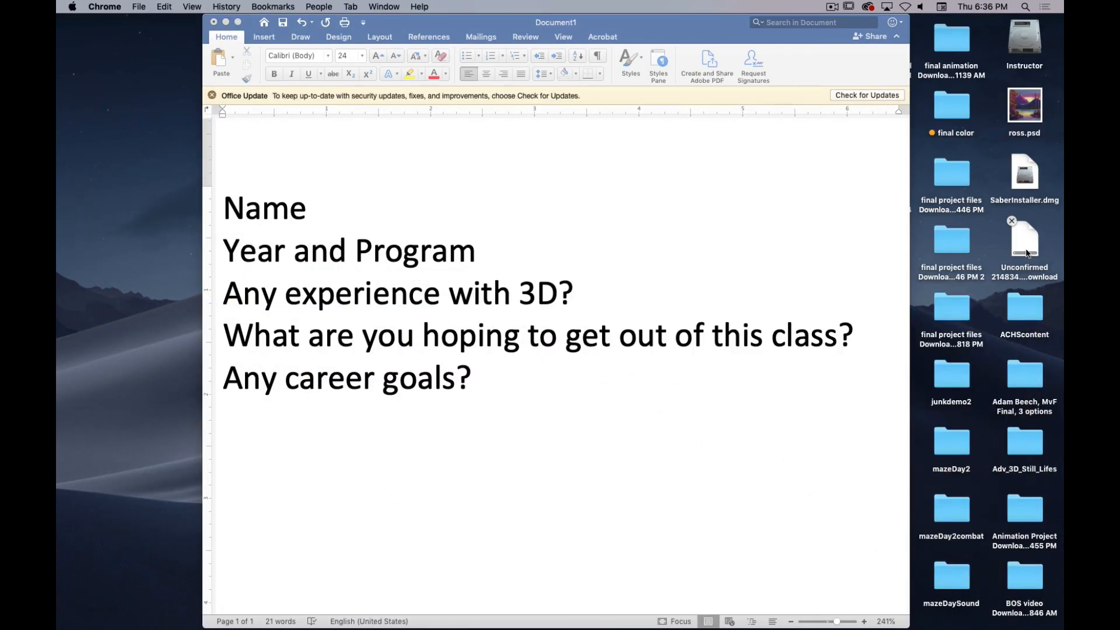
click(1024, 241)
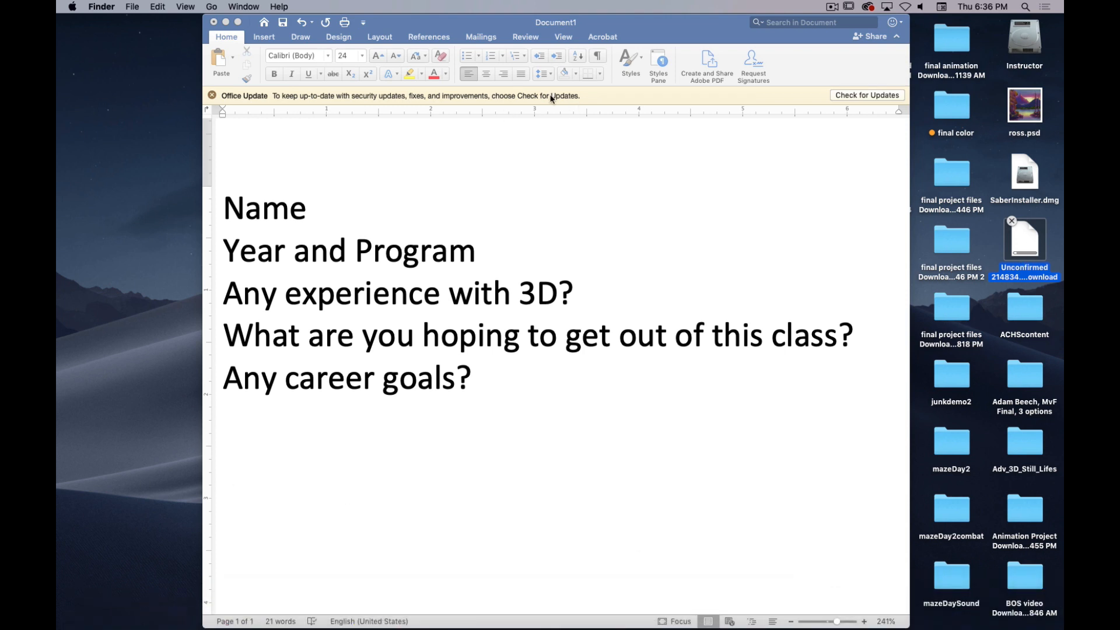
key(cmd+q)
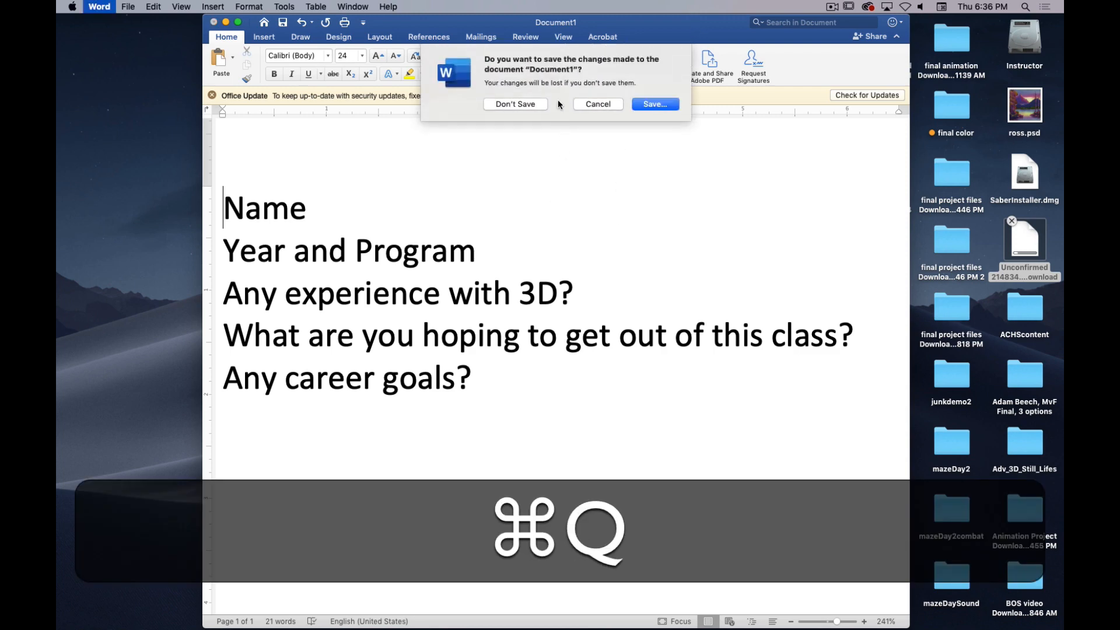
key(cmd+q)
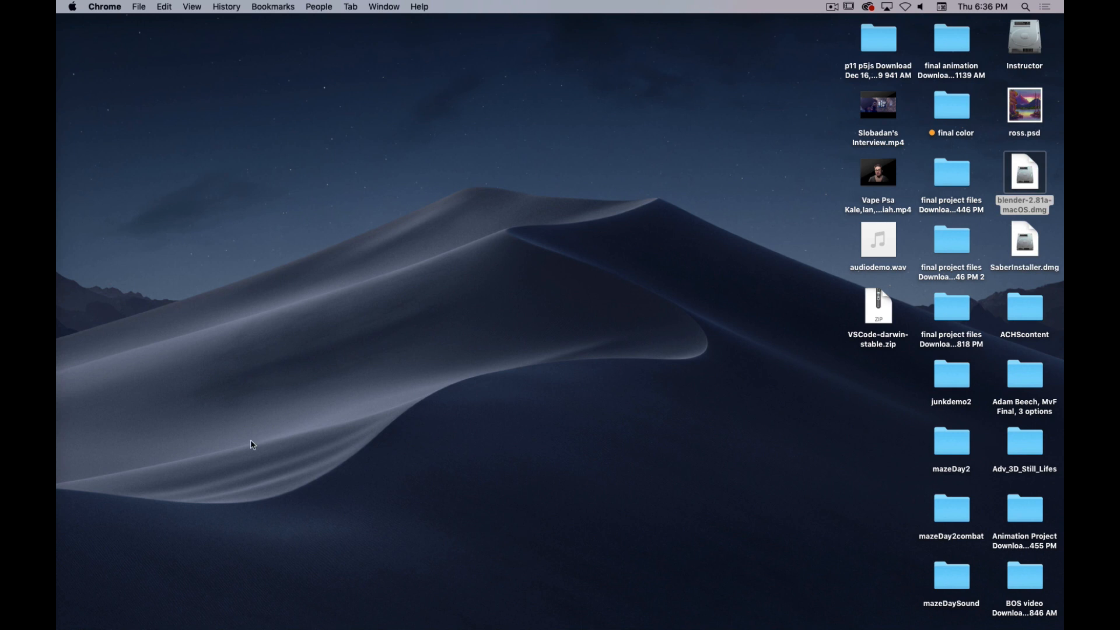
mouse_move(564, 613)
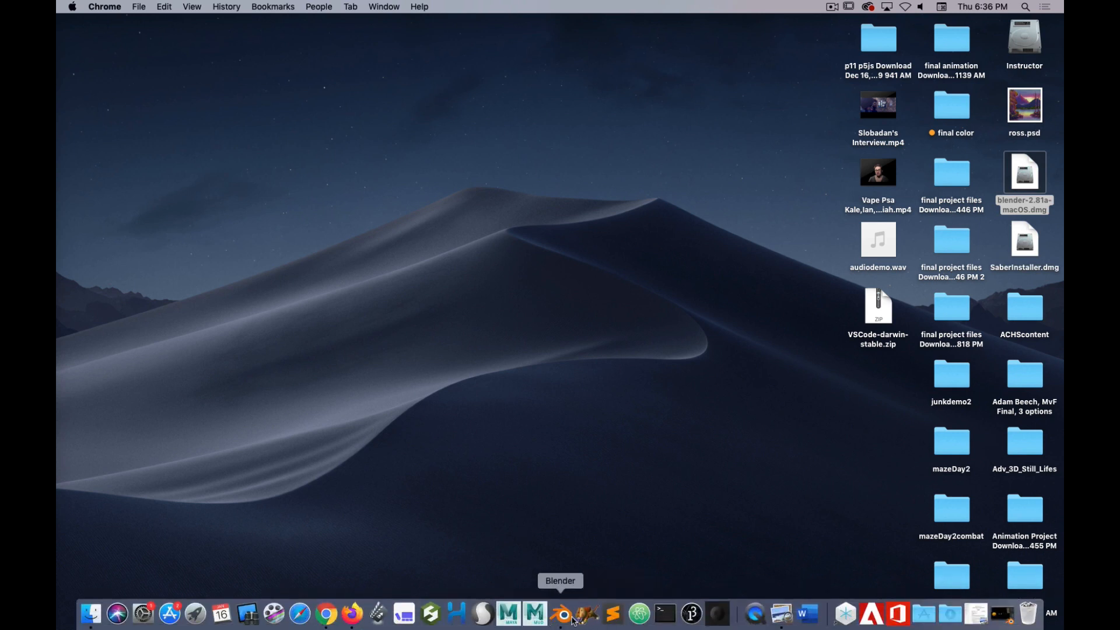
mouse_move(564, 623)
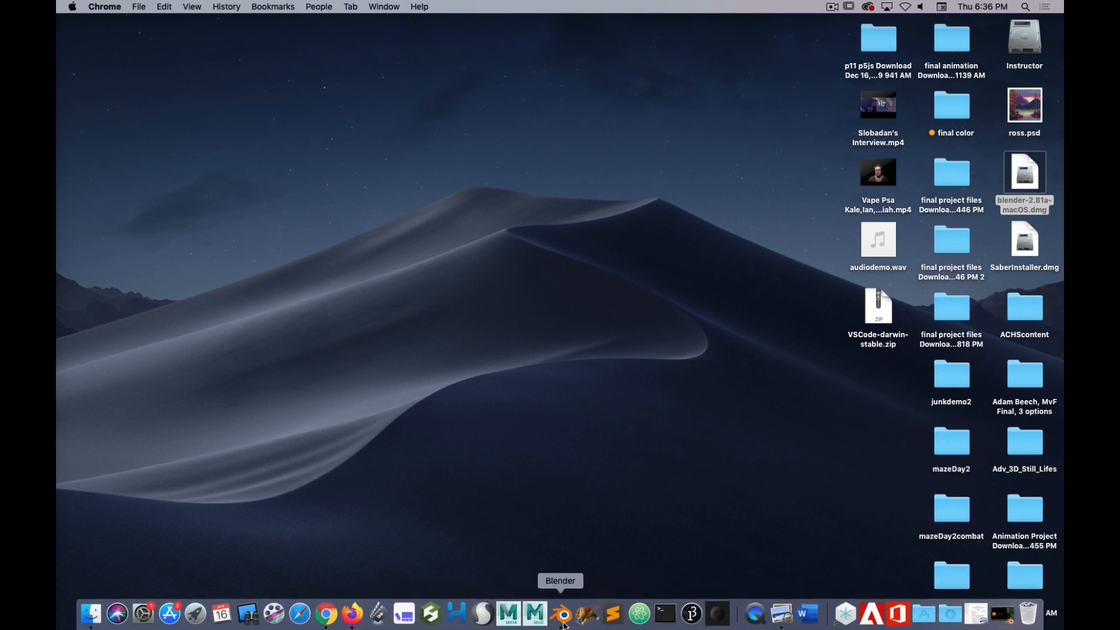
Step: Close the Solar_System_Prep scene saving it, then relaunch Blender from the Dock for a fresh scene
click(564, 612)
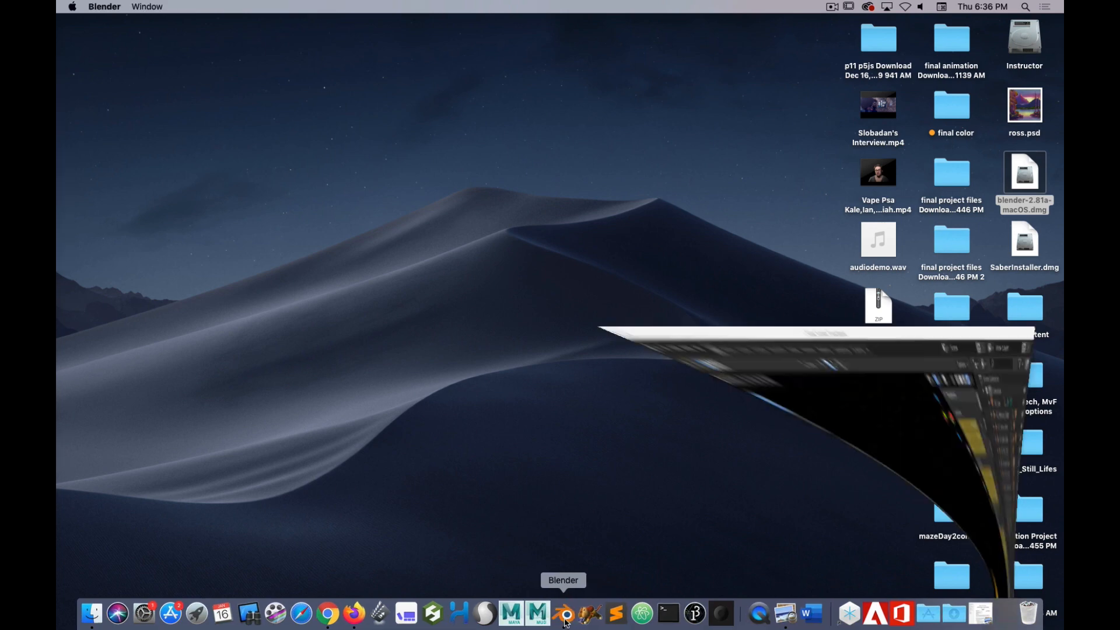
click(564, 612)
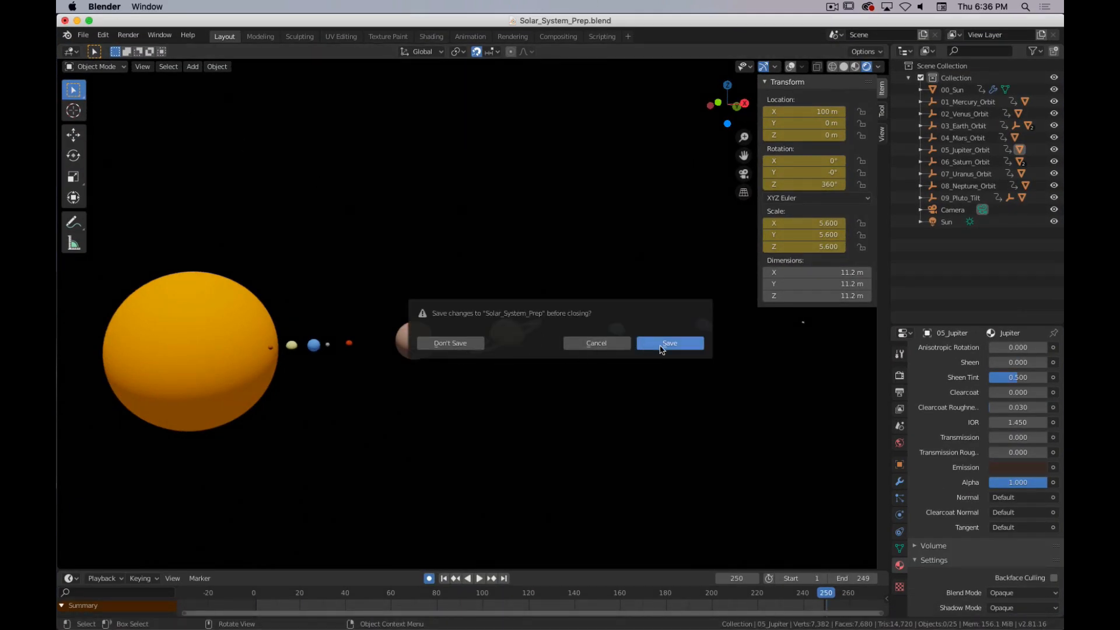
click(668, 343)
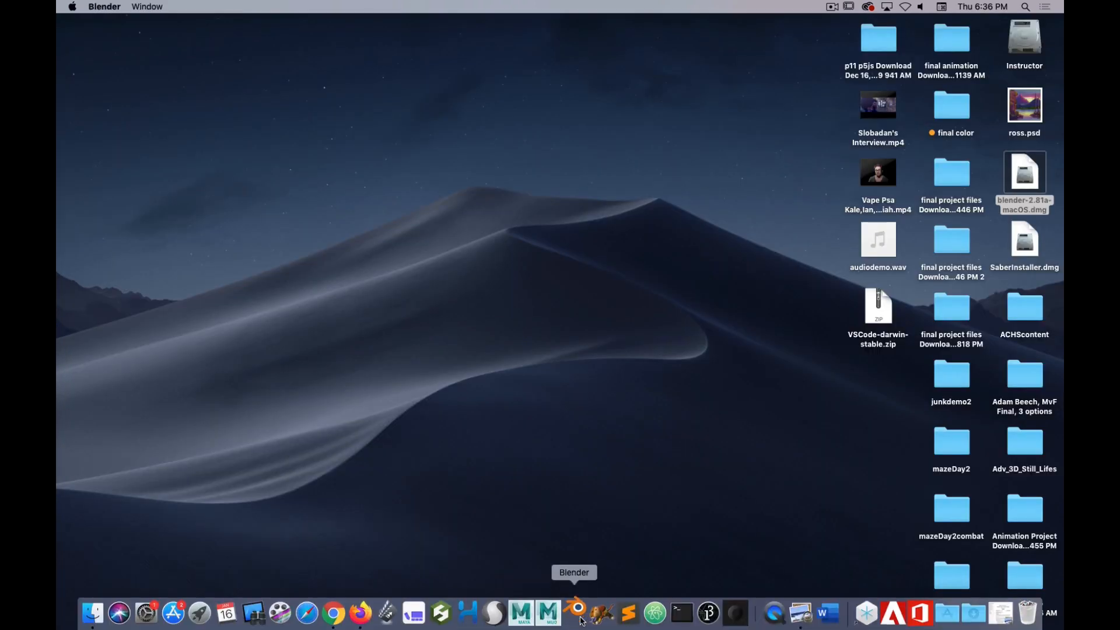
click(575, 612)
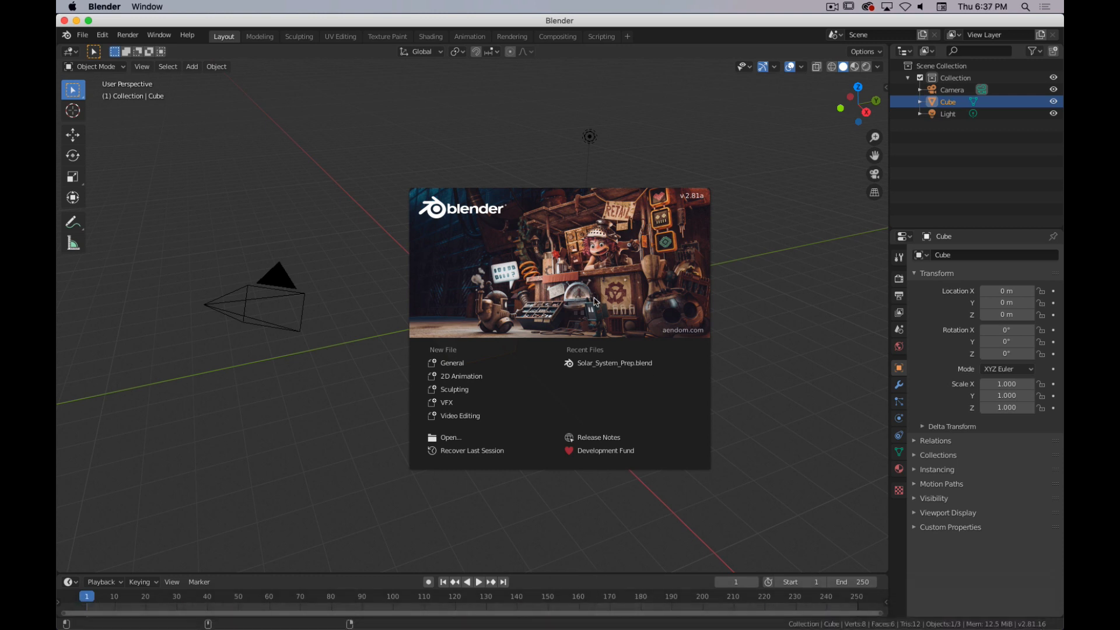
mouse_move(525, 292)
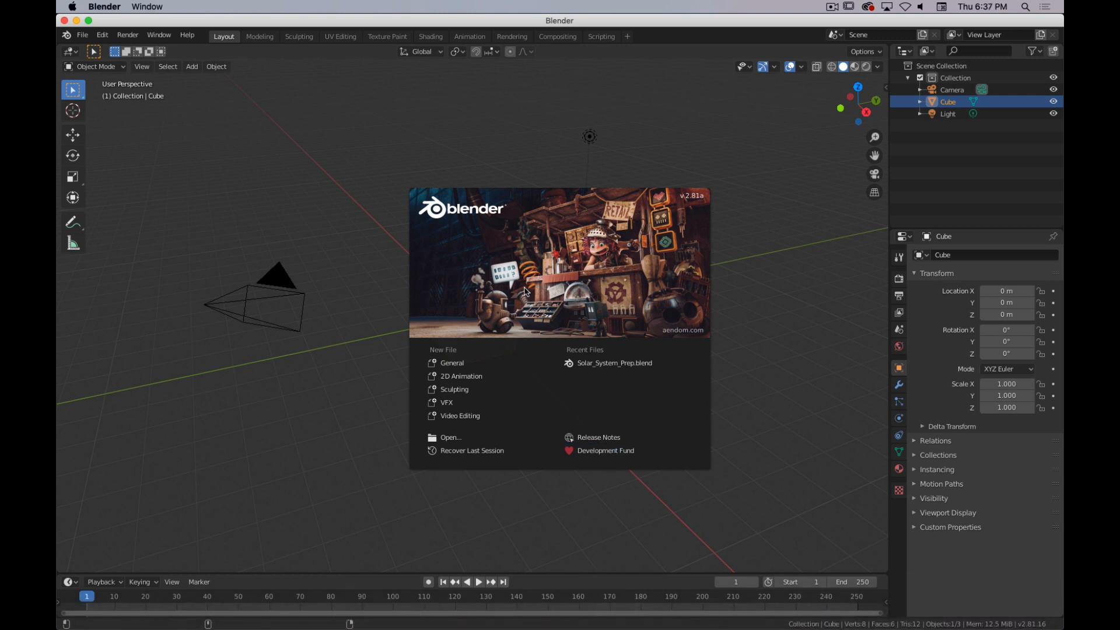
mouse_move(599, 338)
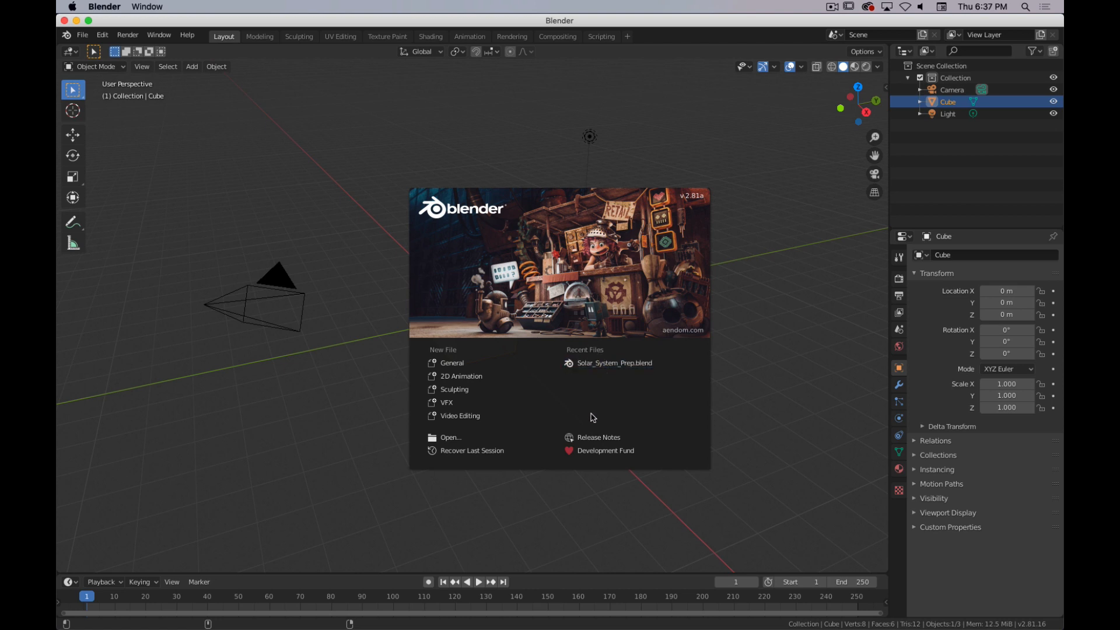
mouse_move(492, 437)
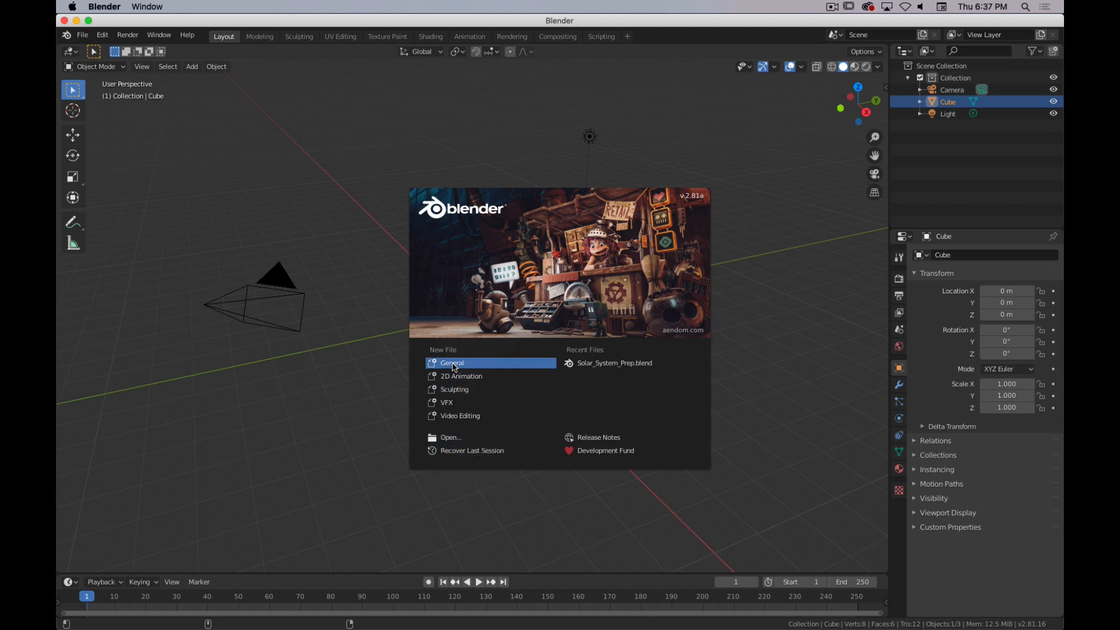
mouse_move(449, 403)
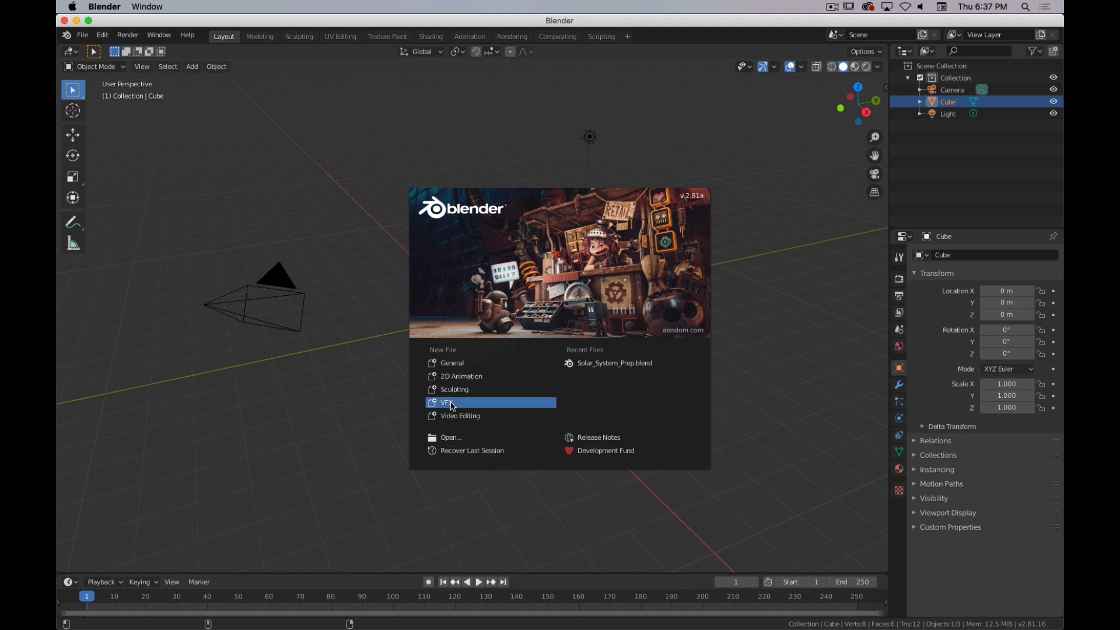
mouse_move(576, 399)
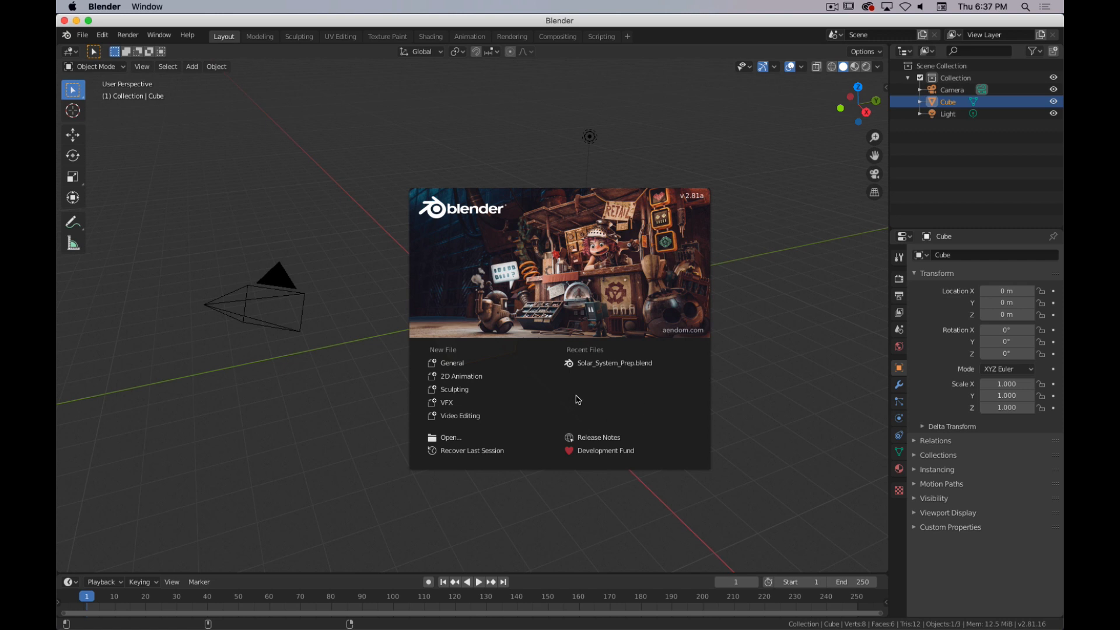
mouse_move(766, 223)
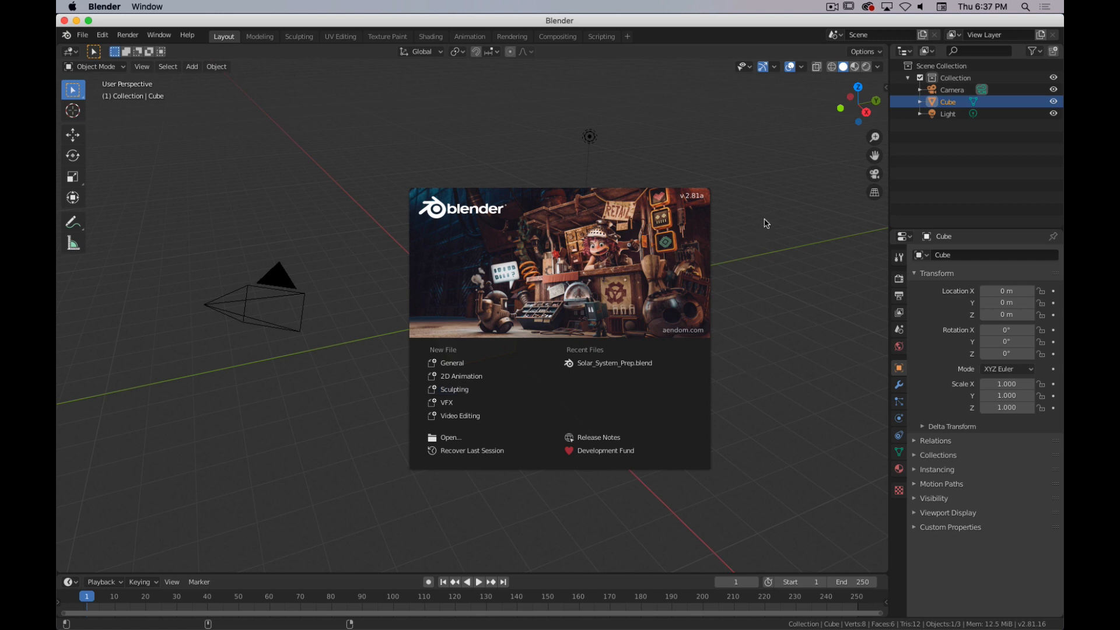
Step: Dismiss the Blender 2.81a splash screen to reveal the default cube, camera and light
click(765, 224)
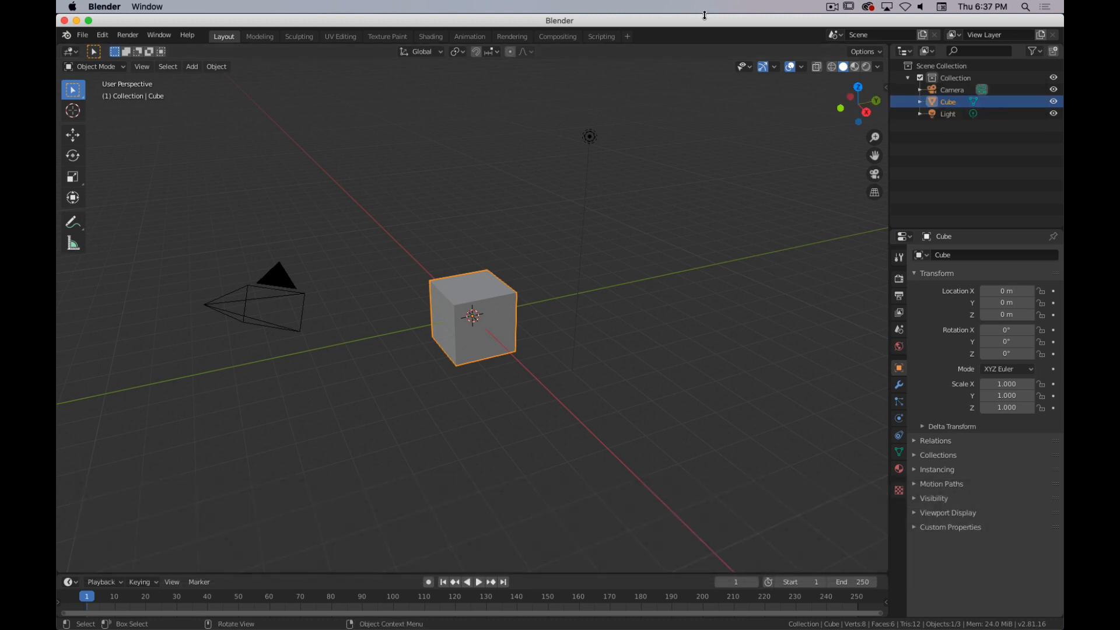
mouse_move(435, 215)
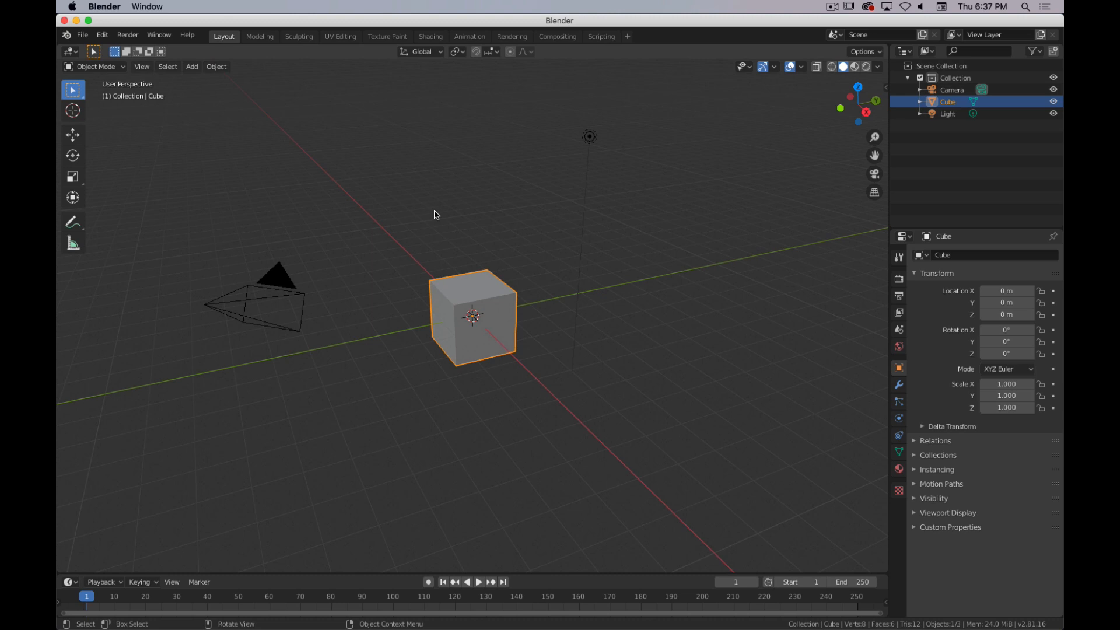
mouse_move(421, 625)
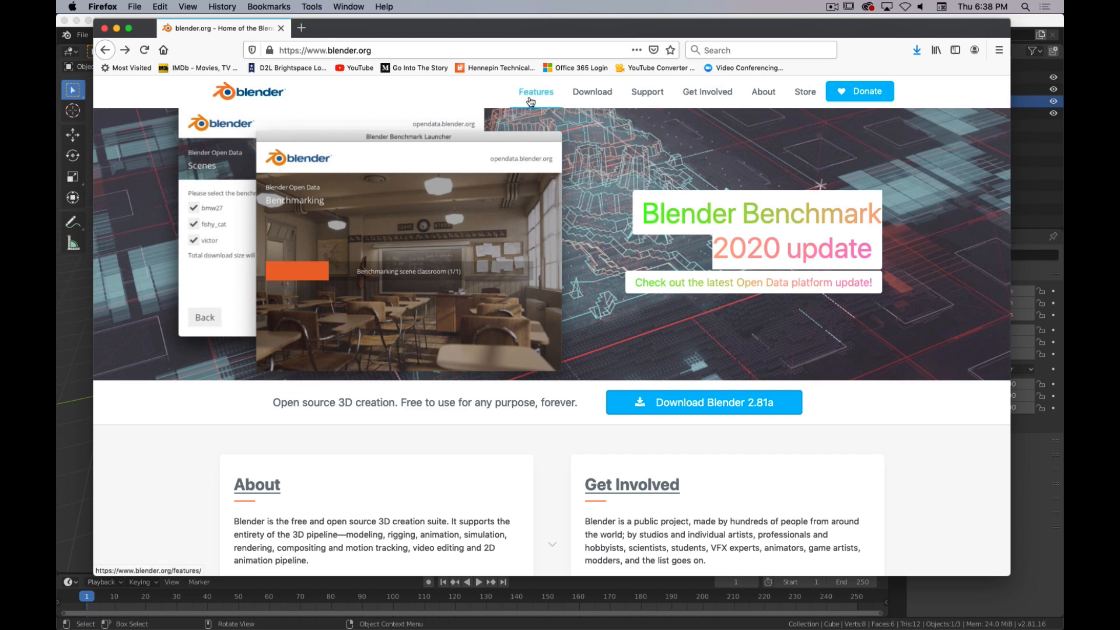
Step: Go to blender.org's Features page and scroll down to the feature cards
click(536, 91)
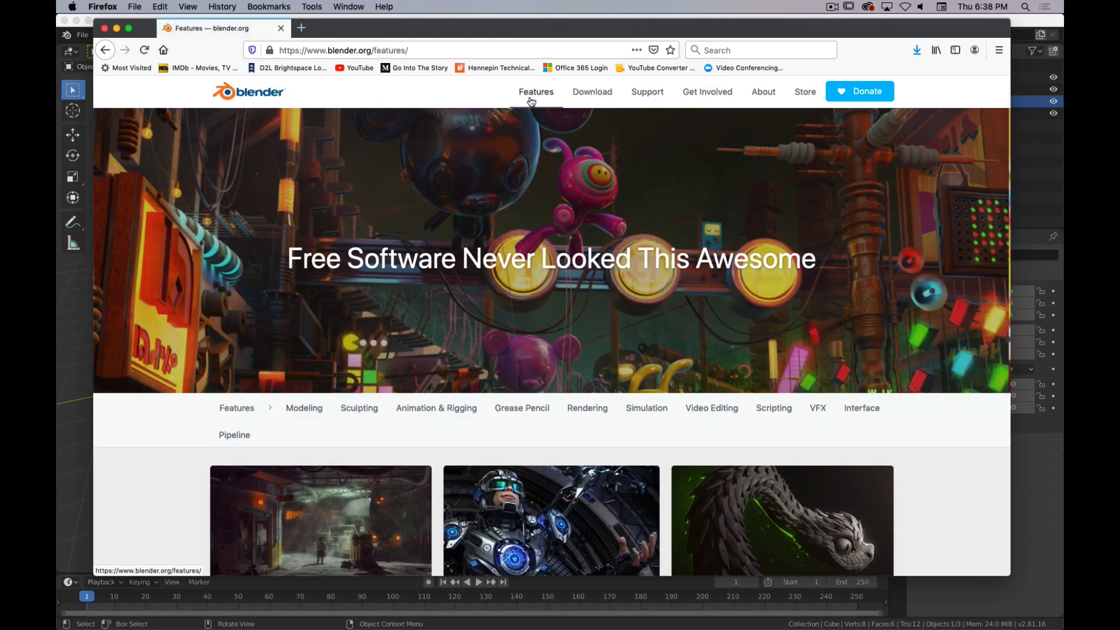
scroll(down, 3)
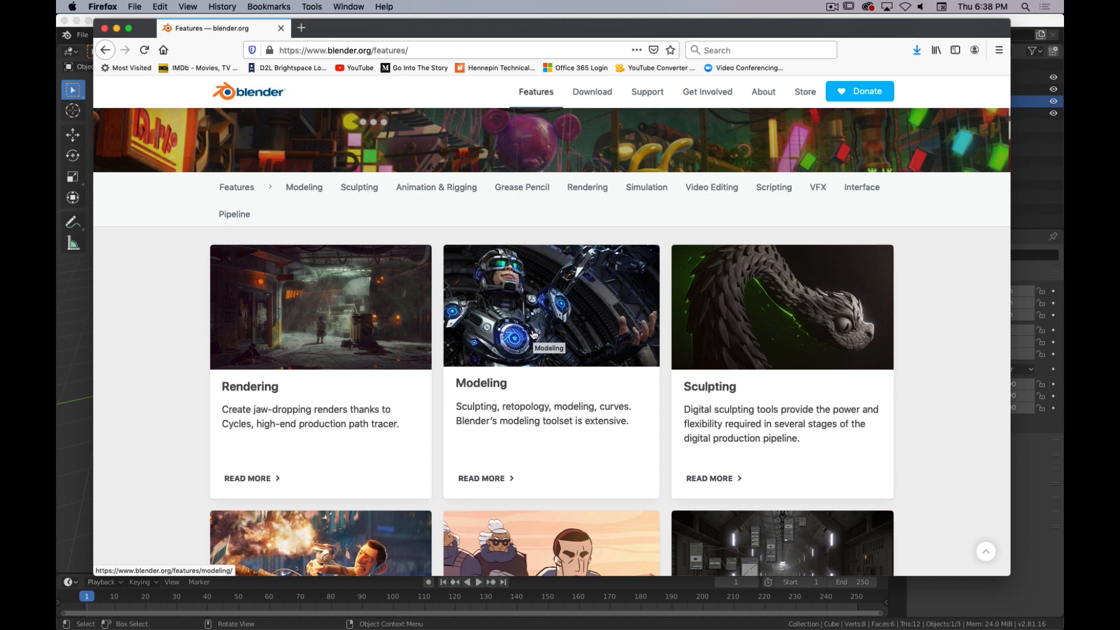
mouse_move(554, 344)
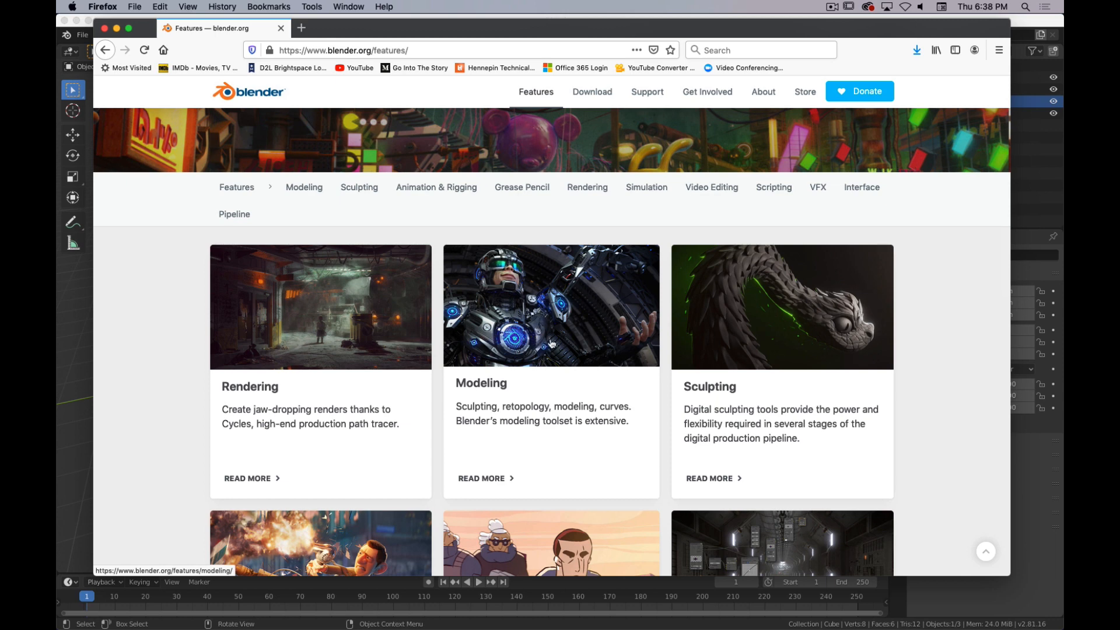
mouse_move(769, 334)
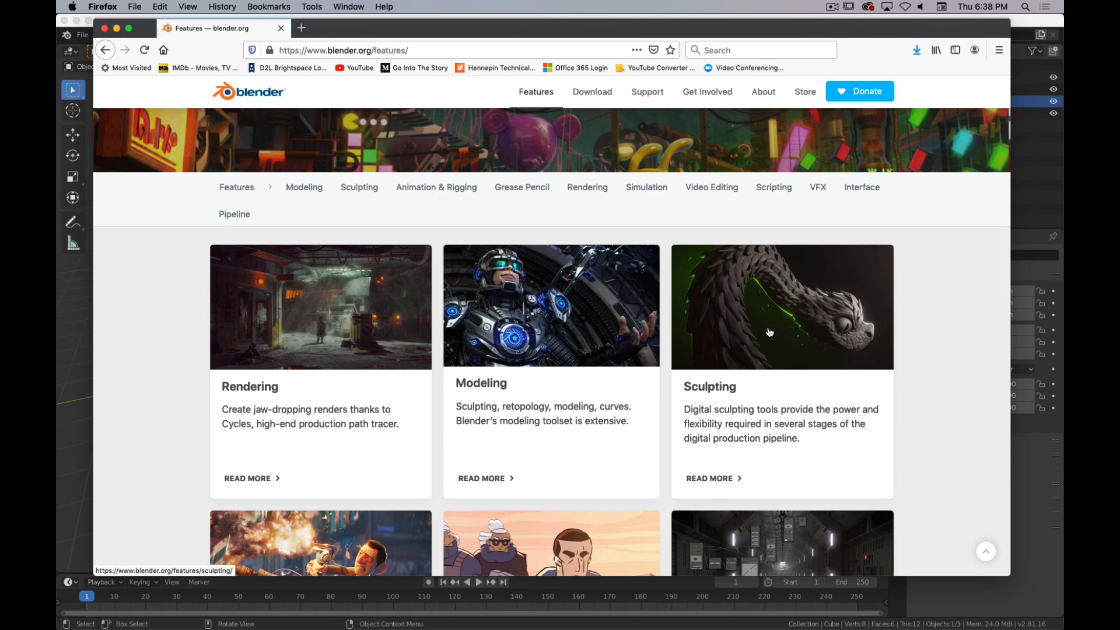
scroll(down, 3)
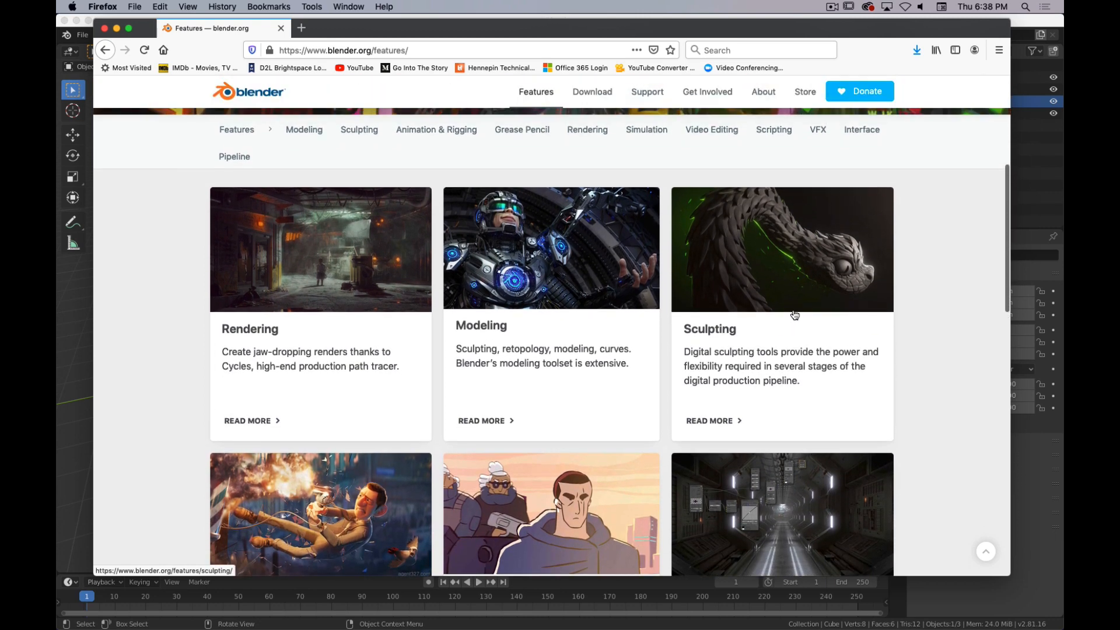
mouse_move(794, 315)
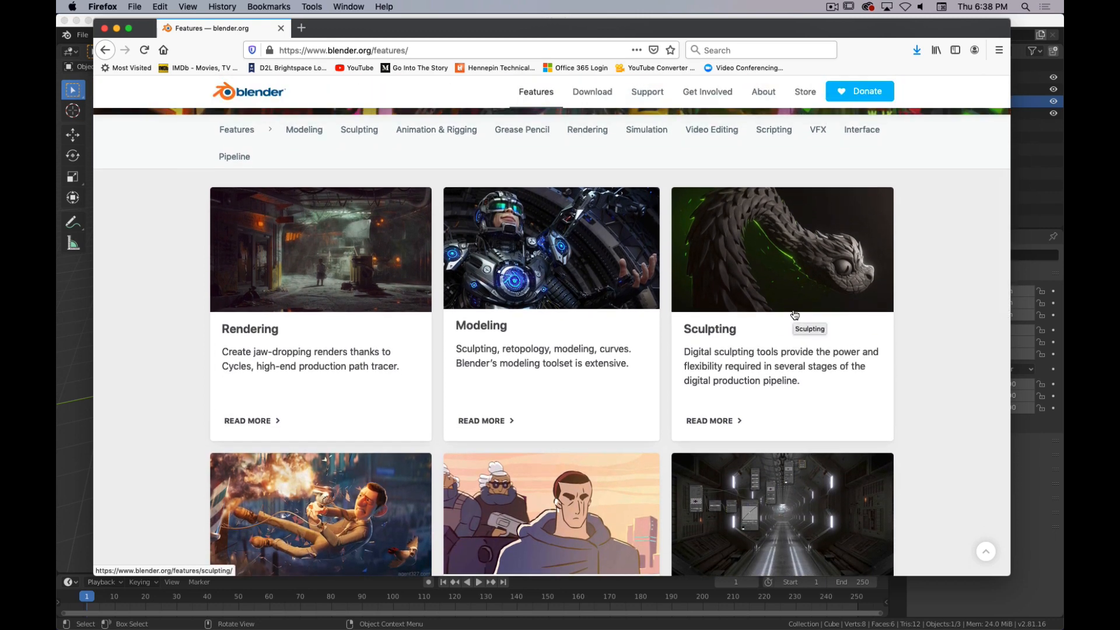
mouse_move(771, 316)
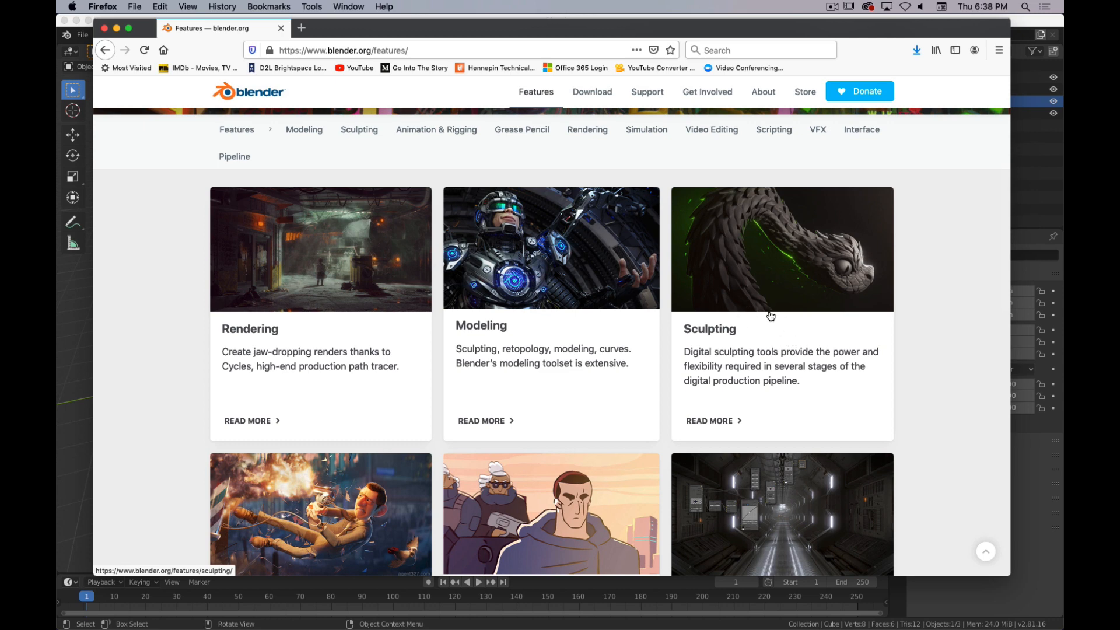
scroll(down, 3)
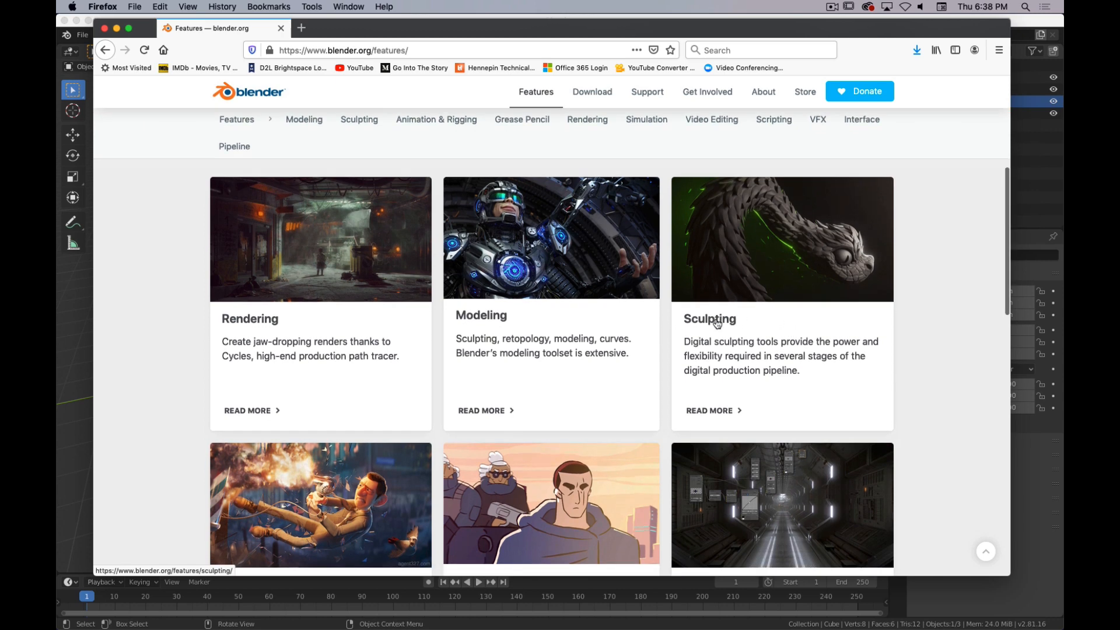
scroll(down, 3)
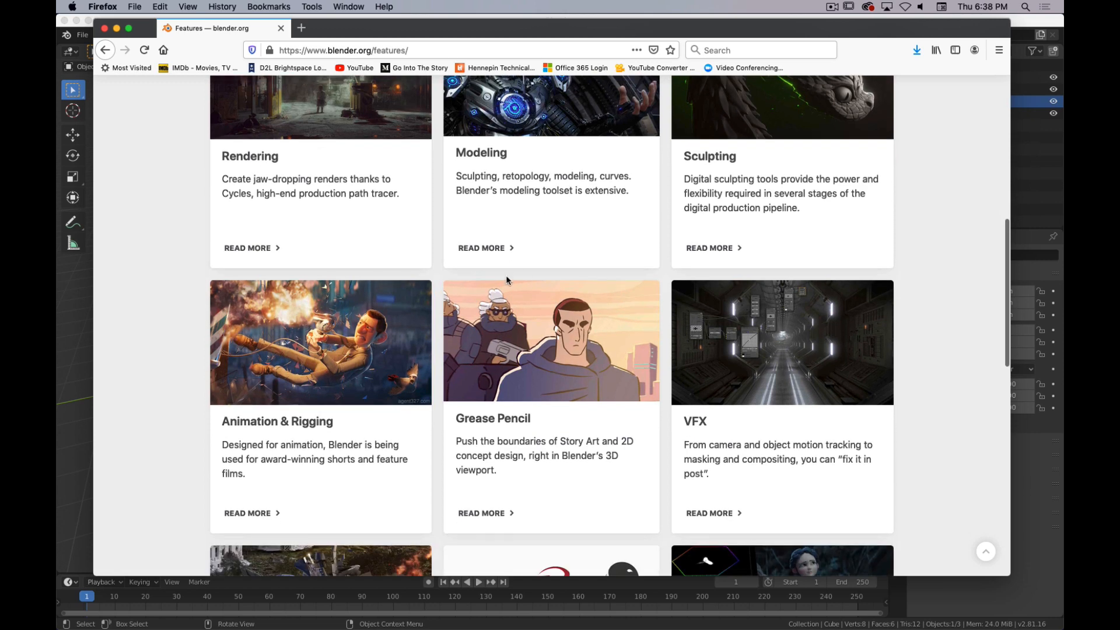
mouse_move(470, 434)
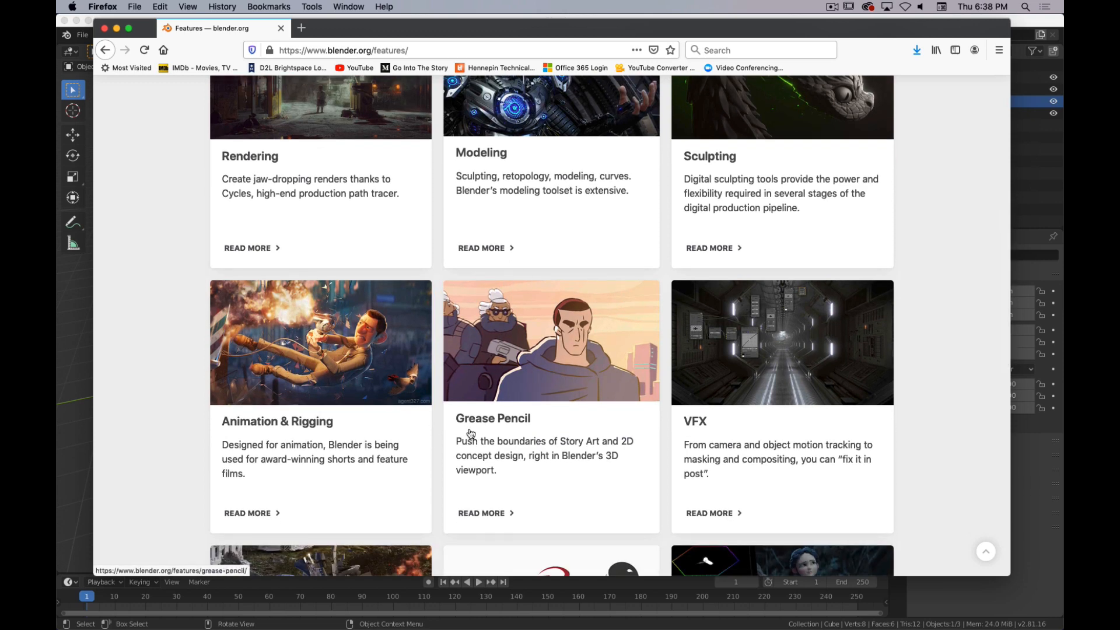
mouse_move(483, 463)
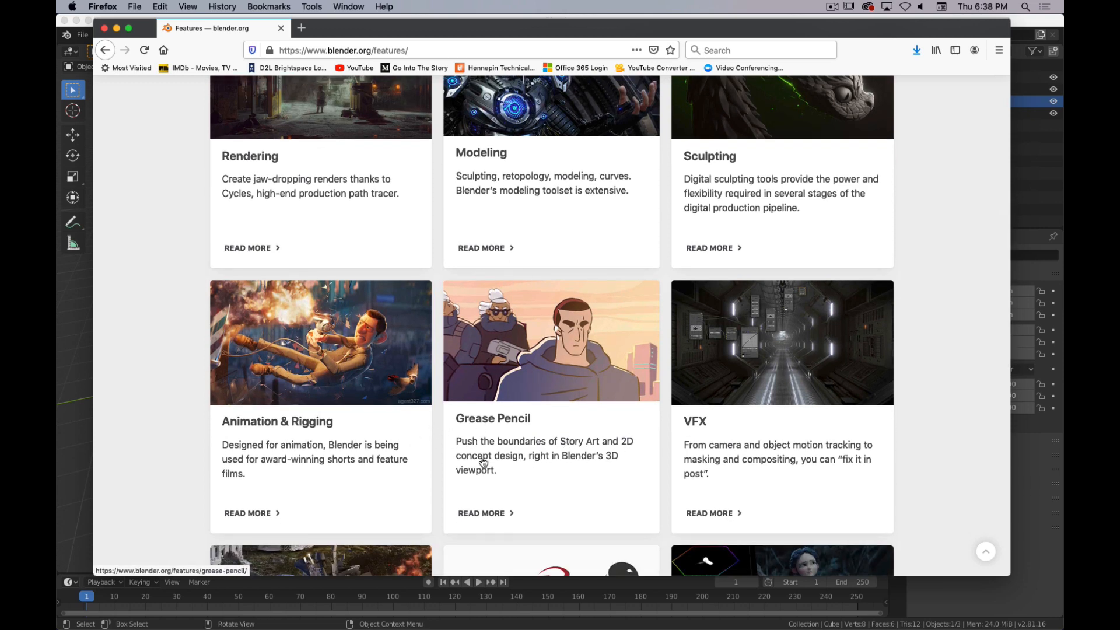
mouse_move(546, 334)
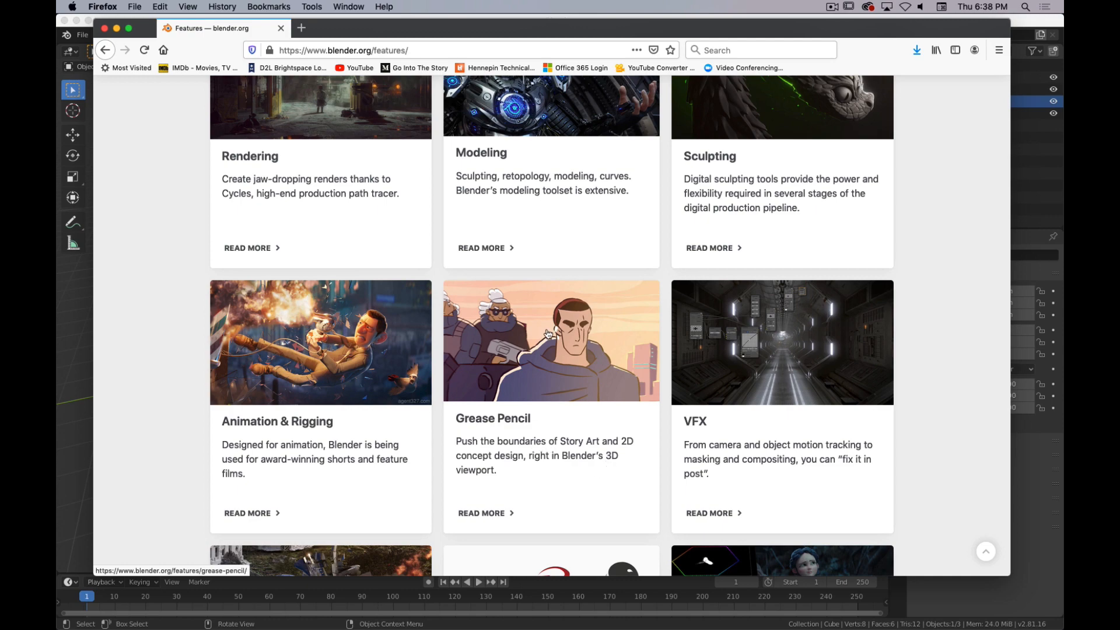
Step: Open the Grease Pencil feature page in a new tab and scroll to its Materials and Animation sections
click(551, 341)
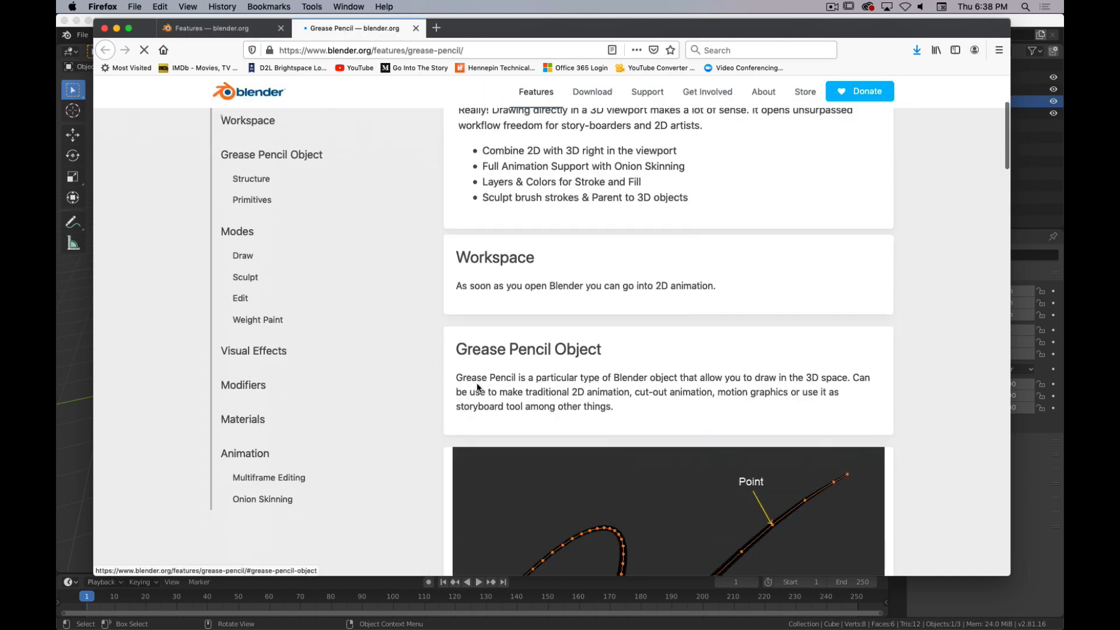
scroll(down, 3)
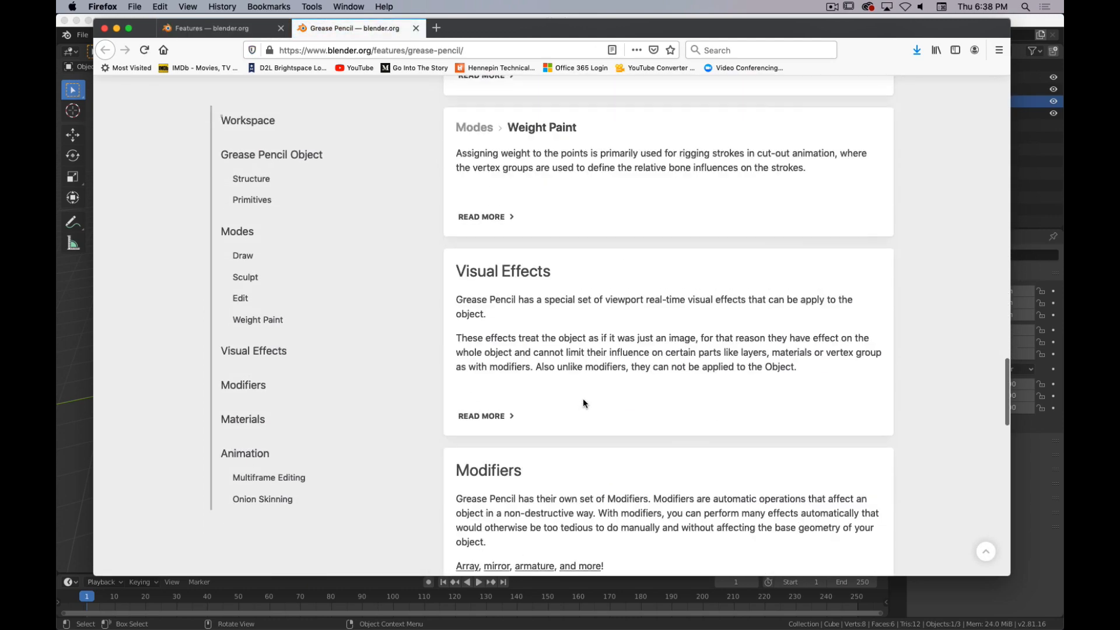
scroll(down, 3)
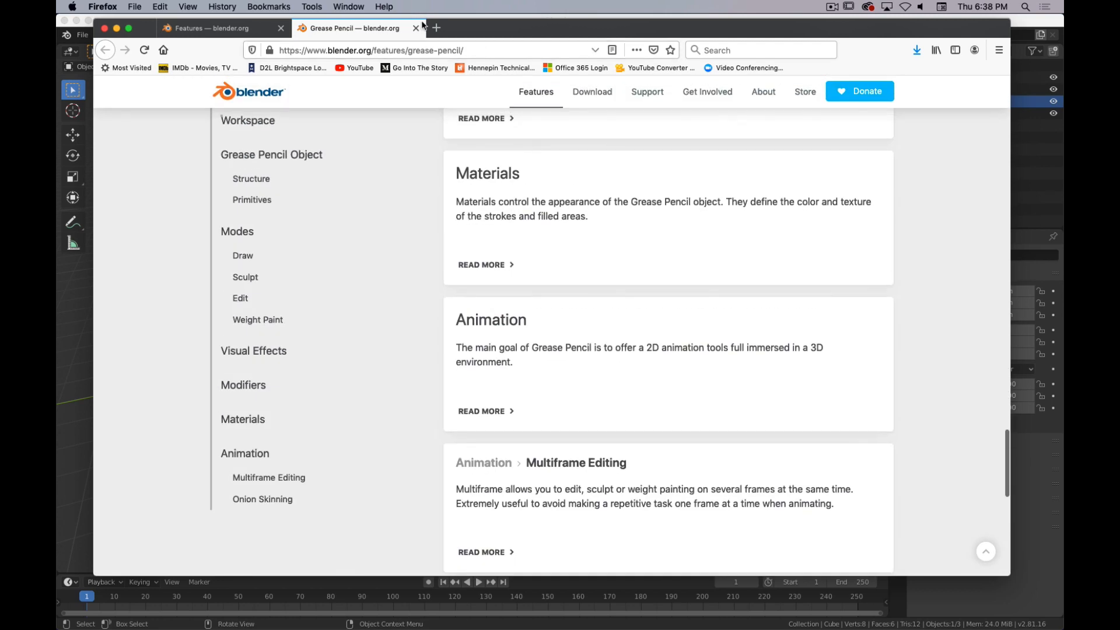
Step: Switch back to the Features overview tab and scroll it to its banner and category links
click(416, 28)
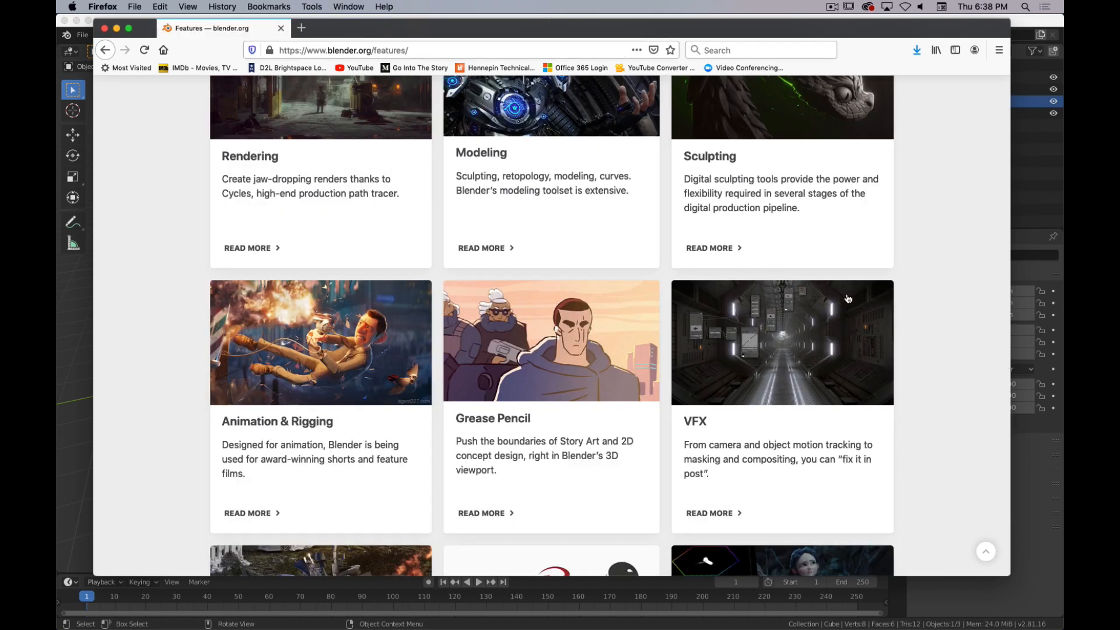
scroll(down, 3)
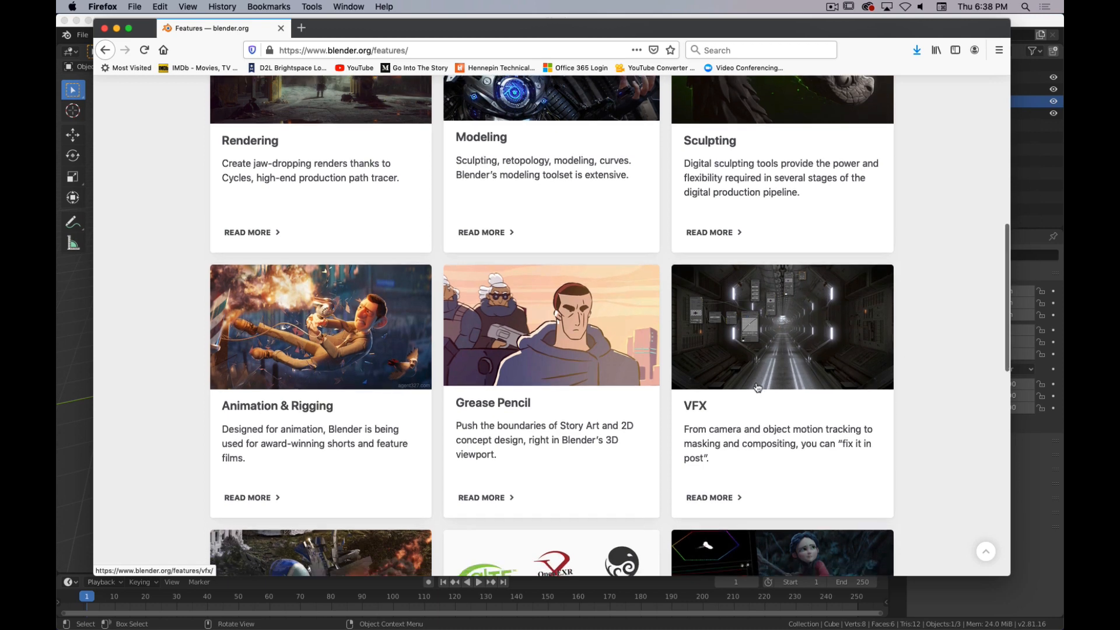
scroll(down, 3)
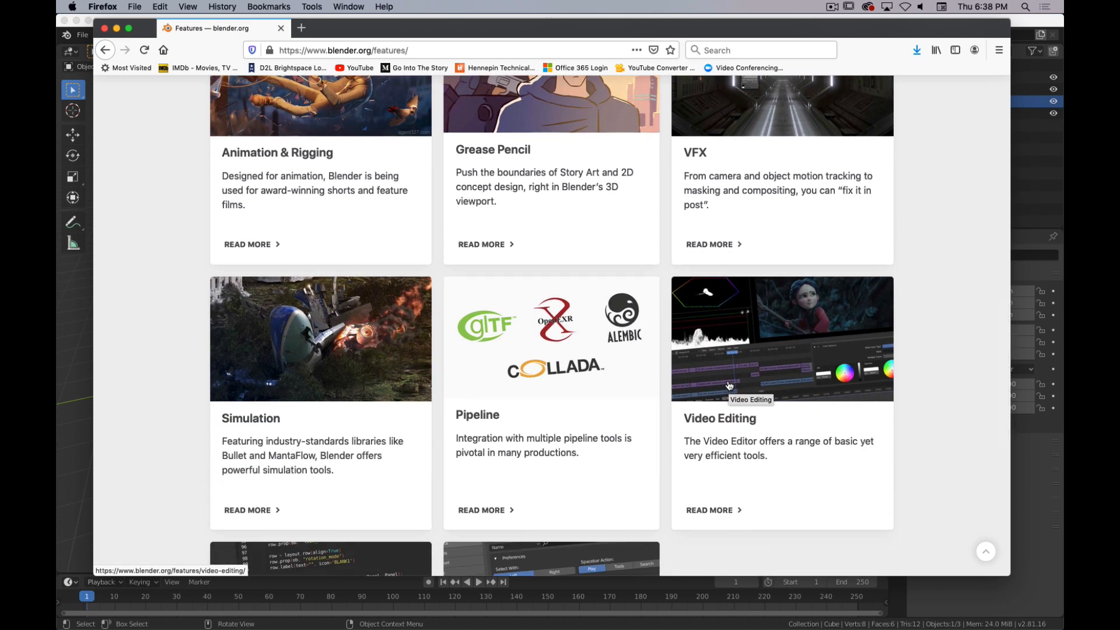
mouse_move(188, 403)
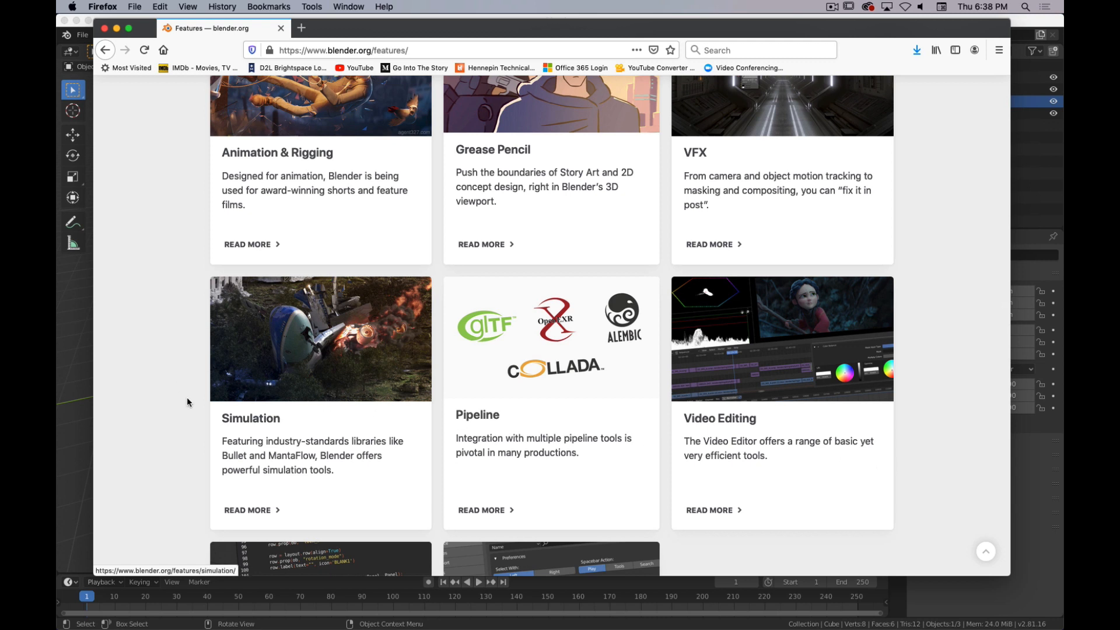
mouse_move(241, 409)
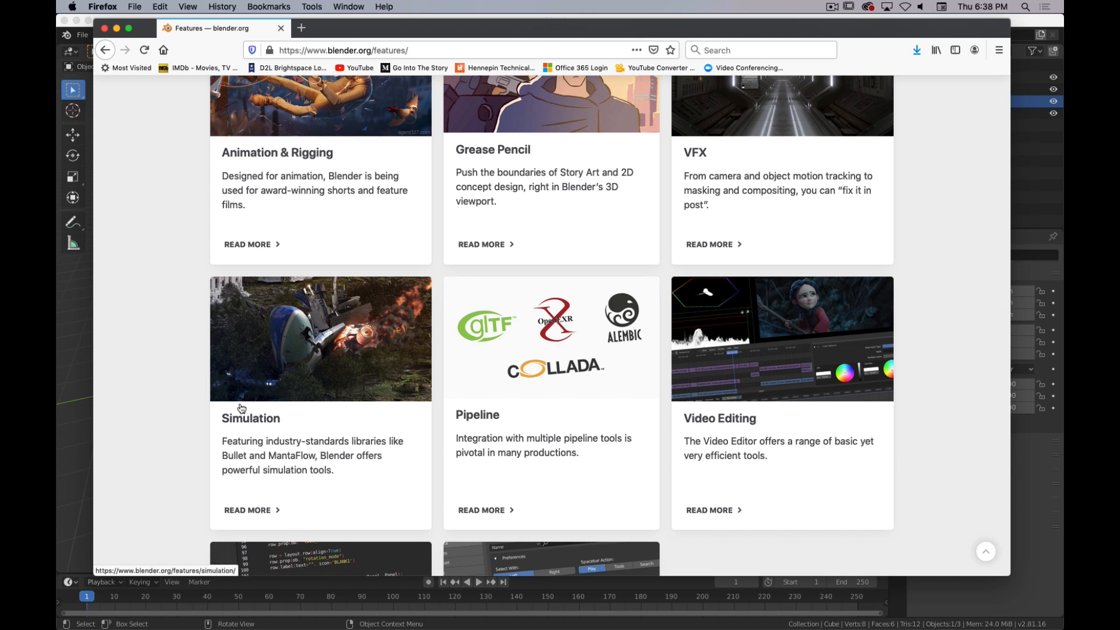
mouse_move(180, 38)
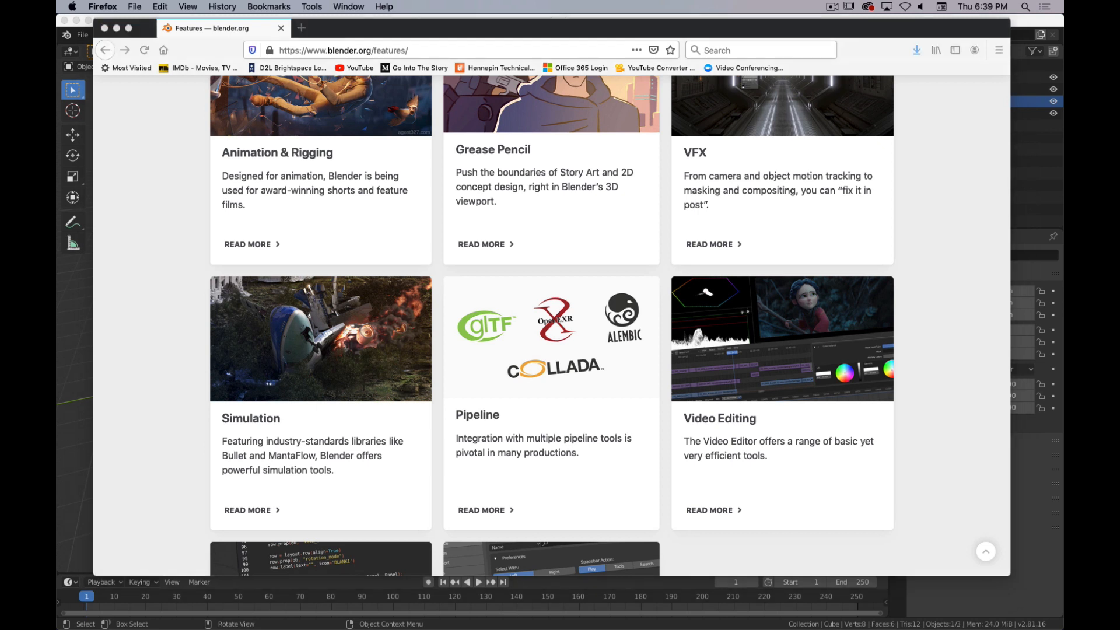
scroll(down, 3)
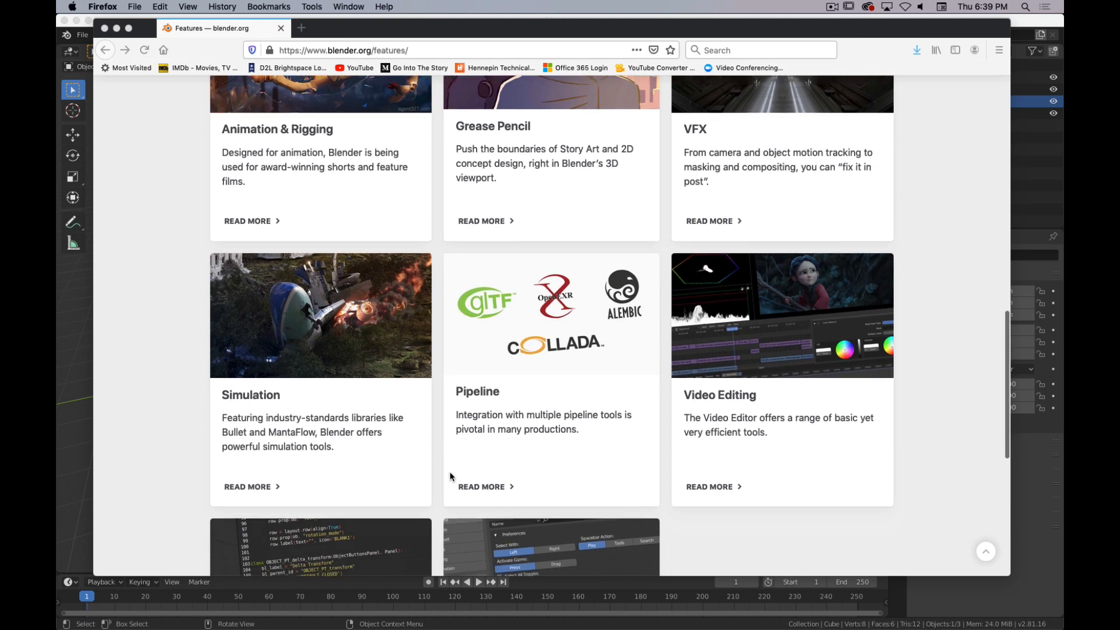
scroll(down, 3)
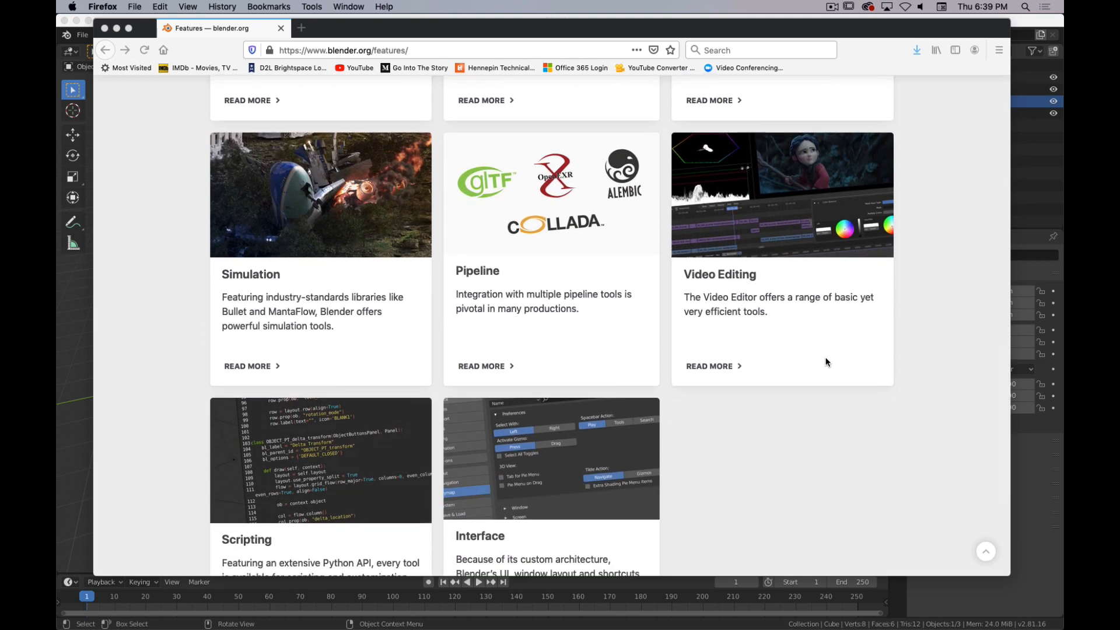
mouse_move(764, 272)
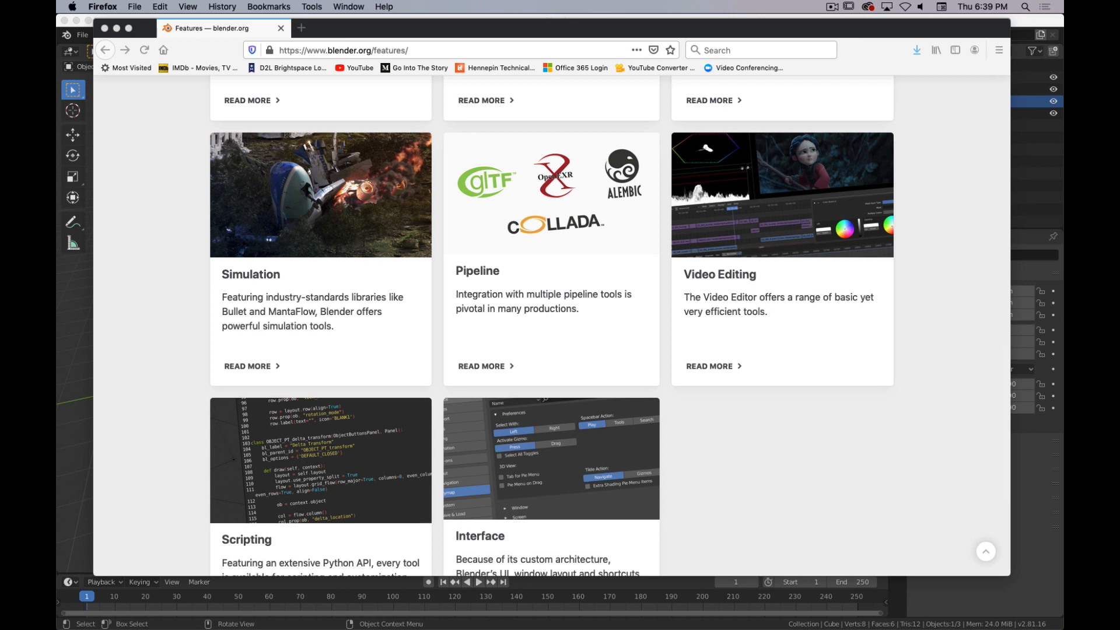
mouse_move(519, 378)
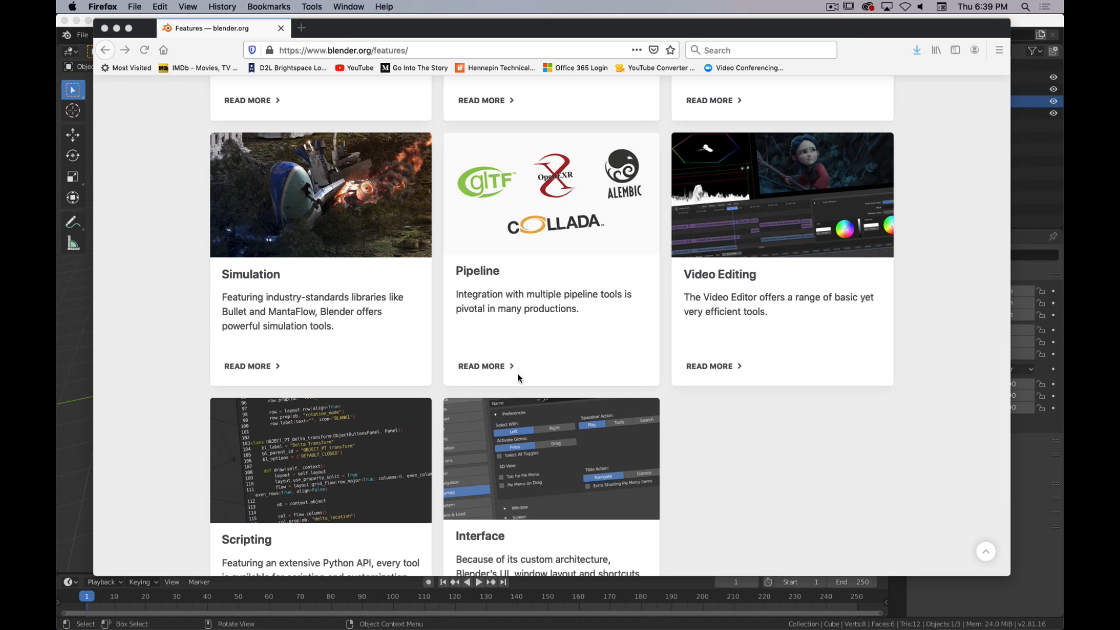
mouse_move(899, 319)
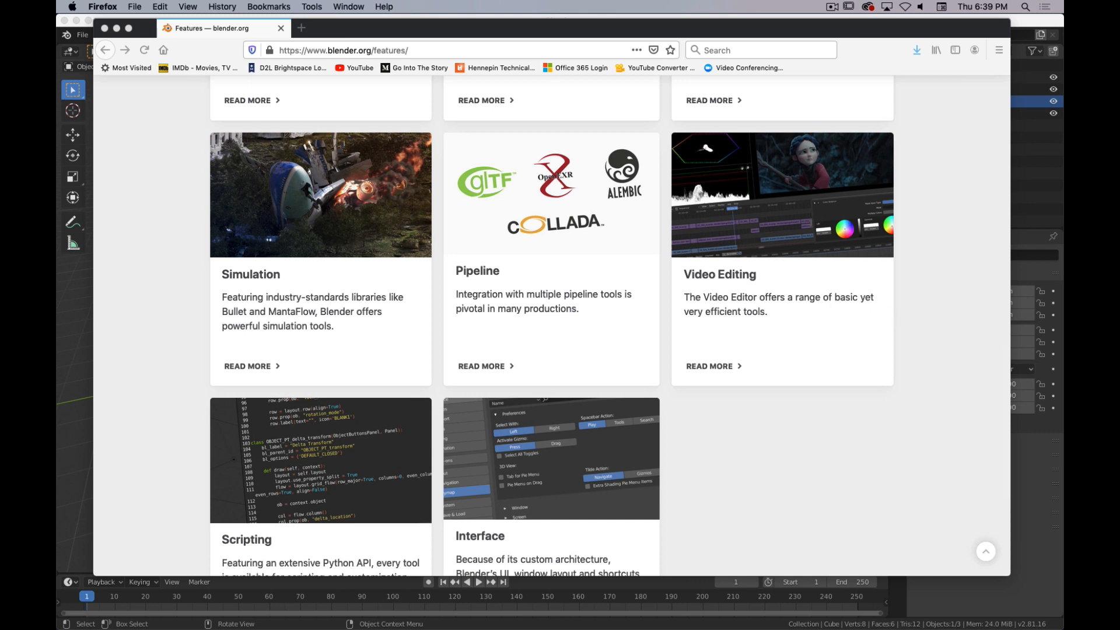
mouse_move(737, 150)
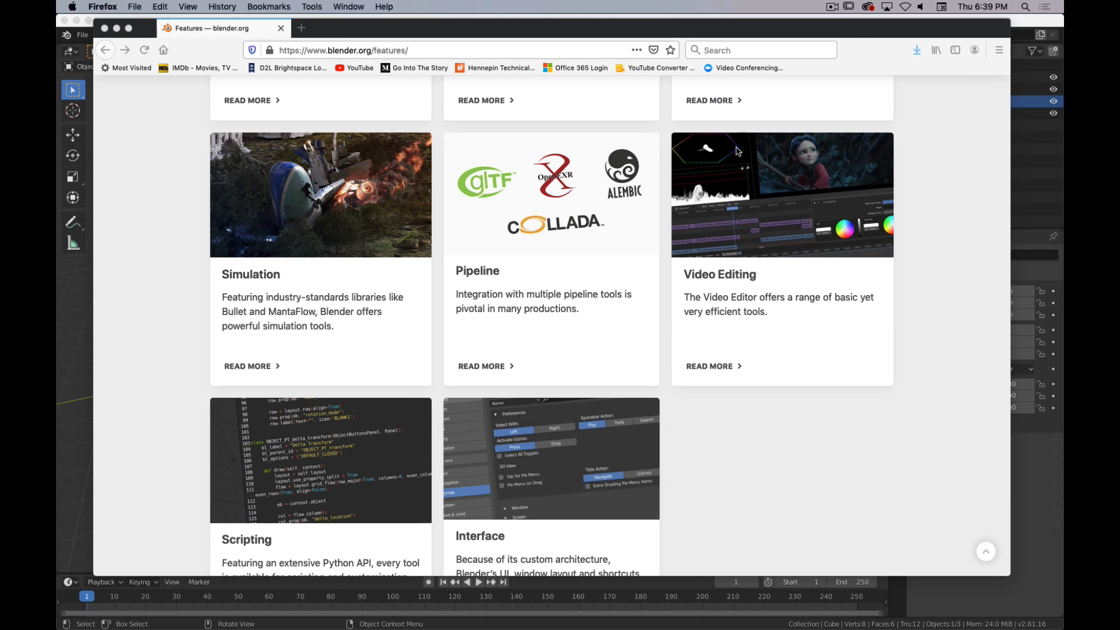
scroll(up, 3)
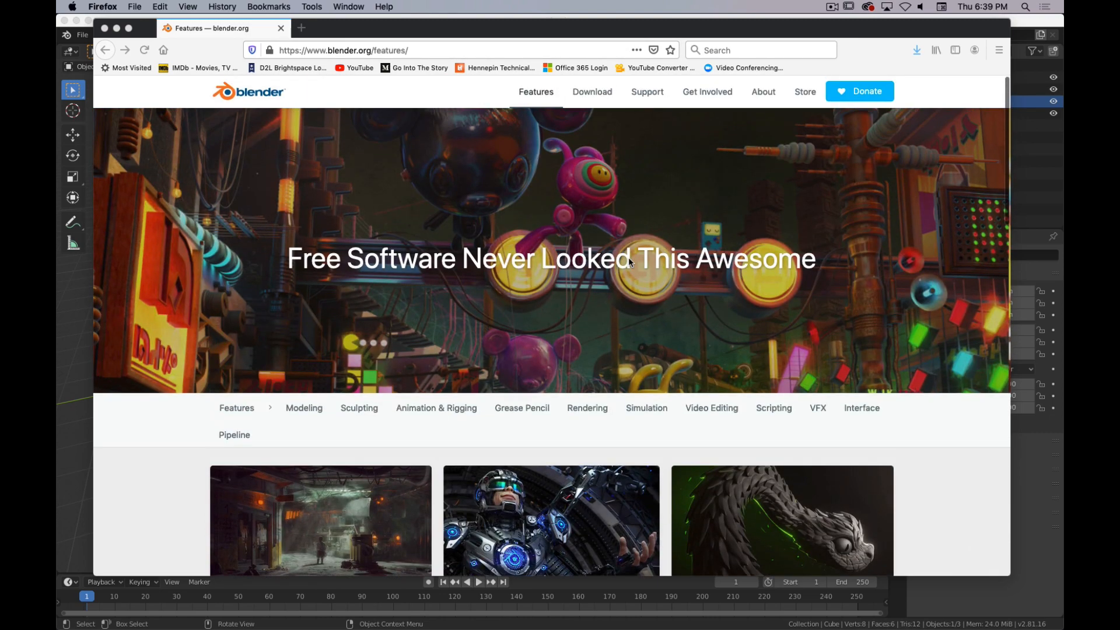
mouse_move(690, 424)
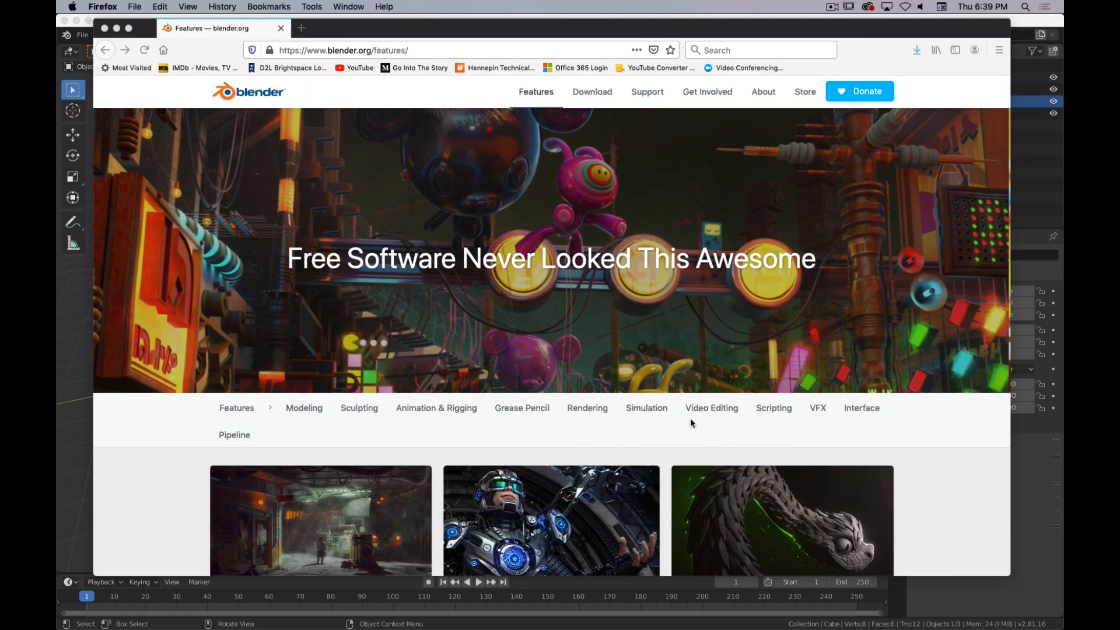
Step: Go to the Rendering features page and jump to its Real Time section from the sidebar
click(587, 408)
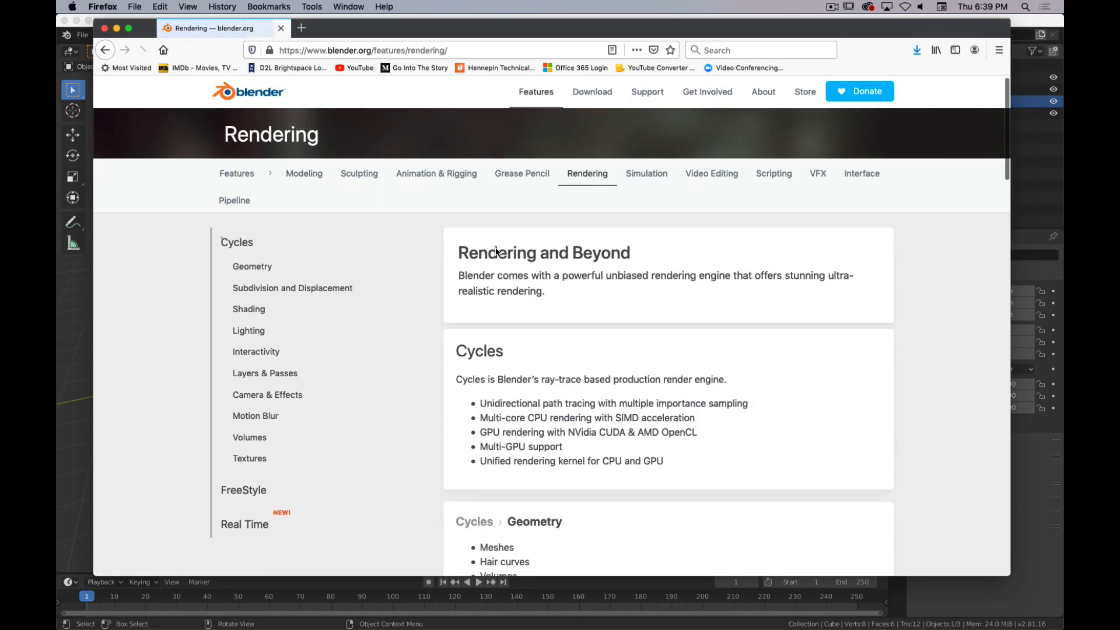
scroll(down, 3)
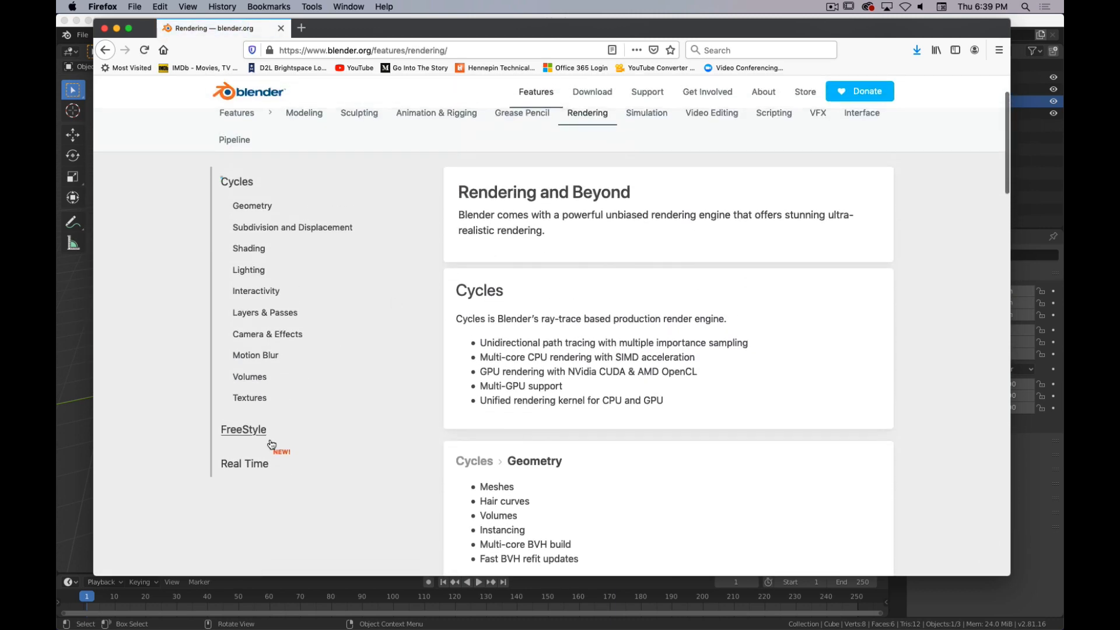
click(244, 464)
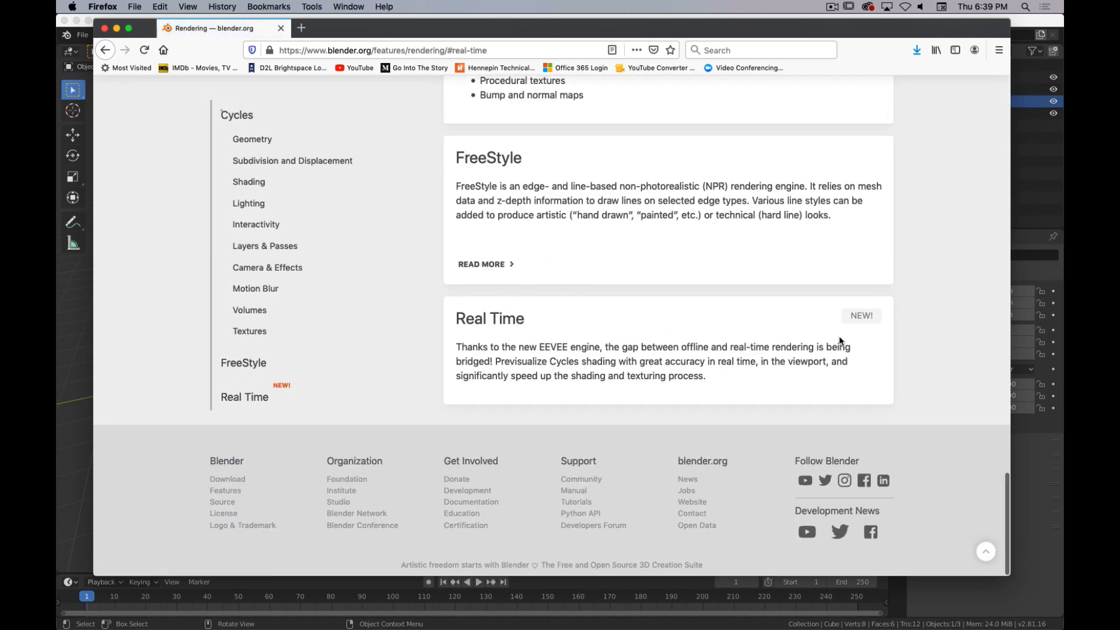
mouse_move(584, 333)
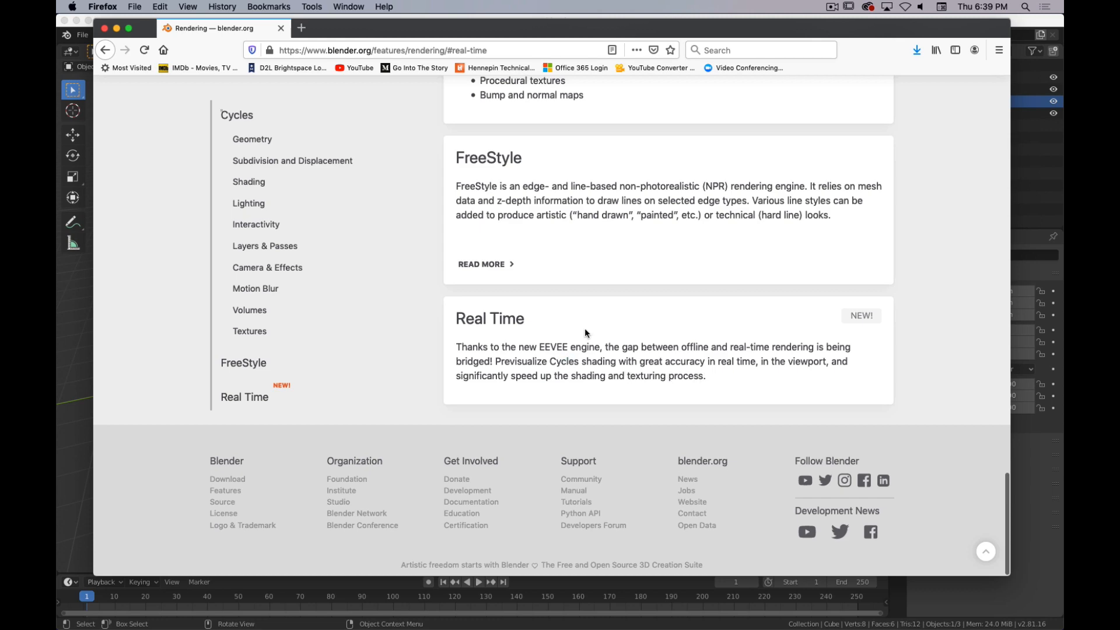
scroll(up, 3)
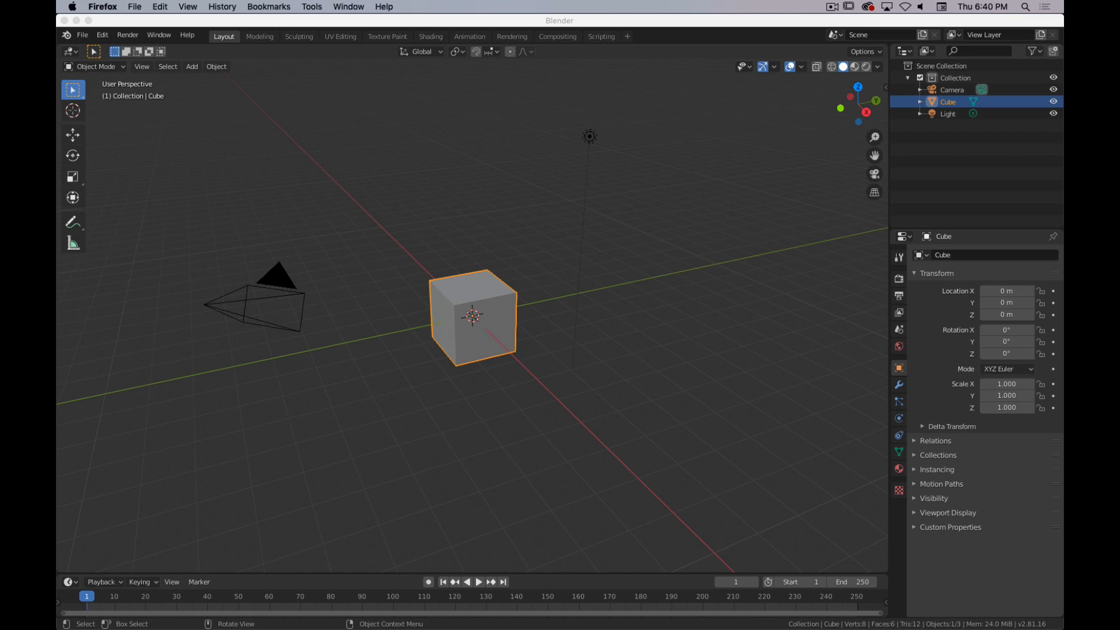
mouse_move(464, 5)
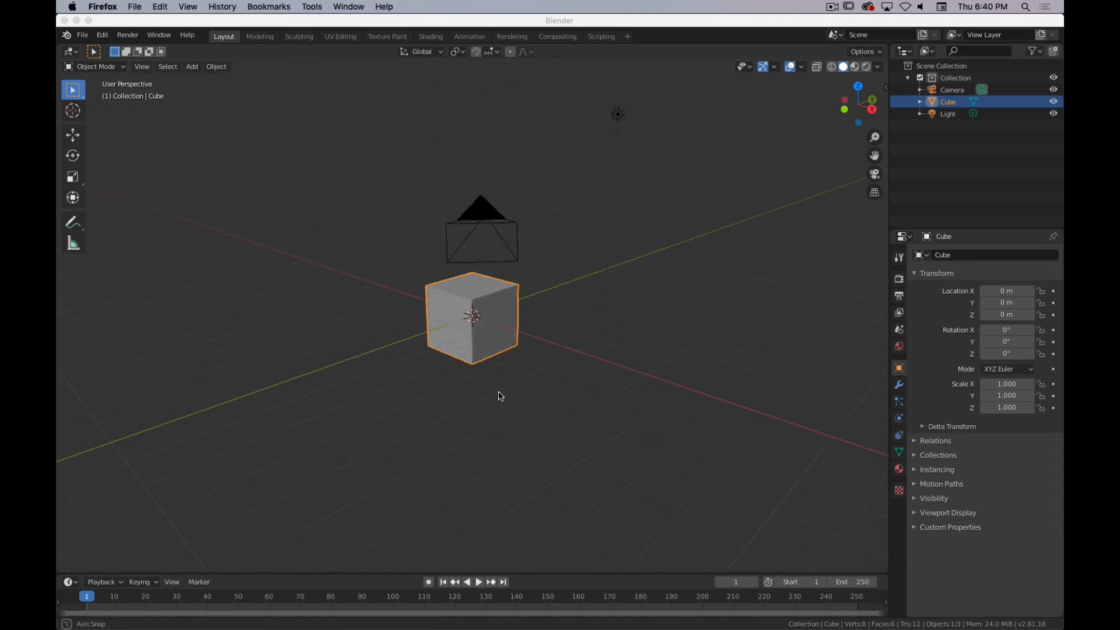
drag(500, 397, 550, 409)
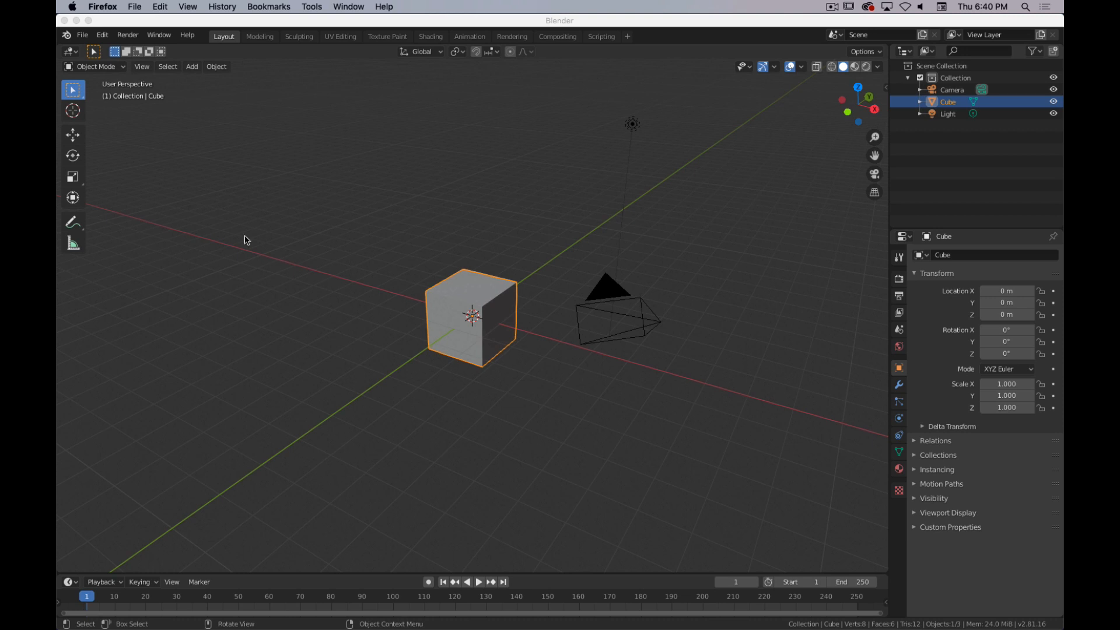
mouse_move(534, 324)
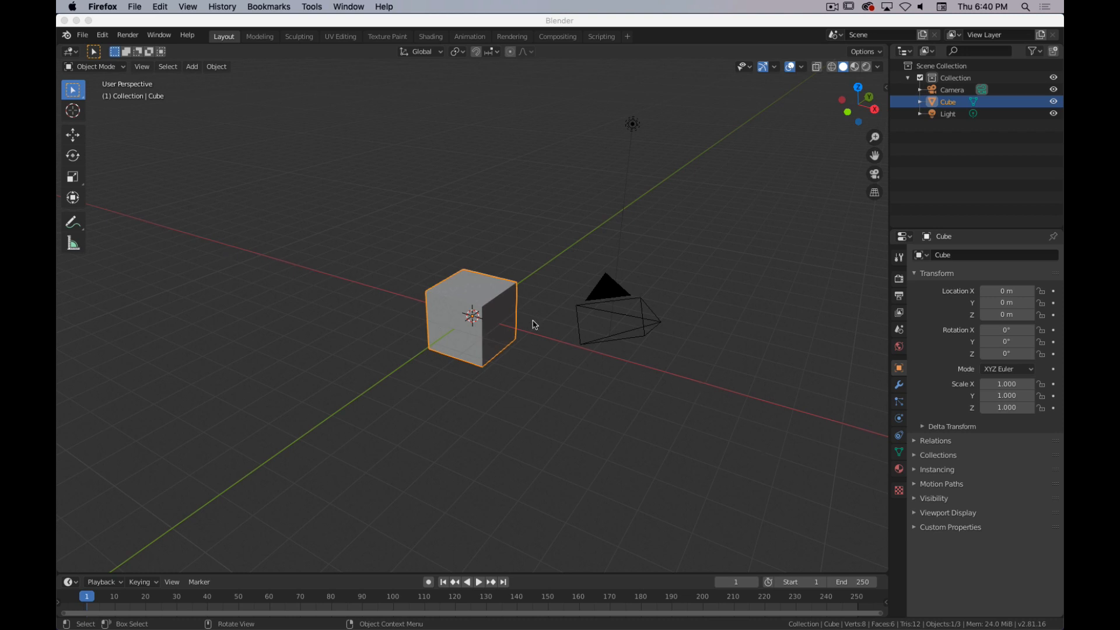
mouse_move(664, 386)
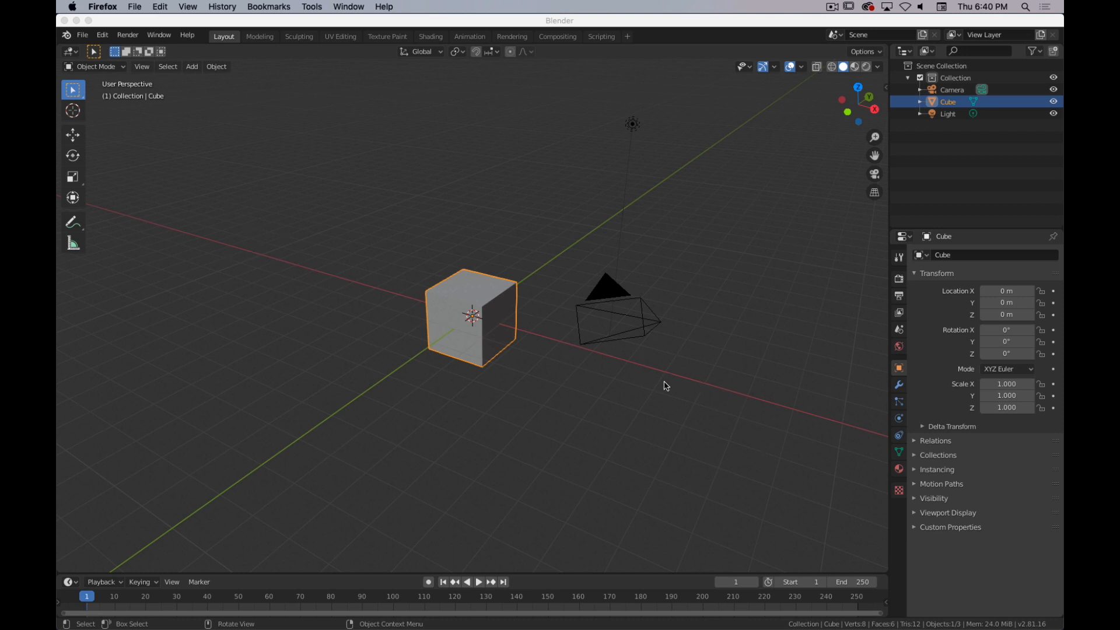
mouse_move(317, 428)
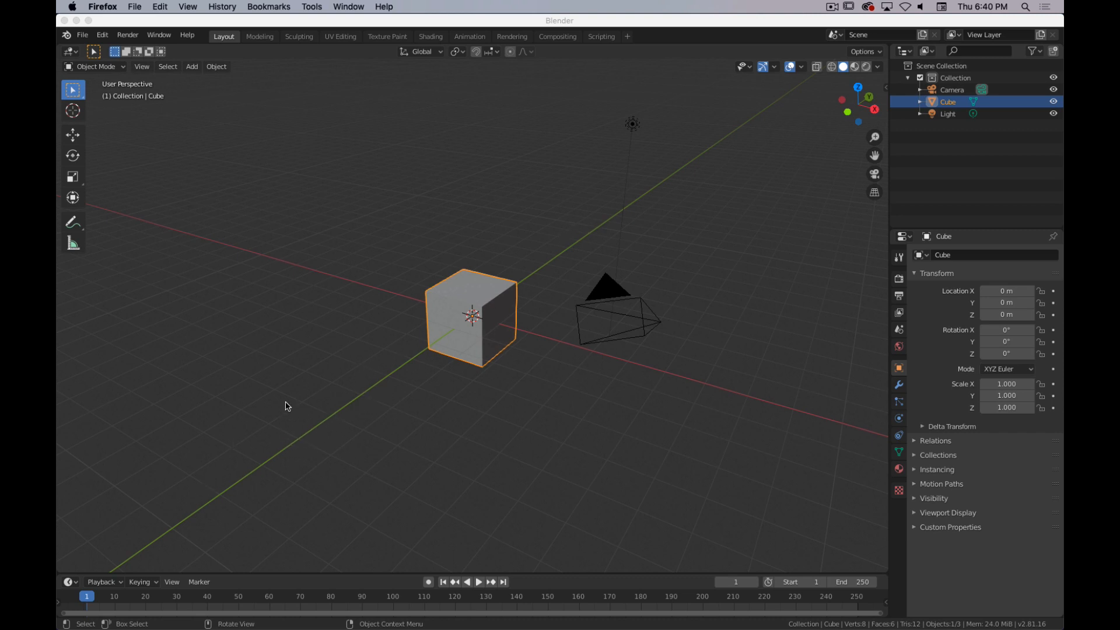
mouse_move(265, 460)
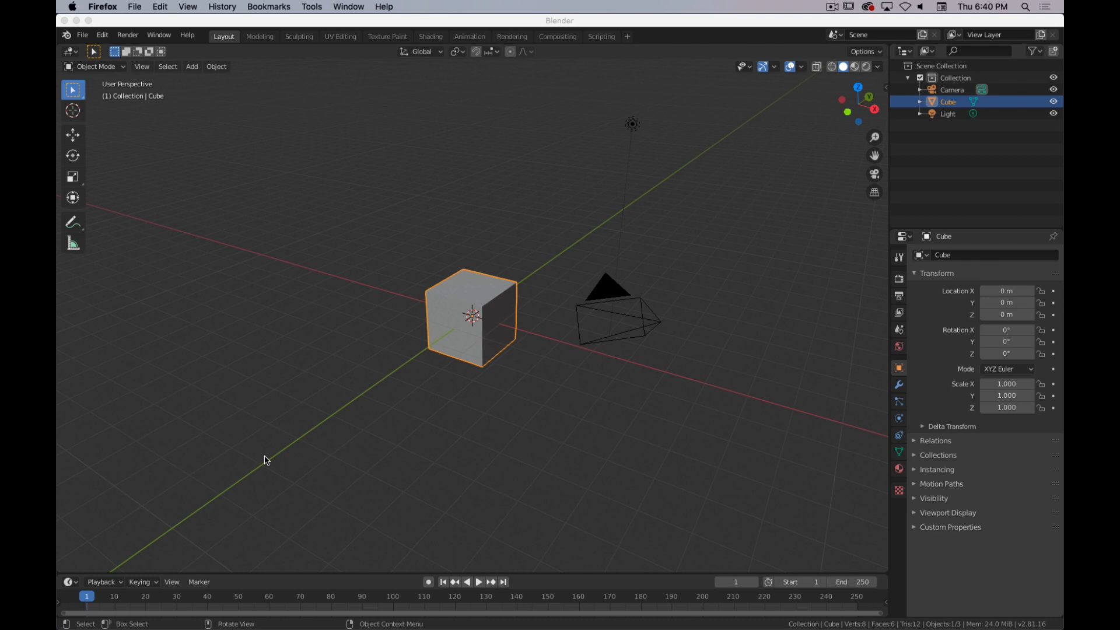
mouse_move(301, 418)
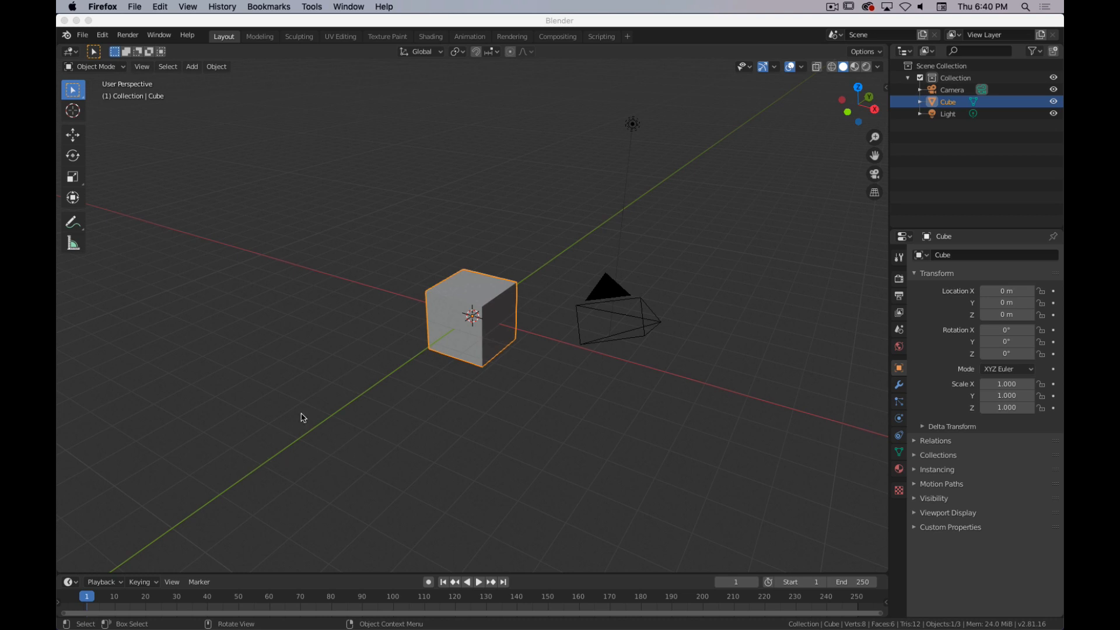
mouse_move(377, 383)
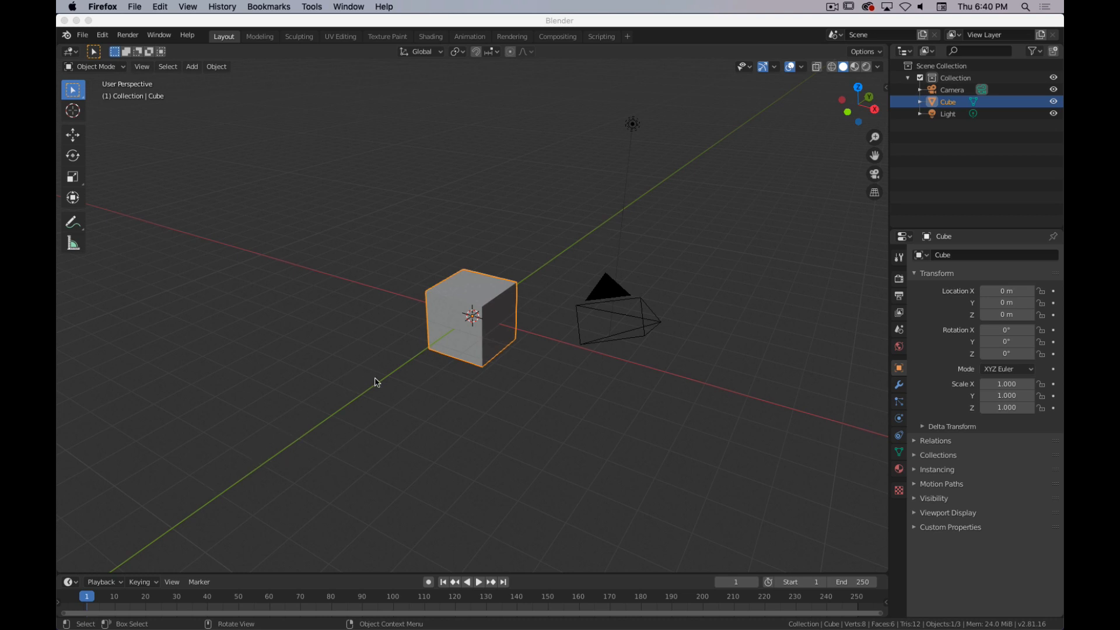
mouse_move(462, 443)
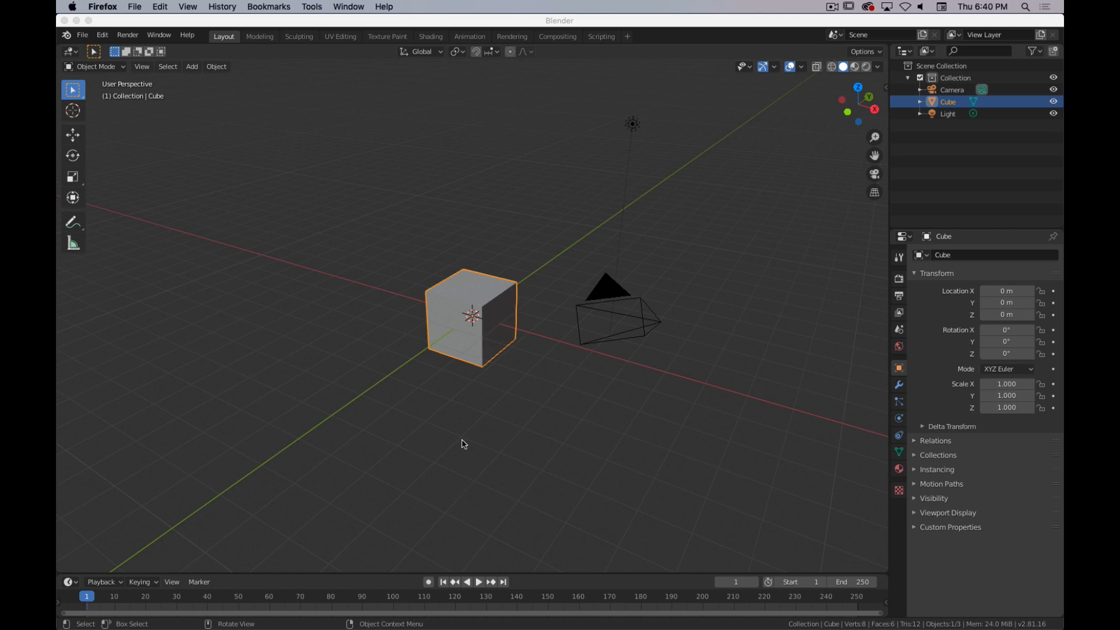
mouse_move(830, 117)
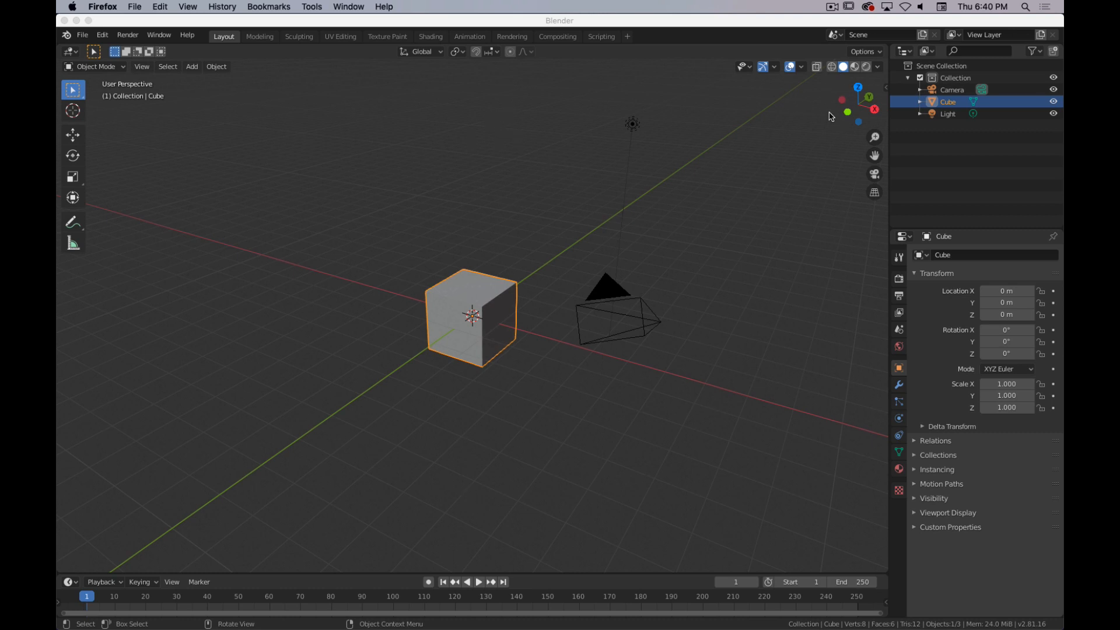
mouse_move(864, 95)
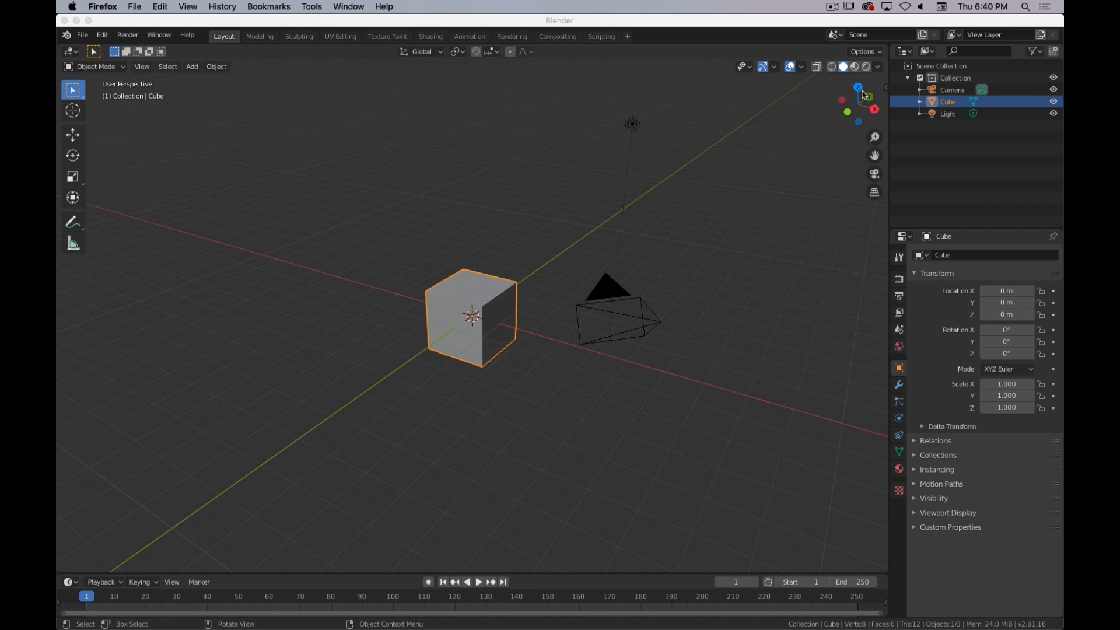
mouse_move(504, 370)
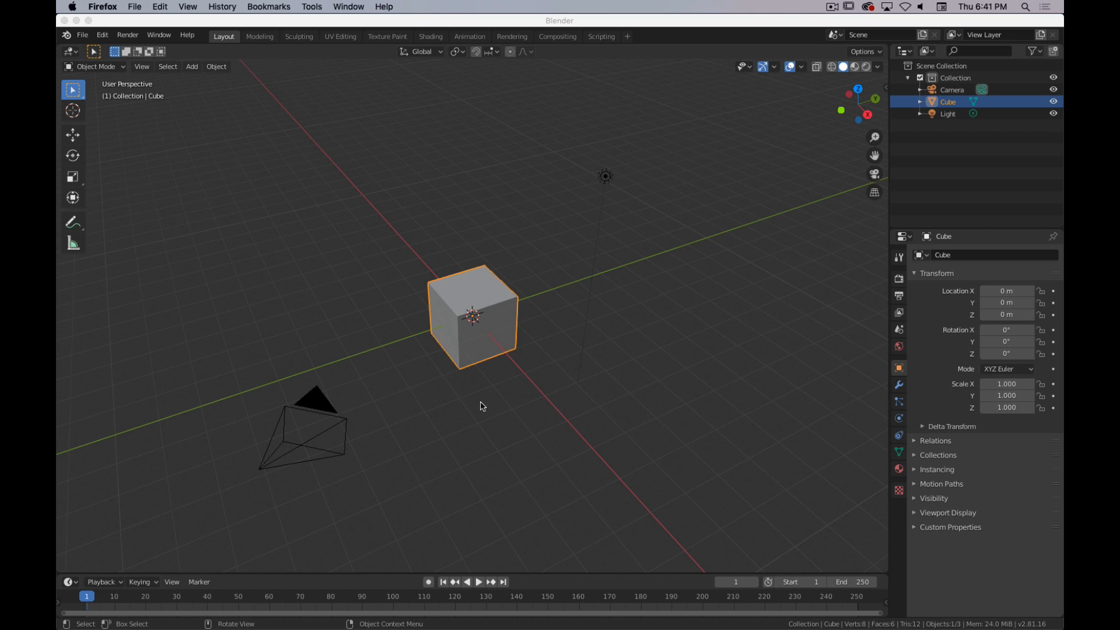
mouse_move(315, 432)
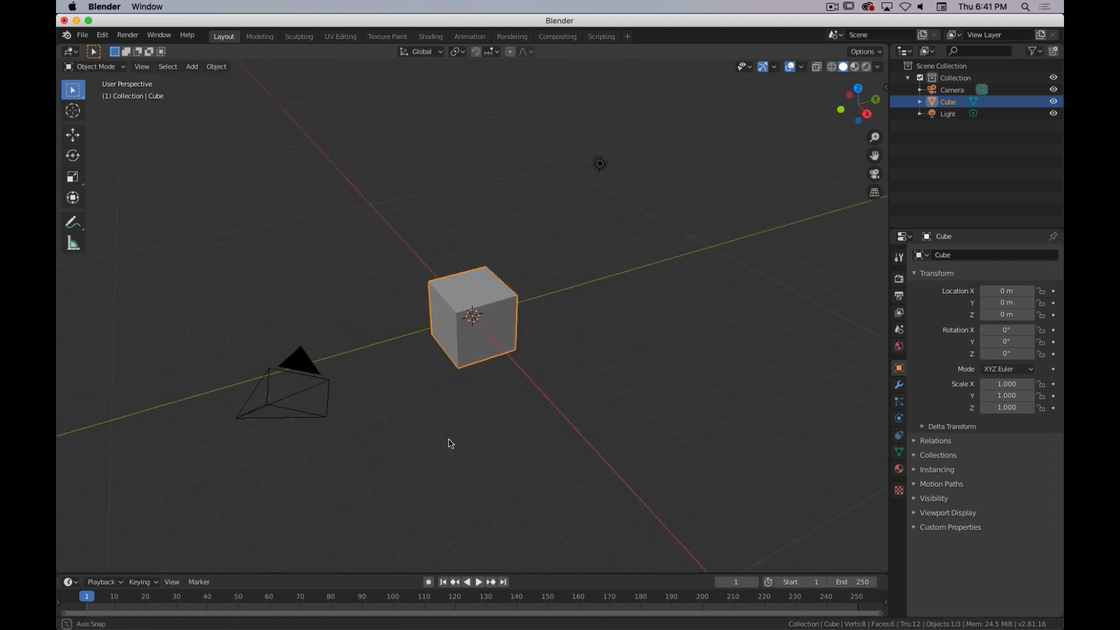
drag(450, 443, 457, 431)
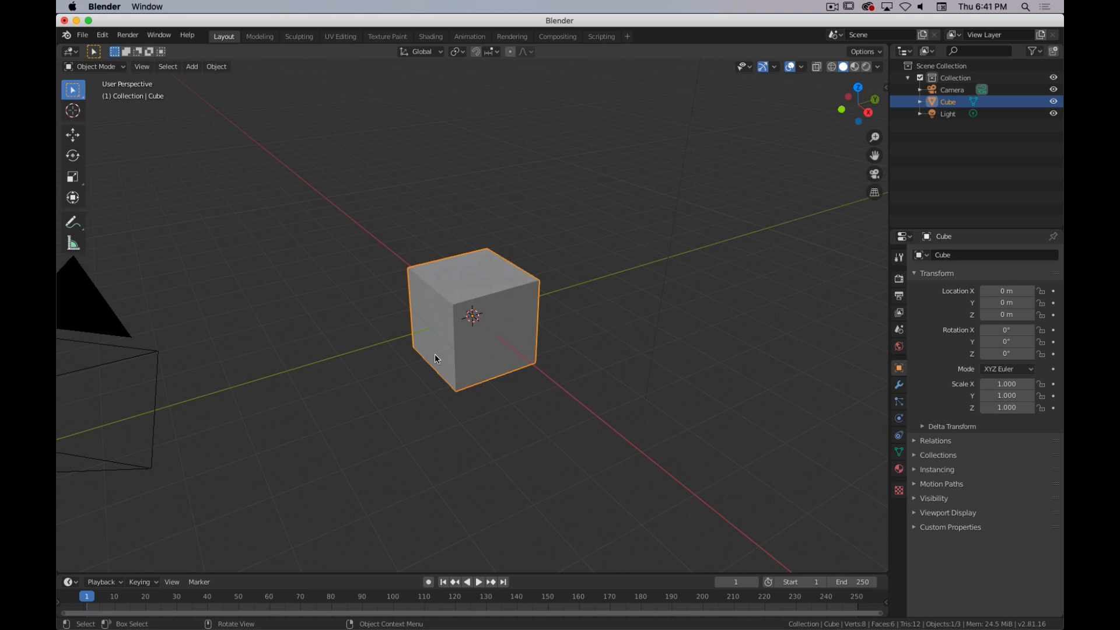
Step: Switch the default cube into Edit Mode with Tab
key(Tab)
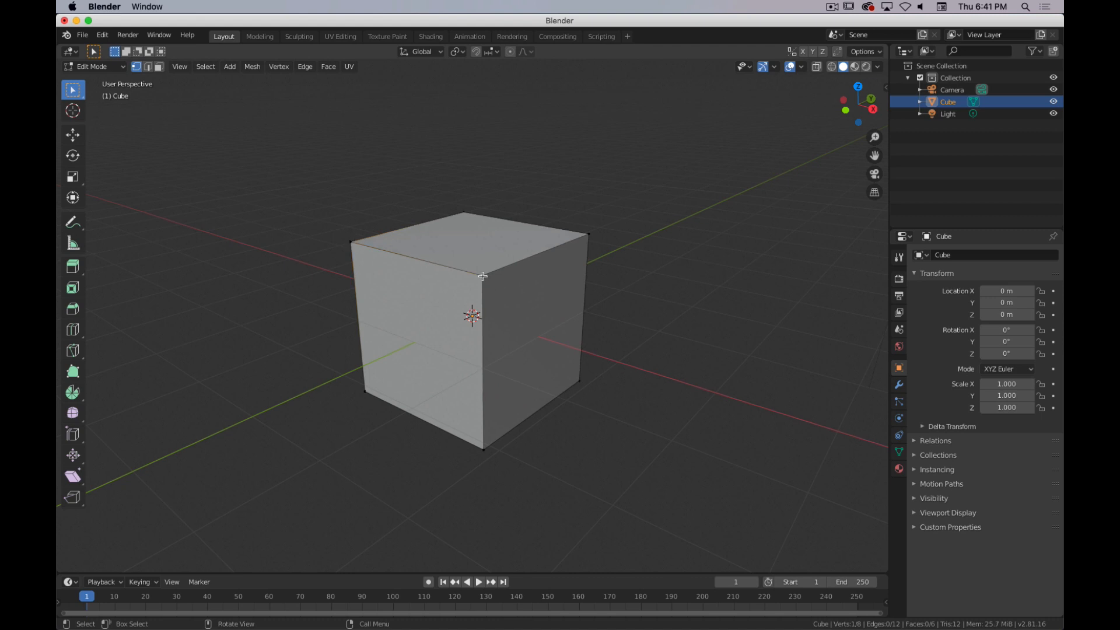
mouse_move(585, 237)
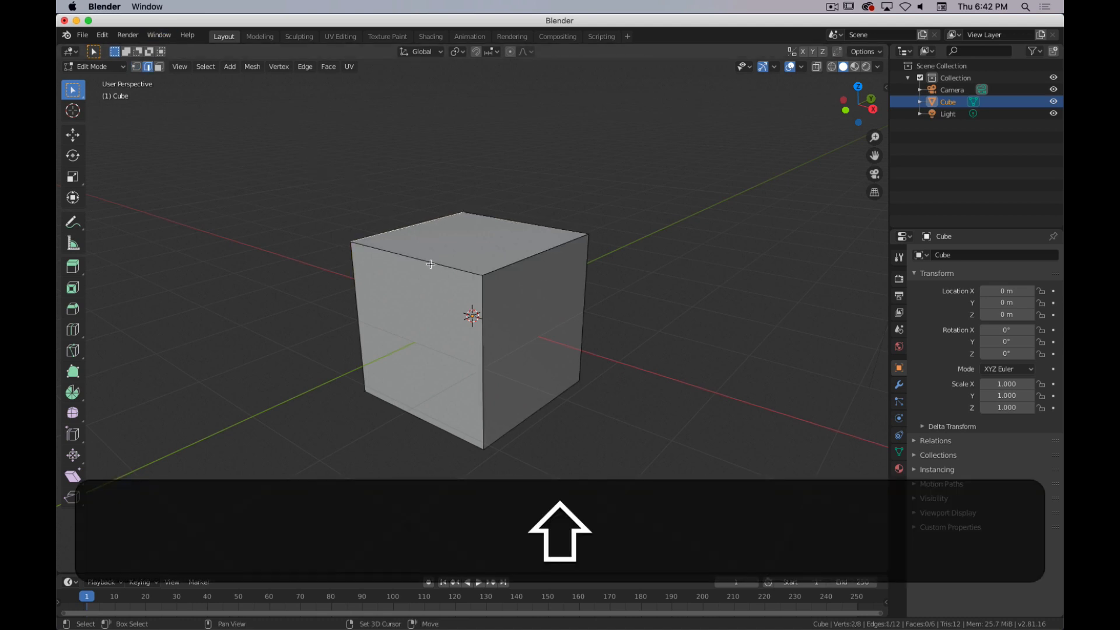
Step: Select a top edge of the cube, then its right-hand face in face select mode
click(430, 265)
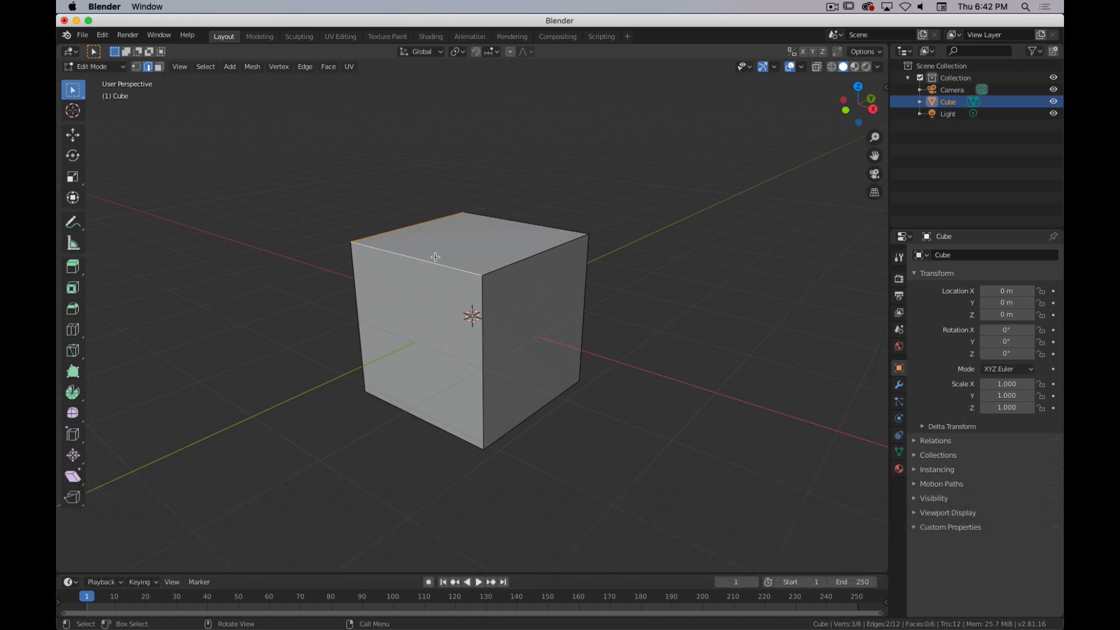
mouse_move(586, 235)
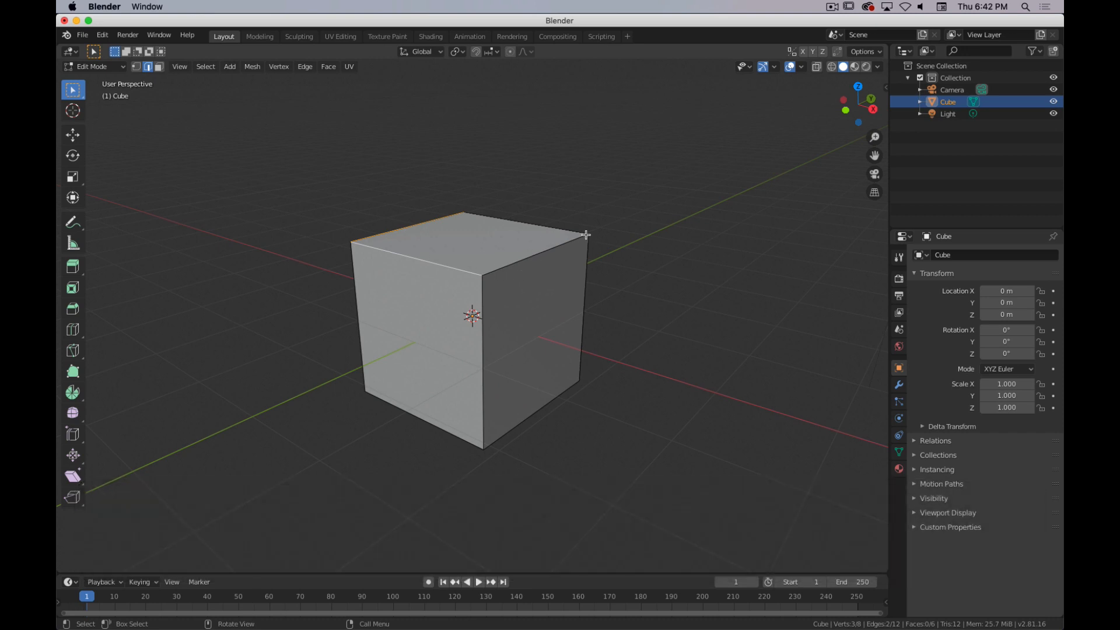
mouse_move(462, 218)
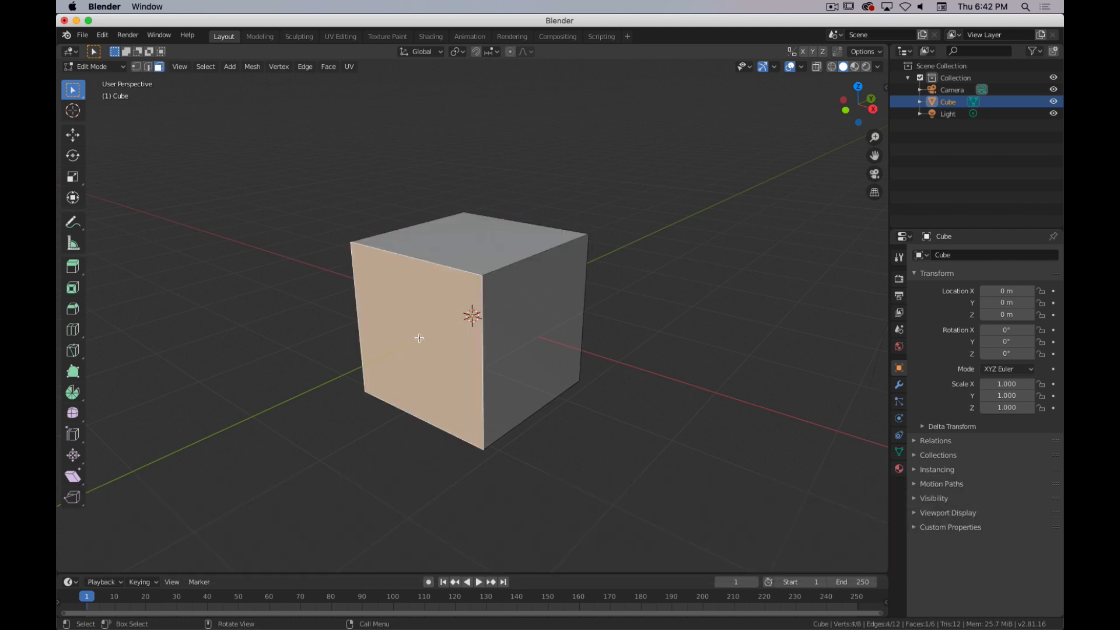
click(514, 314)
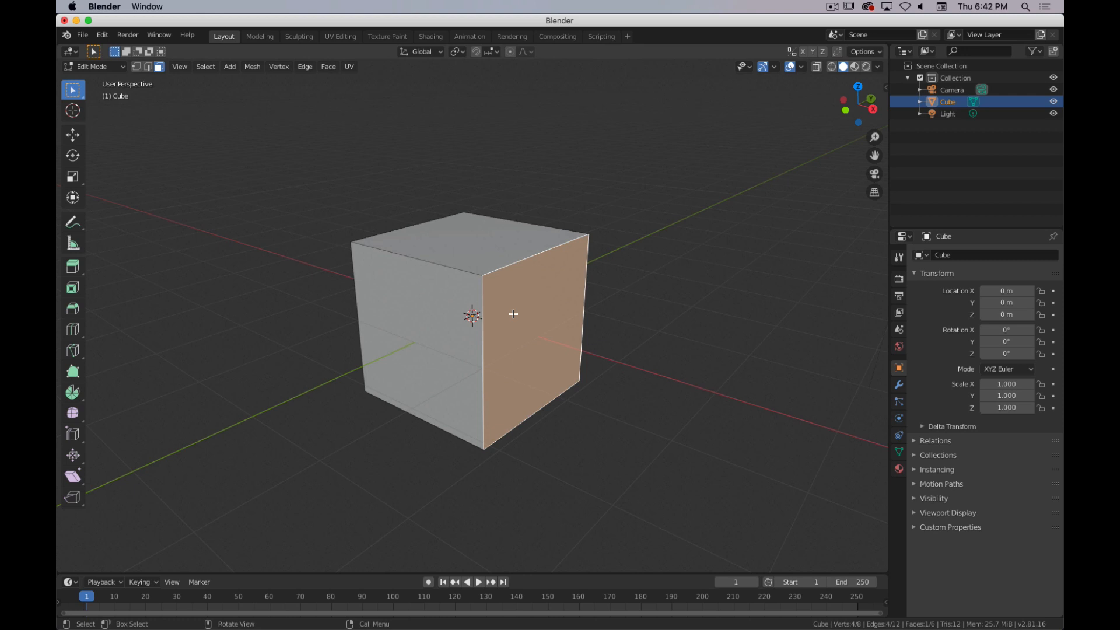
mouse_move(522, 308)
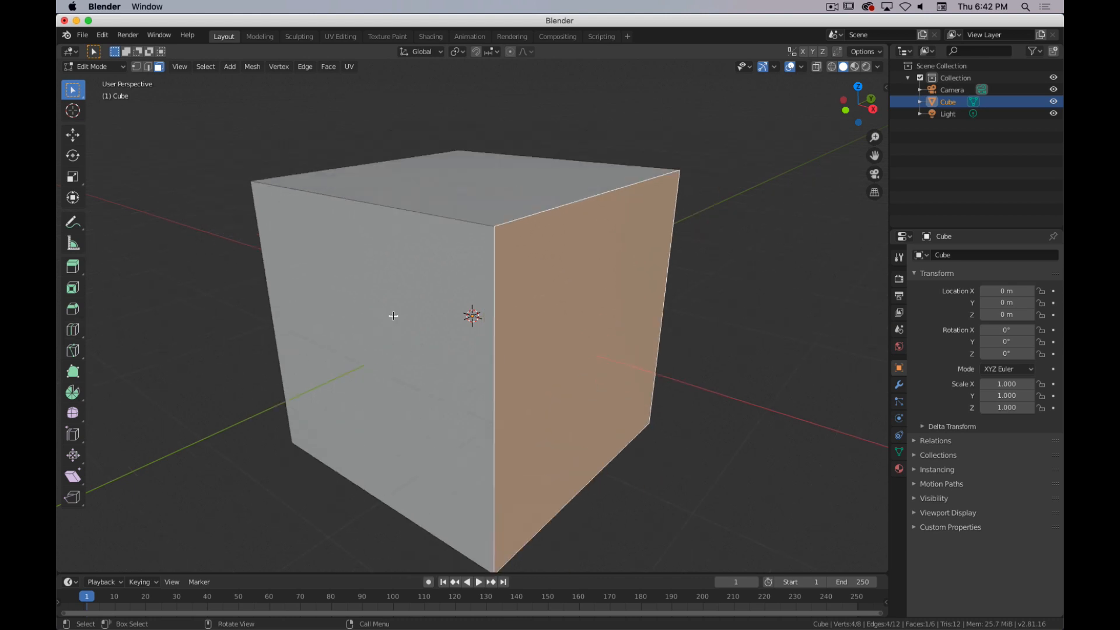
scroll(down, 3)
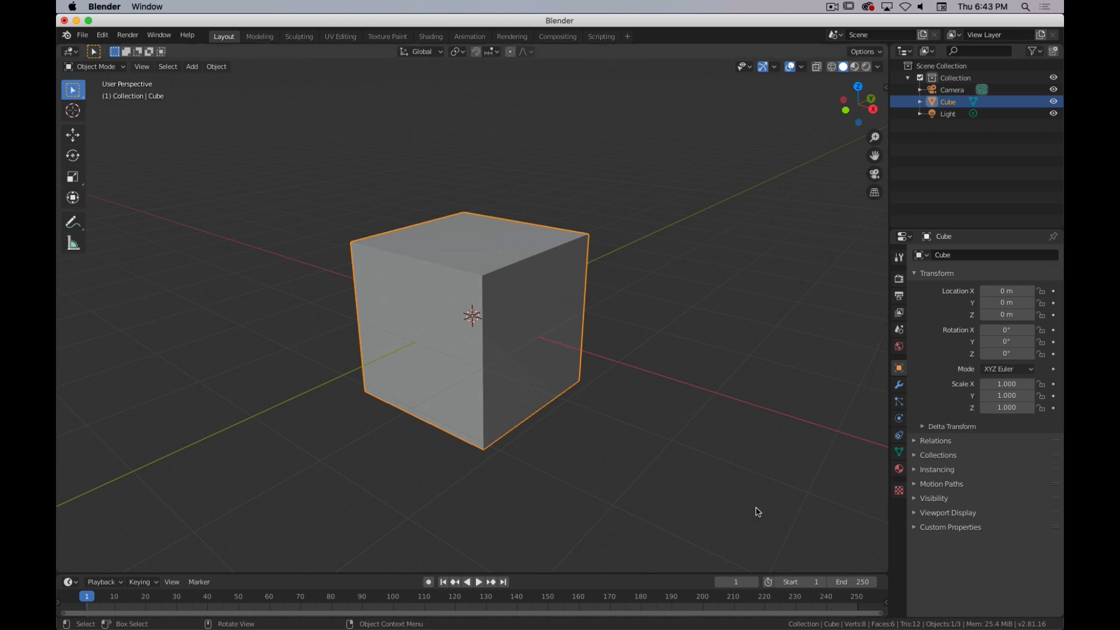
mouse_move(851, 454)
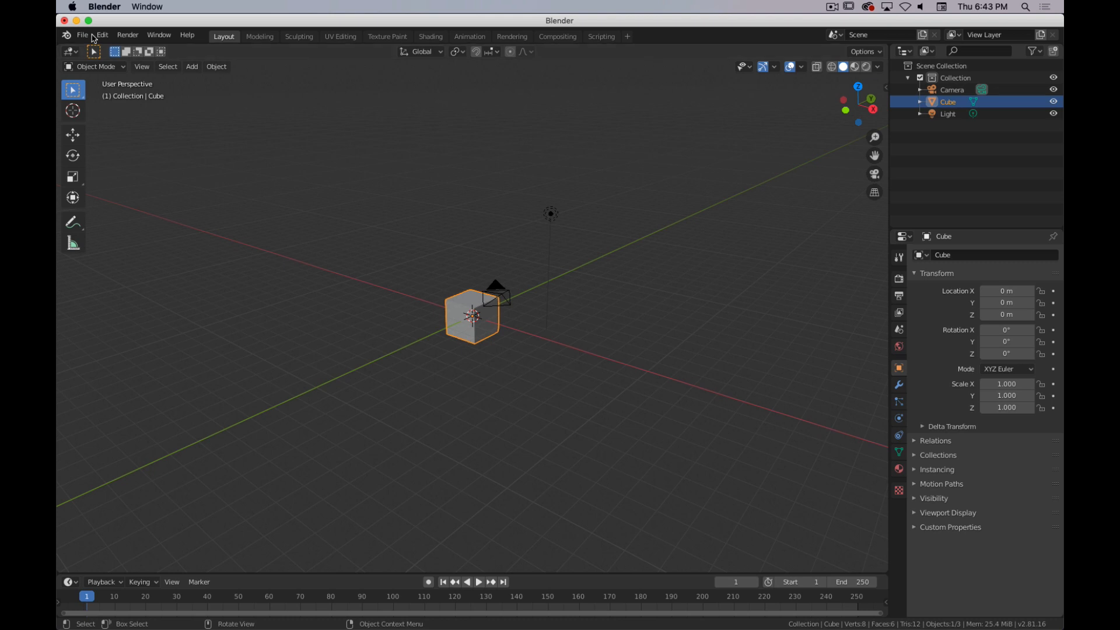
mouse_move(82, 35)
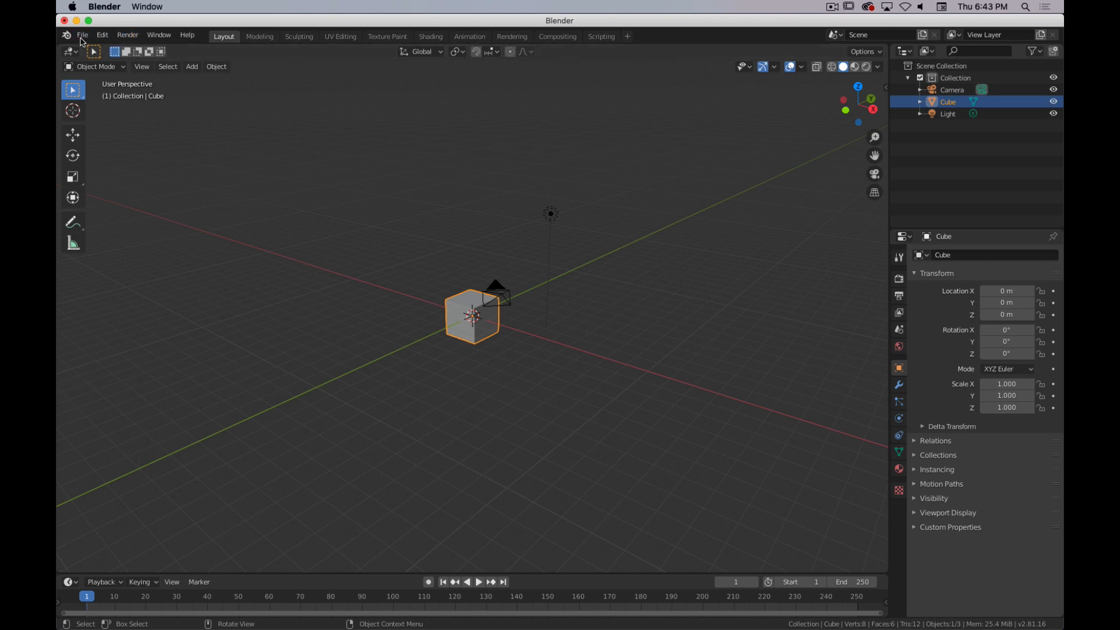
Step: Show the Edit menu's undo, redo and Preferences commands
click(101, 33)
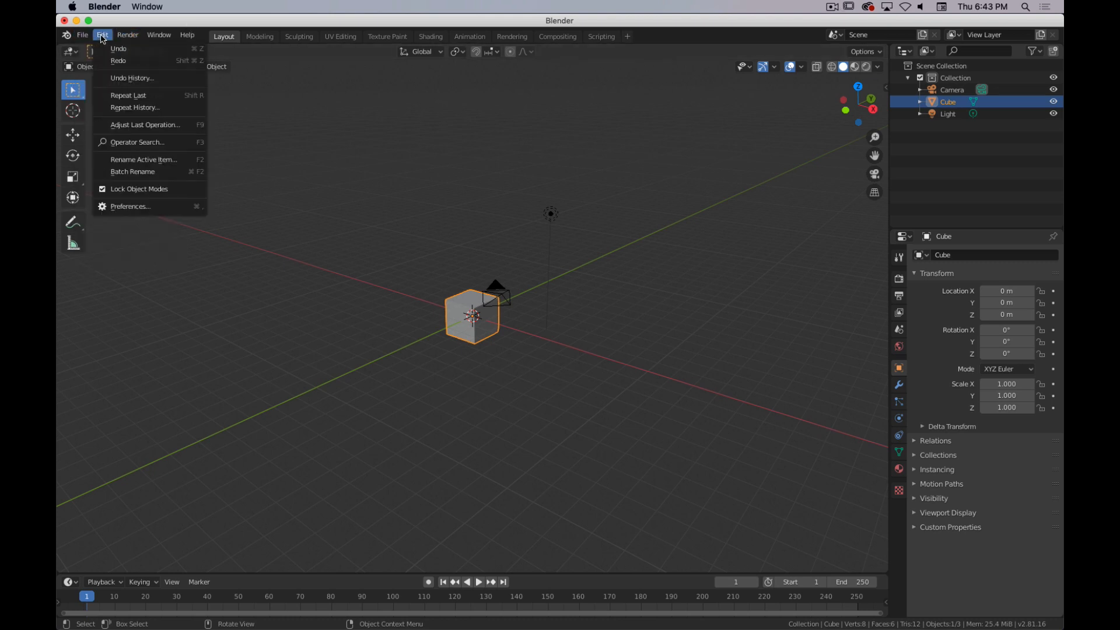
mouse_move(130, 207)
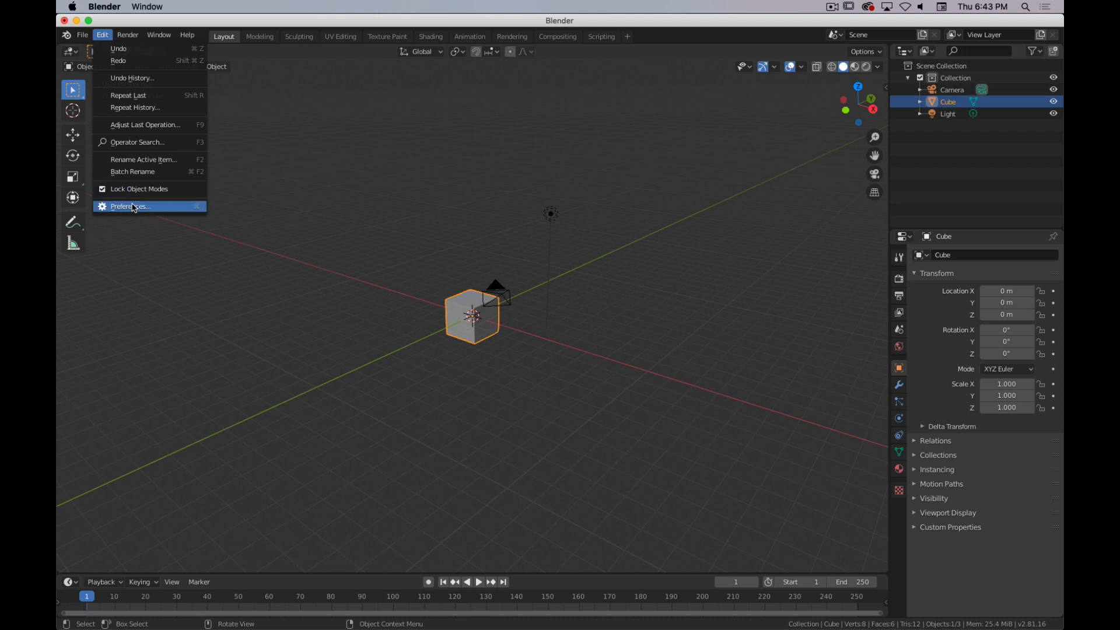
Step: Bring up the Preferences window and view the Keymap settings
click(131, 206)
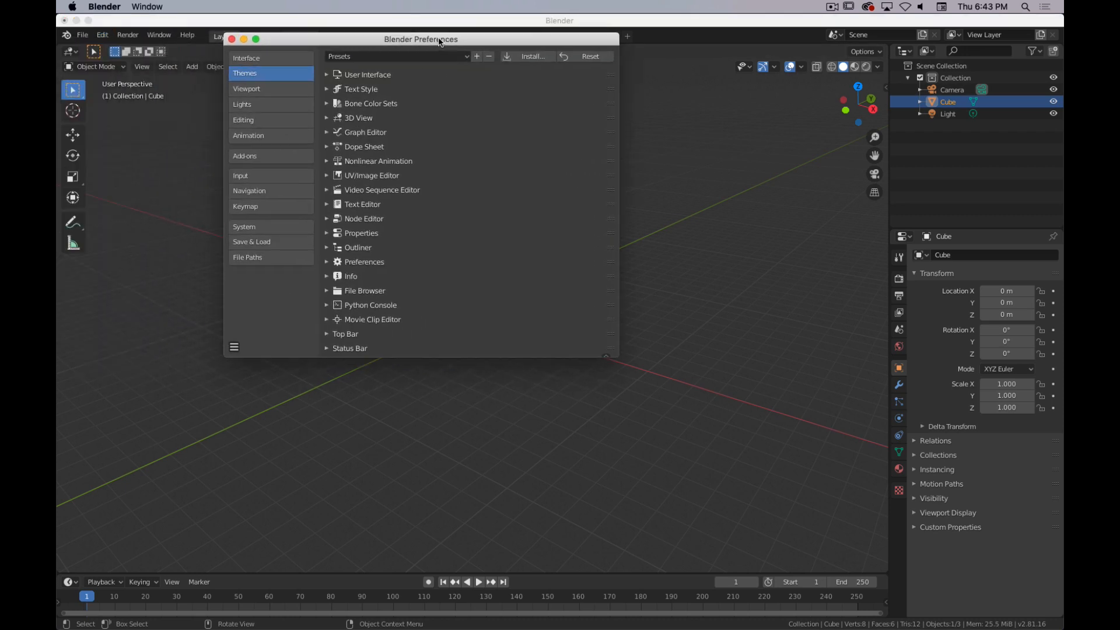
drag(421, 40, 443, 37)
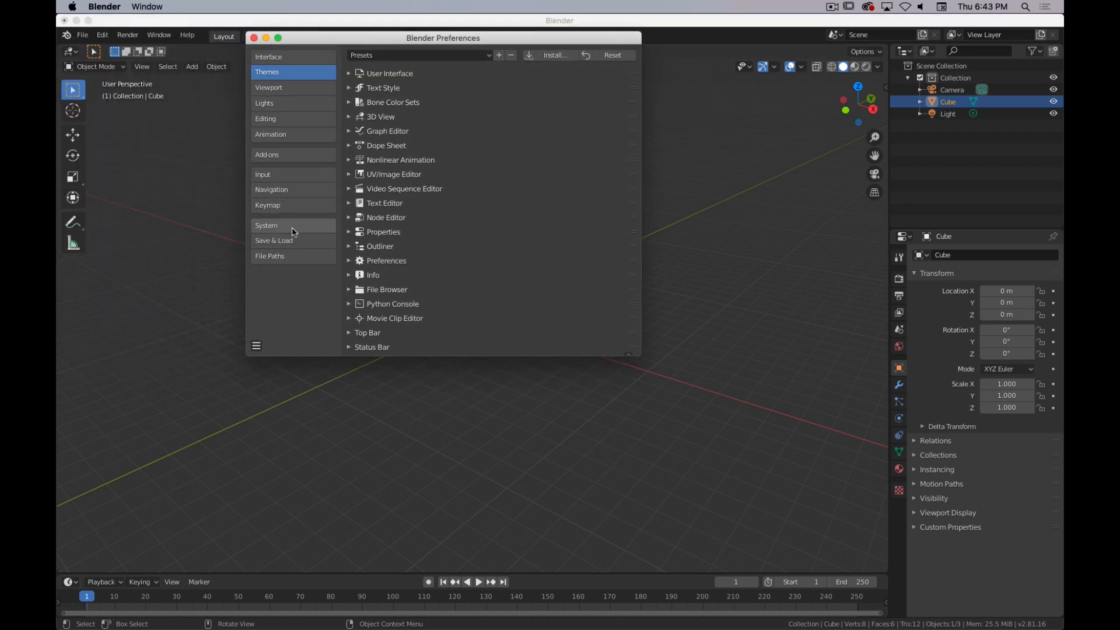
click(267, 206)
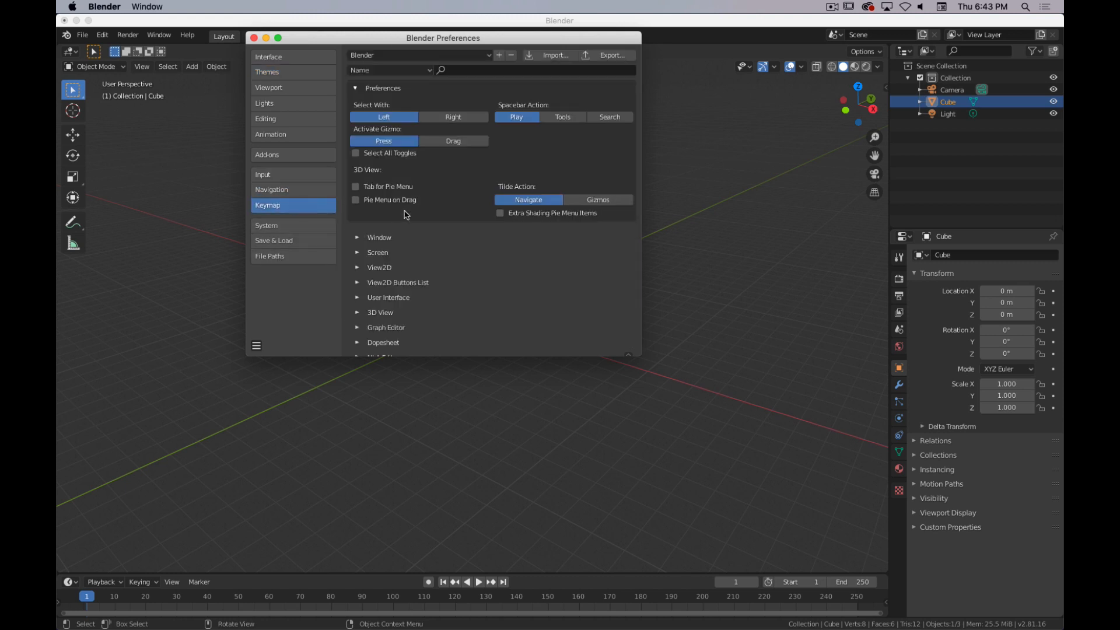
mouse_move(327, 214)
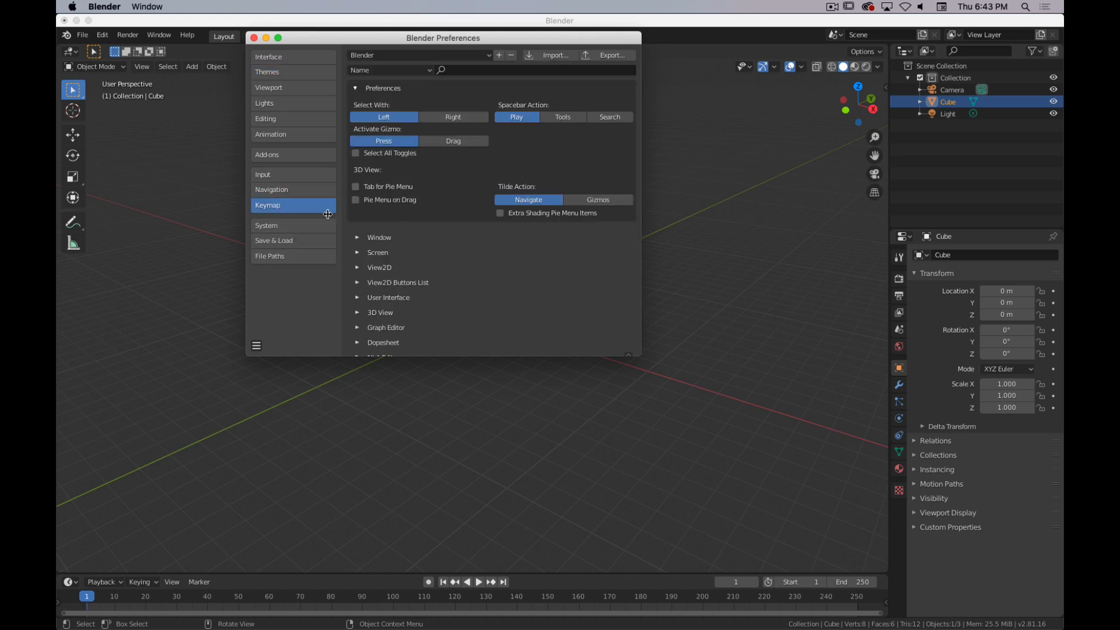
Step: Look through the Editing, Viewport and System preference categories (32 undo steps shown)
click(266, 119)
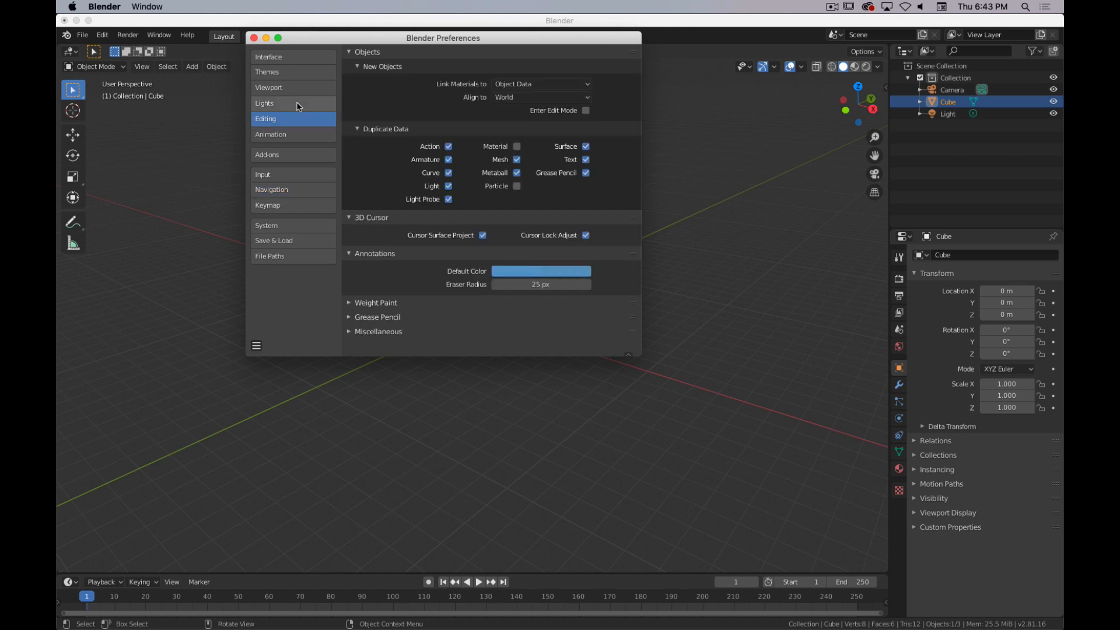
click(268, 87)
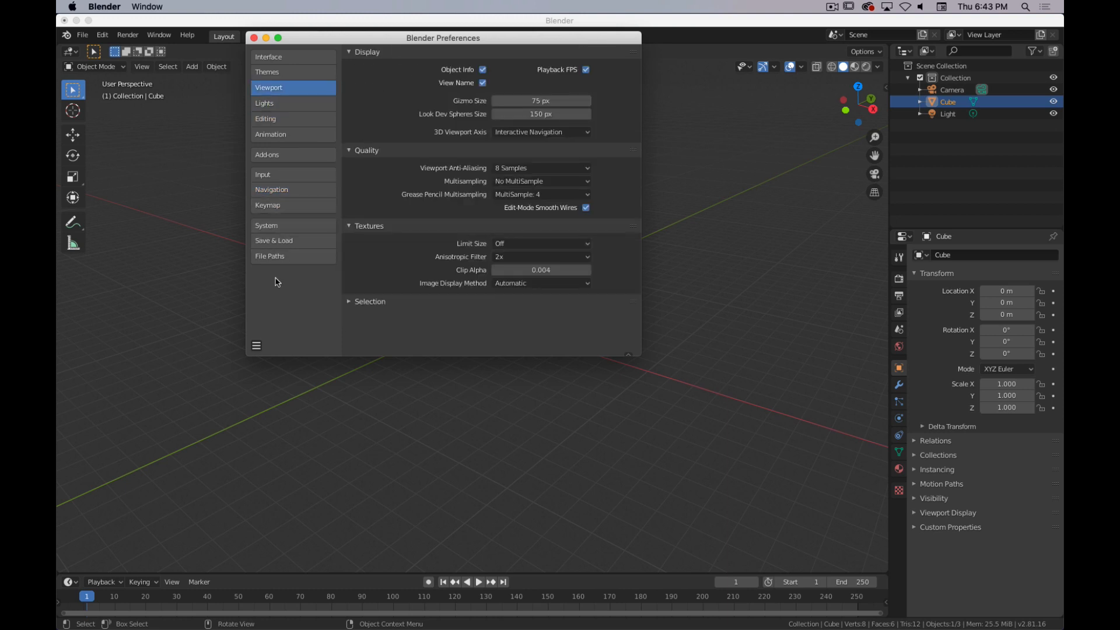
mouse_move(292, 241)
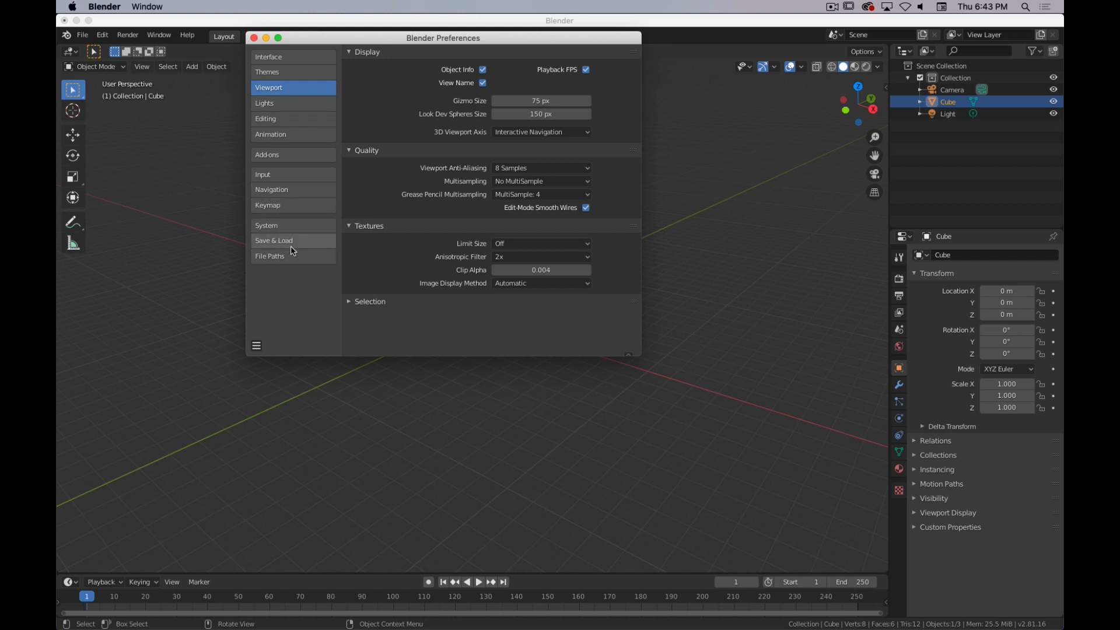
click(266, 225)
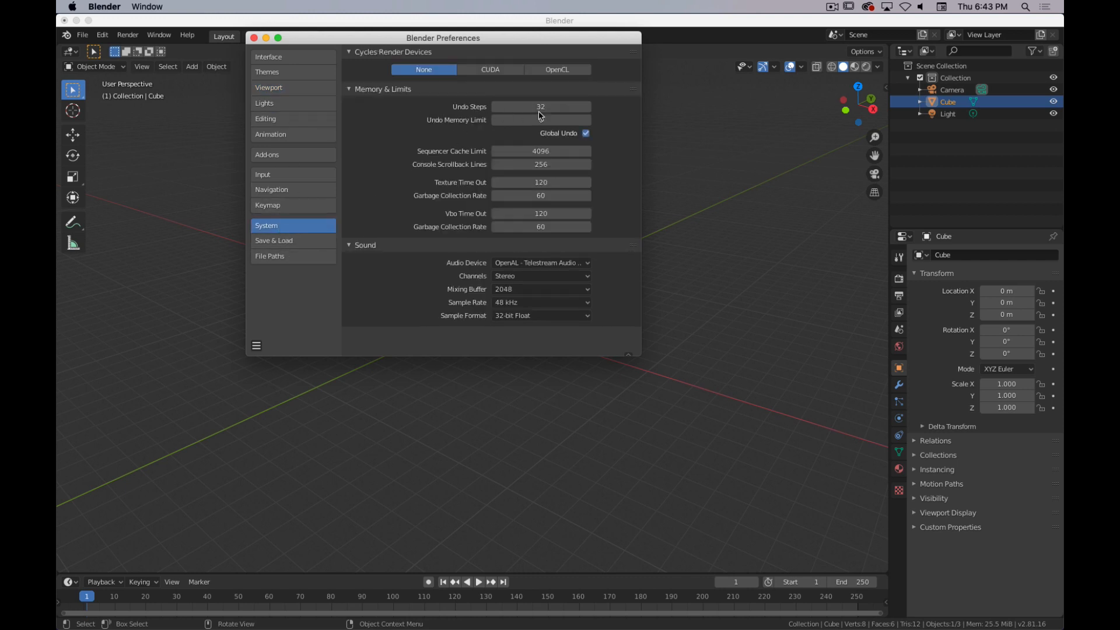
mouse_move(541, 119)
text(50)
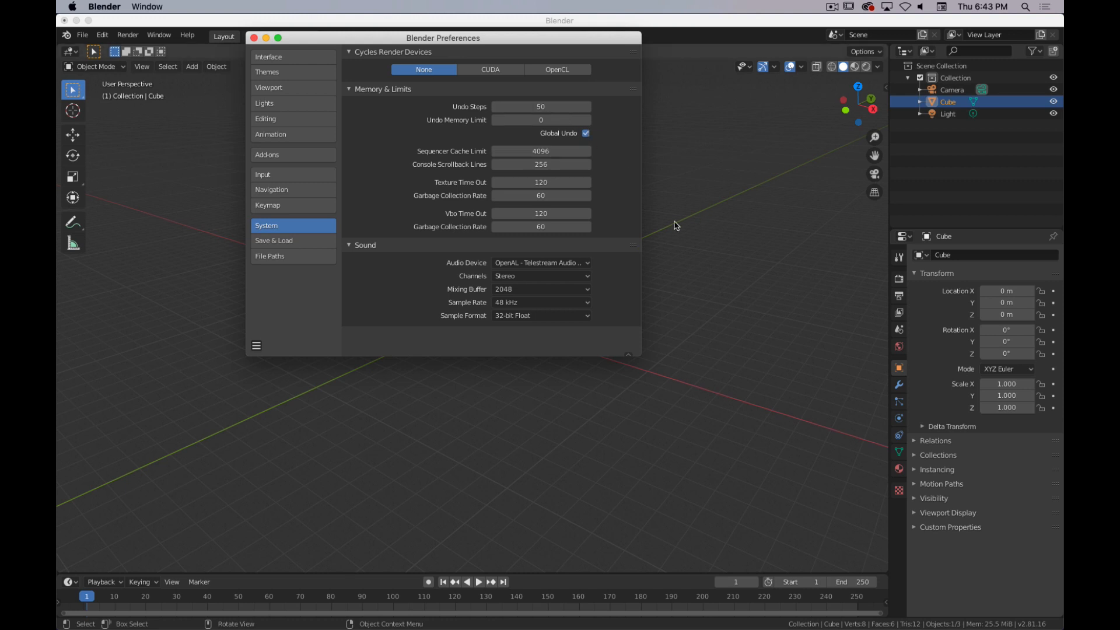
mouse_move(565, 263)
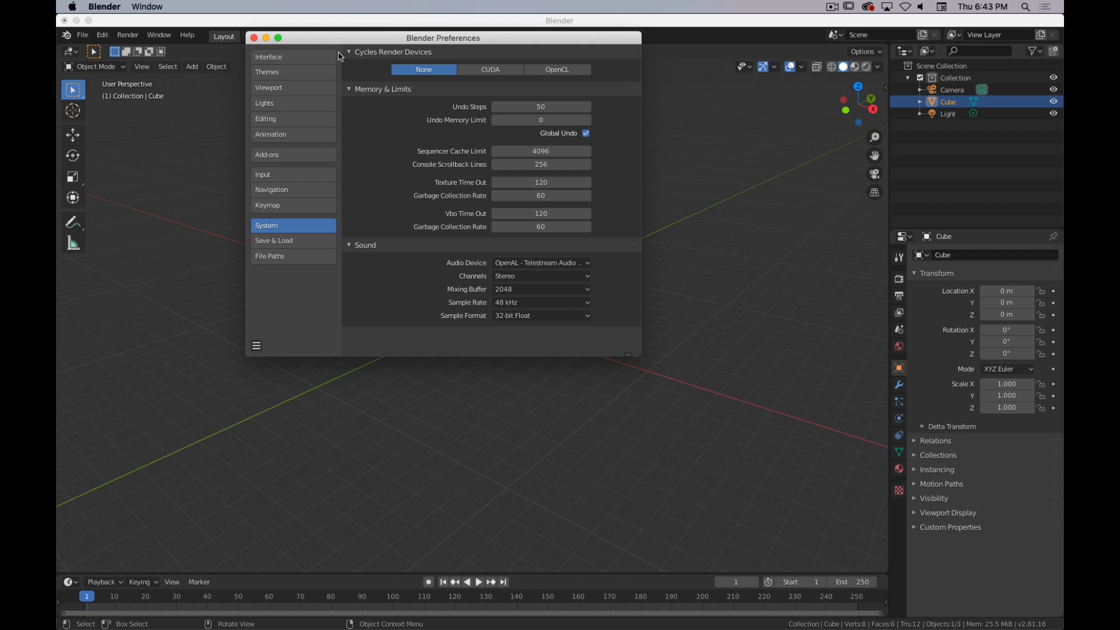
mouse_move(269, 87)
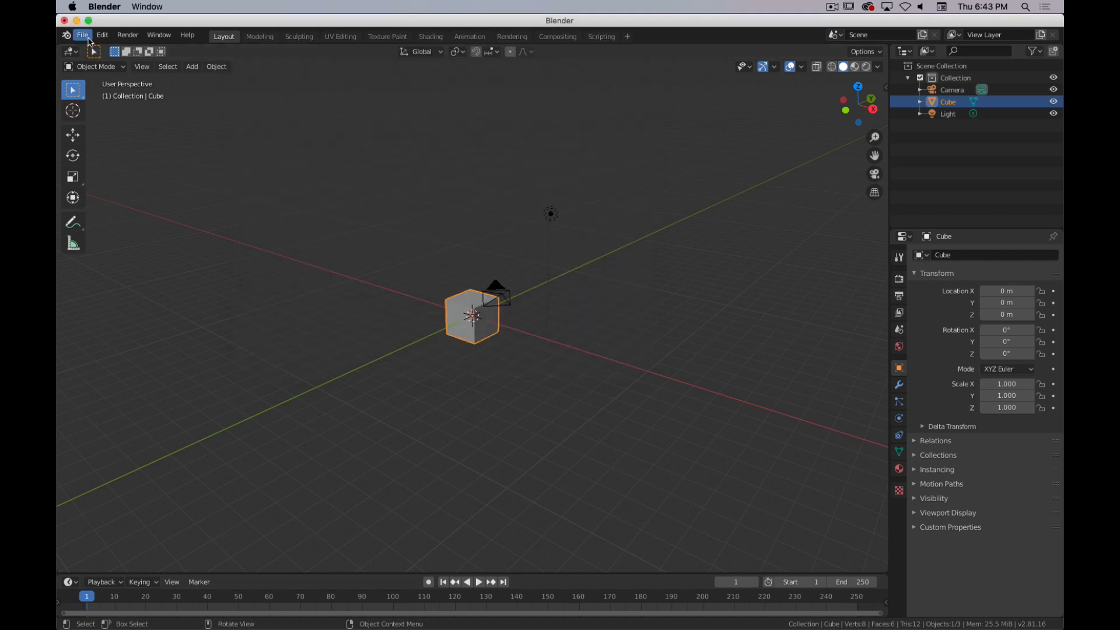
click(127, 34)
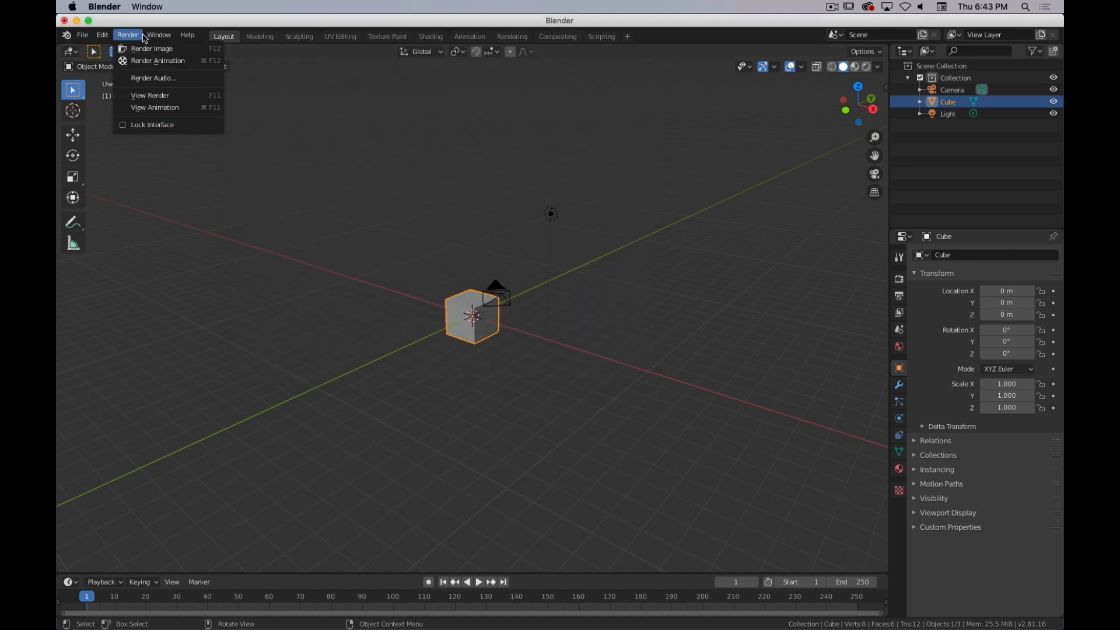
click(159, 34)
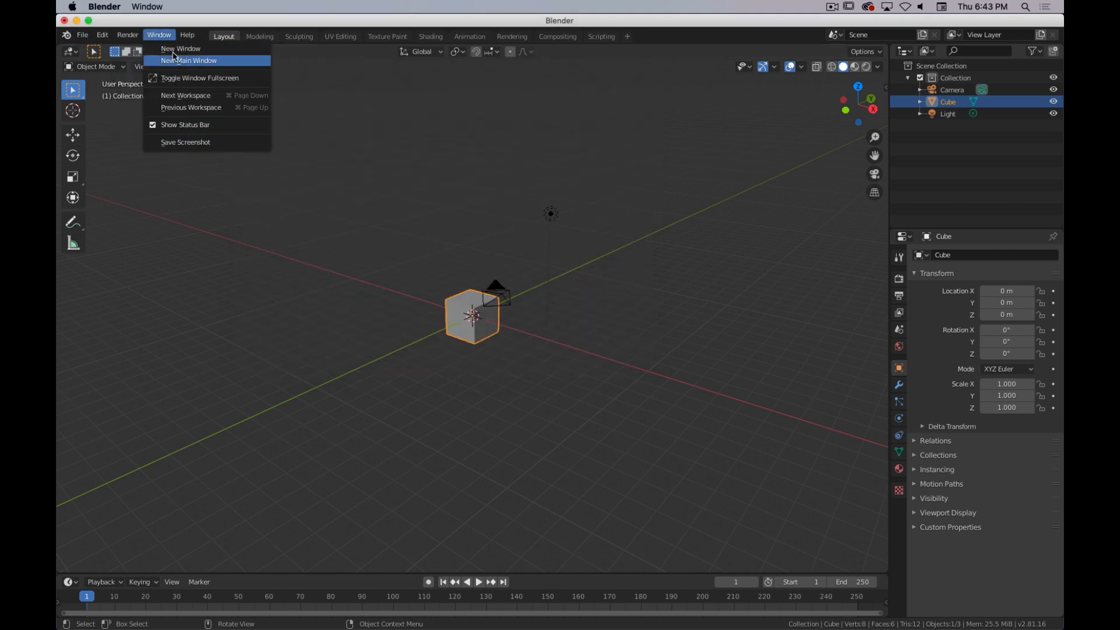
click(186, 34)
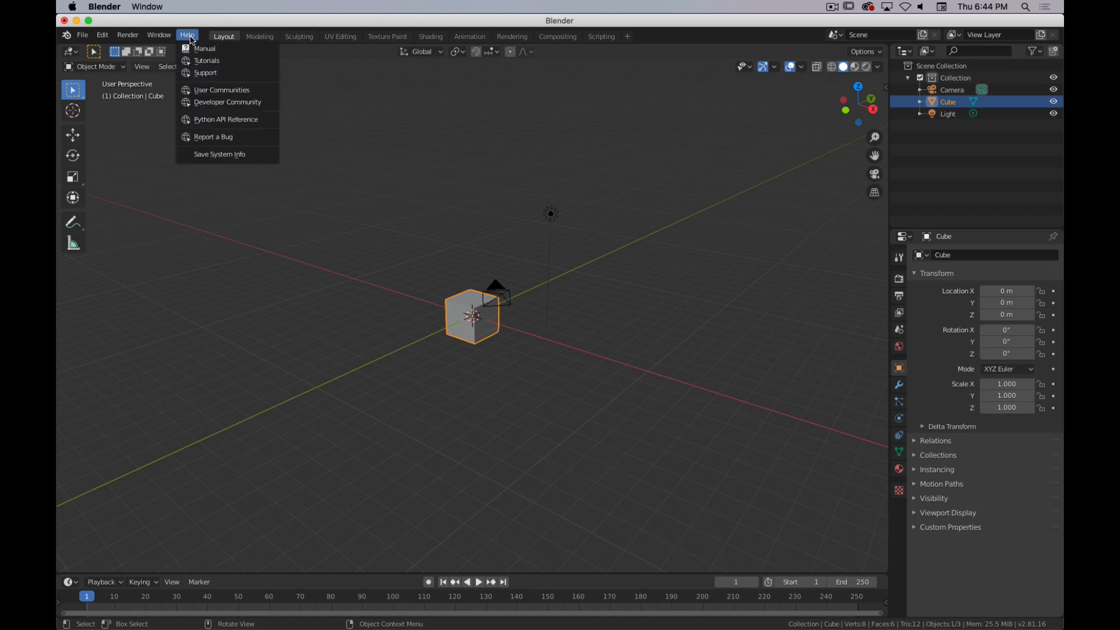
mouse_move(224, 90)
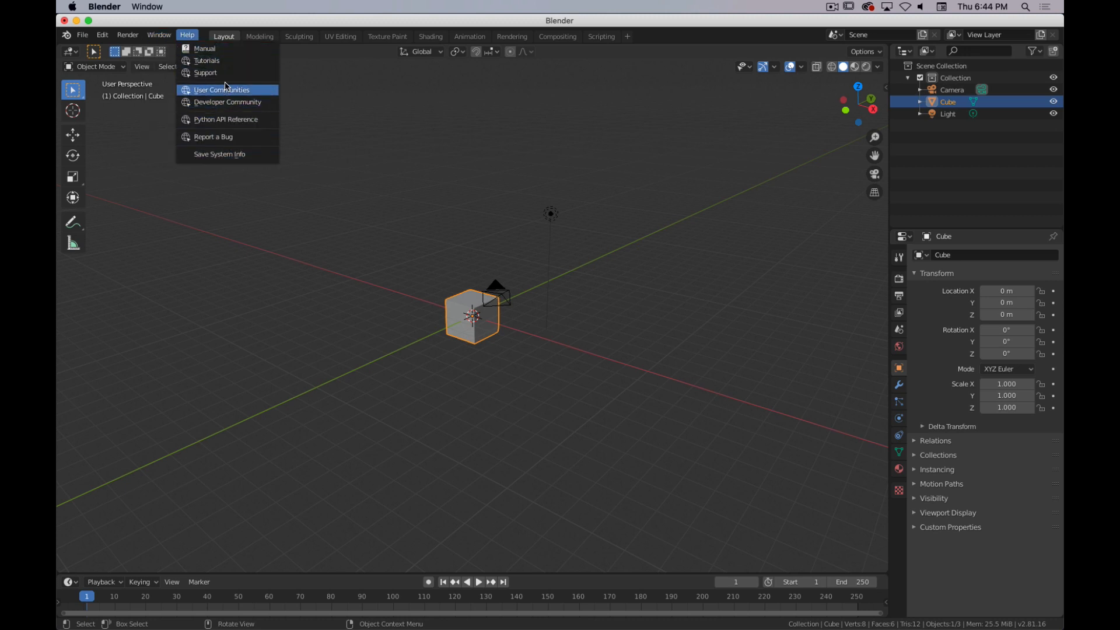
mouse_move(216, 63)
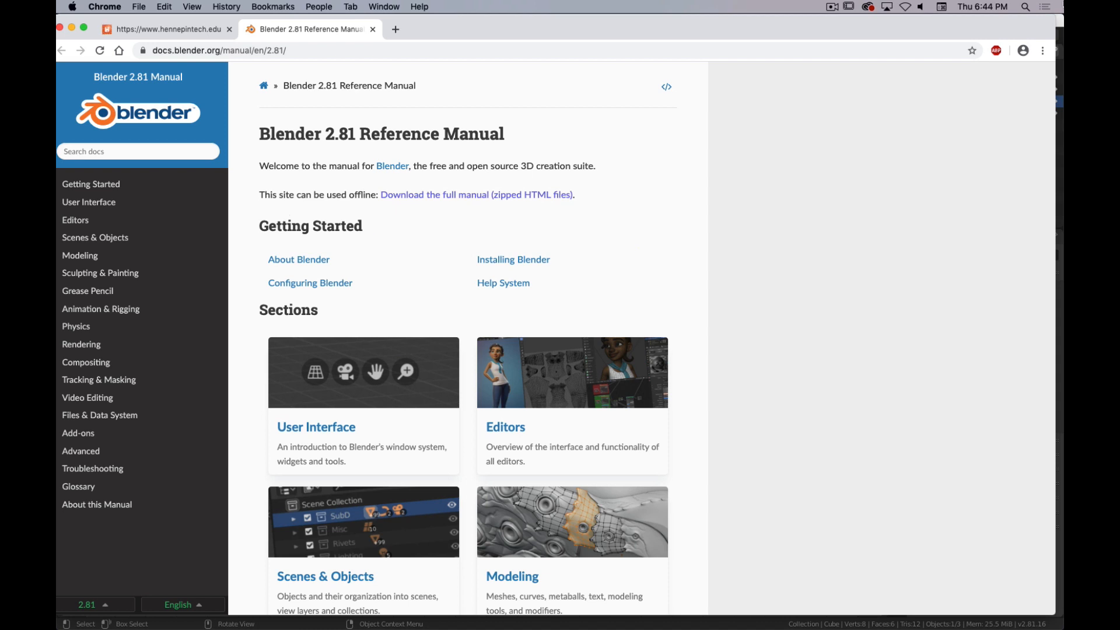
click(138, 150)
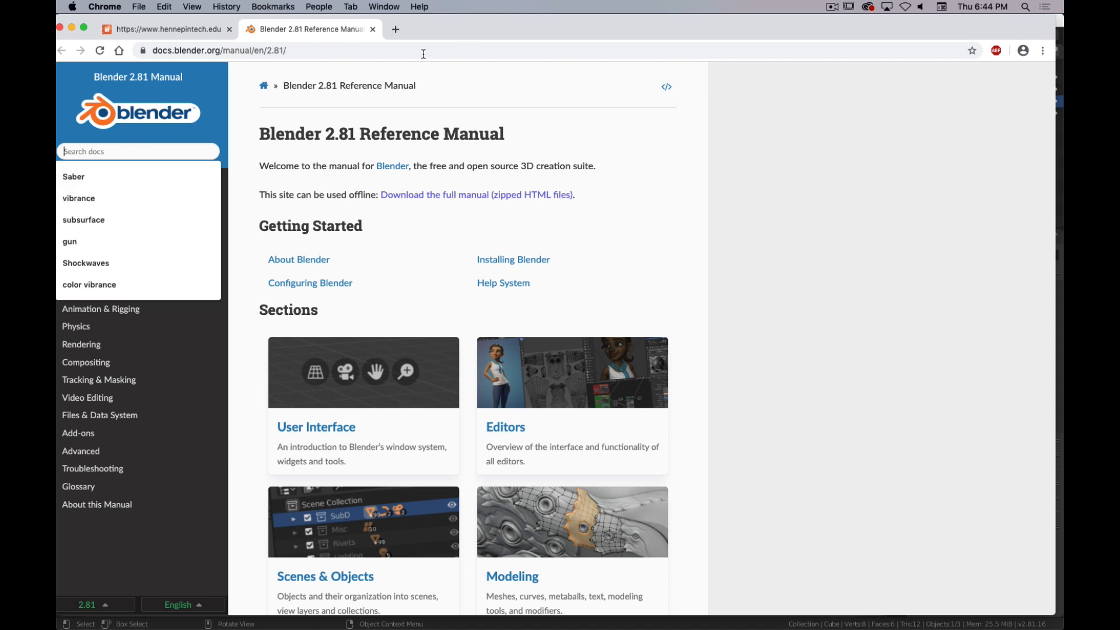
key(cmd+q)
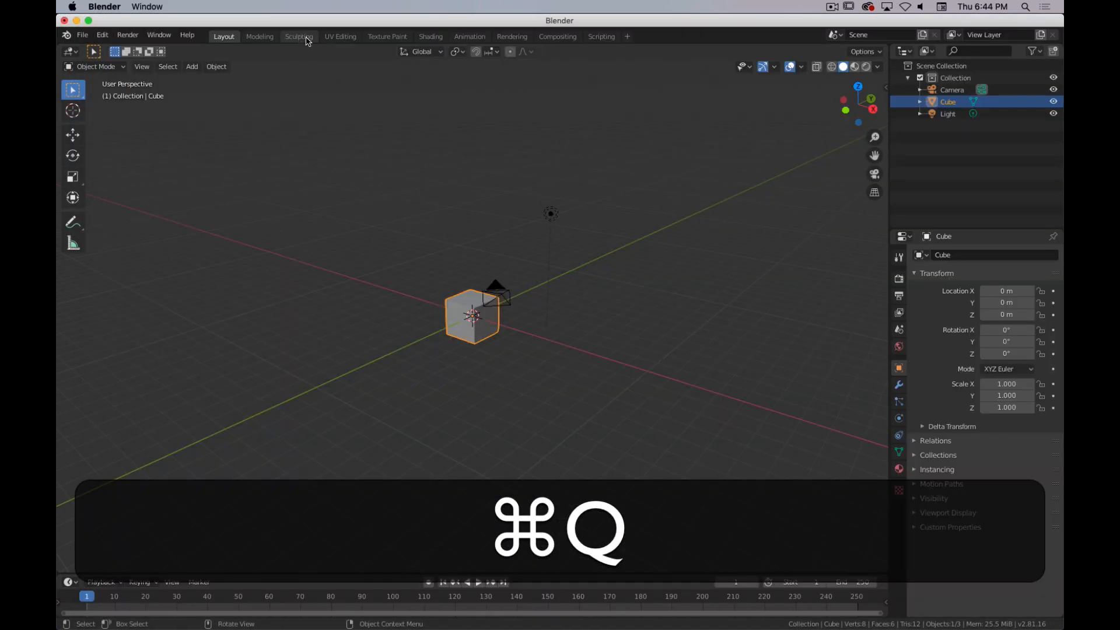
Step: Step through the Modeling, UV Editing, Texture Paint and Animation workspaces, returning to Layout
click(259, 36)
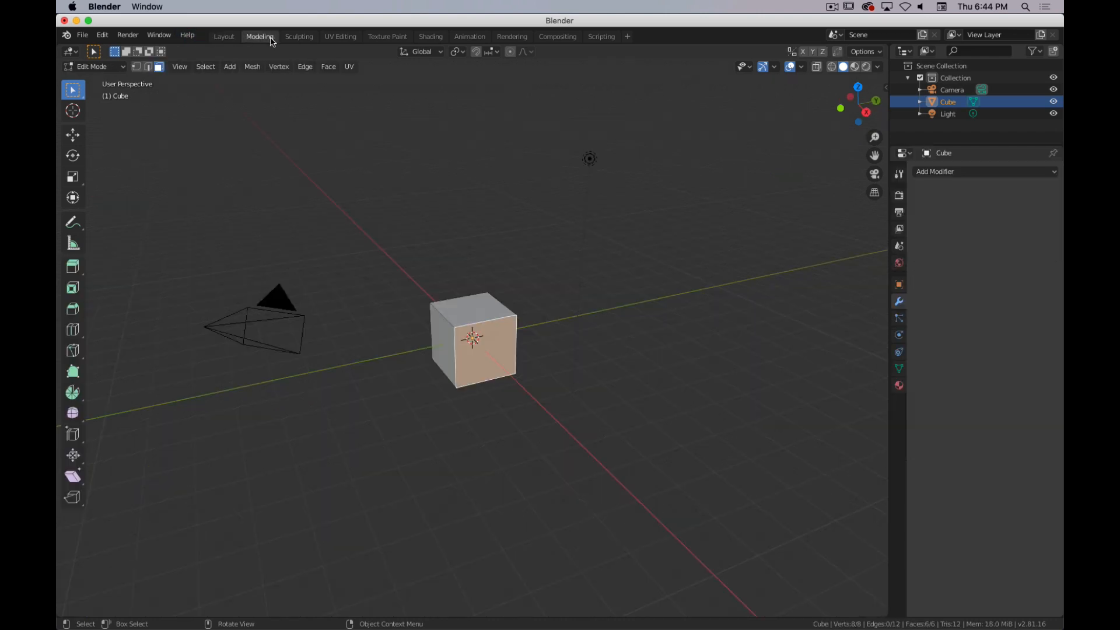
click(339, 36)
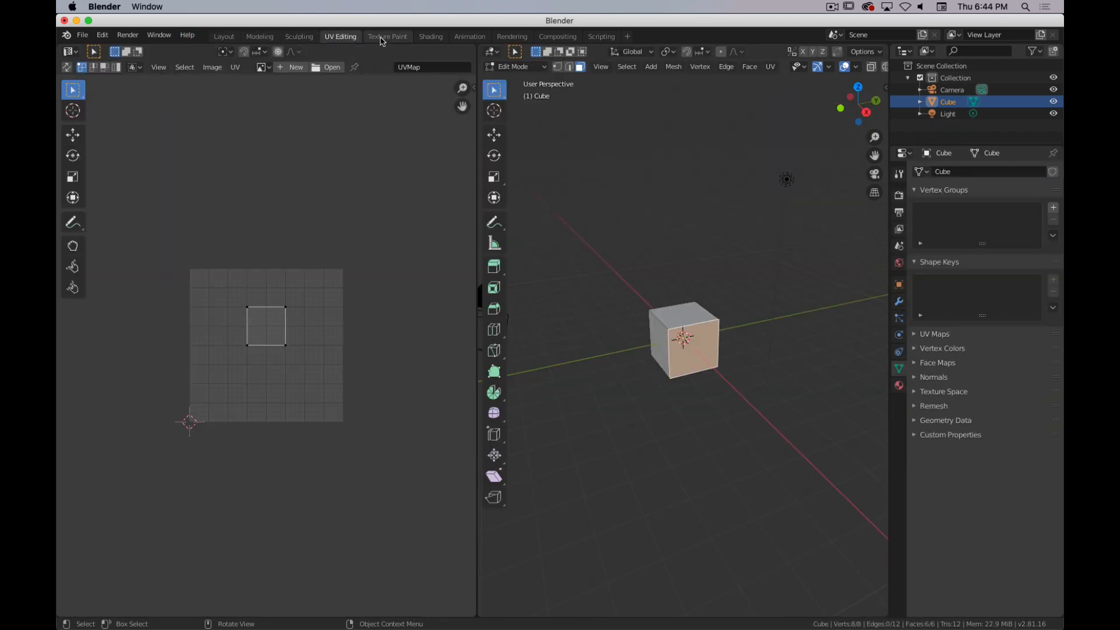
click(387, 36)
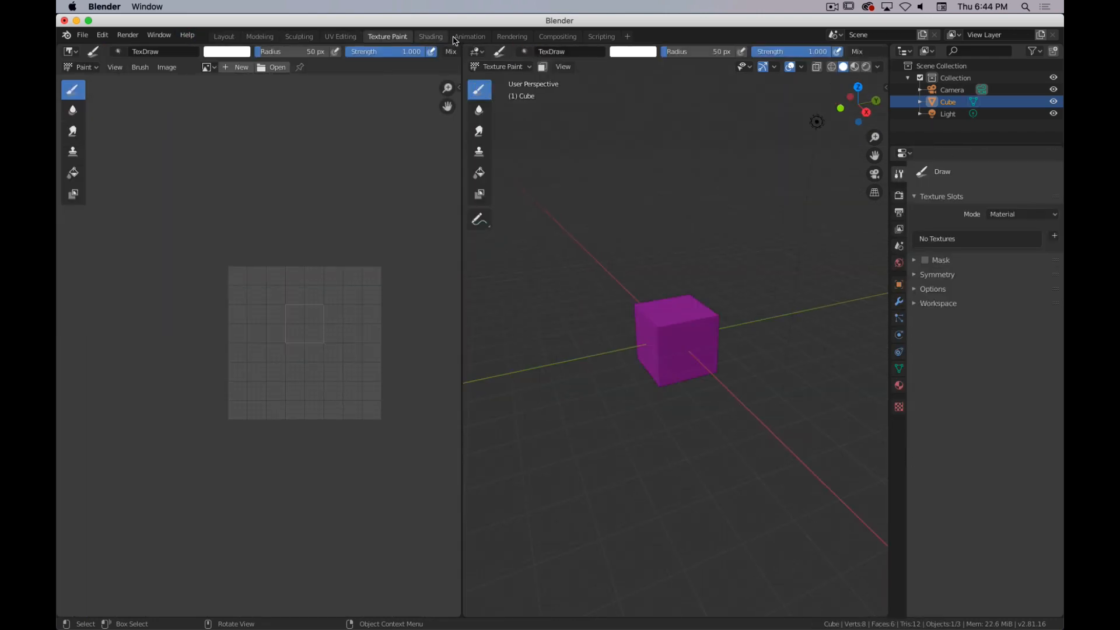
click(469, 37)
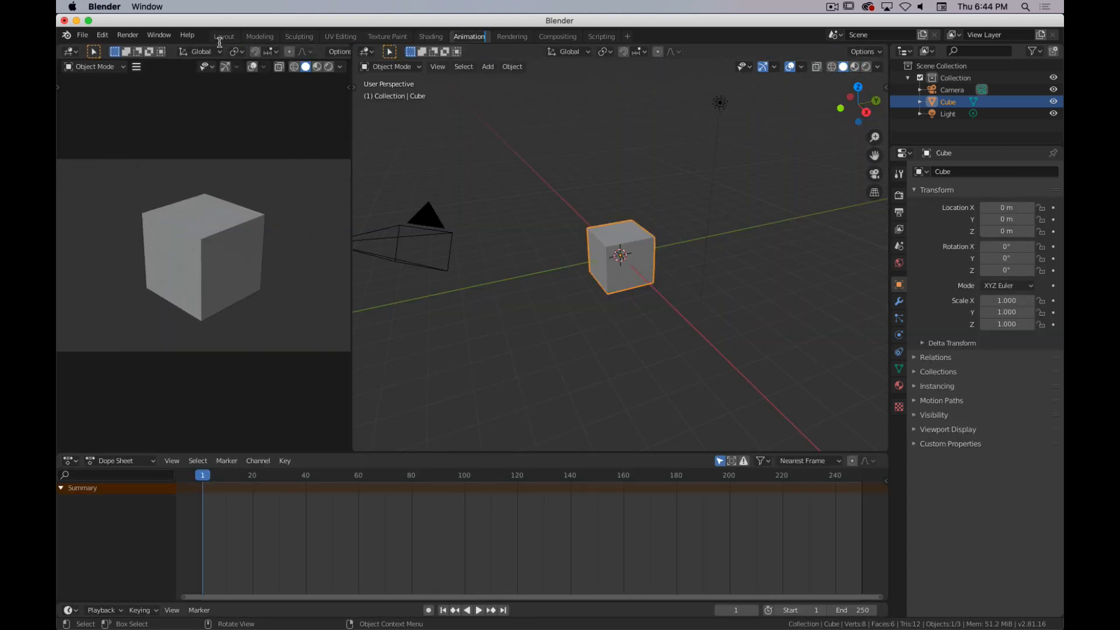
click(223, 36)
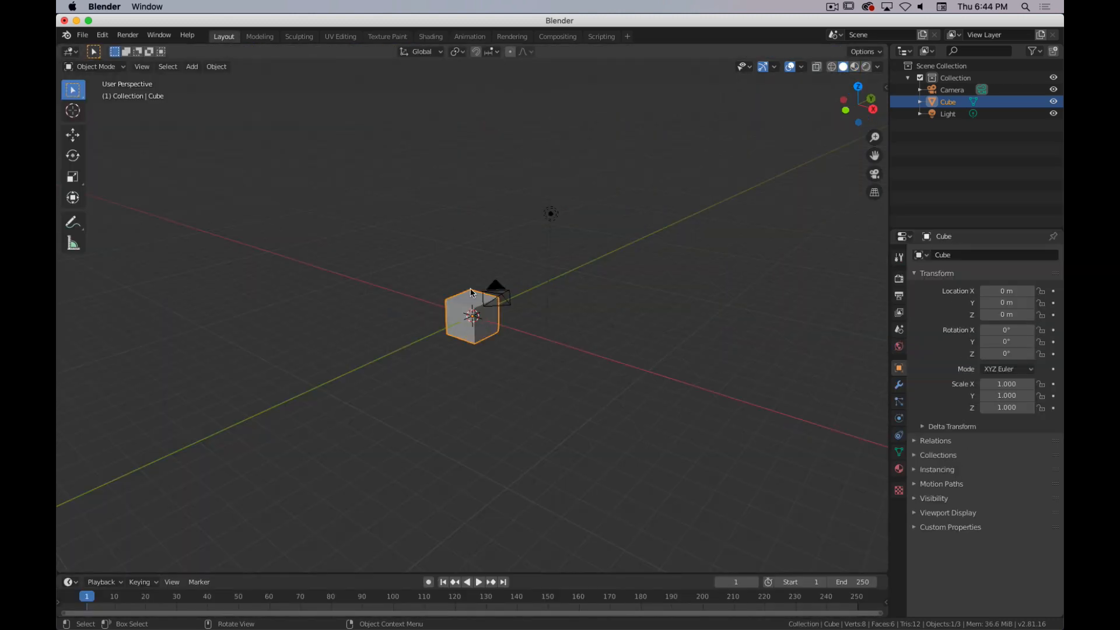
Step: Visit the Modeling, Sculpting, UV Editing and Texture Paint workspaces again
click(259, 36)
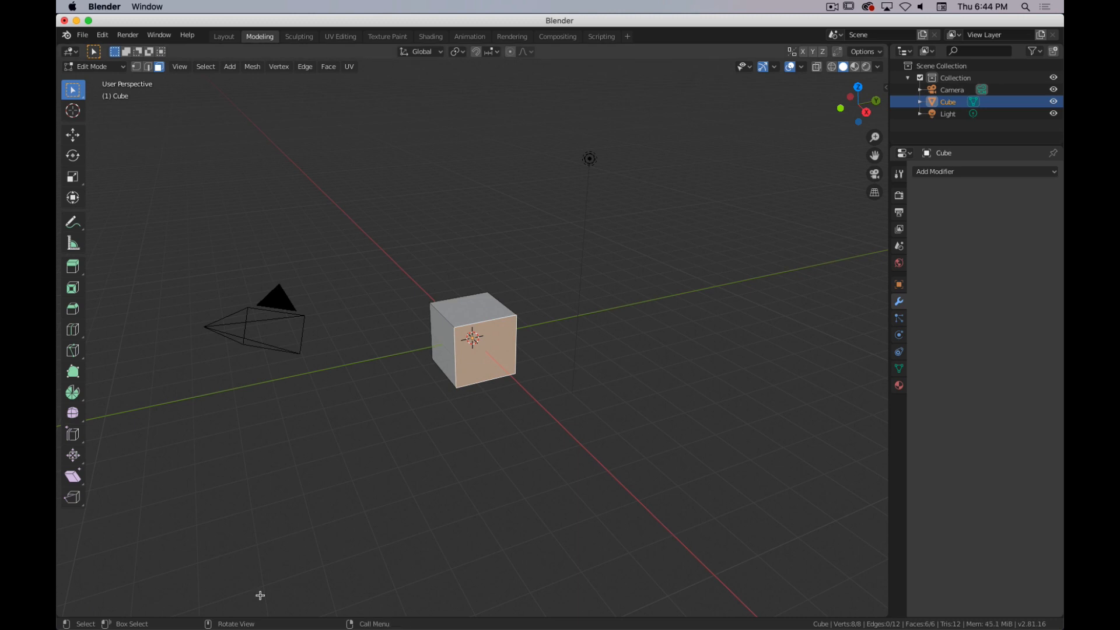
click(299, 36)
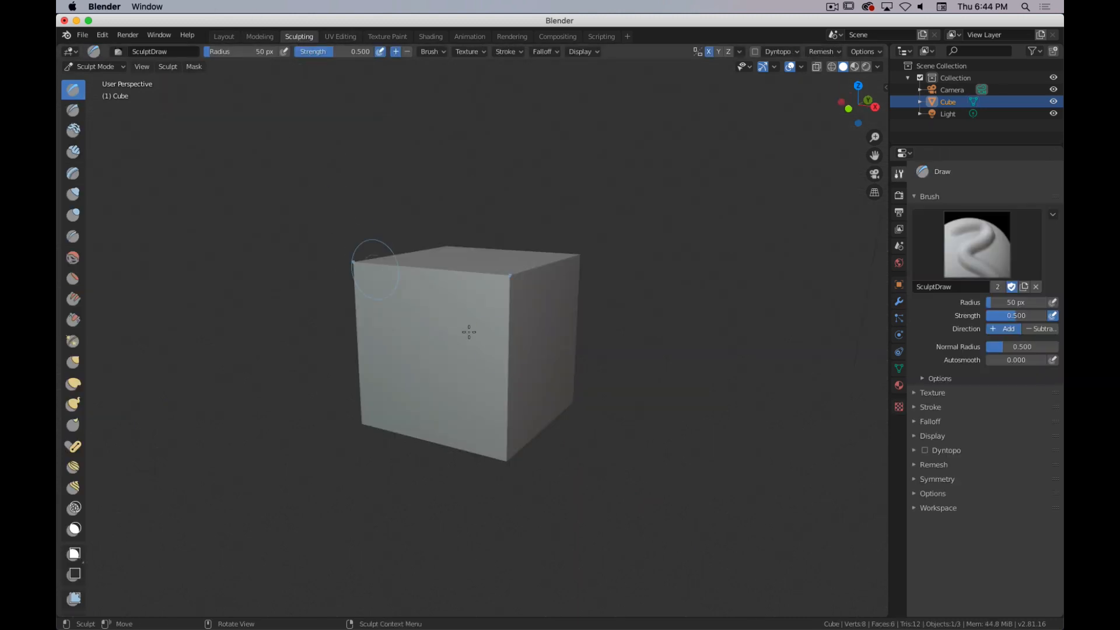
click(339, 36)
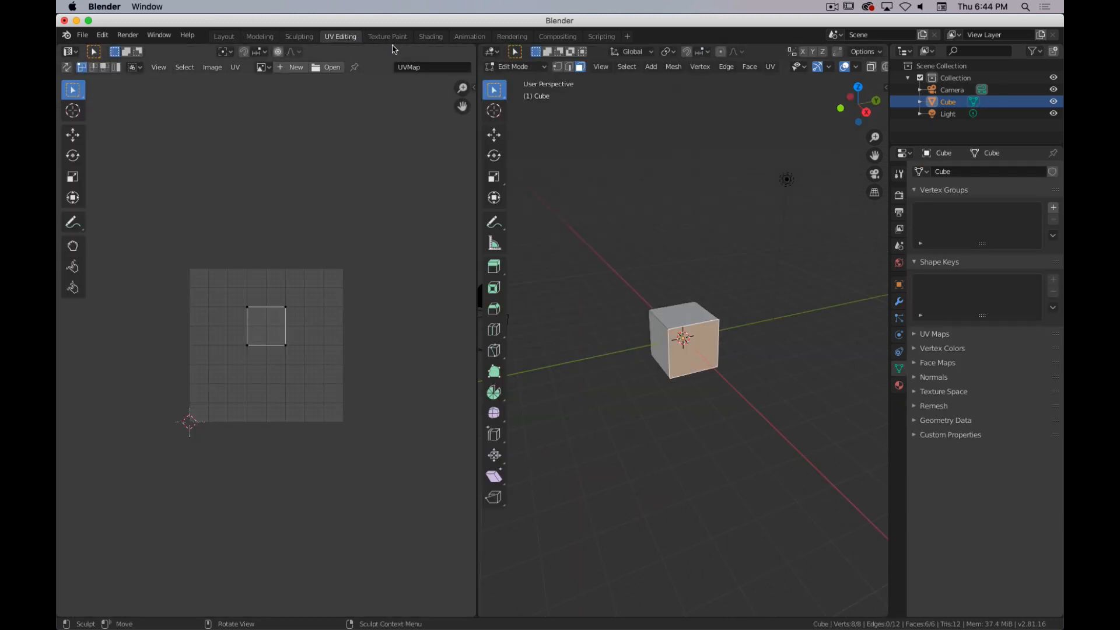
mouse_move(388, 36)
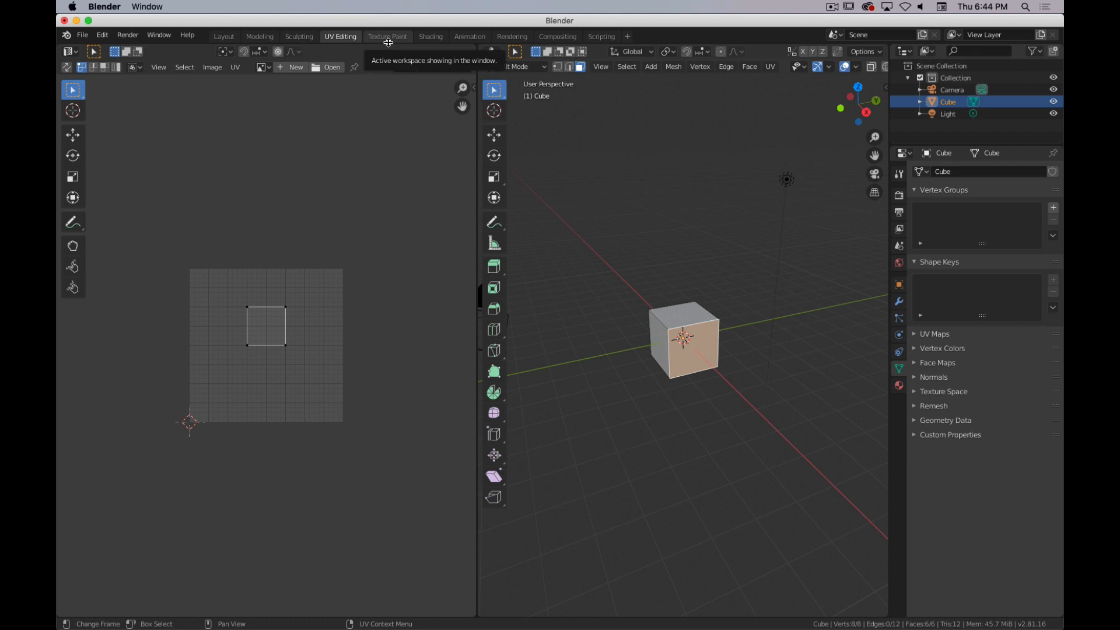
mouse_move(421, 250)
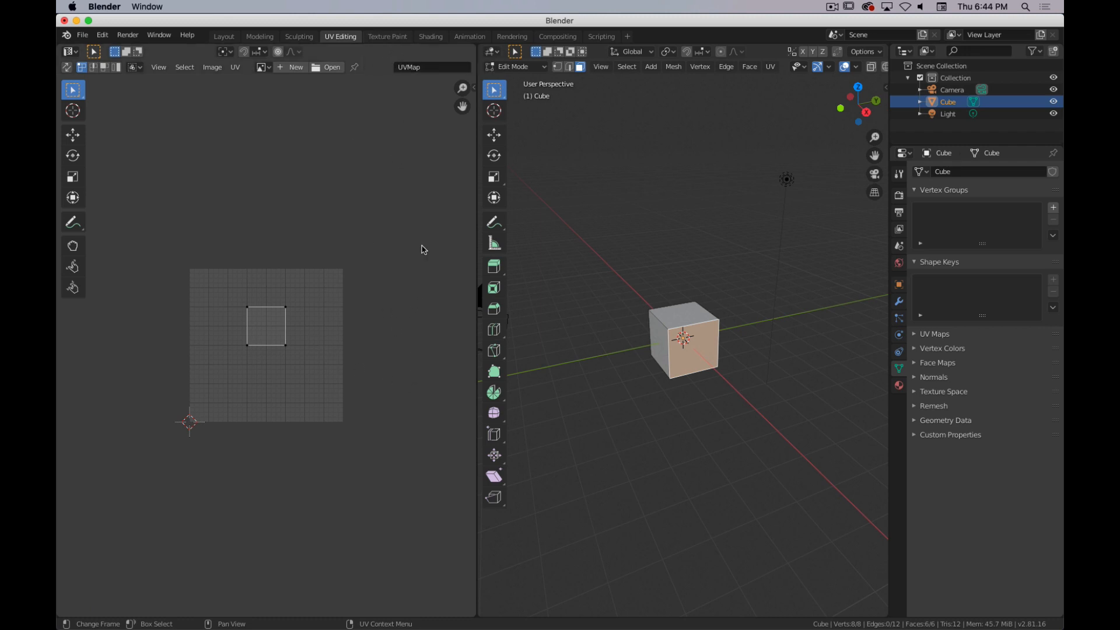
mouse_move(387, 36)
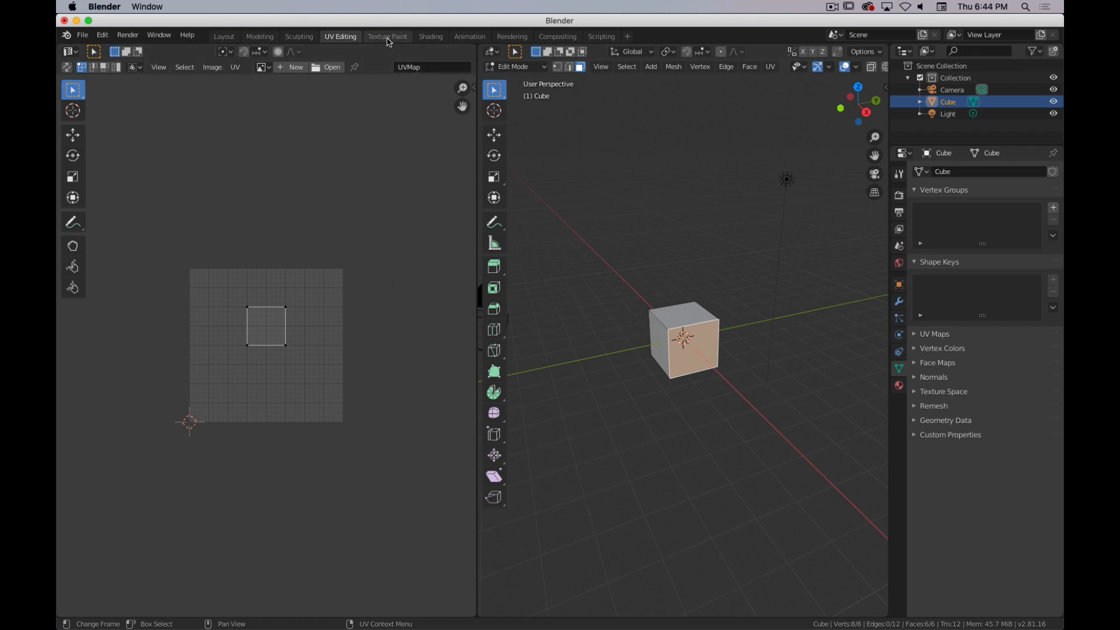
click(387, 36)
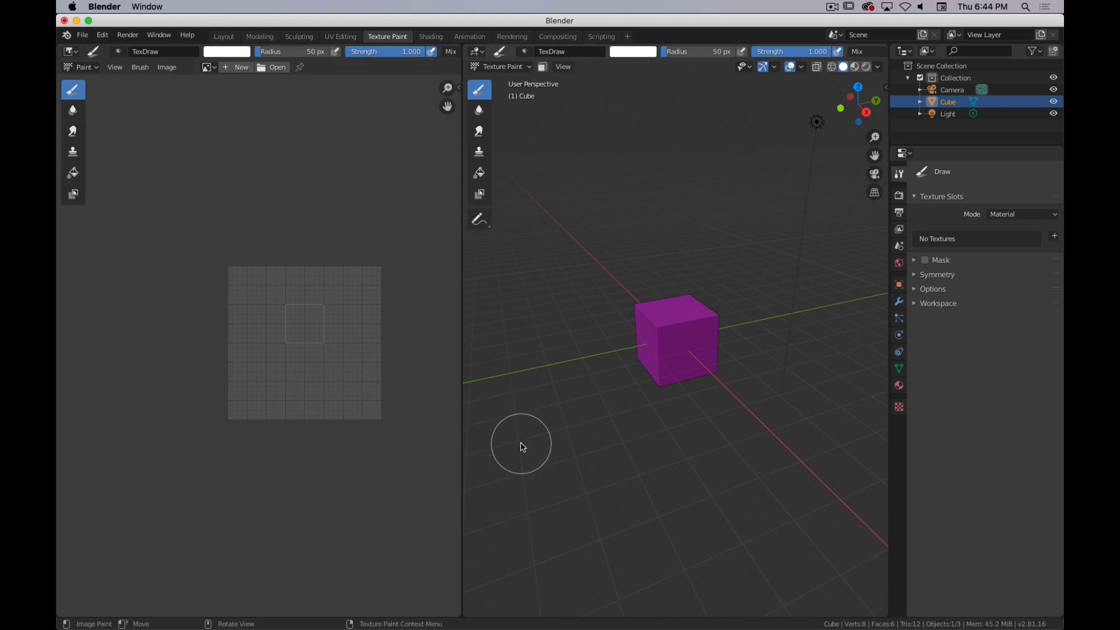
mouse_move(435, 34)
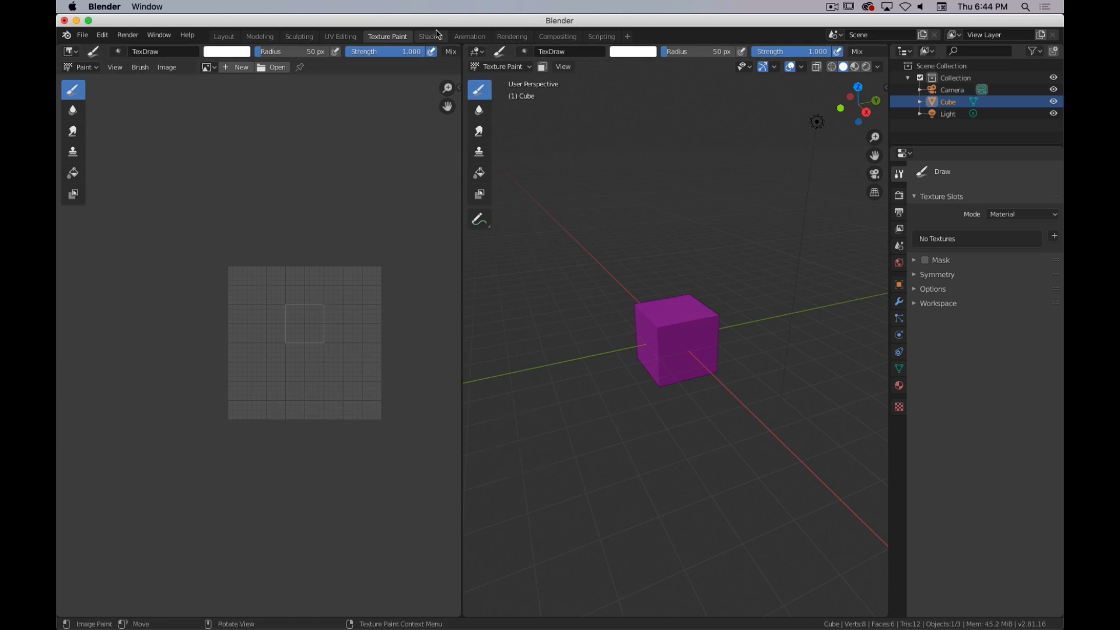
Step: Tour the Shading and Animation workspaces, ending in the Scripting workspace with its Python console
click(430, 36)
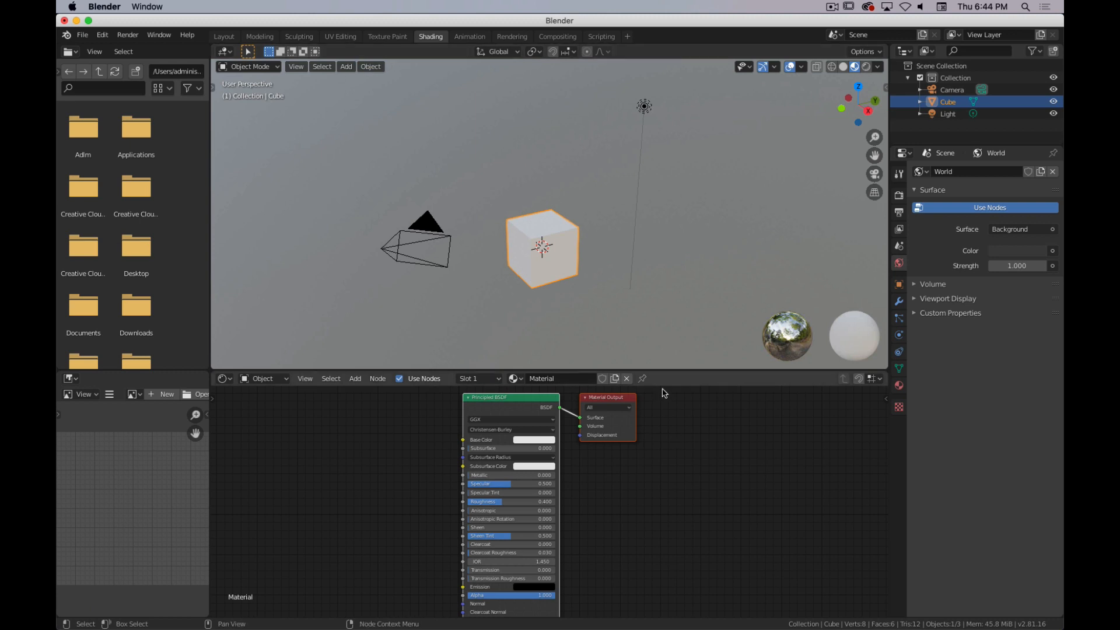
mouse_move(412, 335)
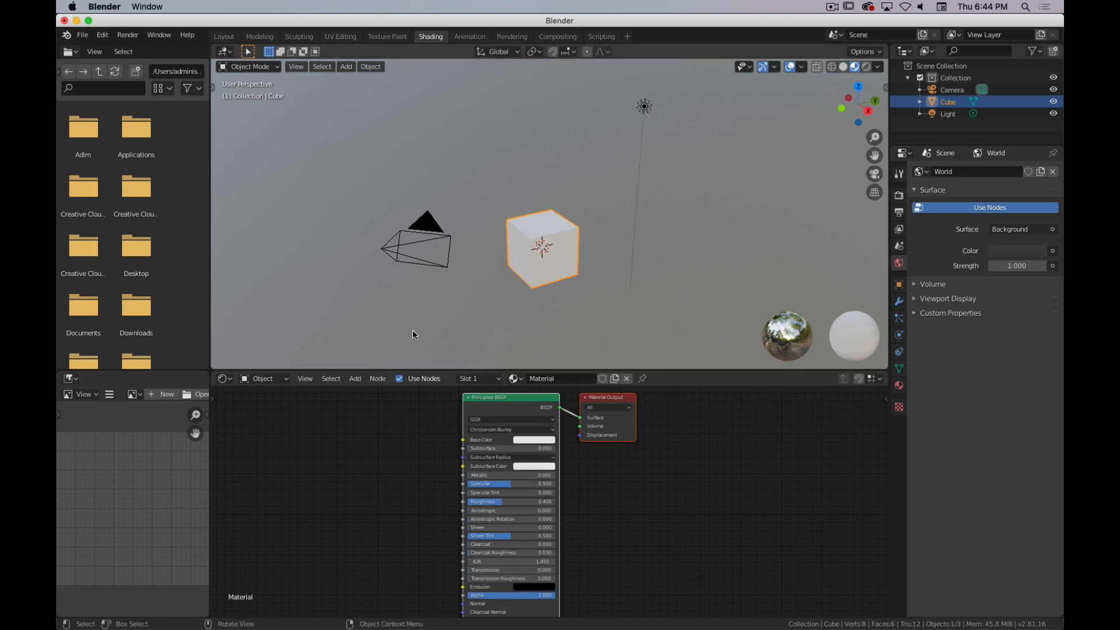
click(469, 36)
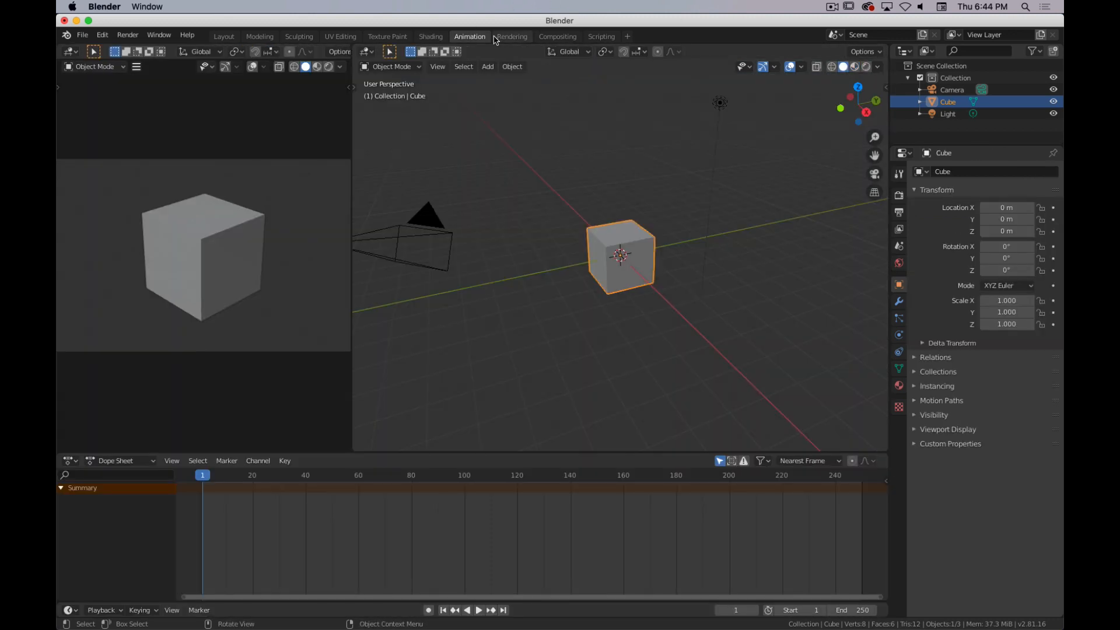
click(558, 36)
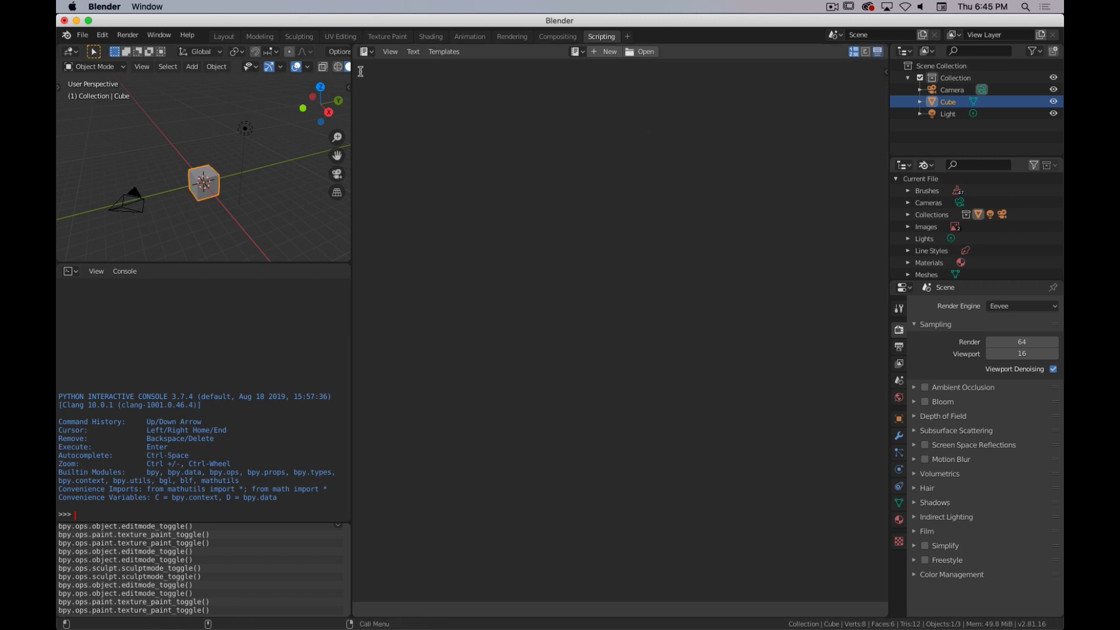
Step: Return to the Layout workspace showing the default cube, camera and light from farther away
click(224, 36)
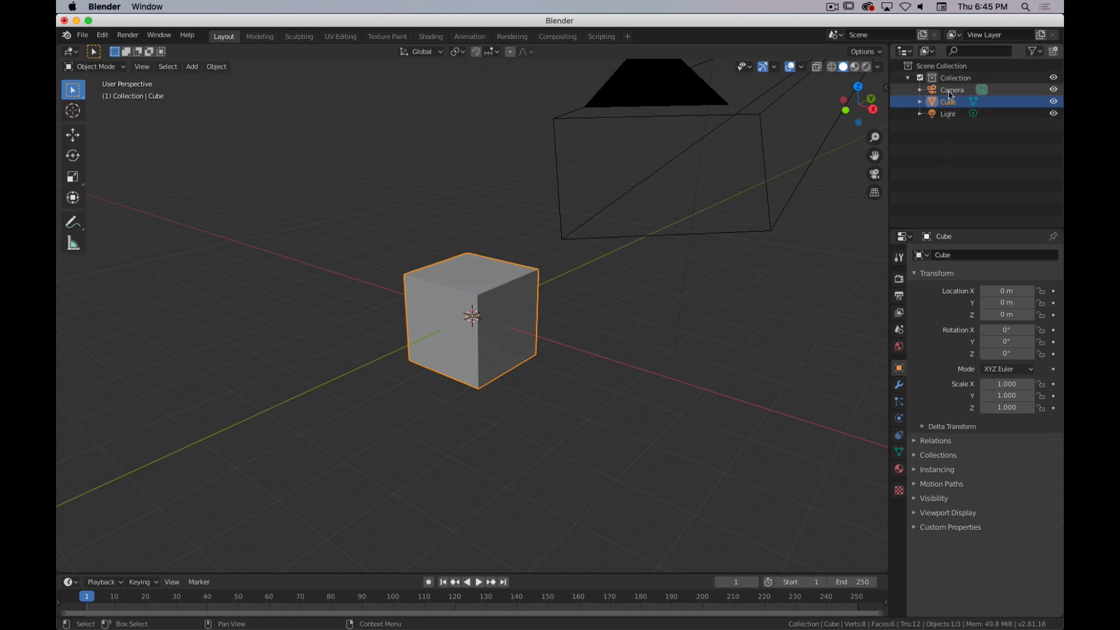
click(948, 101)
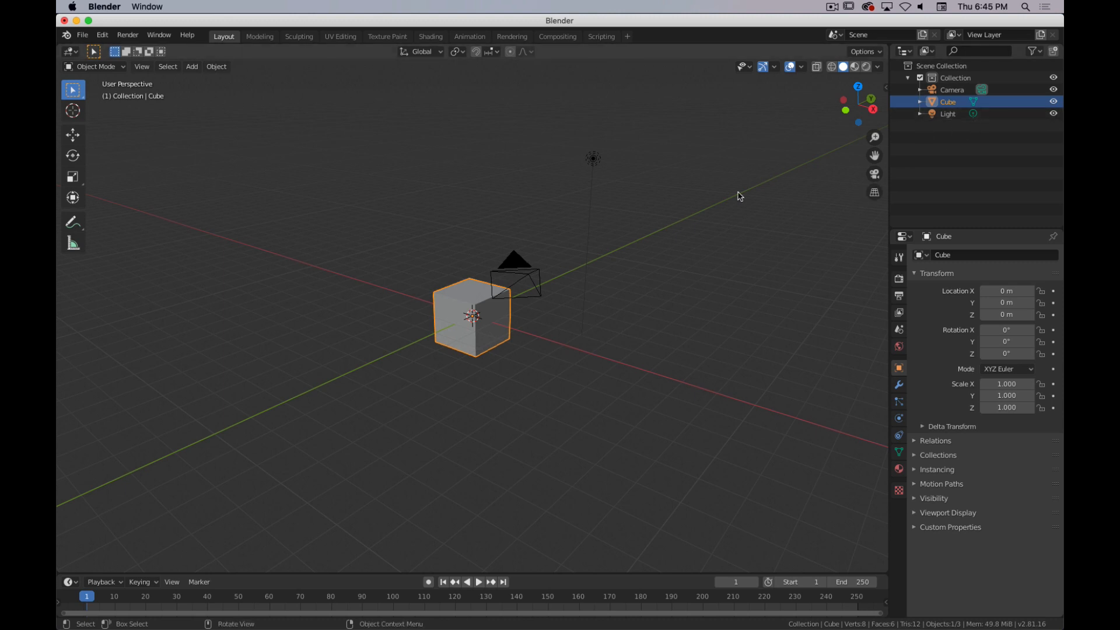
mouse_move(678, 231)
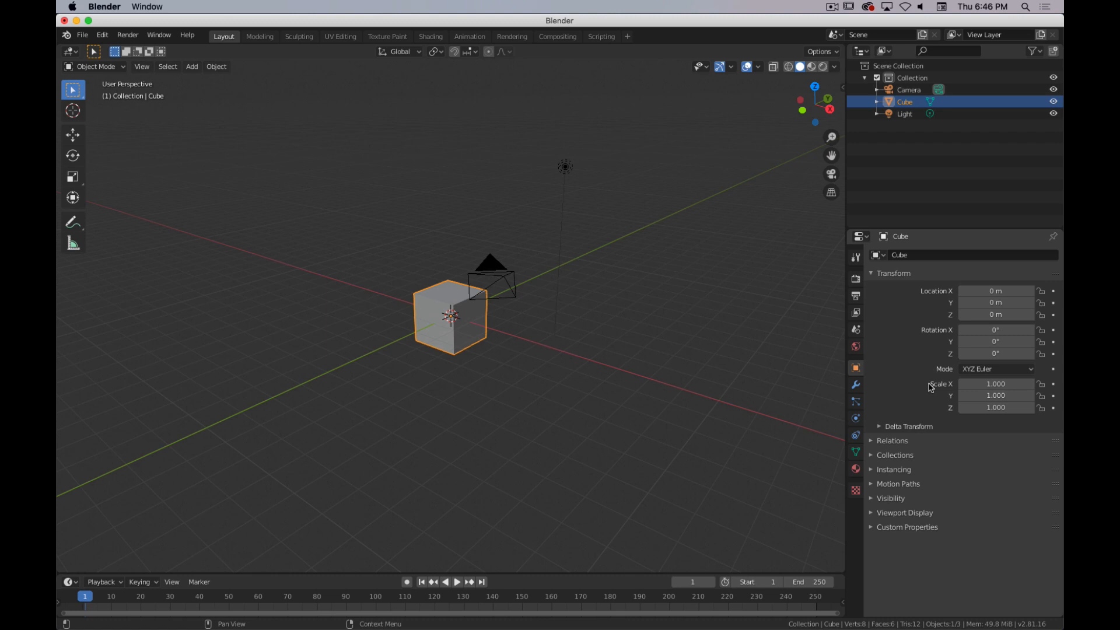
Step: Check the editor types available, show the active tool settings and switch to the Move tool
click(858, 237)
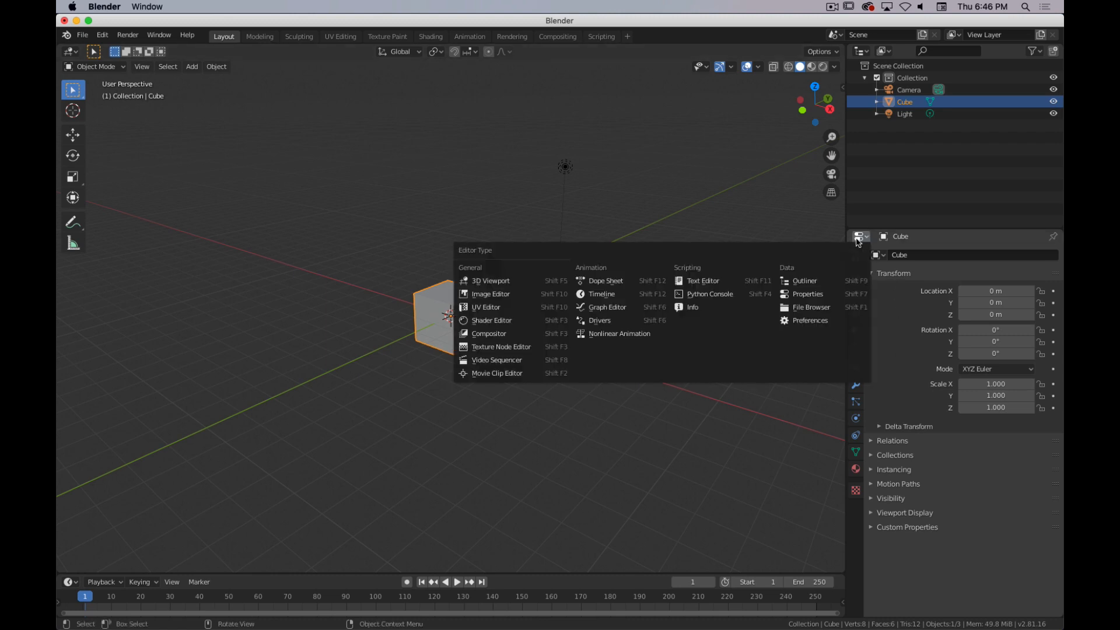
click(854, 257)
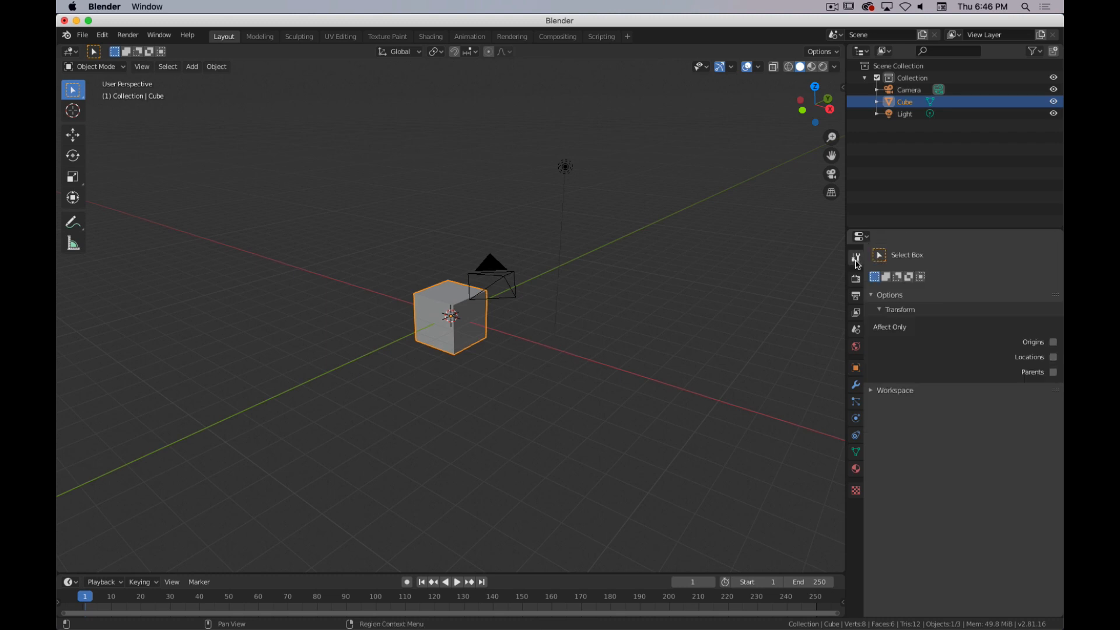
mouse_move(1017, 378)
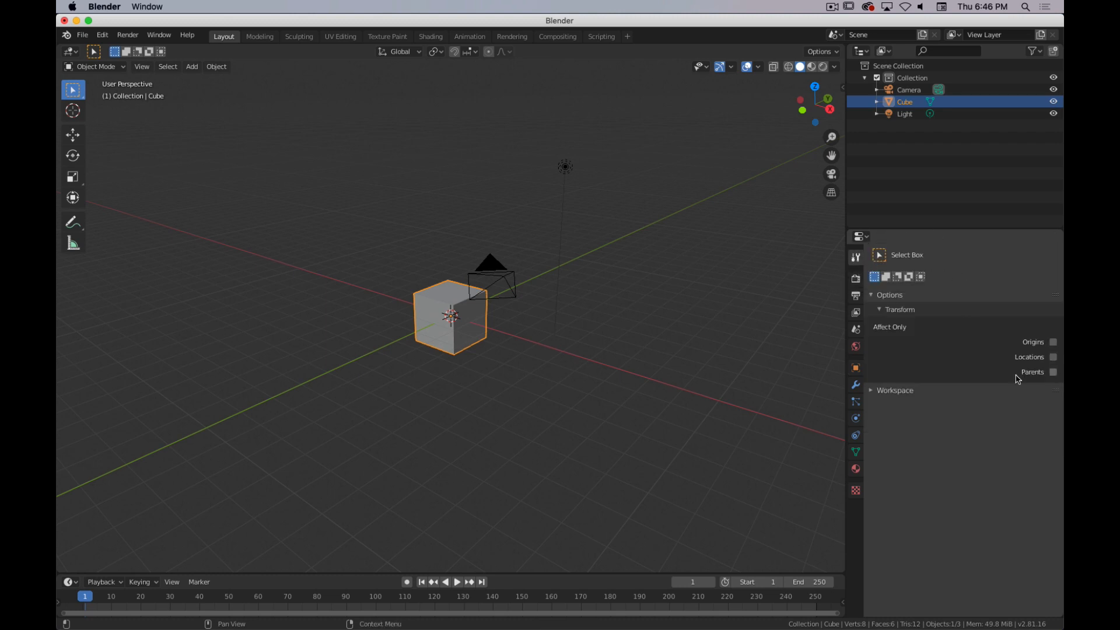
mouse_move(952, 318)
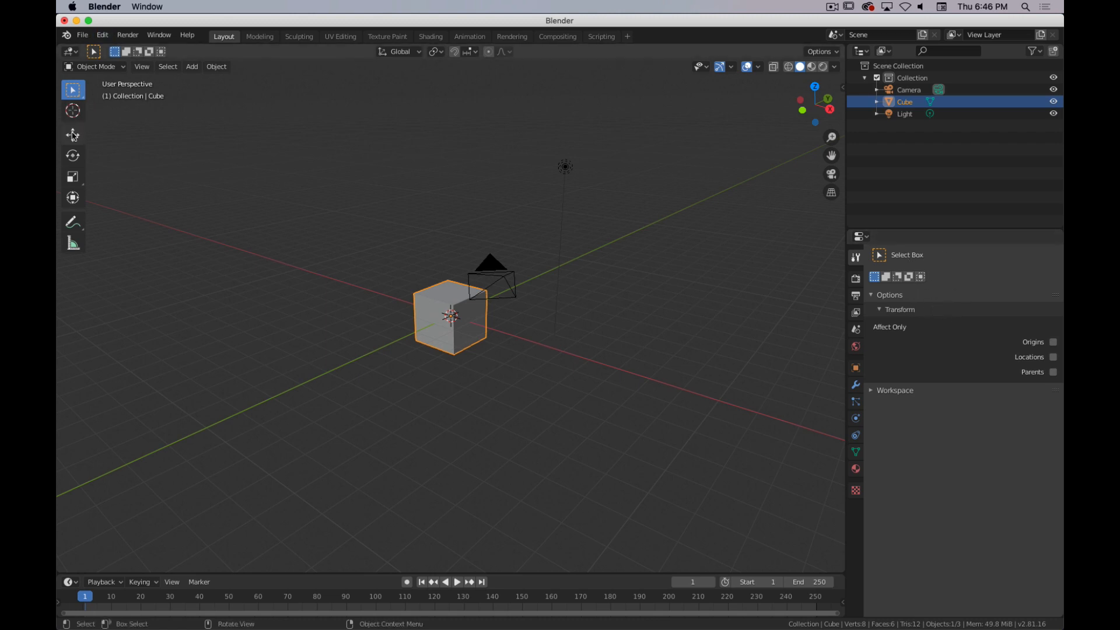
click(73, 135)
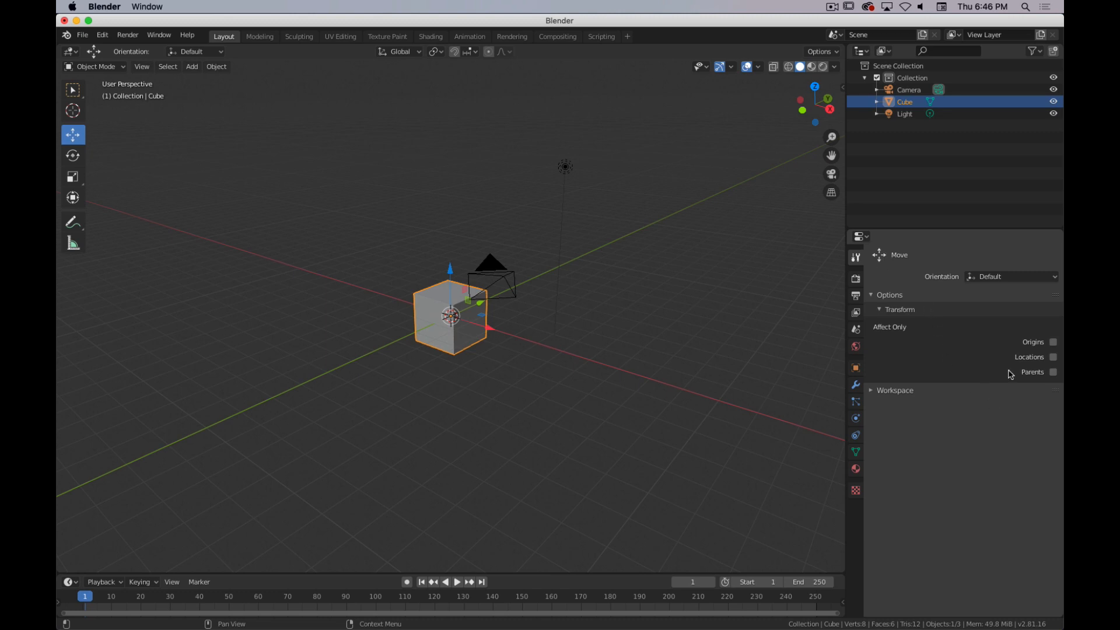
mouse_move(857, 266)
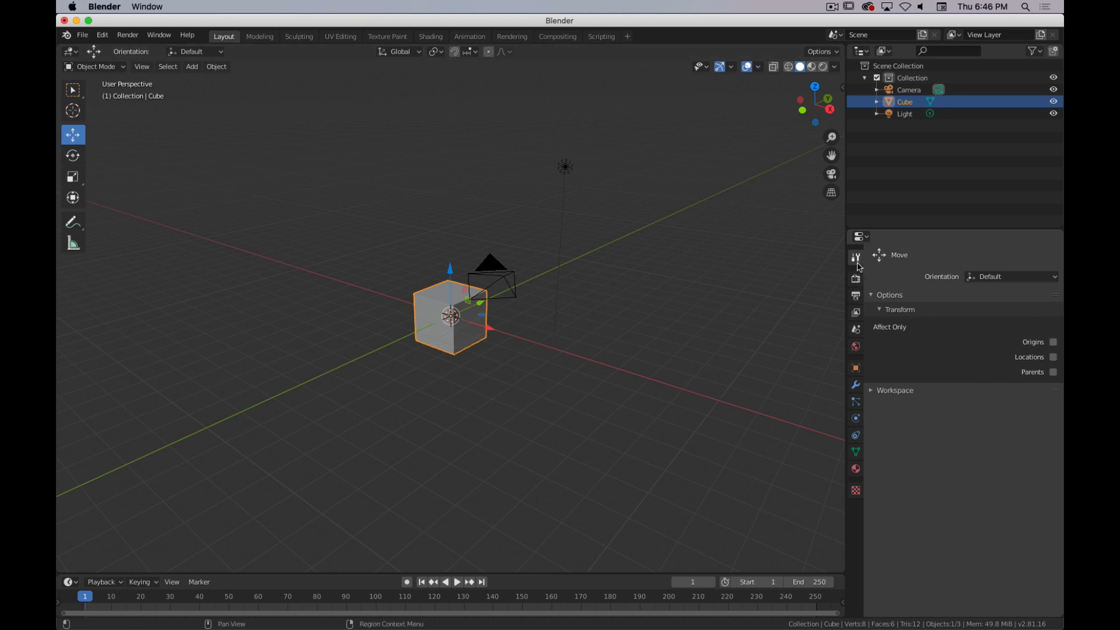
Step: Browse the Render, Output and View Layer property settings
click(856, 274)
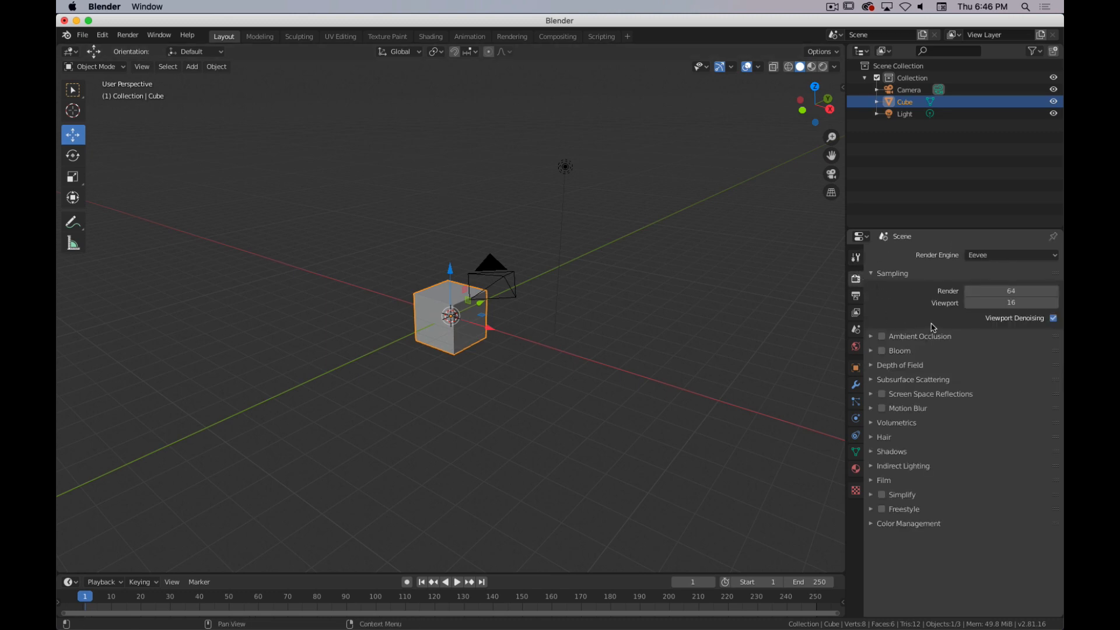
mouse_move(965, 268)
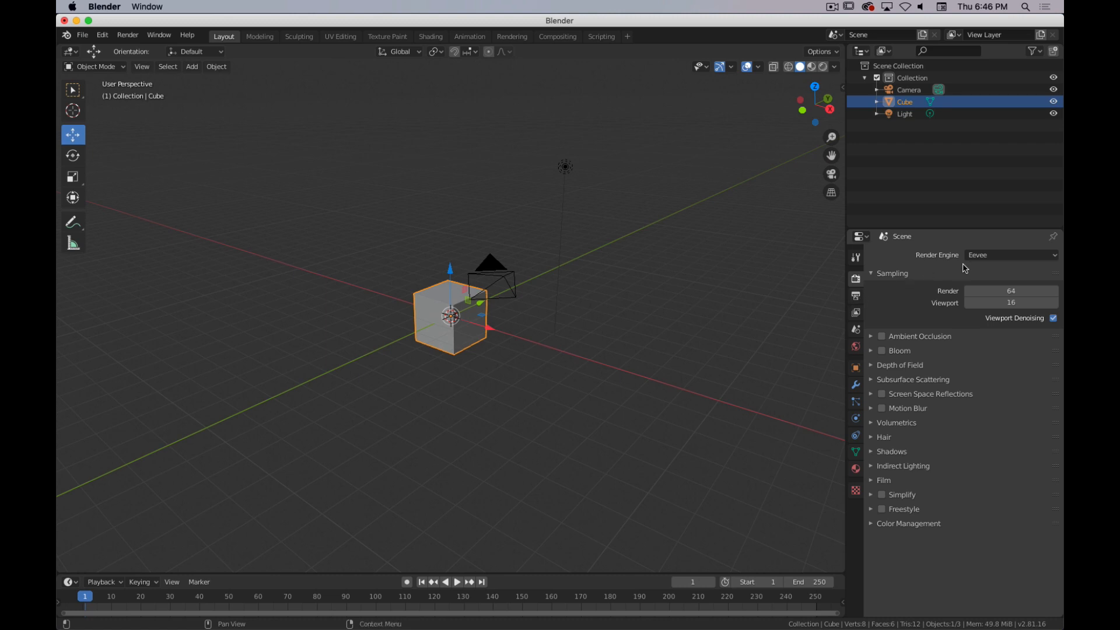
mouse_move(889, 286)
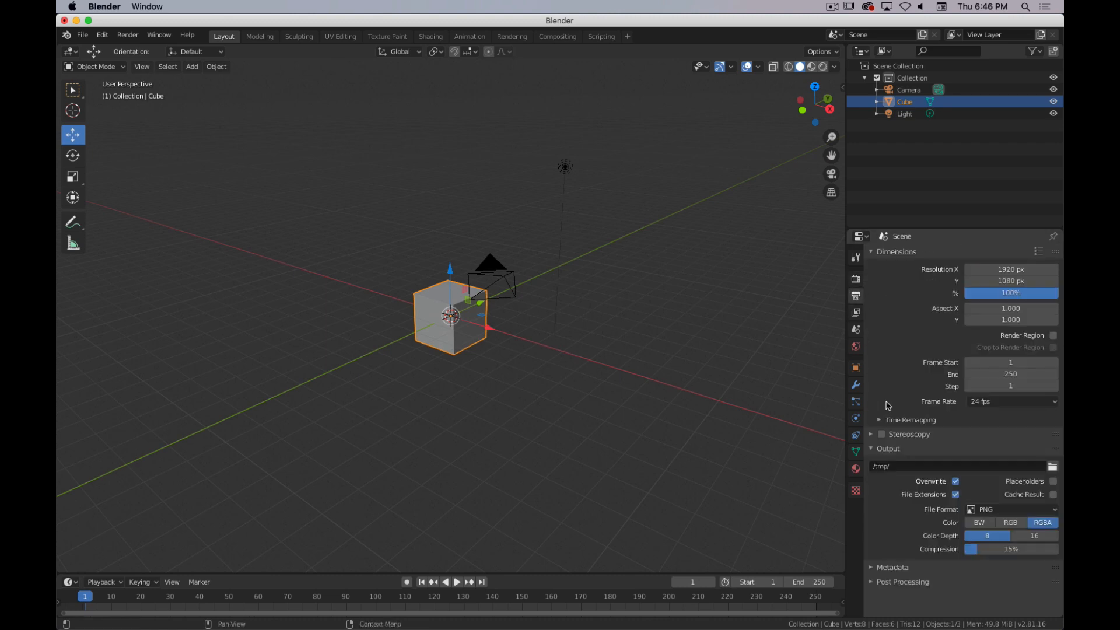
click(1010, 293)
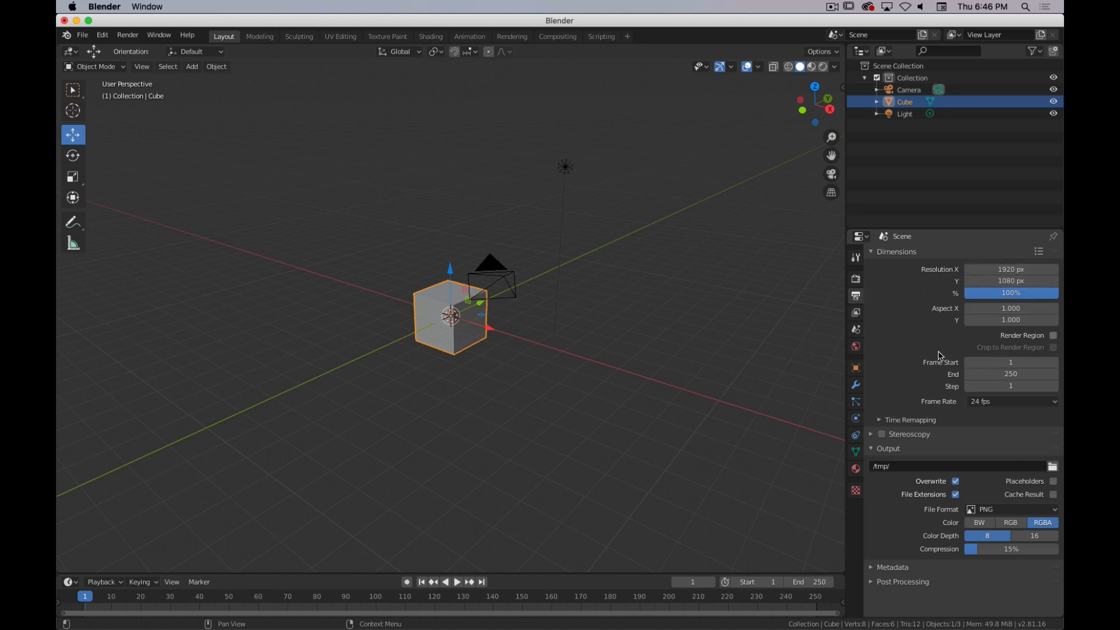
mouse_move(938, 511)
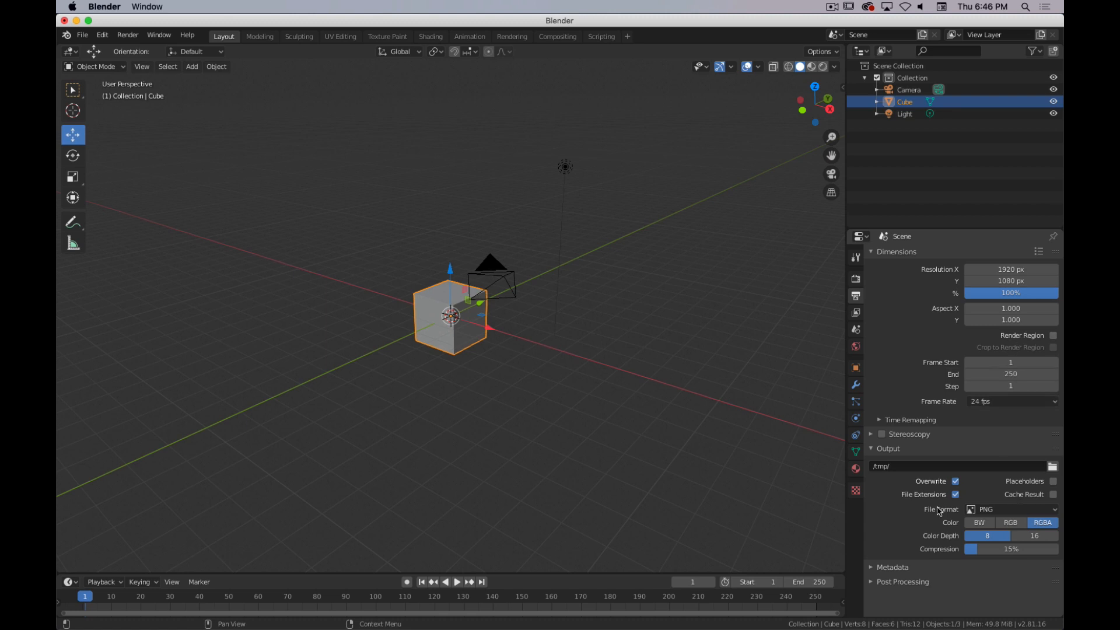
click(856, 312)
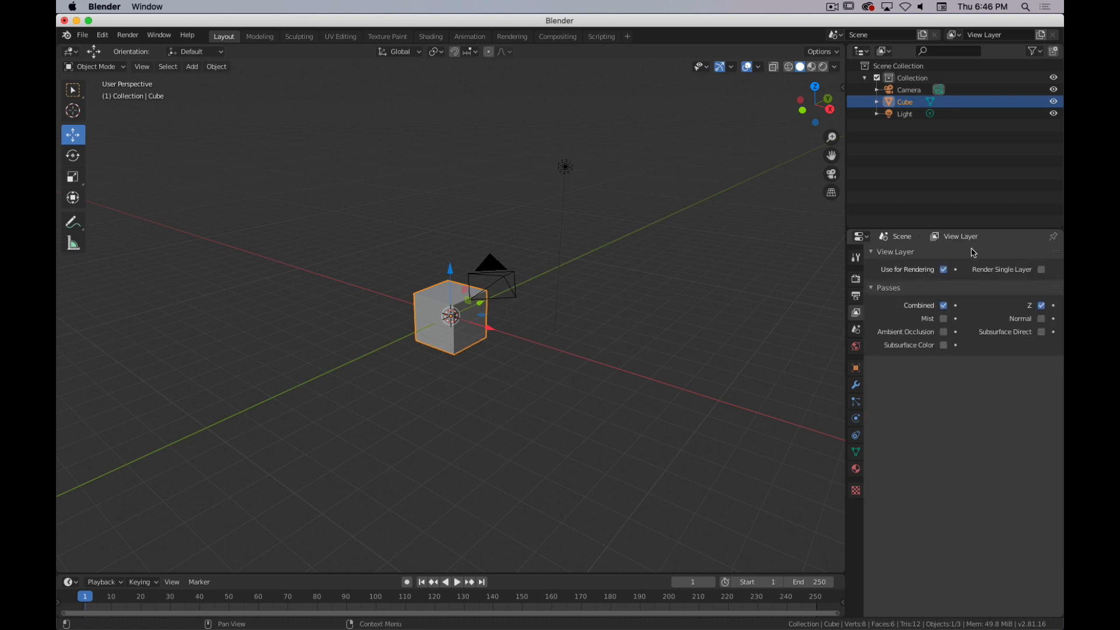
mouse_move(980, 304)
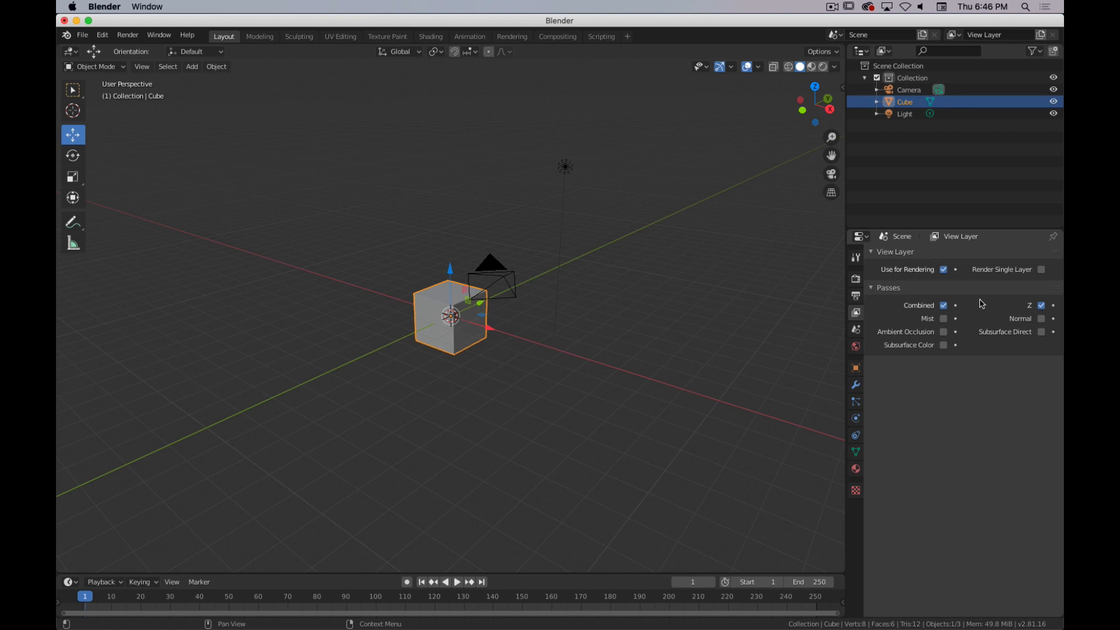
Step: Flip between the Scene and View Layer settings, ending on the World settings with Background strength 1.000
click(855, 329)
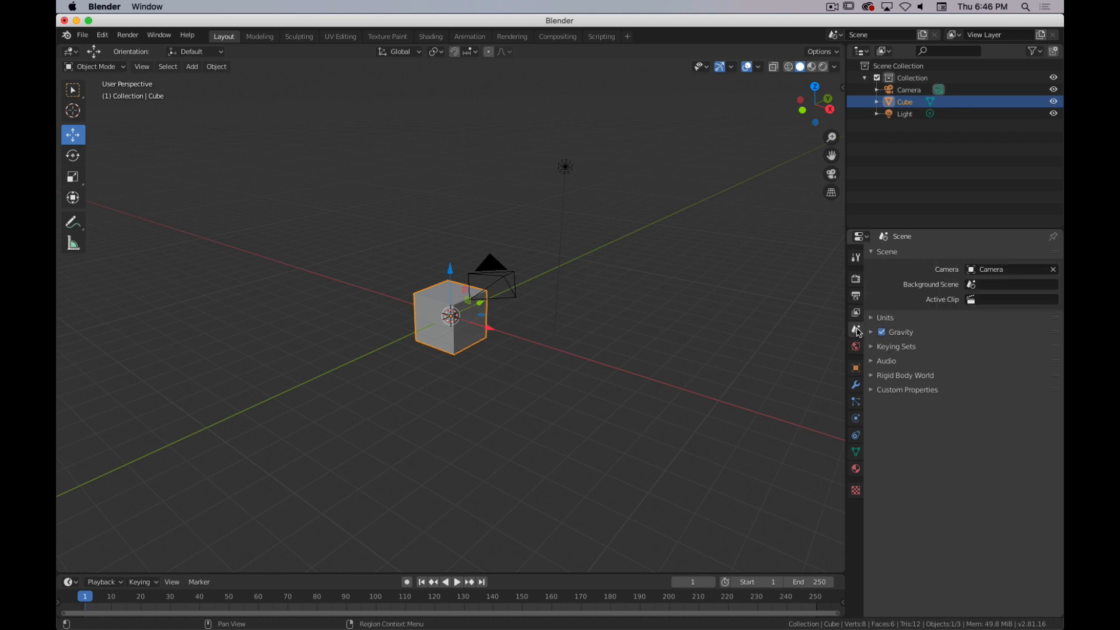
click(855, 329)
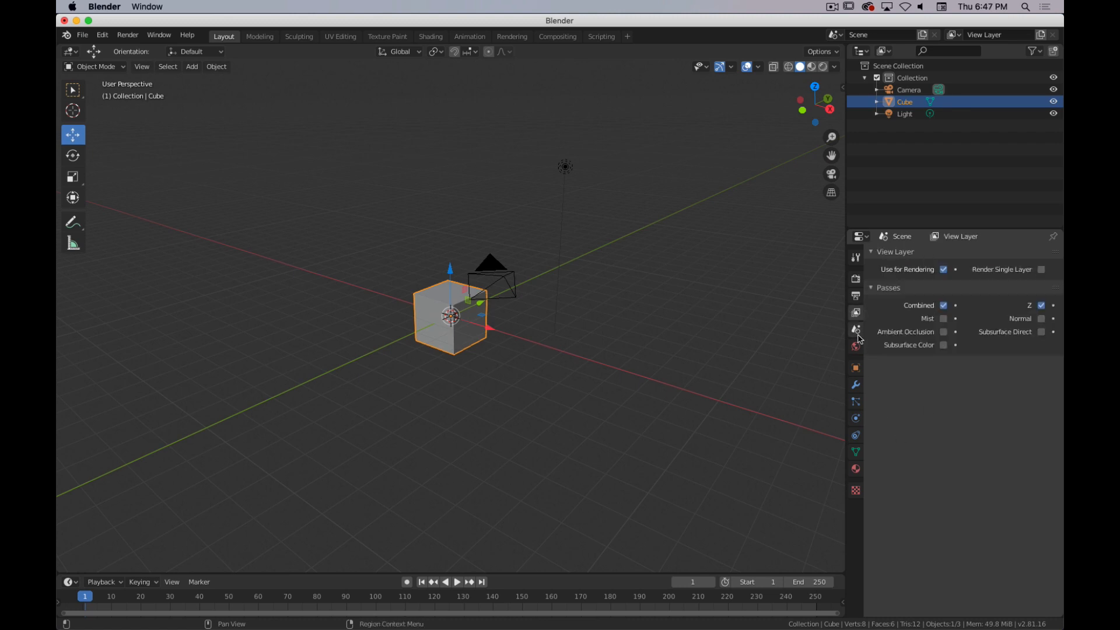
click(855, 329)
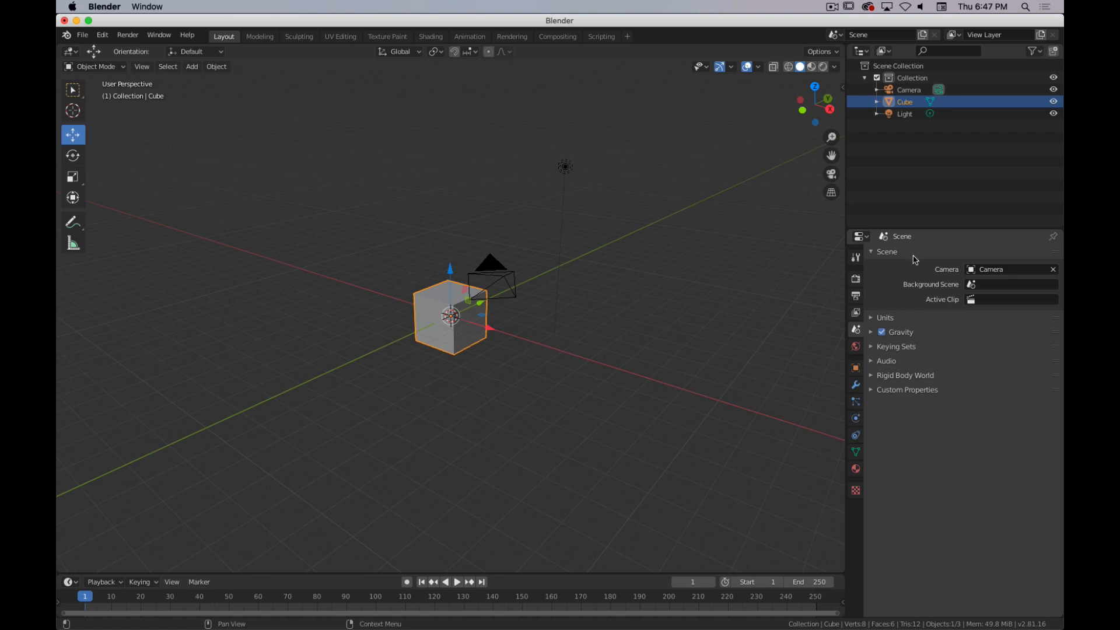
click(854, 347)
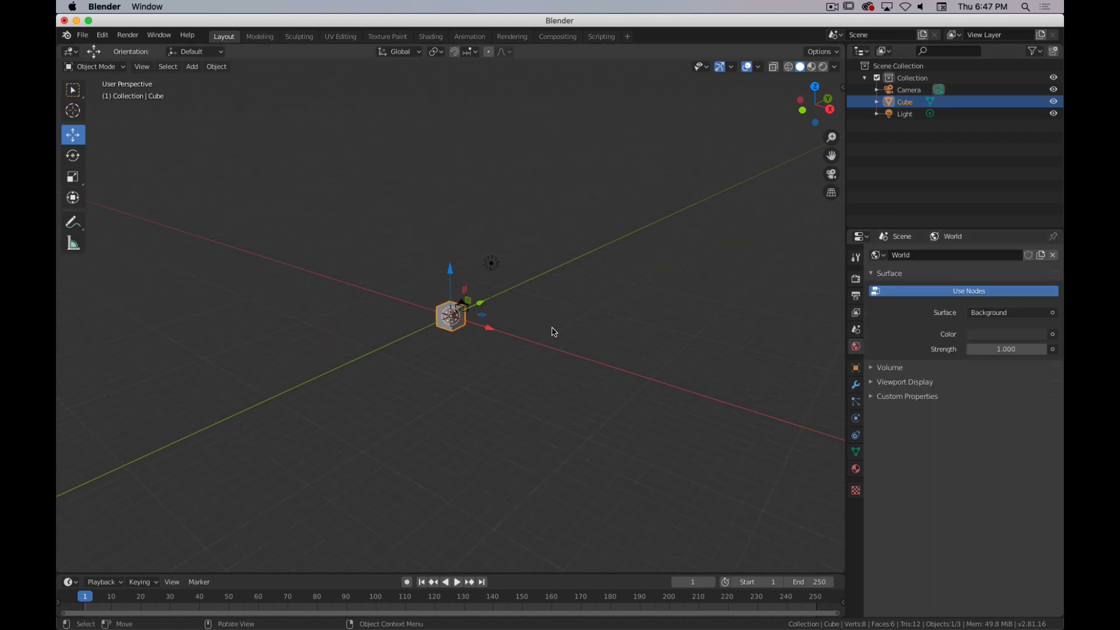
Step: Show the Cube's object properties, briefly selecting the camera and then the cube again
drag(553, 332, 525, 322)
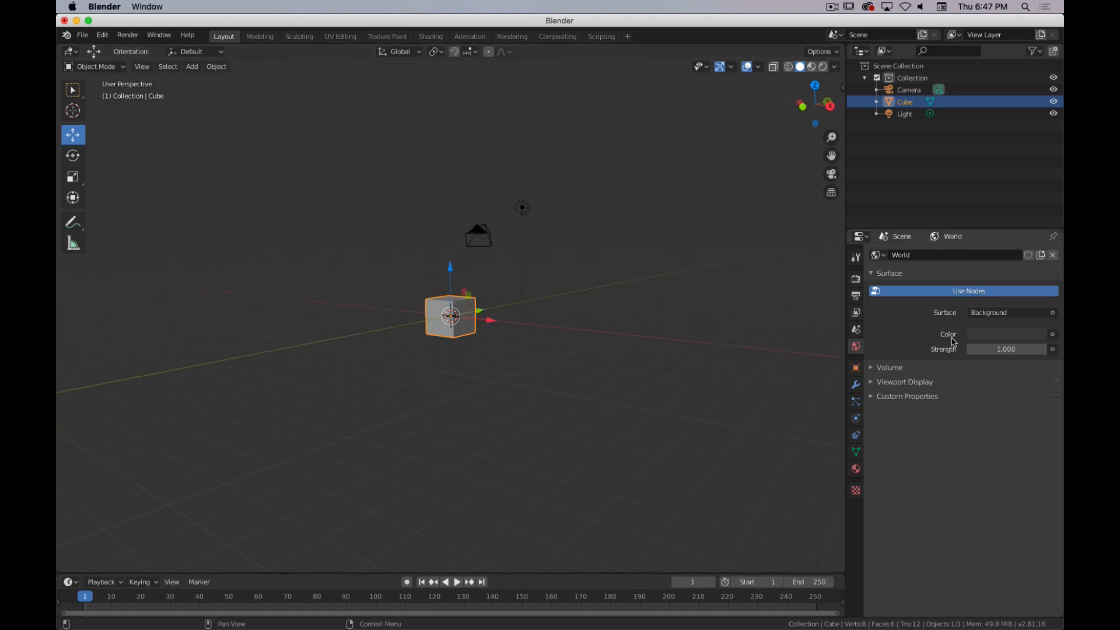
click(855, 368)
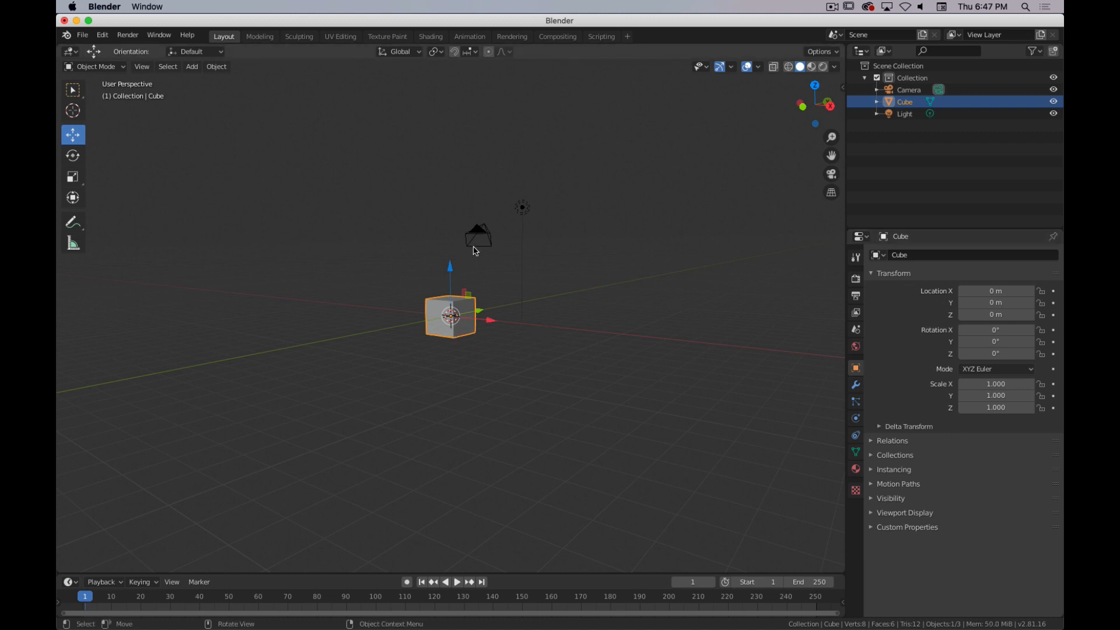
click(477, 236)
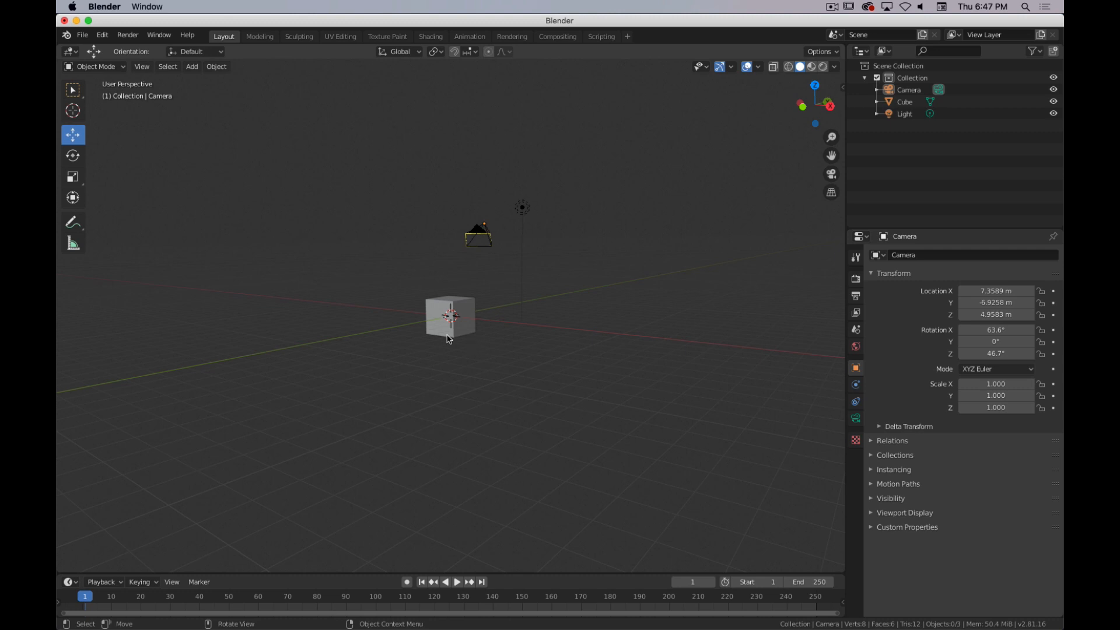
click(449, 317)
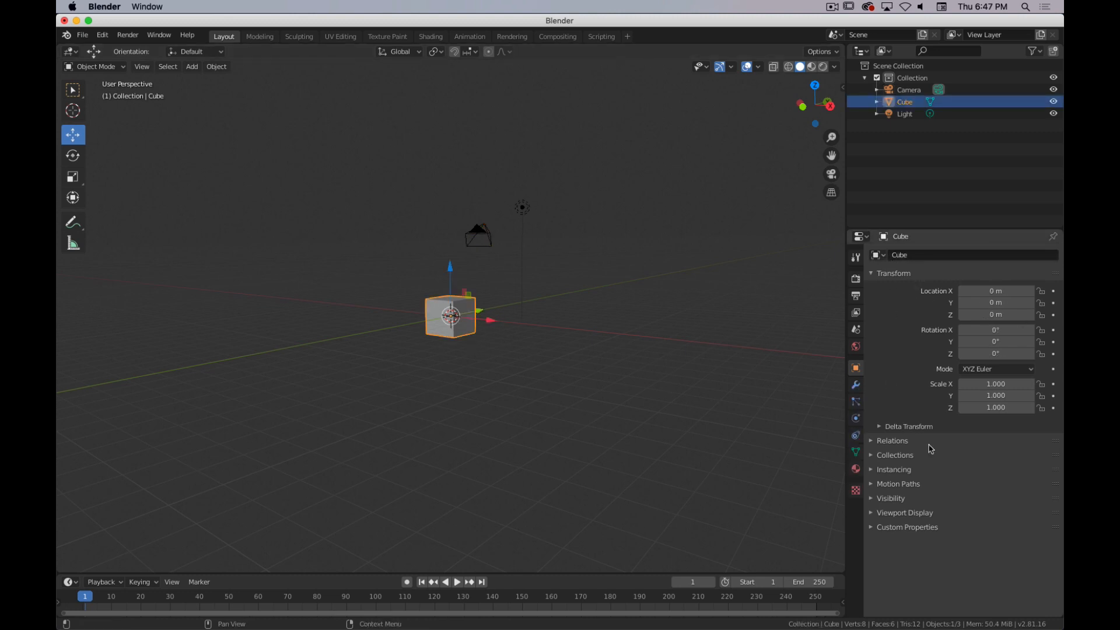
mouse_move(1014, 336)
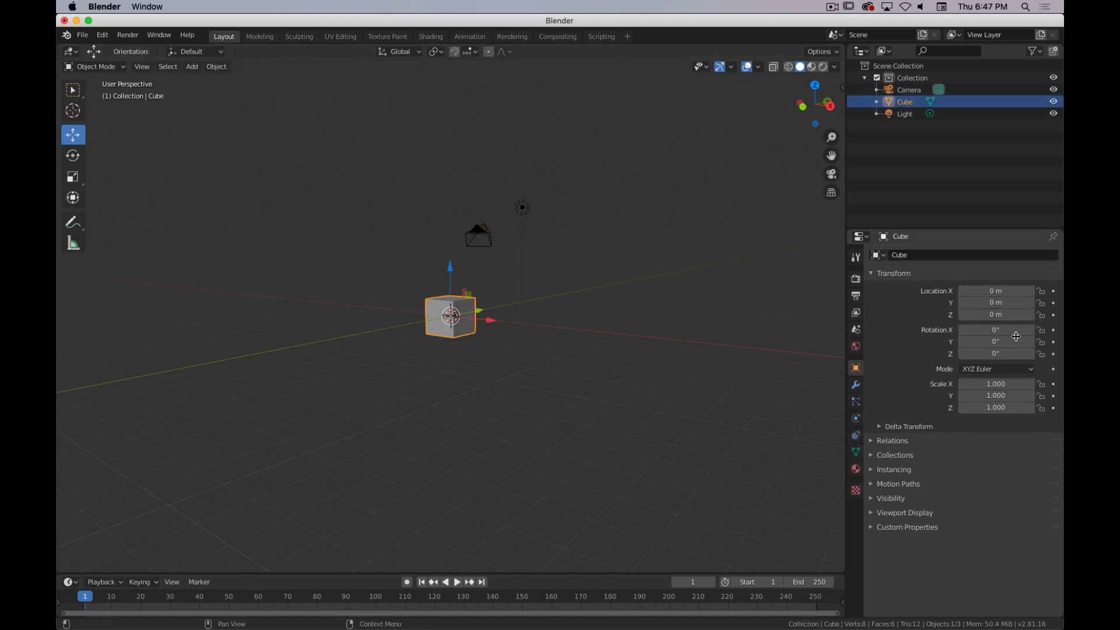
Step: Expand the Cube's Relations panel and bring up its modifier settings
click(891, 441)
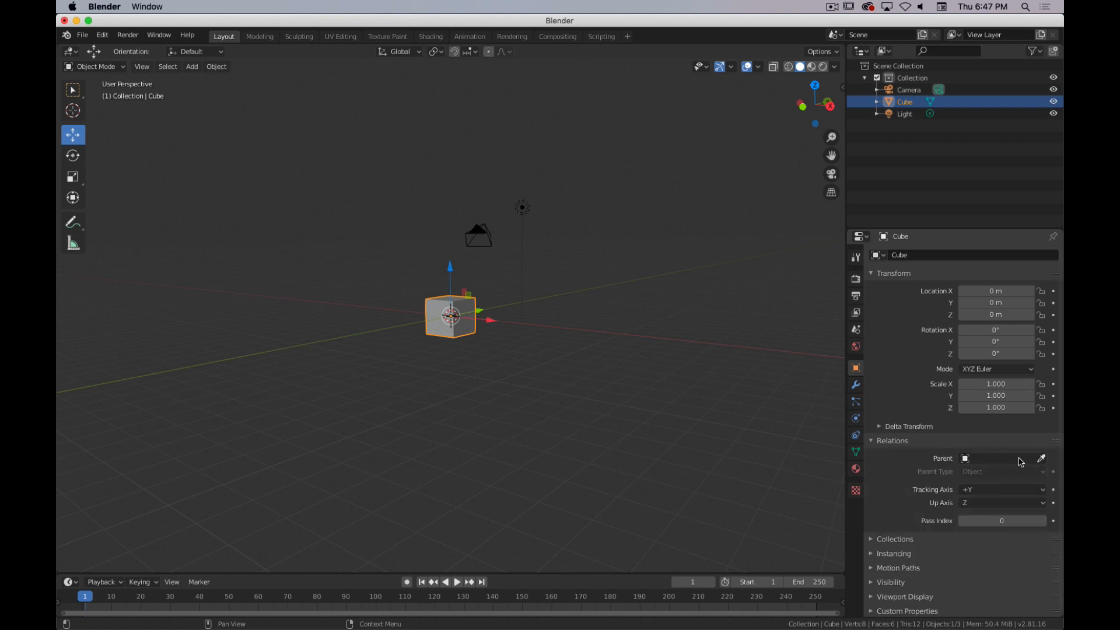
mouse_move(1028, 465)
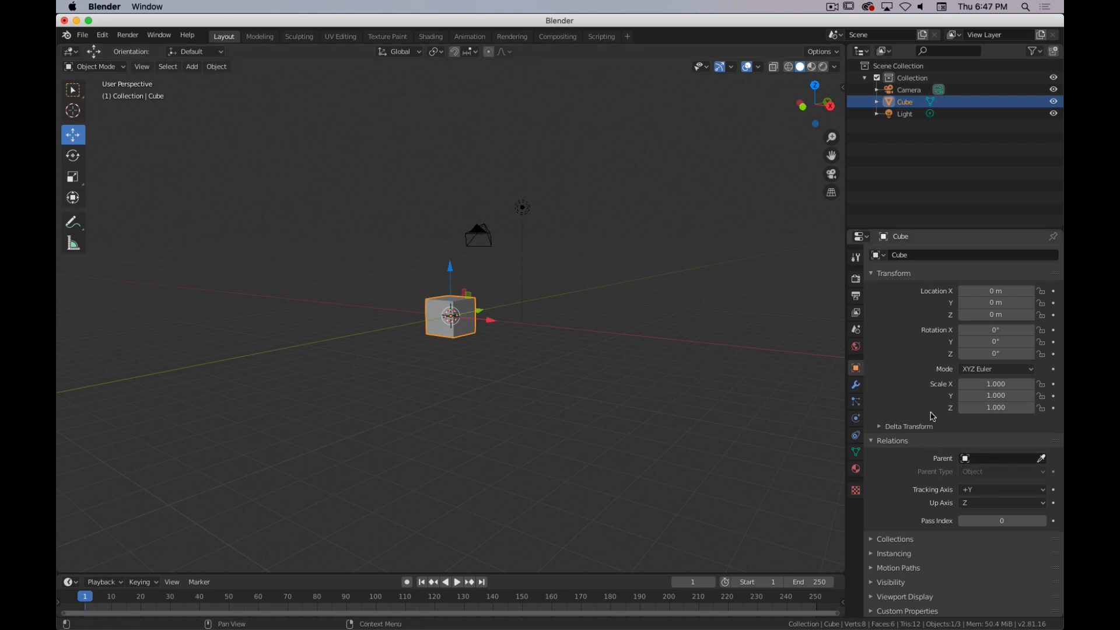
click(855, 384)
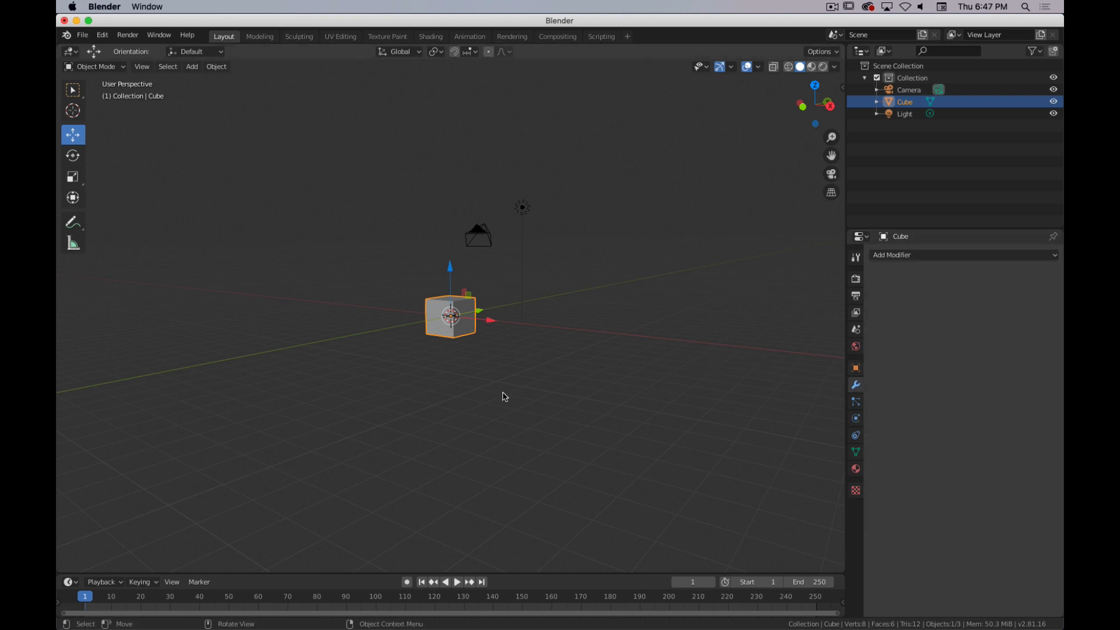
mouse_move(936, 263)
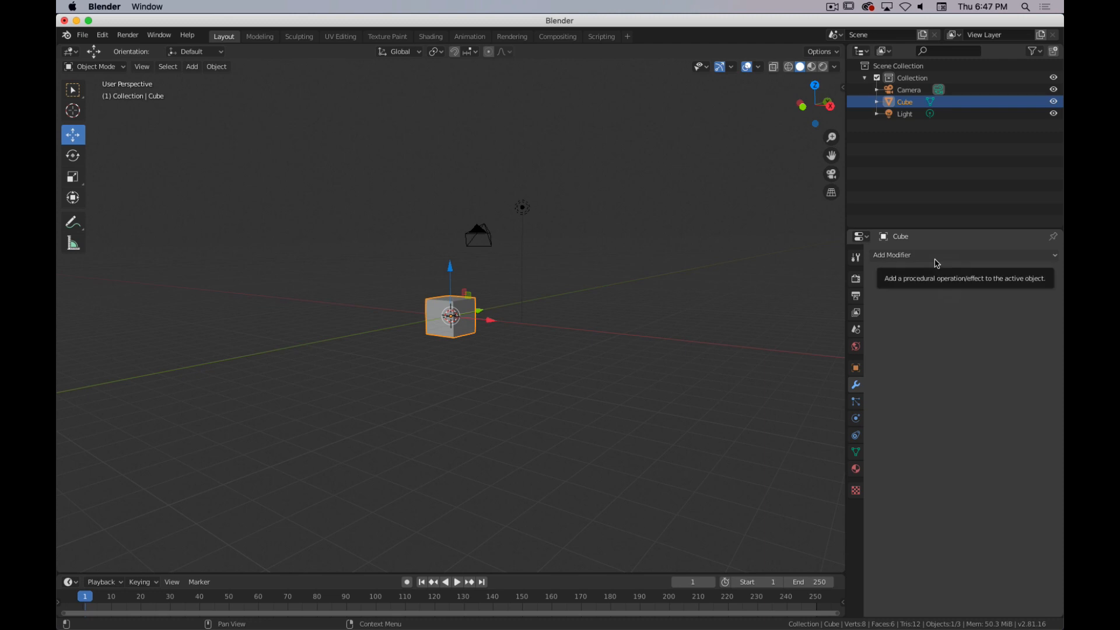
mouse_move(907, 259)
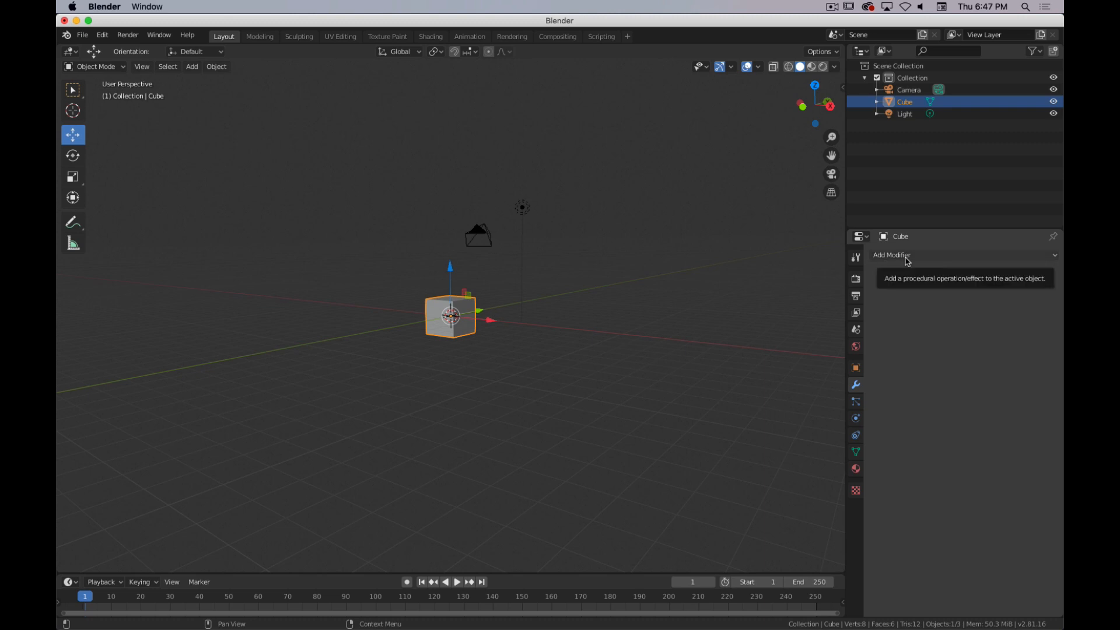
Step: Open the Add Modifier list showing all modifier types available for the Cube
click(892, 255)
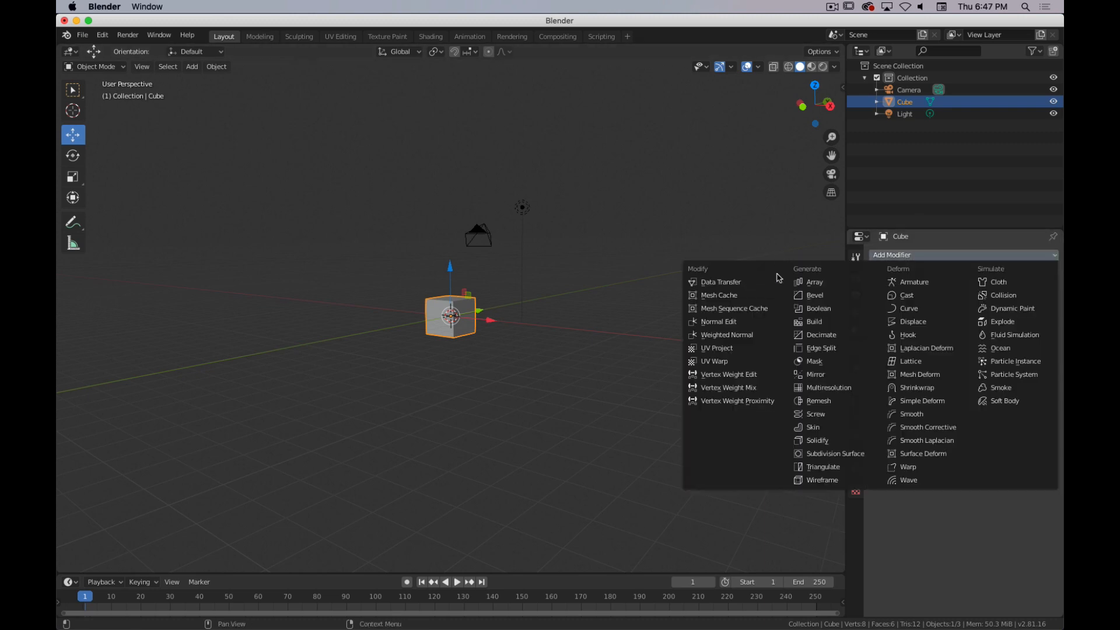
mouse_move(926, 440)
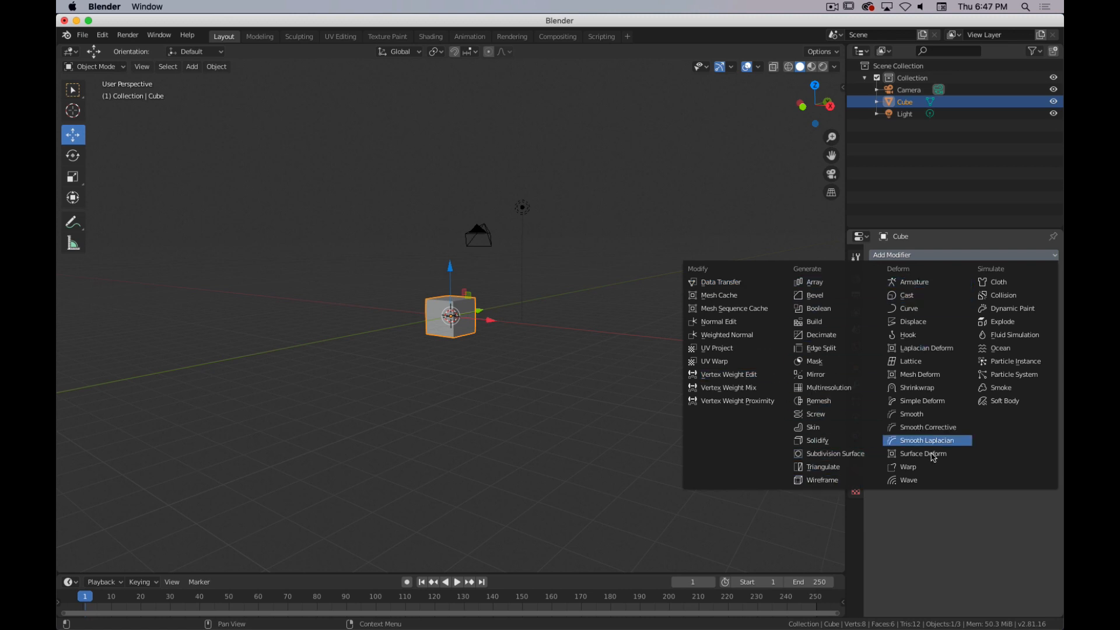
mouse_move(1019, 348)
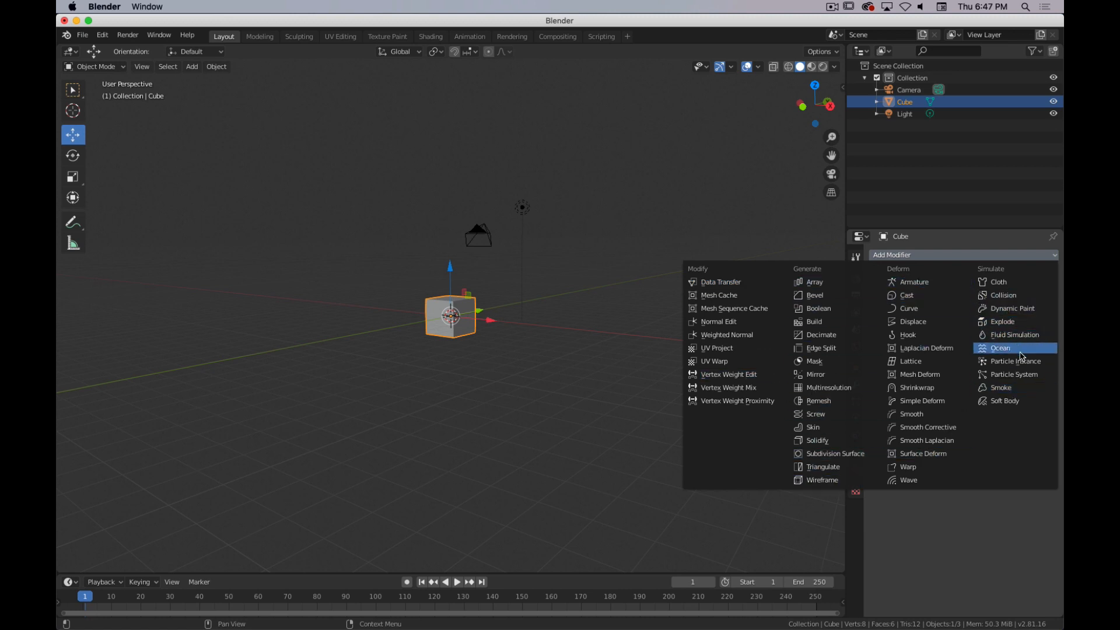
mouse_move(1013, 360)
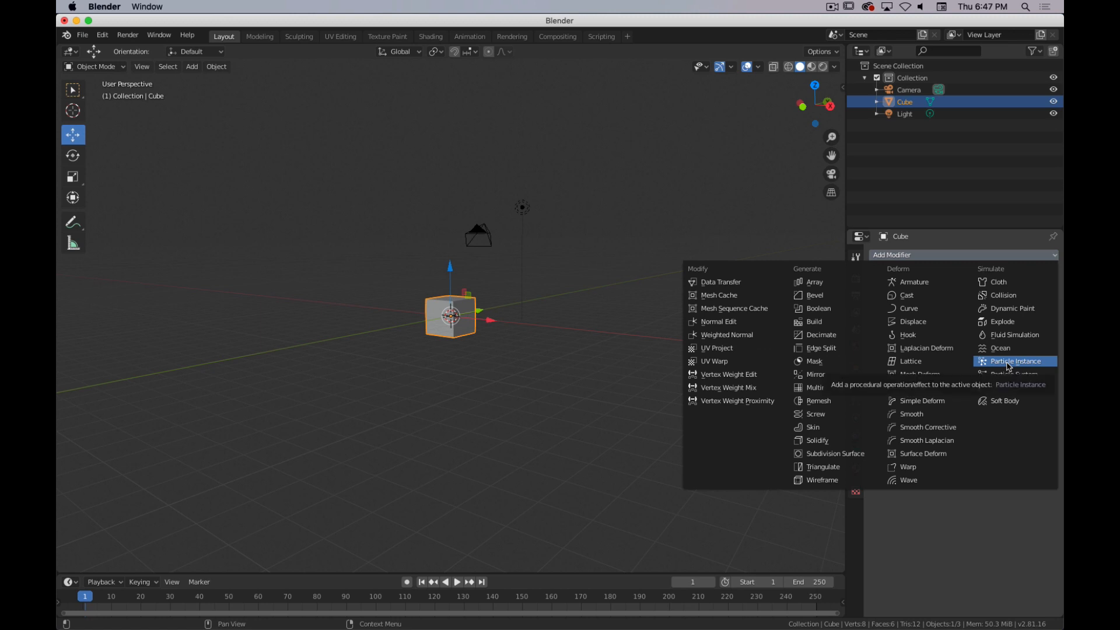
mouse_move(811, 427)
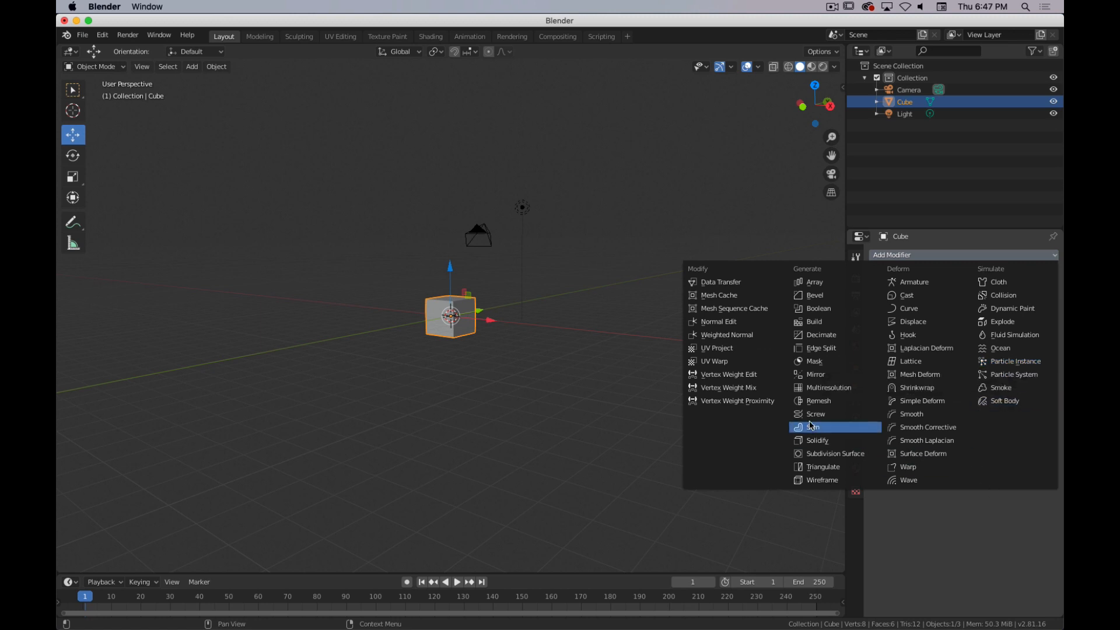
Step: Add an Array modifier to the Cube with Relative Offset X 2.3 and Count 21
click(812, 281)
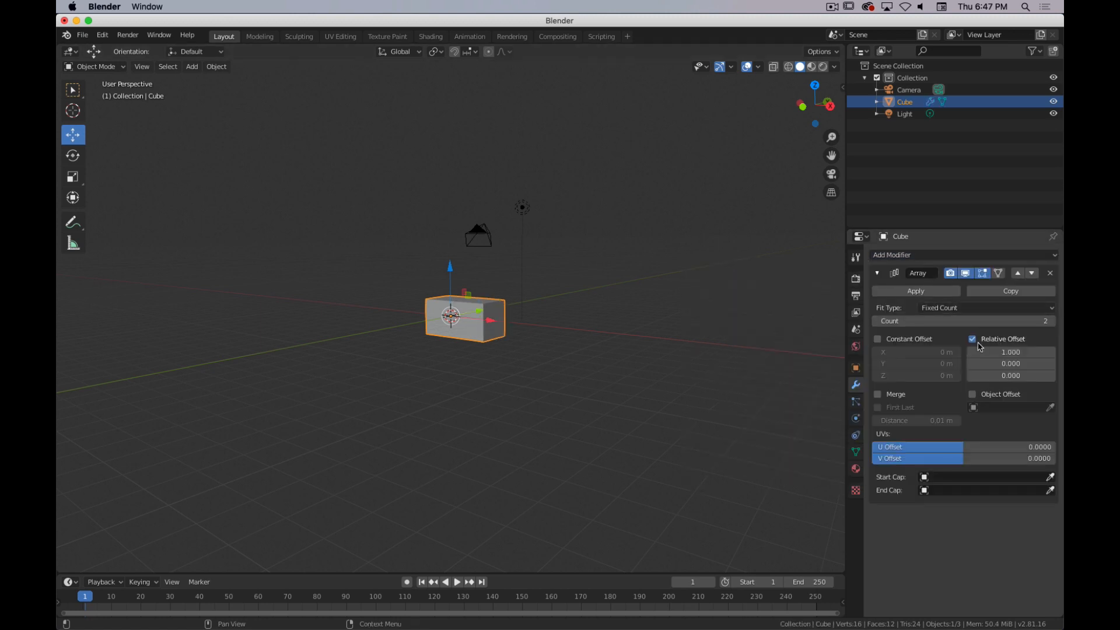
mouse_move(1010, 362)
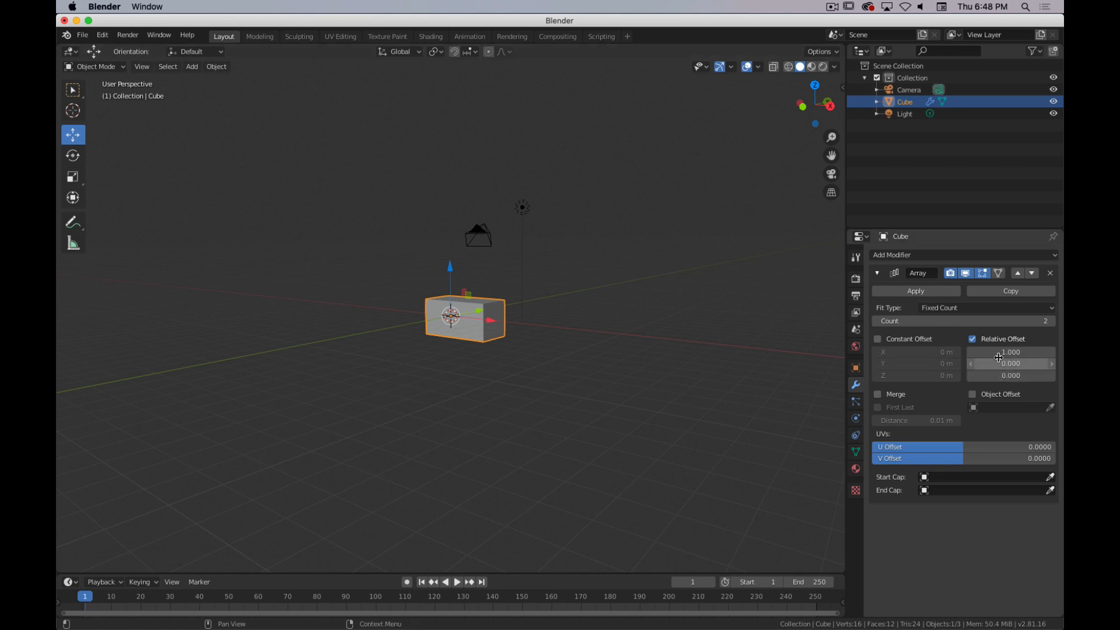
drag(1010, 351, 1009, 351)
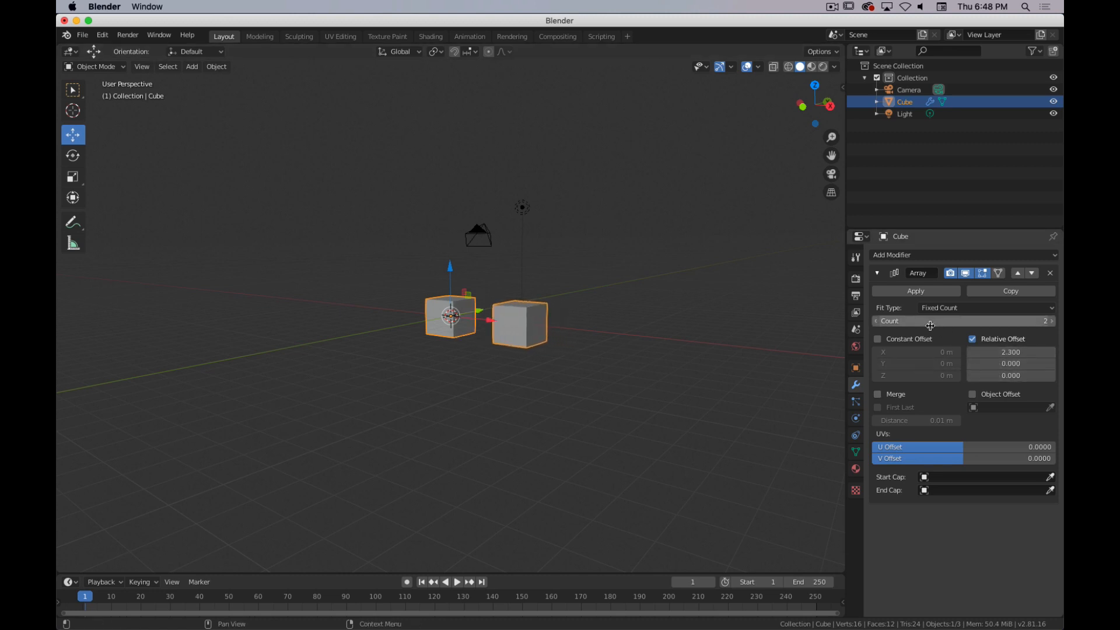
drag(928, 321, 1036, 321)
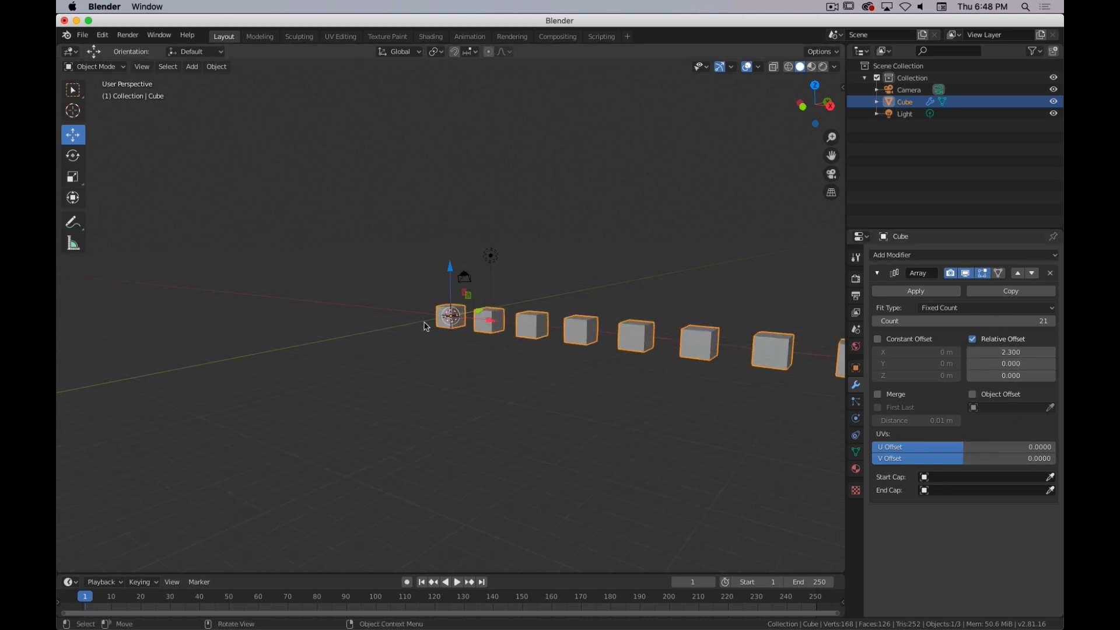
Step: Enter Edit Mode on the Cube and remove the trial Array modifier
key(Tab)
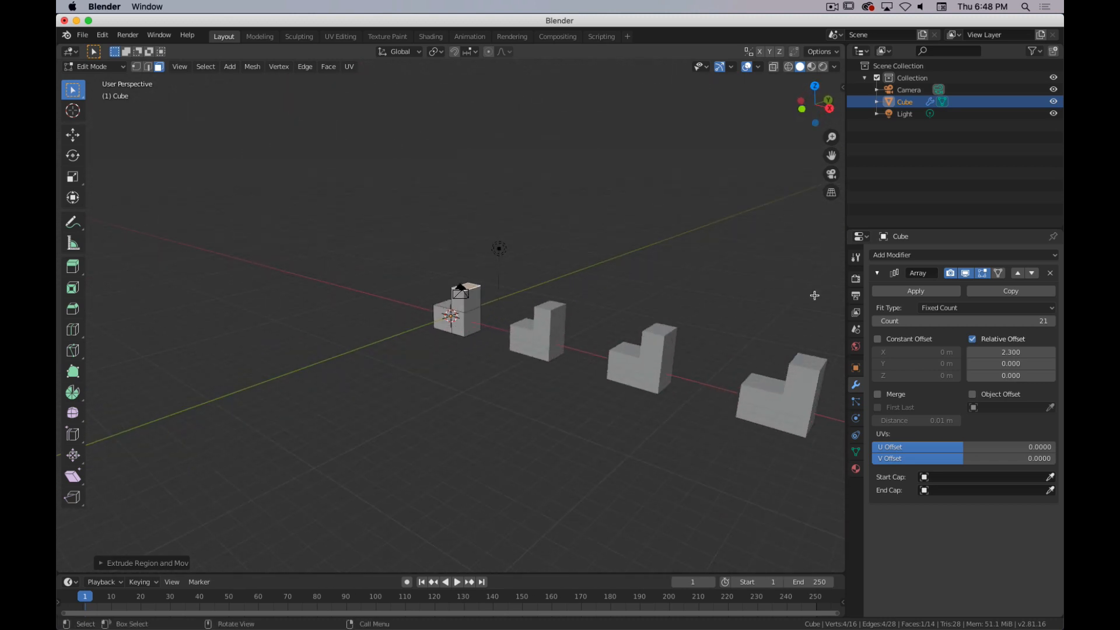
click(1050, 273)
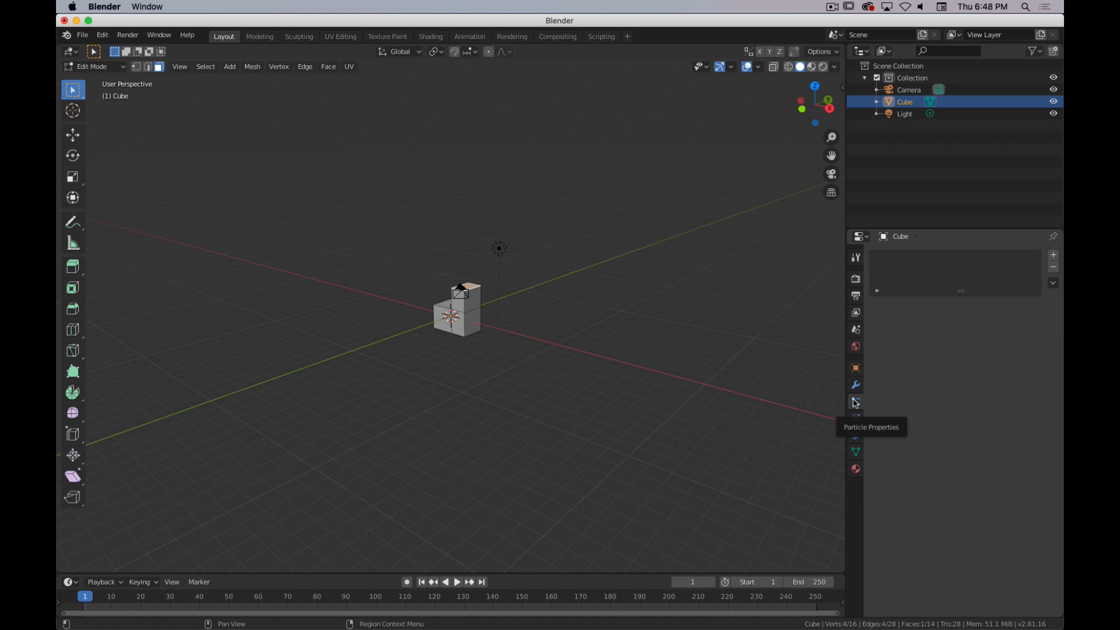
Step: Make the Cube a Force Field in Physics Properties, review the force types, then move to the constraints tab
click(855, 417)
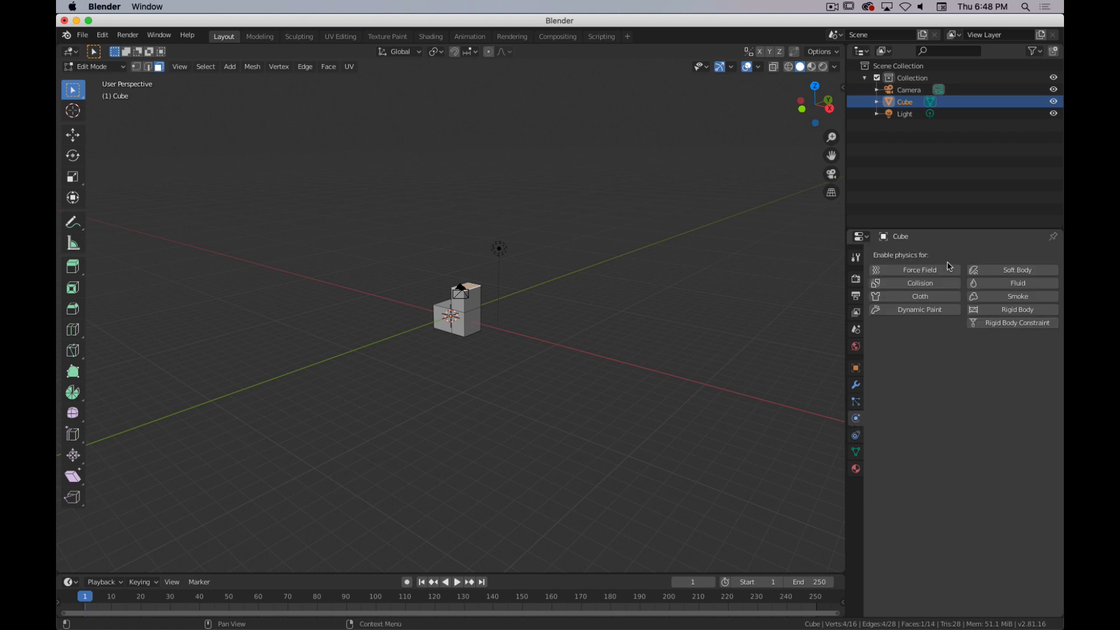
mouse_move(1015, 269)
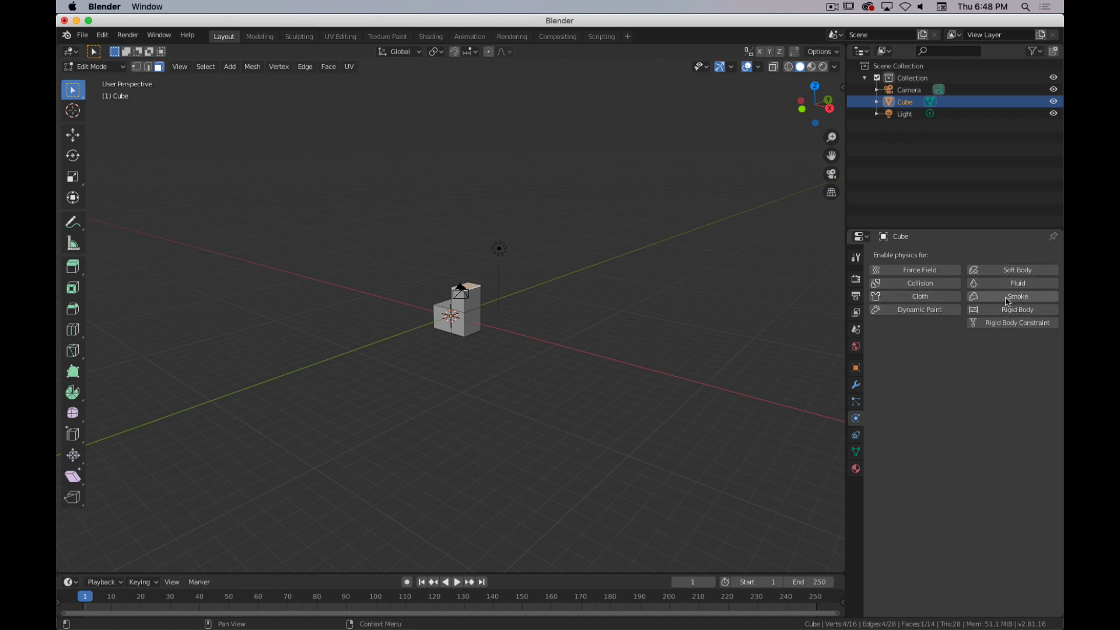
mouse_move(910, 410)
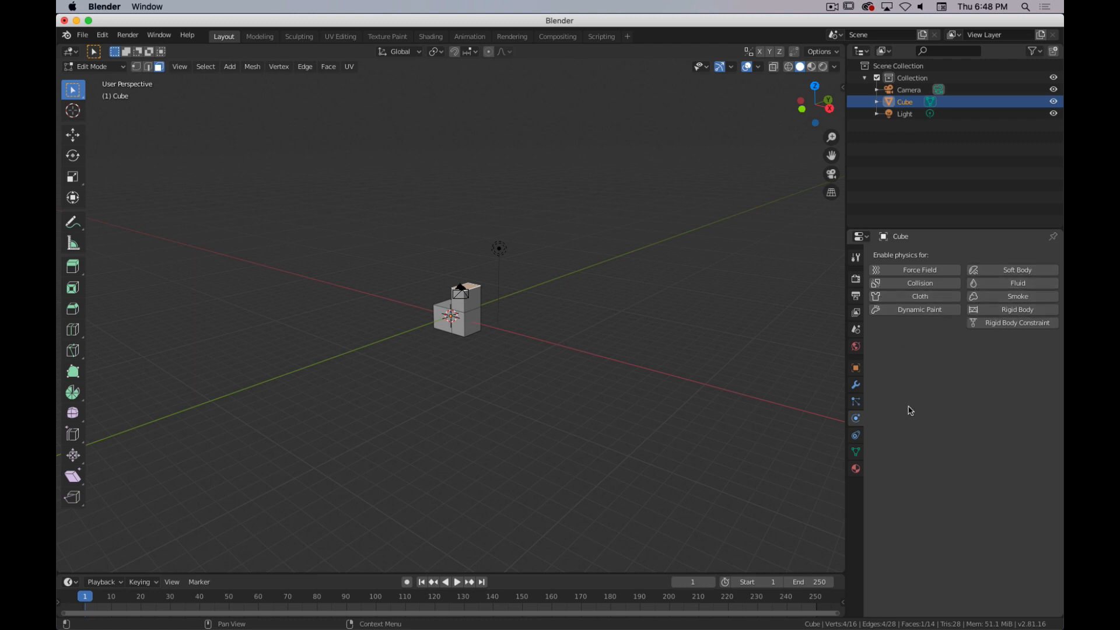
click(918, 270)
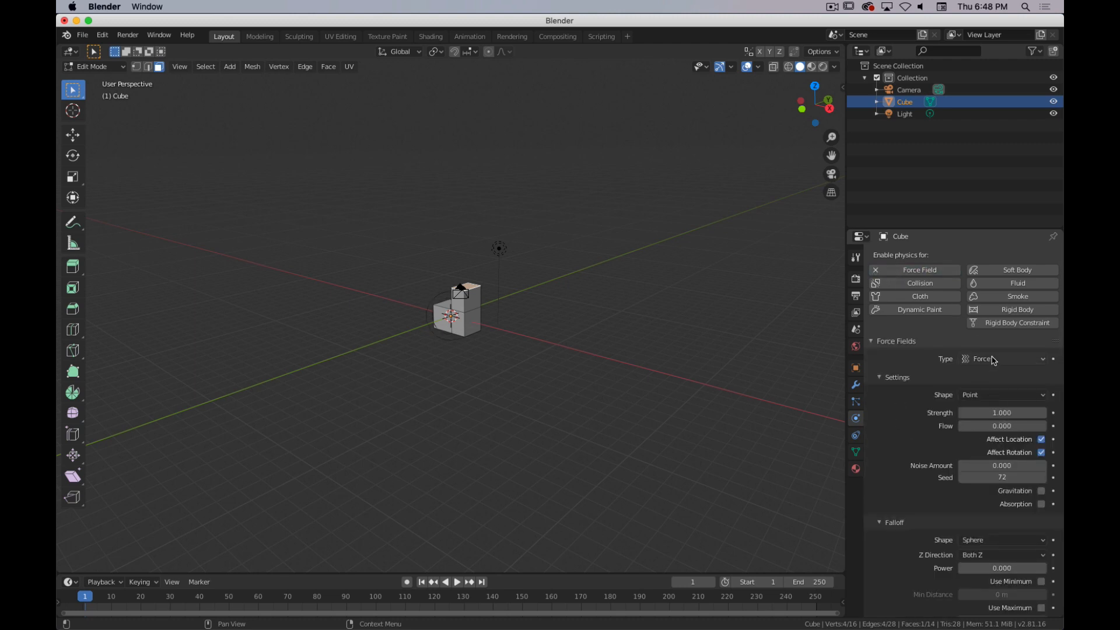
click(1002, 358)
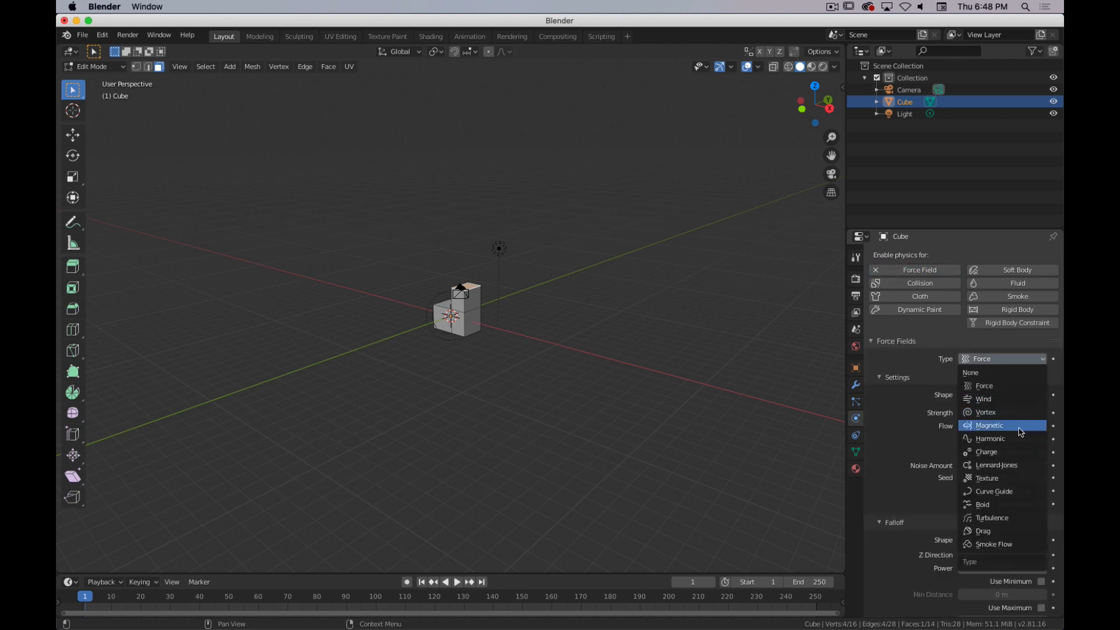
mouse_move(1026, 533)
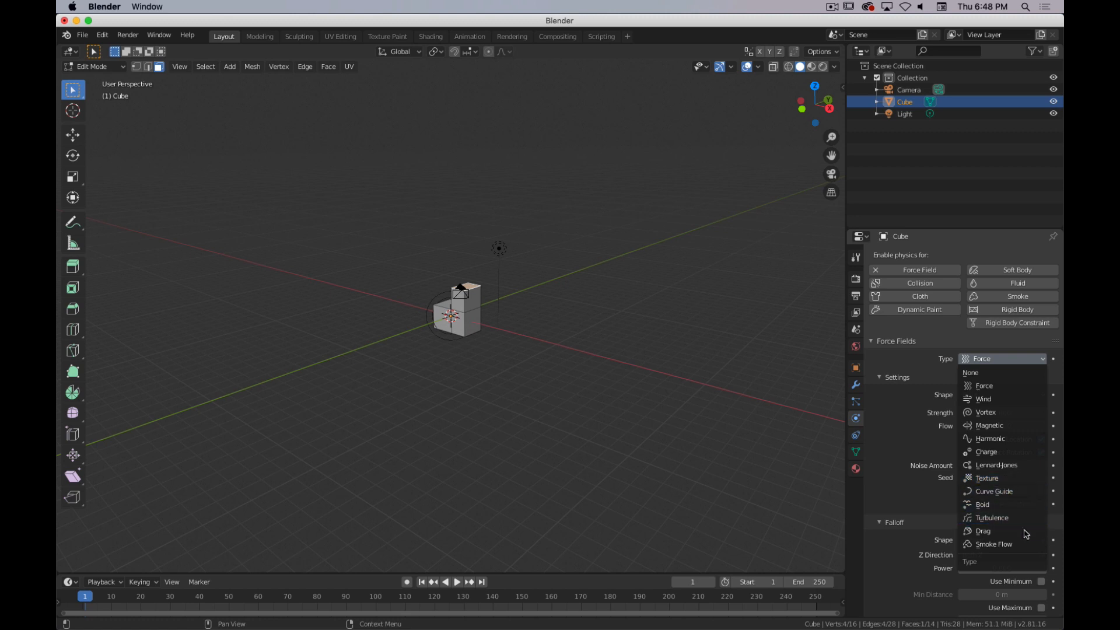
click(855, 436)
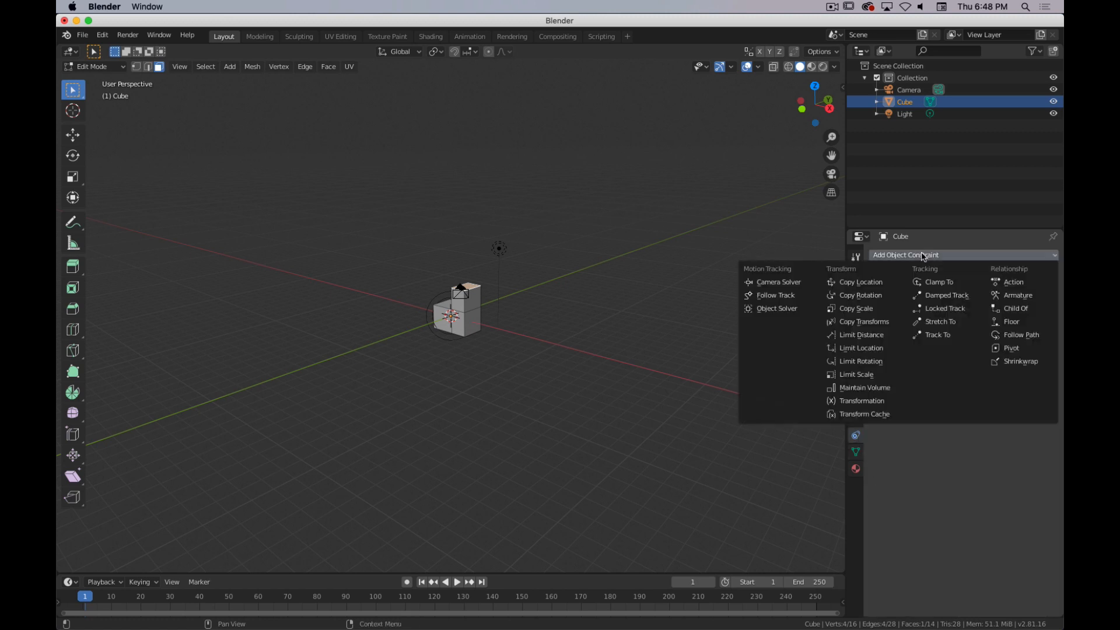
mouse_move(855, 308)
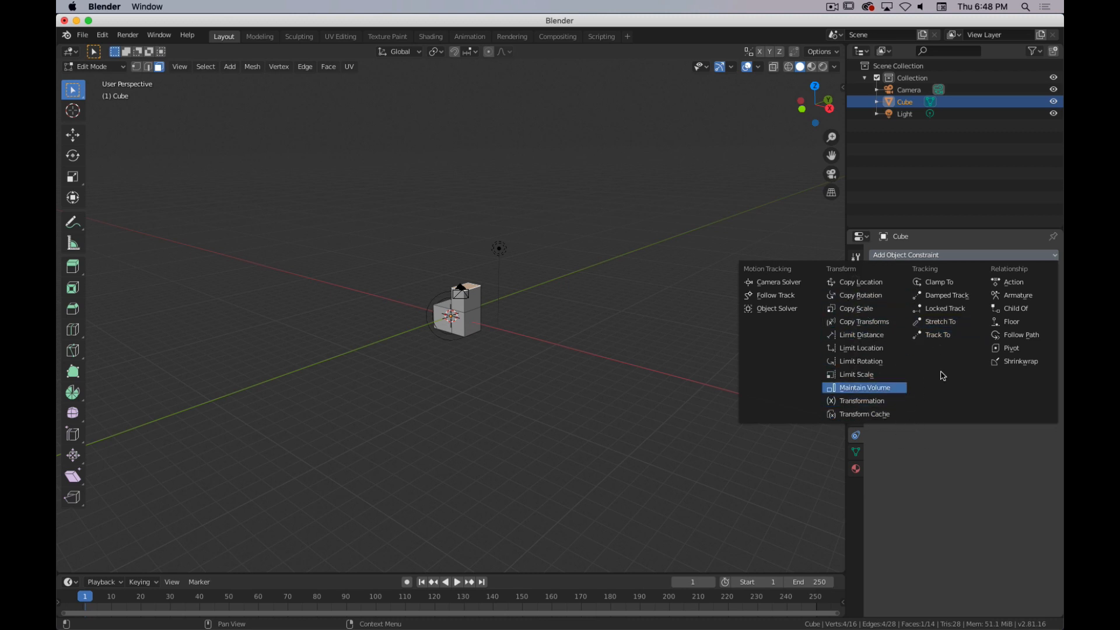
mouse_move(1018, 295)
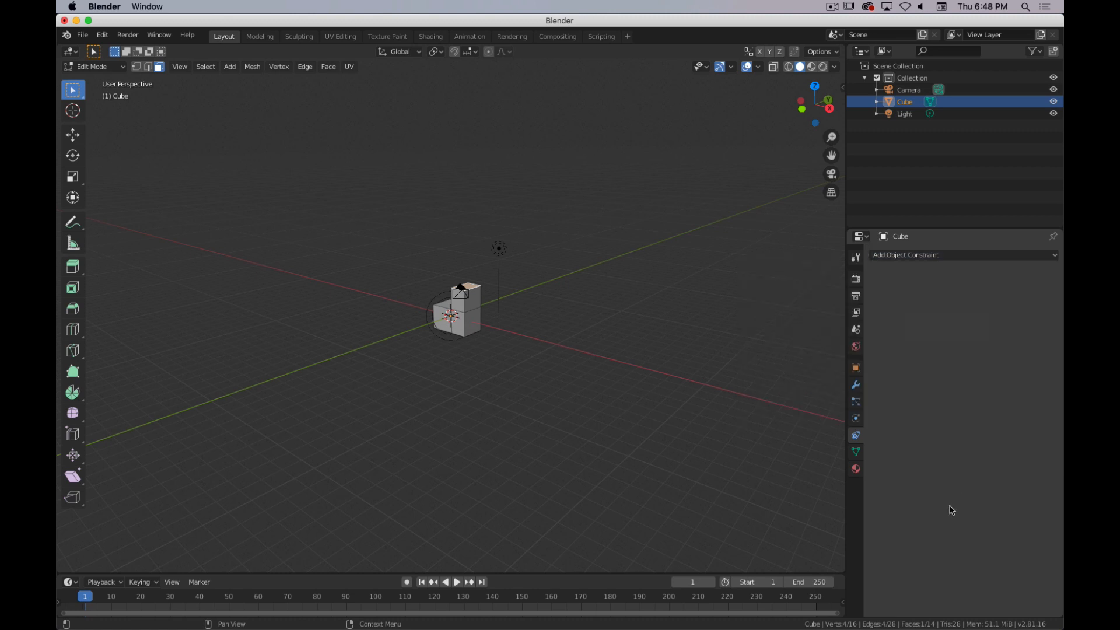
Step: Switch between the Cube's constraint and mesh data settings, ending on its Material settings with Principled BSDF
click(855, 451)
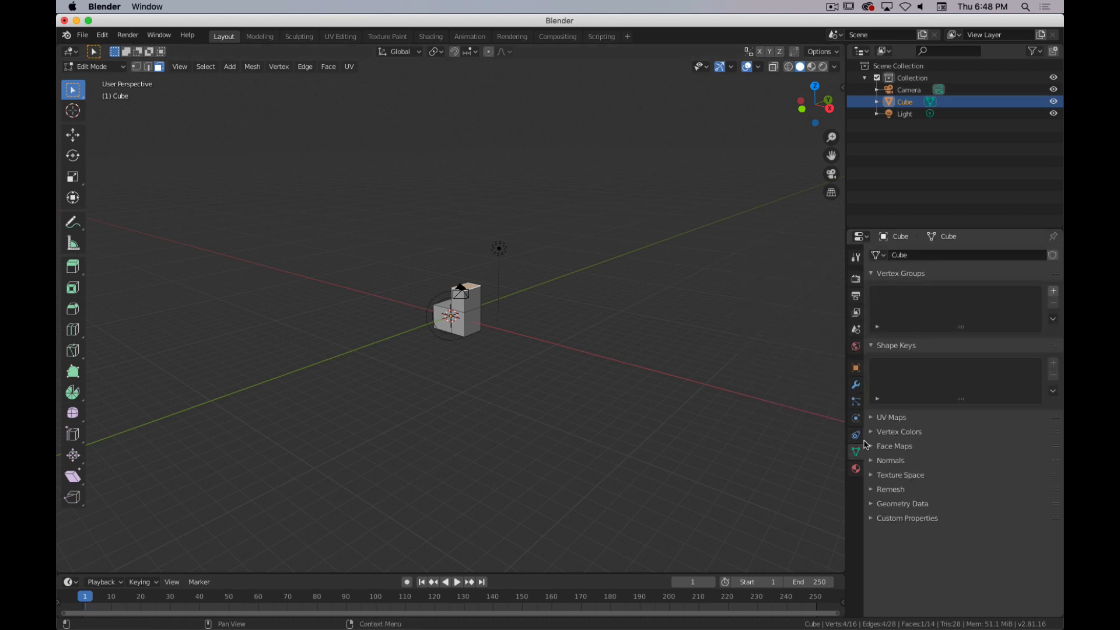
click(855, 434)
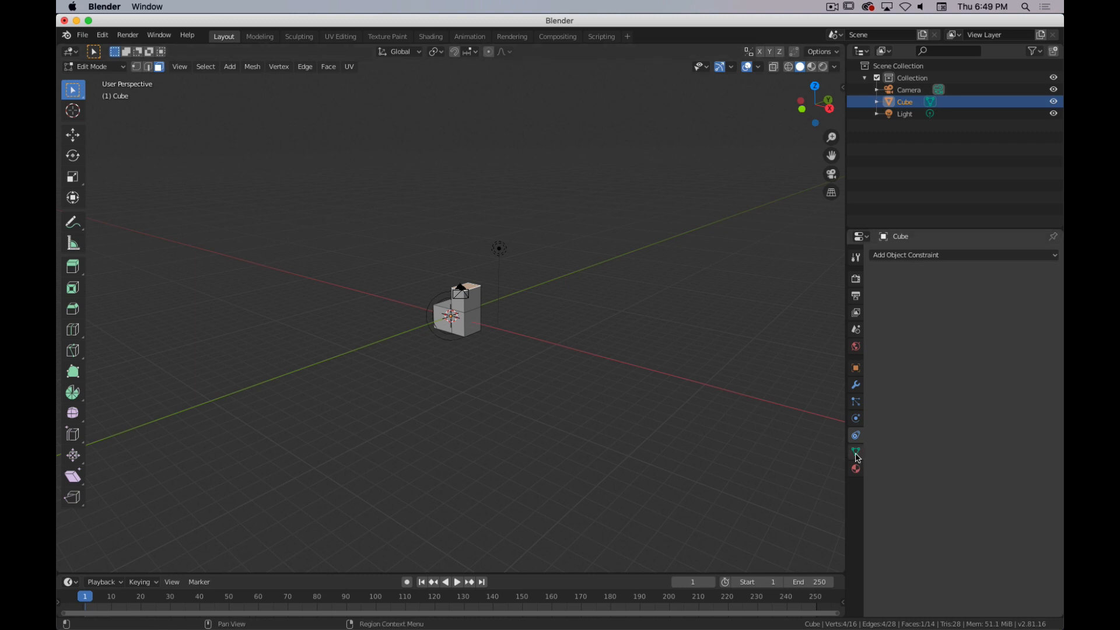
click(855, 450)
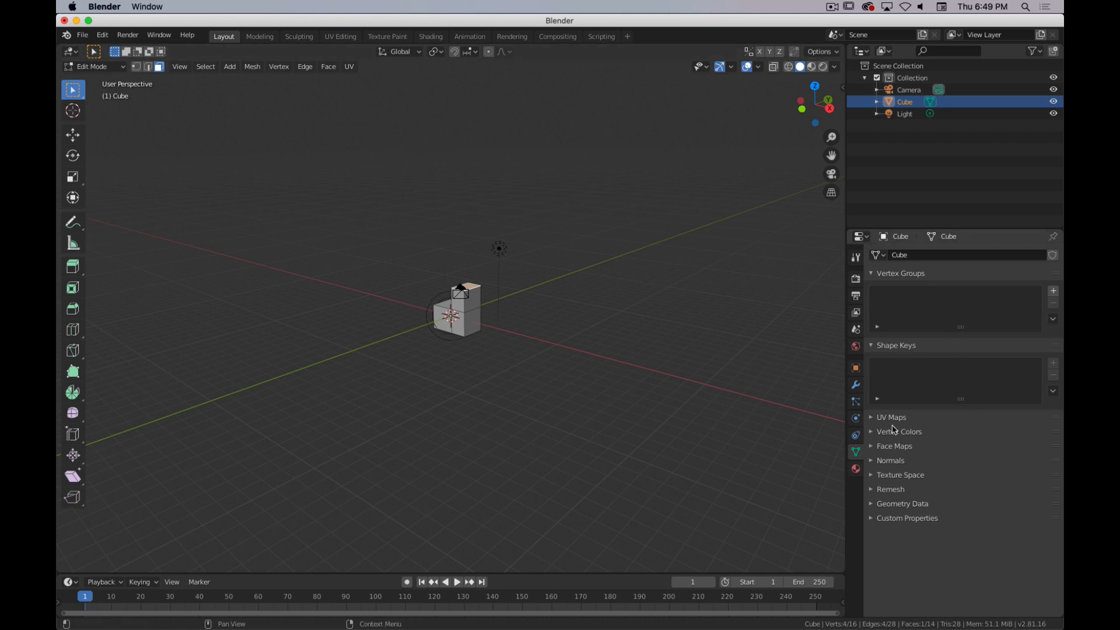
mouse_move(998, 374)
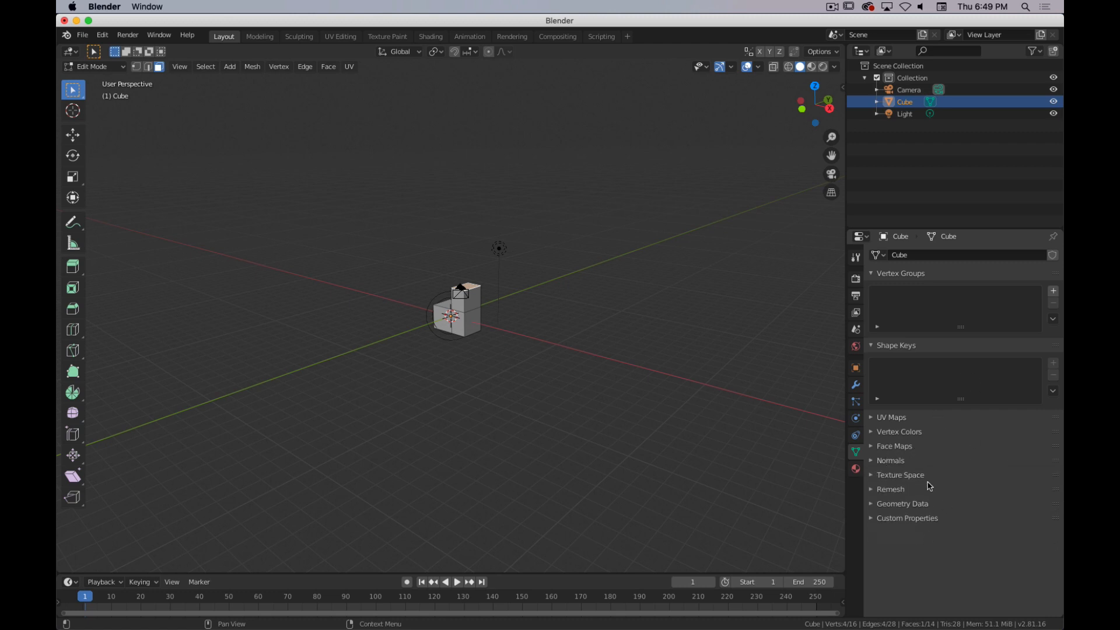
mouse_move(928, 506)
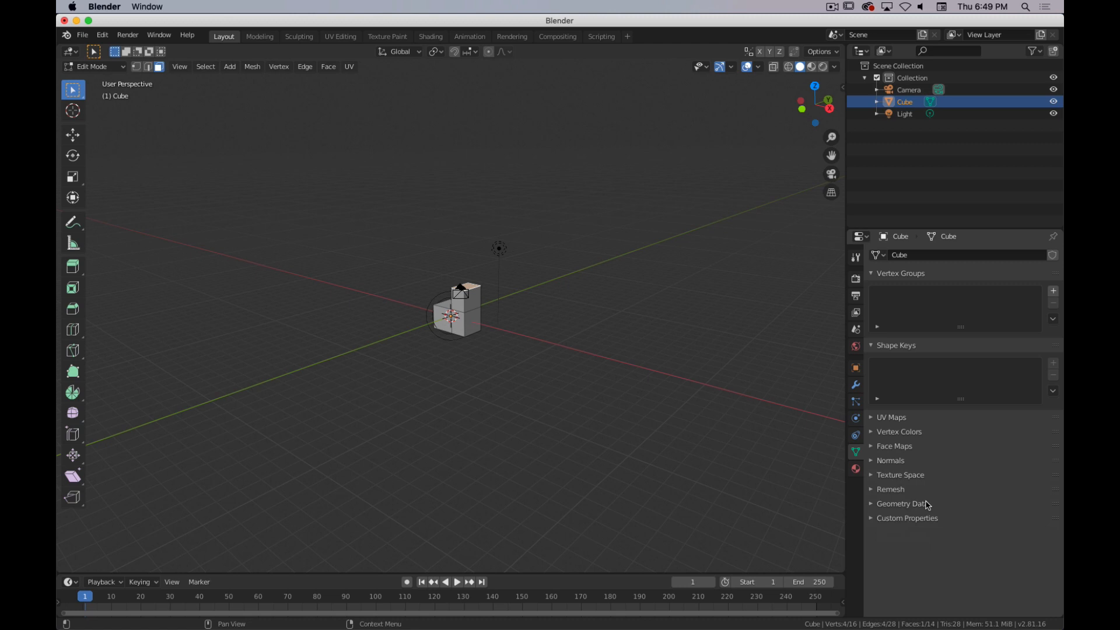
click(854, 469)
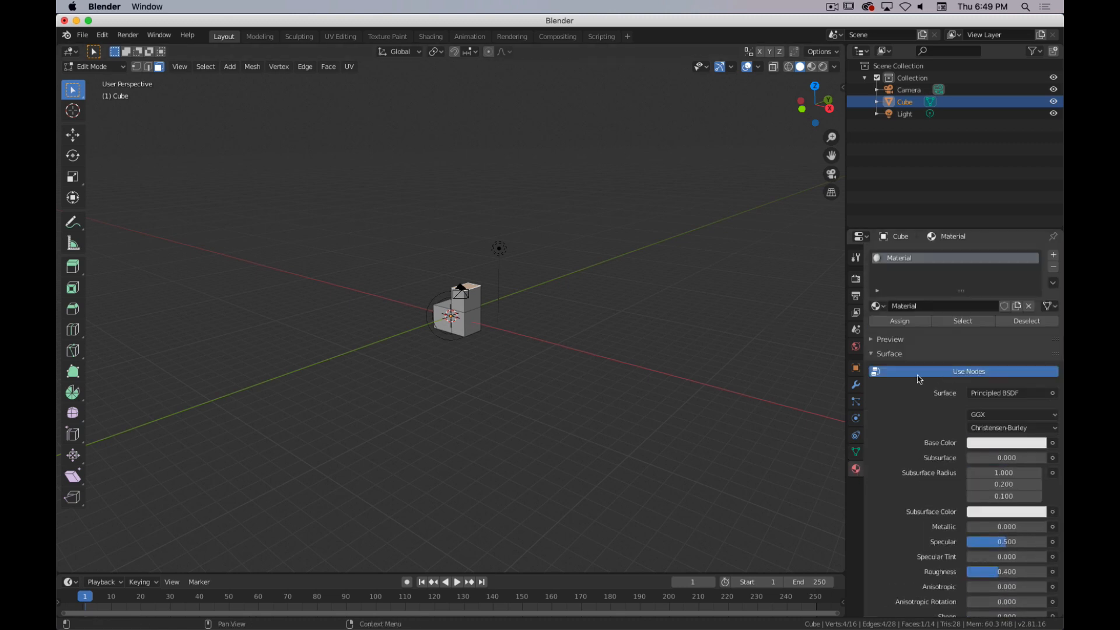
Step: Give the Cube's material a red-orange Base Color and toggle Material Preview shading to see it
key(Tab)
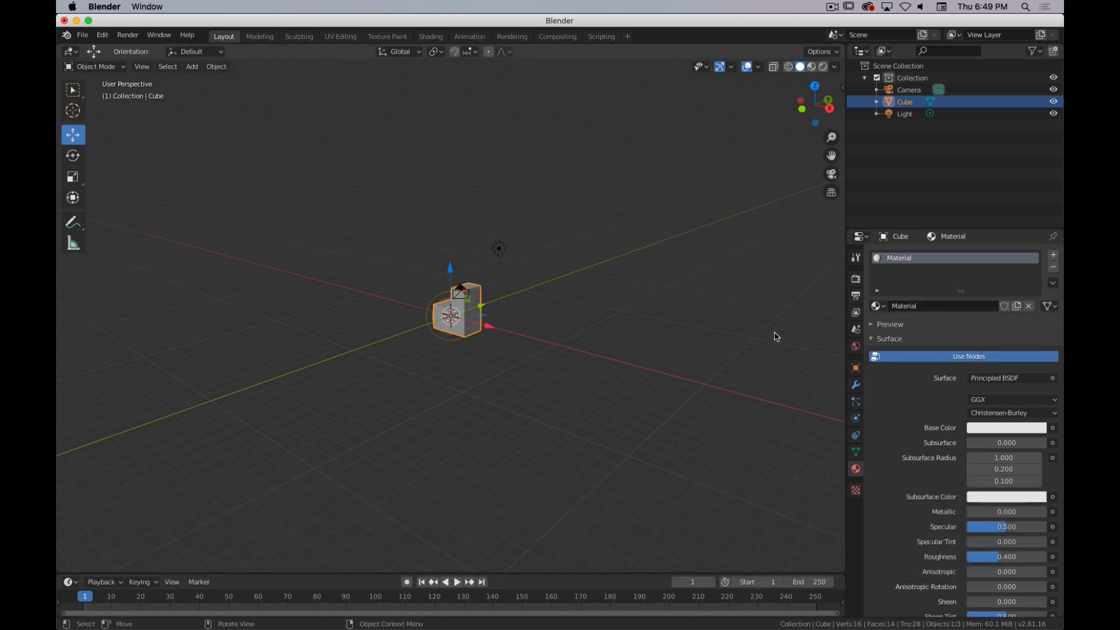
mouse_move(759, 409)
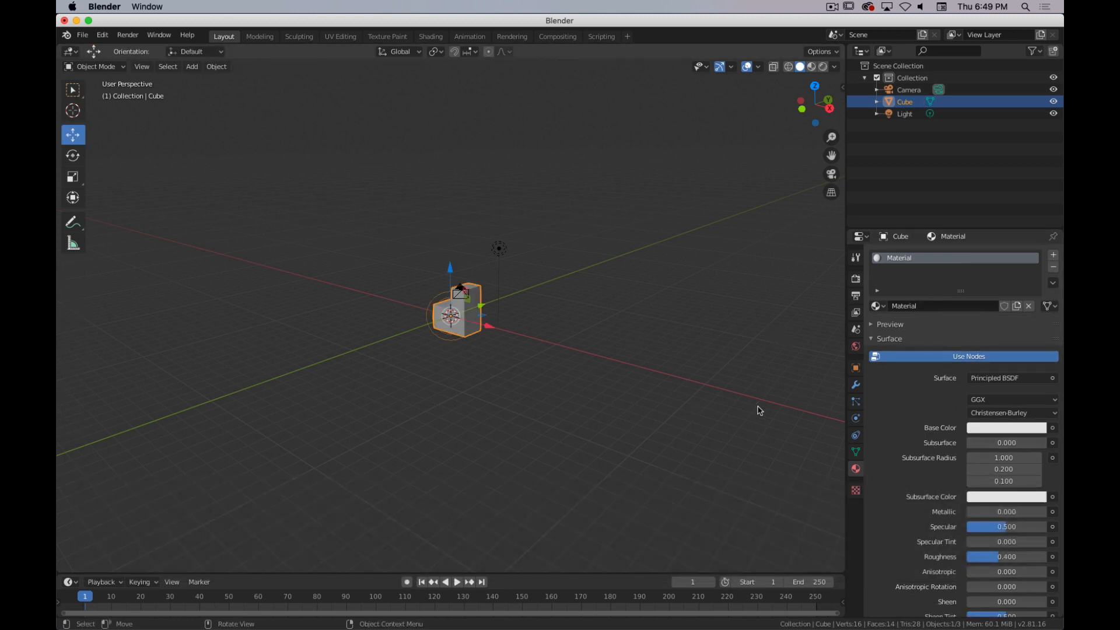
click(1006, 427)
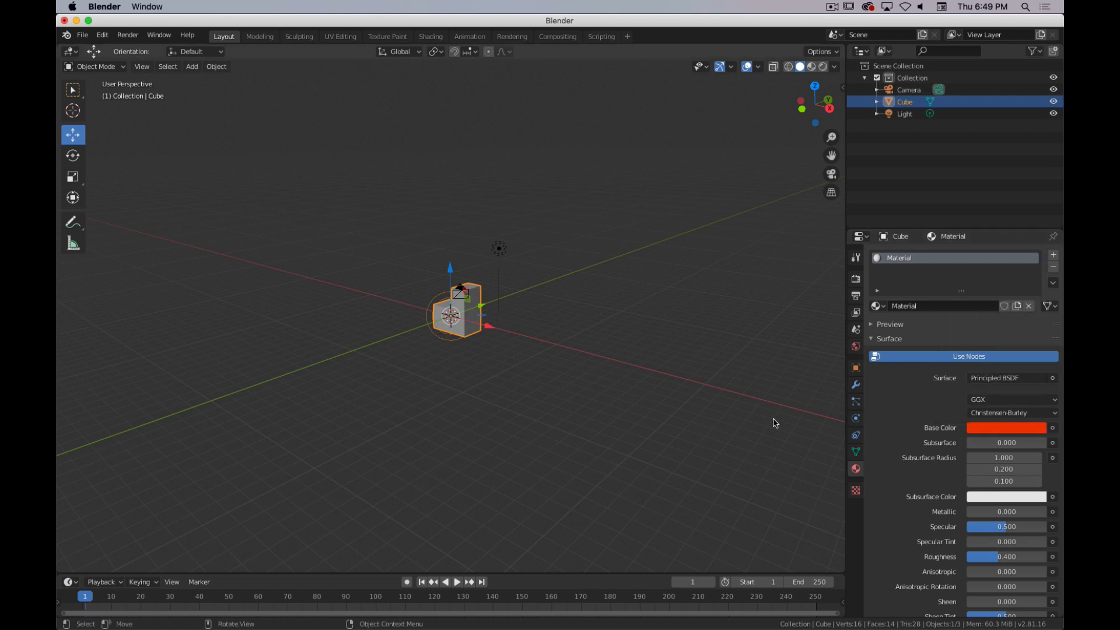
key(z)
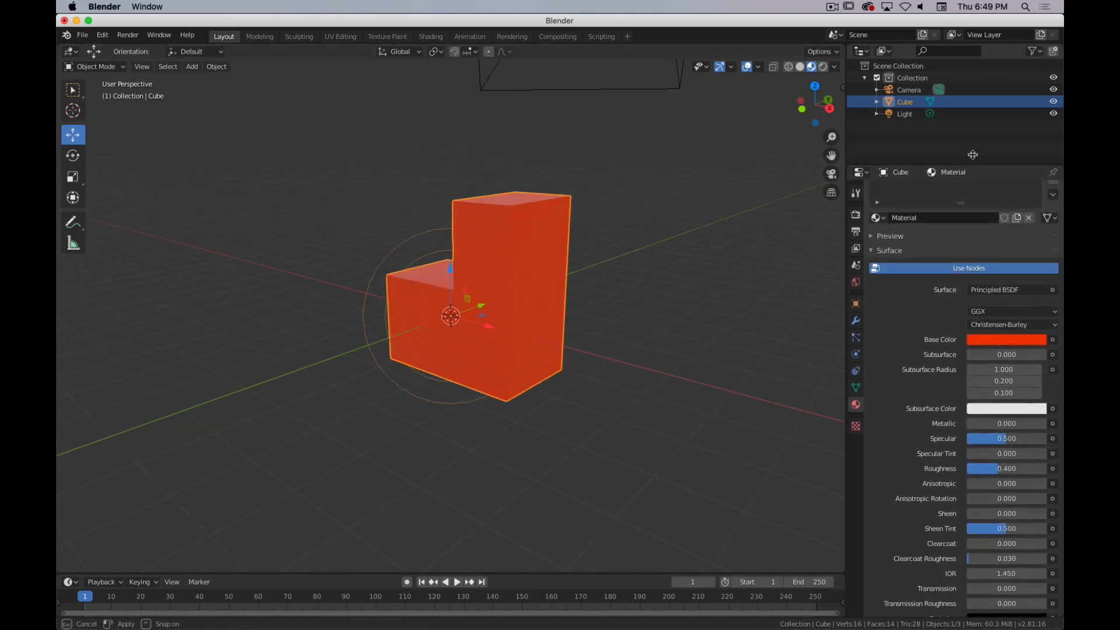
key(z)
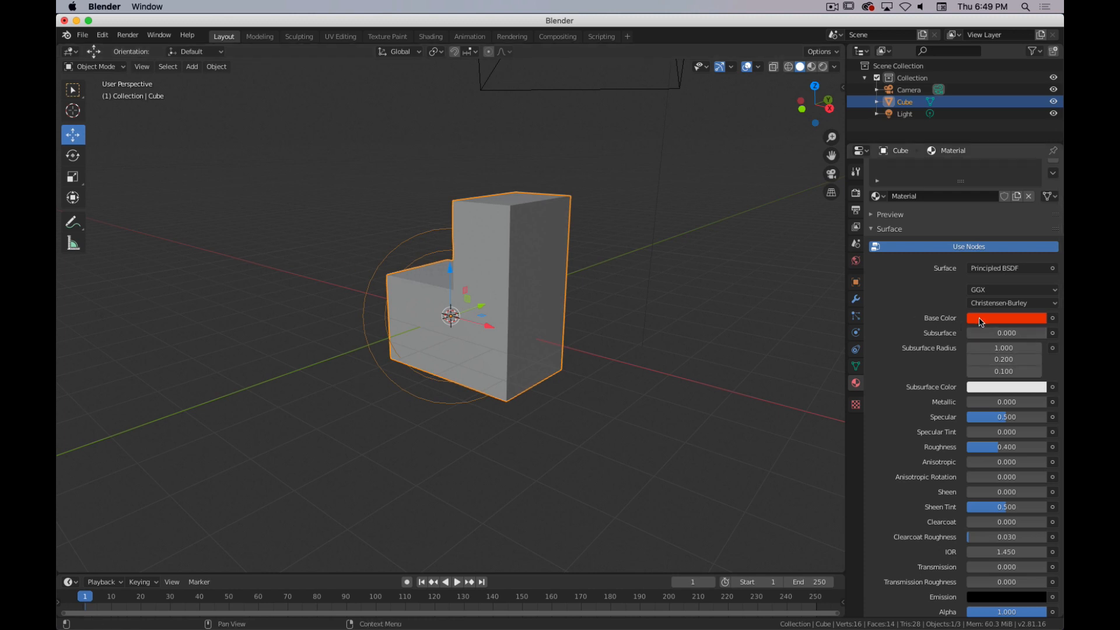
mouse_move(999, 319)
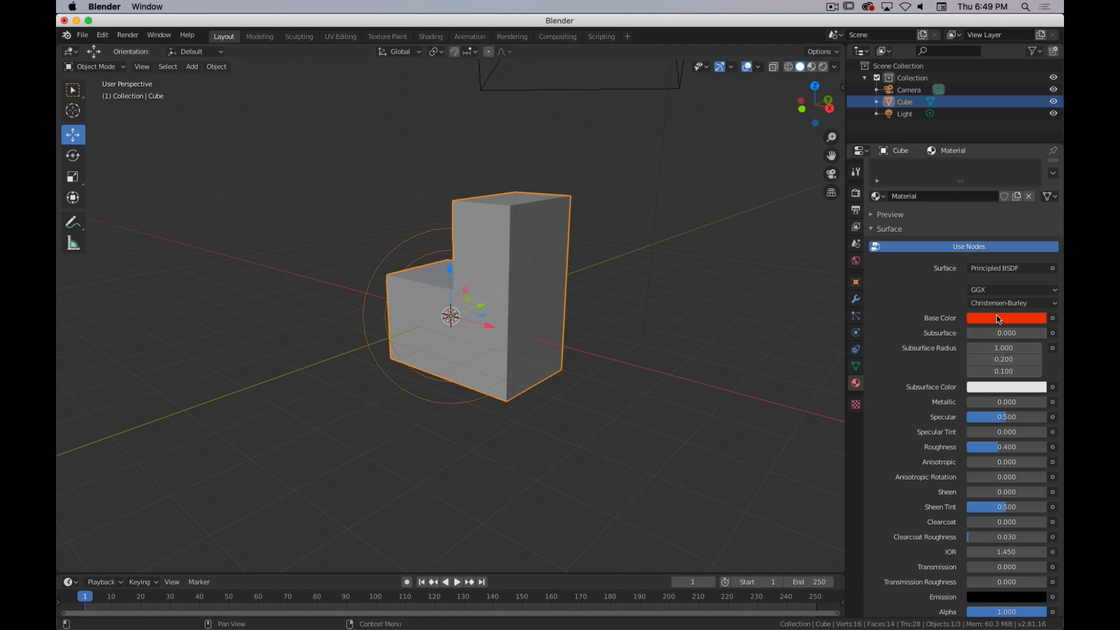
mouse_move(899, 364)
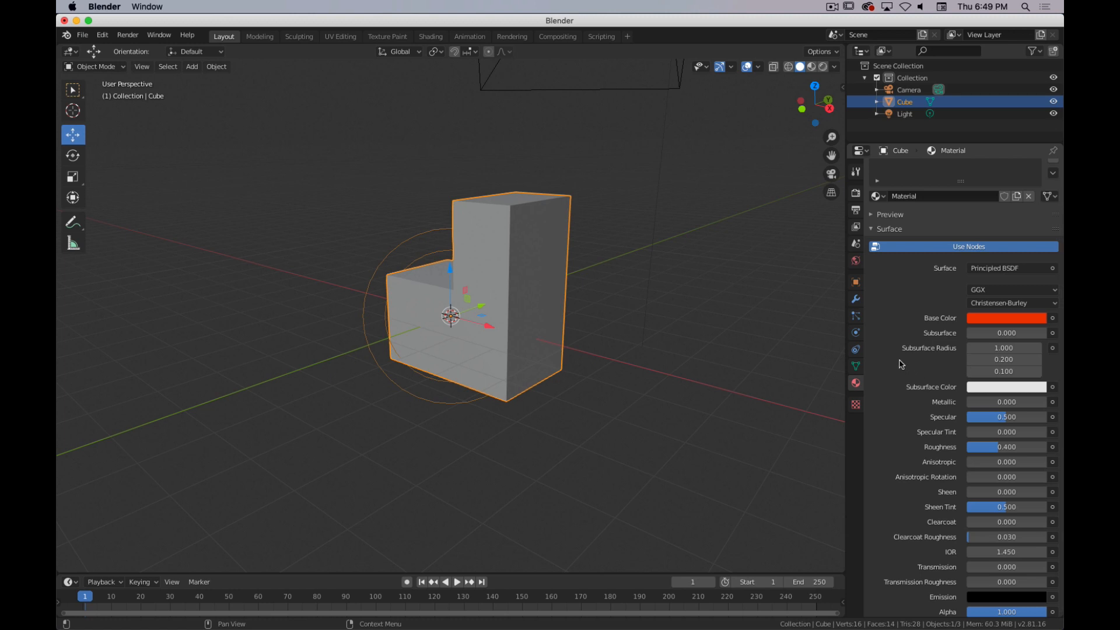
Step: Scroll the material settings and toggle the viewport shading again to show the cube in red
scroll(down, 3)
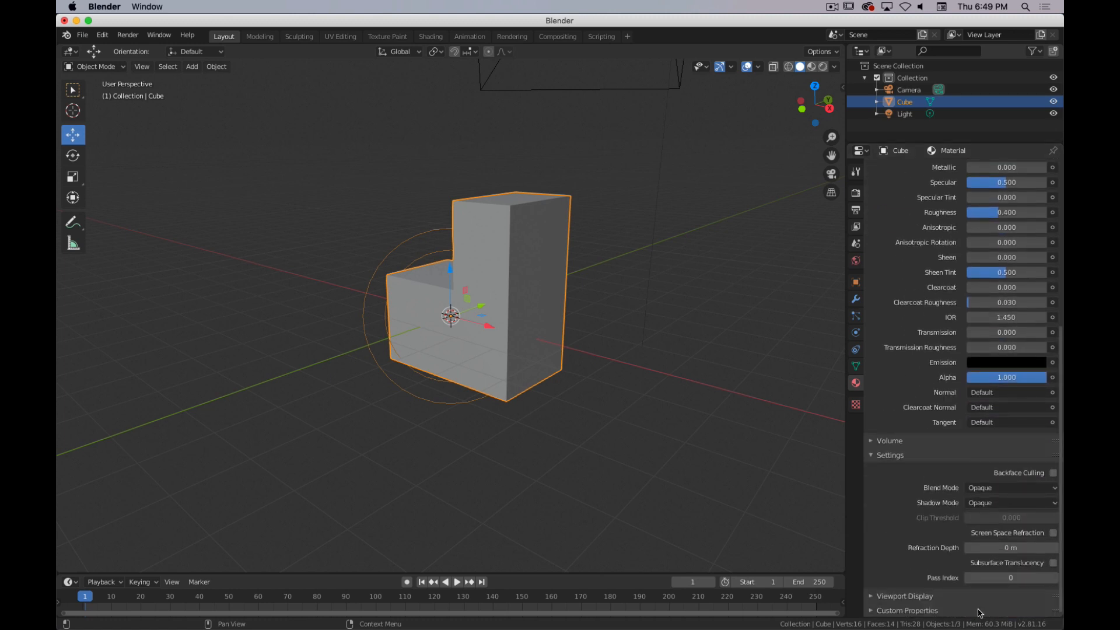
scroll(down, 3)
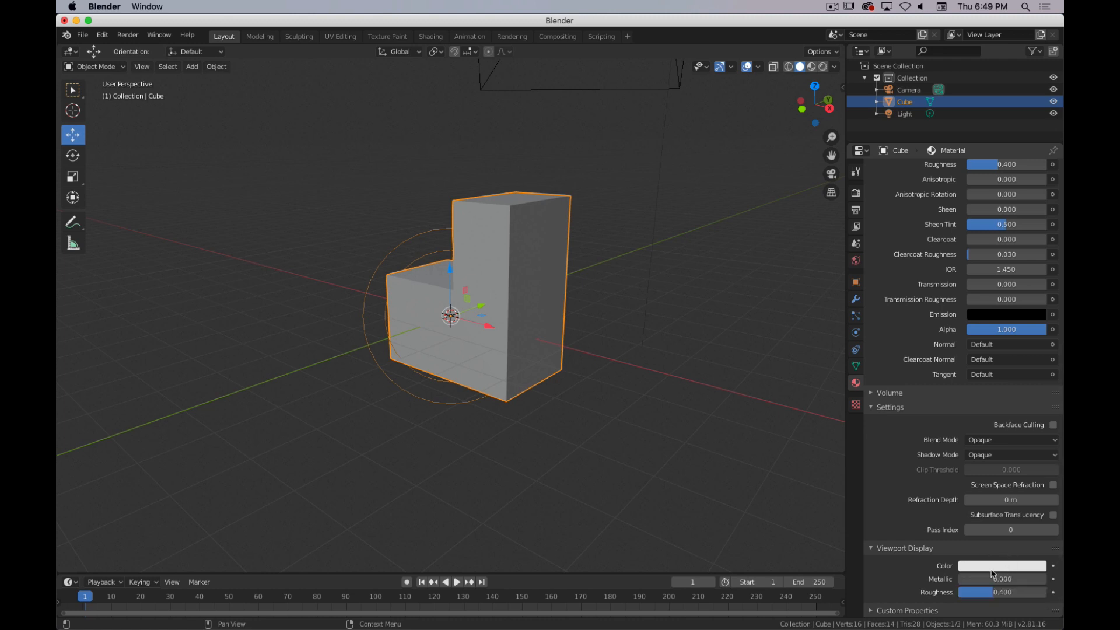
key(z)
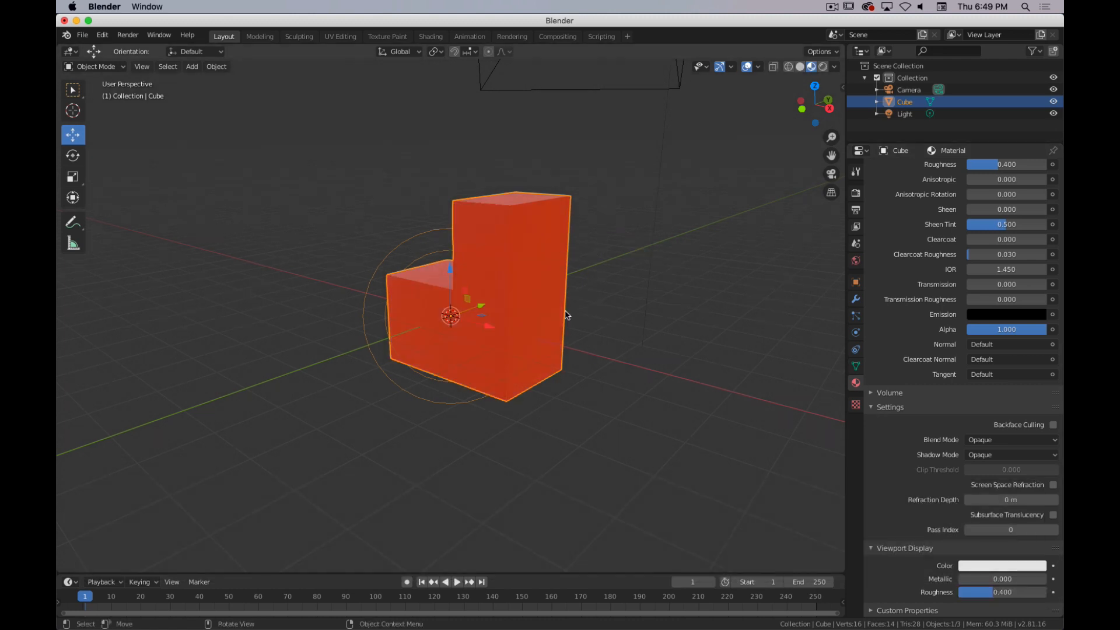
key(z)
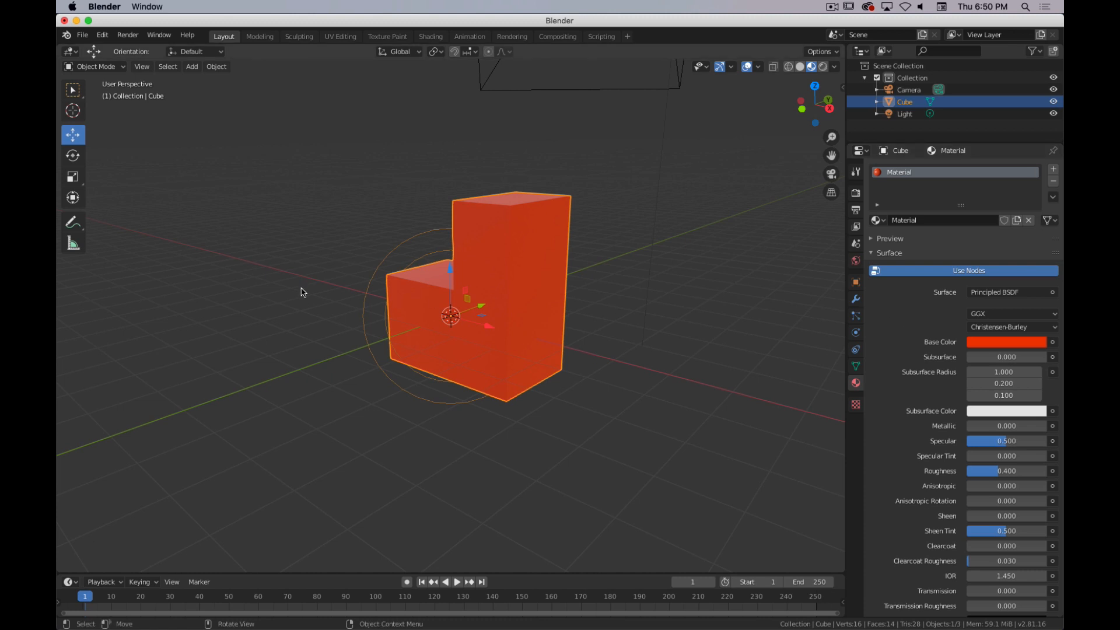
Step: Return the viewport to solid grey shading while the material keeps its red base colour
key(z)
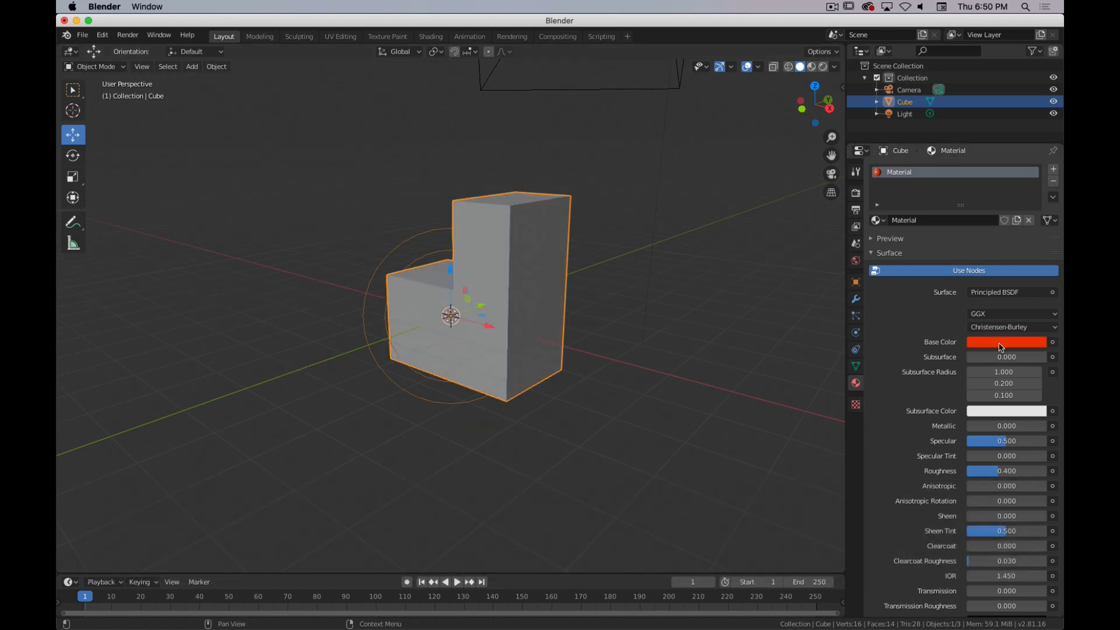
mouse_move(1007, 342)
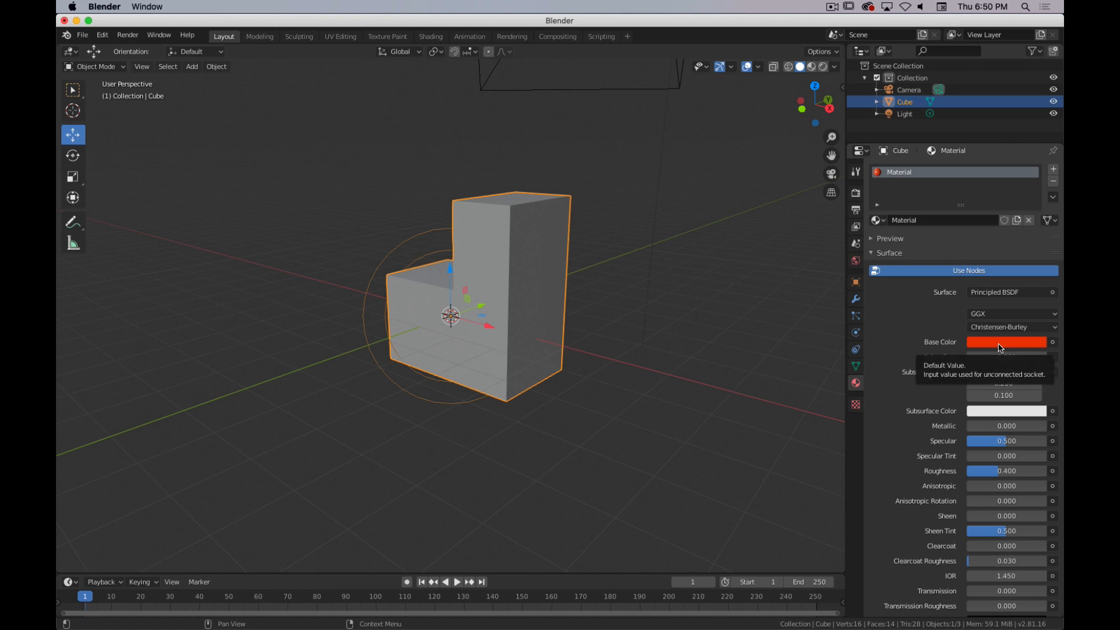
mouse_move(1014, 283)
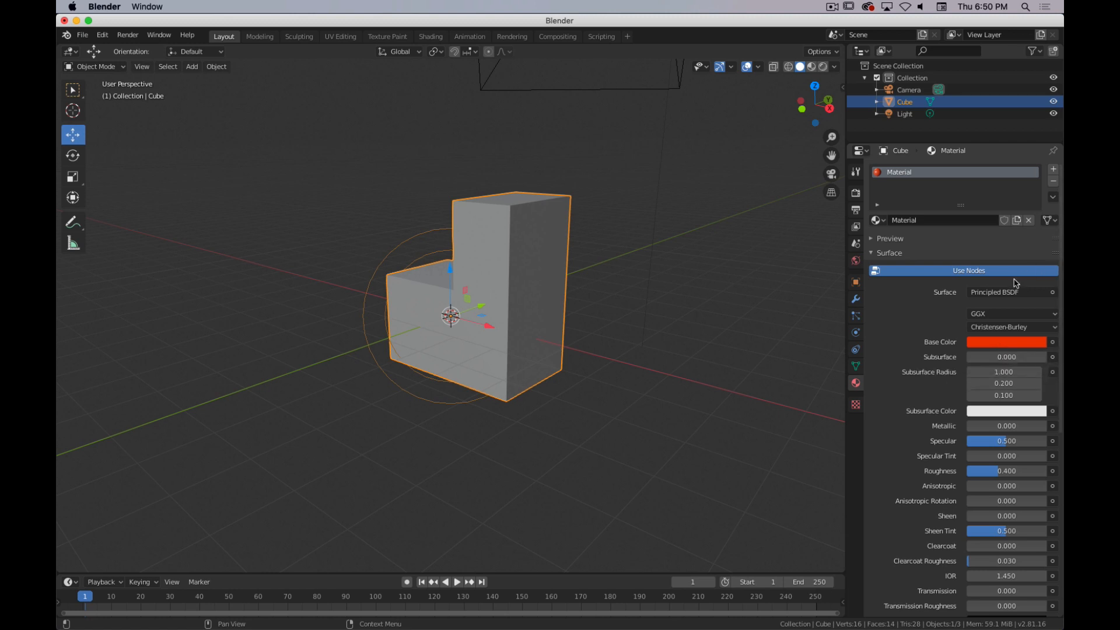
mouse_move(979, 341)
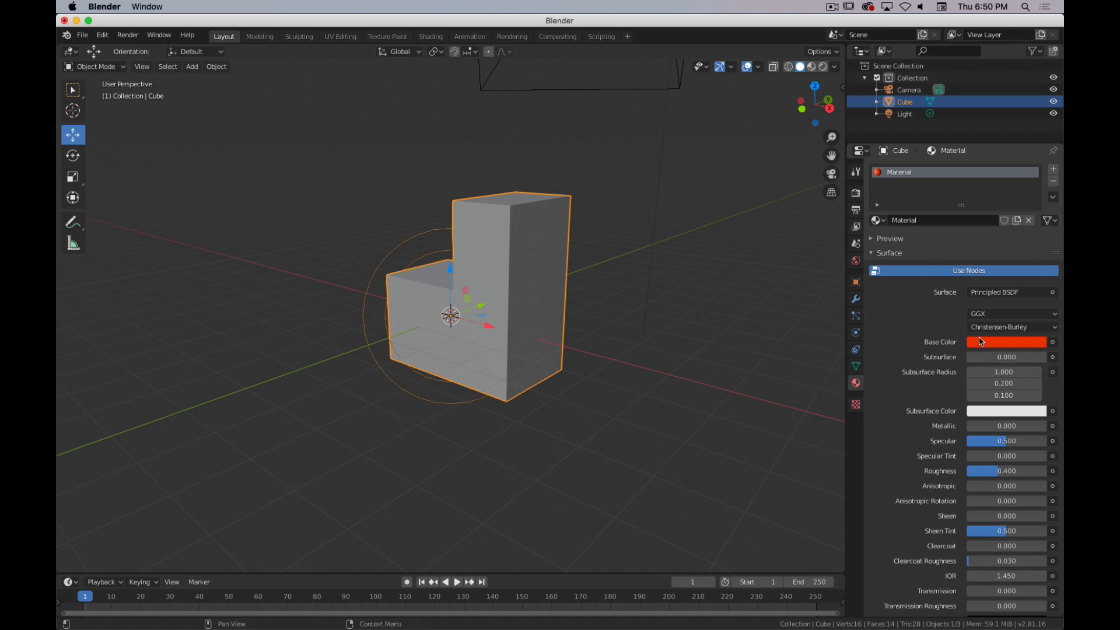
mouse_move(942, 362)
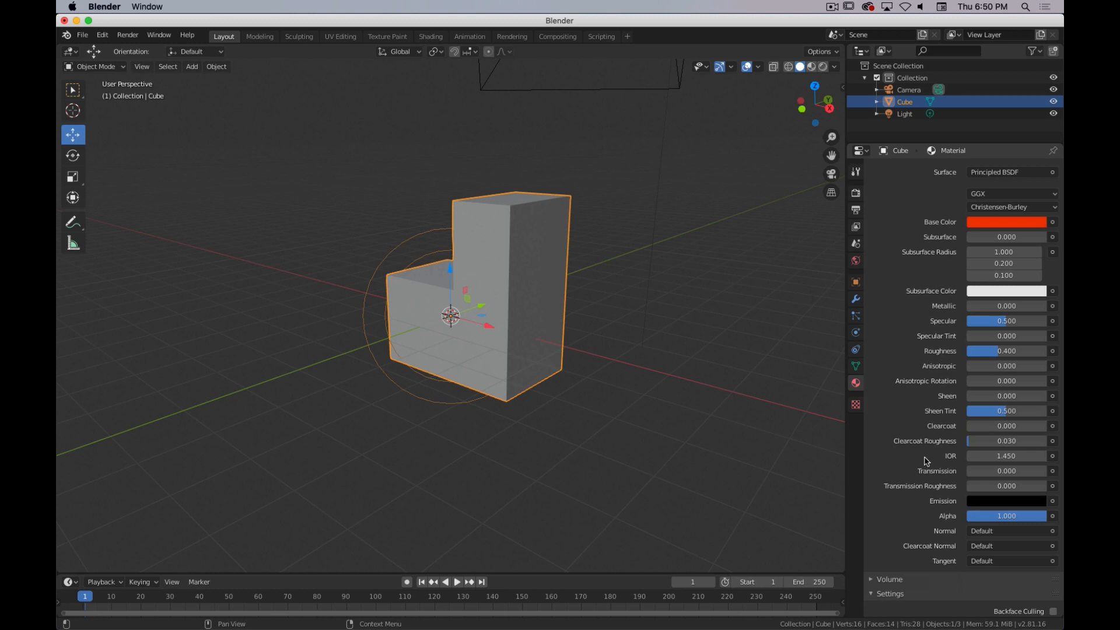
mouse_move(924, 486)
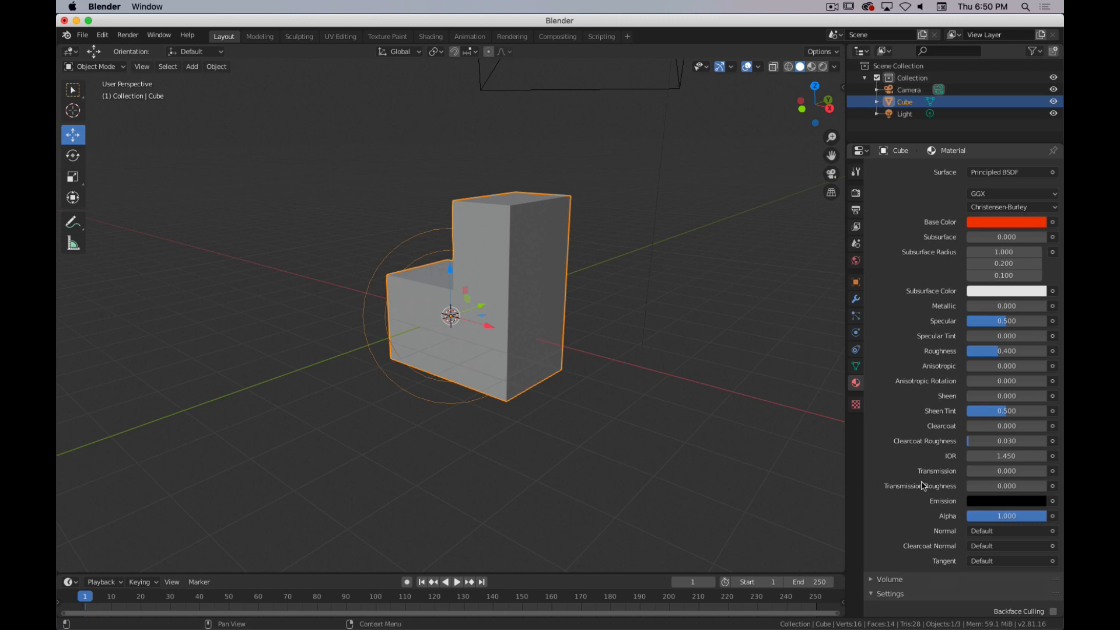
mouse_move(938, 418)
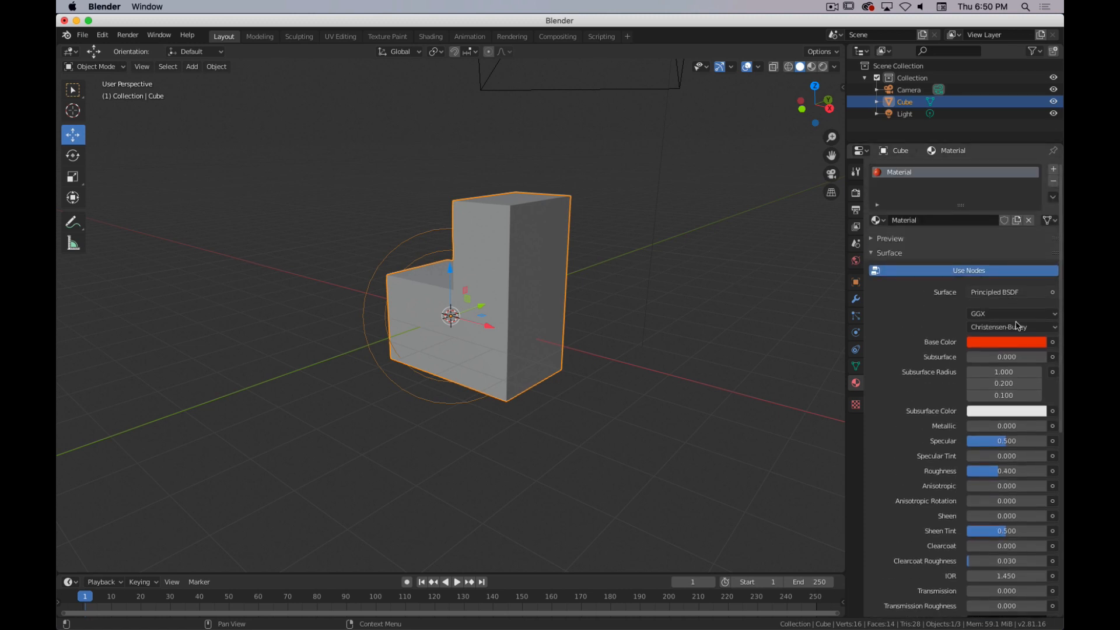
mouse_move(801, 328)
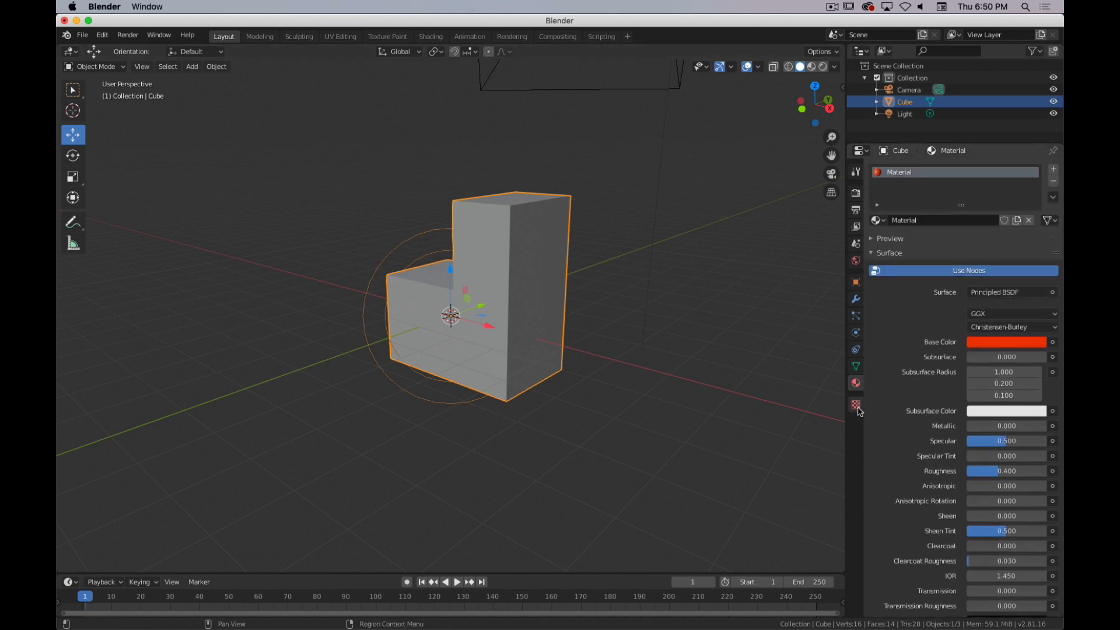
Step: Browse the Texture, Physics and World settings, ending on the active Move tool's options
click(855, 405)
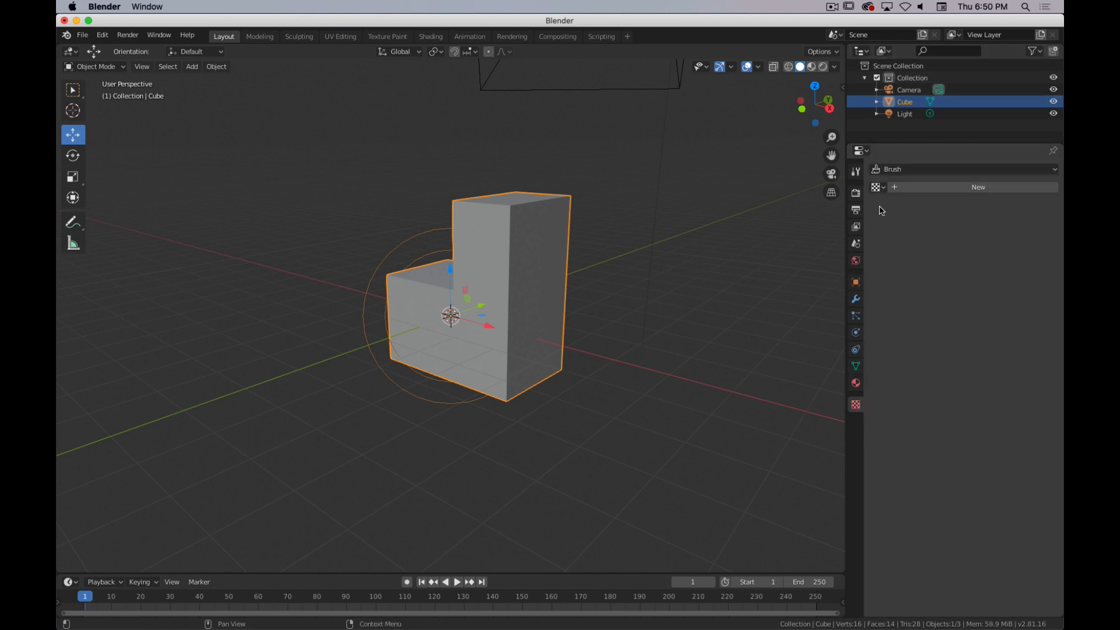
mouse_move(953, 208)
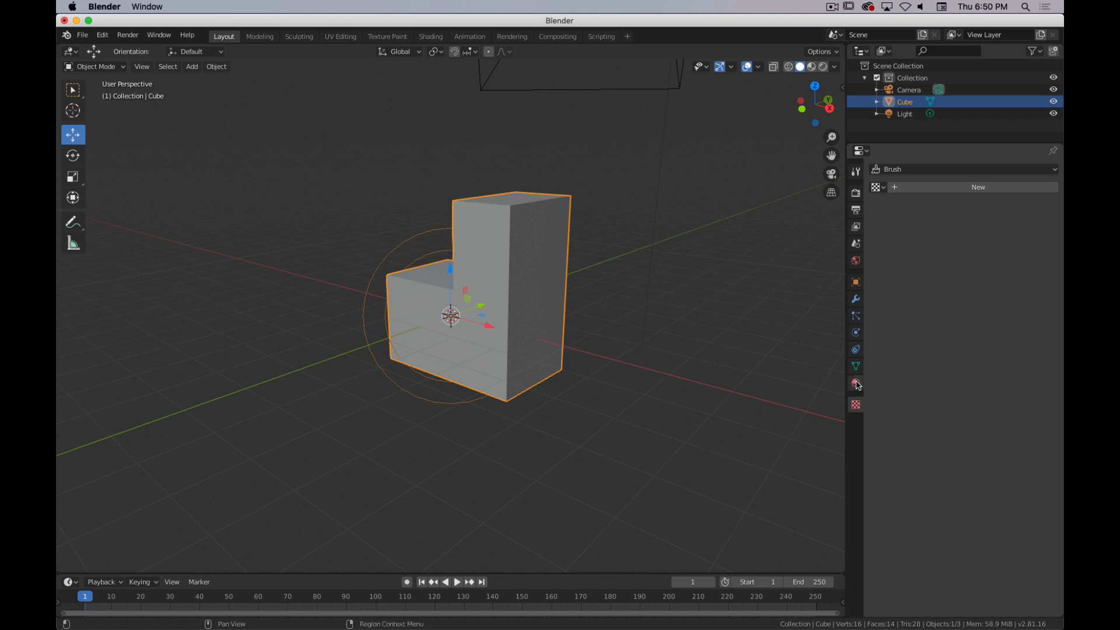
click(855, 333)
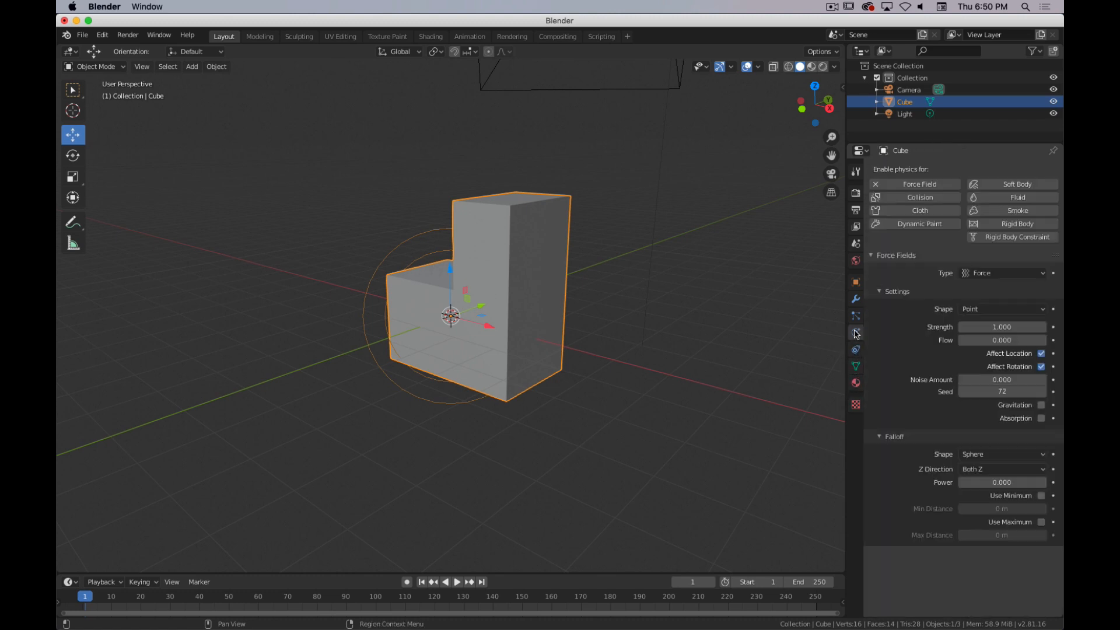
click(855, 260)
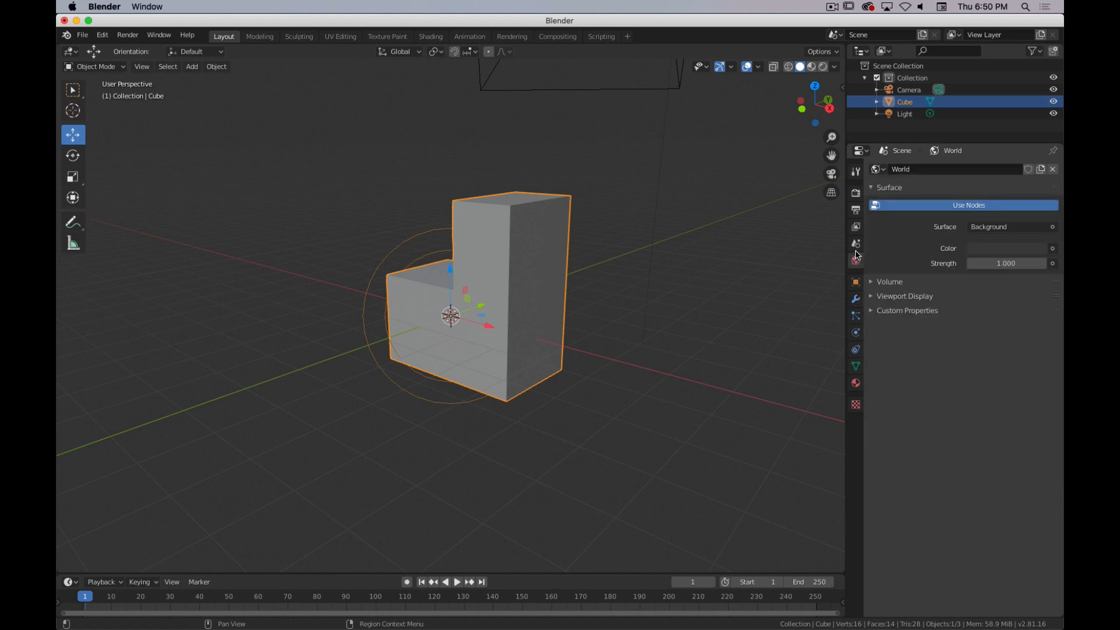
click(856, 193)
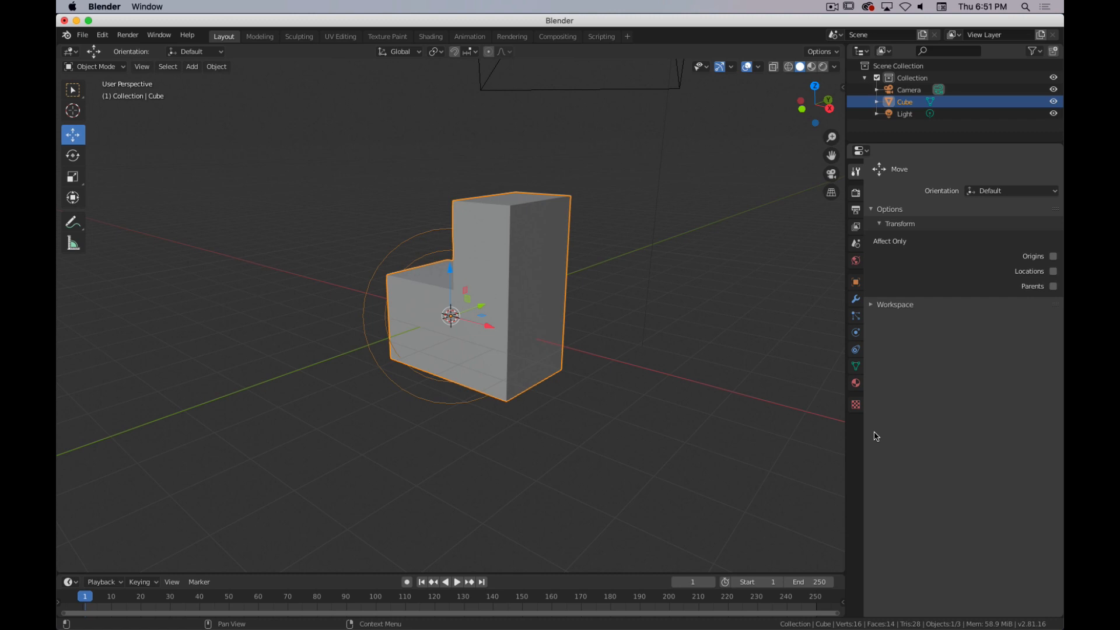
mouse_move(872, 435)
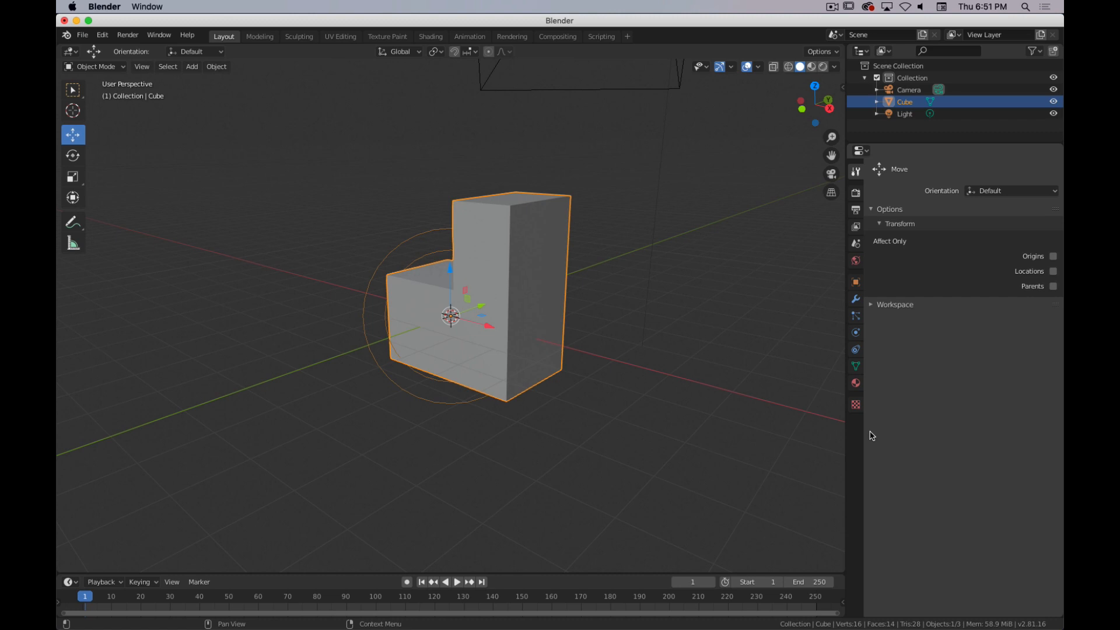
mouse_move(559, 545)
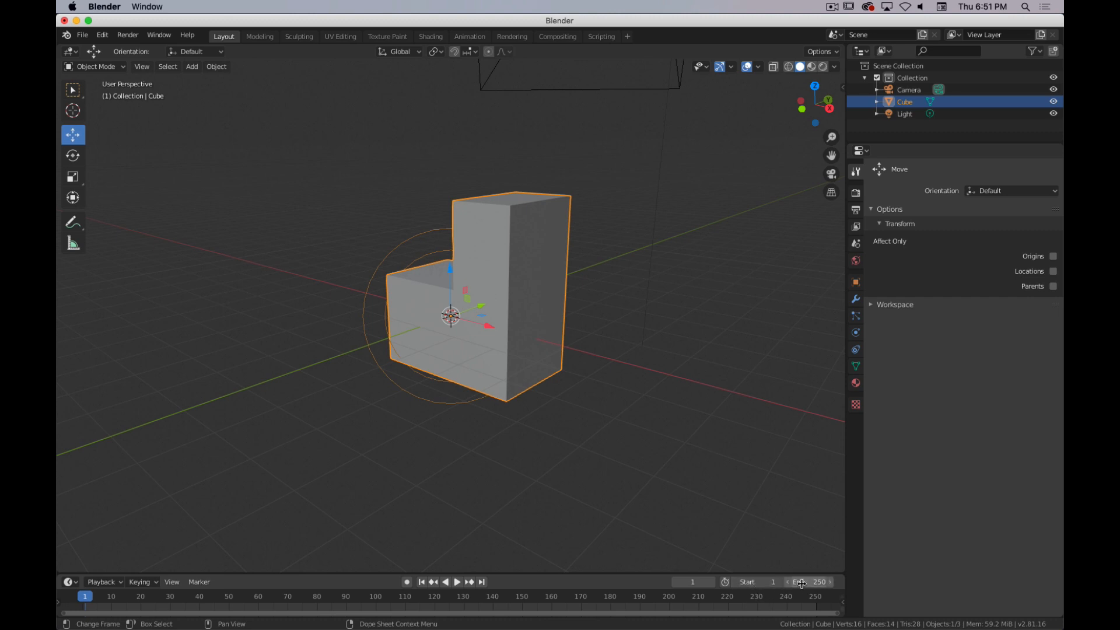
Step: Play the animation briefly and pause it, leaving the timeline at frame 8 of 250
click(456, 581)
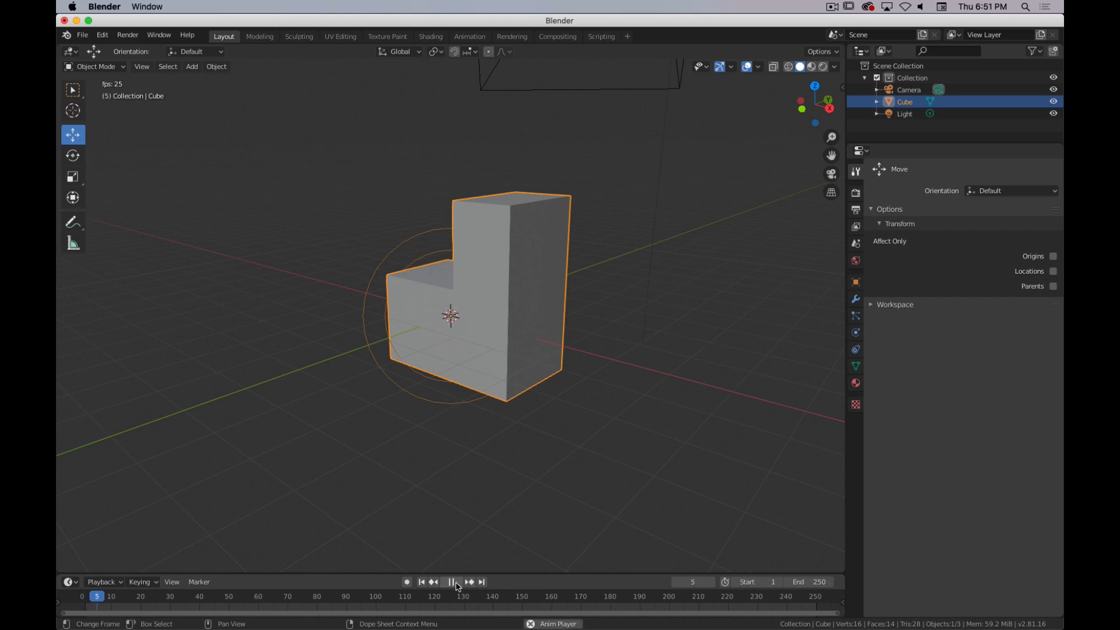
click(451, 581)
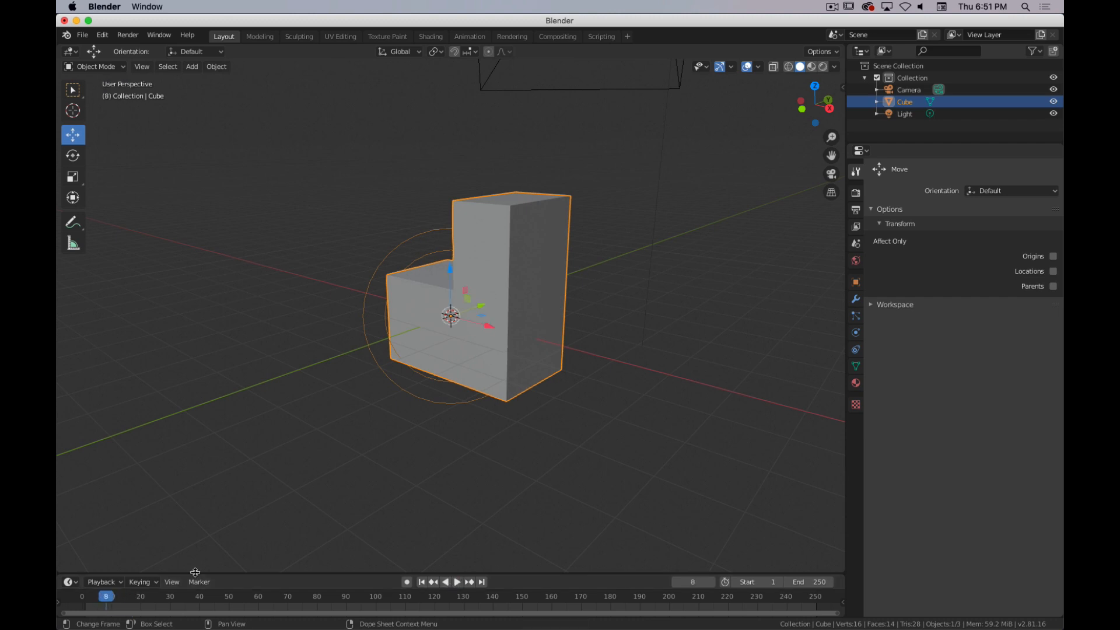
click(140, 585)
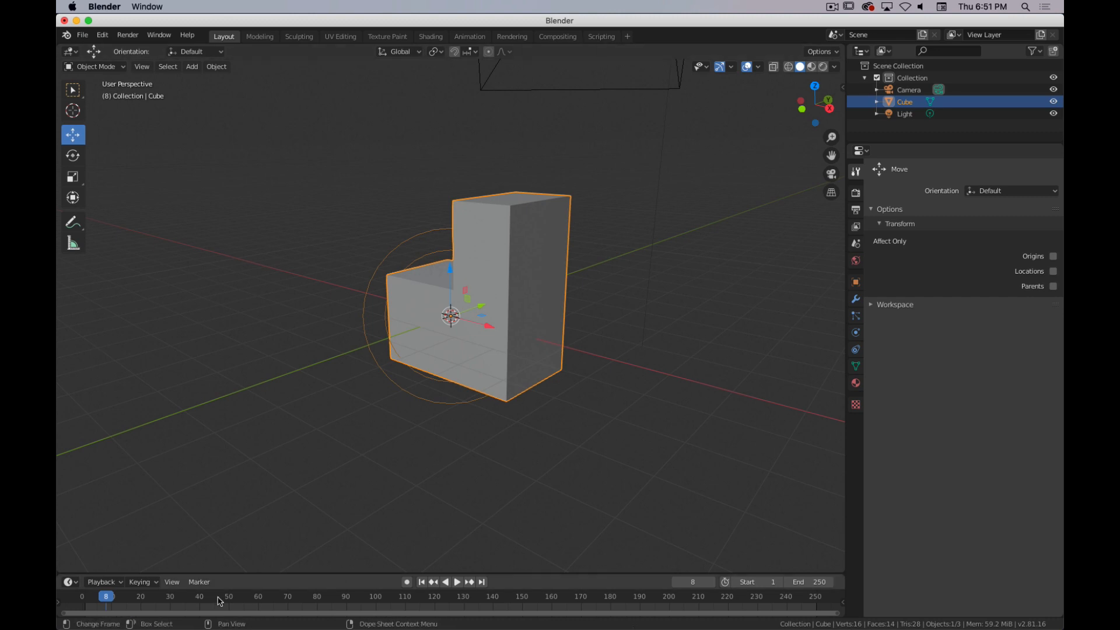
mouse_move(261, 480)
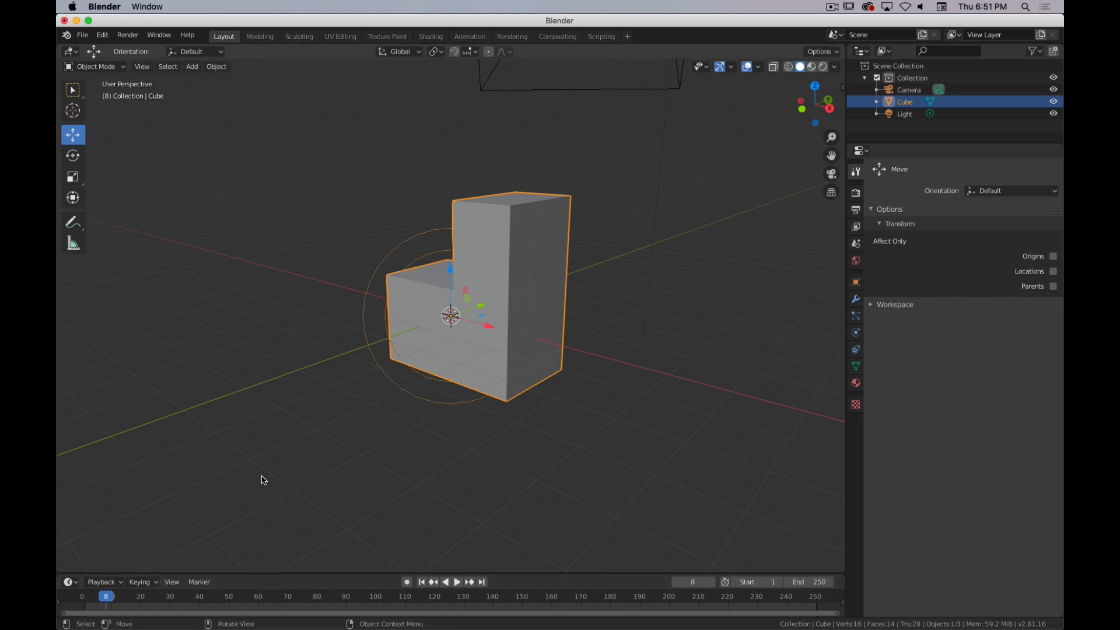
mouse_move(256, 409)
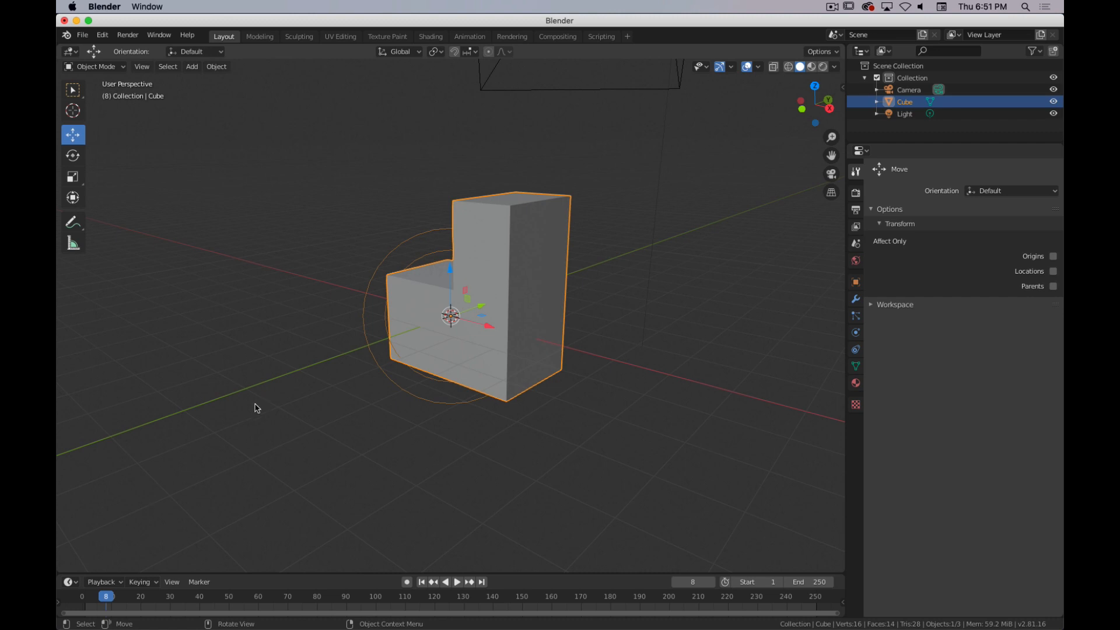
mouse_move(285, 372)
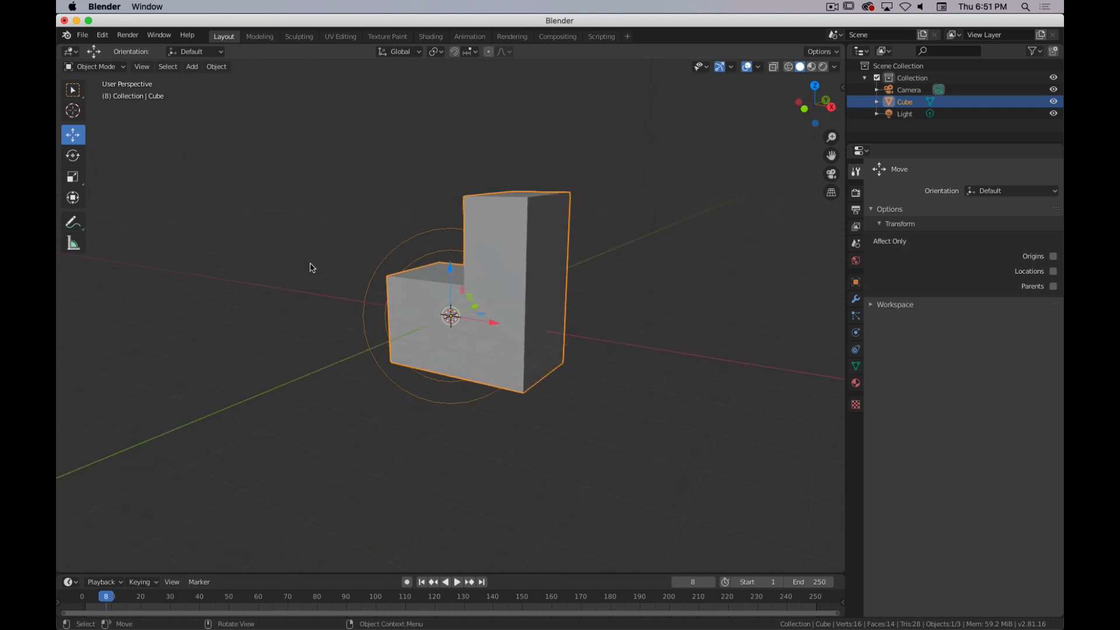
mouse_move(492, 316)
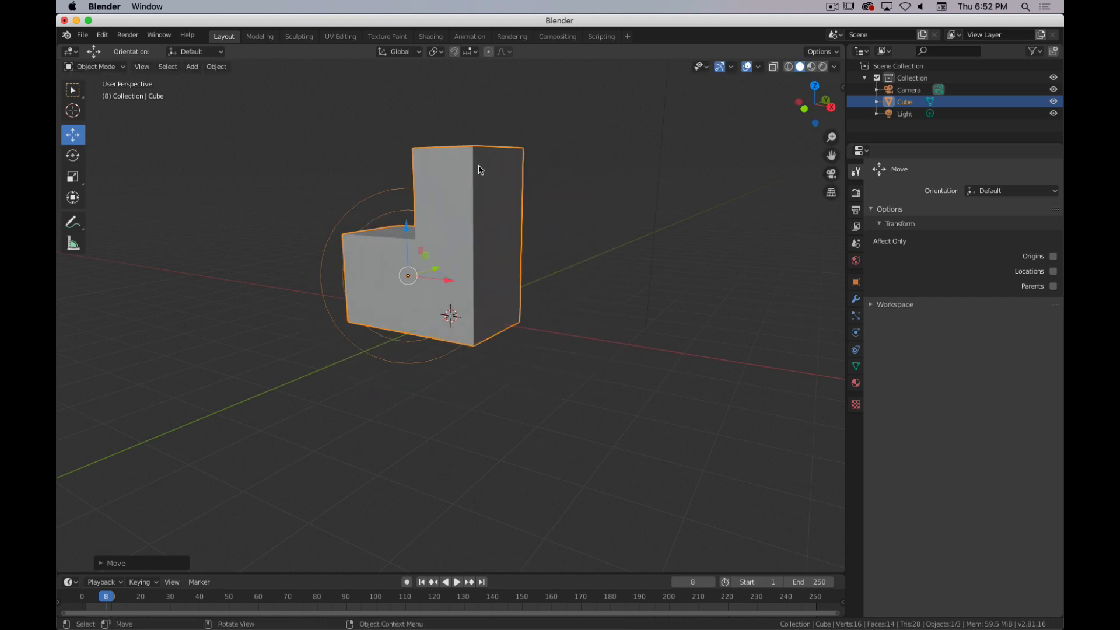
mouse_move(646, 234)
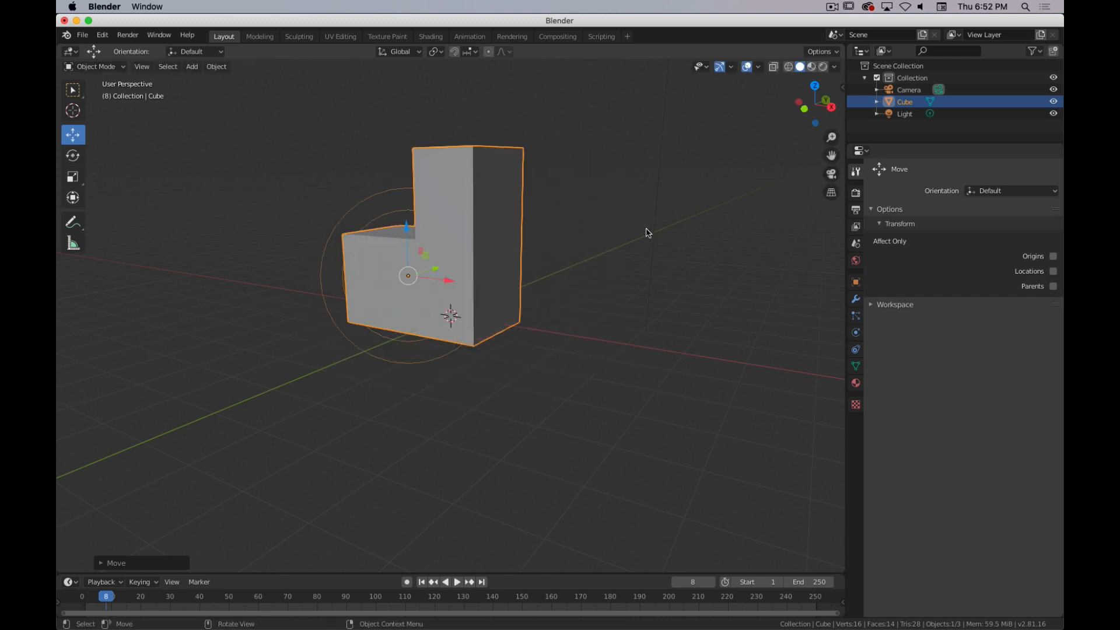
Step: Make the Light the active object in the Outliner
click(904, 113)
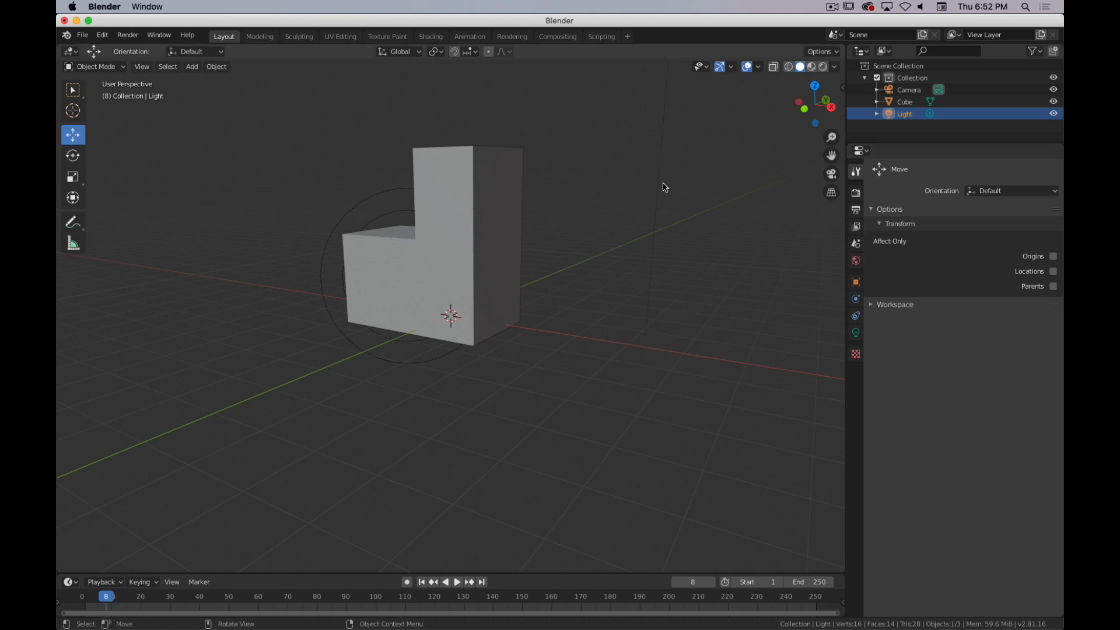
mouse_move(402, 253)
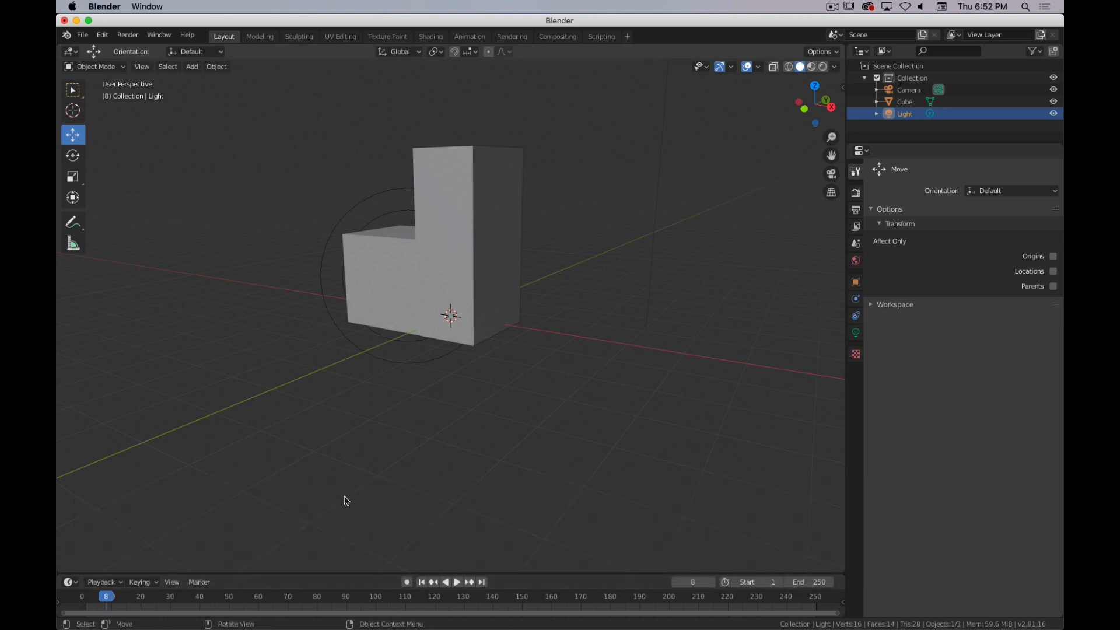
mouse_move(420, 307)
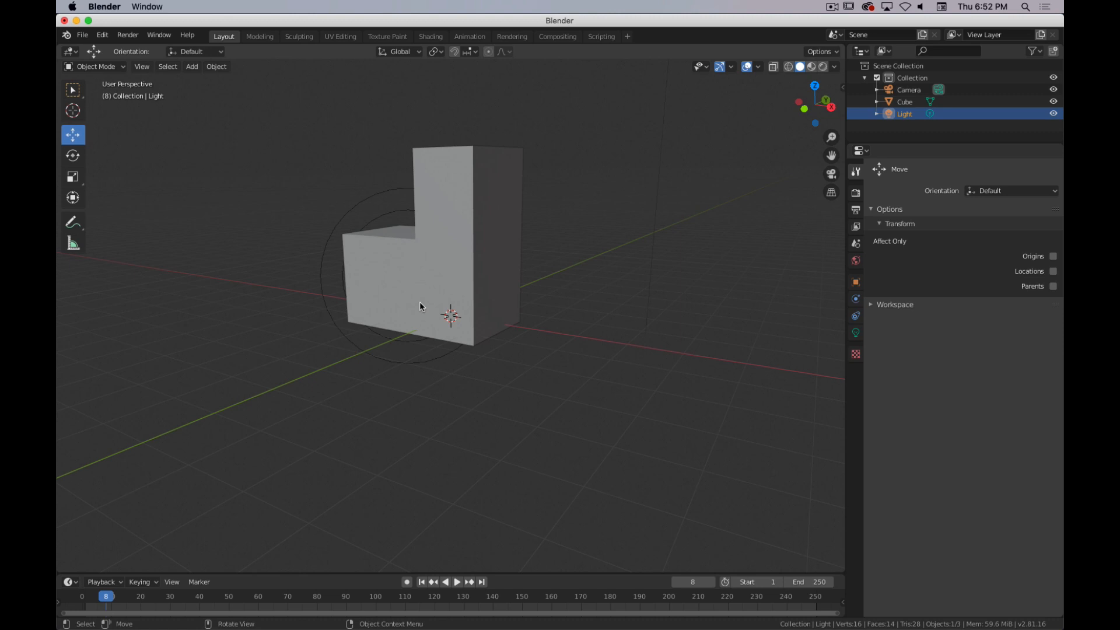
mouse_move(524, 327)
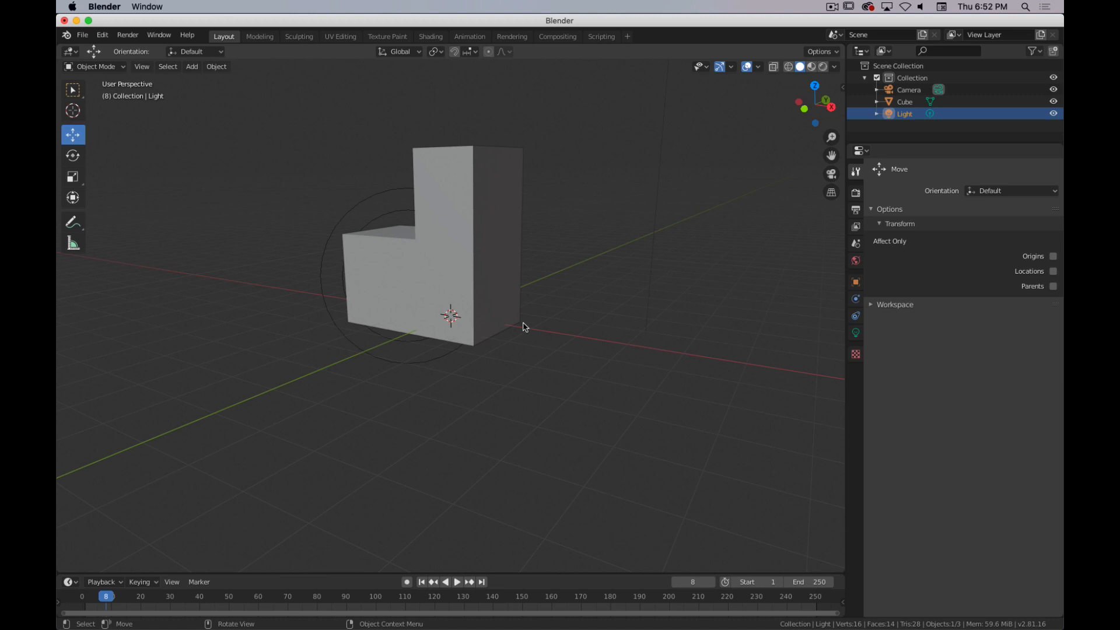
mouse_move(137, 228)
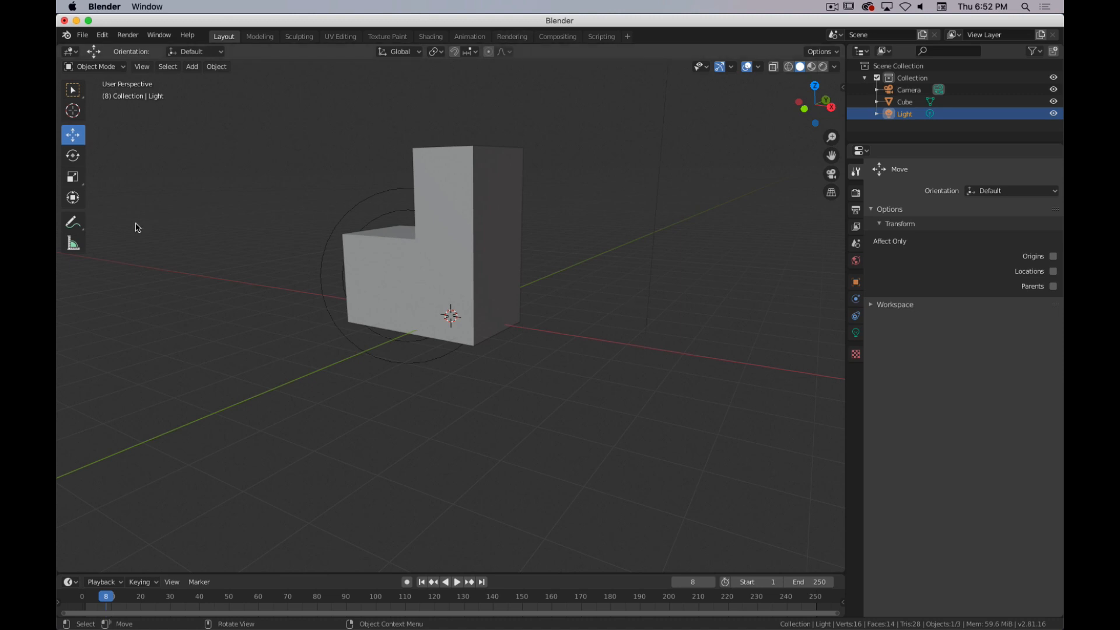
mouse_move(478, 355)
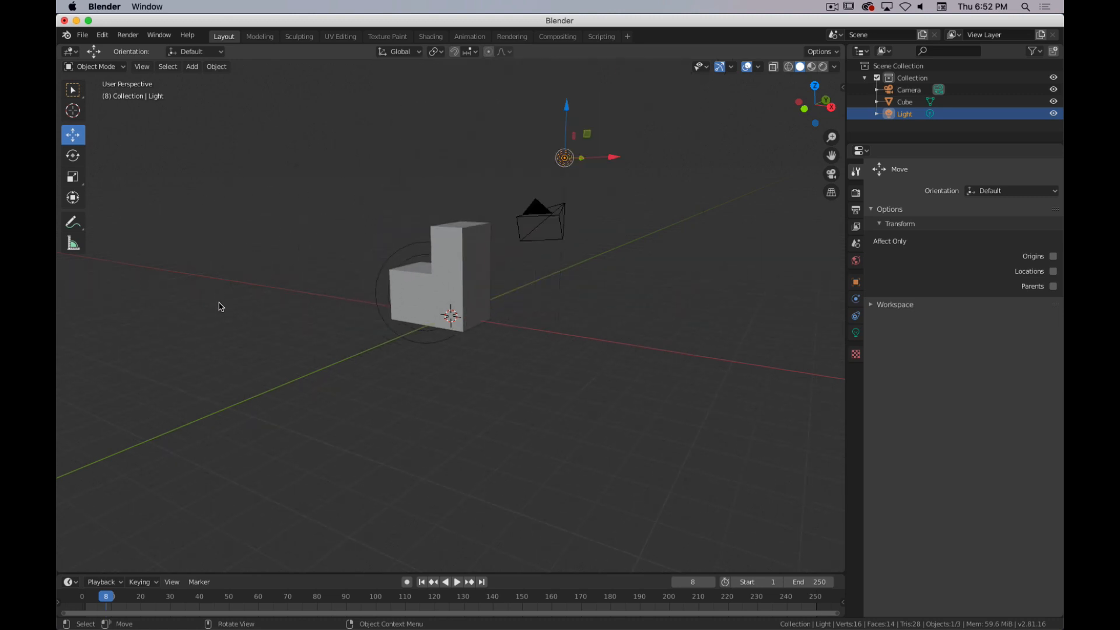
Step: Look over the transform orientation choices and the Add menu, then select the L-shaped cube again
click(193, 50)
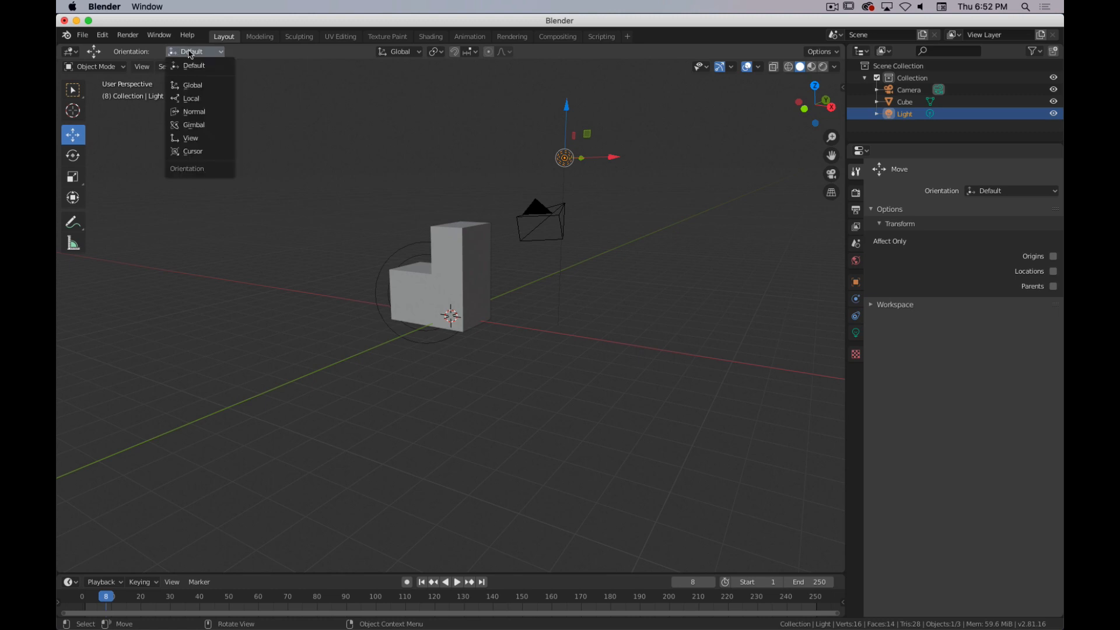
click(167, 65)
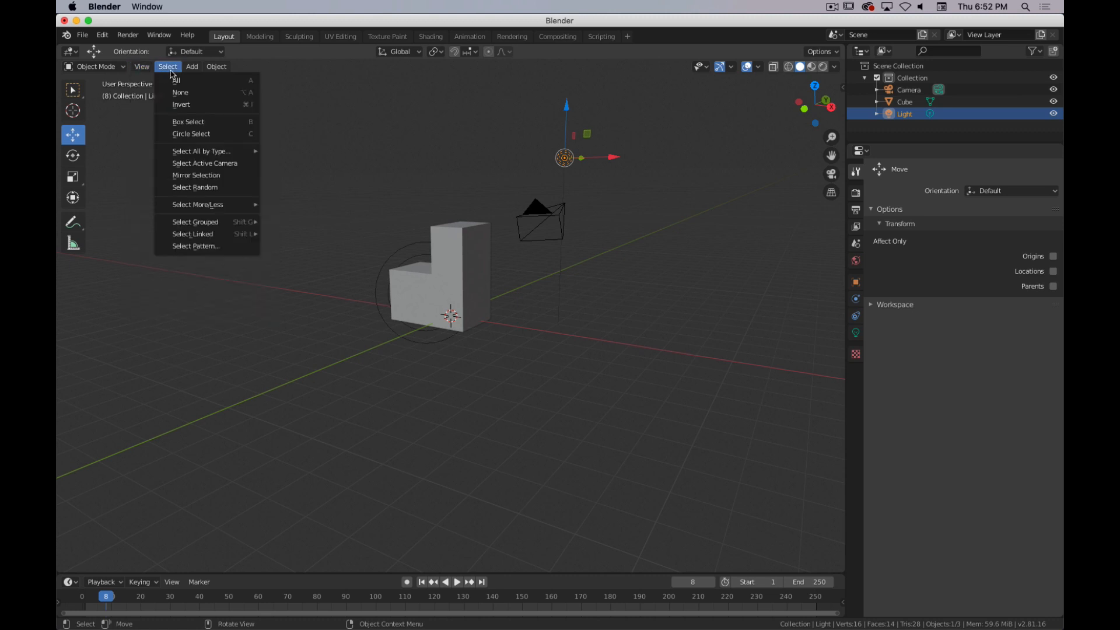
click(190, 65)
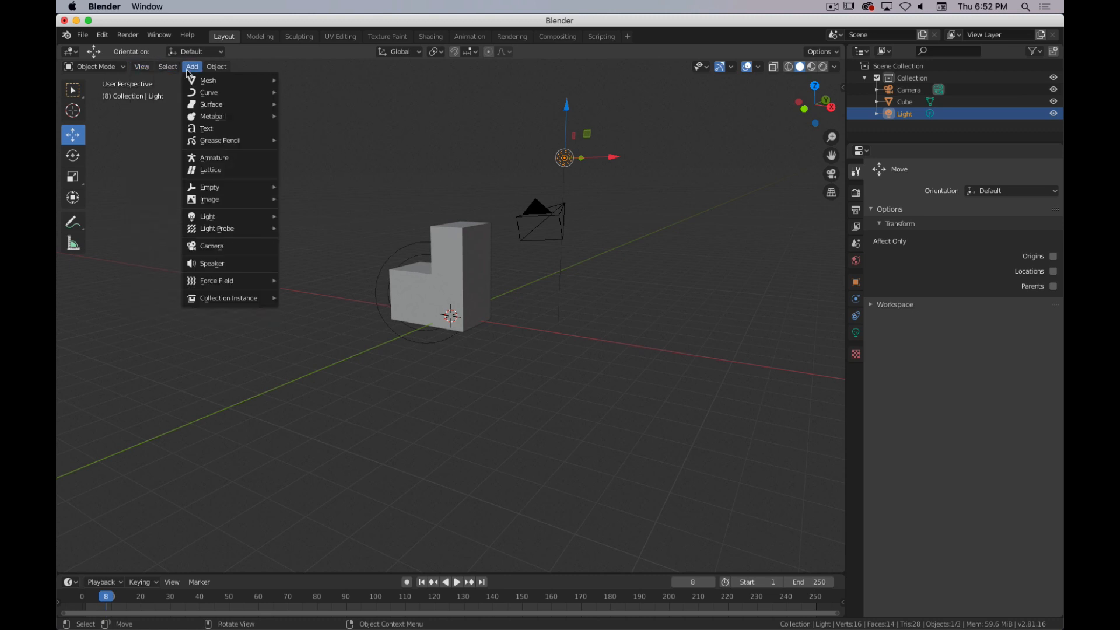
mouse_move(208, 80)
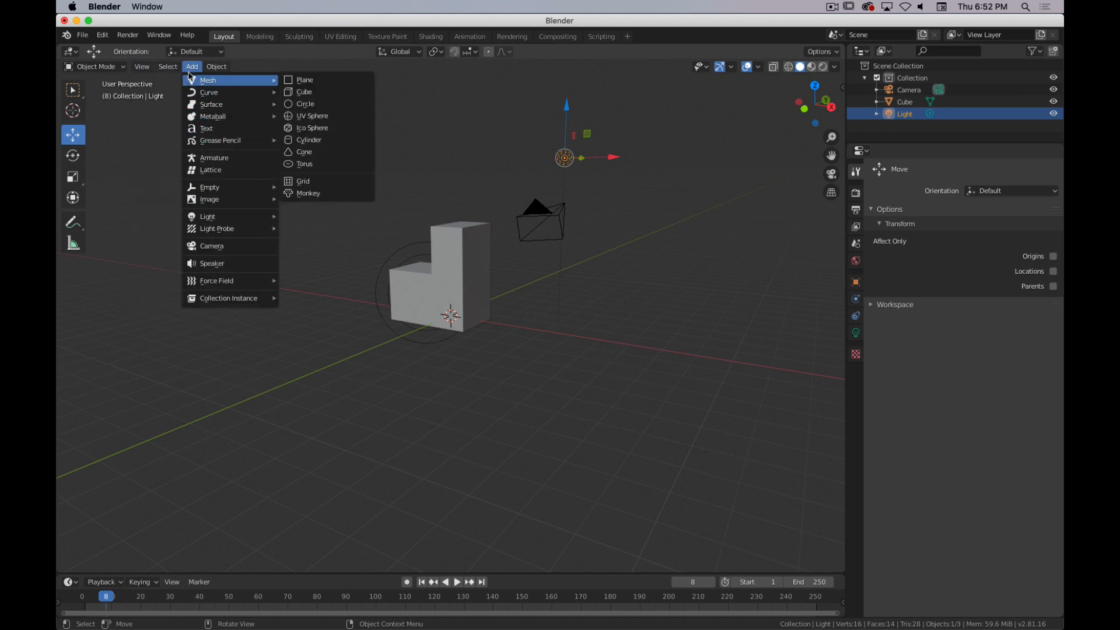
click(216, 67)
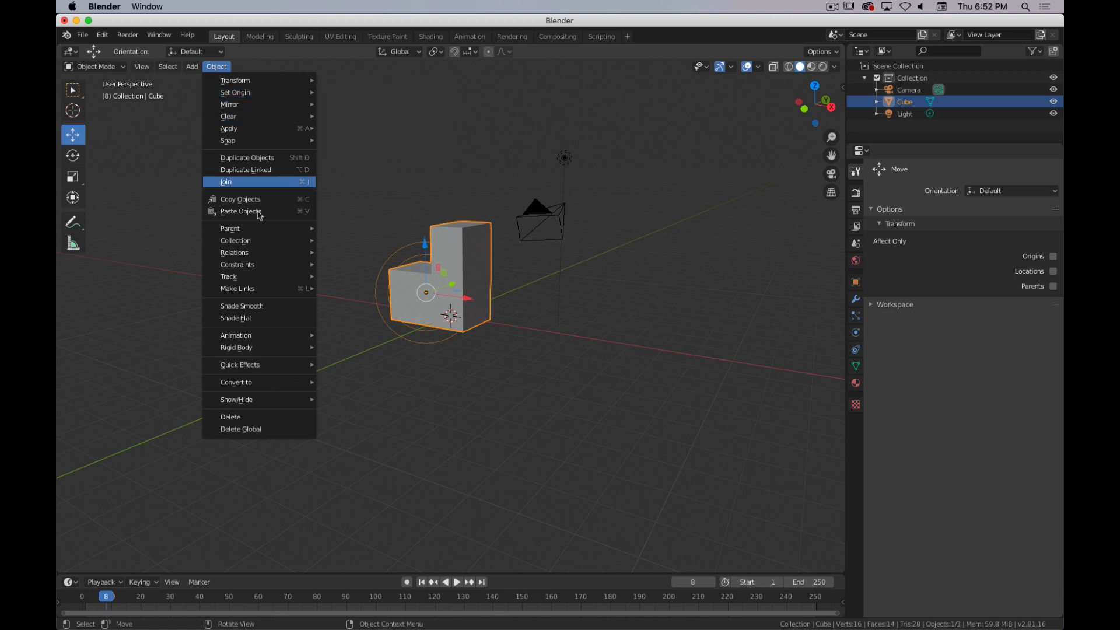
mouse_move(236, 288)
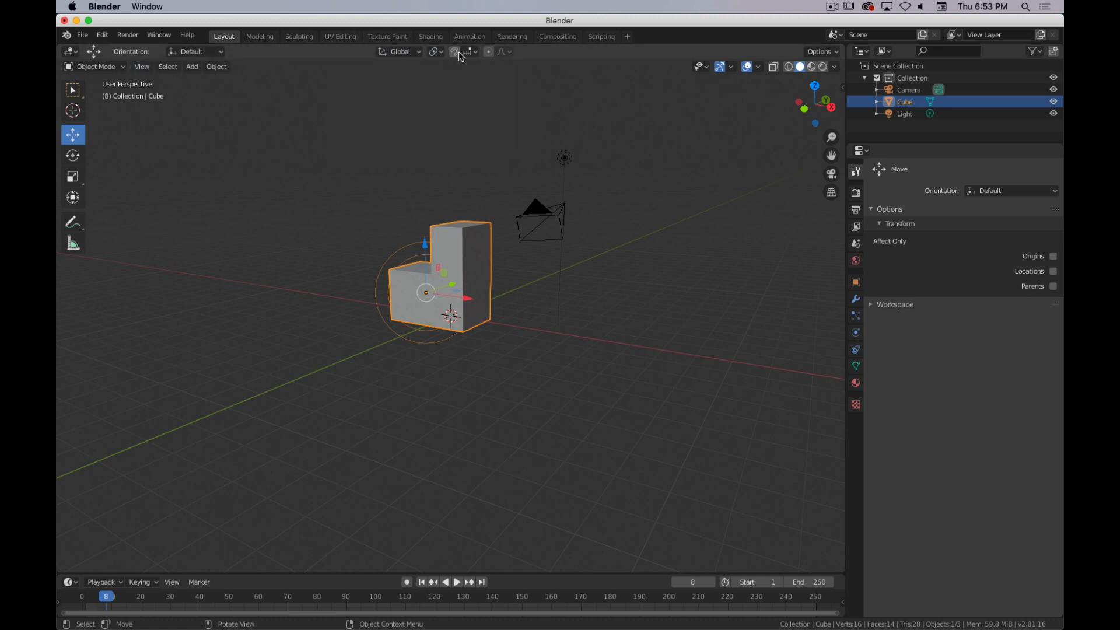
mouse_move(451, 58)
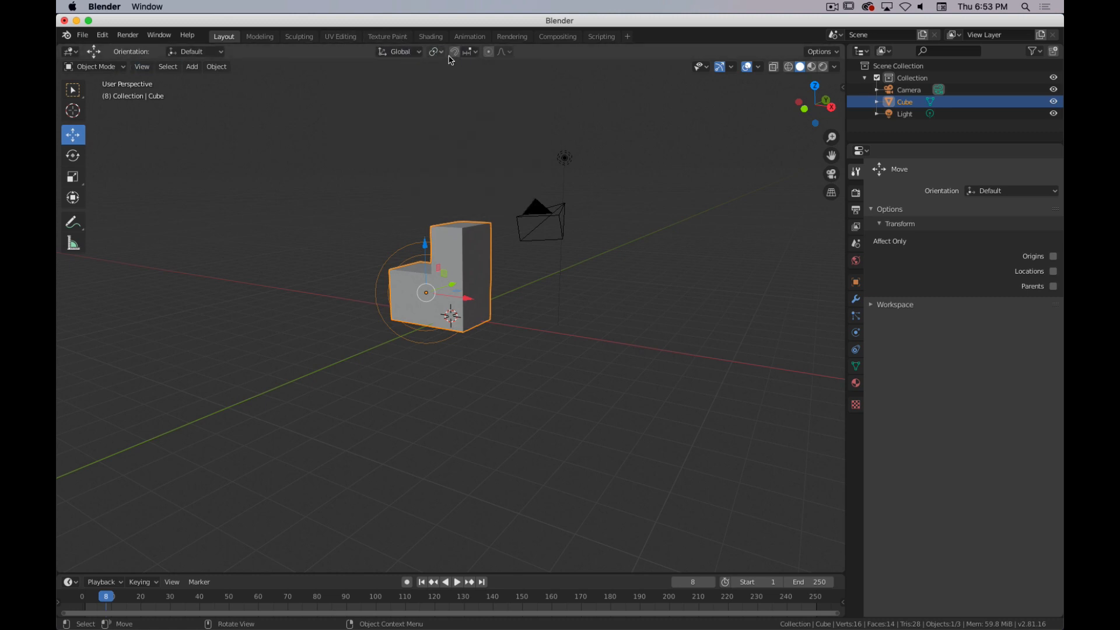
mouse_move(475, 63)
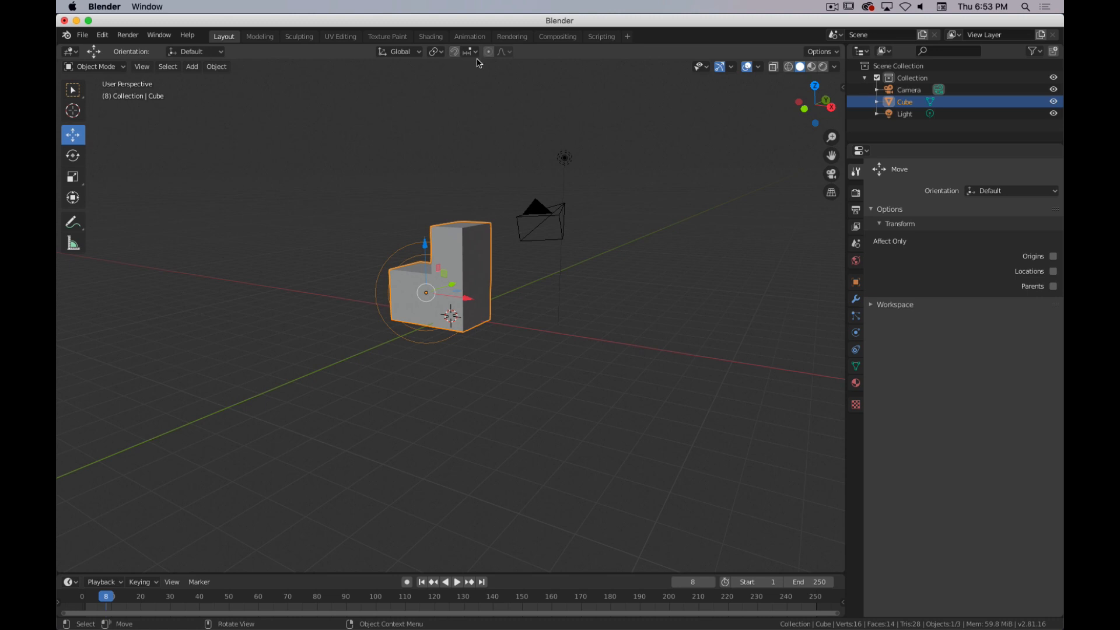
mouse_move(699, 69)
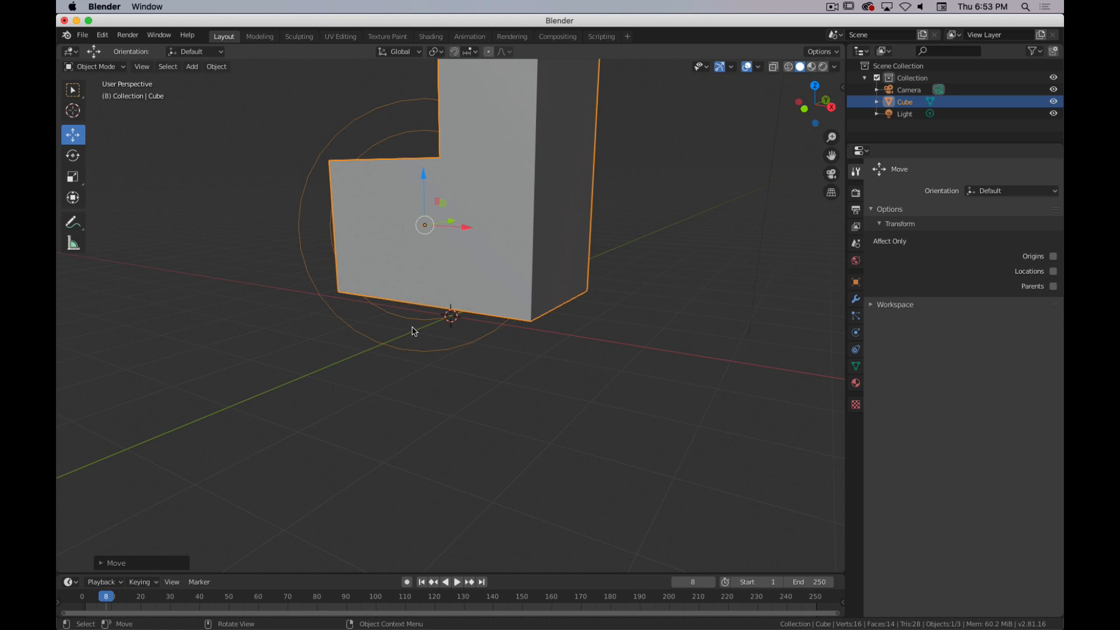
Step: Show the L-shaped cube as a see-through orange wireframe
key(z)
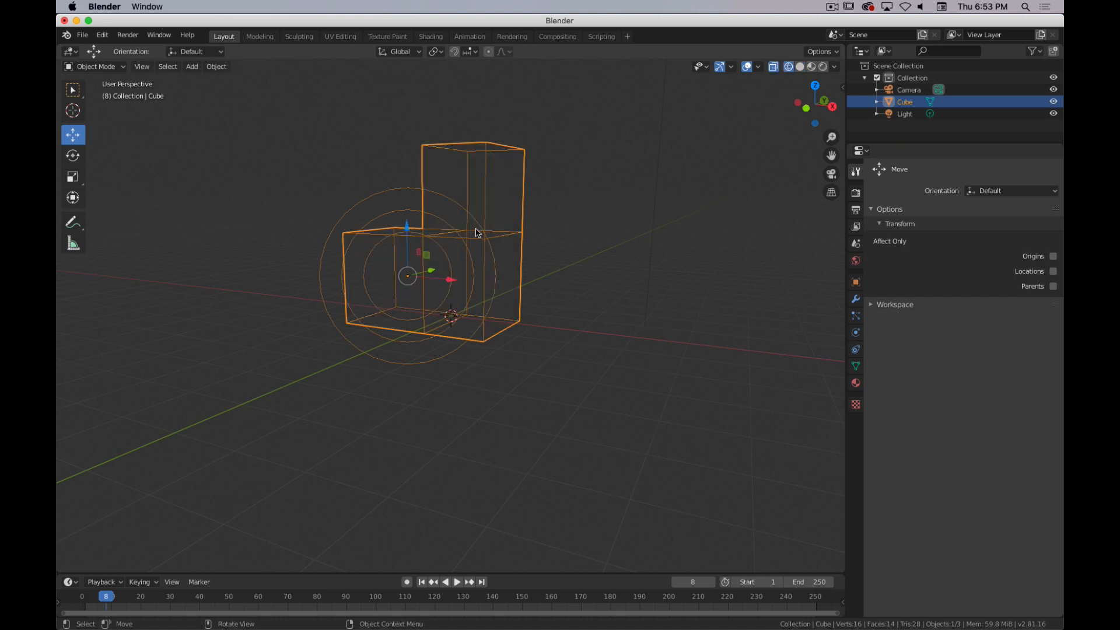
mouse_move(699, 143)
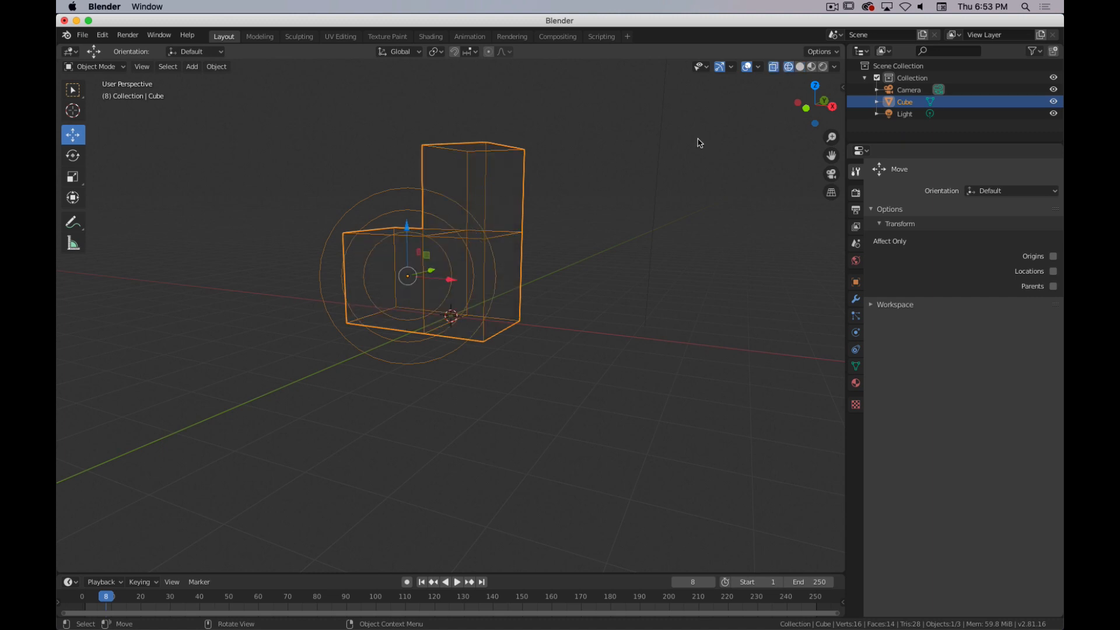
mouse_move(482, 170)
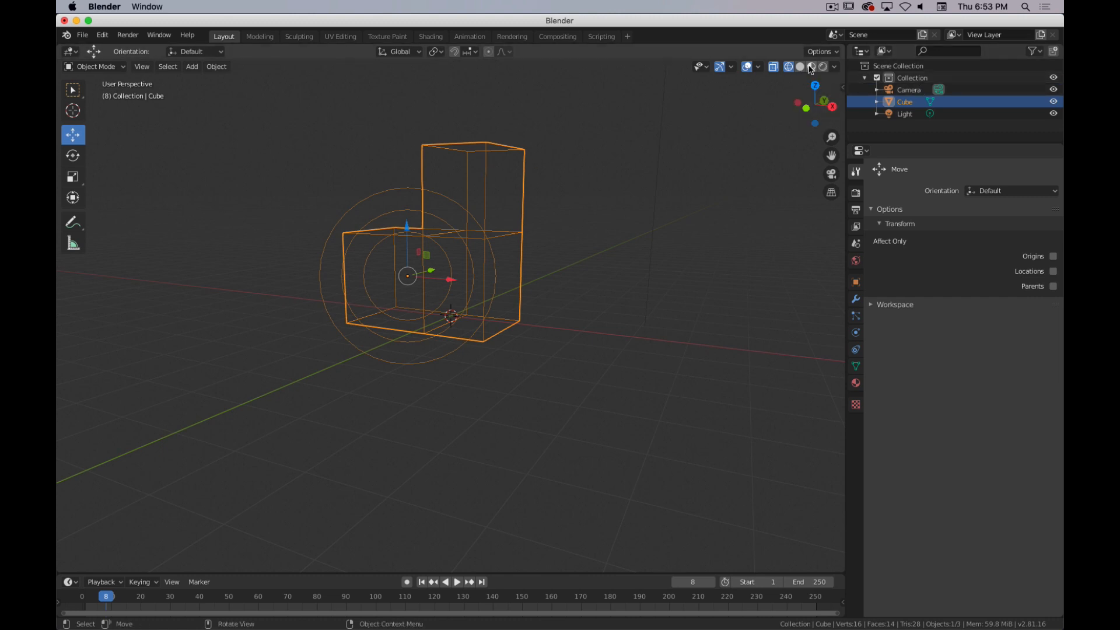
click(809, 67)
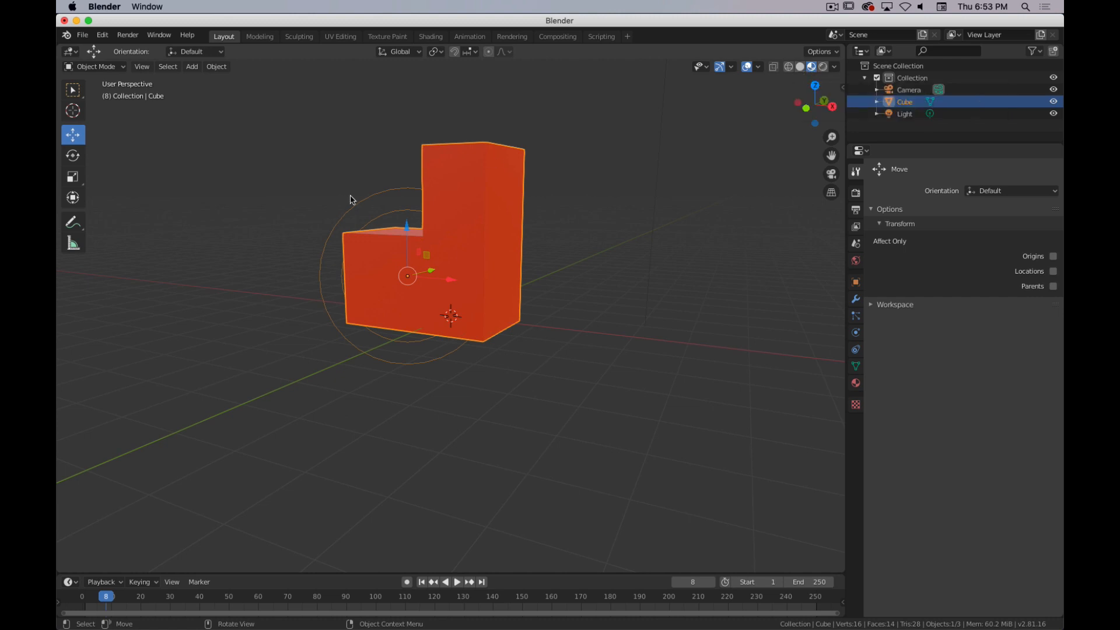
key(z)
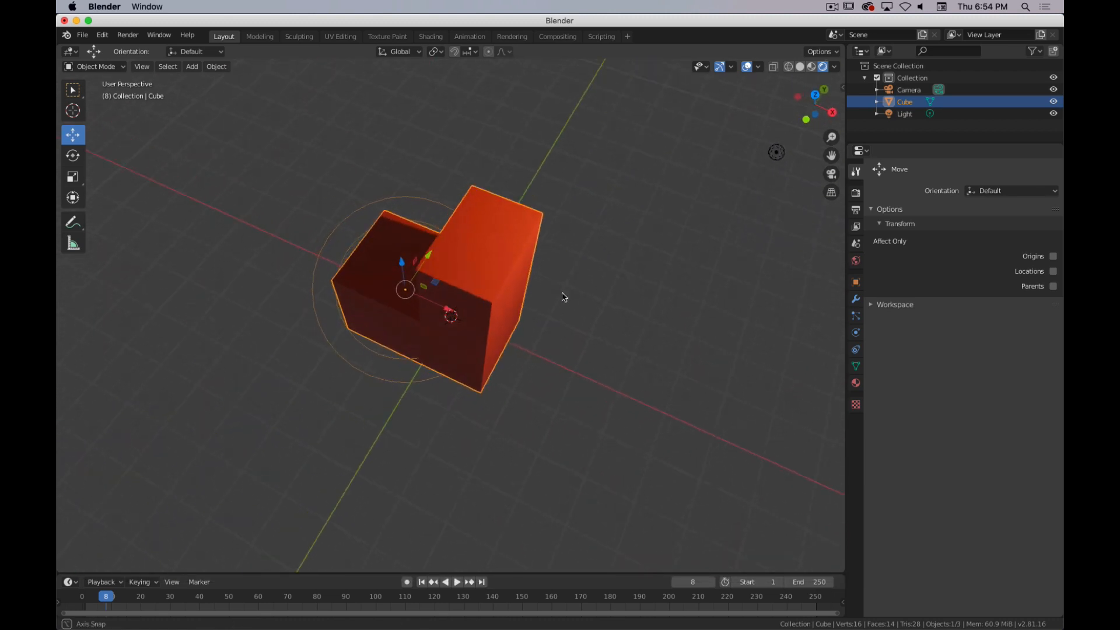
drag(563, 296, 727, 129)
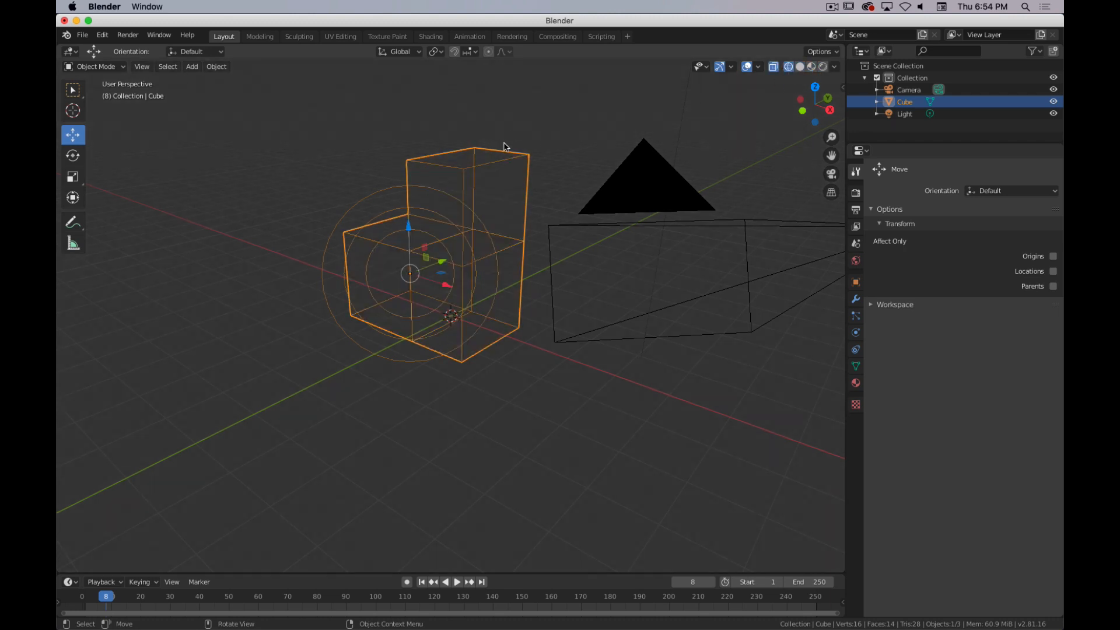
Step: Cycle the viewport between solid shading and wireframe via the Z shading pie menu
key(z)
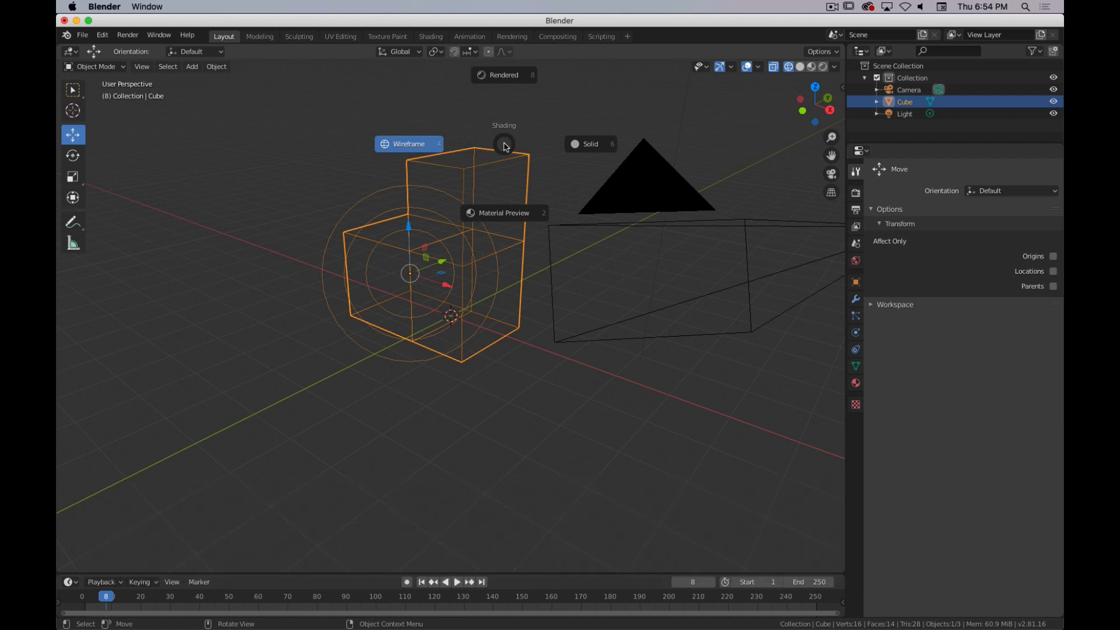
key(z)
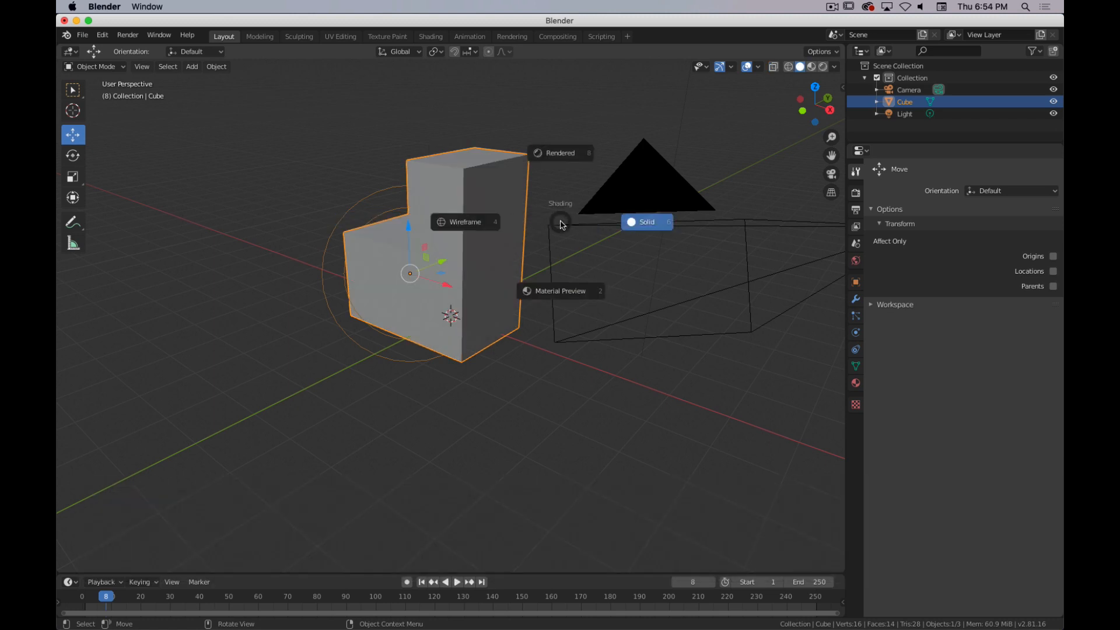
key(z)
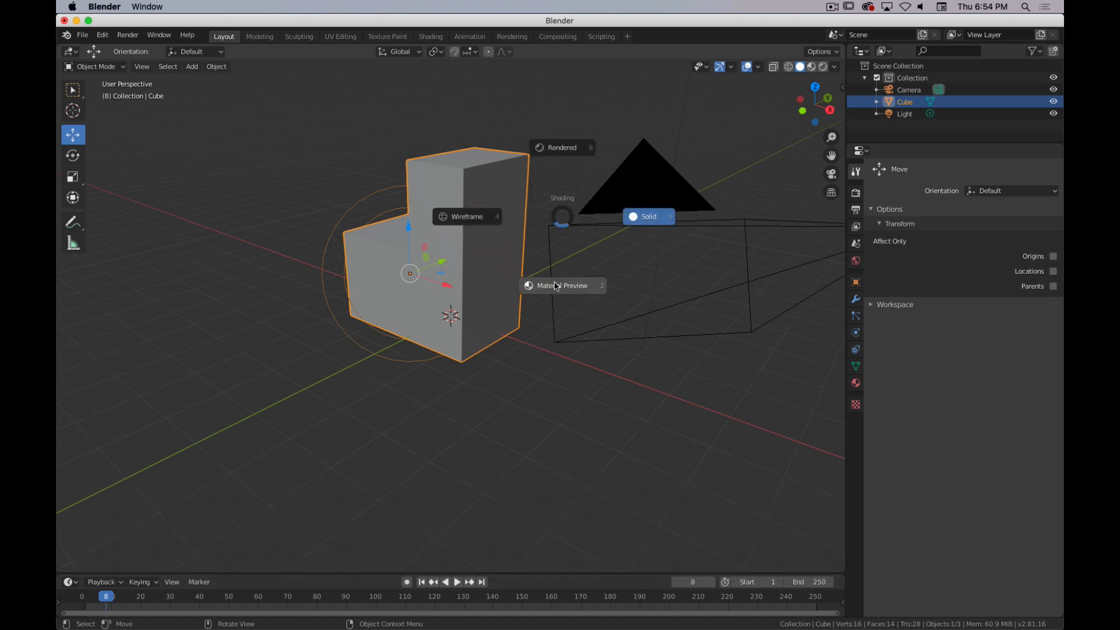
mouse_move(468, 218)
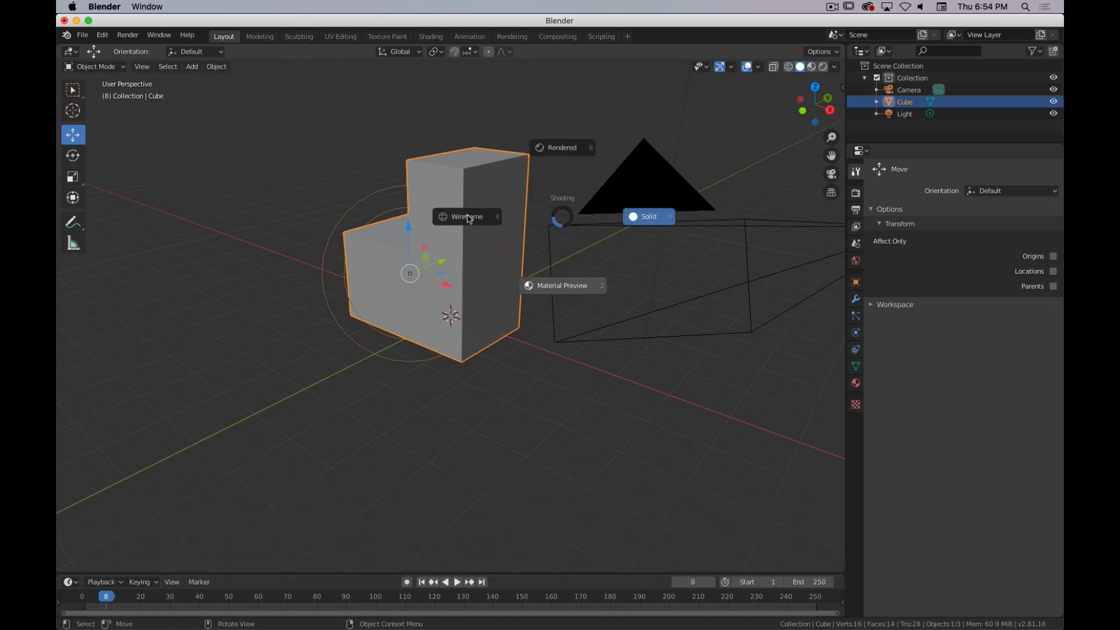
click(466, 217)
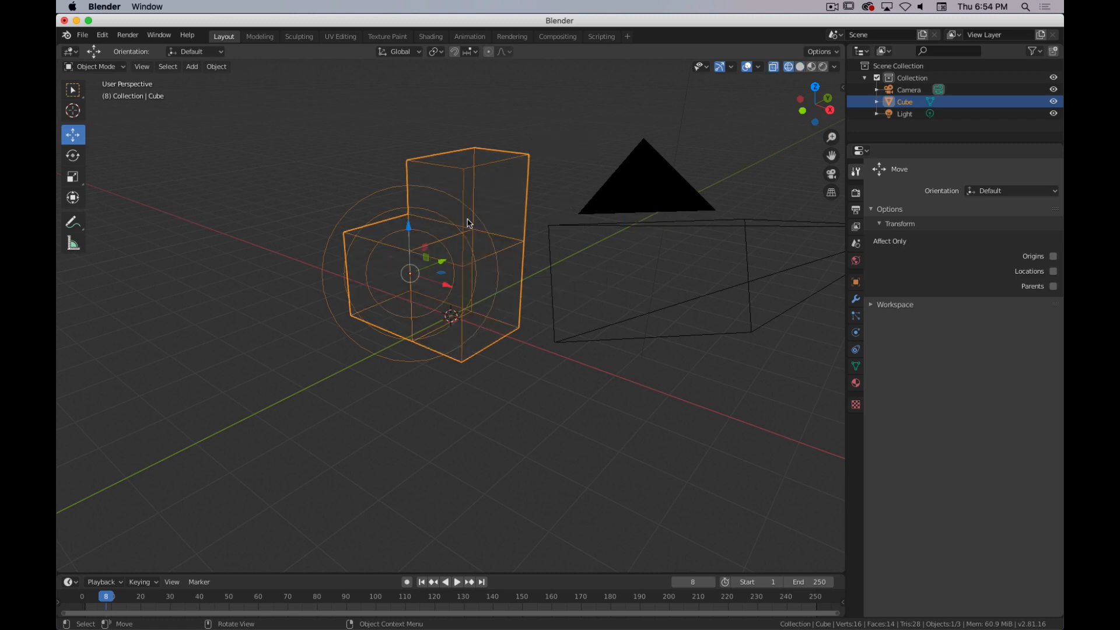
Step: Preview the cube with its red material, return to solid, then show it as wireframe again
key(z)
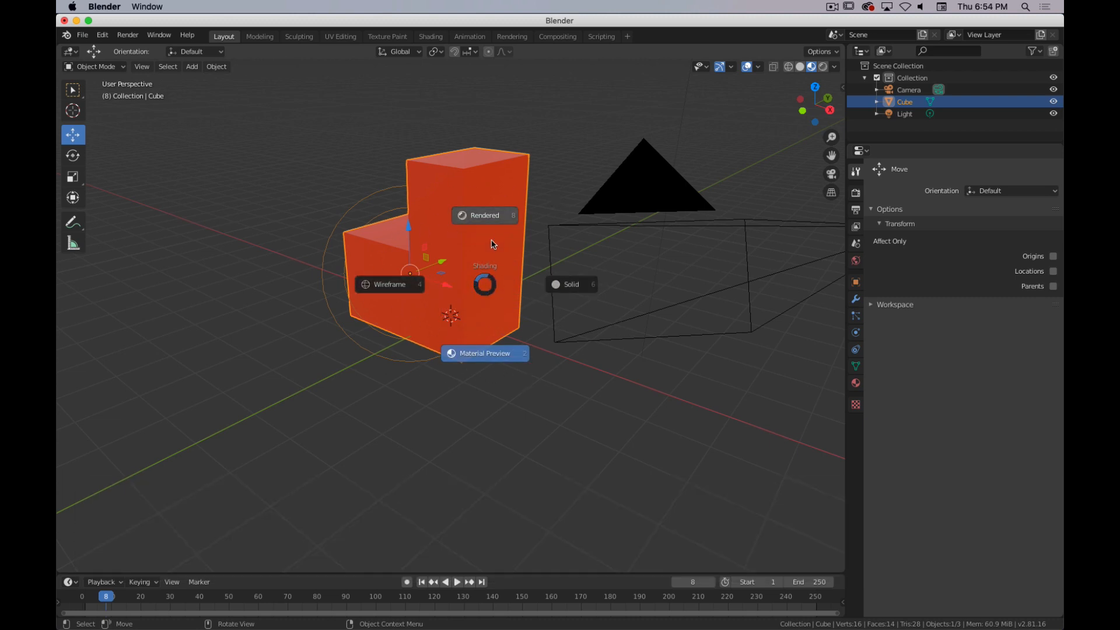
mouse_move(492, 317)
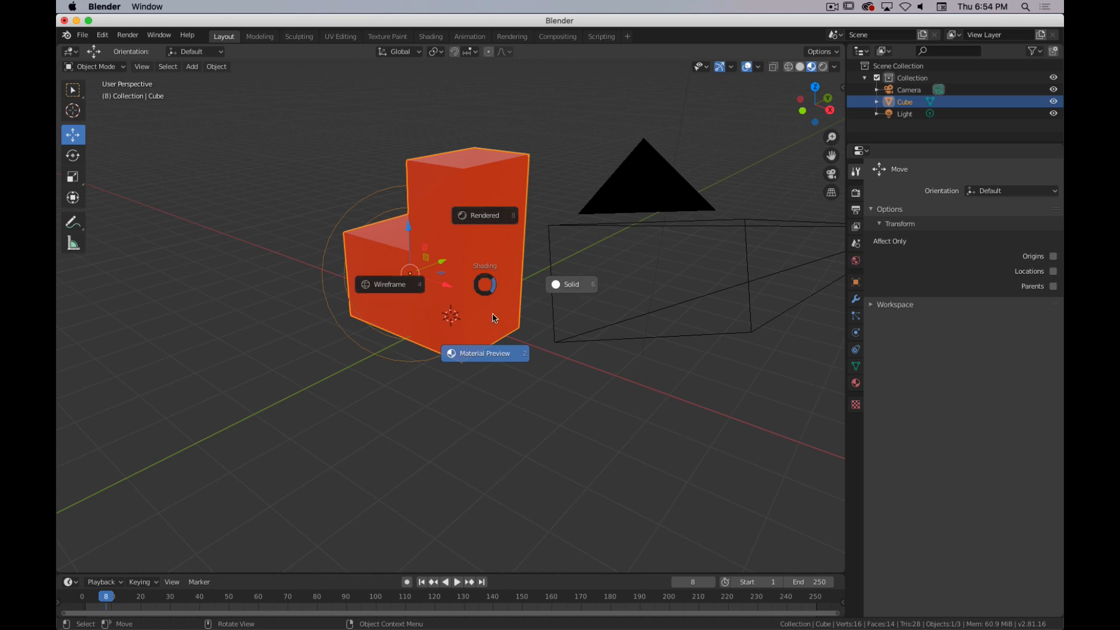
click(571, 284)
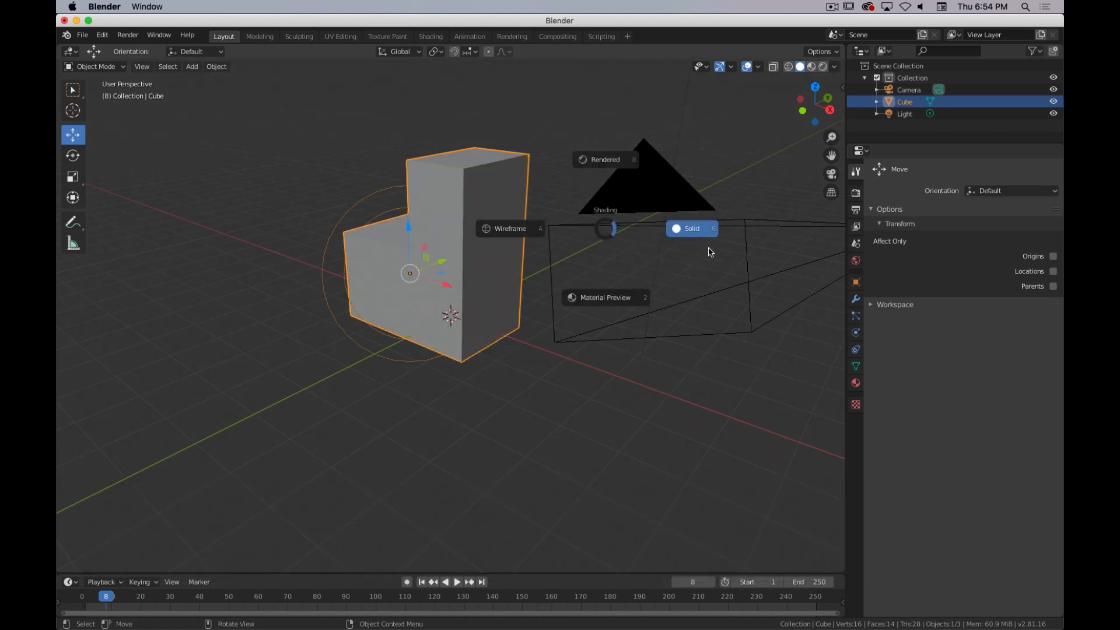
mouse_move(562, 207)
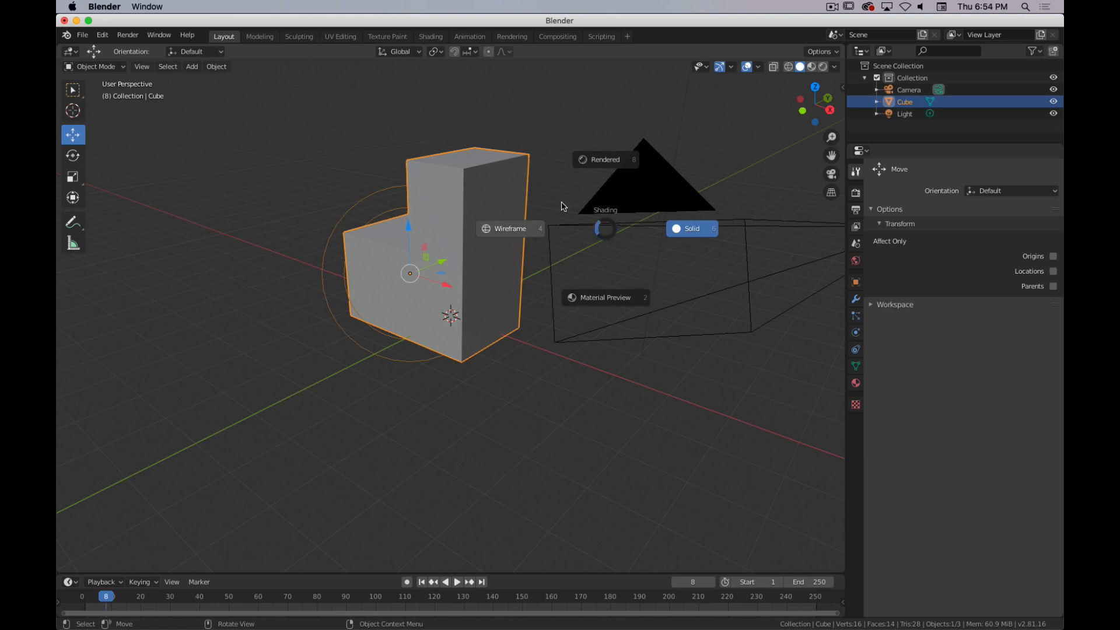
mouse_move(634, 163)
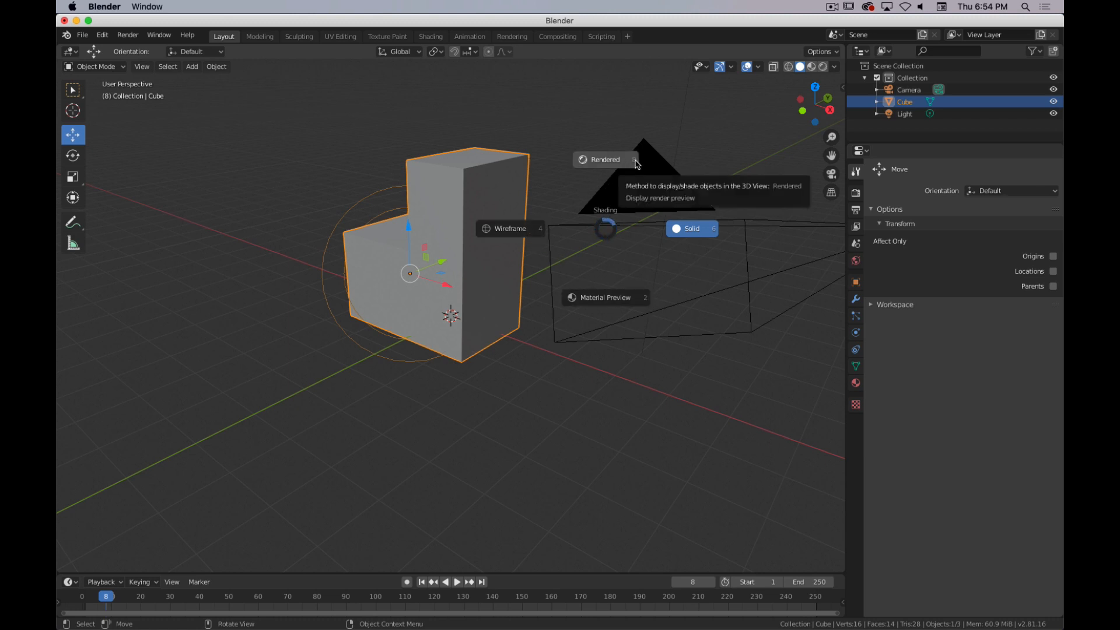
mouse_move(609, 233)
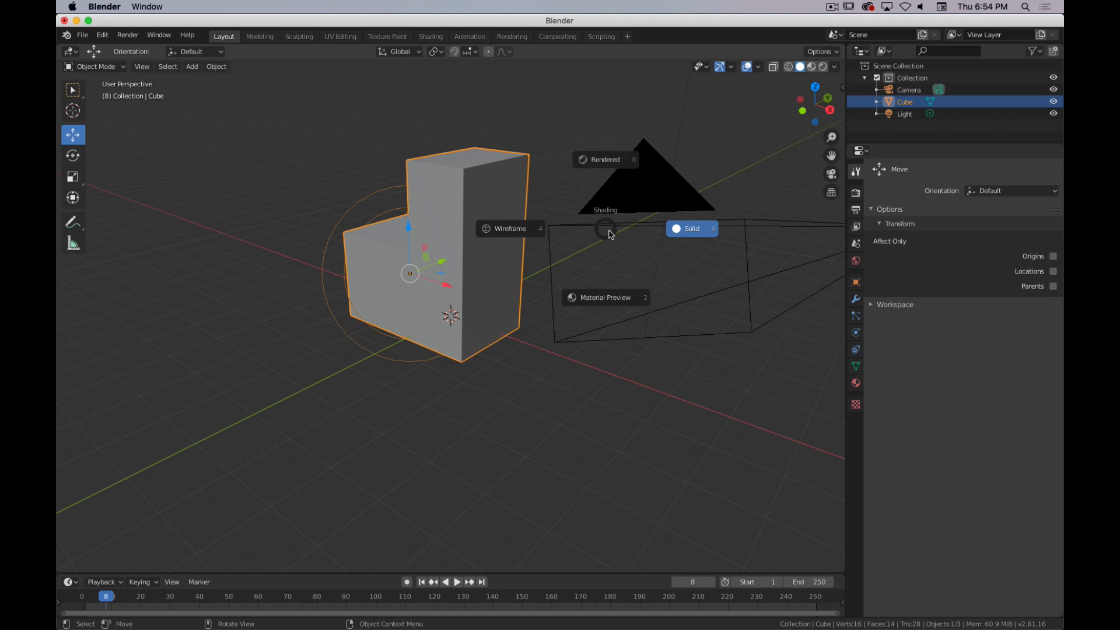
click(509, 229)
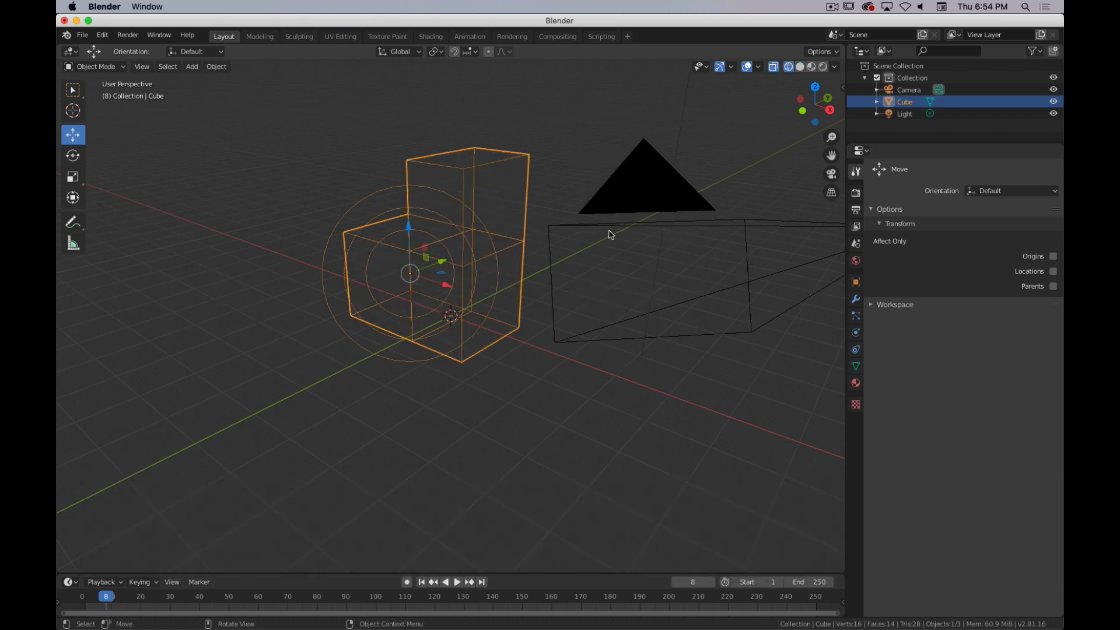
Step: Switch to solid, try wireframe once more, then return the L-shaped cube to solid grey shading
click(799, 66)
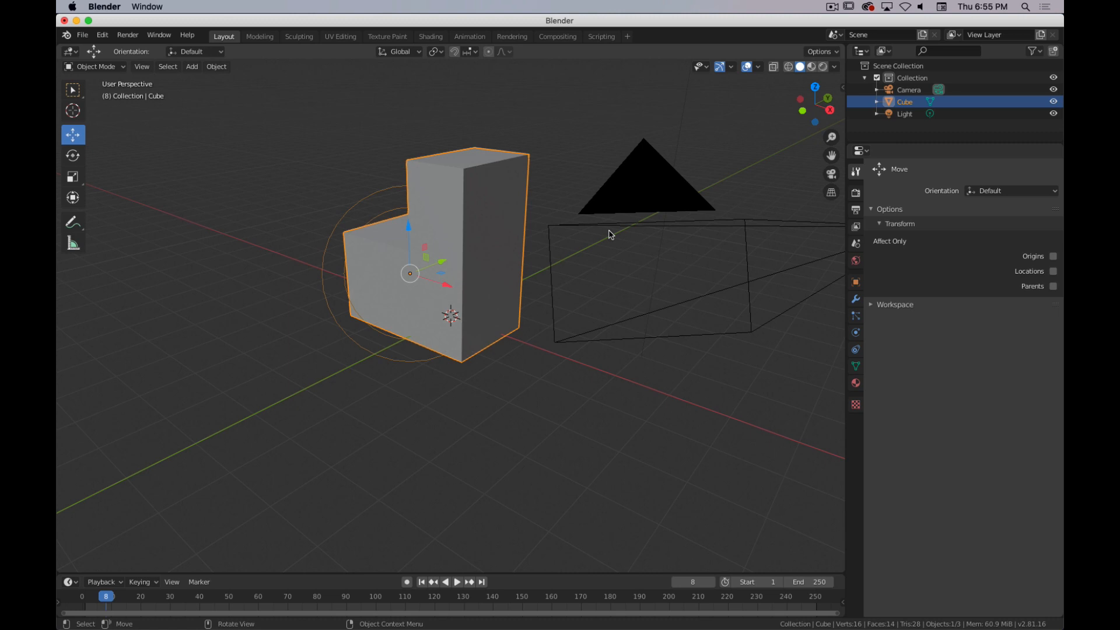
key(z)
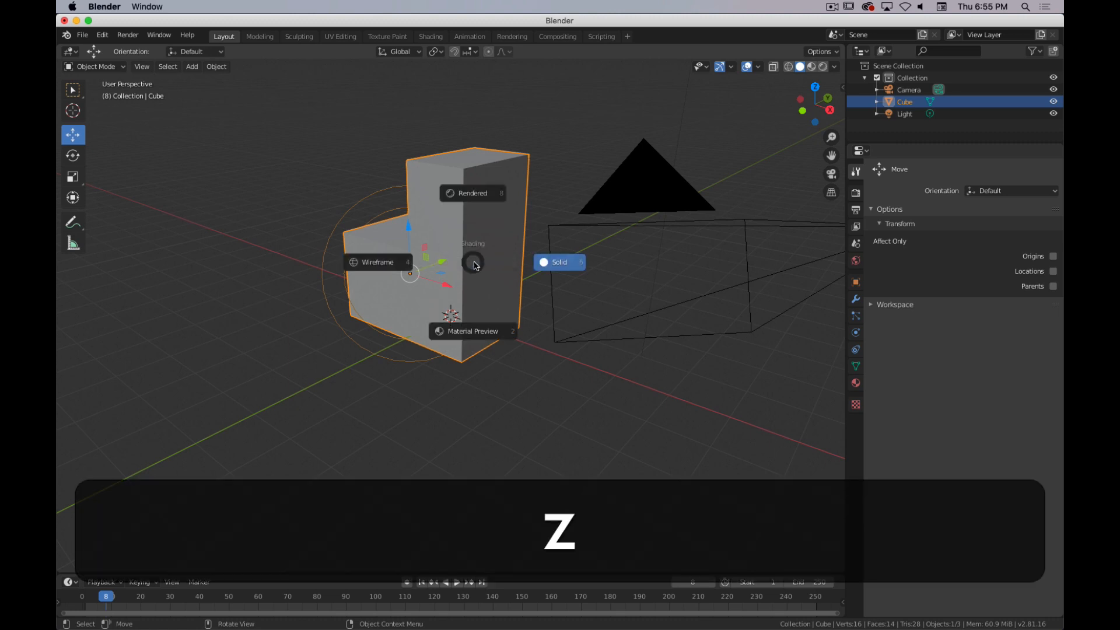
click(377, 262)
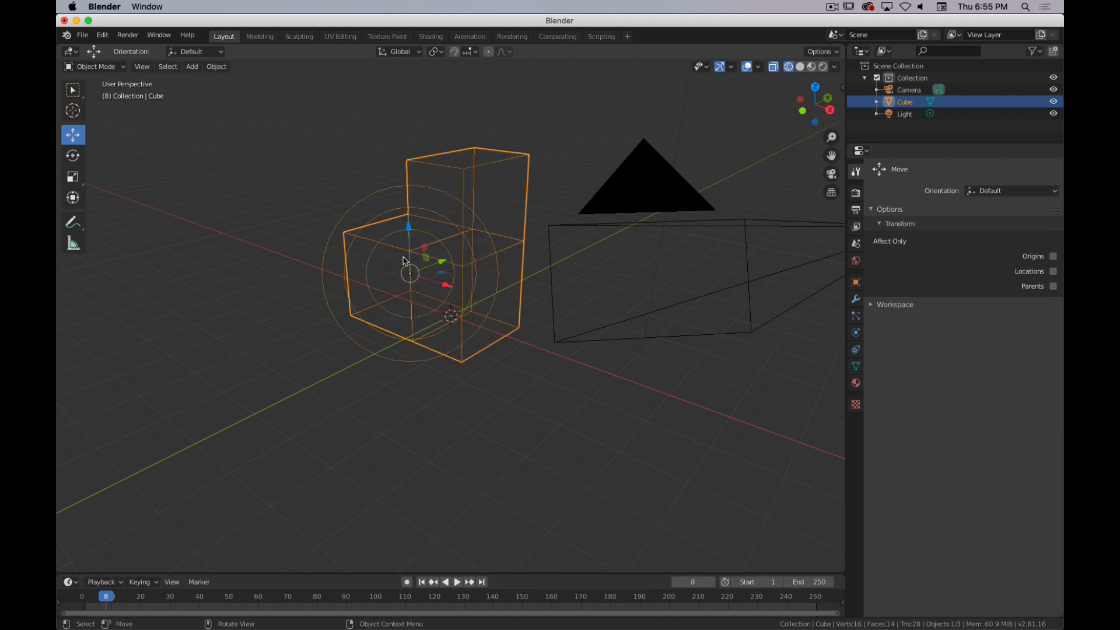
key(z)
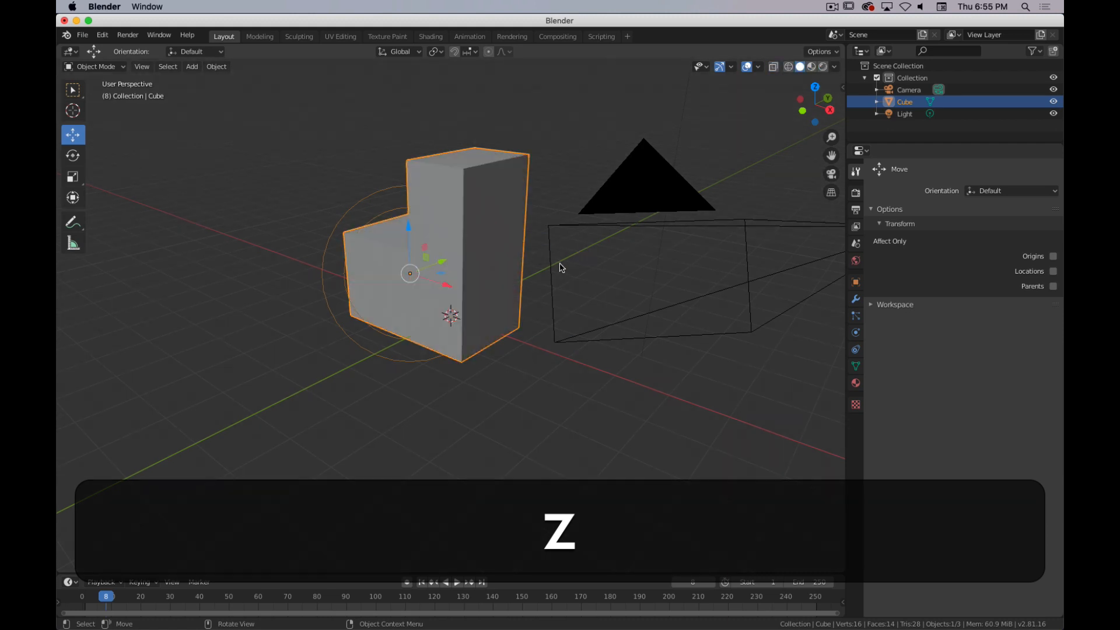
key(z)
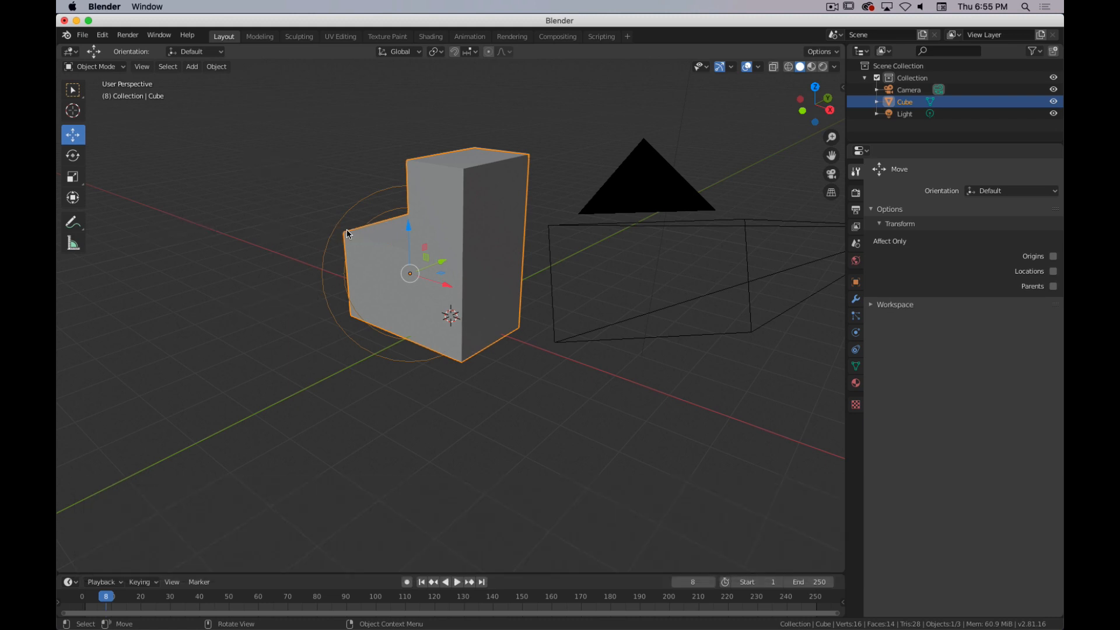
mouse_move(401, 329)
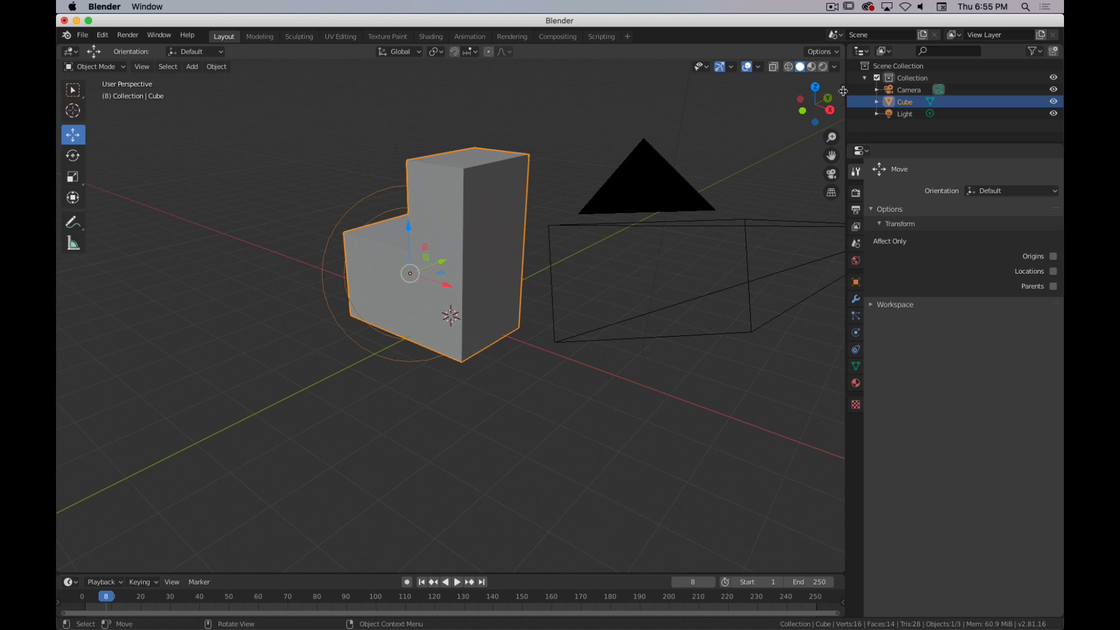
mouse_move(844, 90)
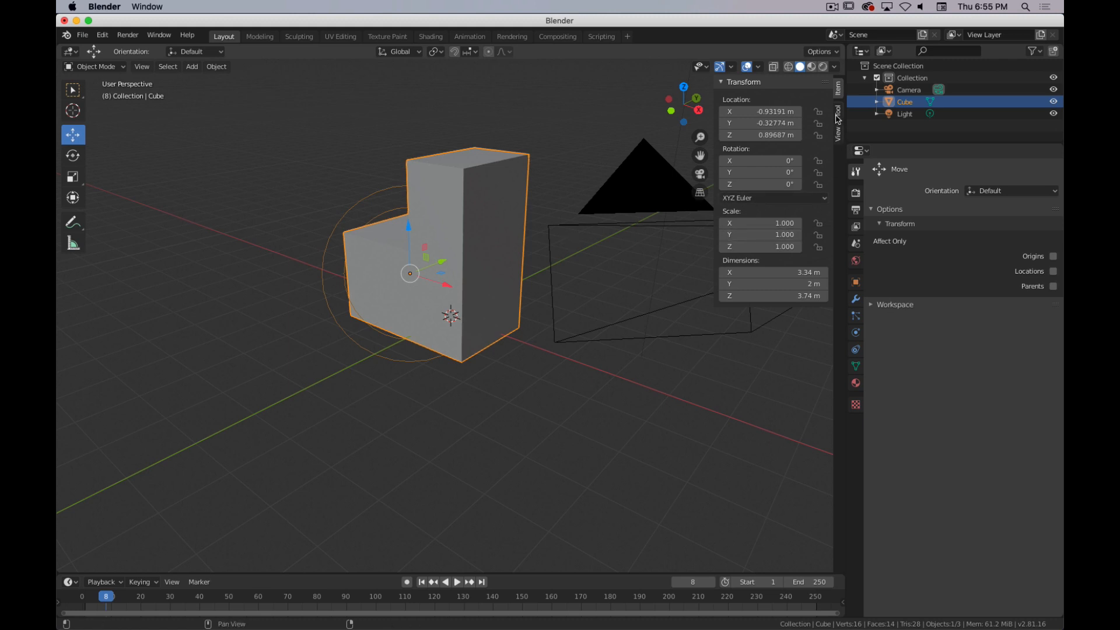
click(837, 111)
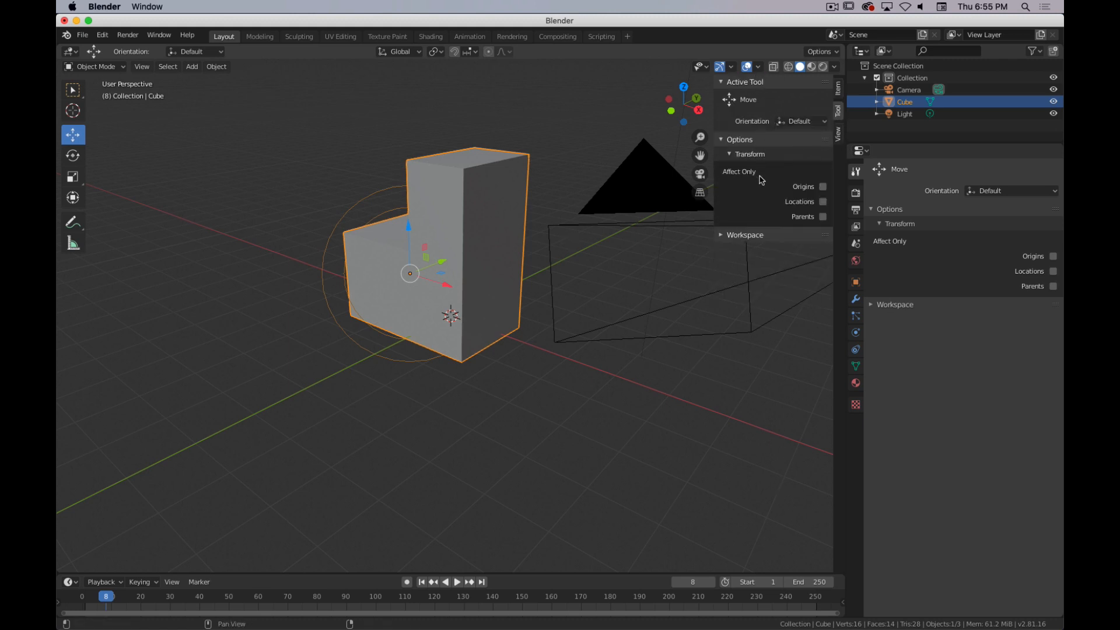
click(838, 120)
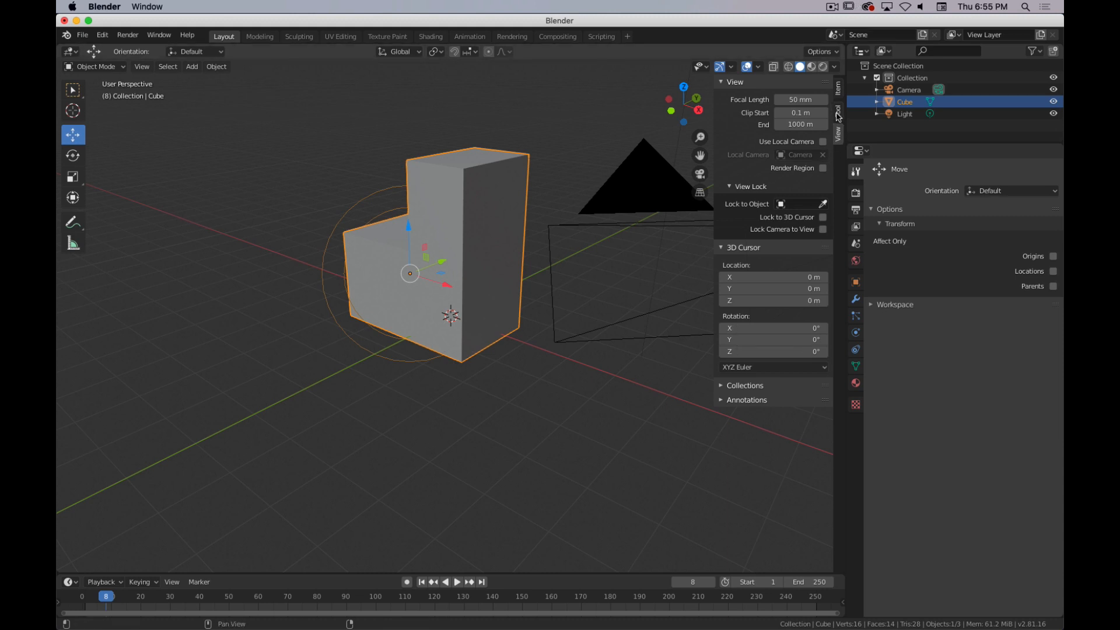
click(837, 93)
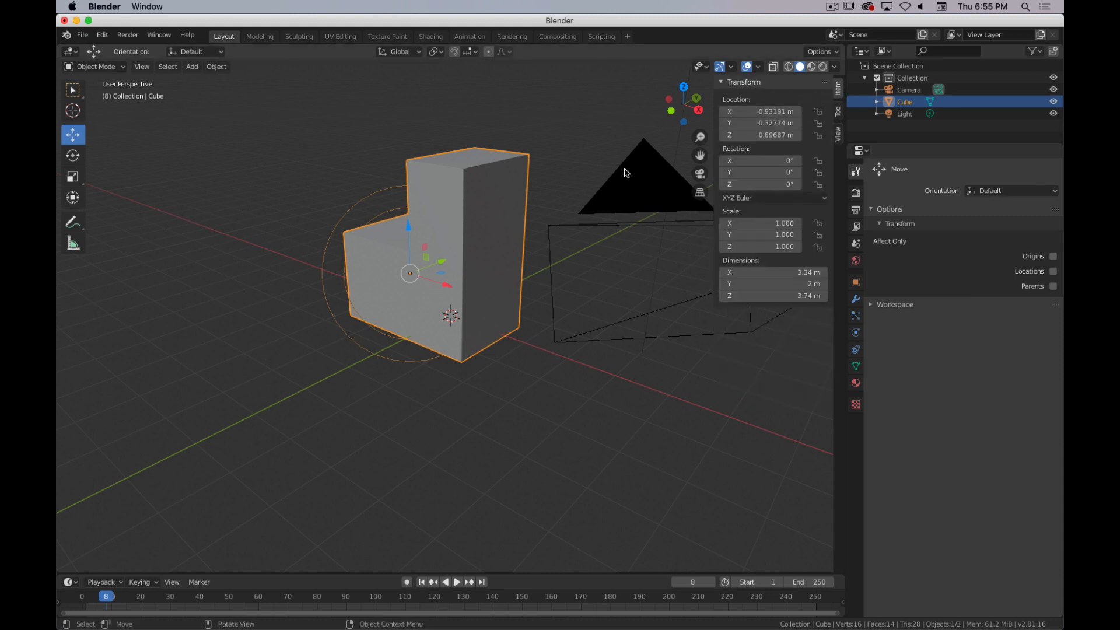
key(n)
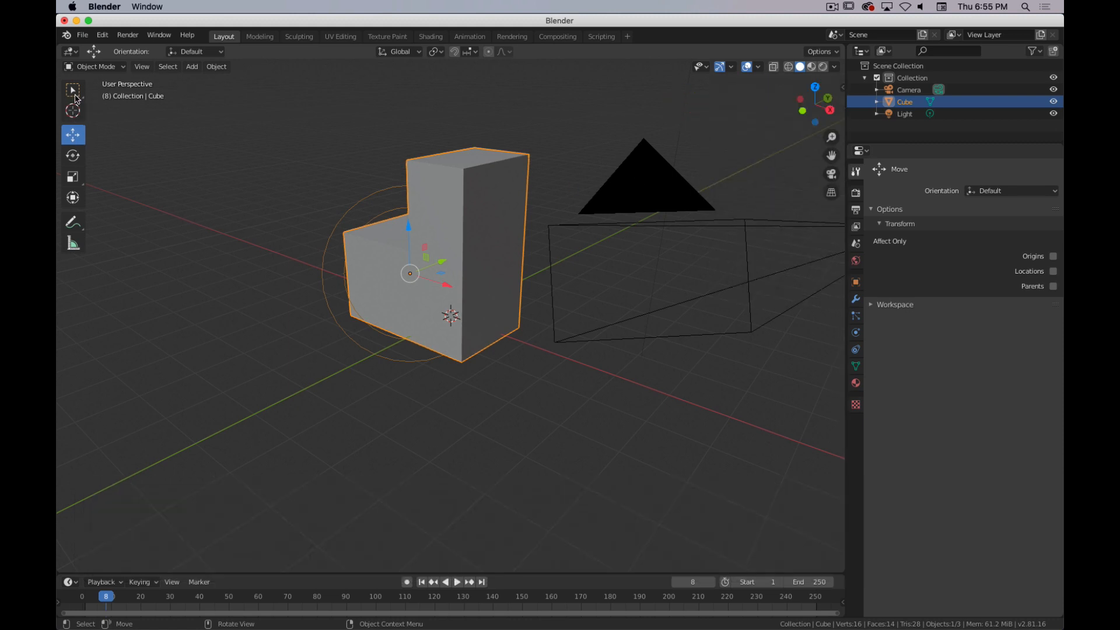
Step: Switch from box selection to the 3D cursor placement tool with surface projection on
click(72, 89)
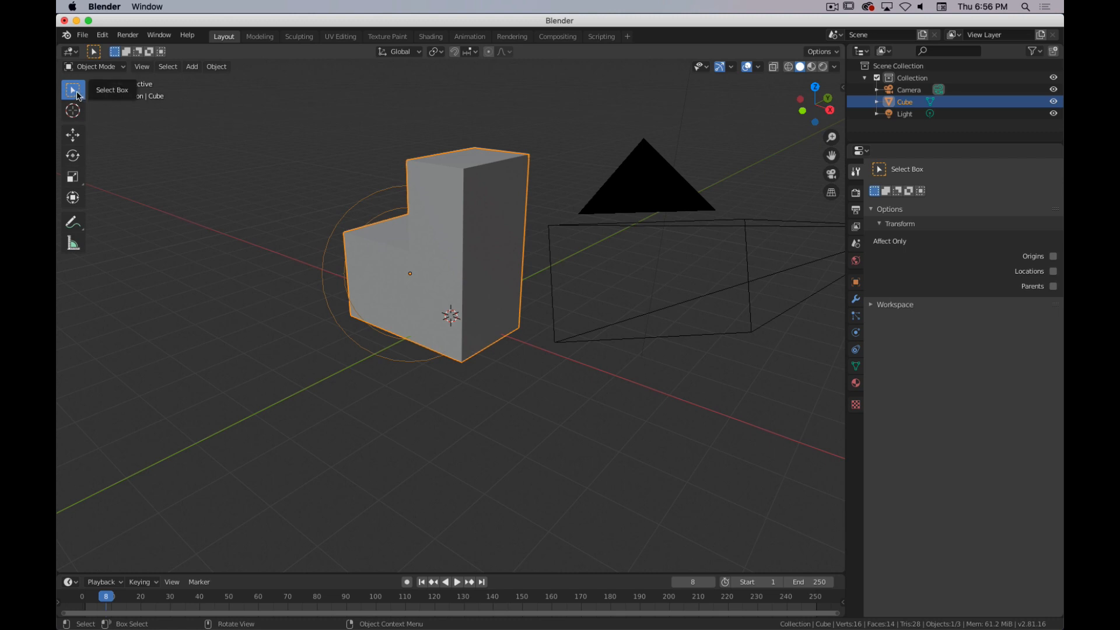
mouse_move(70, 126)
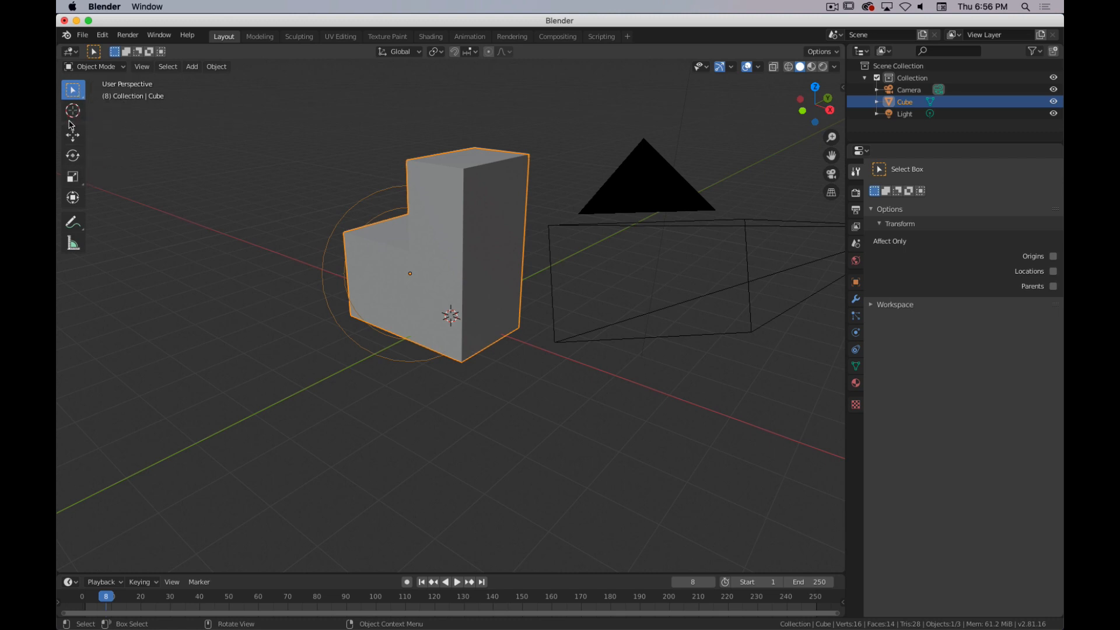
click(72, 111)
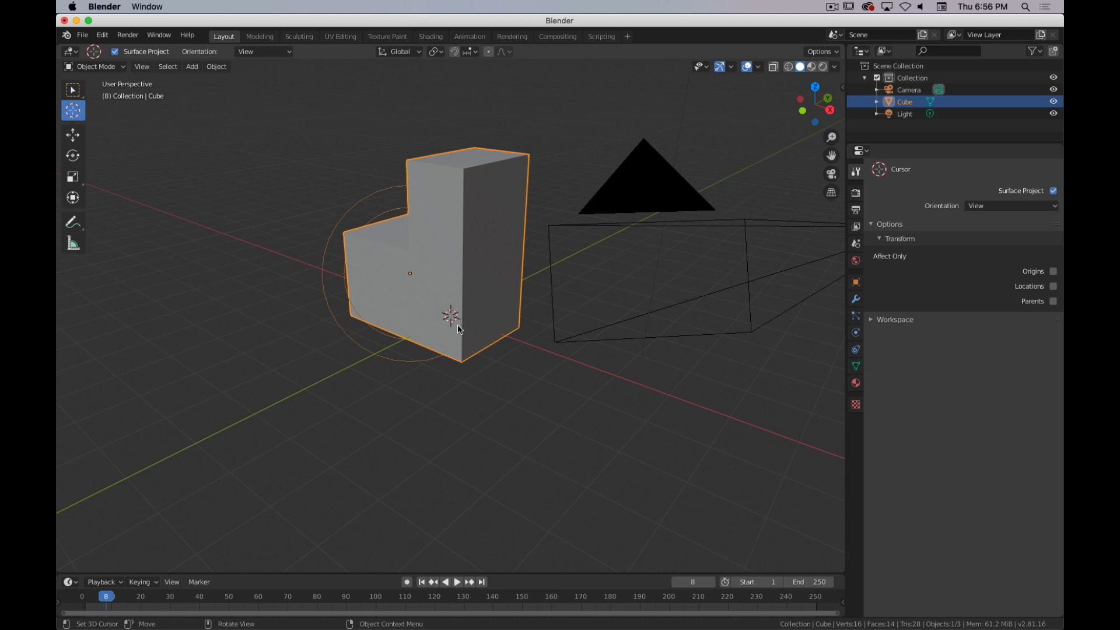
mouse_move(452, 313)
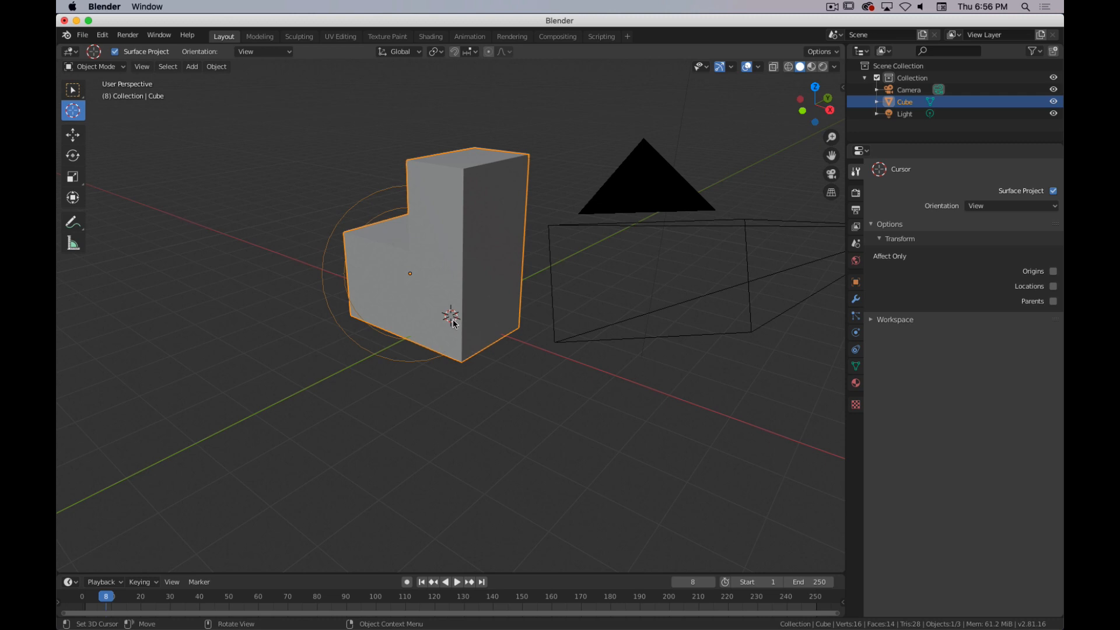
mouse_move(453, 320)
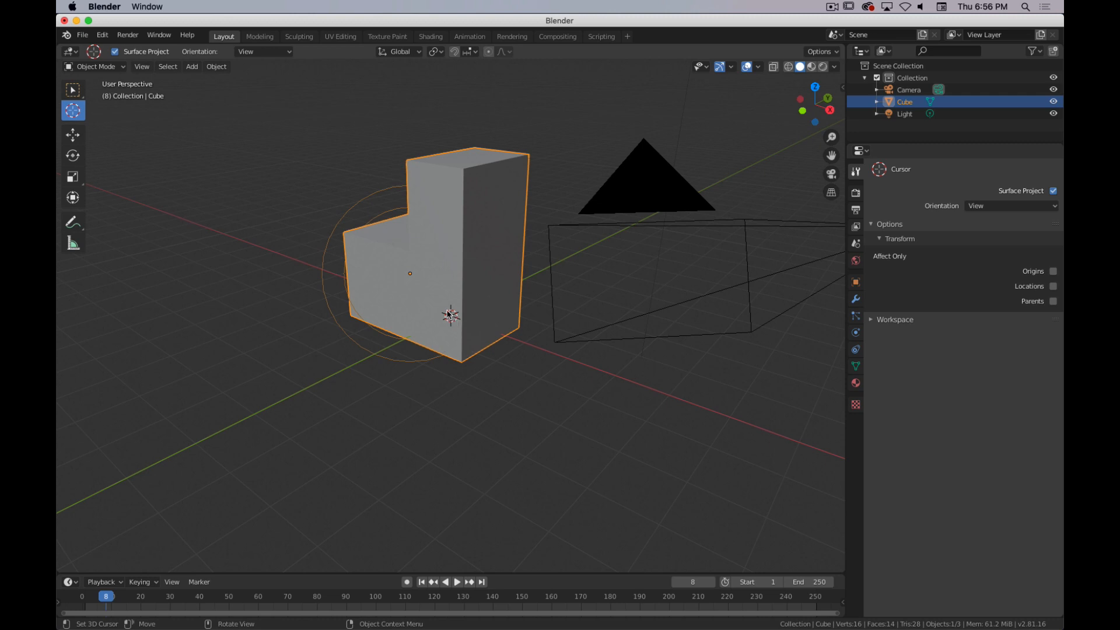
mouse_move(448, 315)
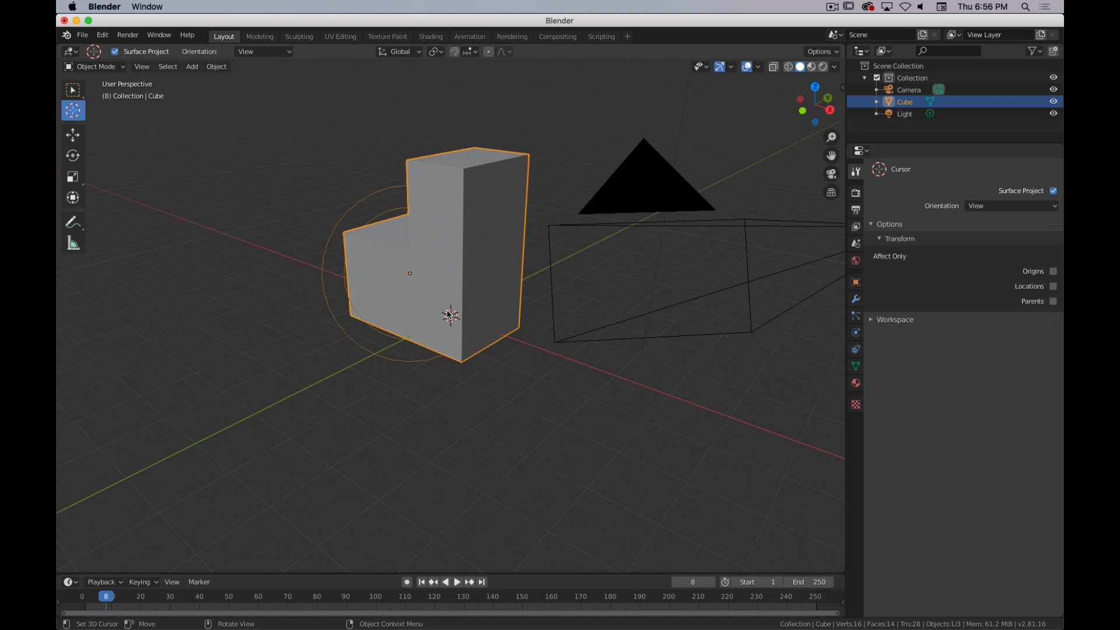
mouse_move(132, 154)
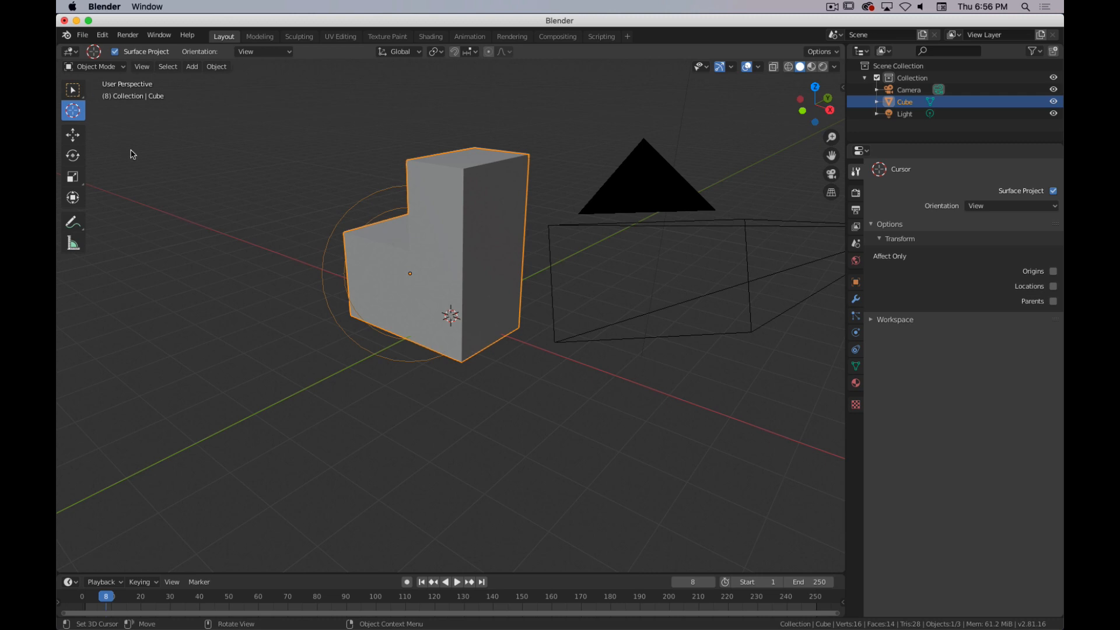
Step: Return to the Move tool after trying Scale, and nudge the L-shaped cube slightly with its gizmo
click(72, 134)
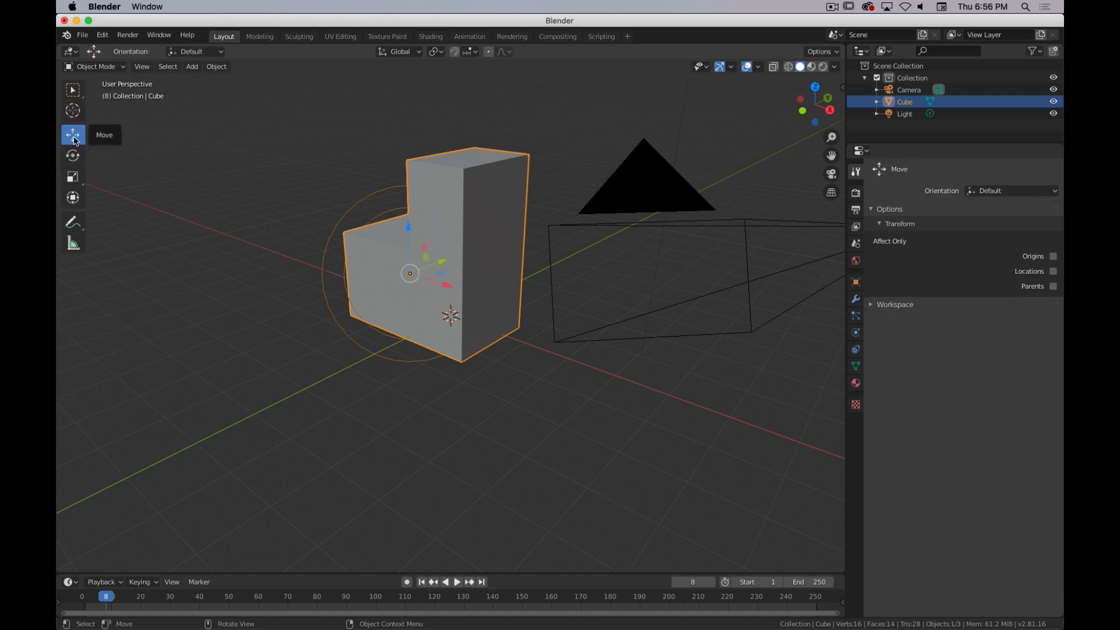
click(72, 177)
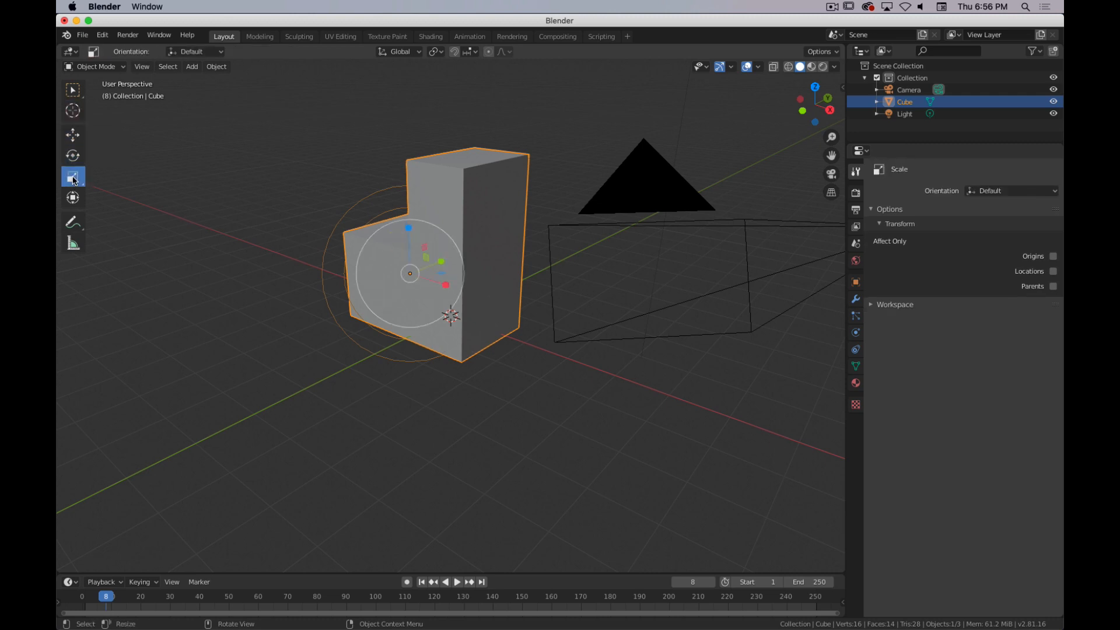
mouse_move(72, 176)
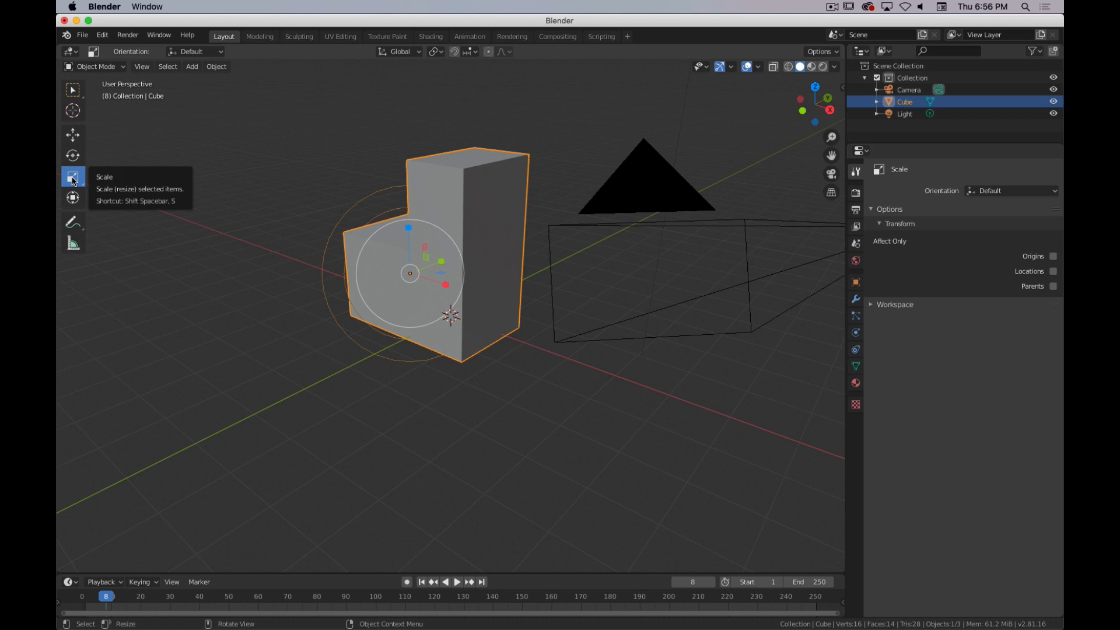
click(73, 135)
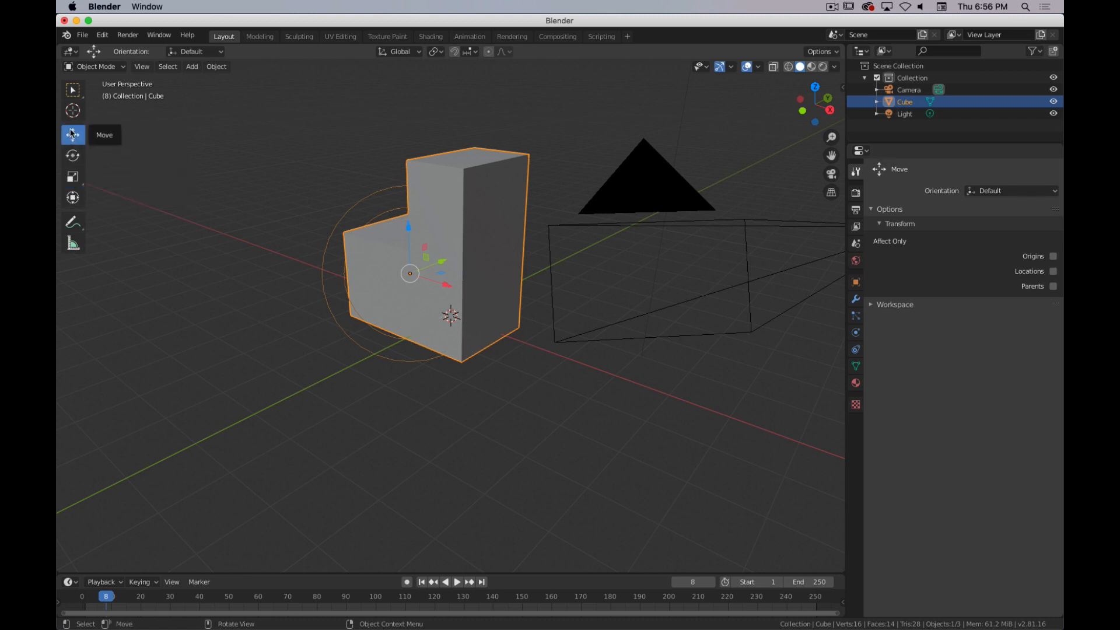
mouse_move(479, 253)
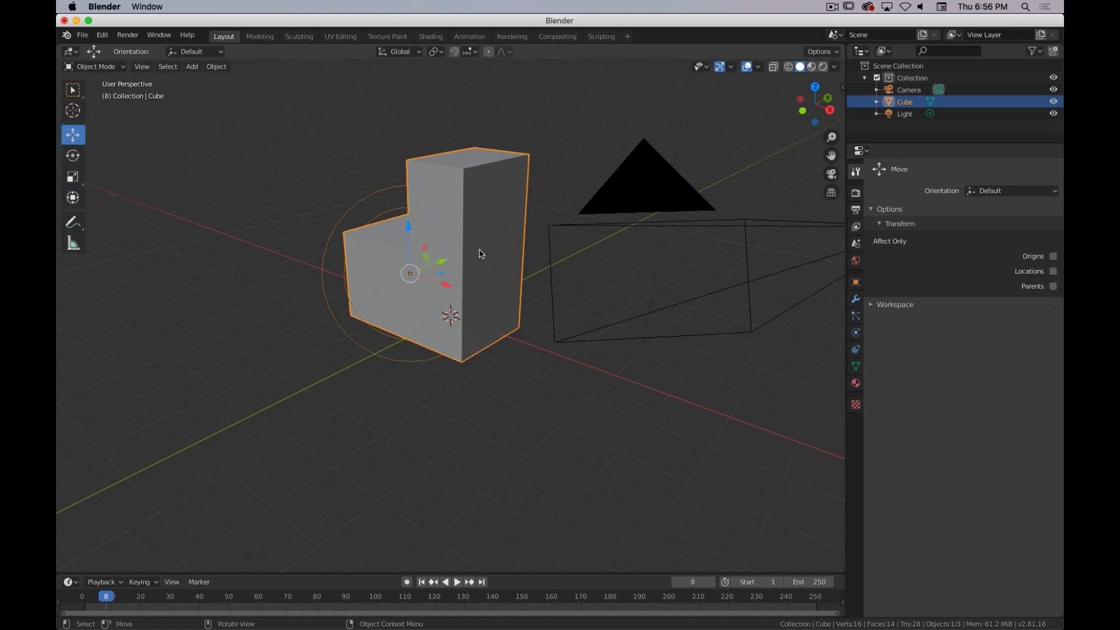
drag(478, 253, 522, 239)
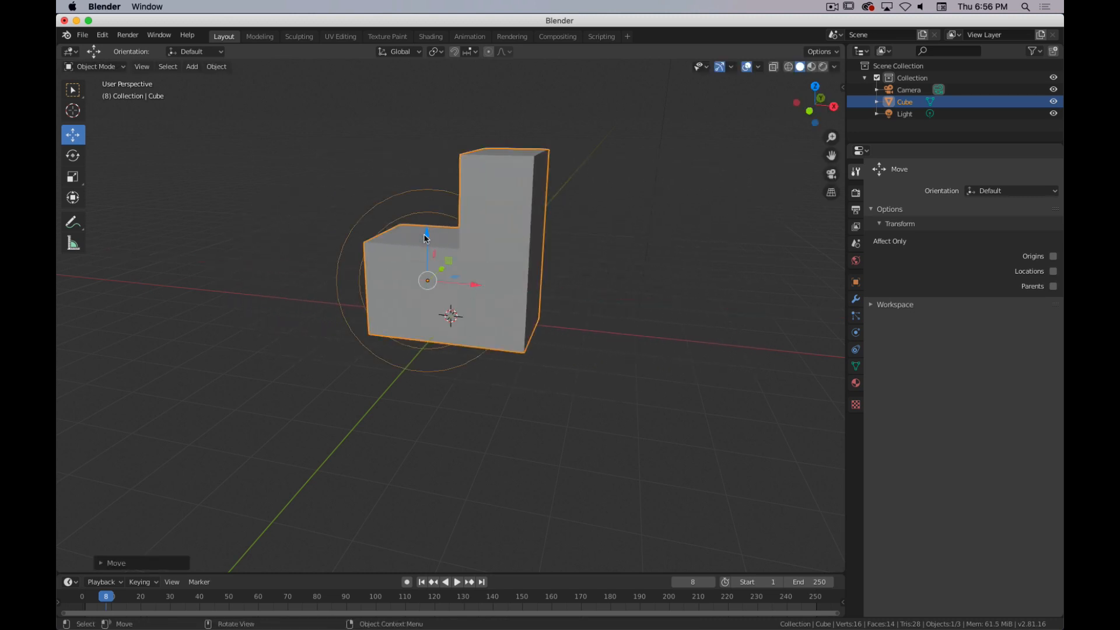
Step: Grab the L-shaped object with G, set it down, and orbit to check its new spot
key(g)
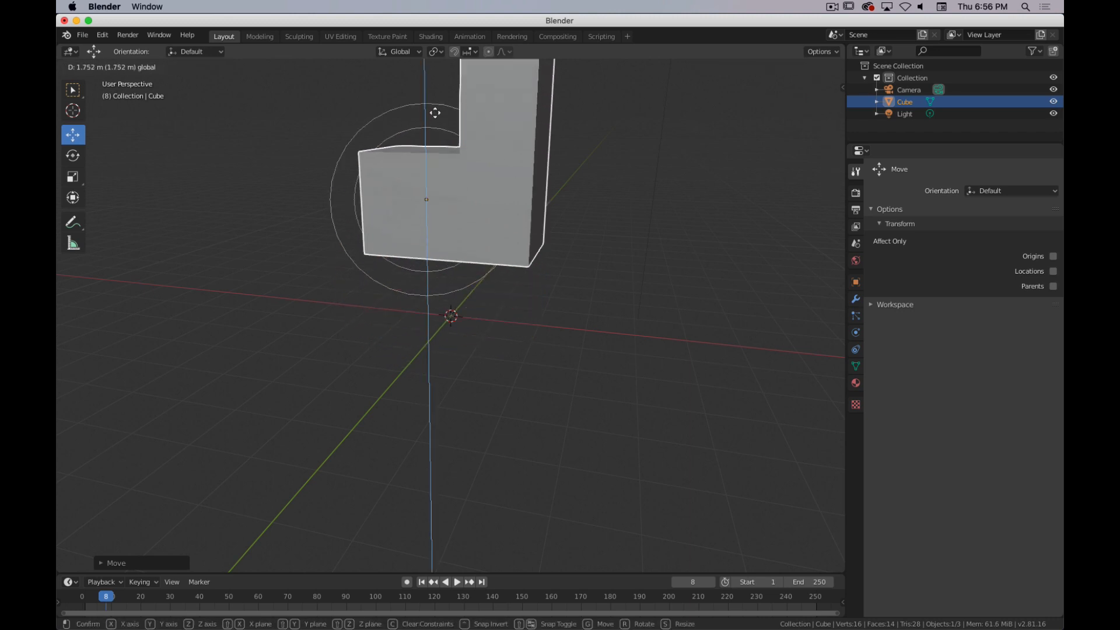
click(440, 284)
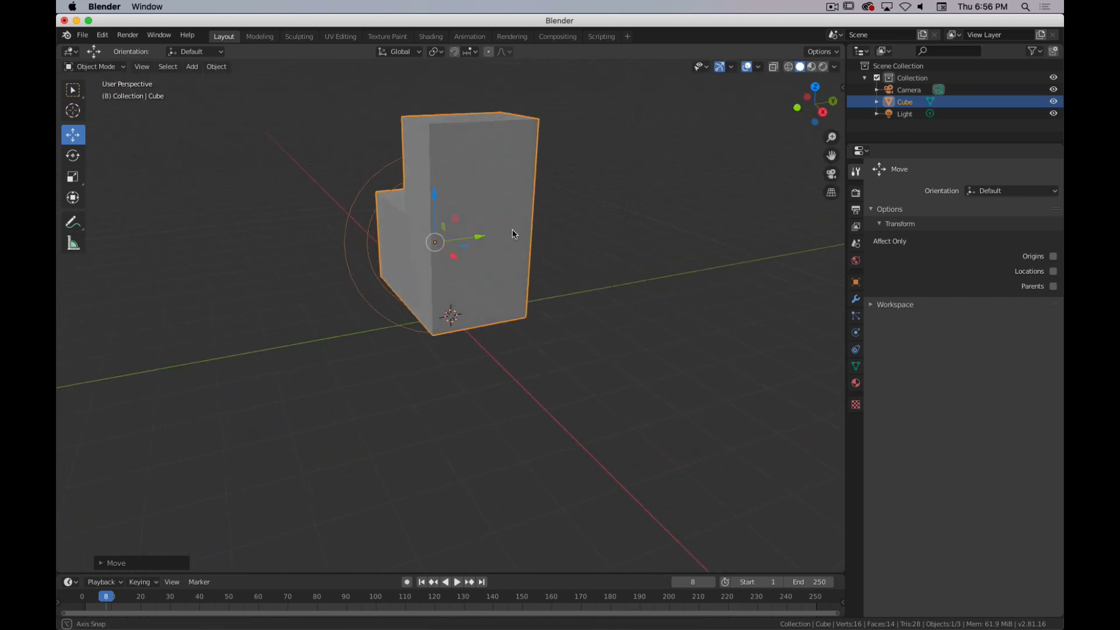
drag(511, 234, 397, 224)
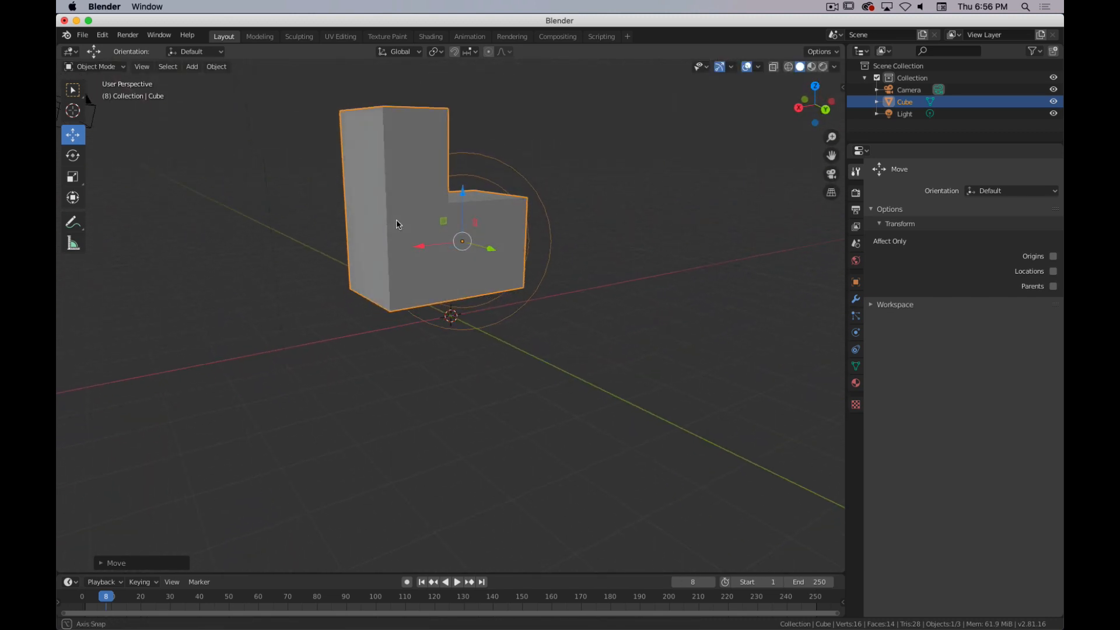
drag(396, 224, 589, 330)
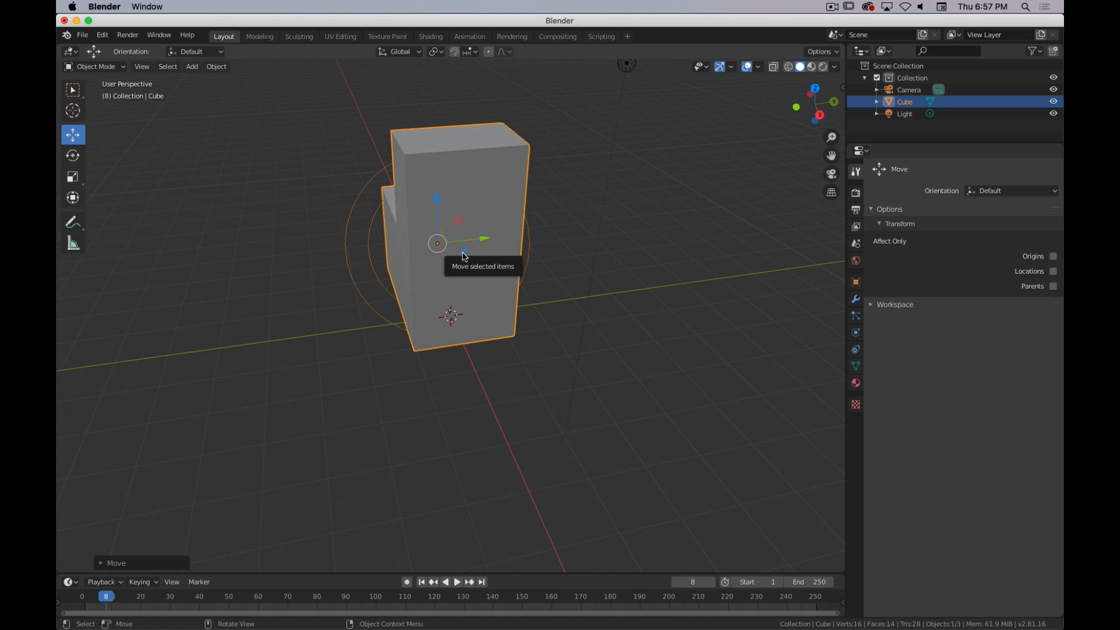
mouse_move(464, 272)
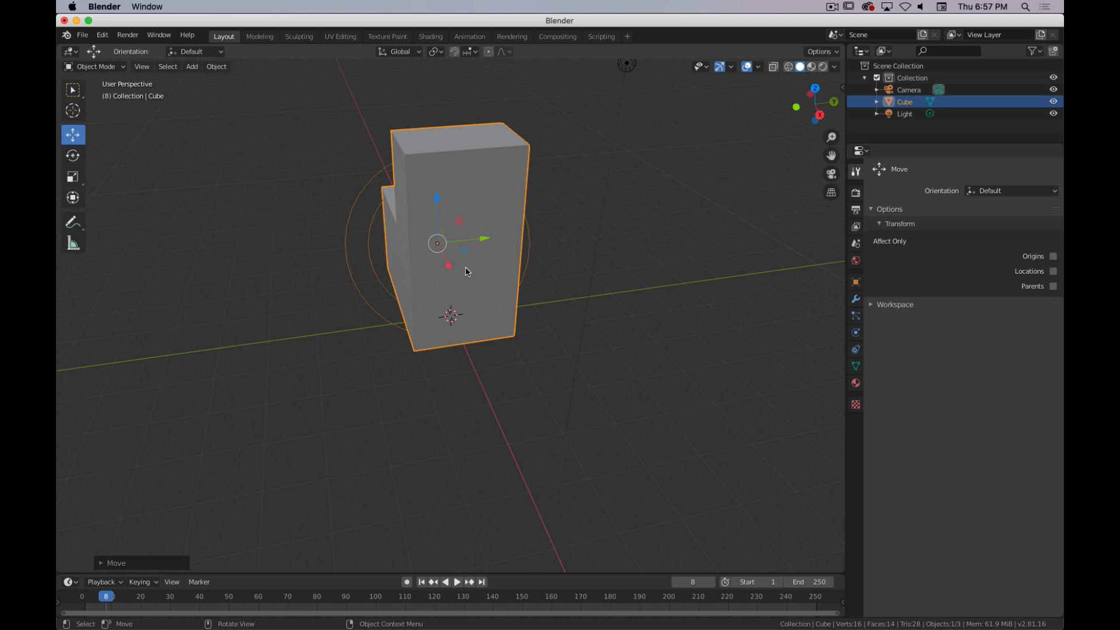
mouse_move(463, 257)
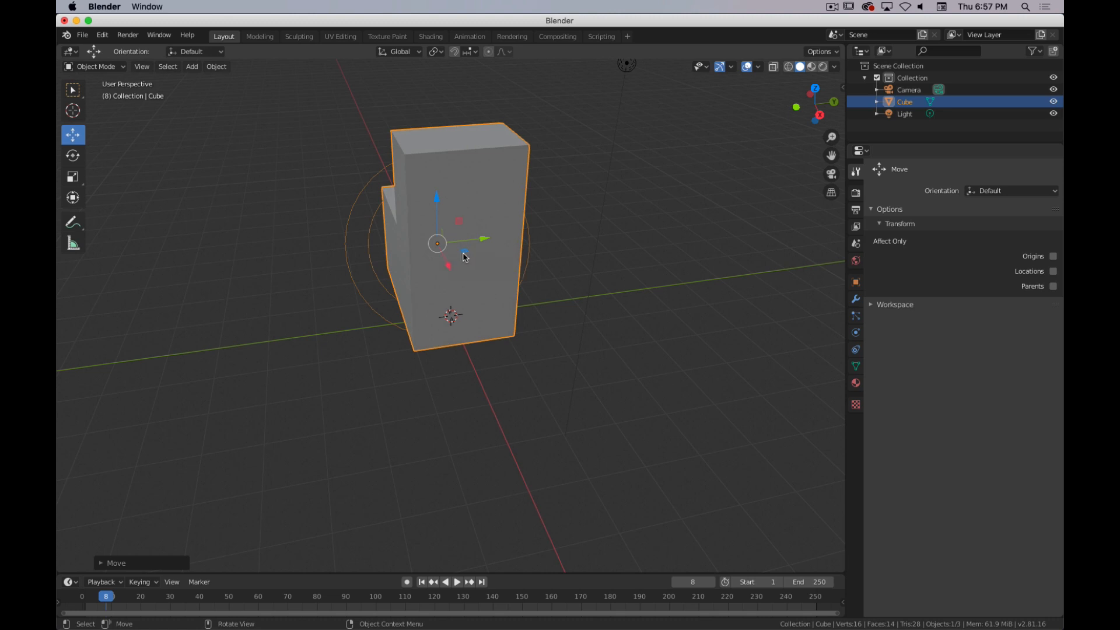
mouse_move(460, 259)
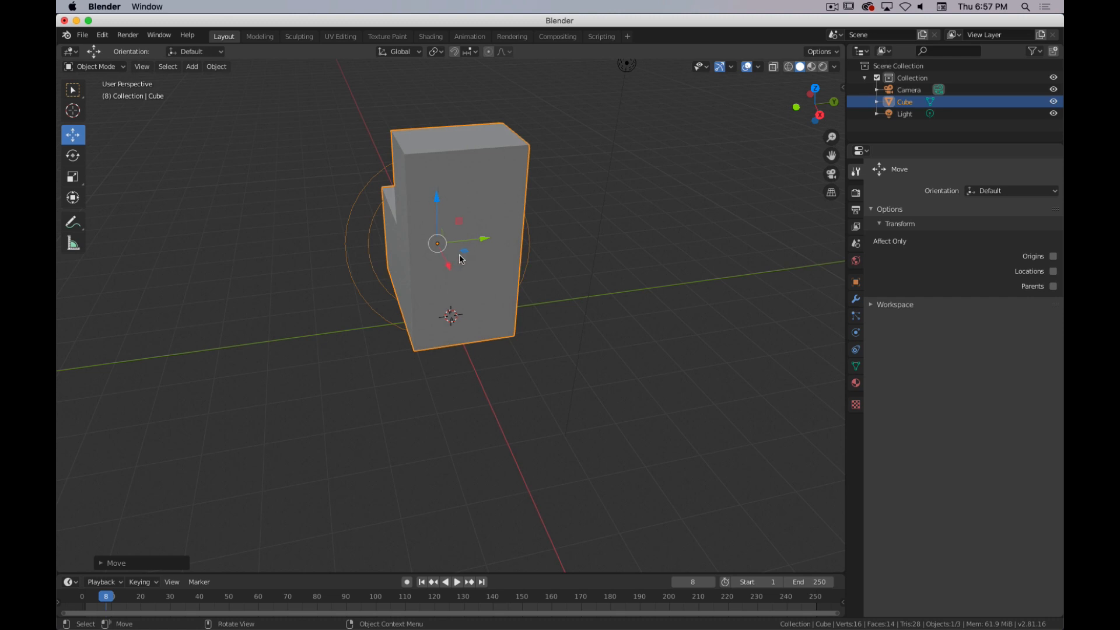
mouse_move(479, 249)
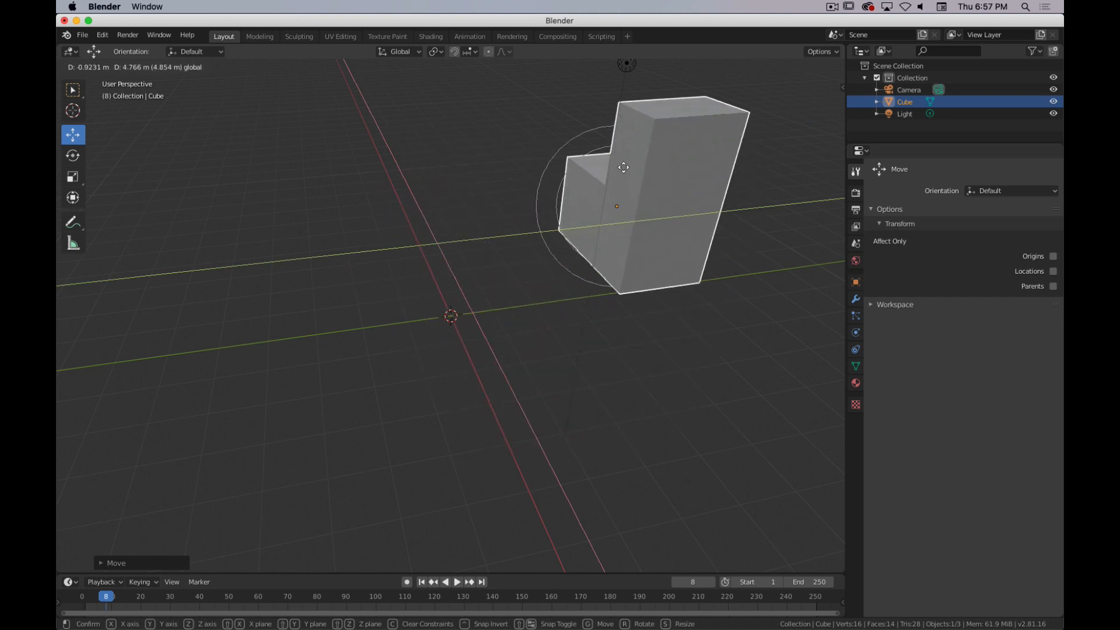
Step: Carry the L-shaped object away past the camera and back beside the world origin
drag(623, 167, 301, 308)
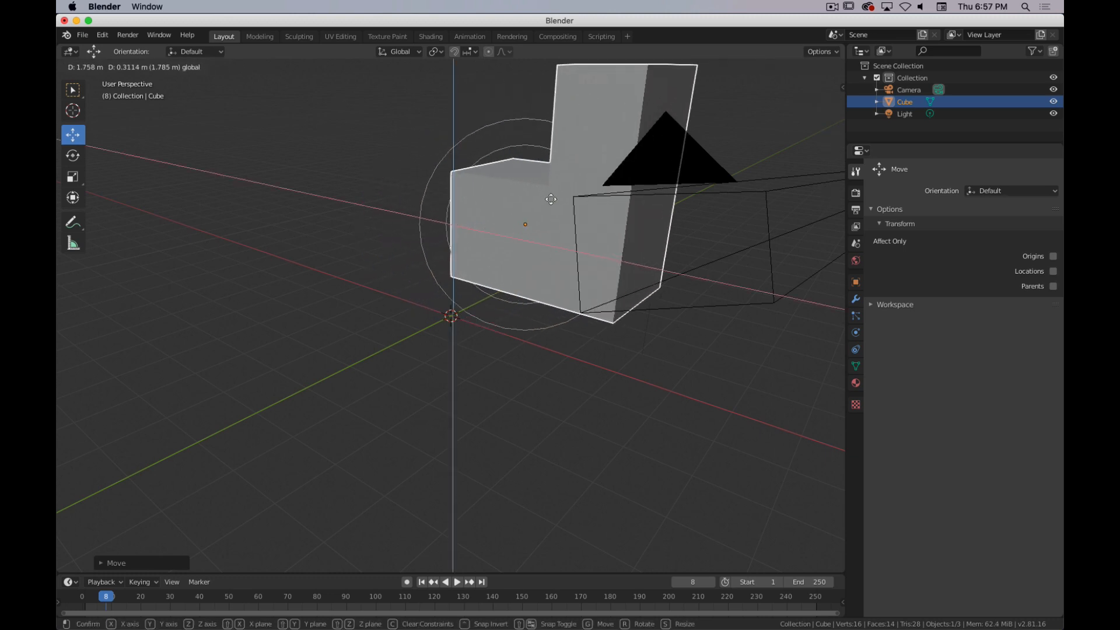
drag(550, 198, 450, 314)
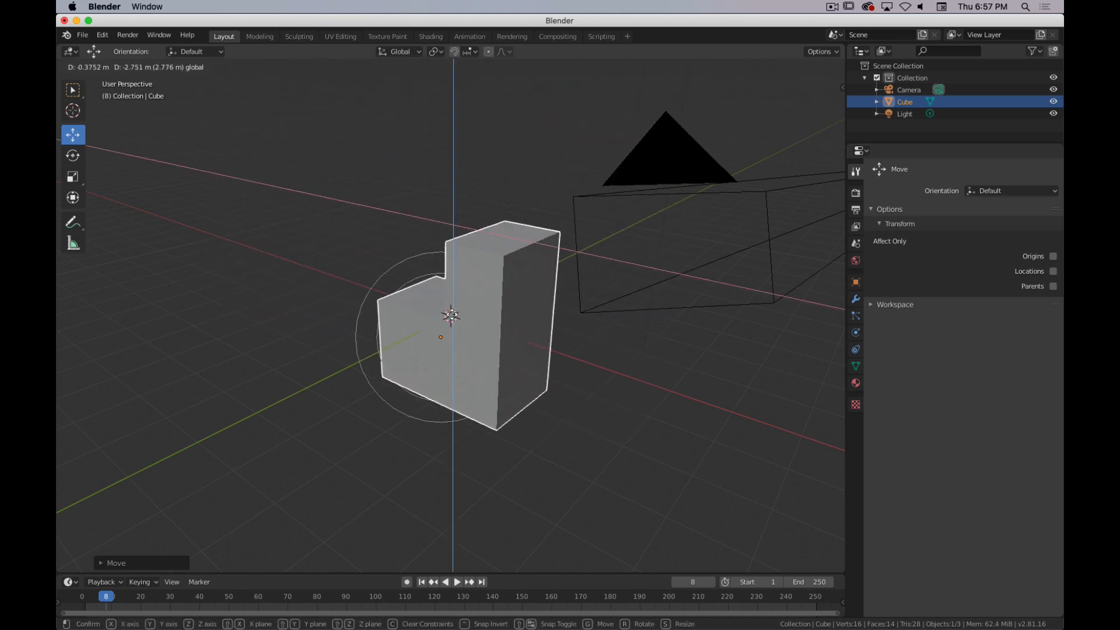
drag(451, 317, 451, 228)
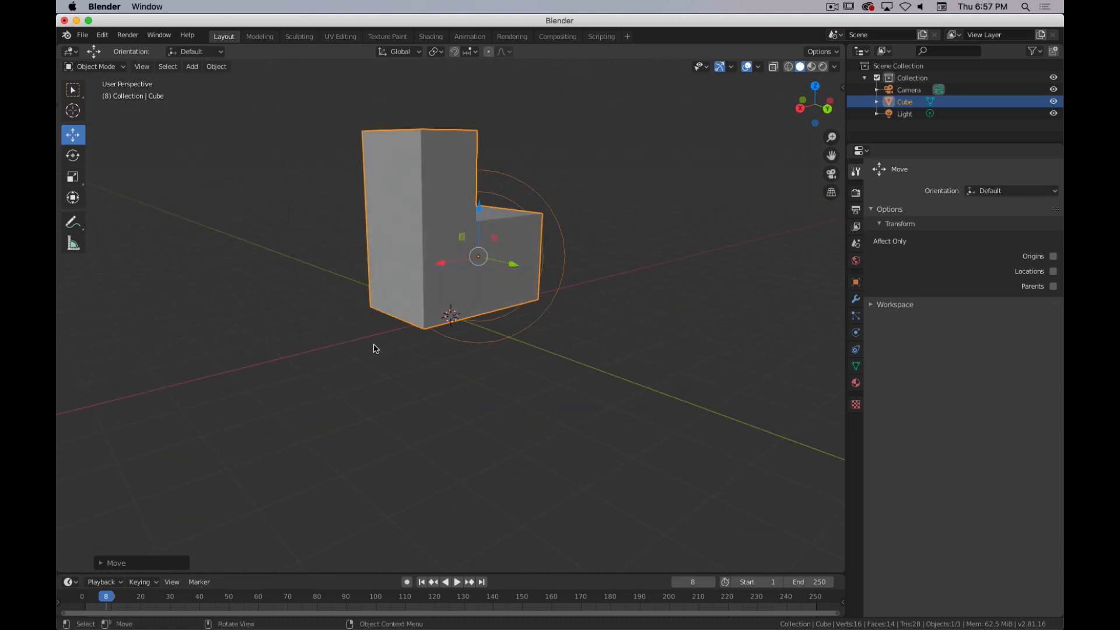
mouse_move(340, 203)
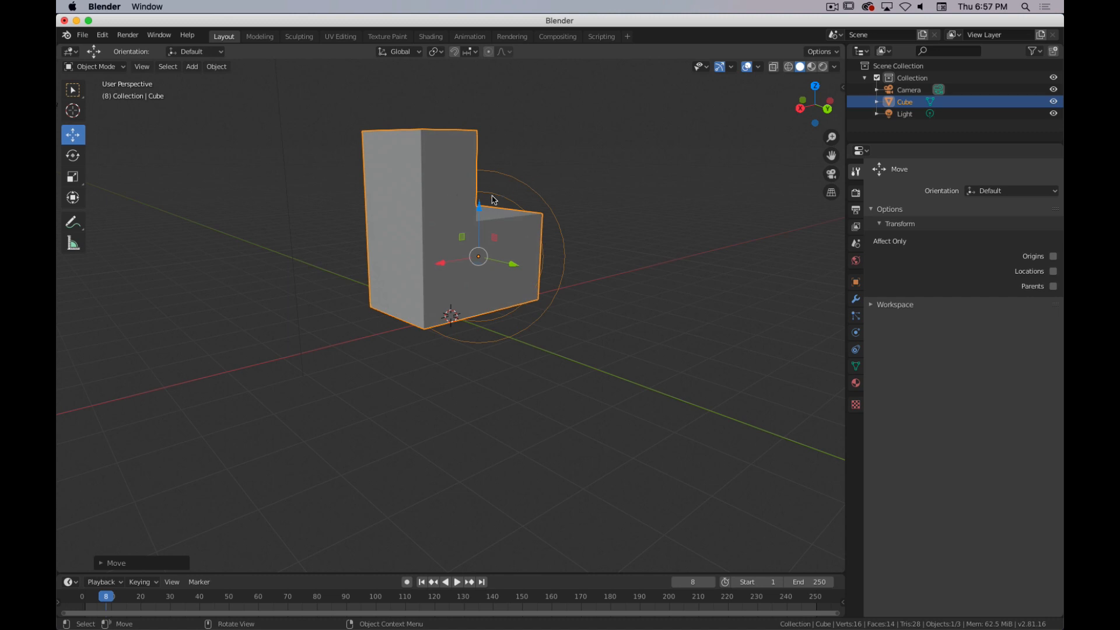
mouse_move(445, 268)
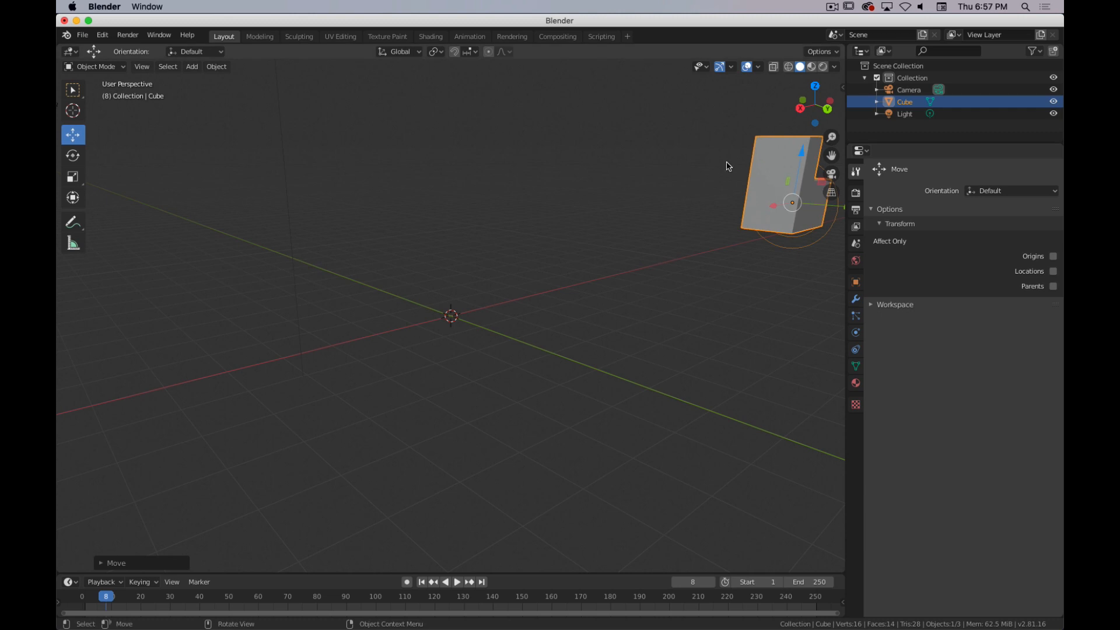
mouse_move(745, 259)
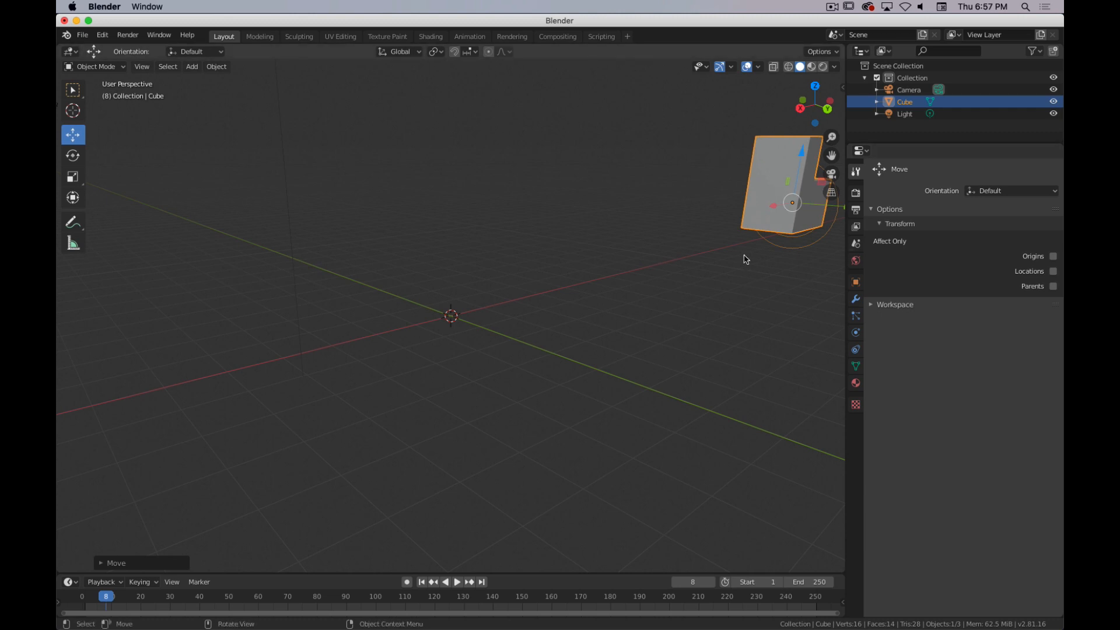
mouse_move(631, 193)
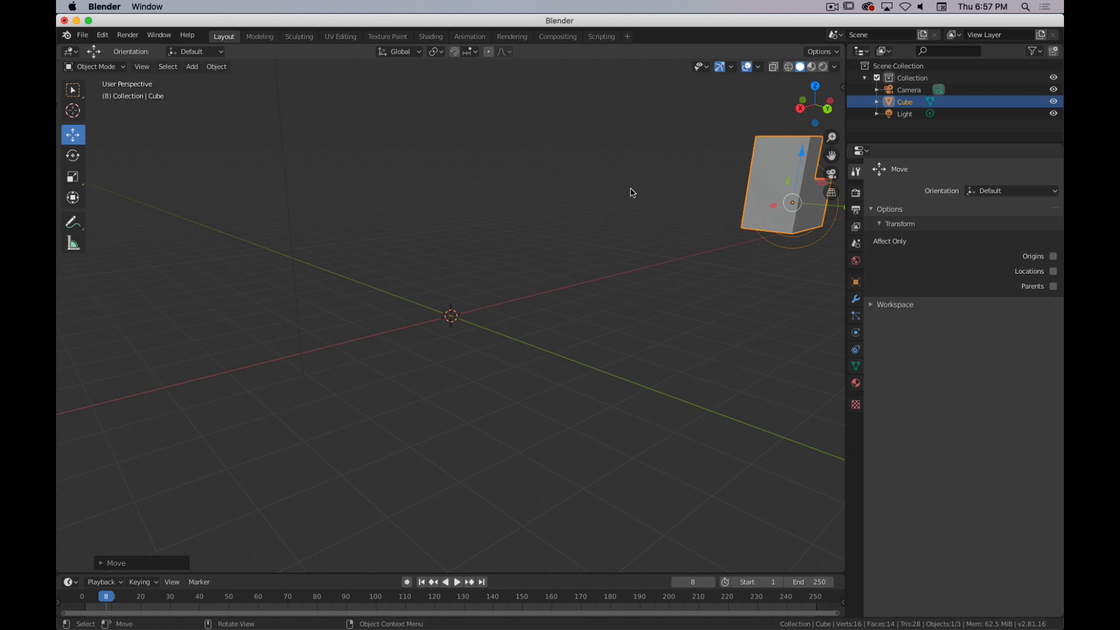
mouse_move(607, 194)
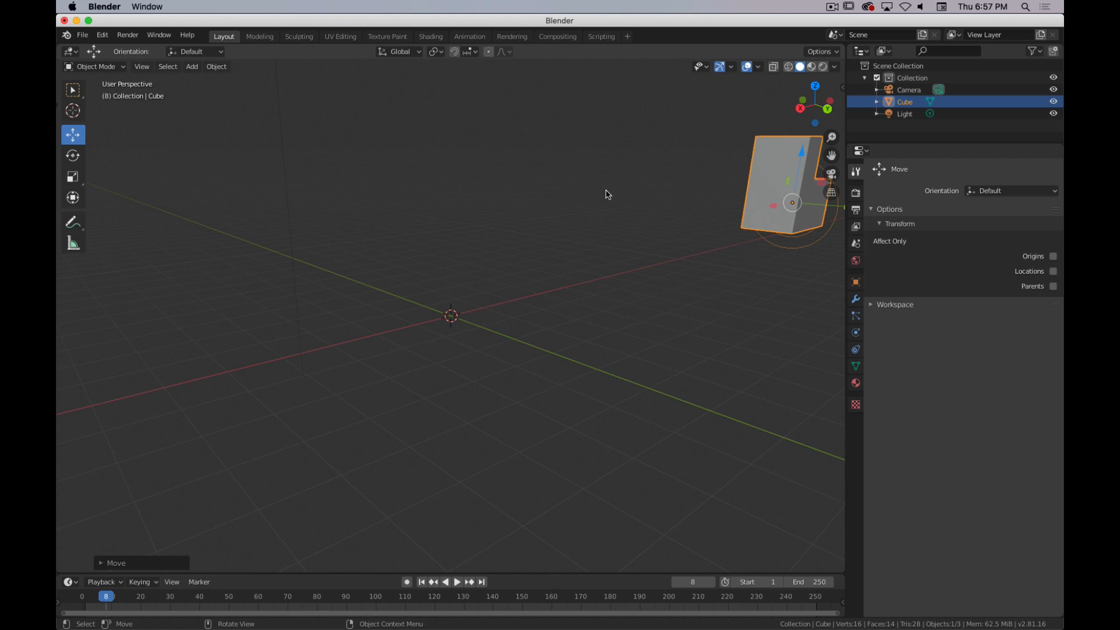
mouse_move(637, 232)
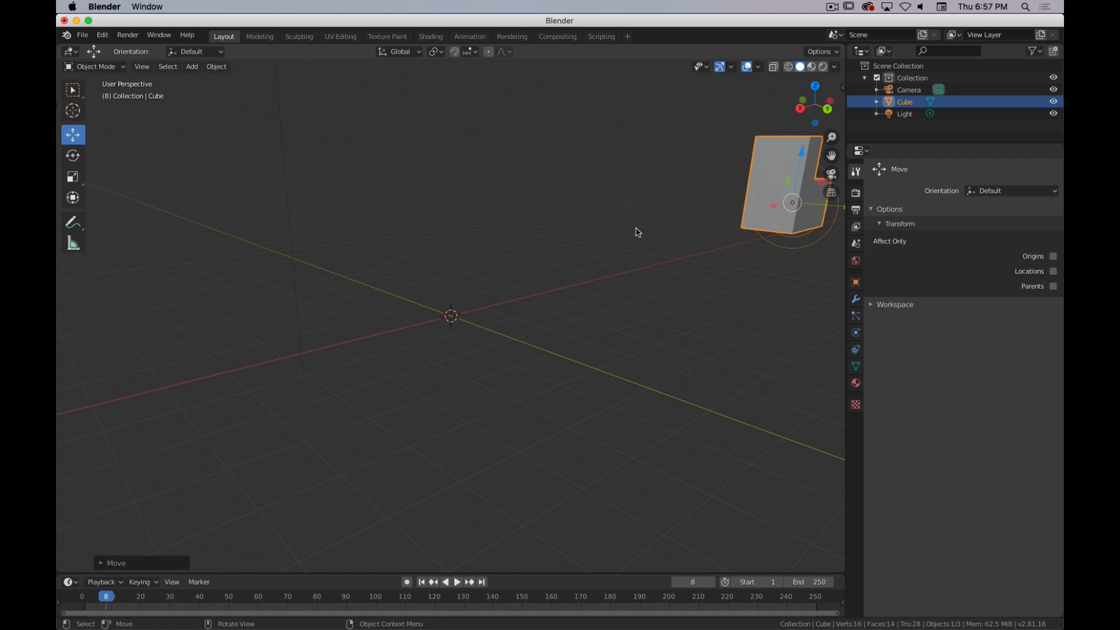
mouse_move(509, 233)
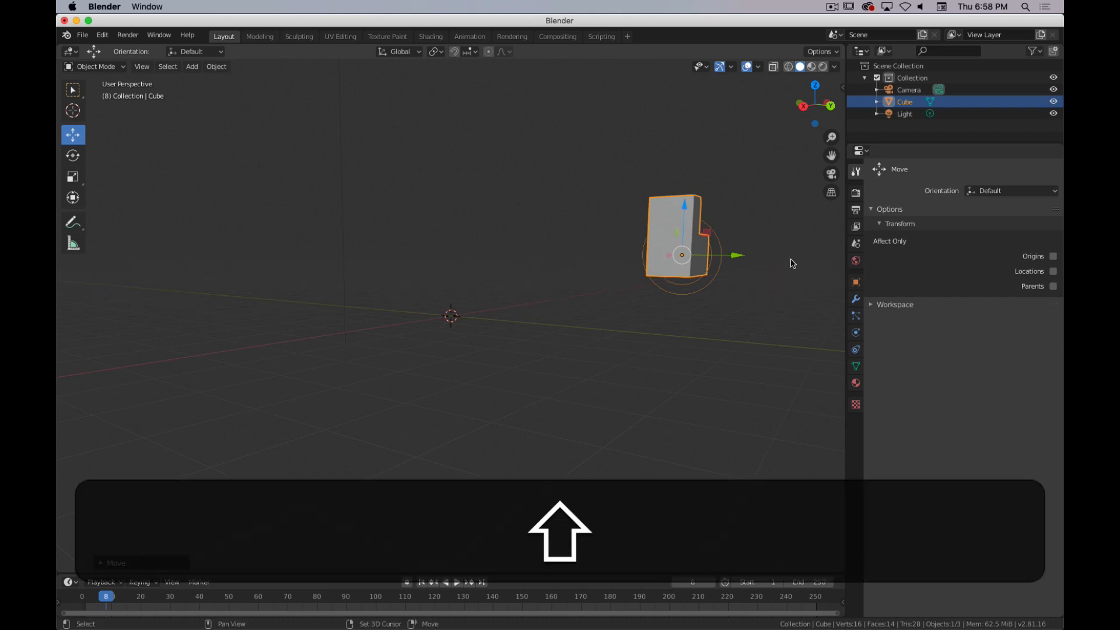
Step: Pan the viewport to center the L-shaped object moved right of the origin
drag(683, 256, 489, 303)
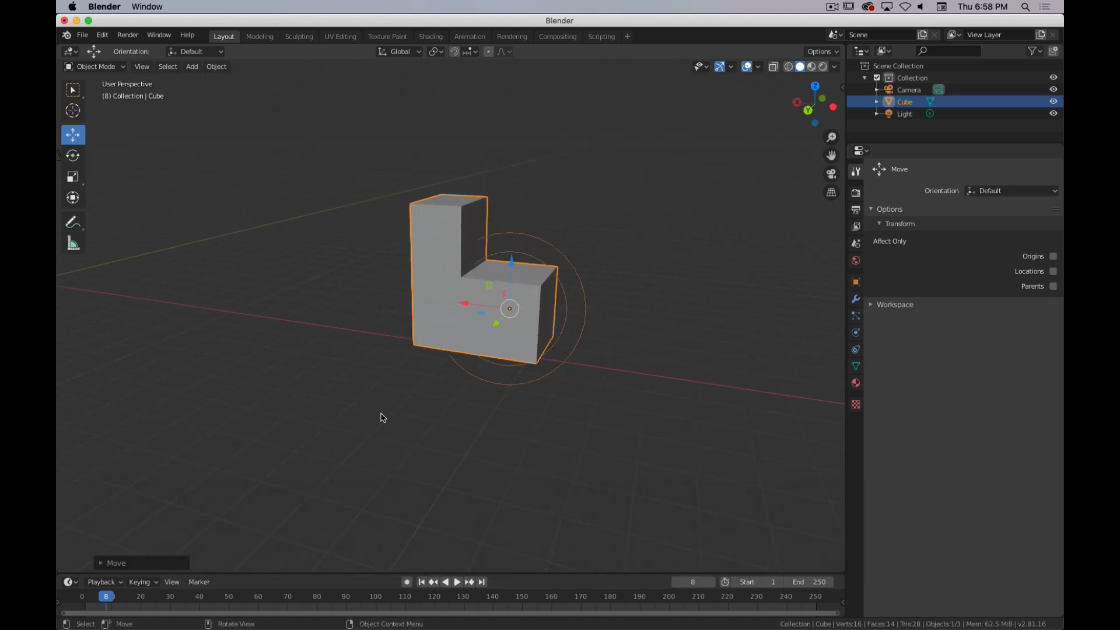
mouse_move(410, 401)
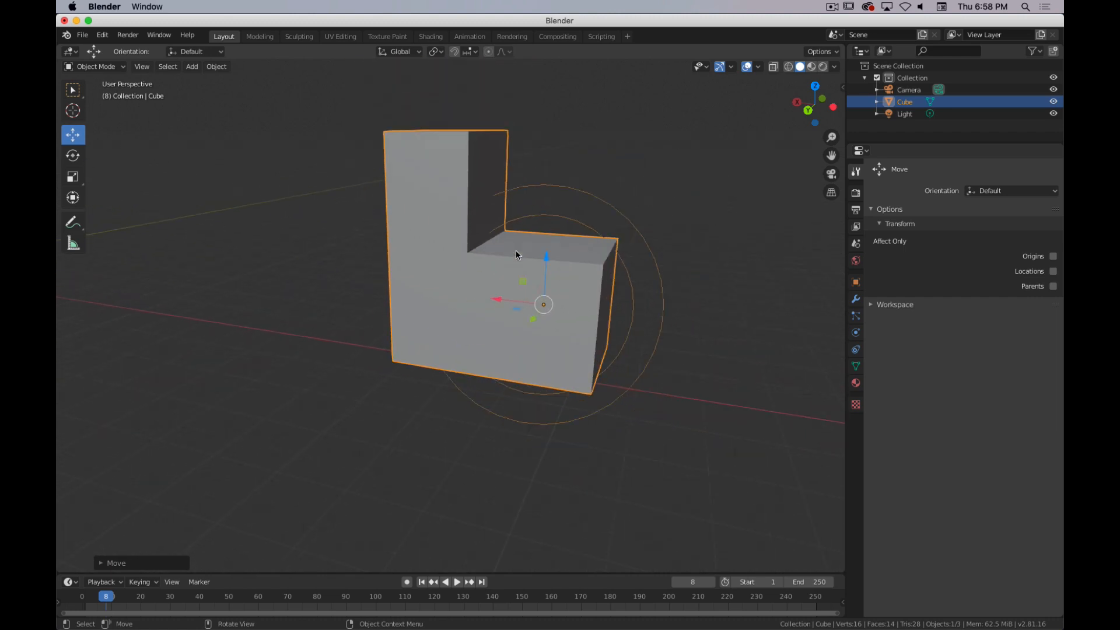
scroll(down, 3)
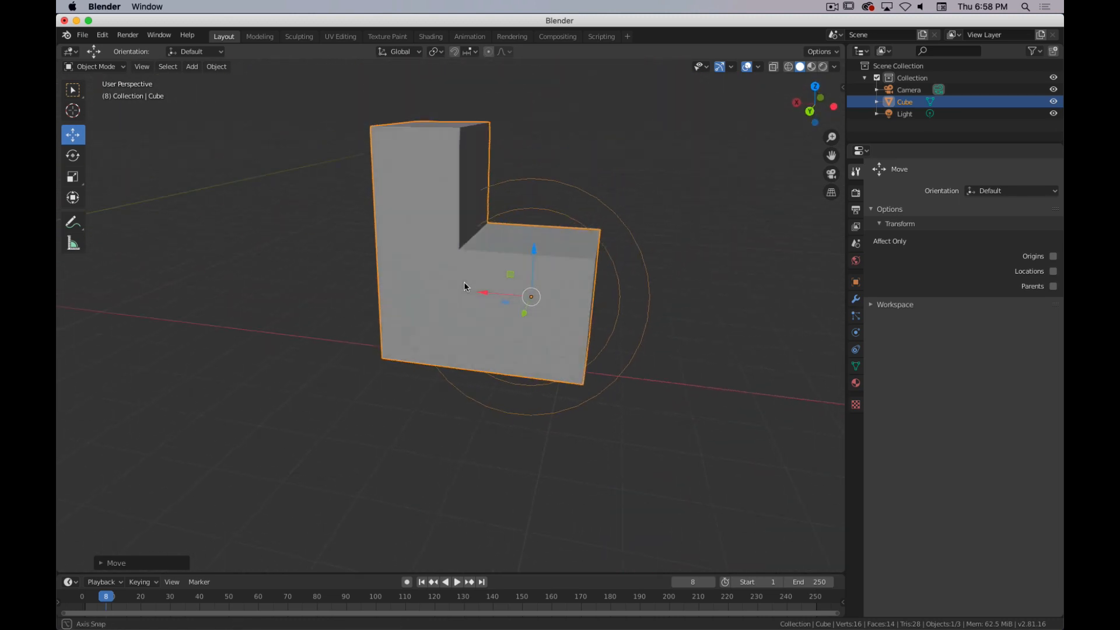
drag(464, 286, 452, 279)
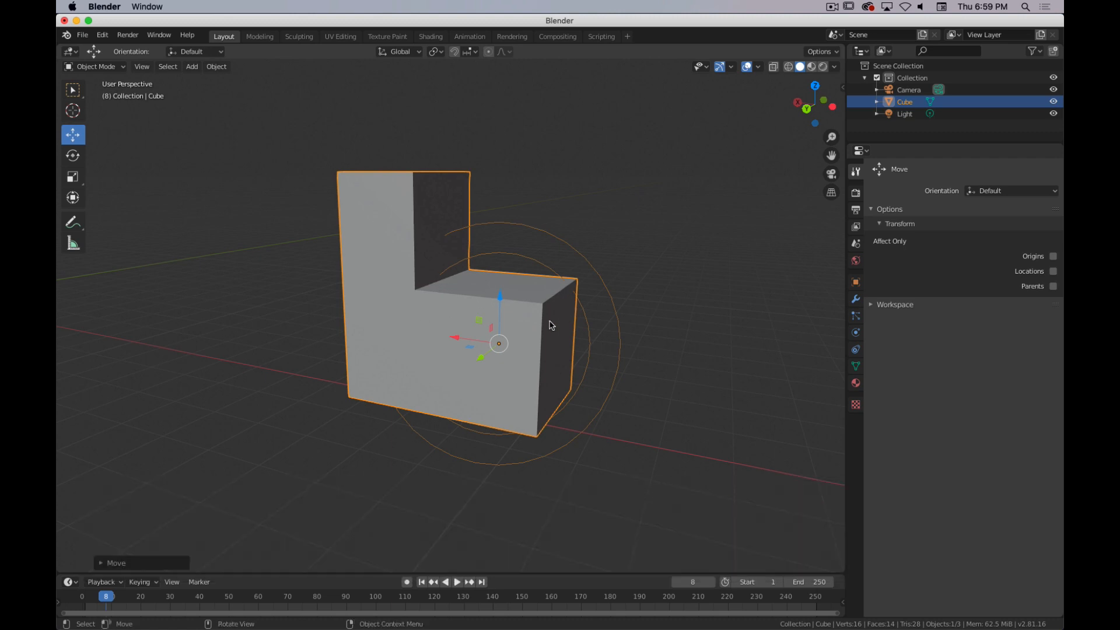
drag(549, 326, 440, 350)
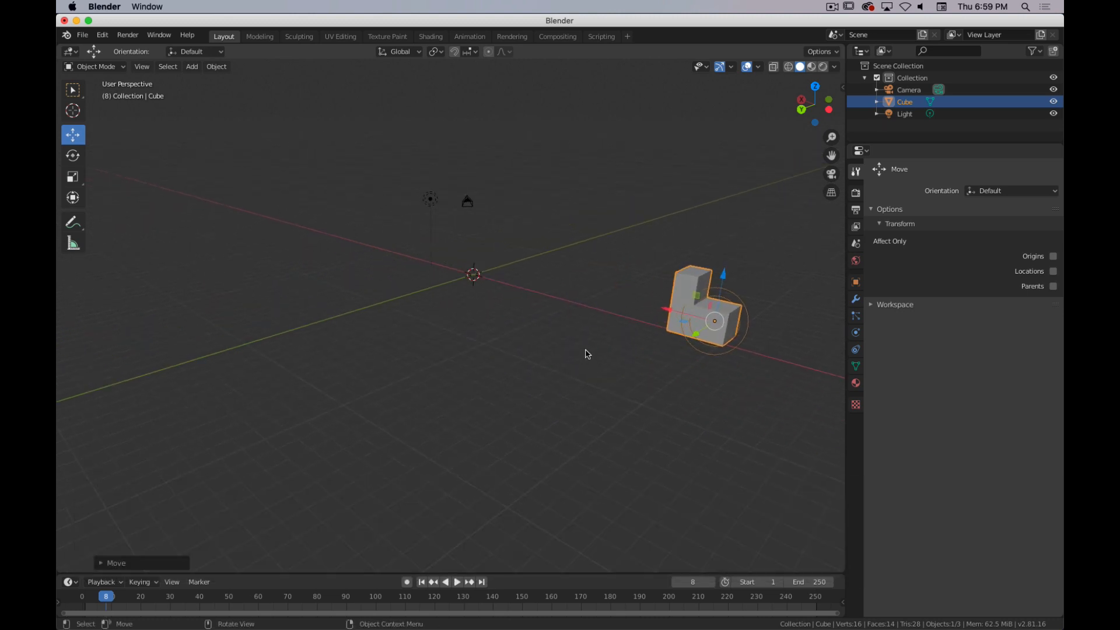
Step: Zoom in on the L-shaped cube before picking the Camera as active object
scroll(down, 3)
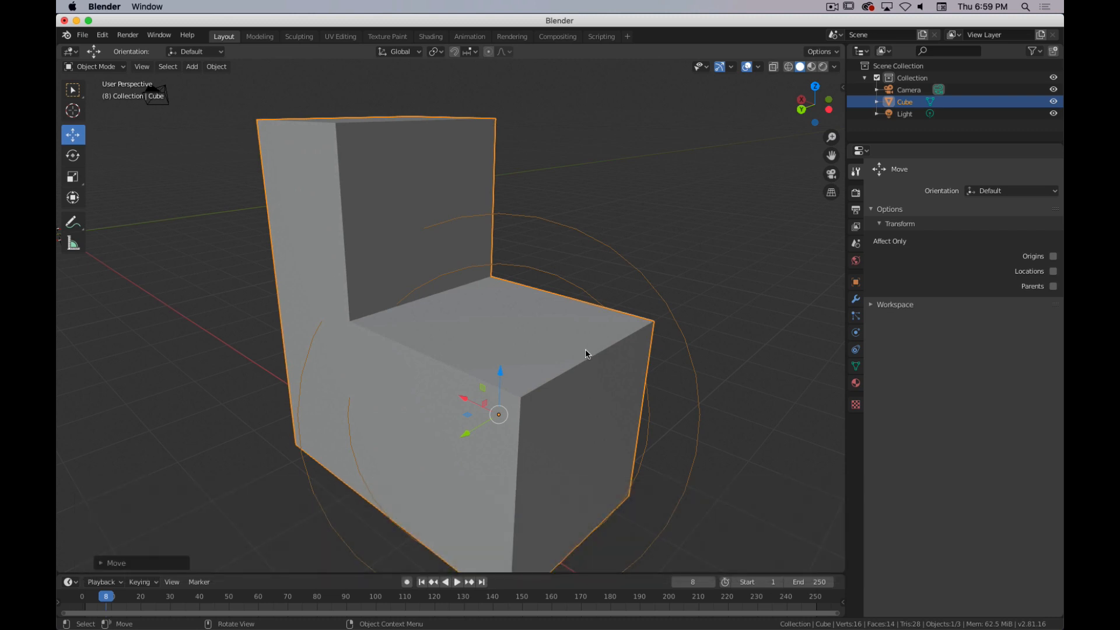
scroll(down, 3)
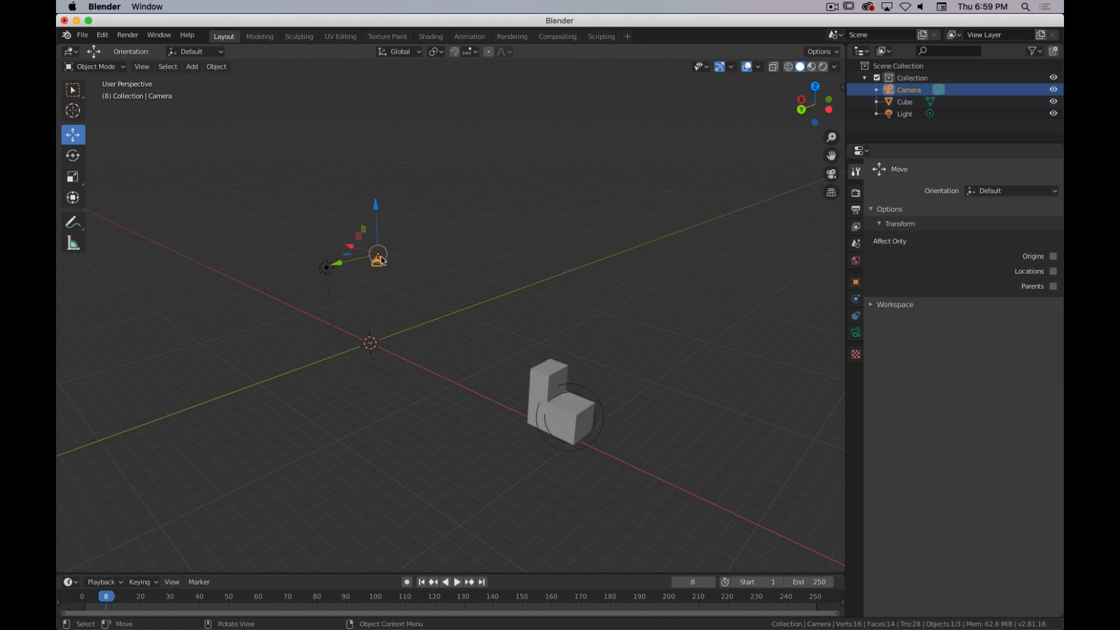
mouse_move(393, 281)
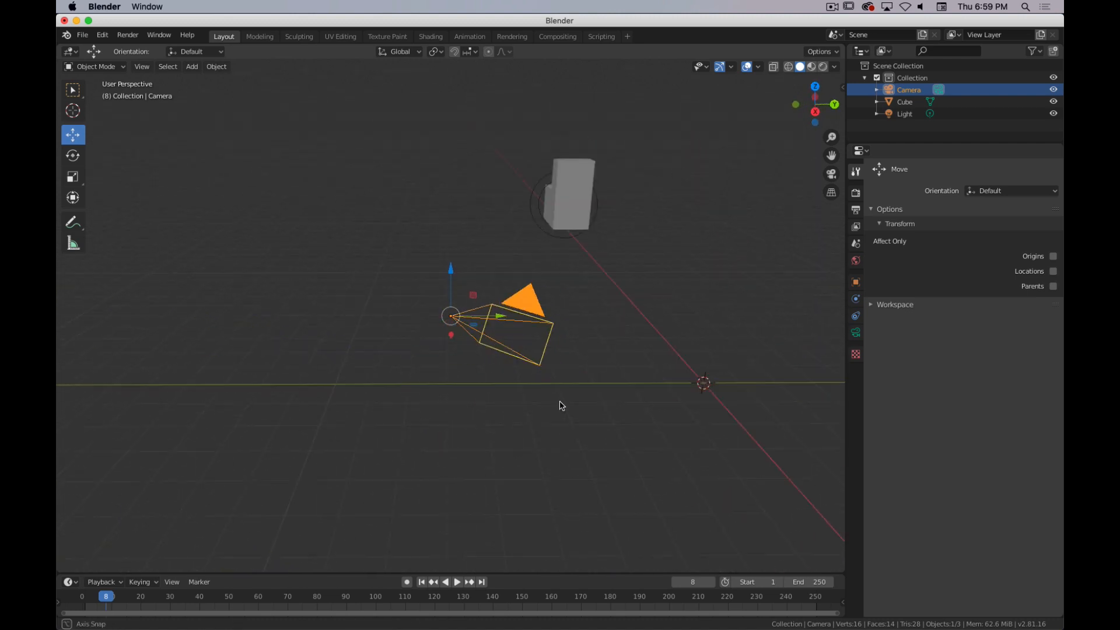
drag(561, 406, 572, 400)
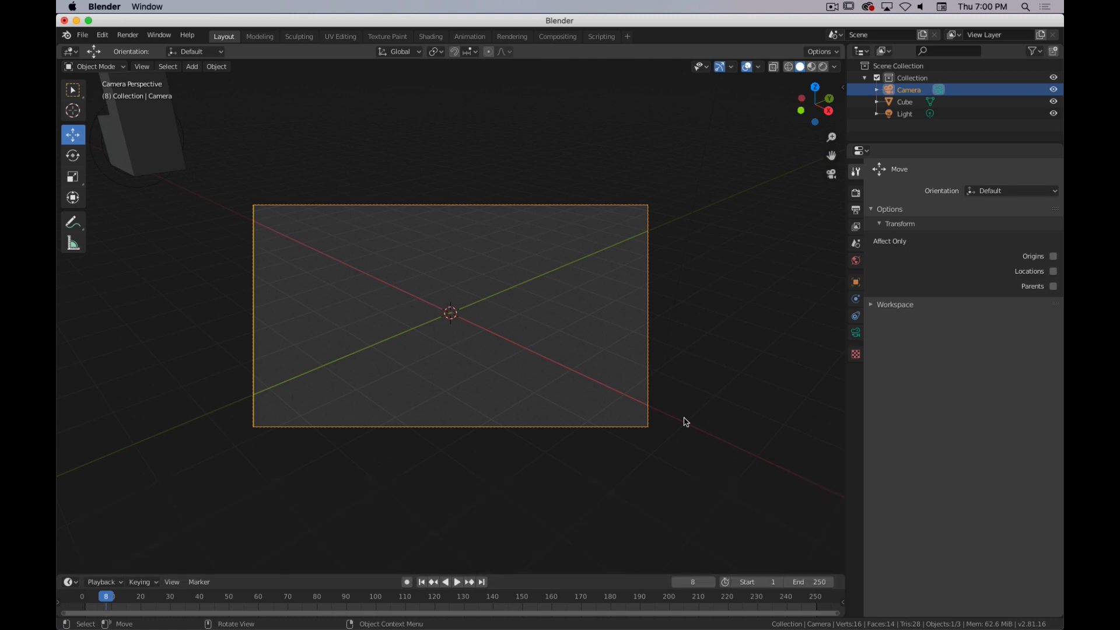
mouse_move(708, 324)
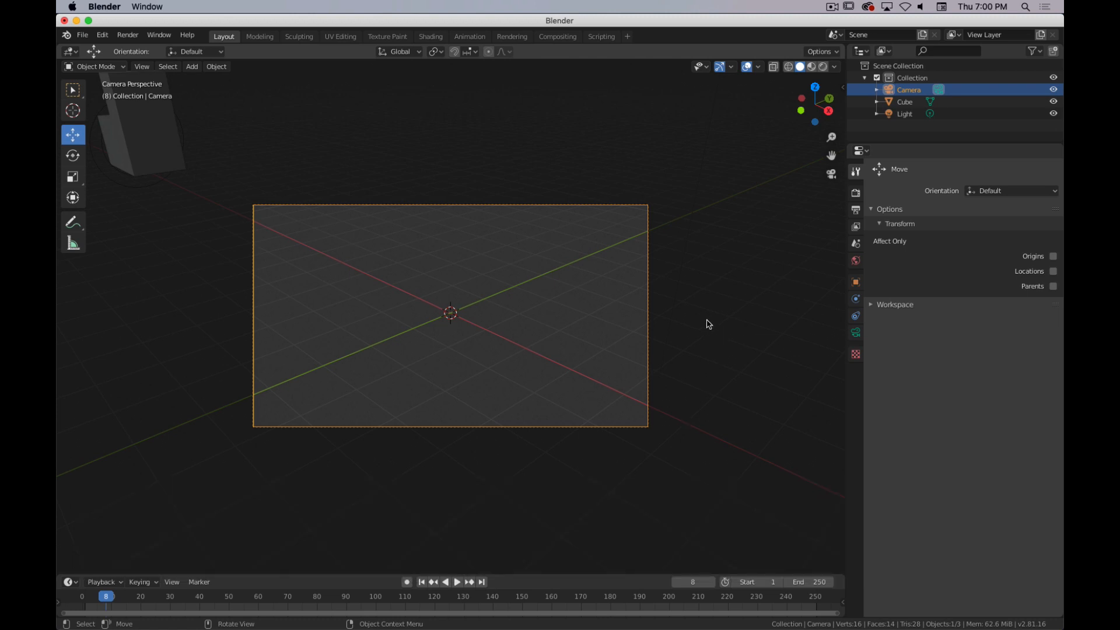
drag(707, 323, 582, 301)
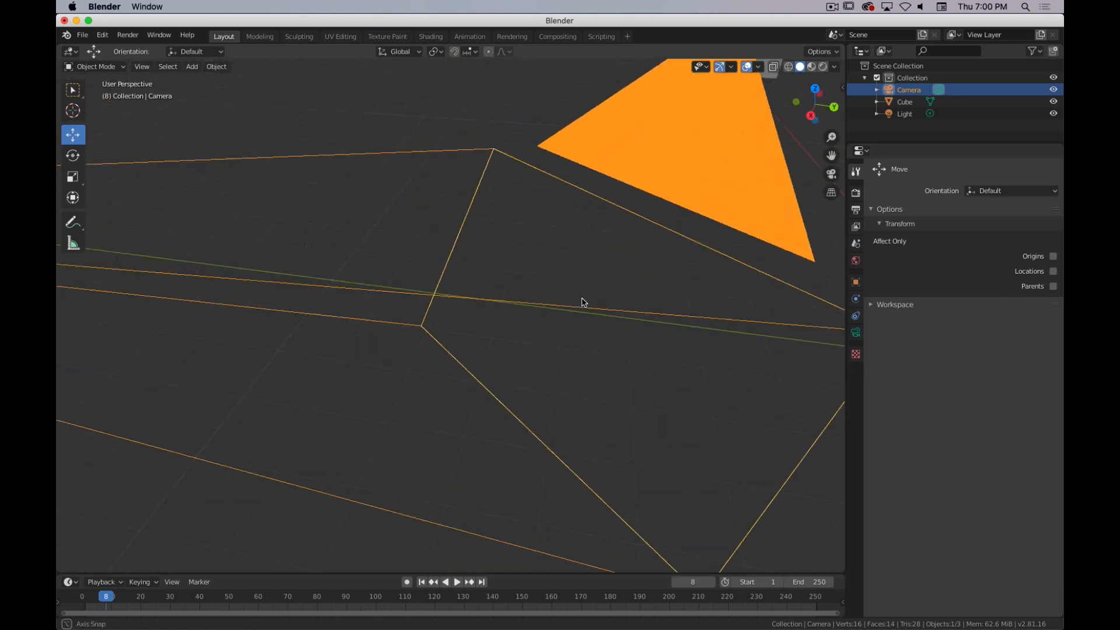
key(0)
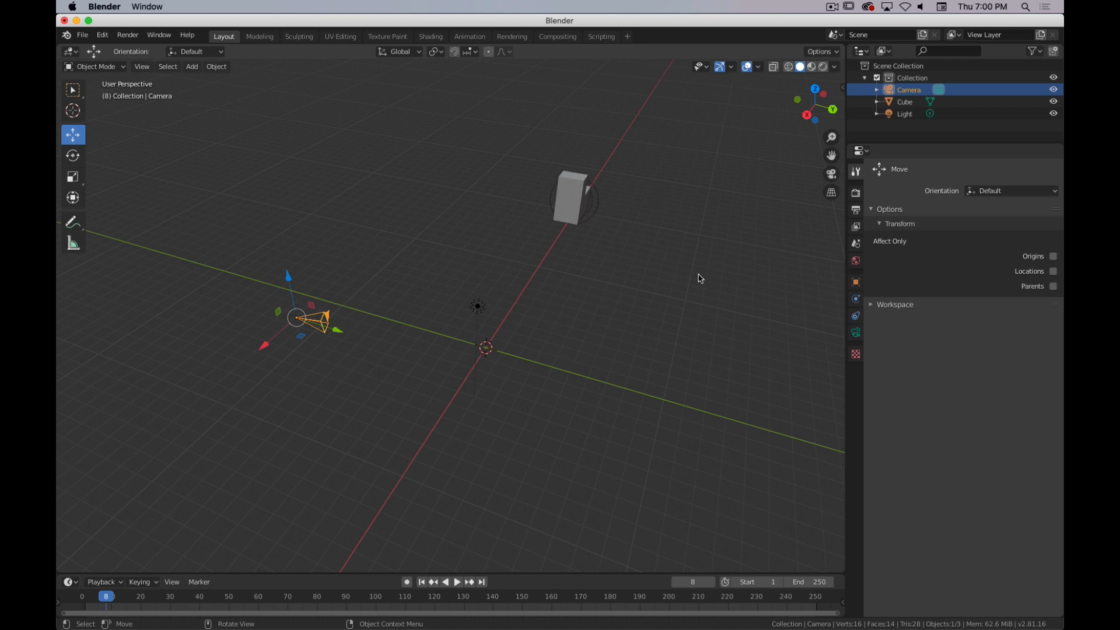
Step: Look at the scene from the front view, step around it, and return to front view
key(1)
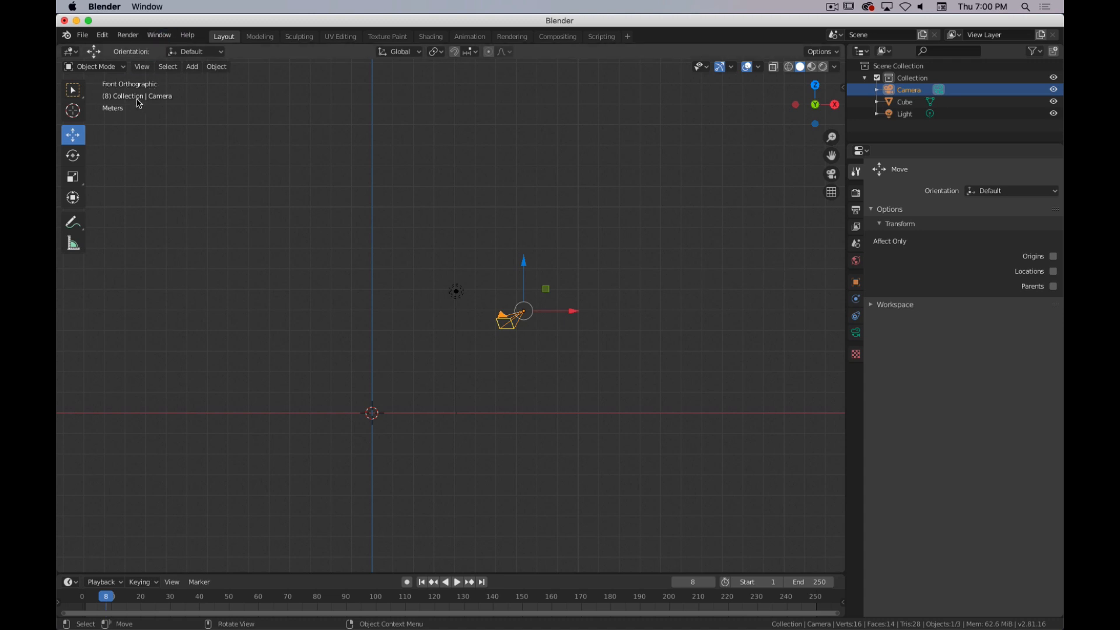
mouse_move(187, 100)
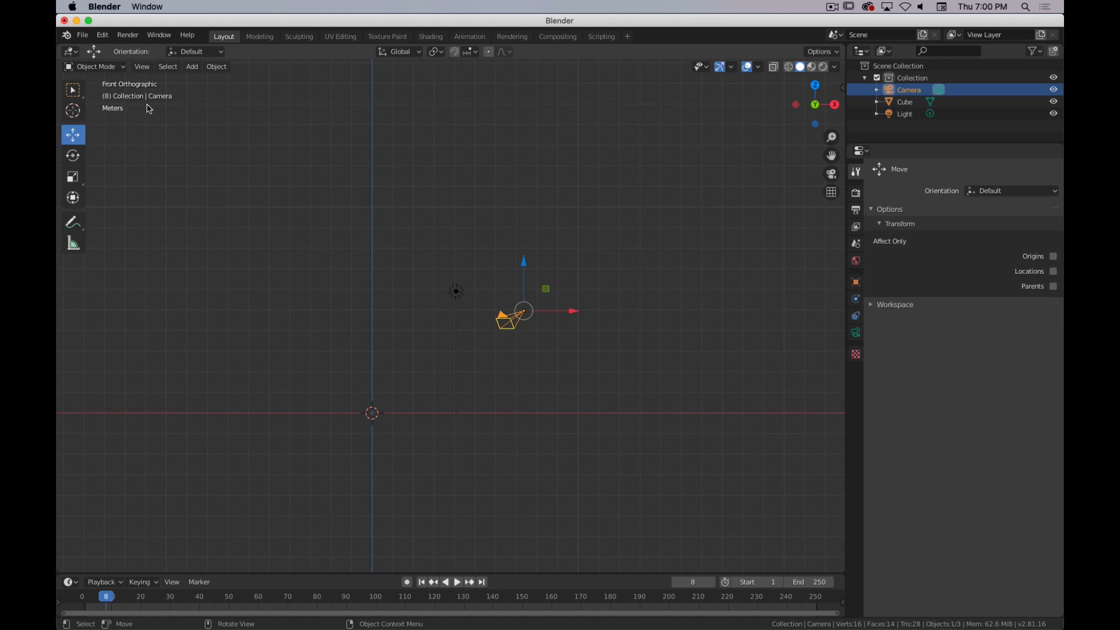
mouse_move(98, 135)
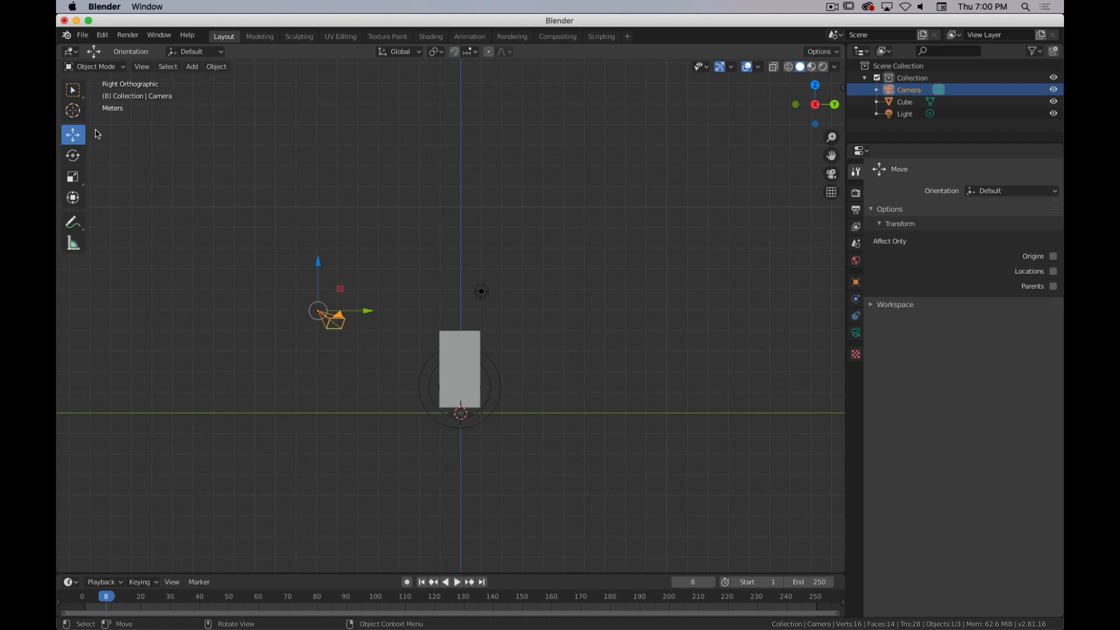
key(7)
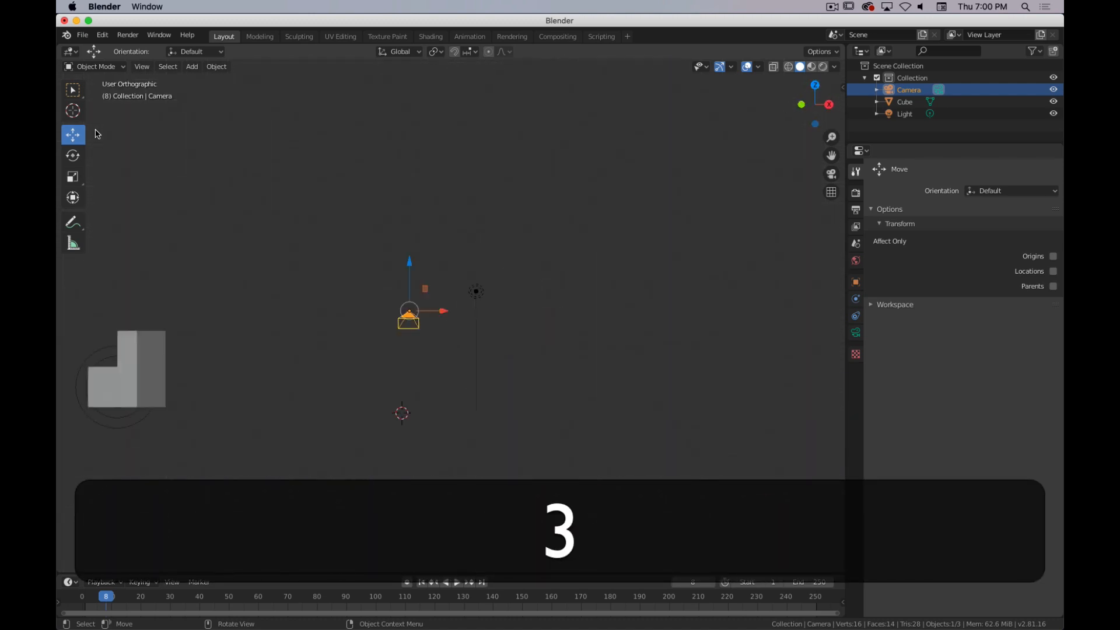
key(1)
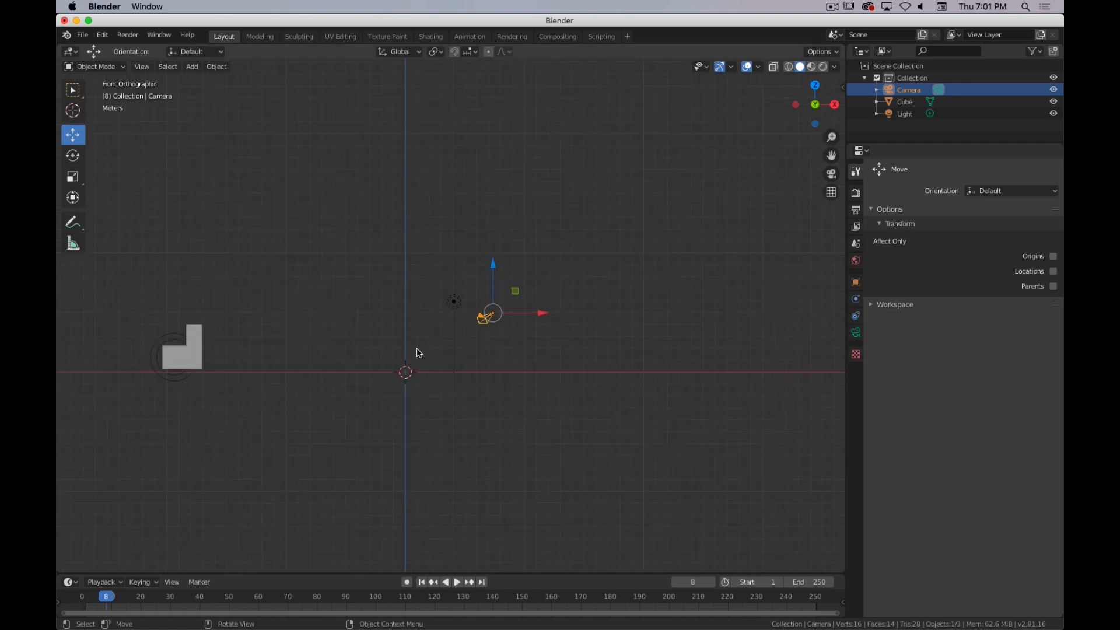
Step: Toggle the viewport between User Orthographic and User Perspective with numpad 5
key(5)
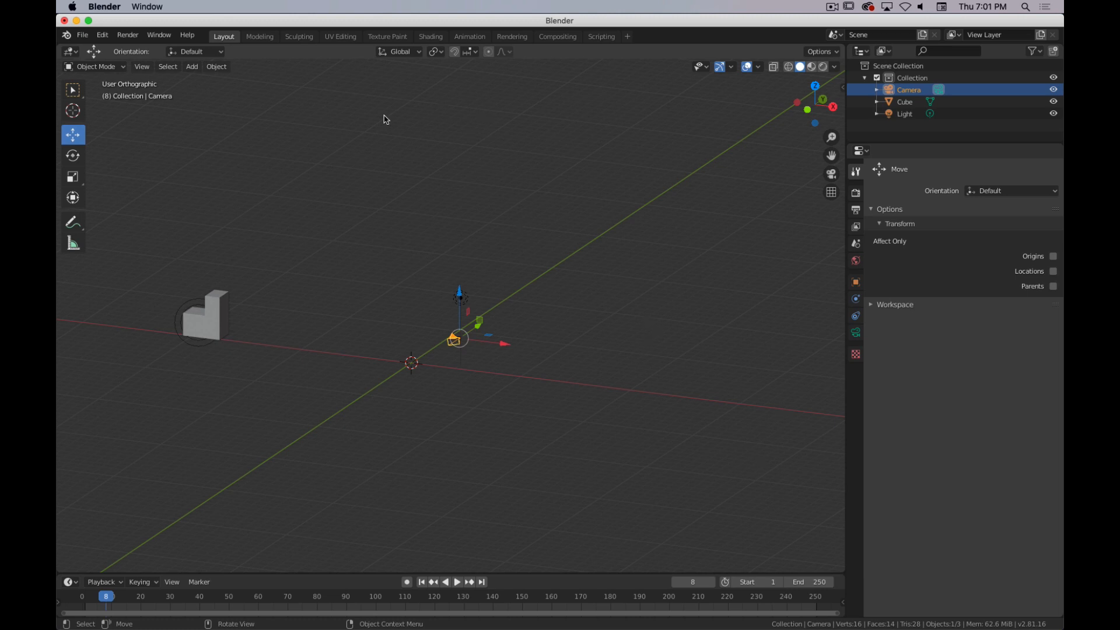
key(5)
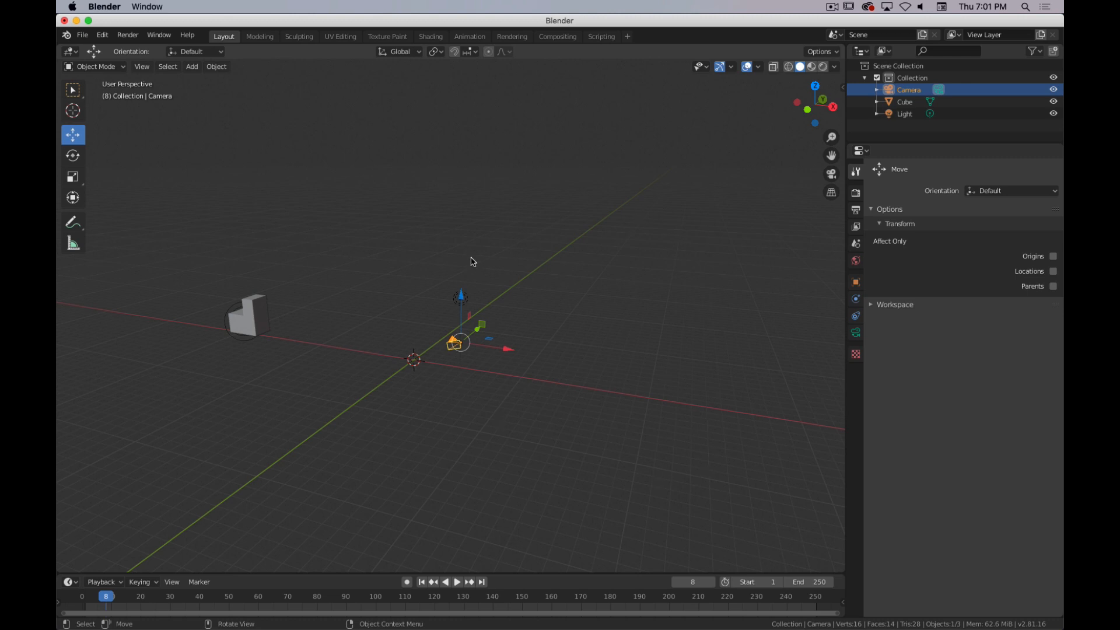
mouse_move(320, 296)
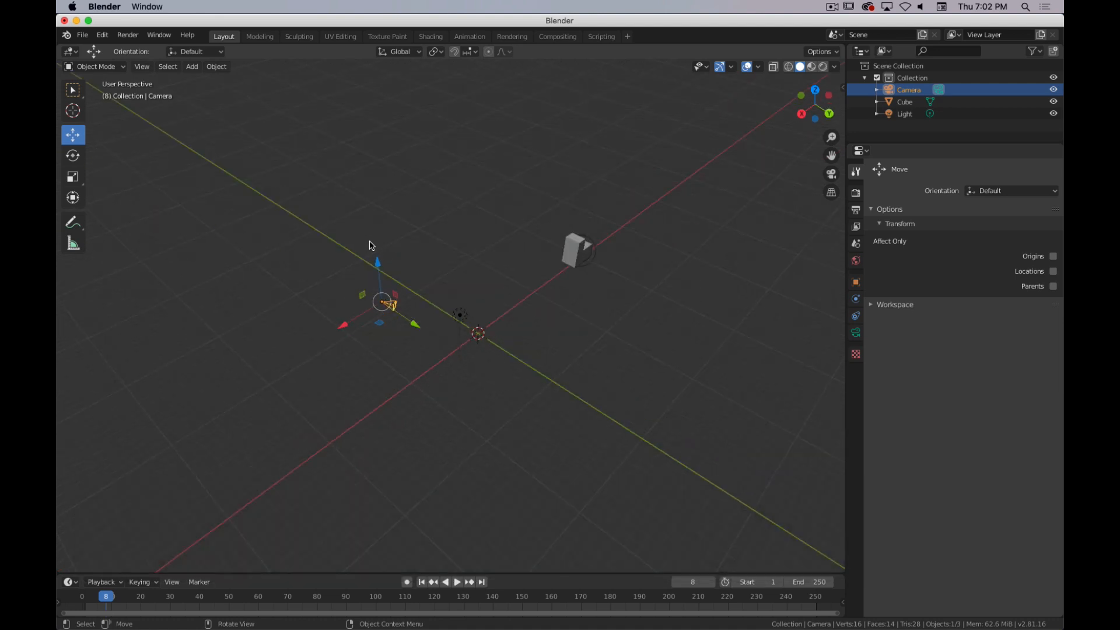
mouse_move(515, 383)
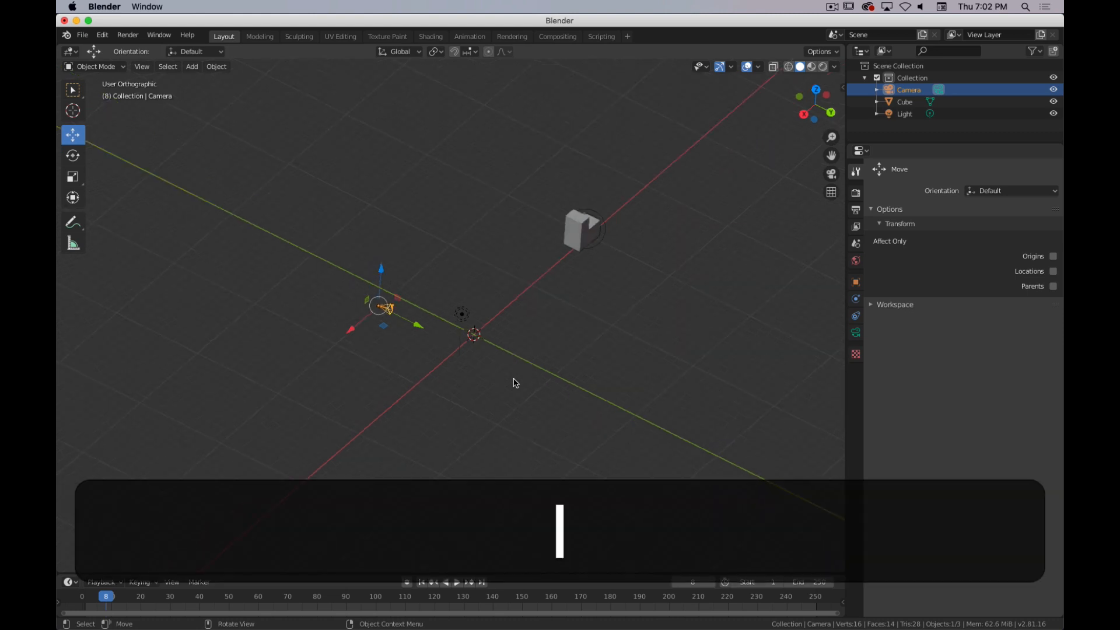
key(7)
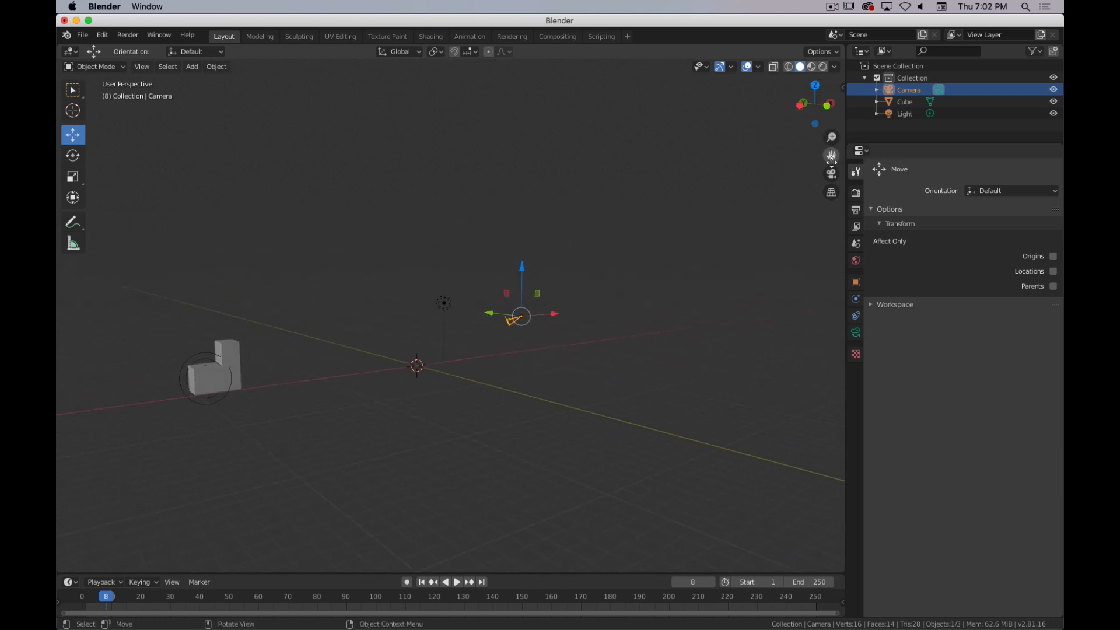
mouse_move(626, 188)
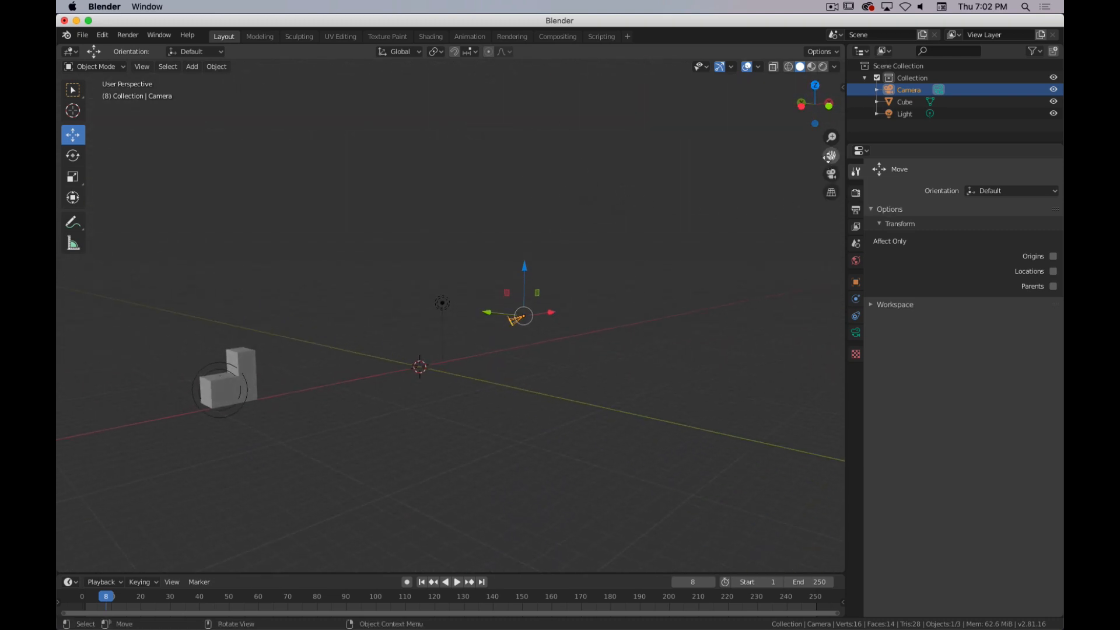
mouse_move(829, 137)
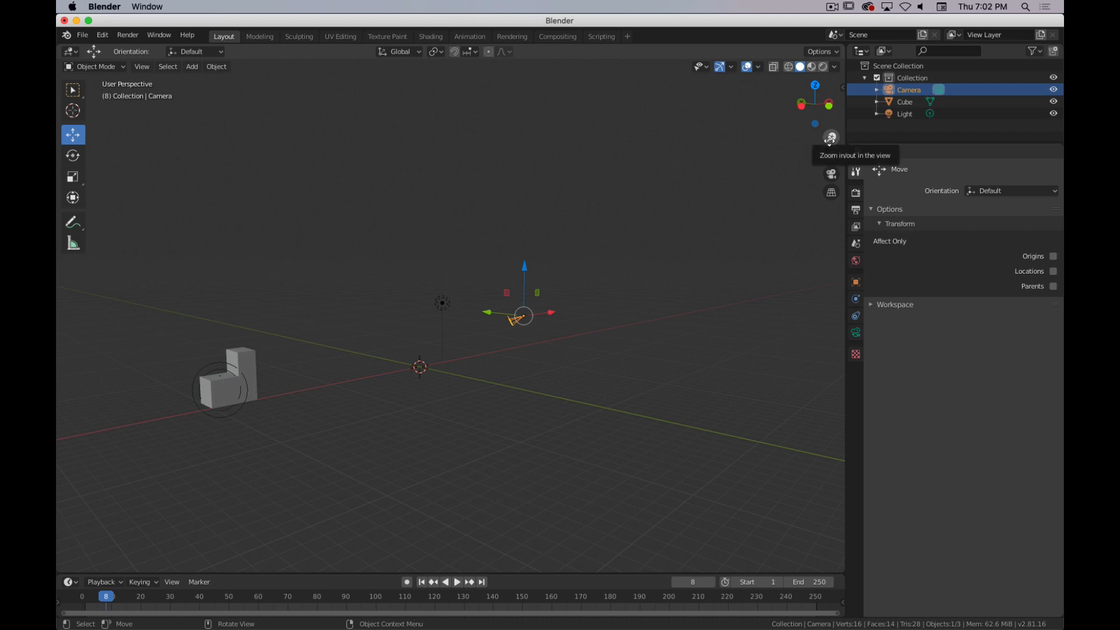
mouse_move(819, 162)
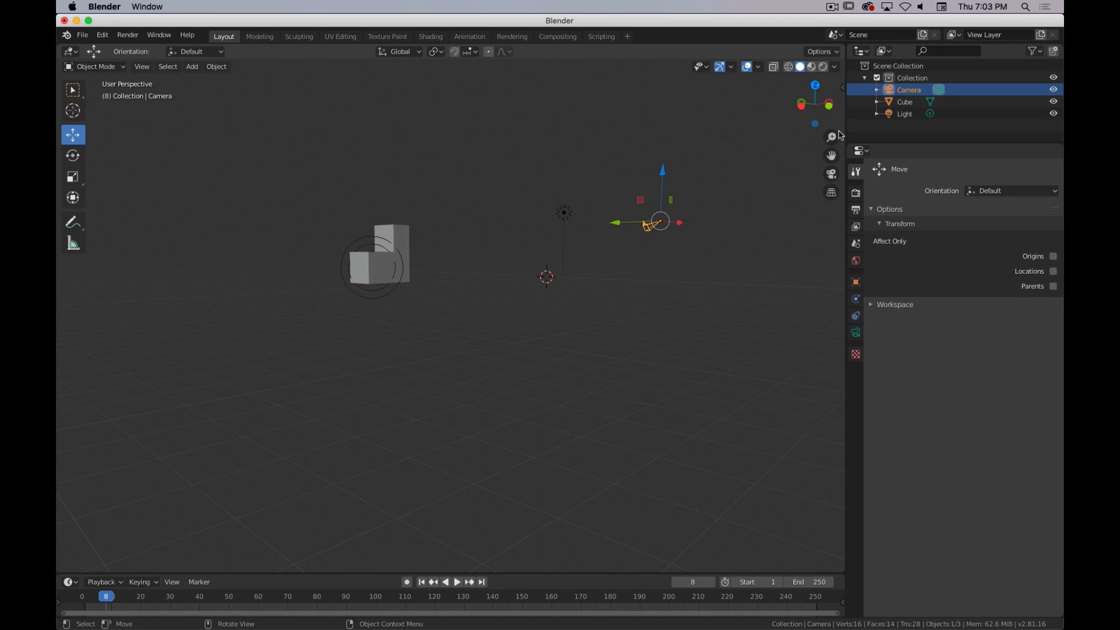
mouse_move(831, 137)
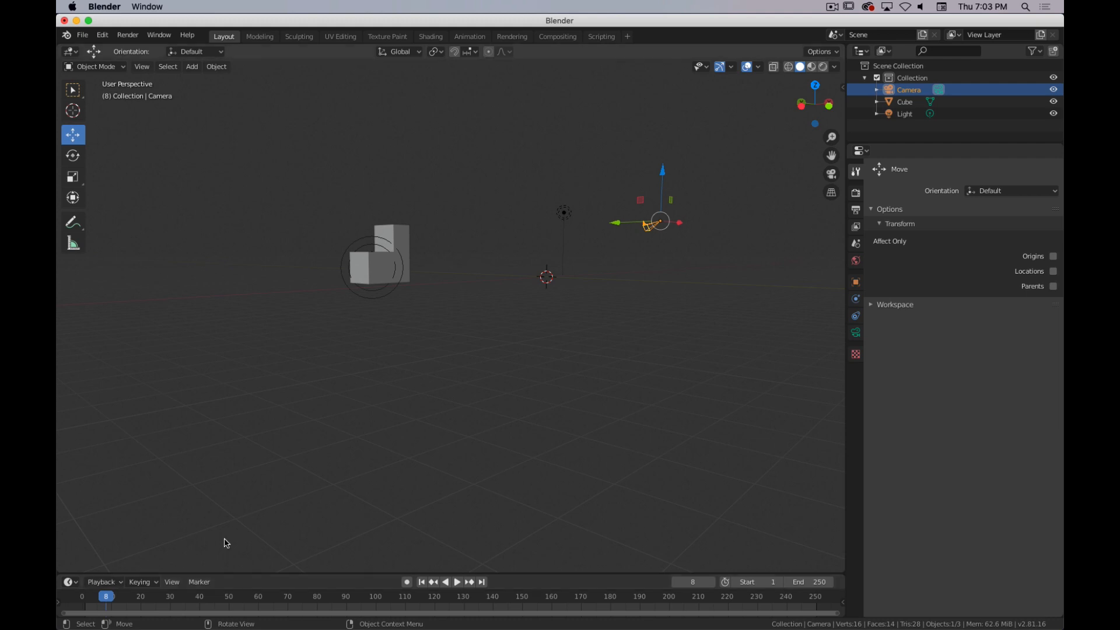
Step: Select the L-shaped Cube in the viewport and zoom in with its Physics tab shown
key(1)
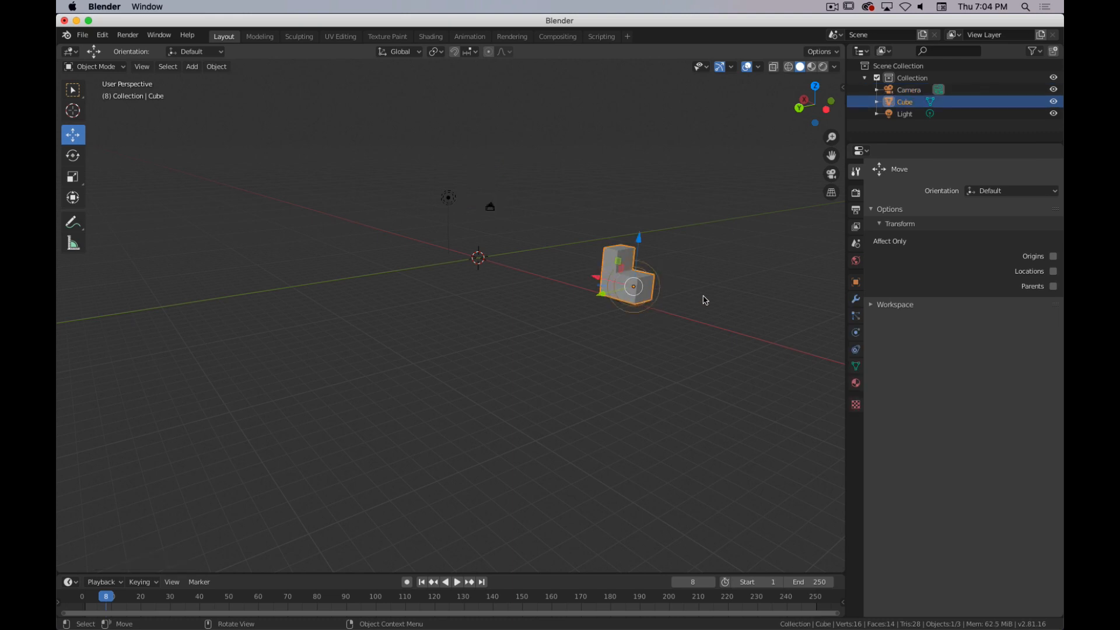
click(855, 332)
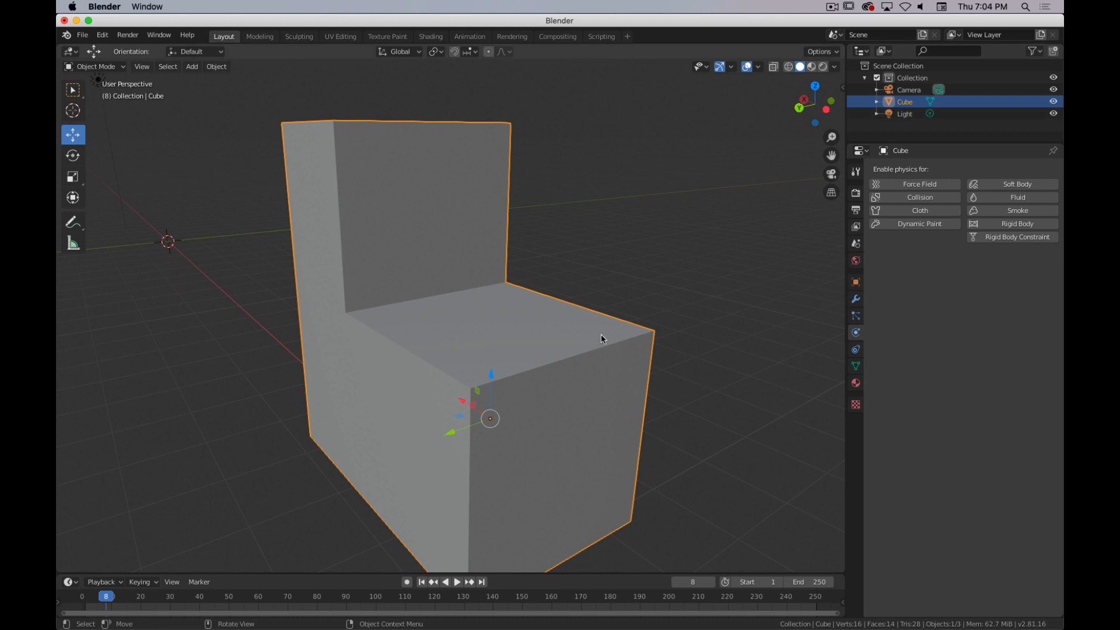
scroll(down, 3)
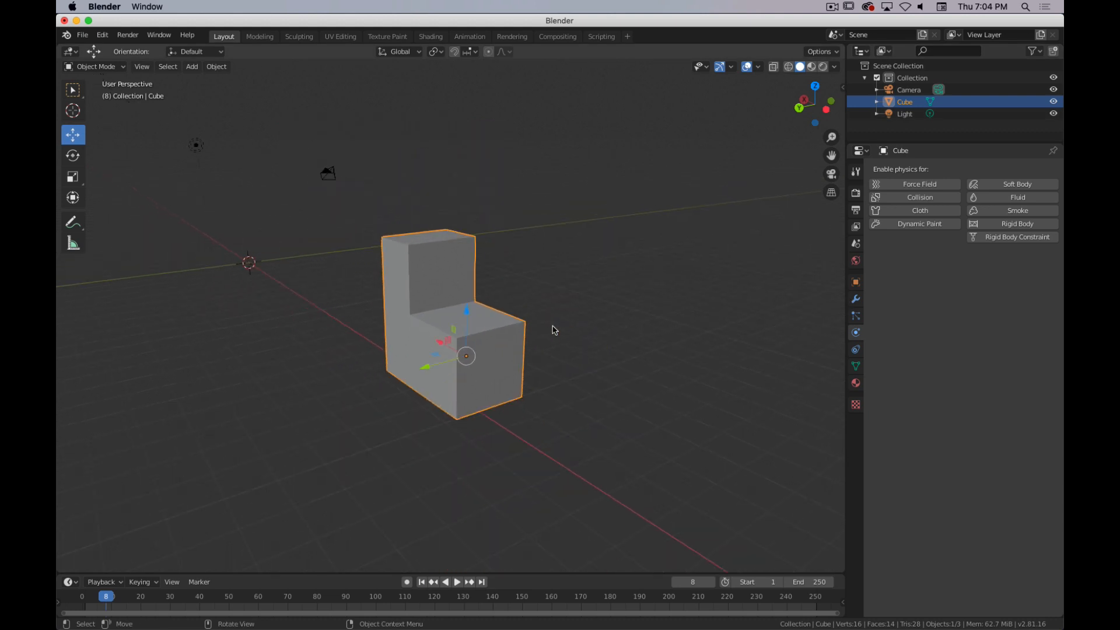
Step: Delete the L-shaped object and add a fresh Mesh > Cube at the origin
key(shift+a)
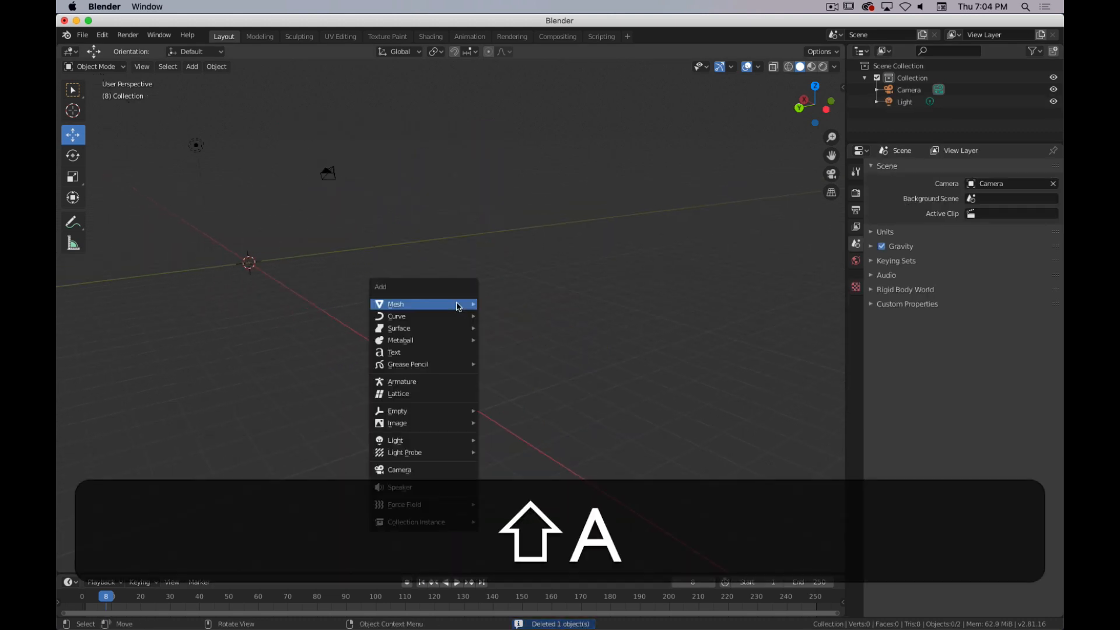
click(396, 304)
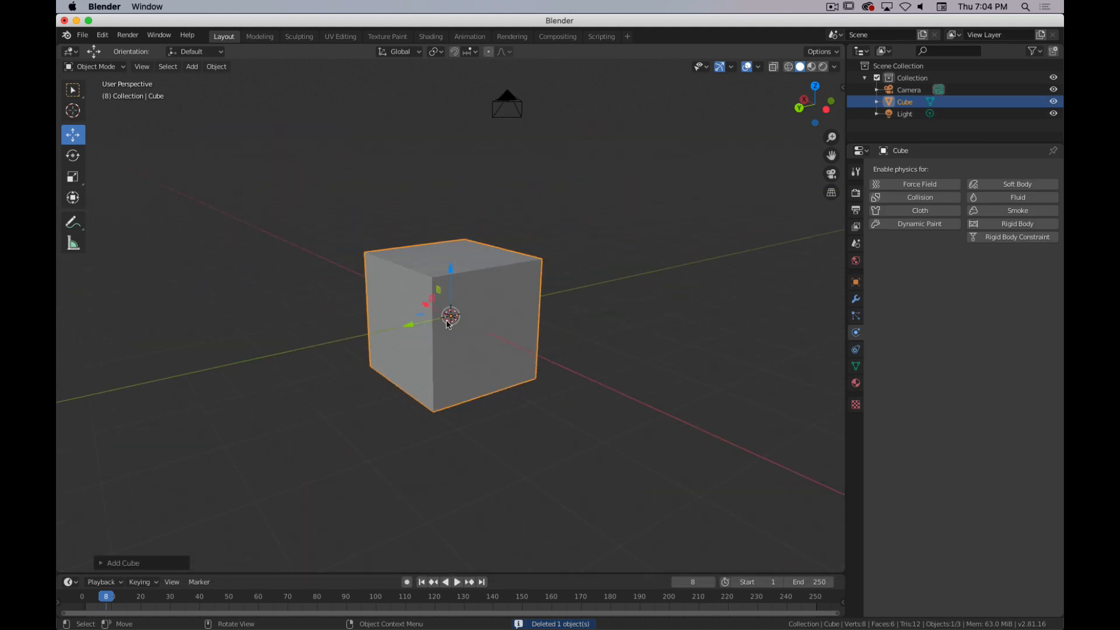
mouse_move(425, 354)
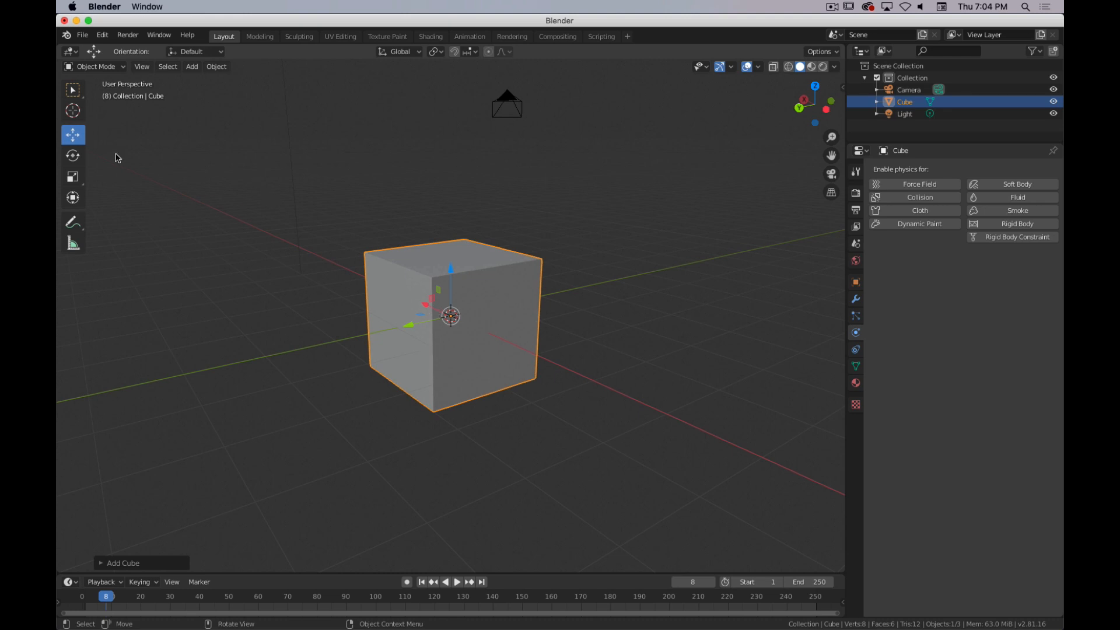
mouse_move(456, 273)
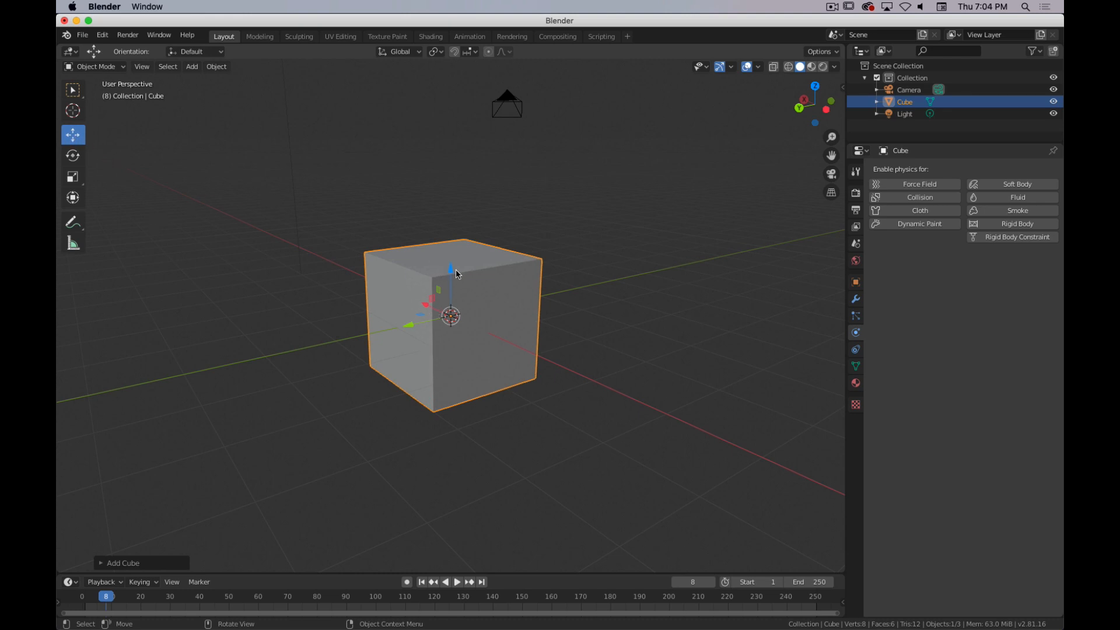
Step: Pull the view back to fit cube, camera and light, nudging the new cube slightly
key(z)
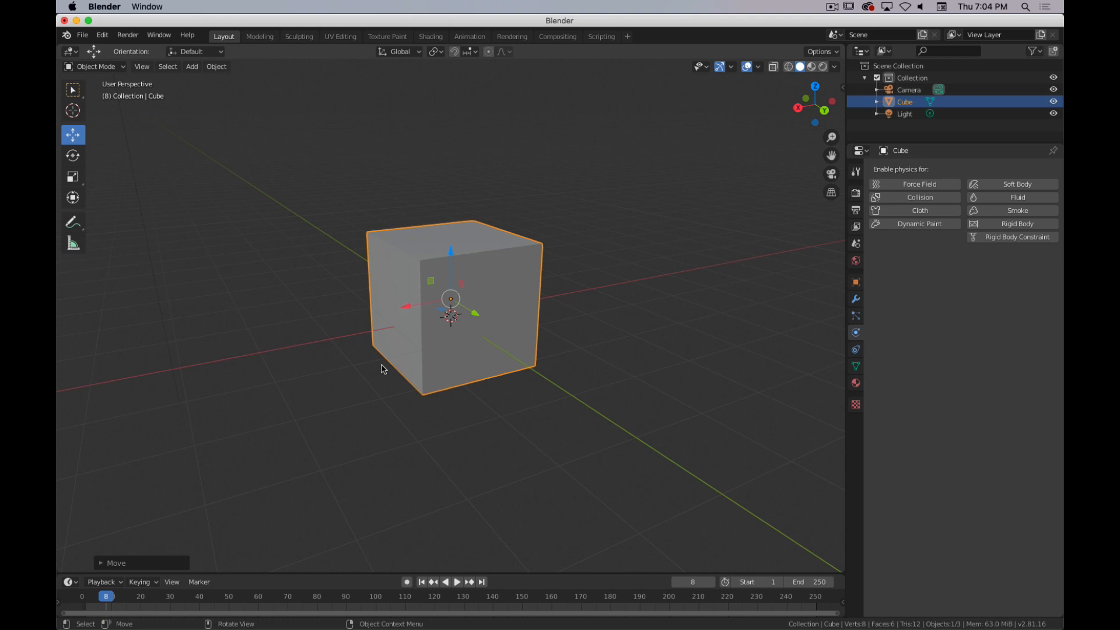
mouse_move(396, 349)
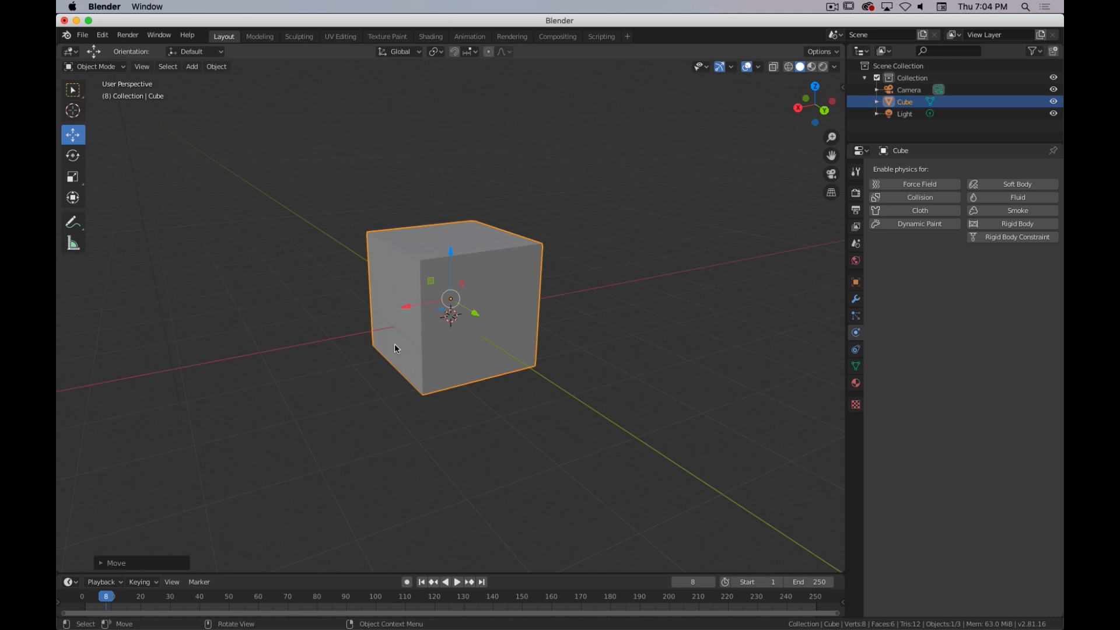
key(g)
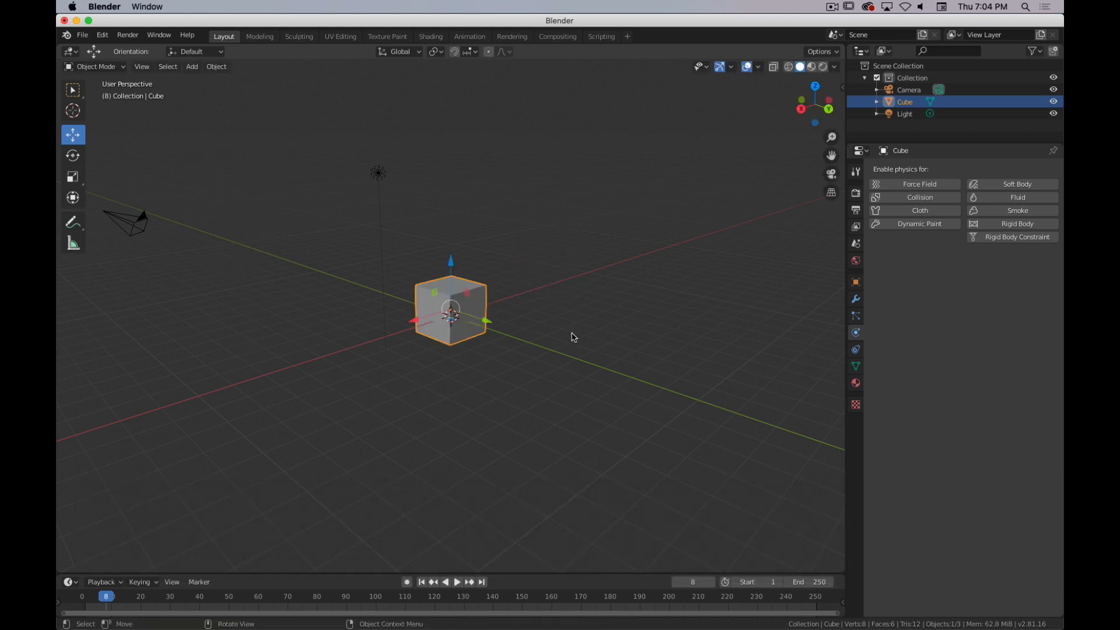
key(g)
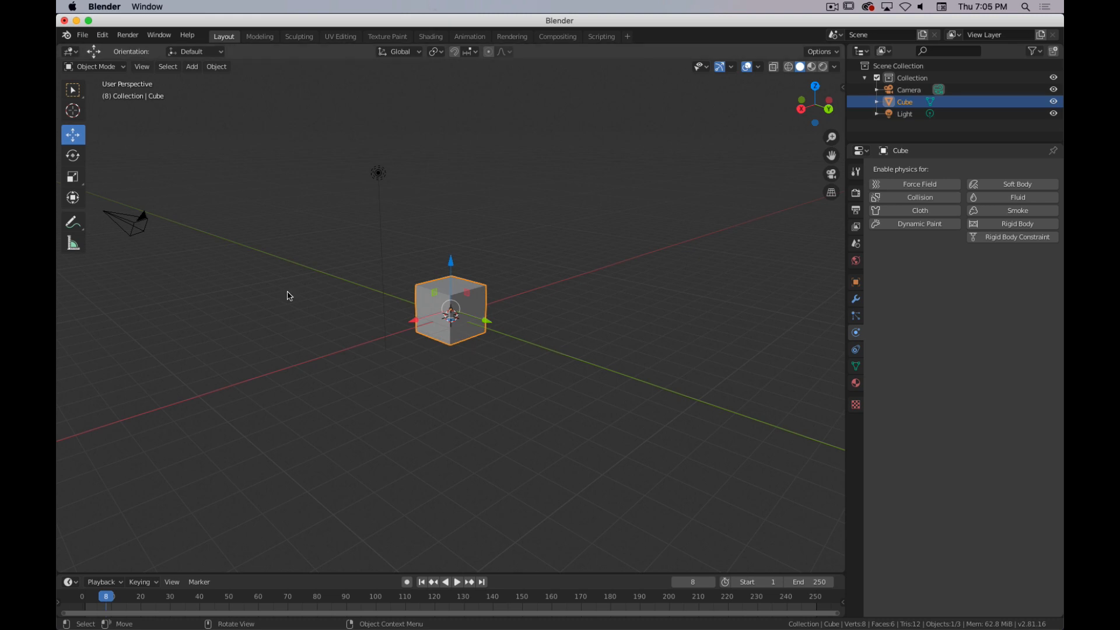
mouse_move(495, 317)
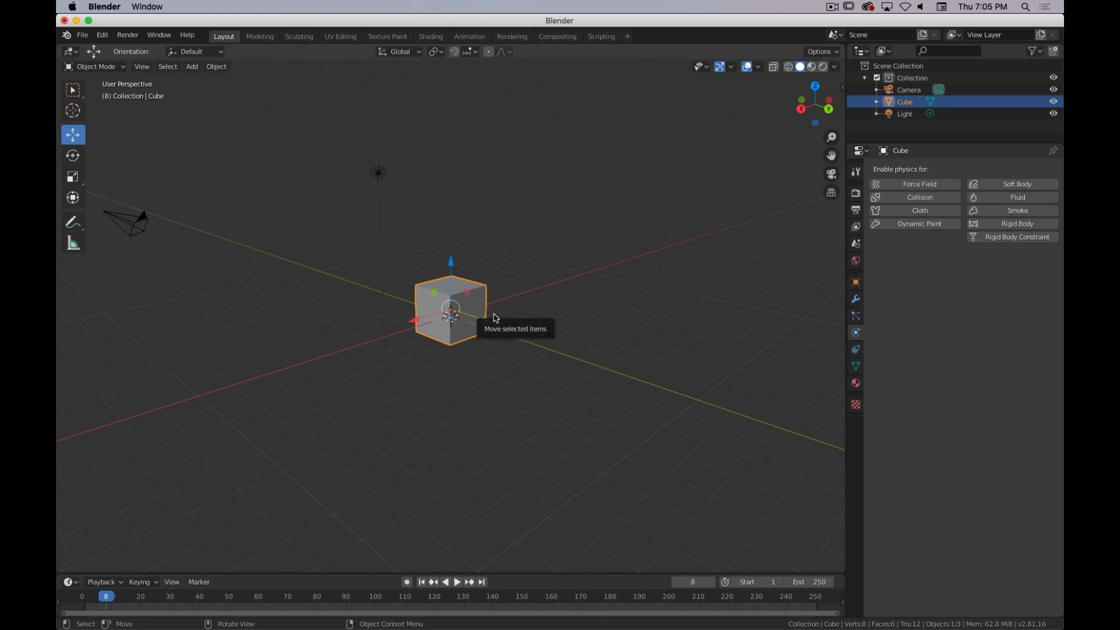
mouse_move(479, 326)
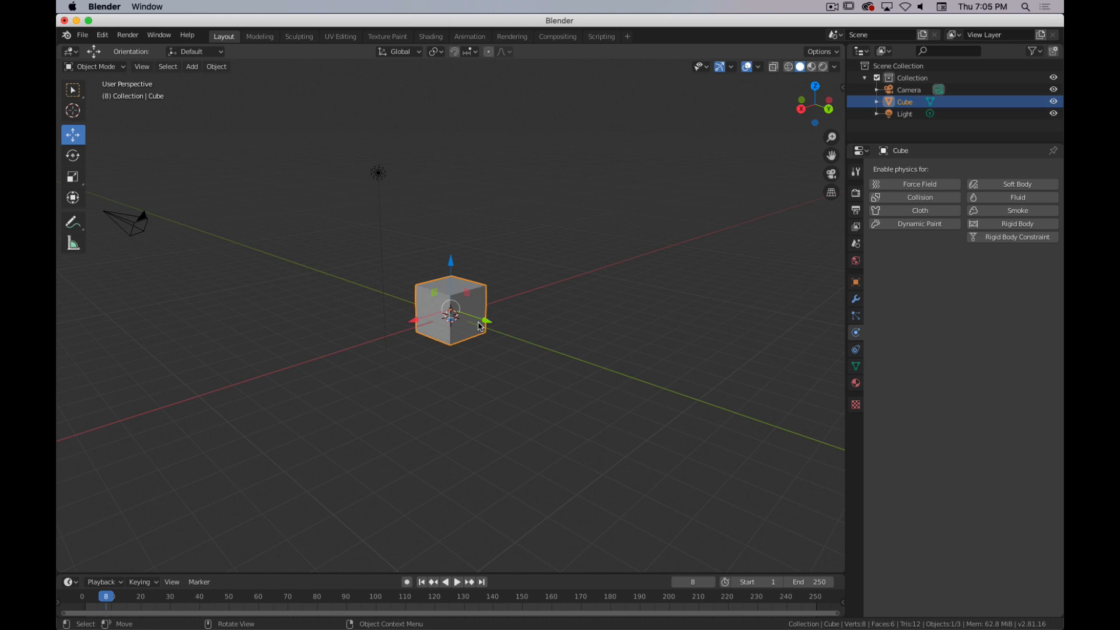
drag(452, 312, 367, 279)
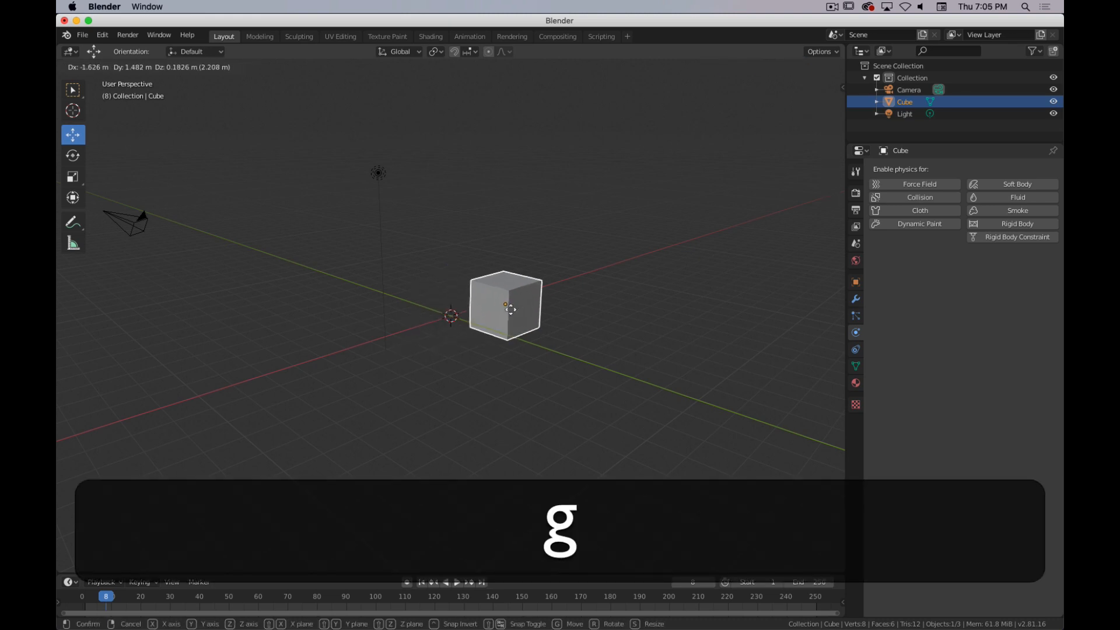
key(x)
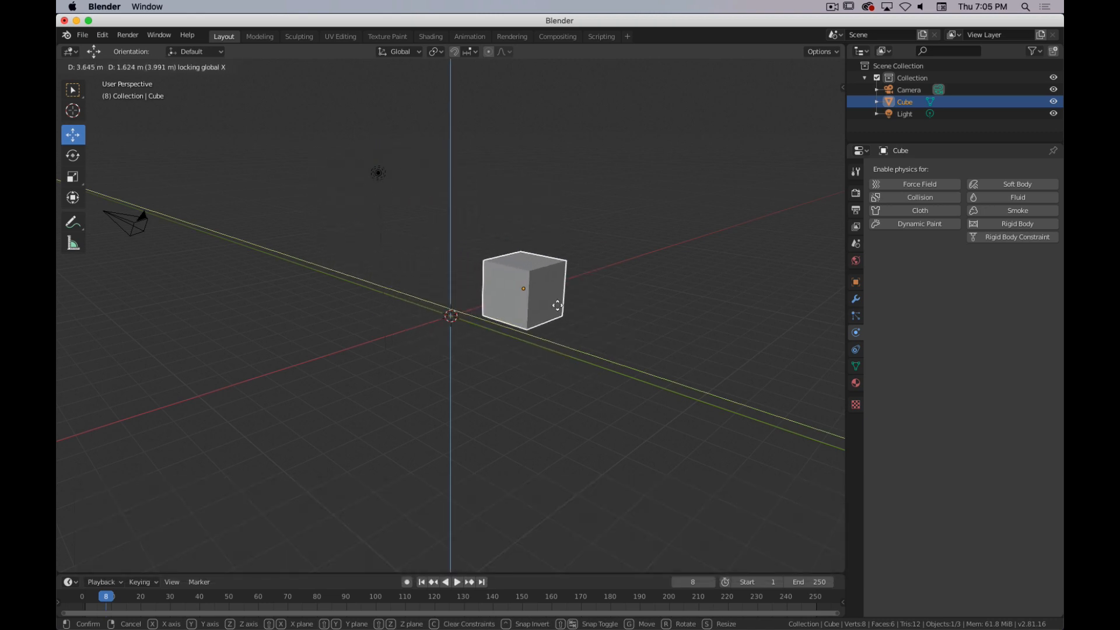
drag(558, 304, 472, 304)
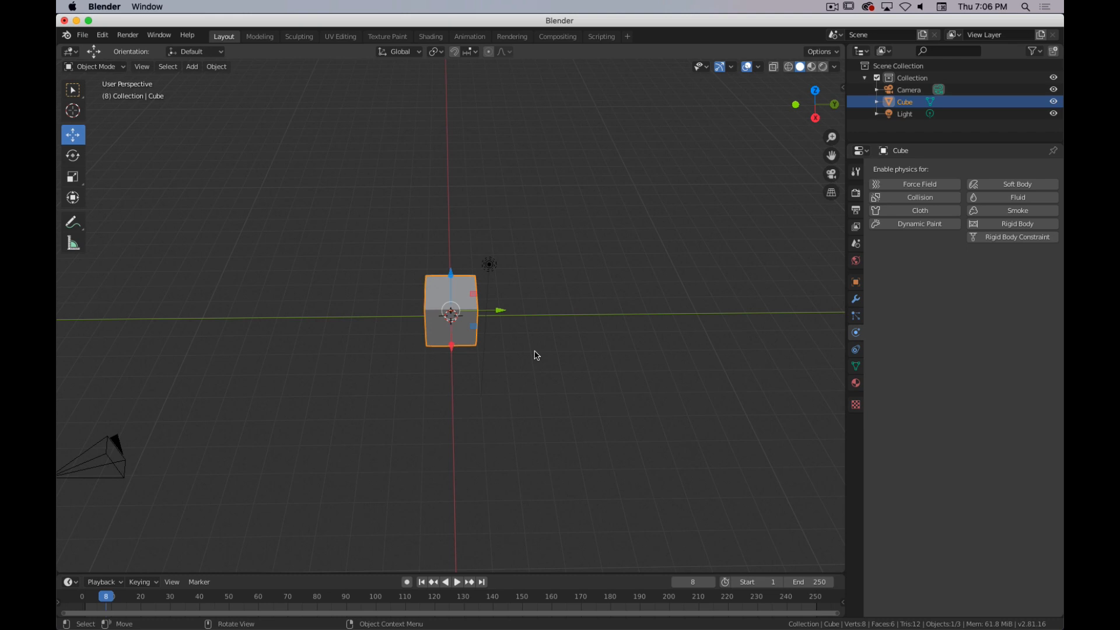
mouse_move(536, 371)
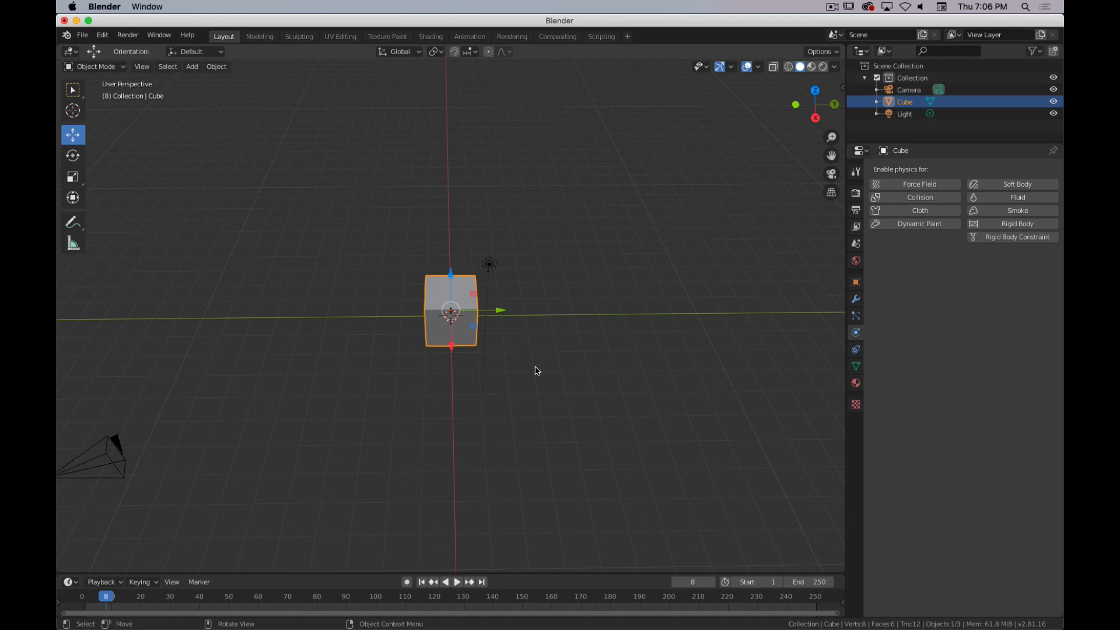
key(cmd+.)
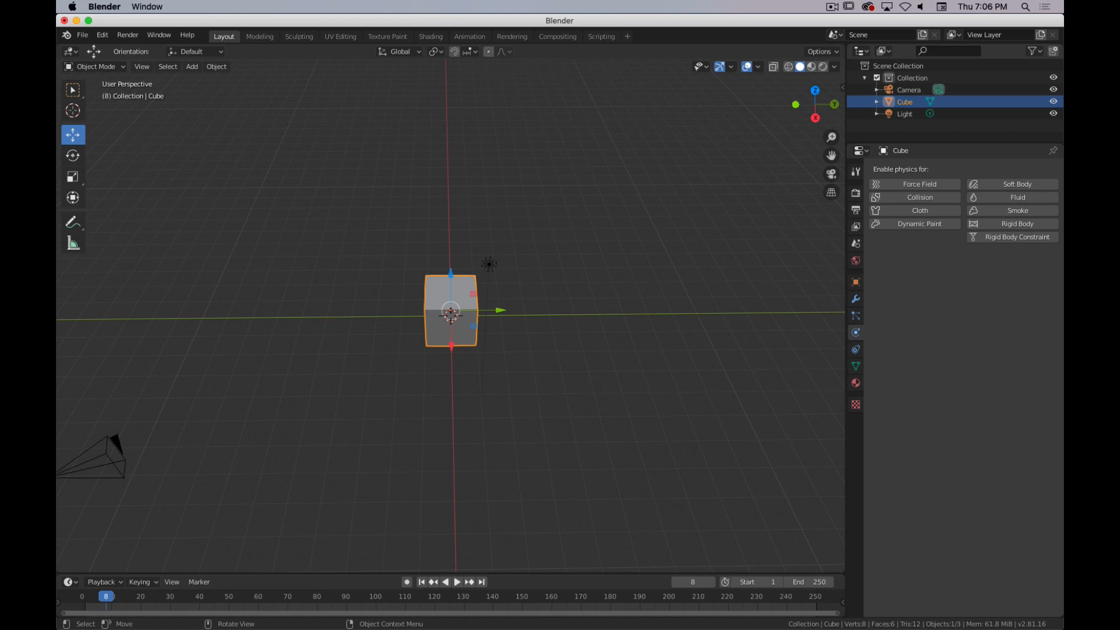
key(g)
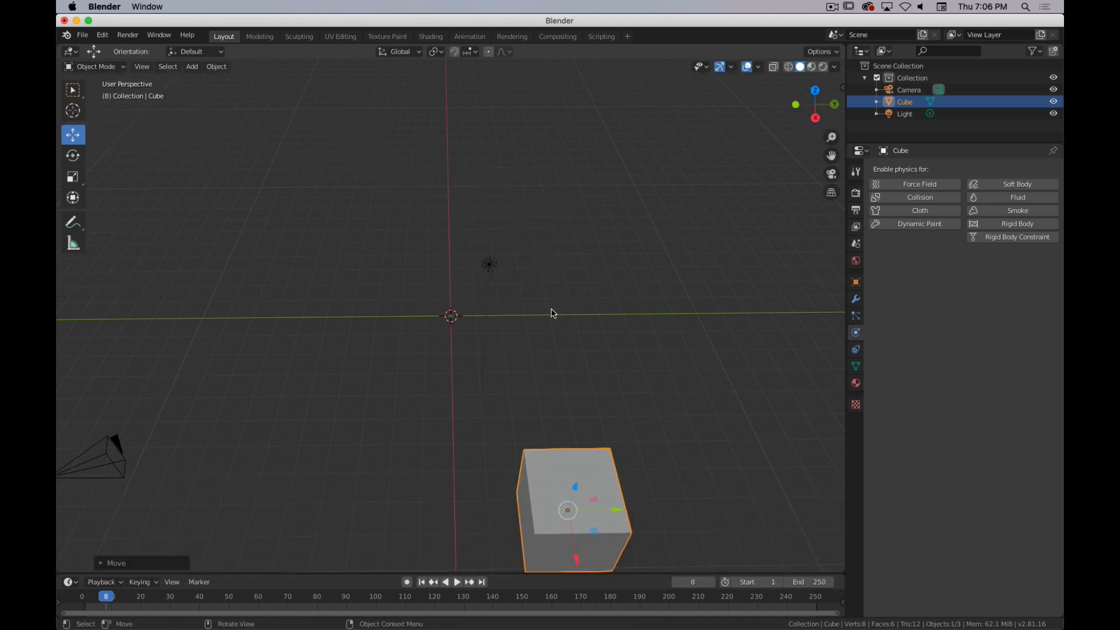
mouse_move(564, 419)
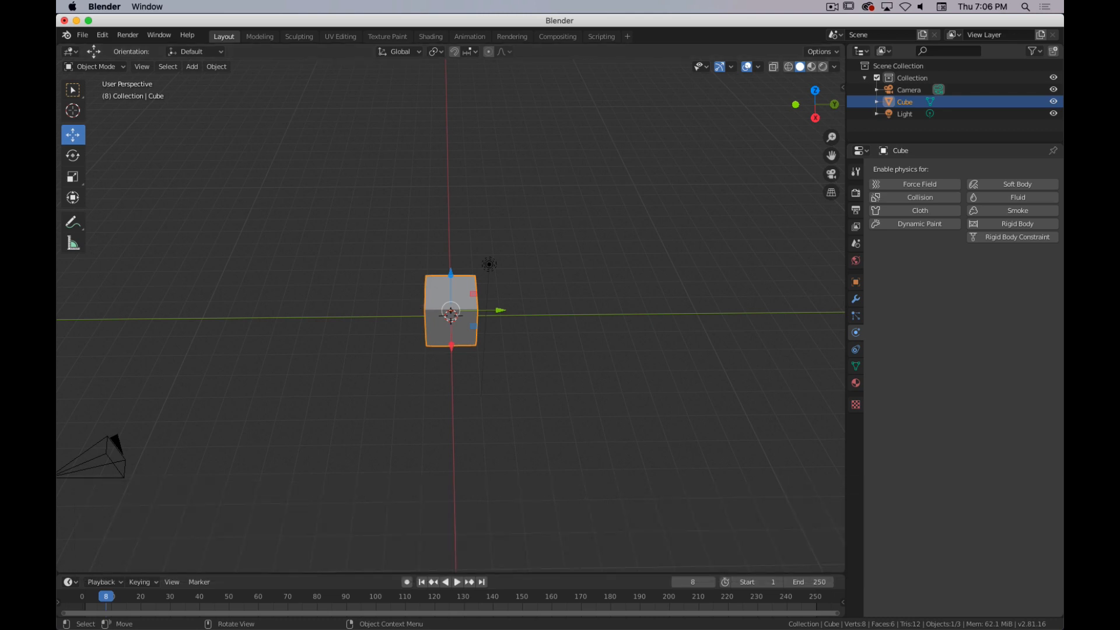
mouse_move(483, 326)
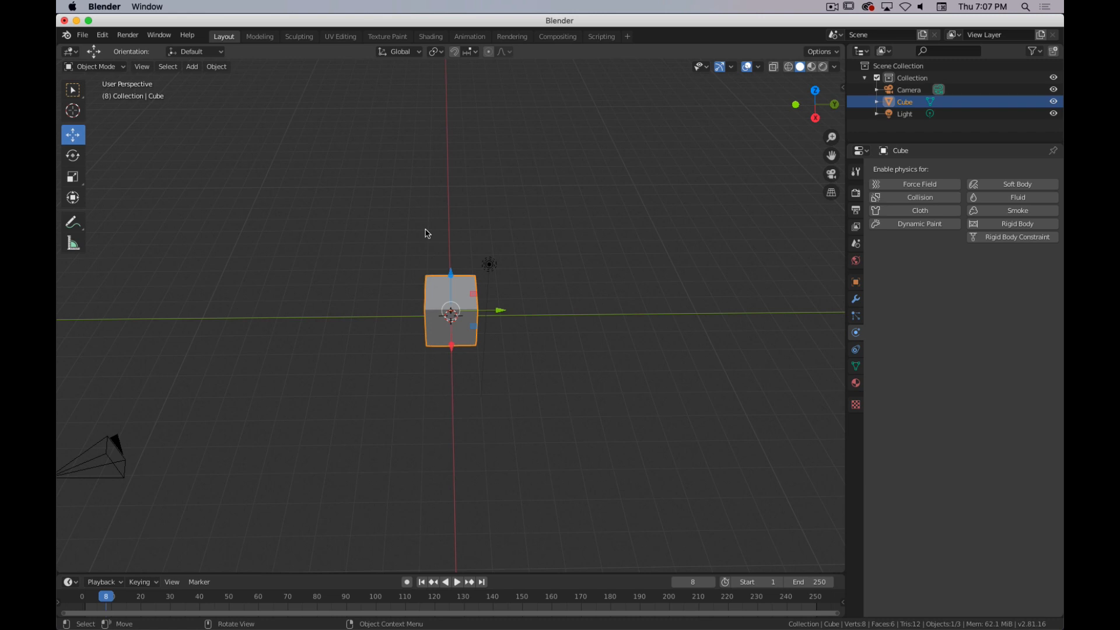
mouse_move(467, 357)
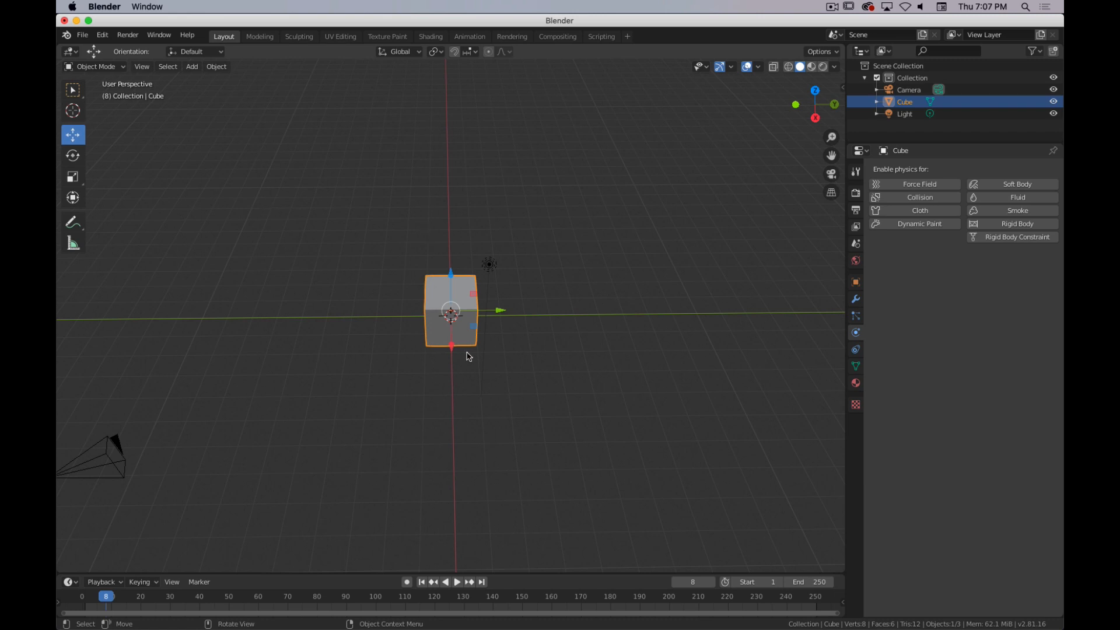
mouse_move(68, 148)
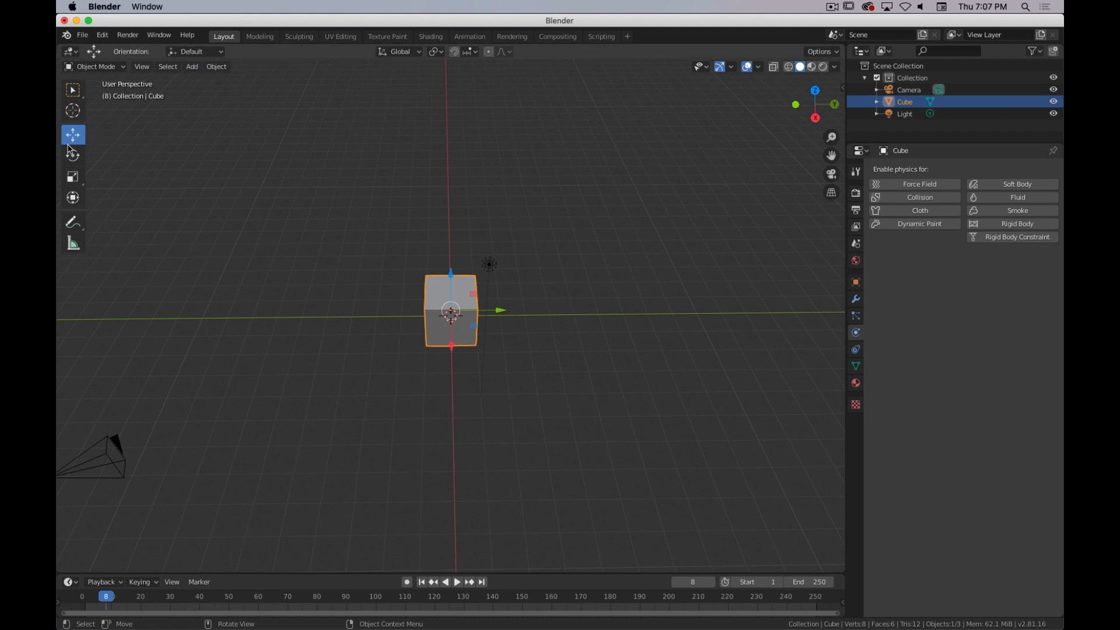
click(72, 155)
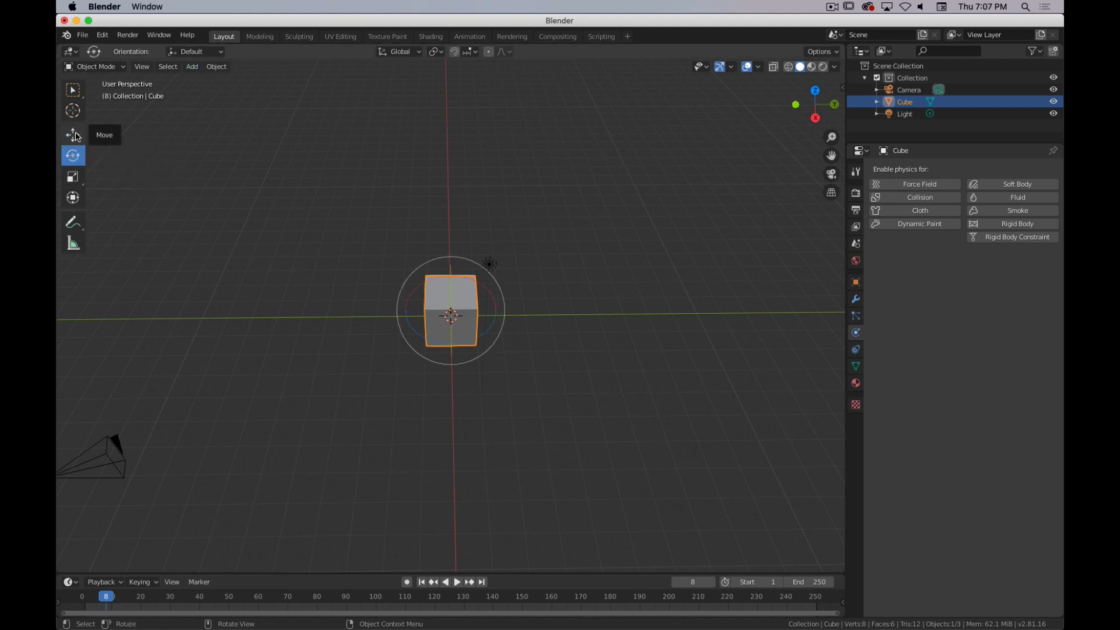
click(73, 155)
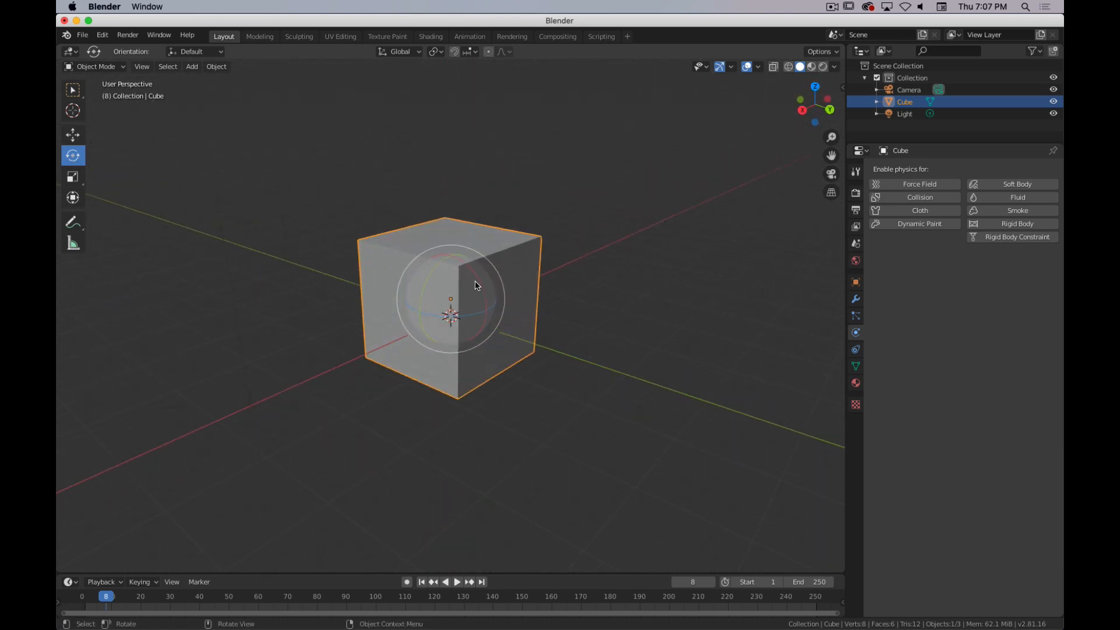
key(r)
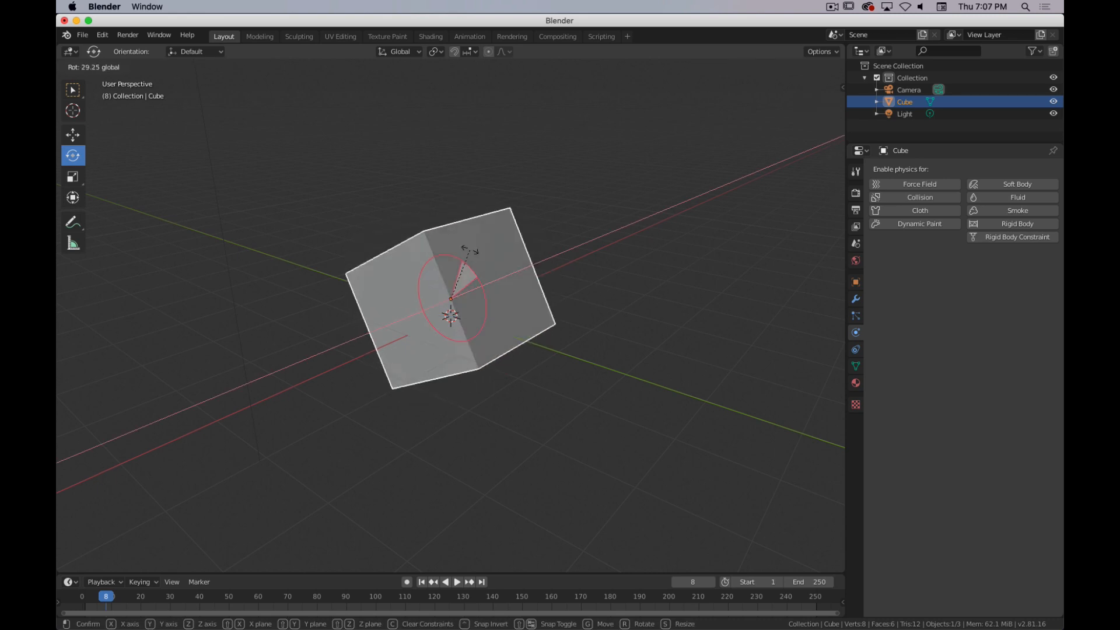
key(z)
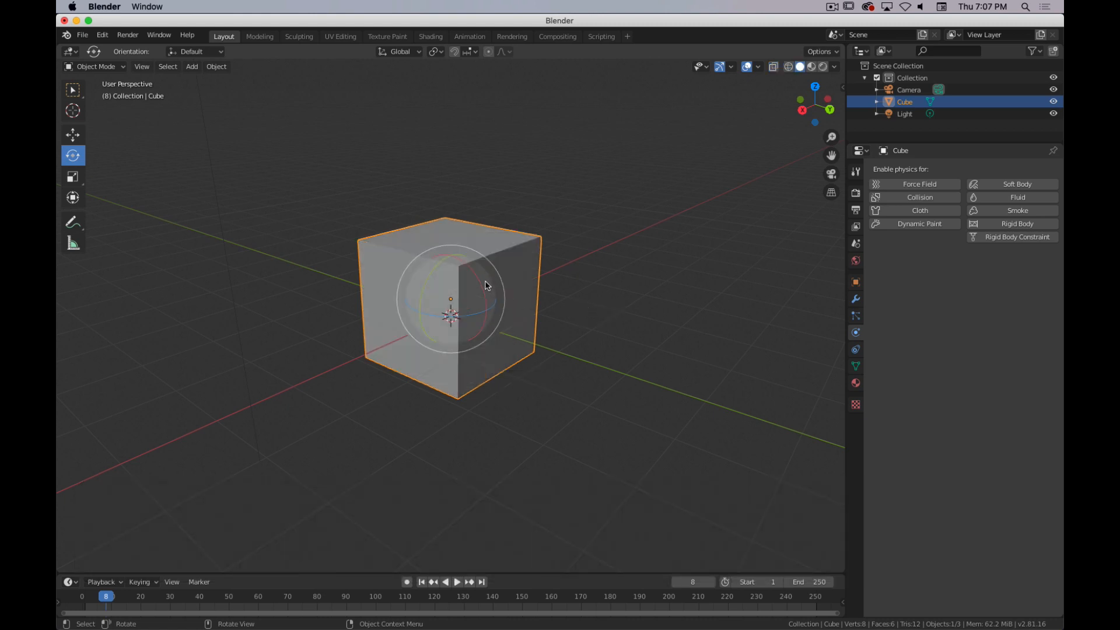
mouse_move(445, 285)
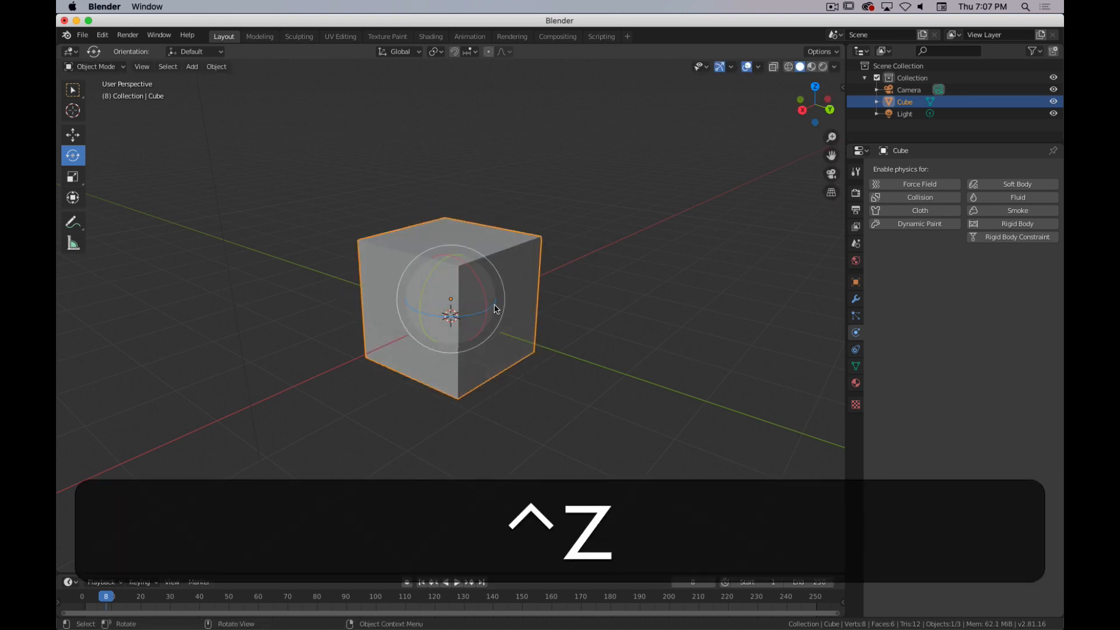
key(r)
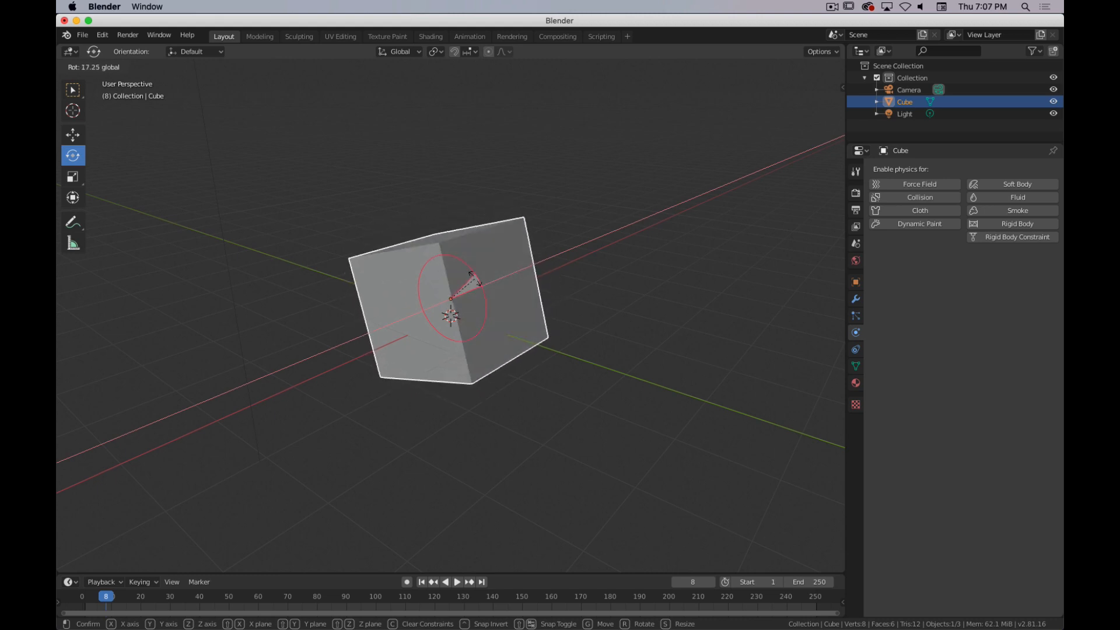
key(ctrl+z)
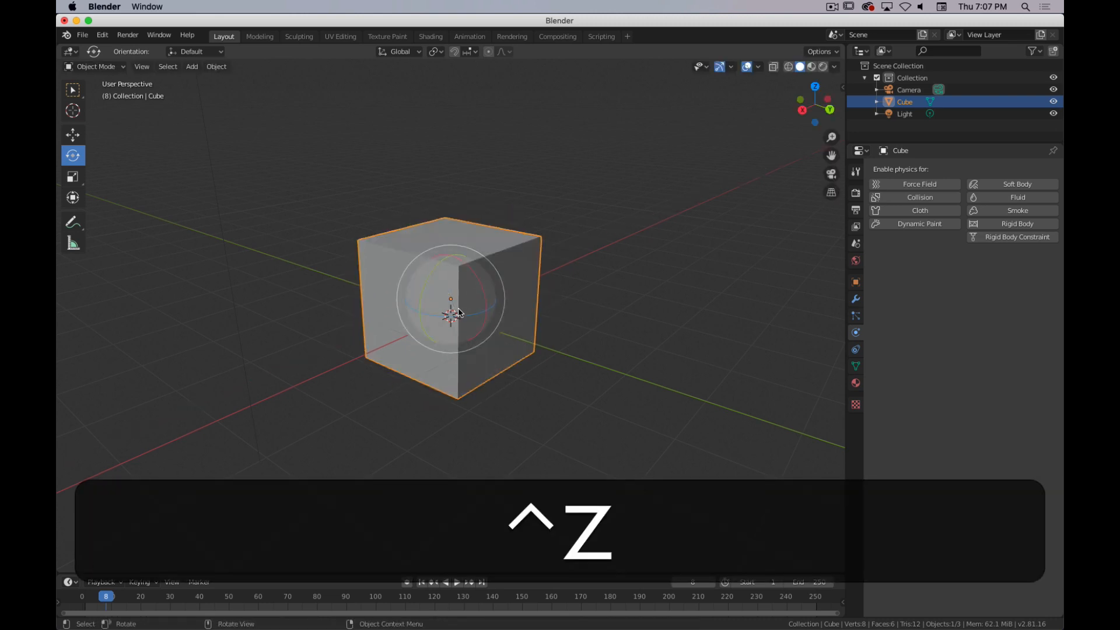
mouse_move(432, 288)
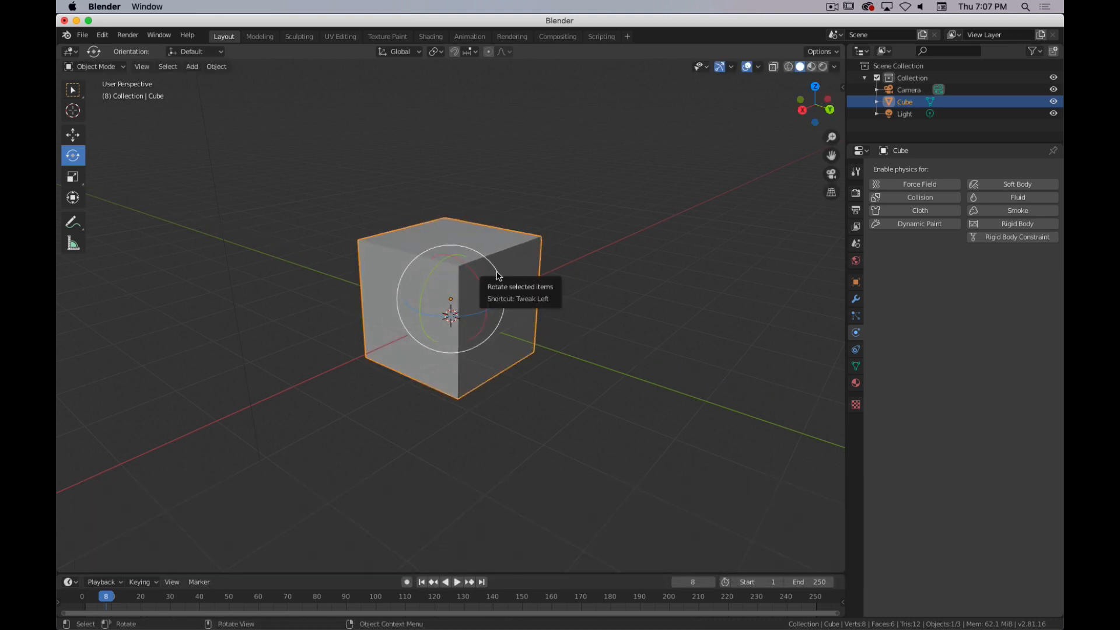
mouse_move(497, 273)
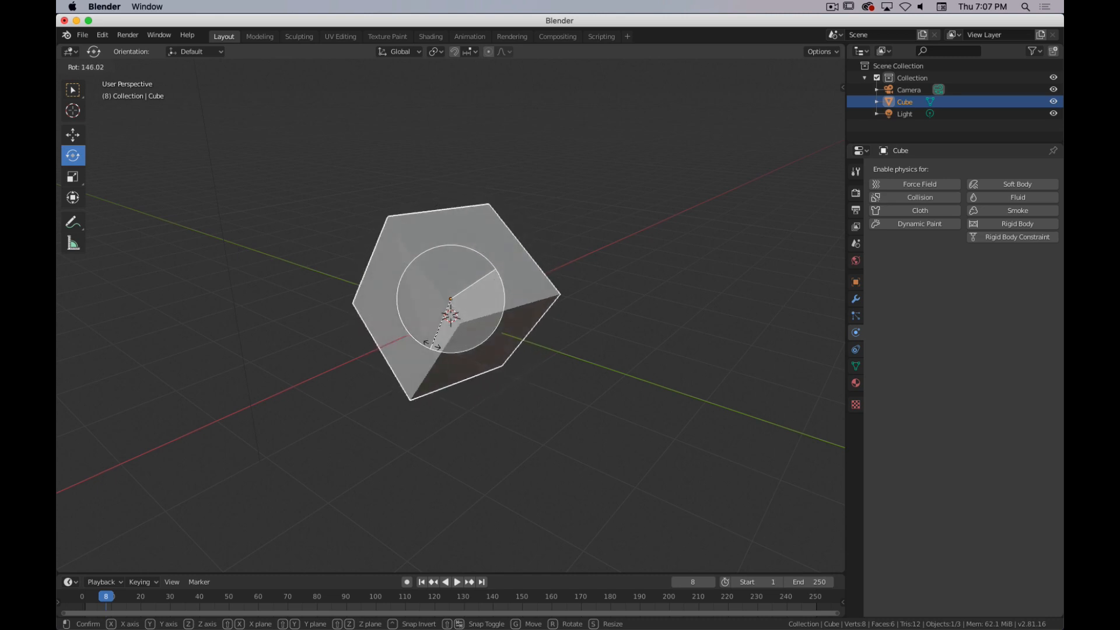
drag(440, 347, 411, 256)
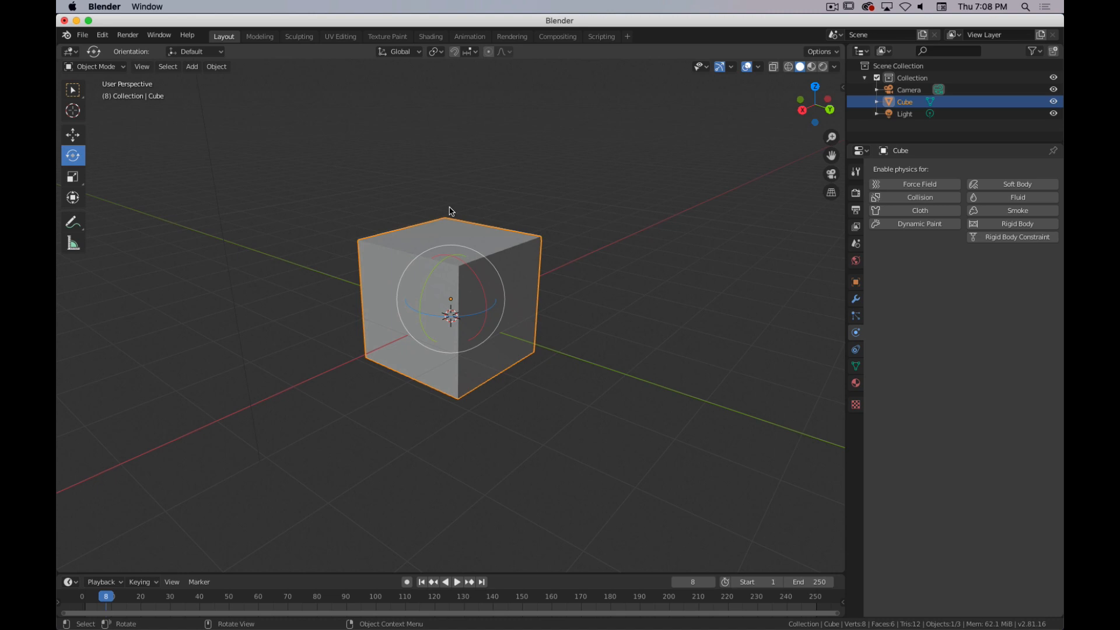
mouse_move(383, 244)
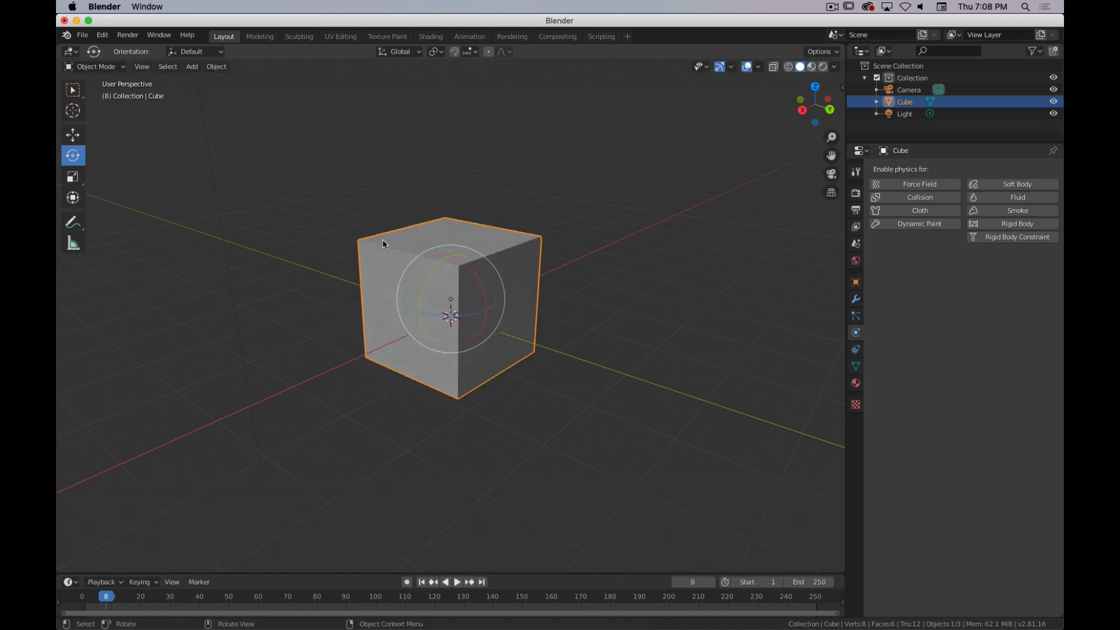
key(r)
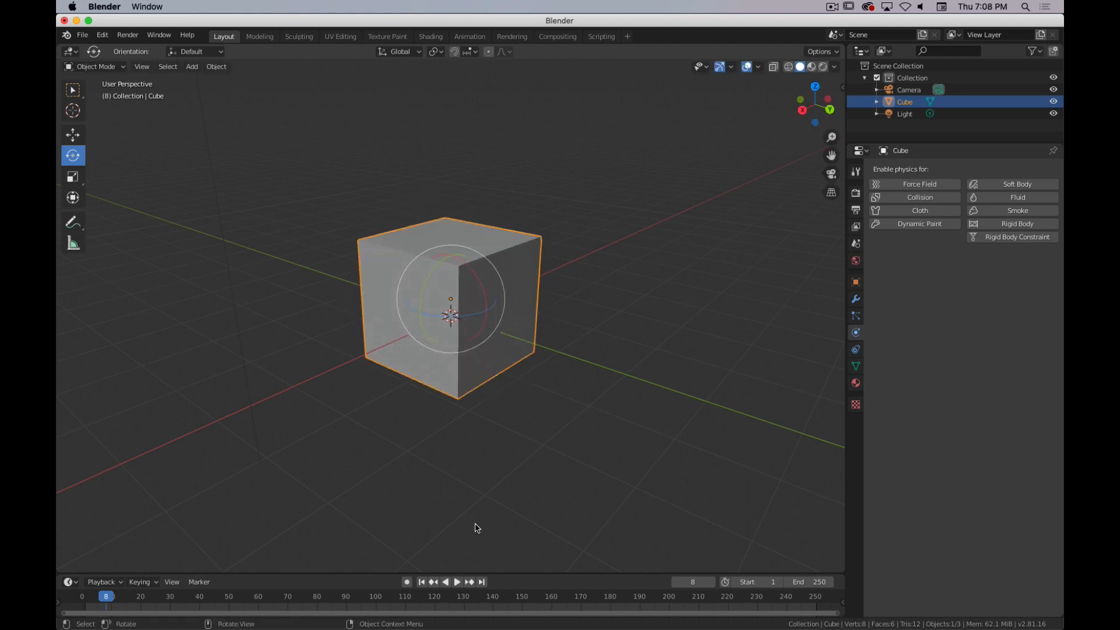
mouse_move(513, 351)
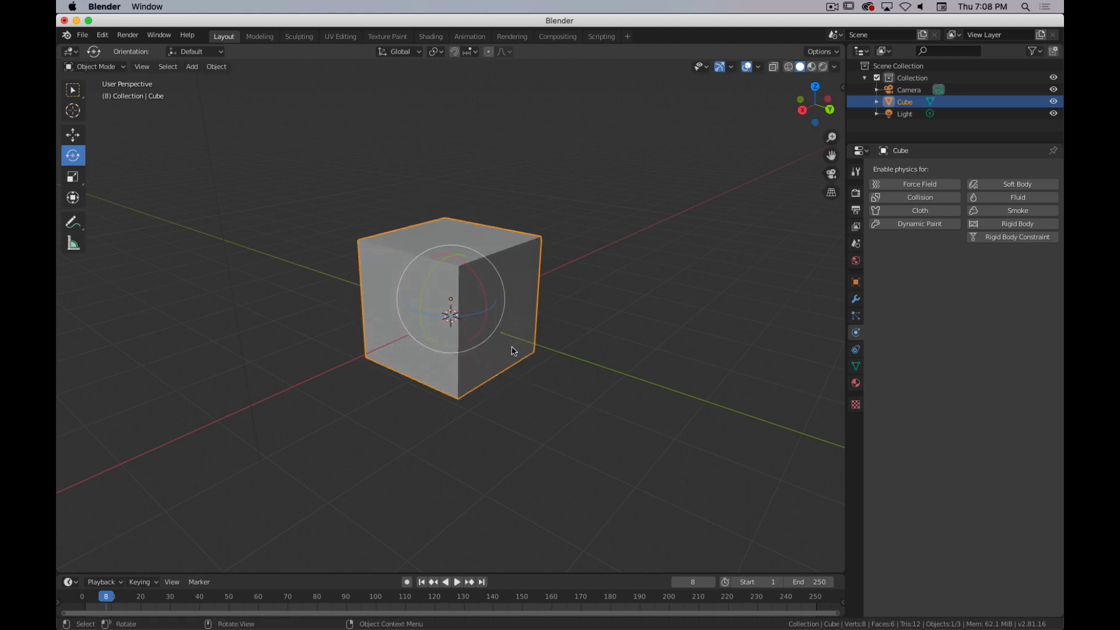
mouse_move(497, 329)
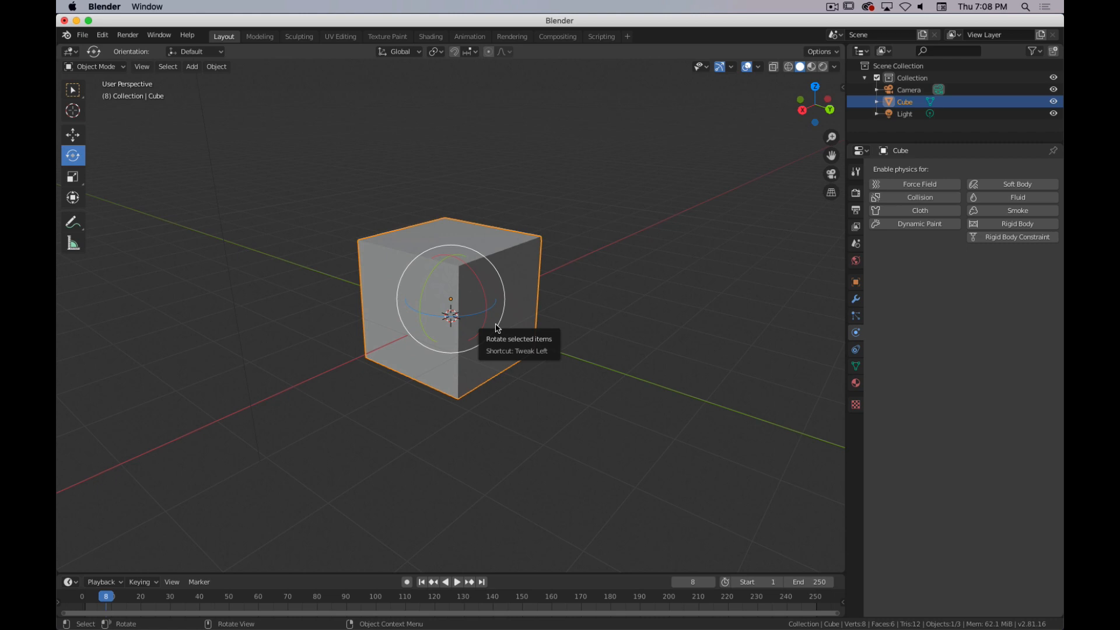
key(r)
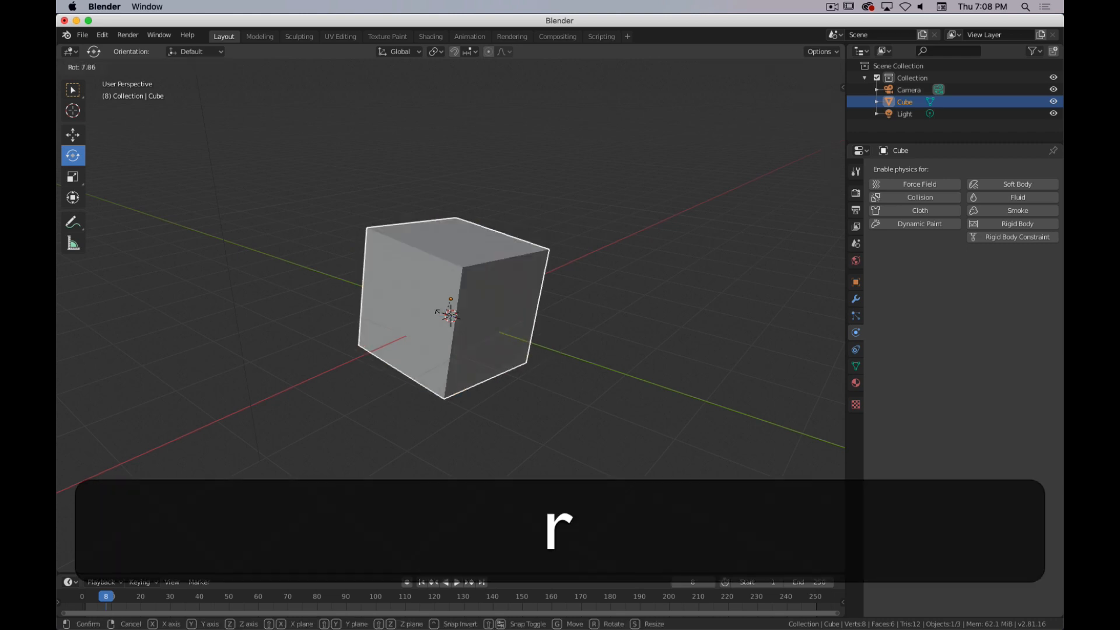
key(x)
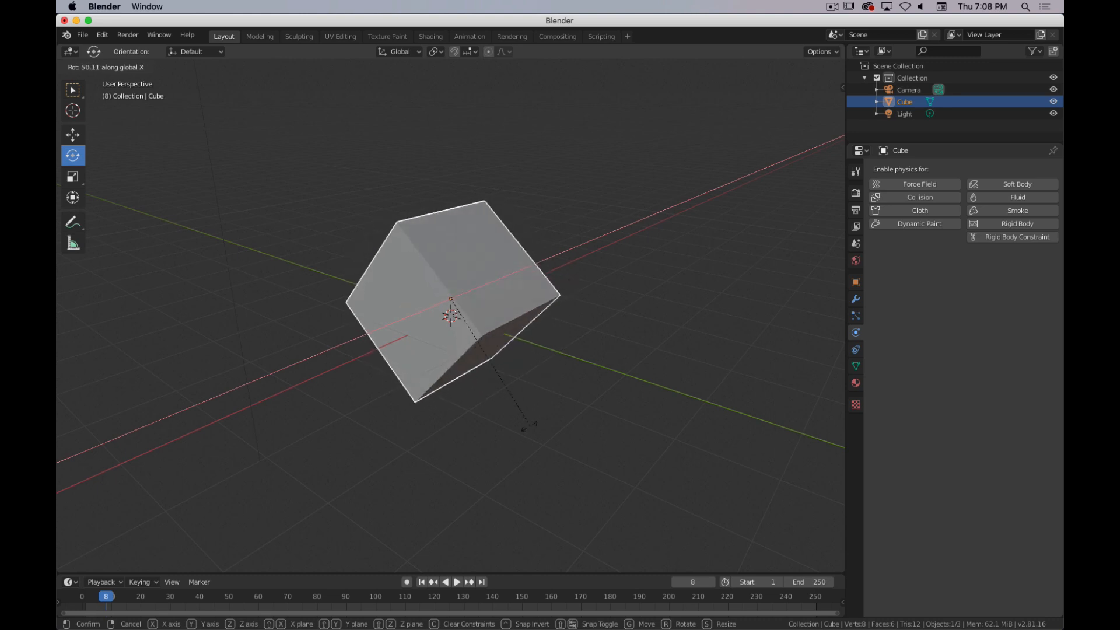
key(y)
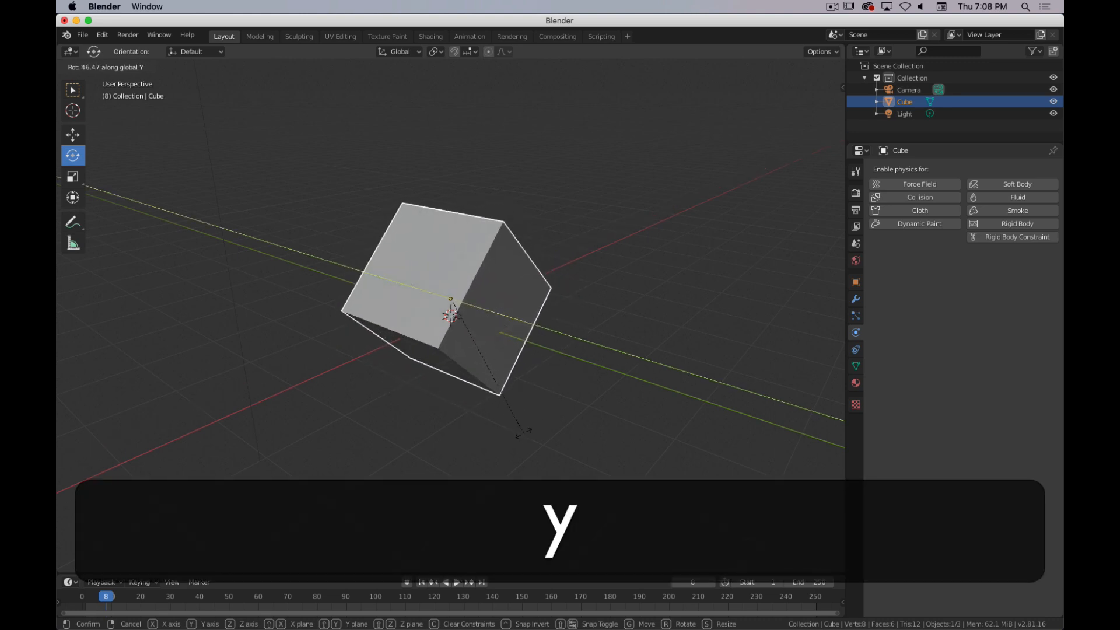
key(z)
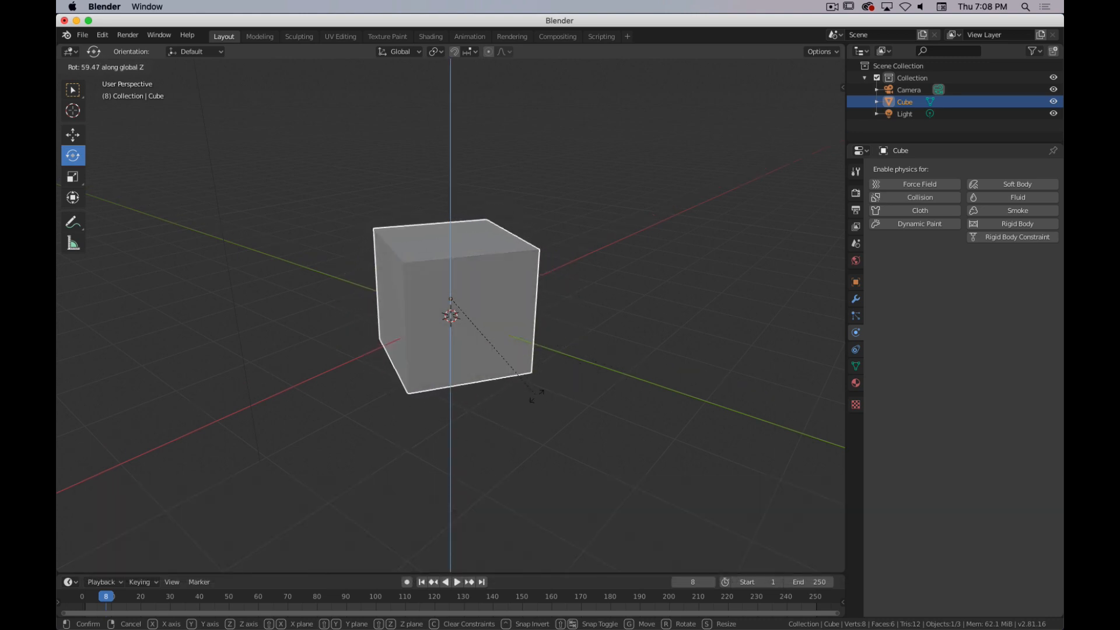
key(shift+z)
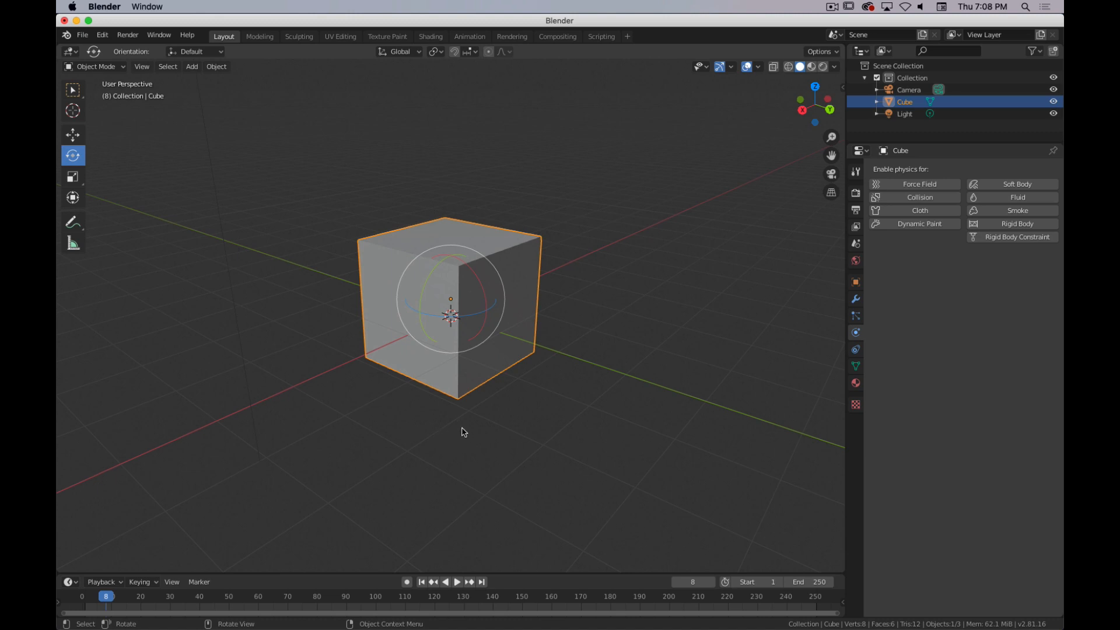
mouse_move(94, 168)
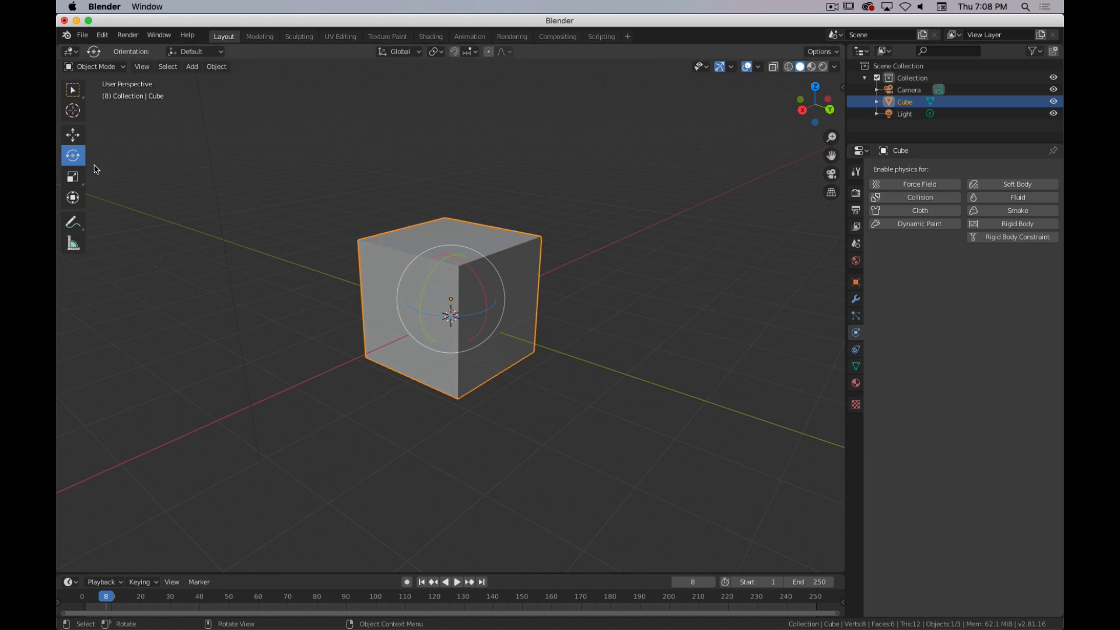
Step: Activate the Scale tool in the toolbar for the default cube
click(73, 177)
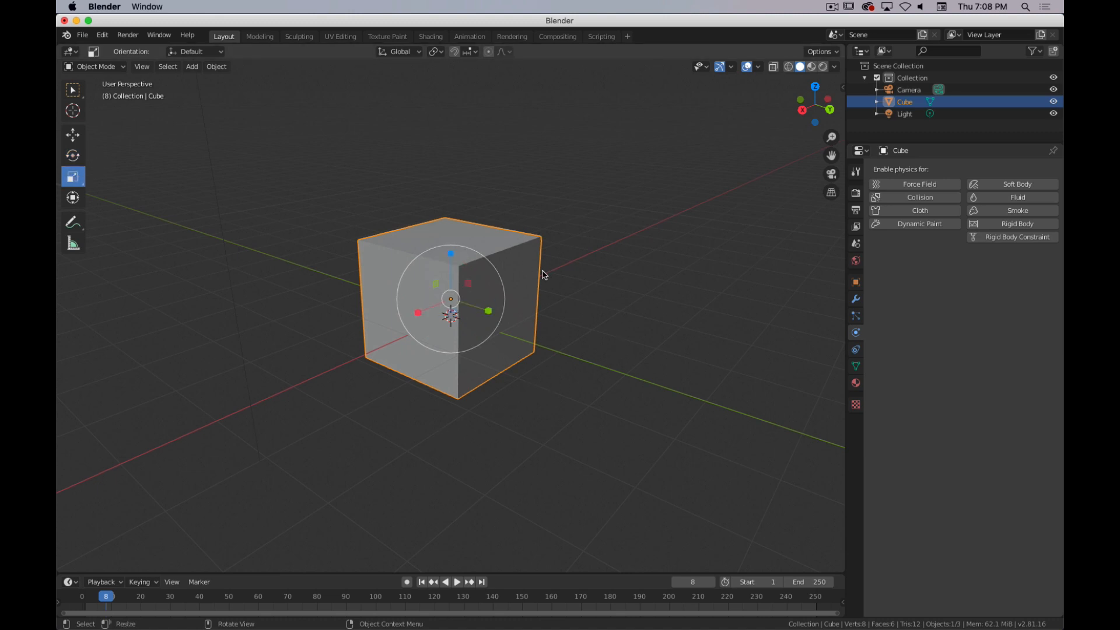
mouse_move(451, 350)
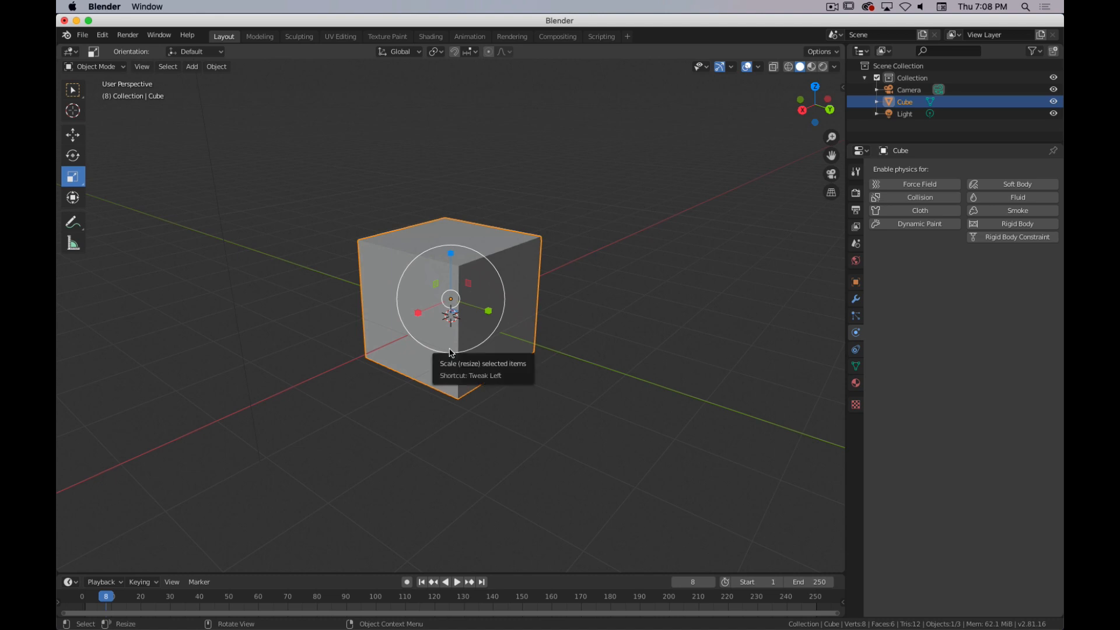
mouse_move(621, 335)
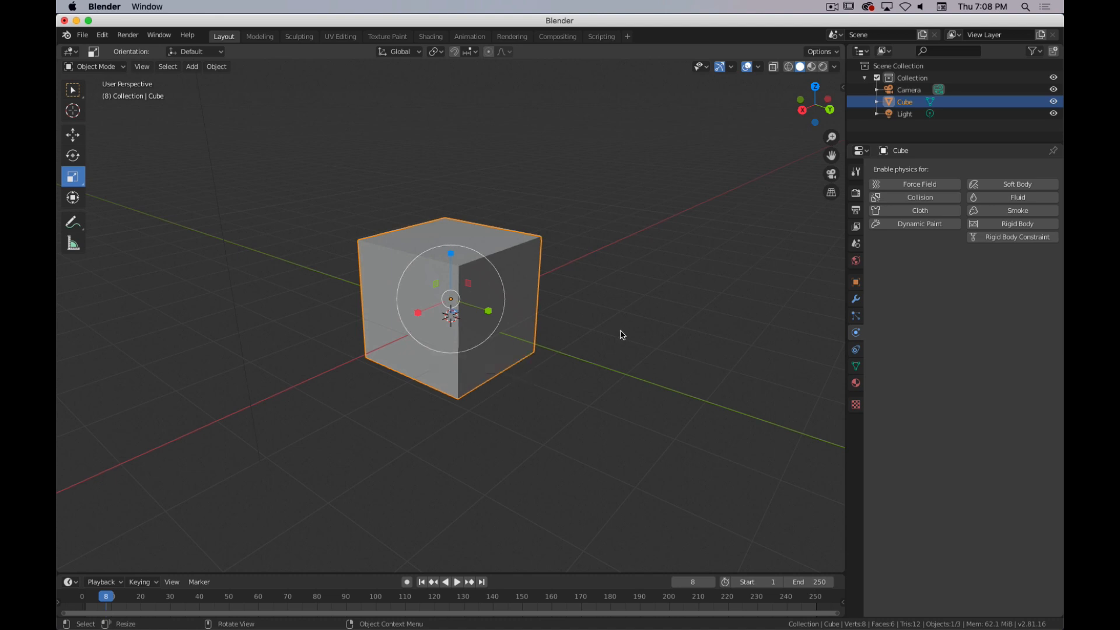
mouse_move(343, 286)
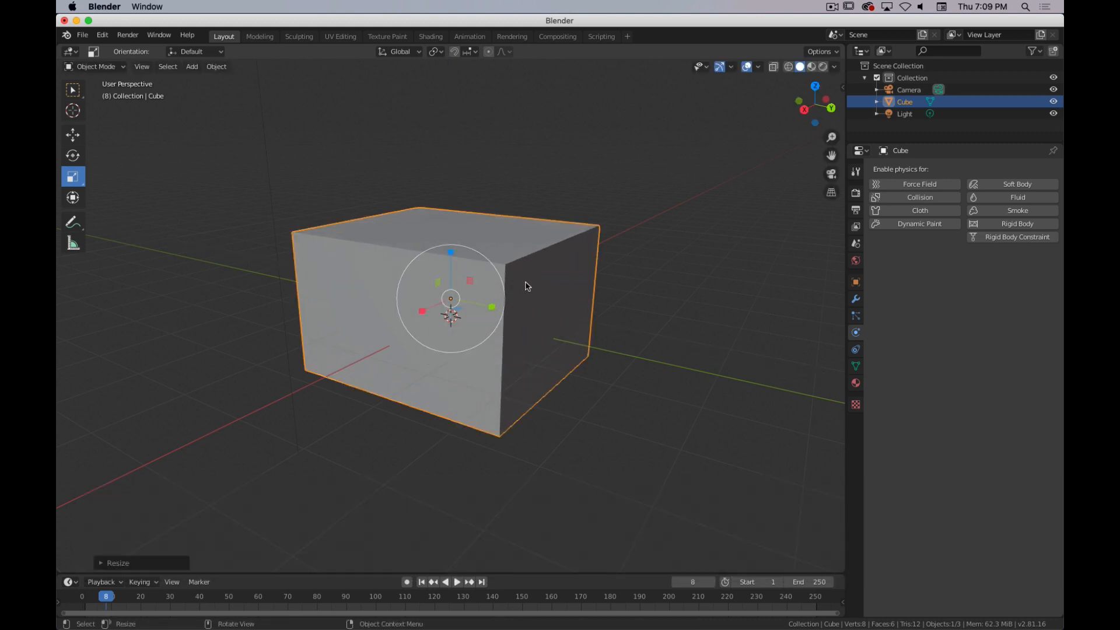
mouse_move(602, 295)
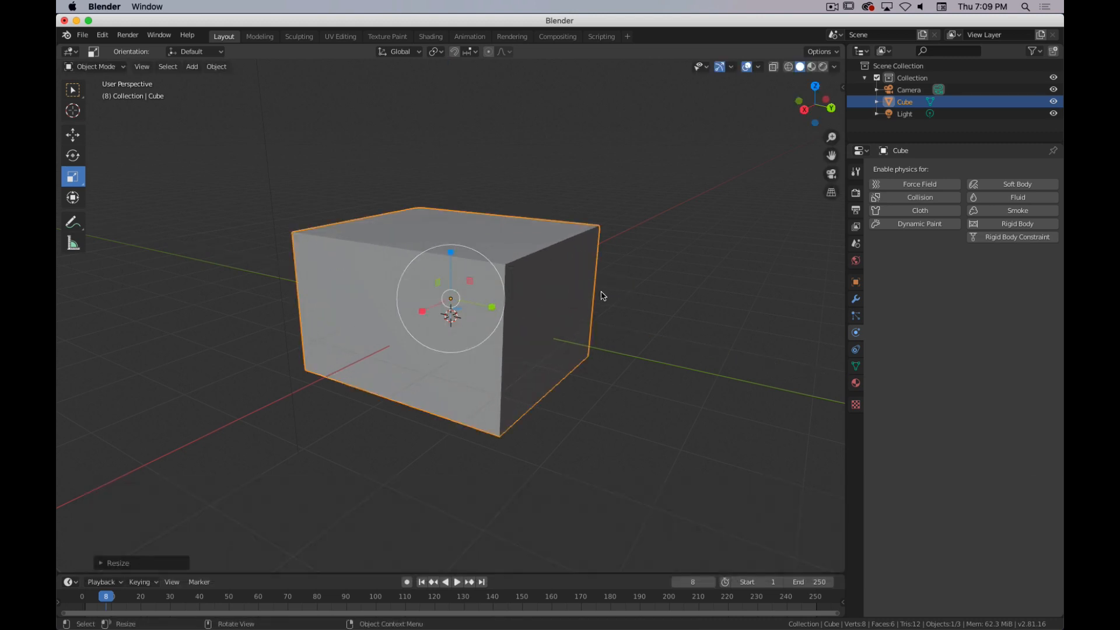
Step: Start an S scale on the cube limited to the Y axis, then cancel it
key(s)
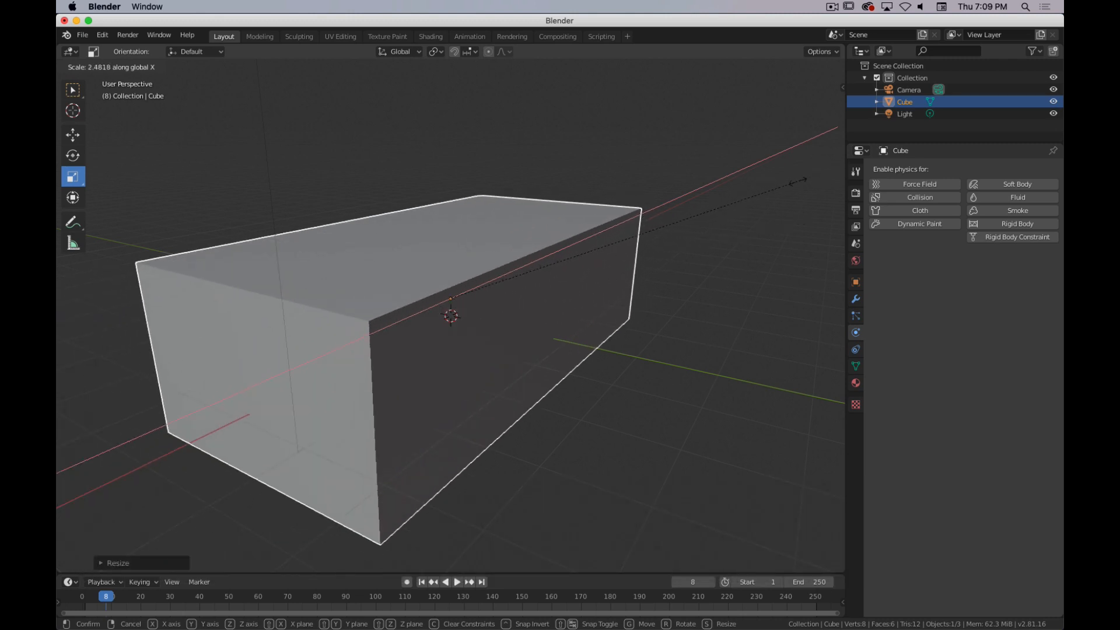
key(y)
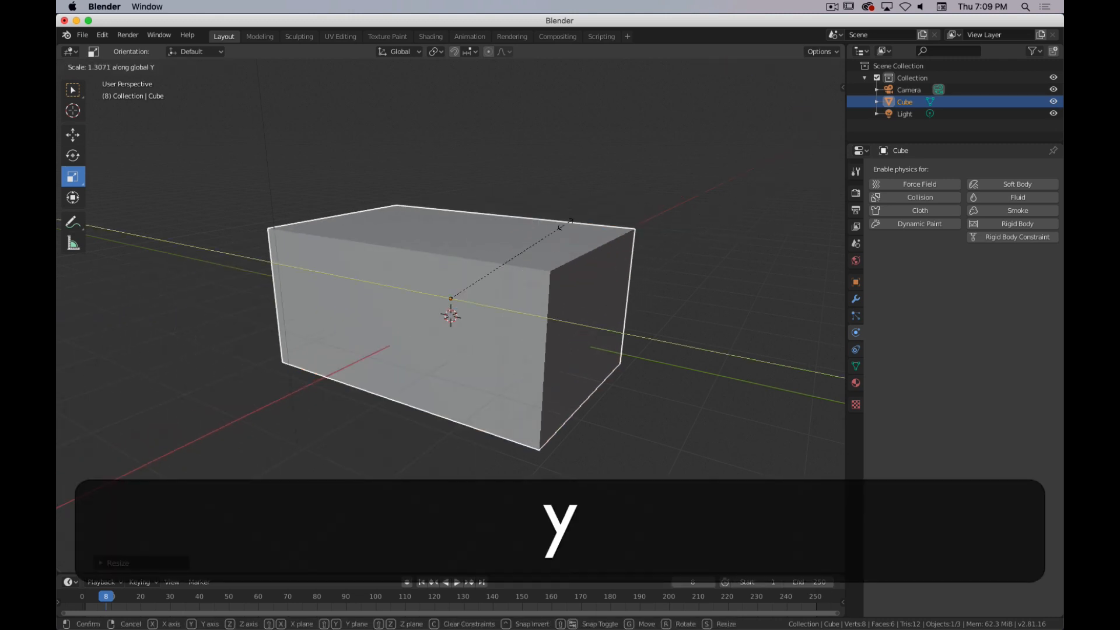
key(z)
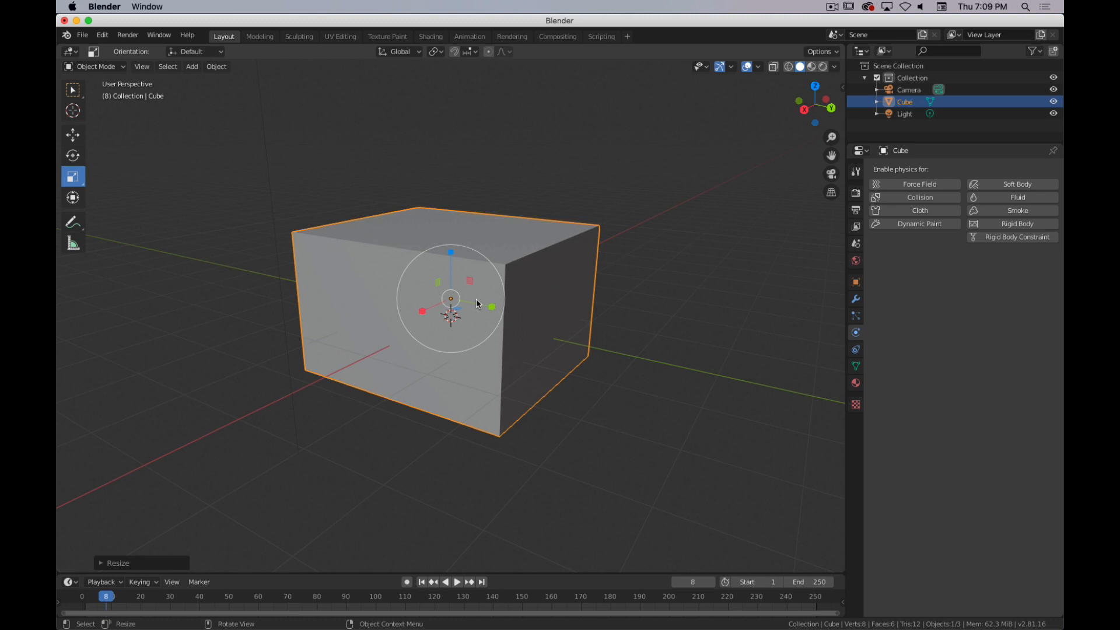
mouse_move(491, 335)
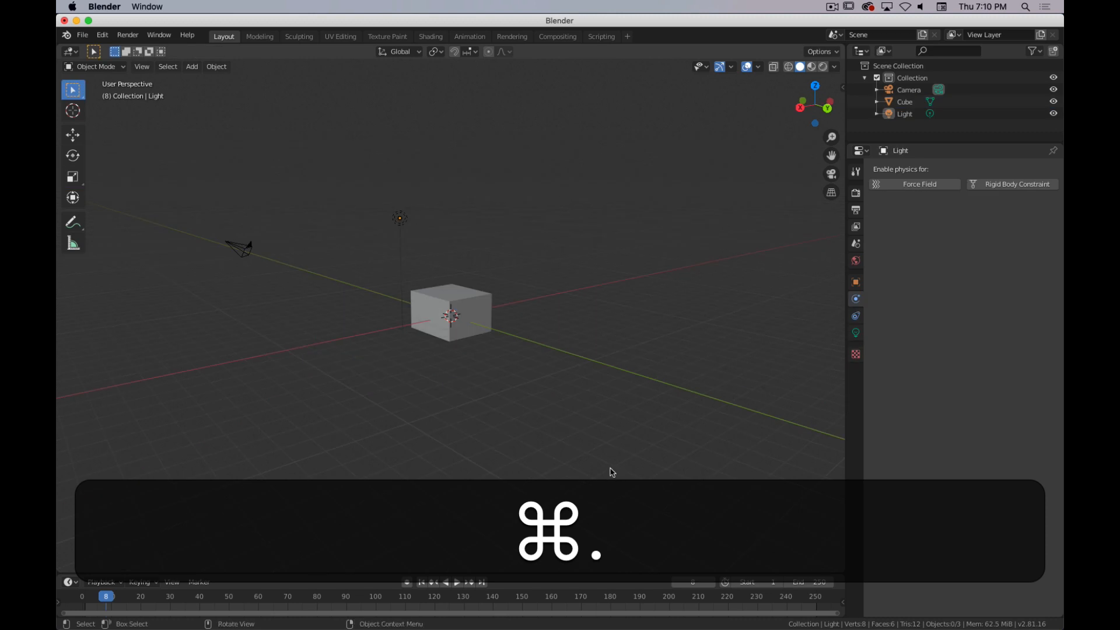
Step: Remove the cube, leaving only the camera and light in the collection
key(cmd+.)
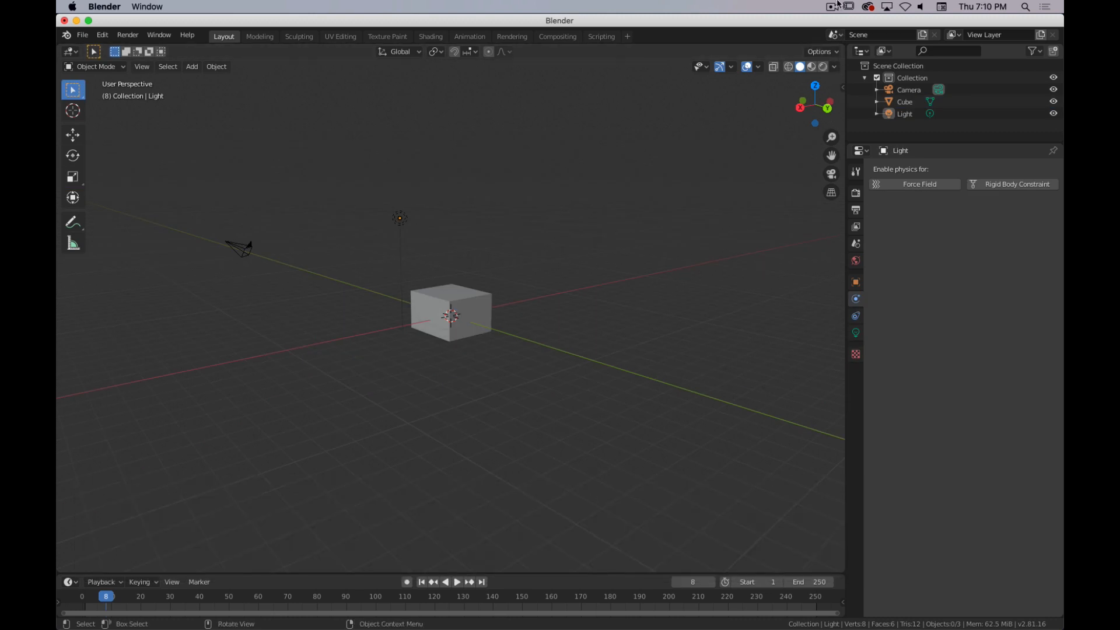
click(830, 7)
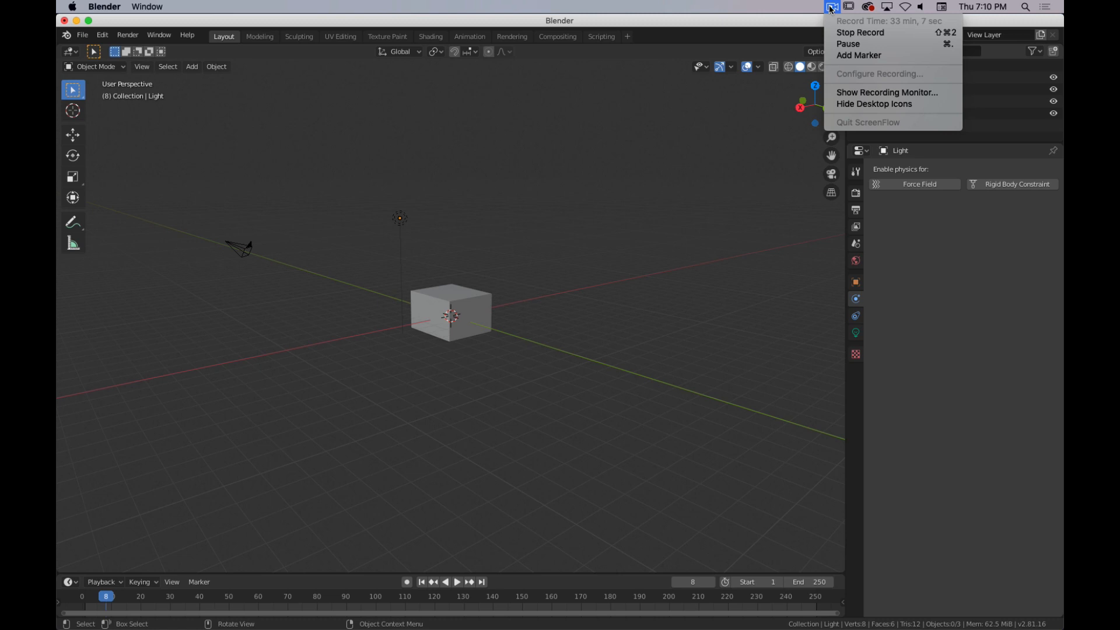
key(cmd+.)
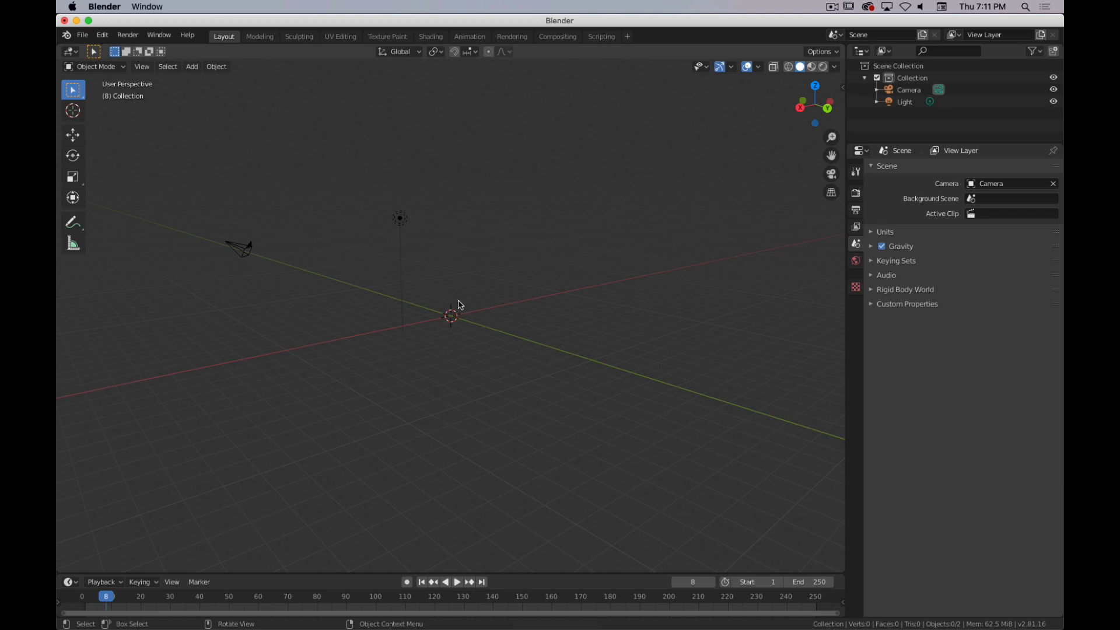
mouse_move(392, 275)
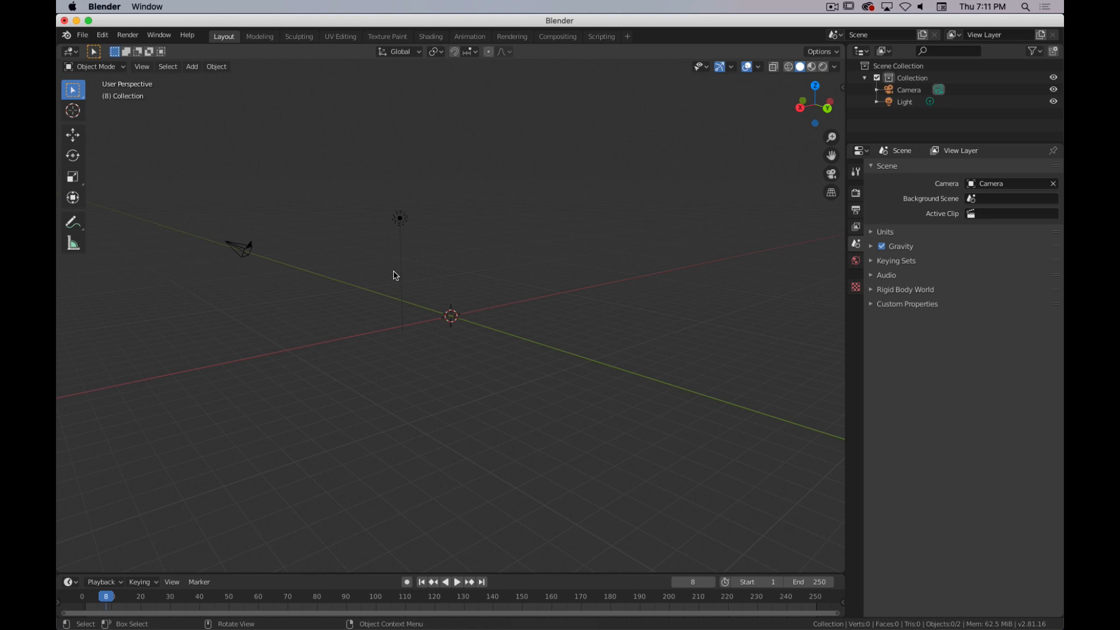
mouse_move(350, 191)
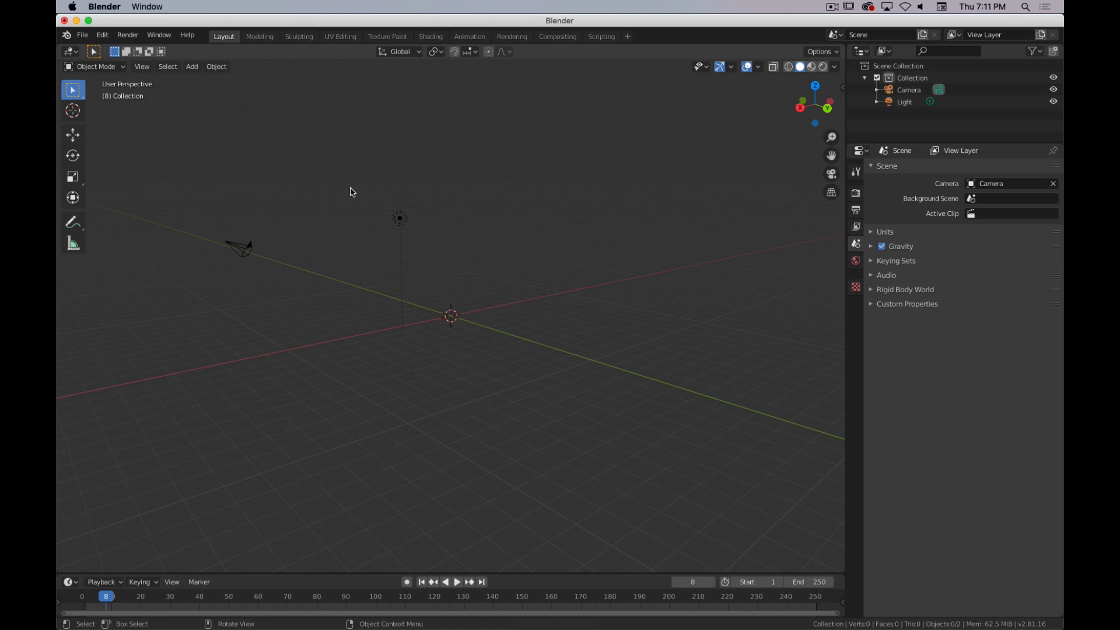
Step: Add a torus mesh from the Add menu, then delete it again with X
click(191, 65)
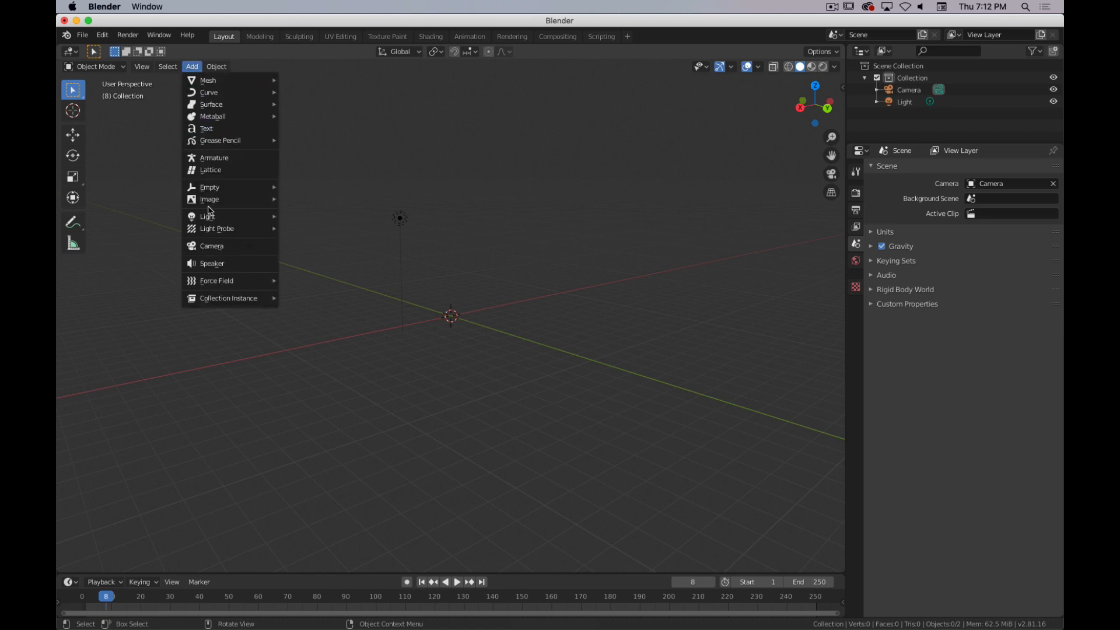
click(212, 246)
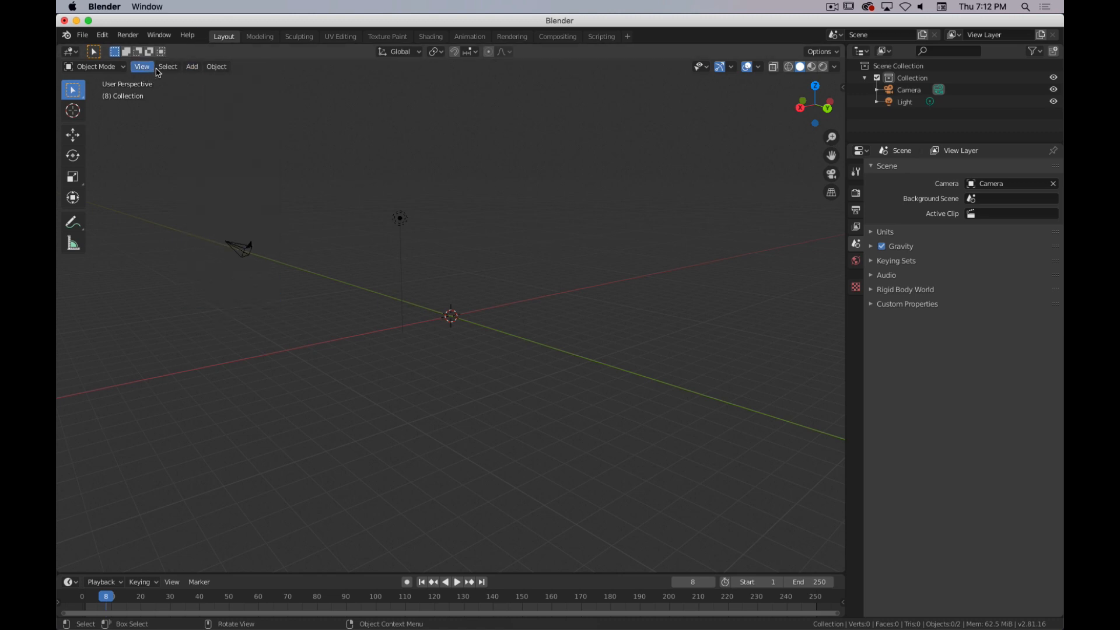
click(191, 65)
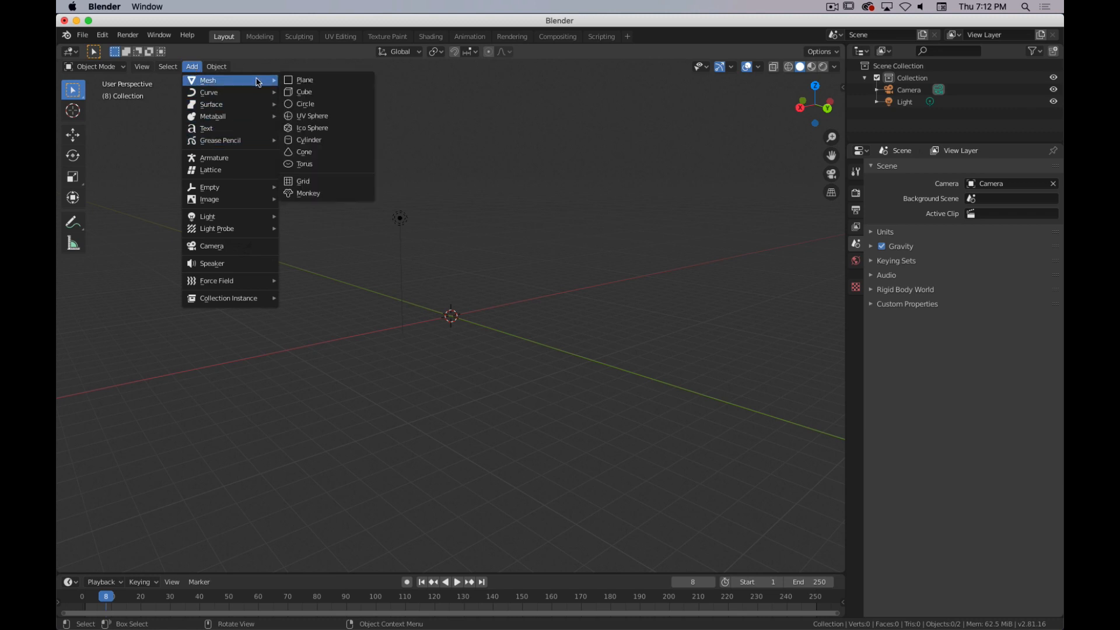
mouse_move(307, 193)
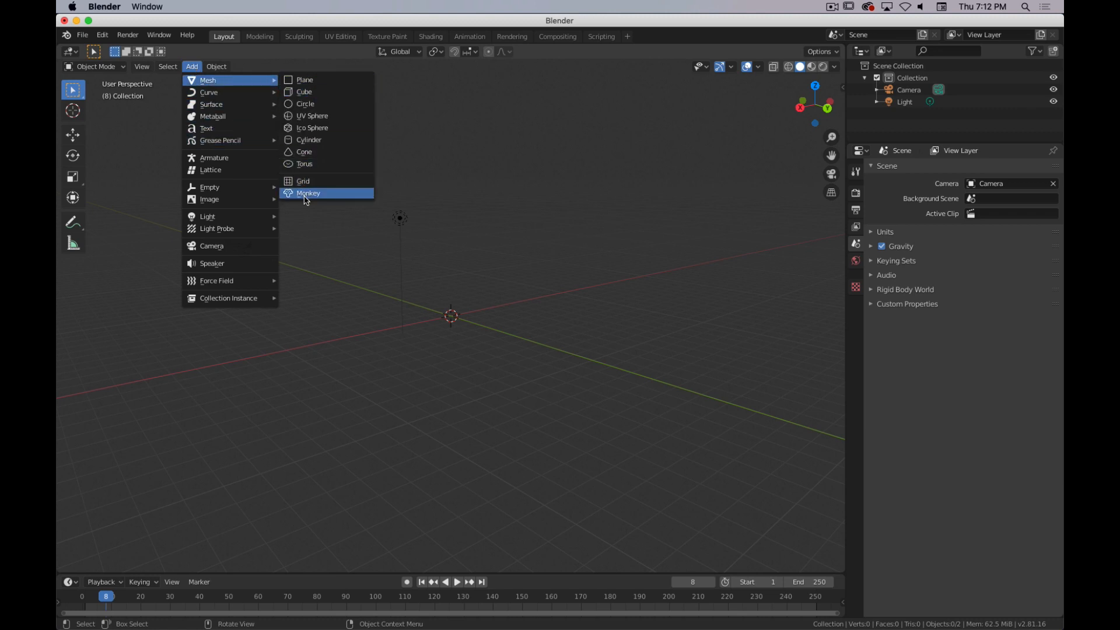
mouse_move(336, 91)
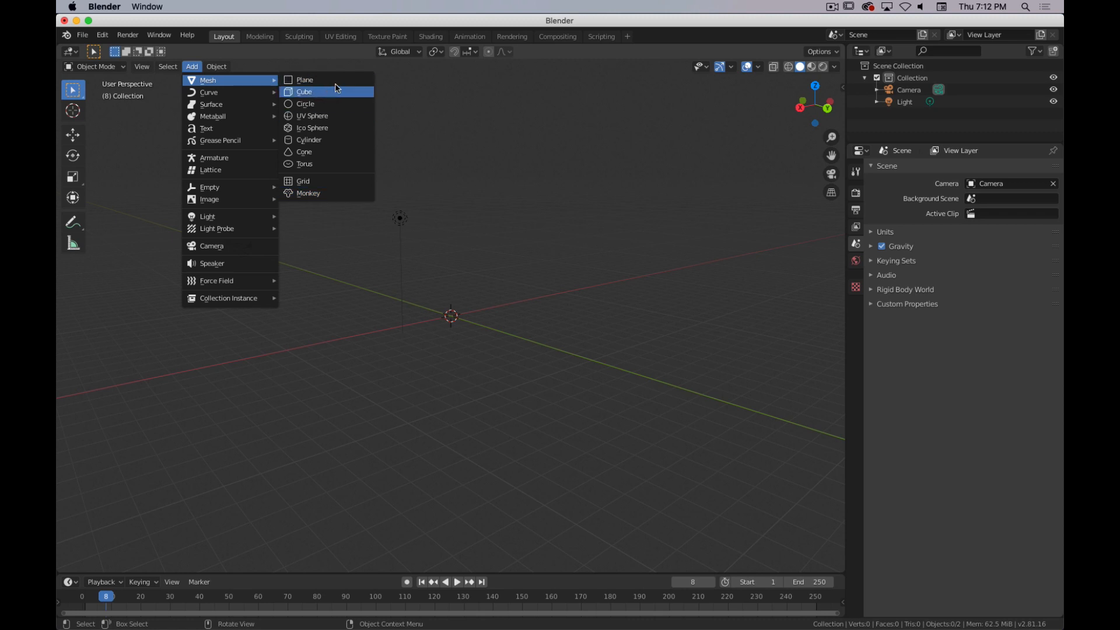
mouse_move(324, 116)
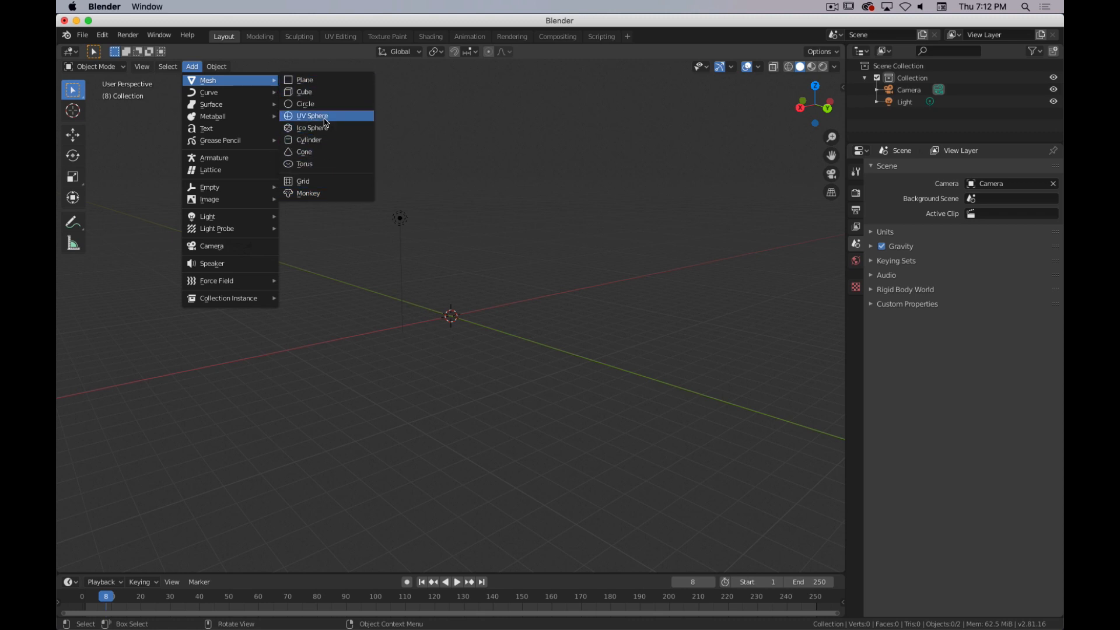
mouse_move(311, 115)
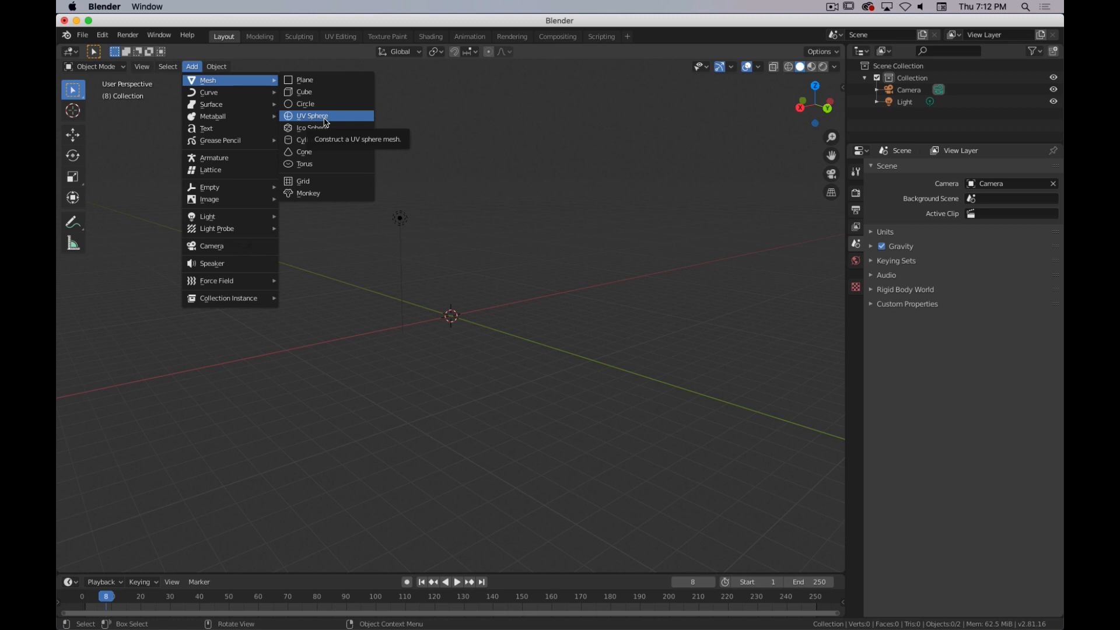
mouse_move(335, 120)
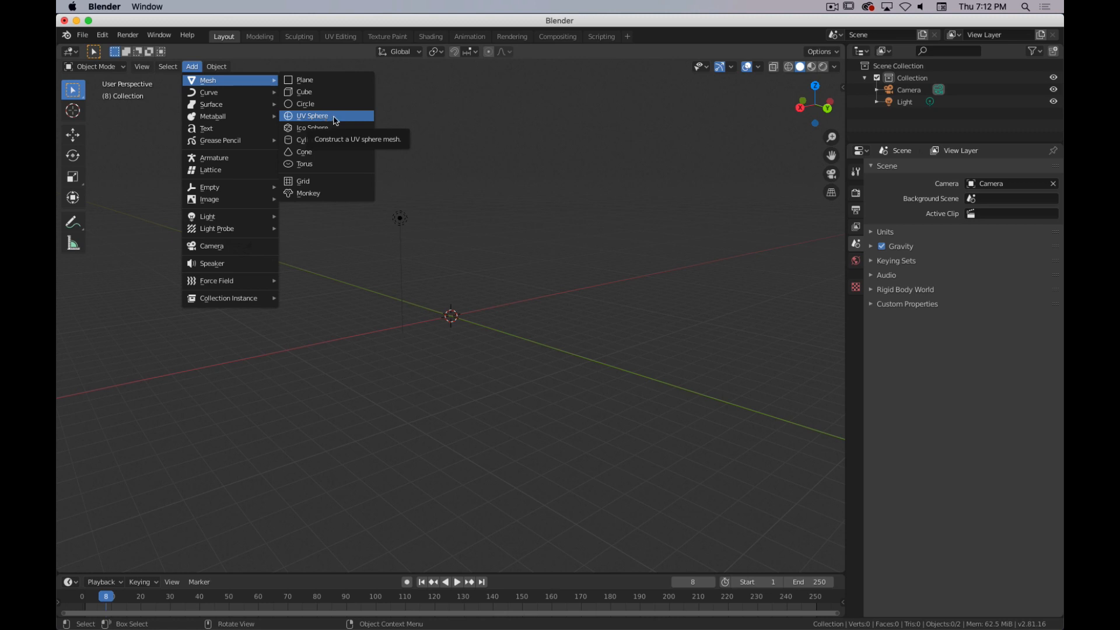
mouse_move(330, 80)
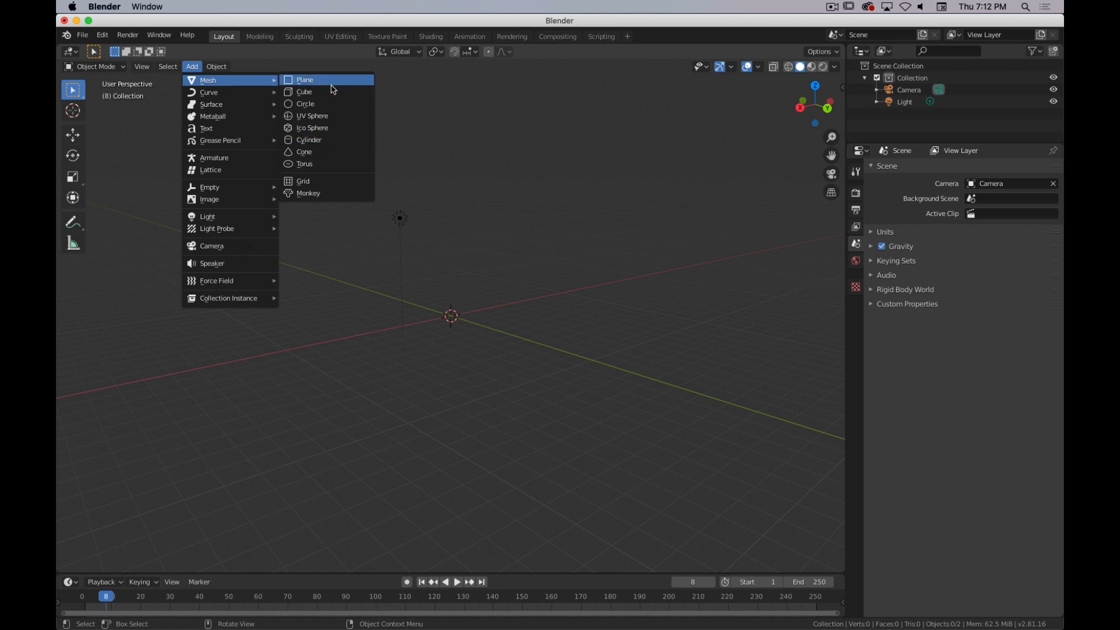
mouse_move(326, 128)
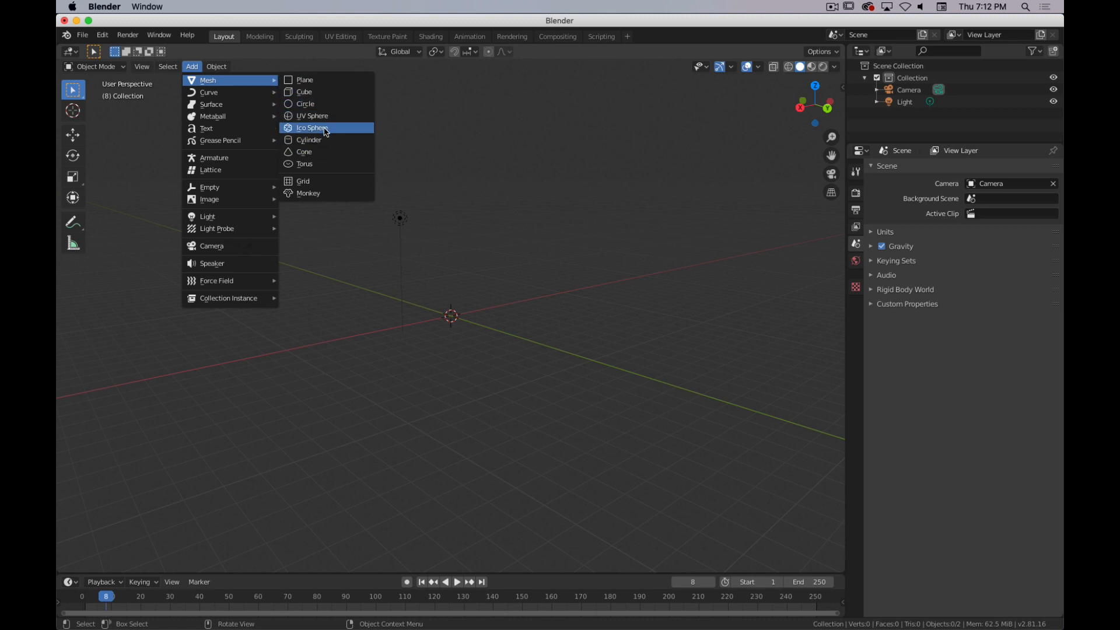
mouse_move(318, 157)
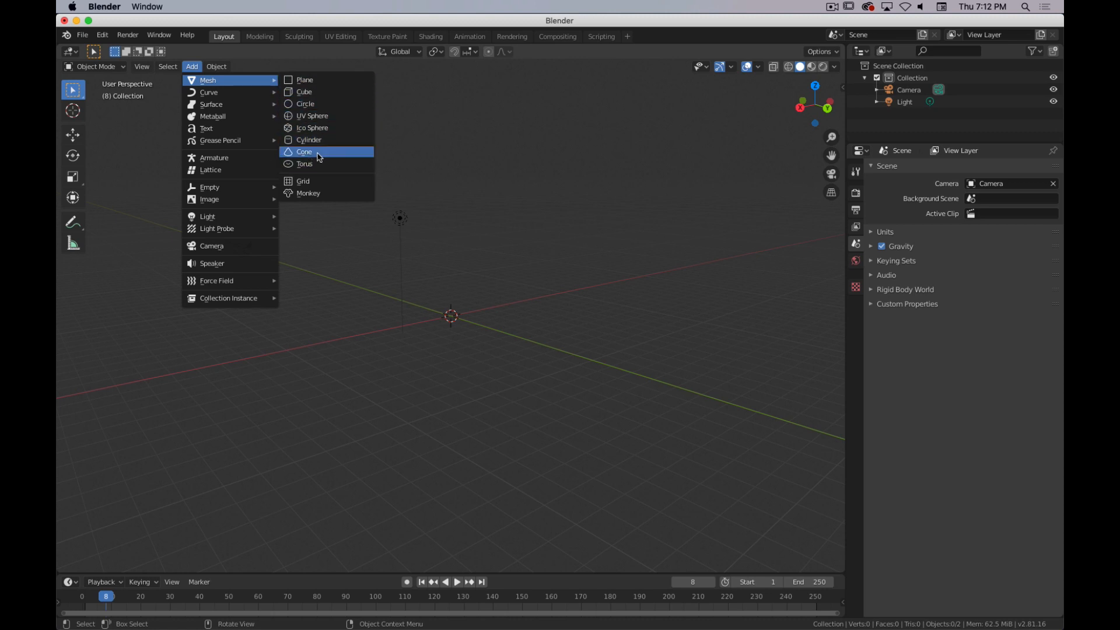
click(305, 163)
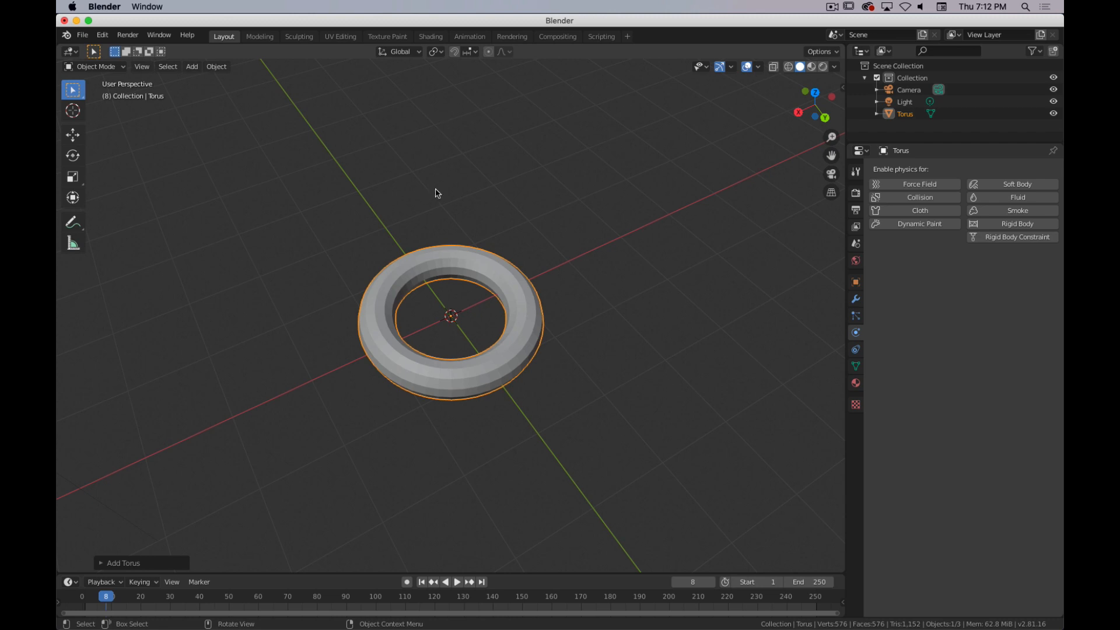
key(x)
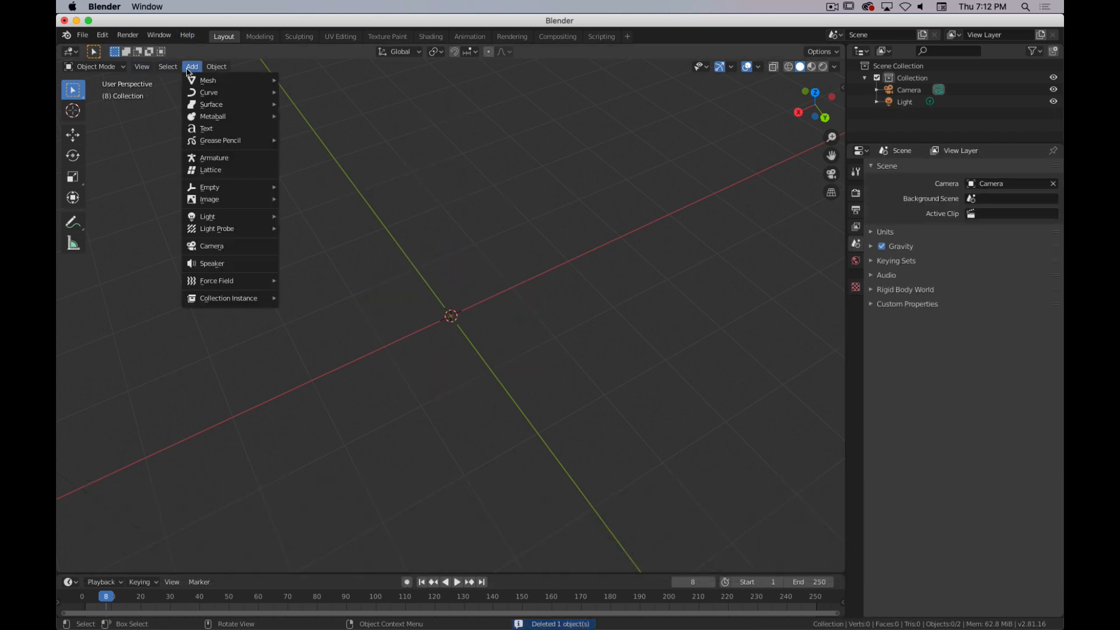
mouse_move(208, 80)
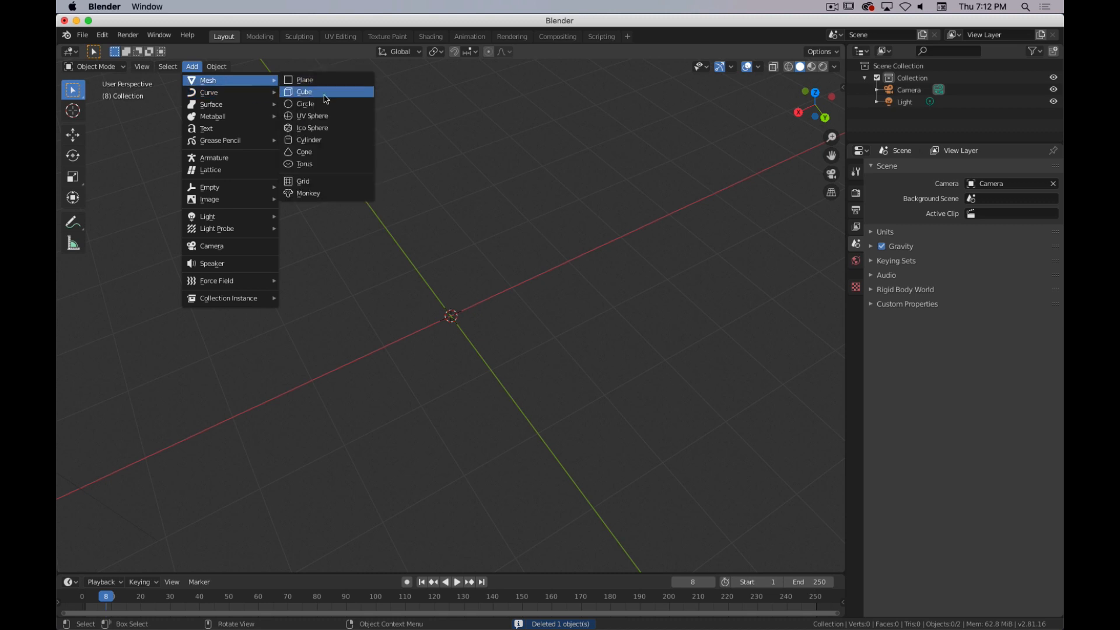
mouse_move(327, 194)
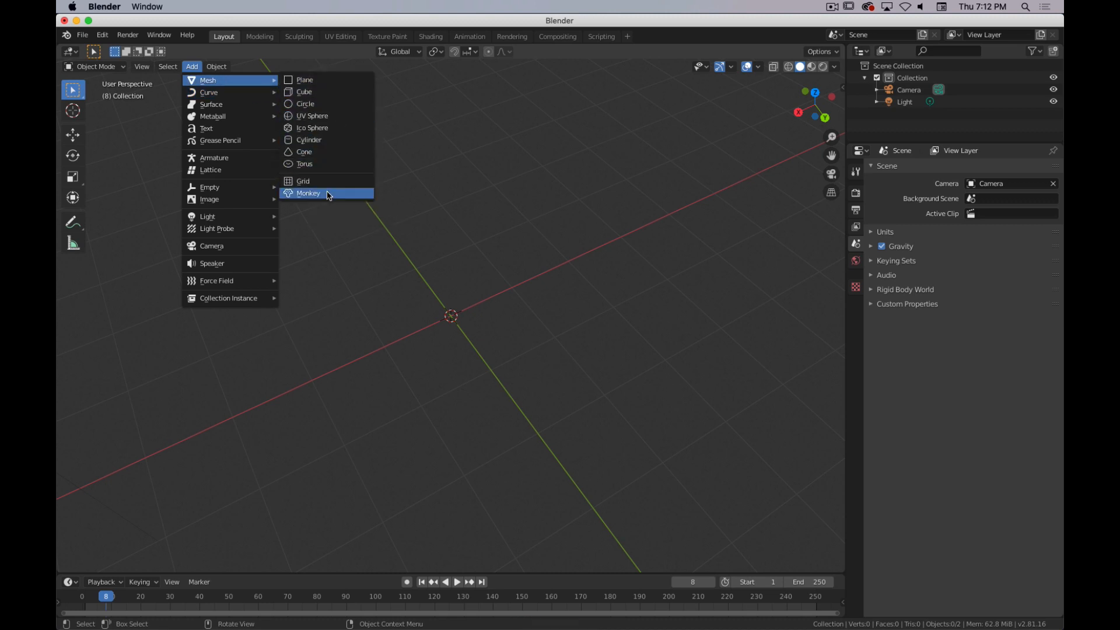
Step: Add a Suzanne monkey mesh from Add > Mesh as the active object
click(308, 192)
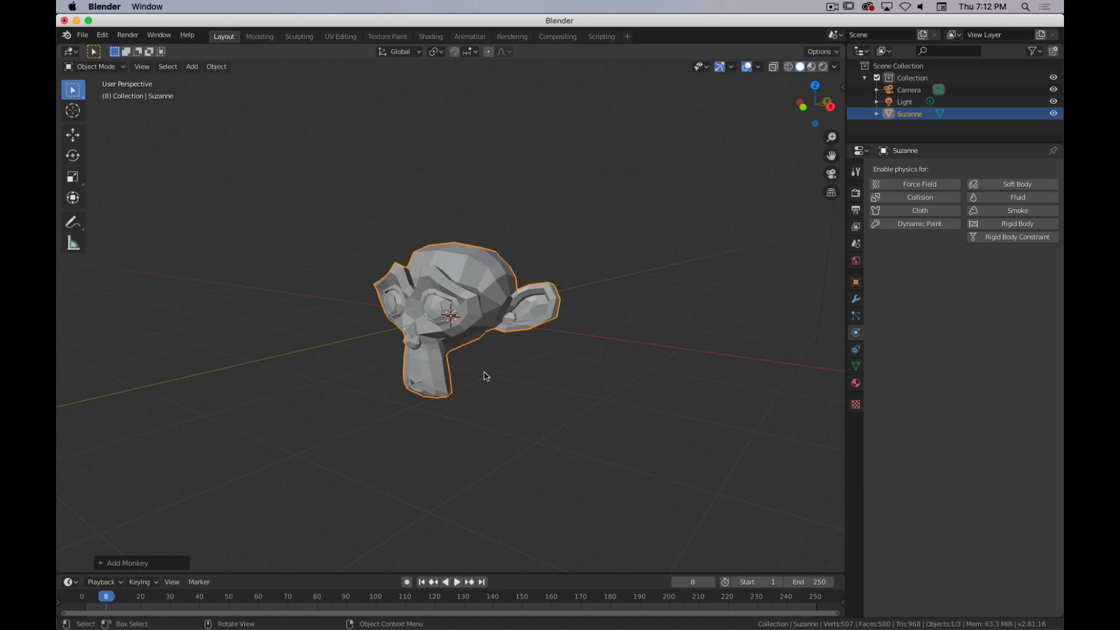
mouse_move(491, 360)
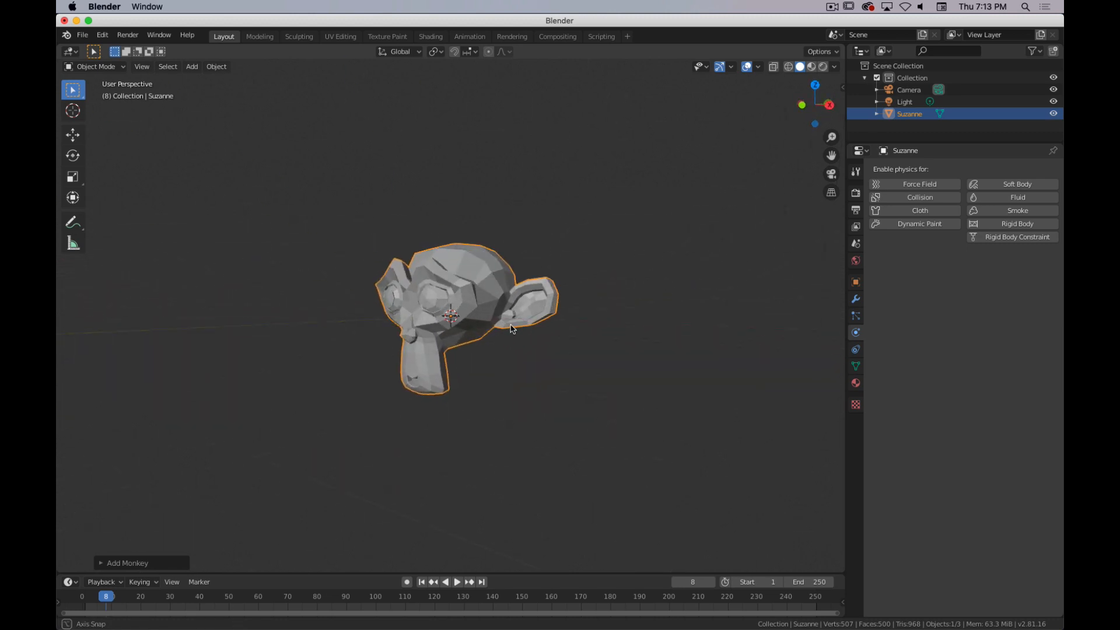
key(Tab)
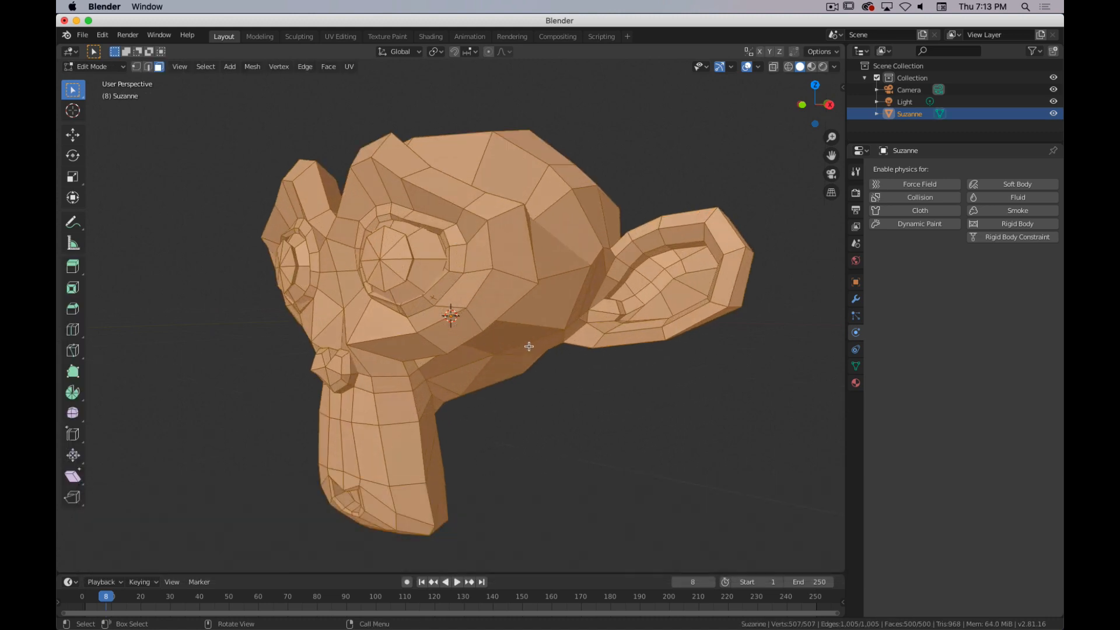
key(Tab)
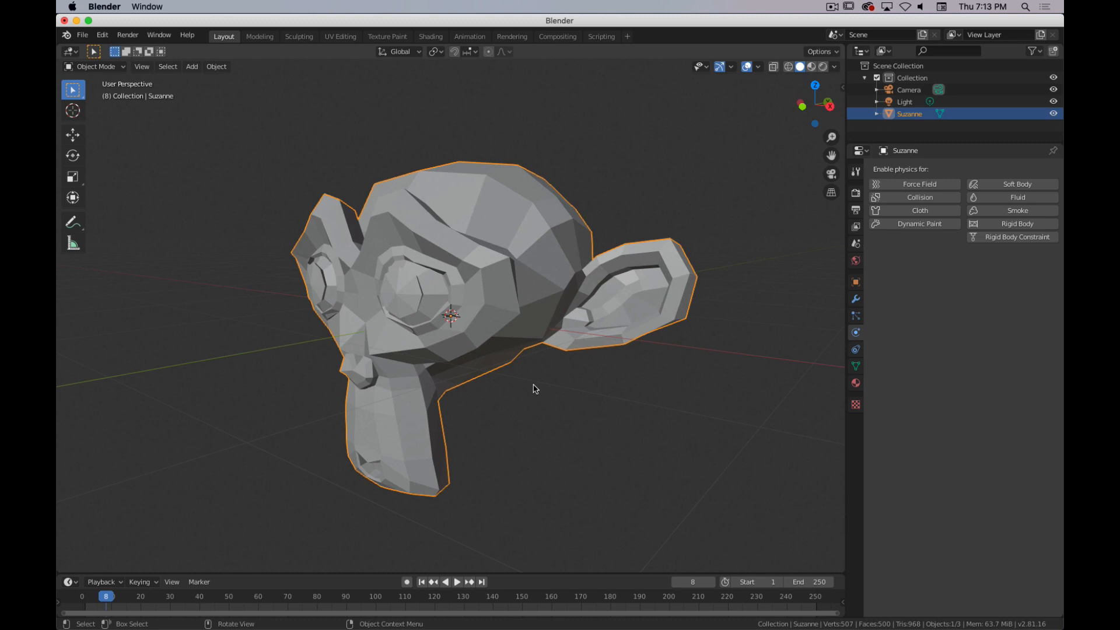
mouse_move(498, 273)
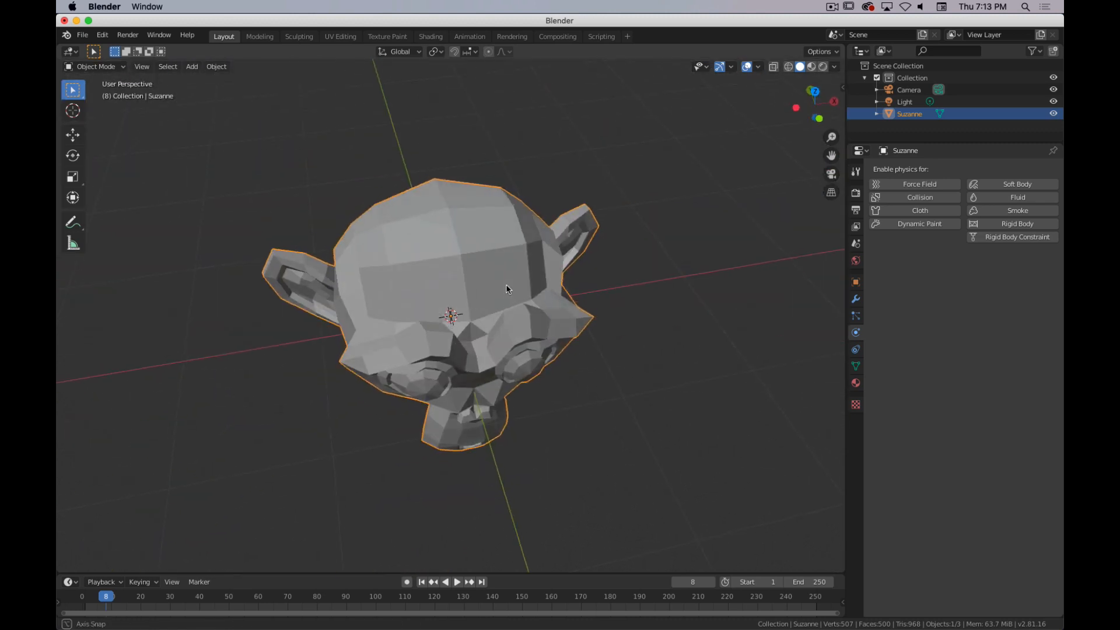
drag(507, 289, 471, 256)
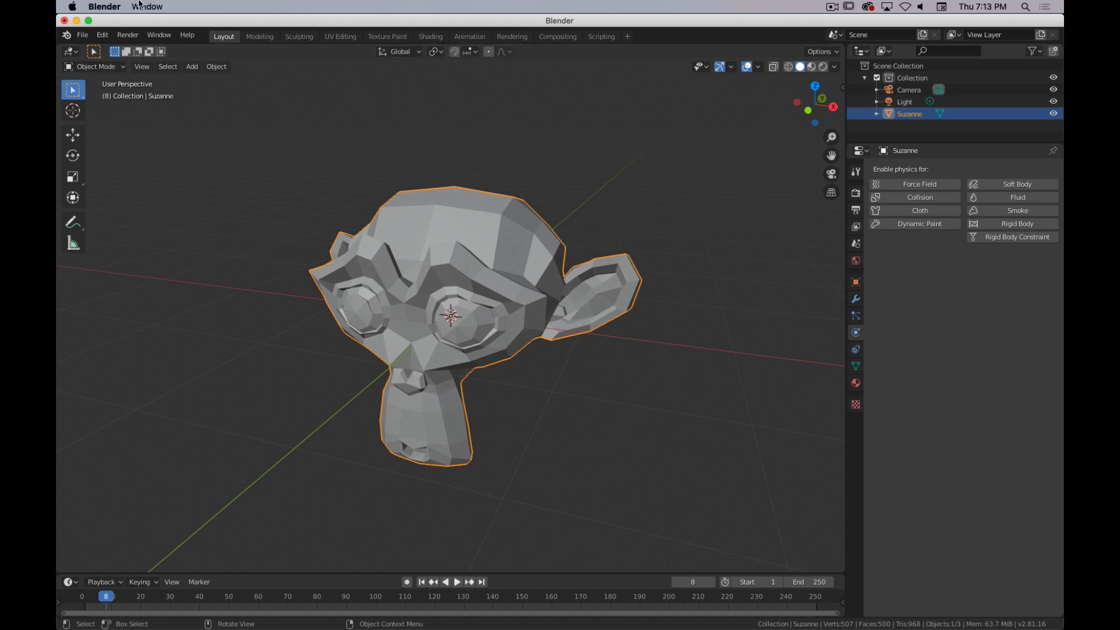
Step: Delete Suzanne via X and the Delete confirmation, leaving camera and light
click(216, 65)
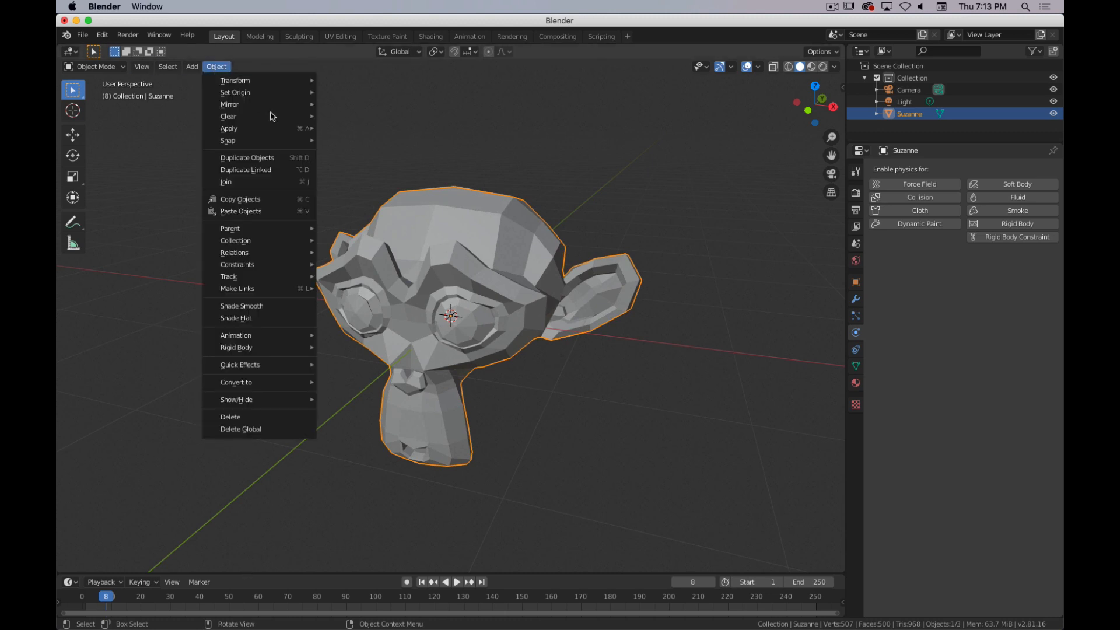
mouse_move(261, 417)
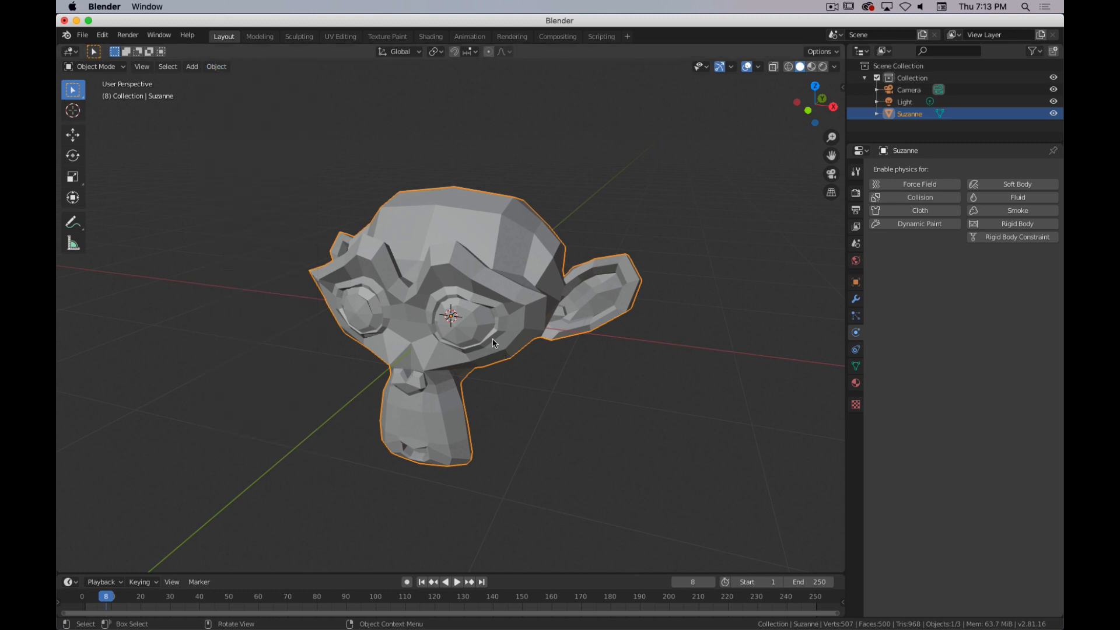
mouse_move(485, 338)
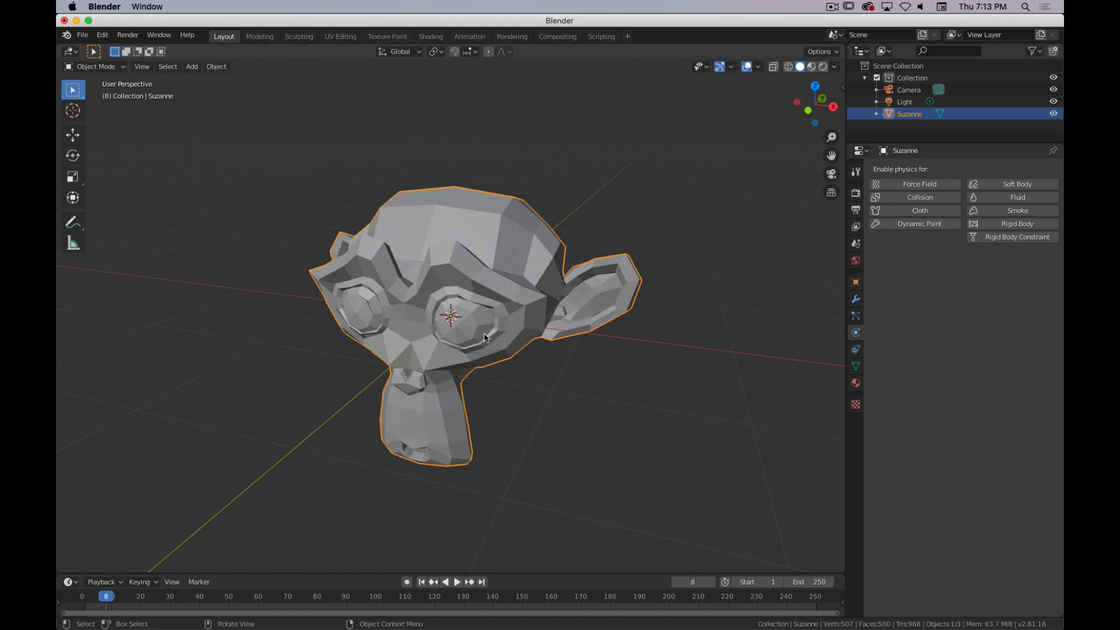
mouse_move(476, 334)
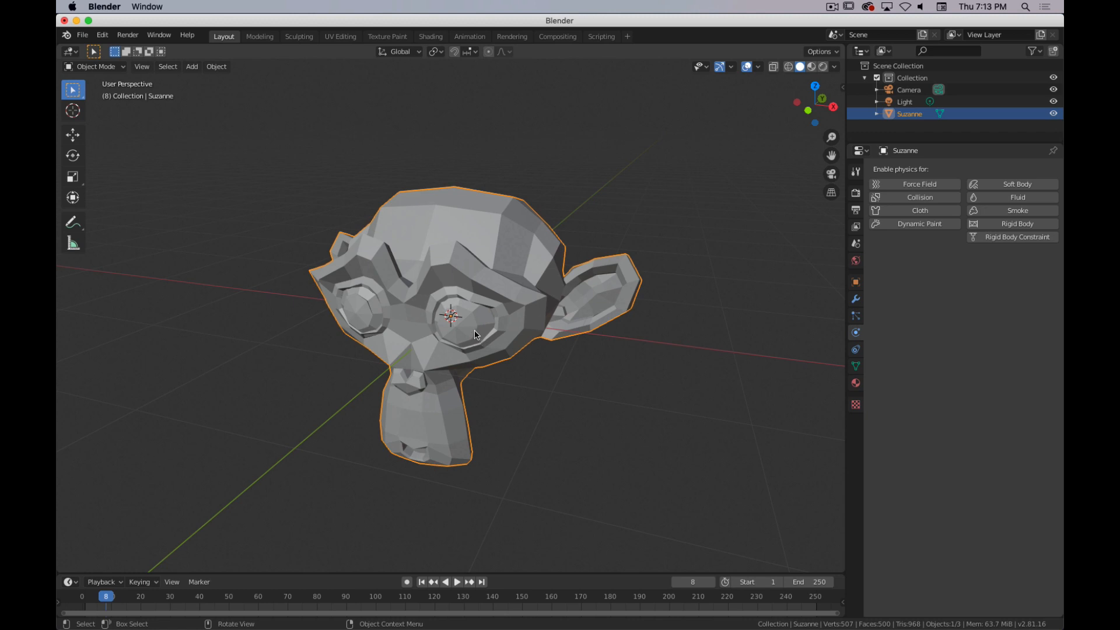
mouse_move(505, 266)
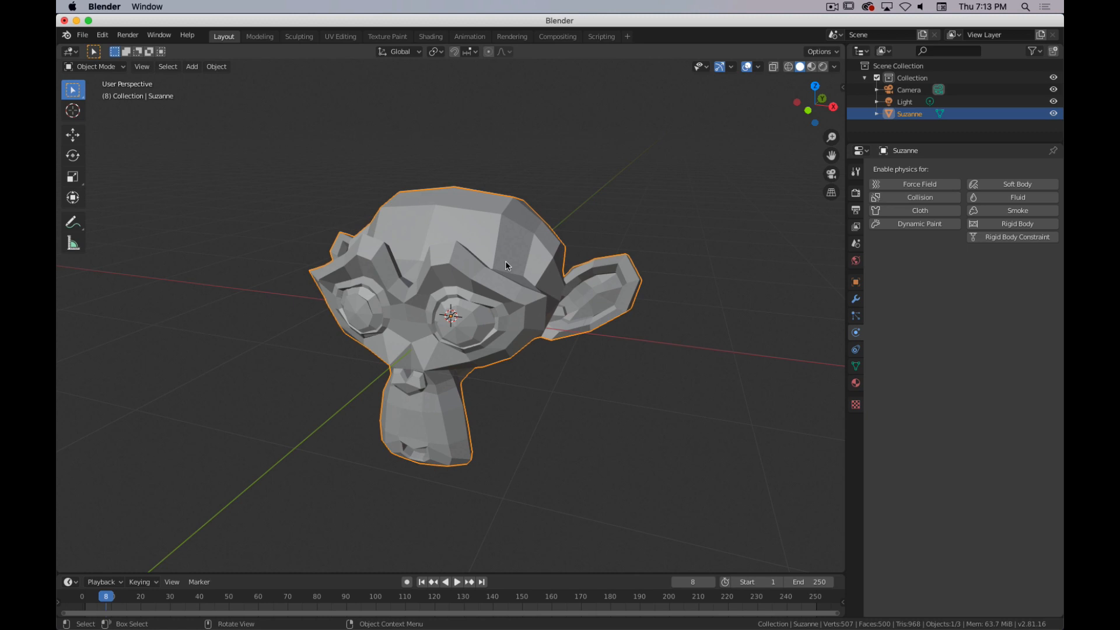
key(x)
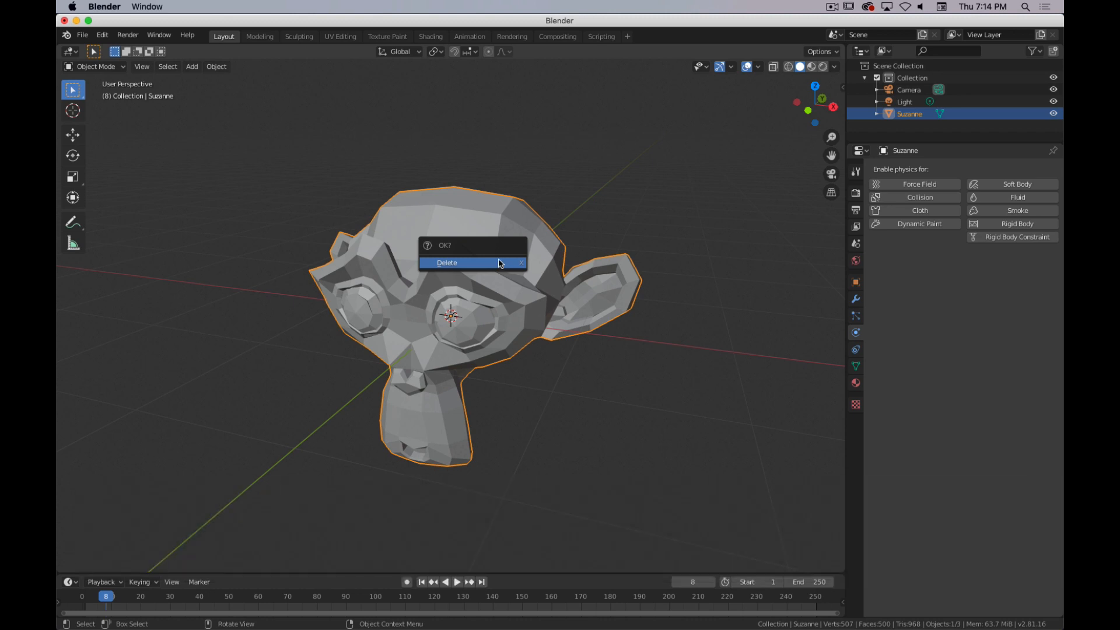
click(446, 262)
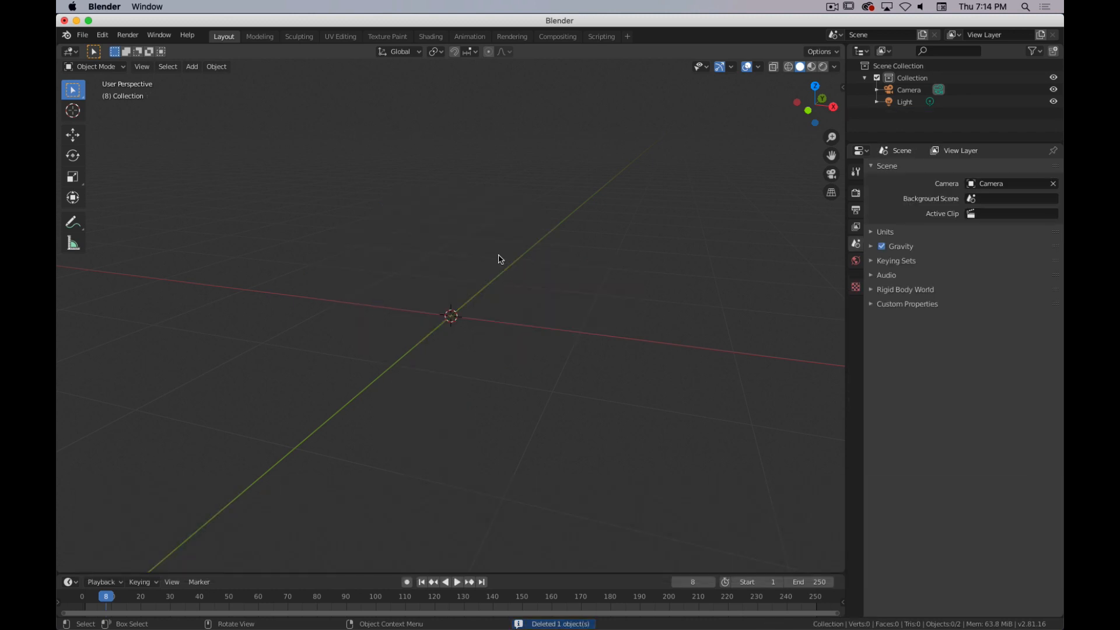
key(x)
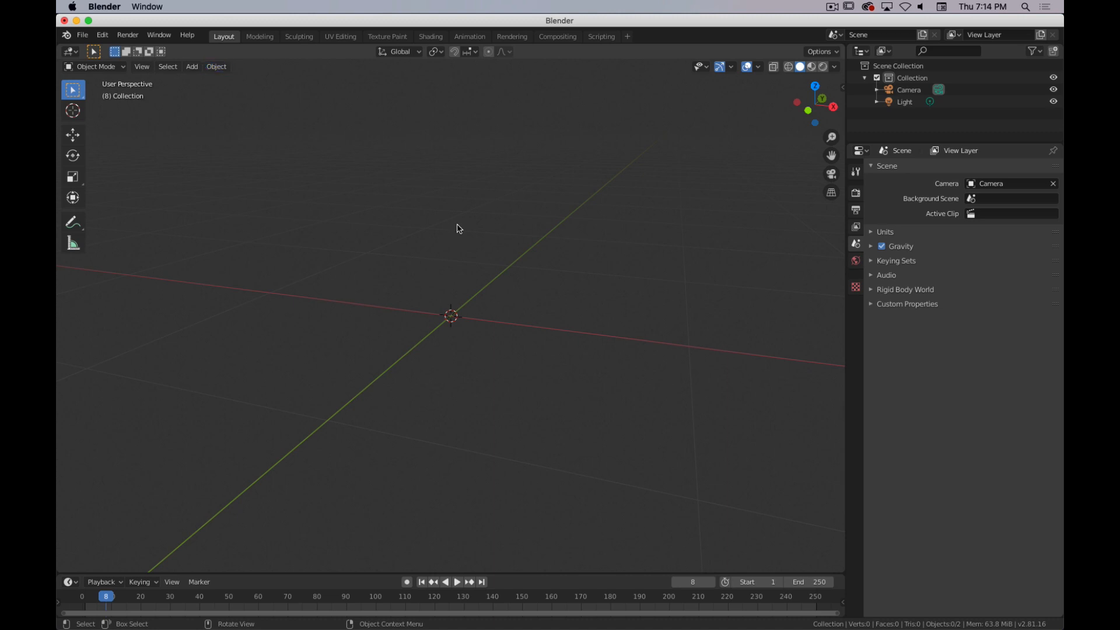
Step: Add a plane and a cylinder via Shift+A and move them off the scene centre
key(shift+a)
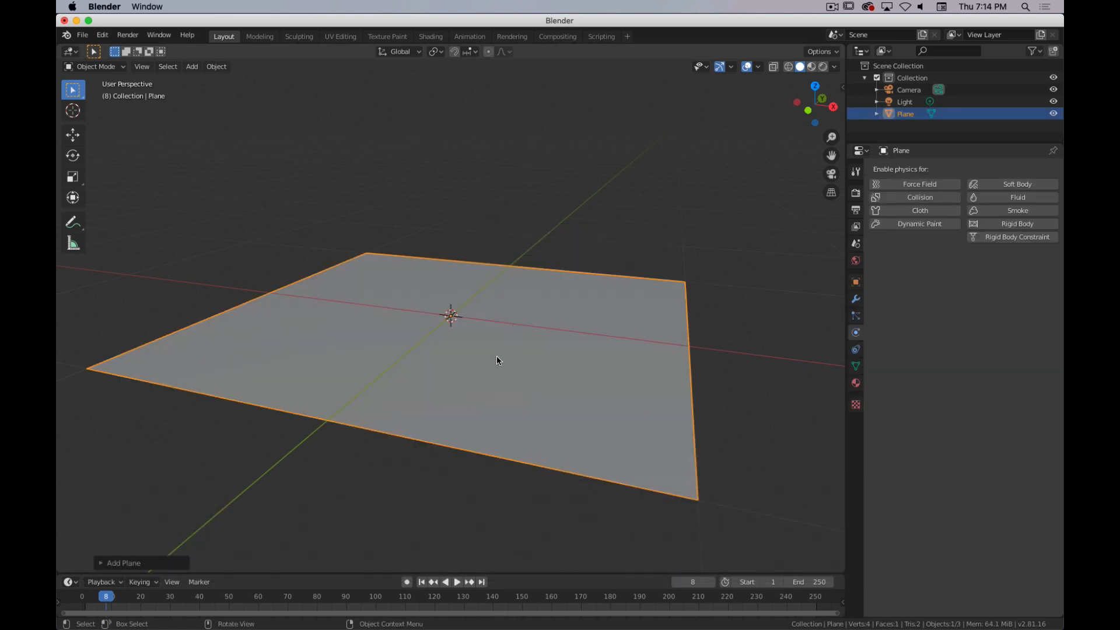
key(w)
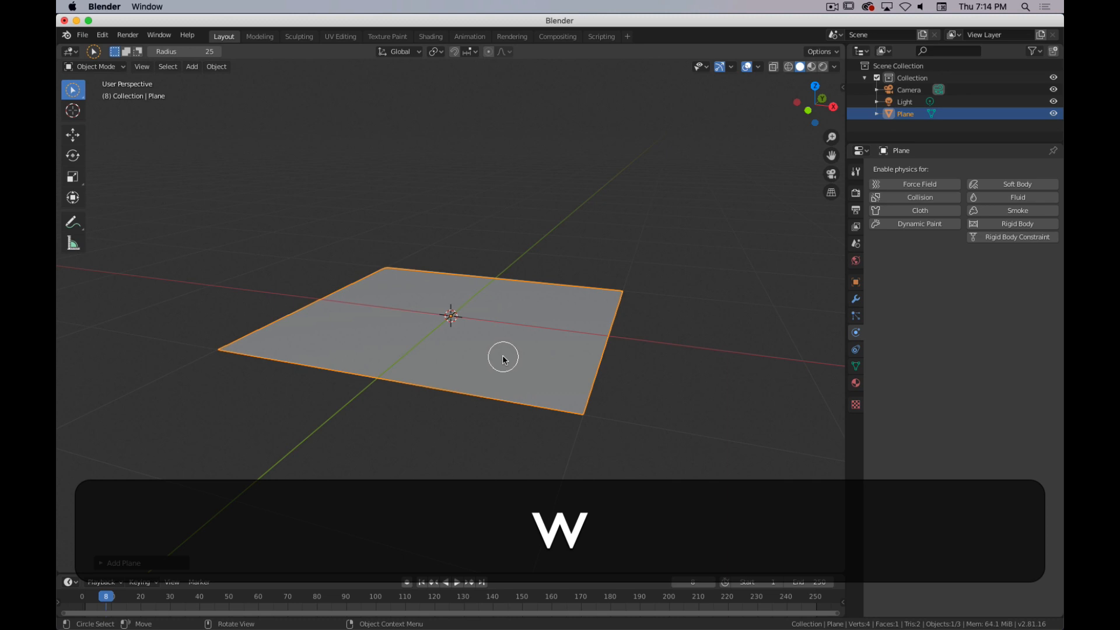
key(g)
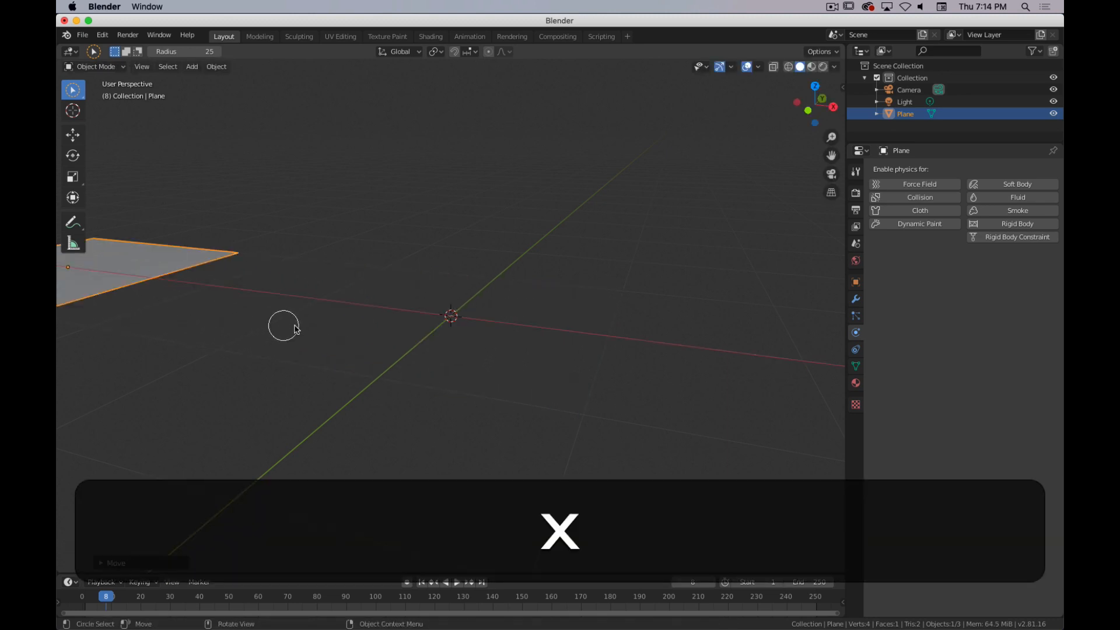
key(w)
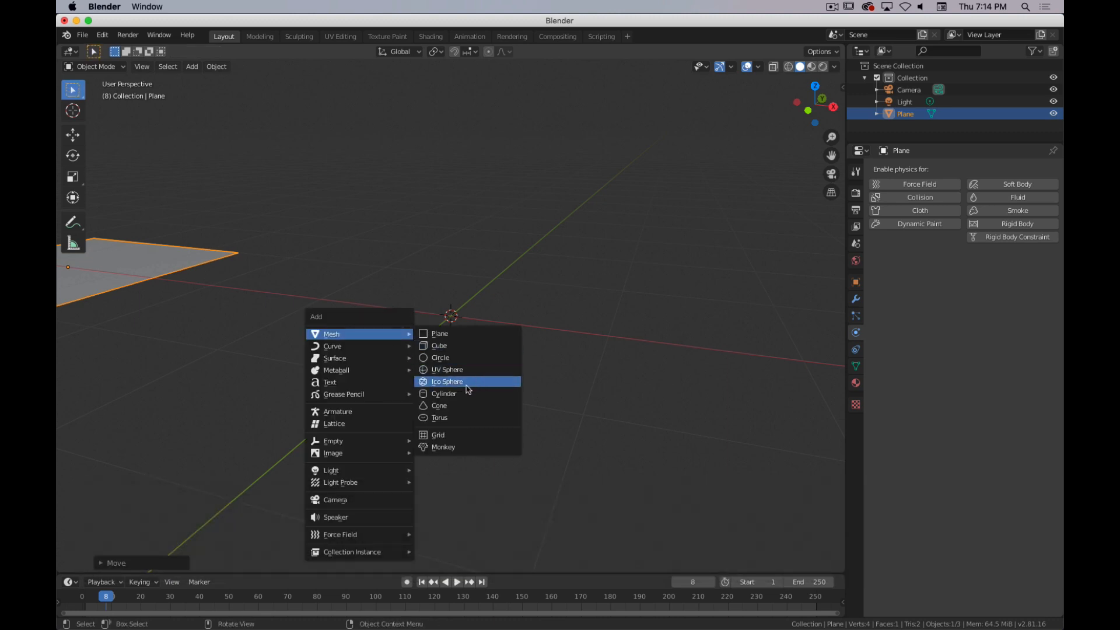
click(444, 393)
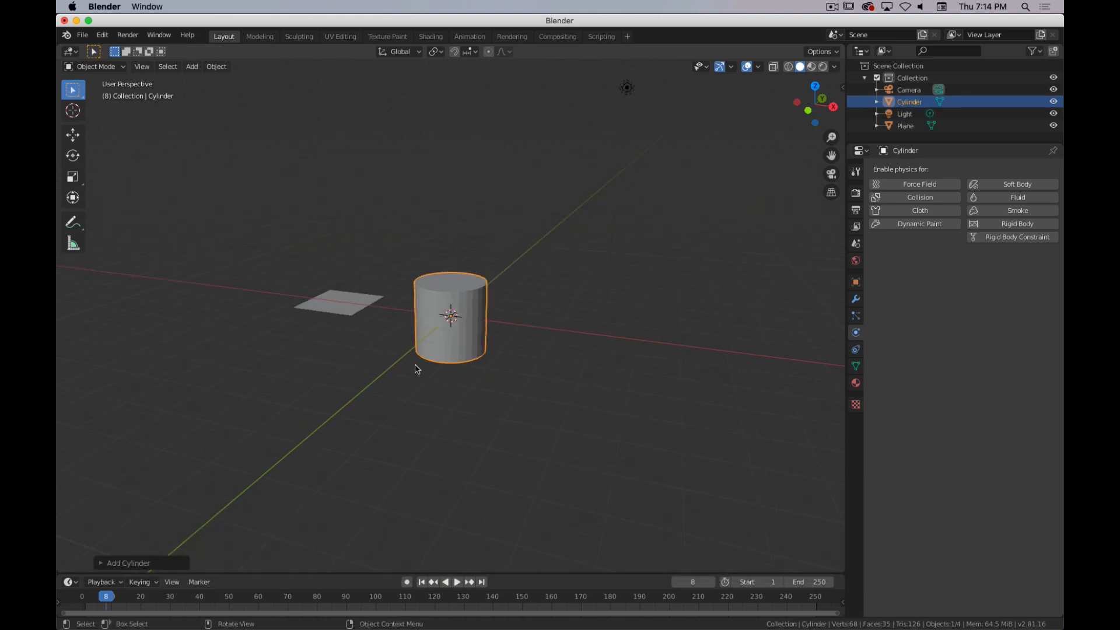
key(w)
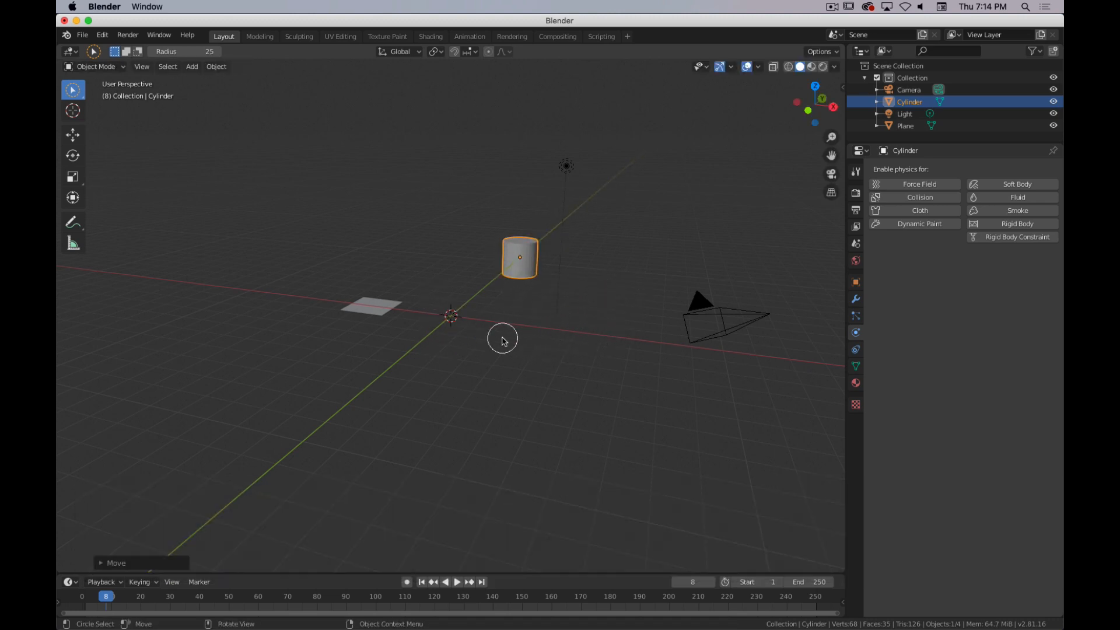
Step: Add a new Suzanne monkey head at the scene centre
key(shift+a)
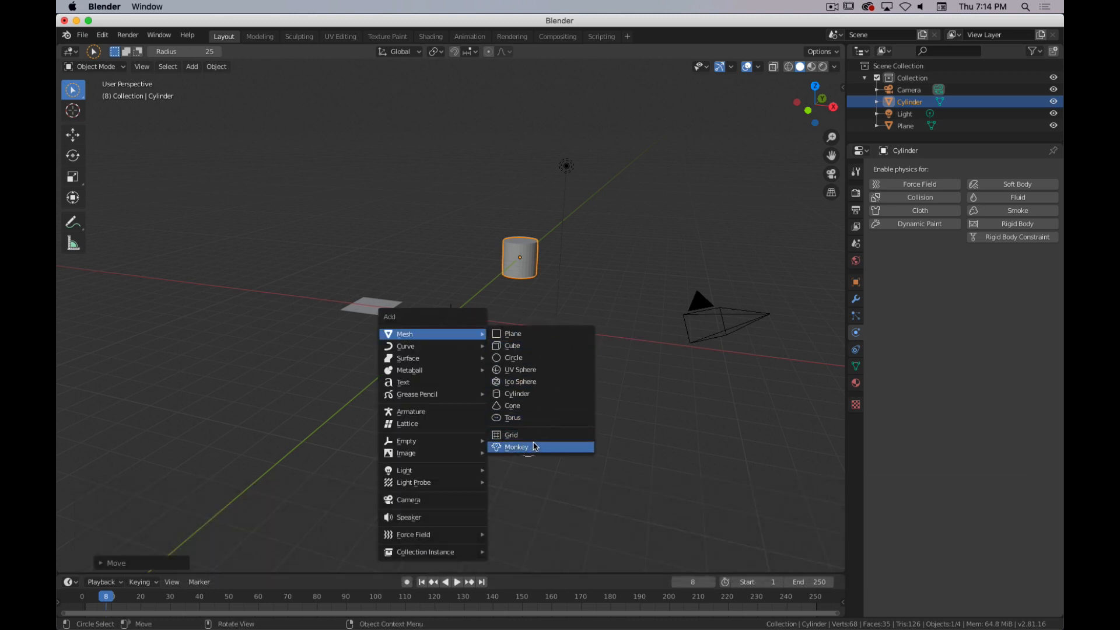
click(515, 447)
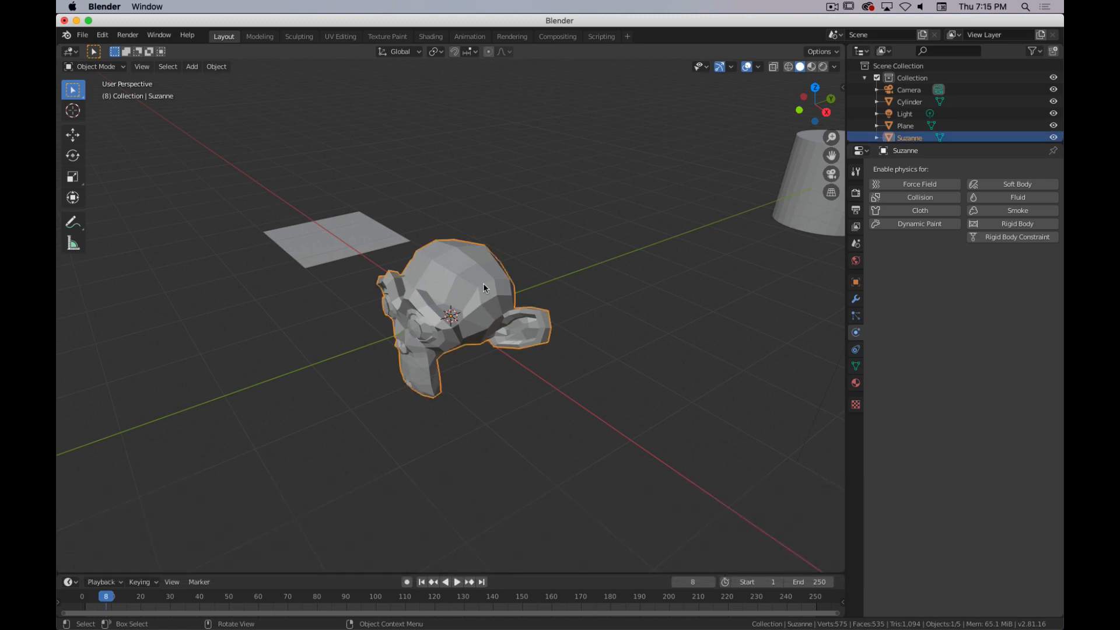
Step: Delete the plane, cylinder and Suzanne with X, then show the context menu
key(x)
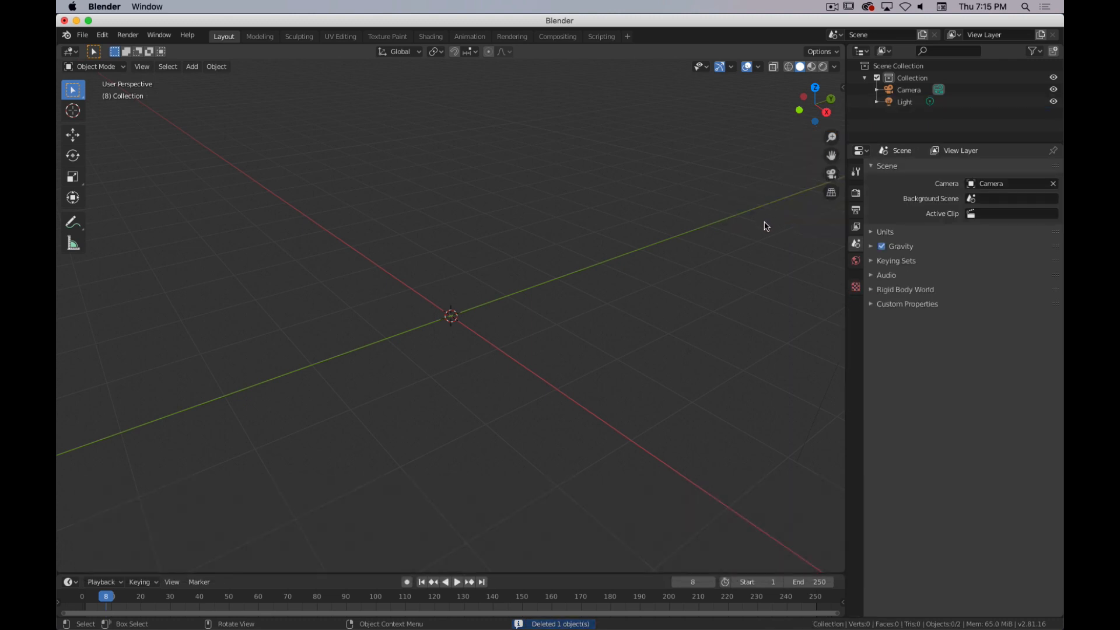
mouse_move(752, 224)
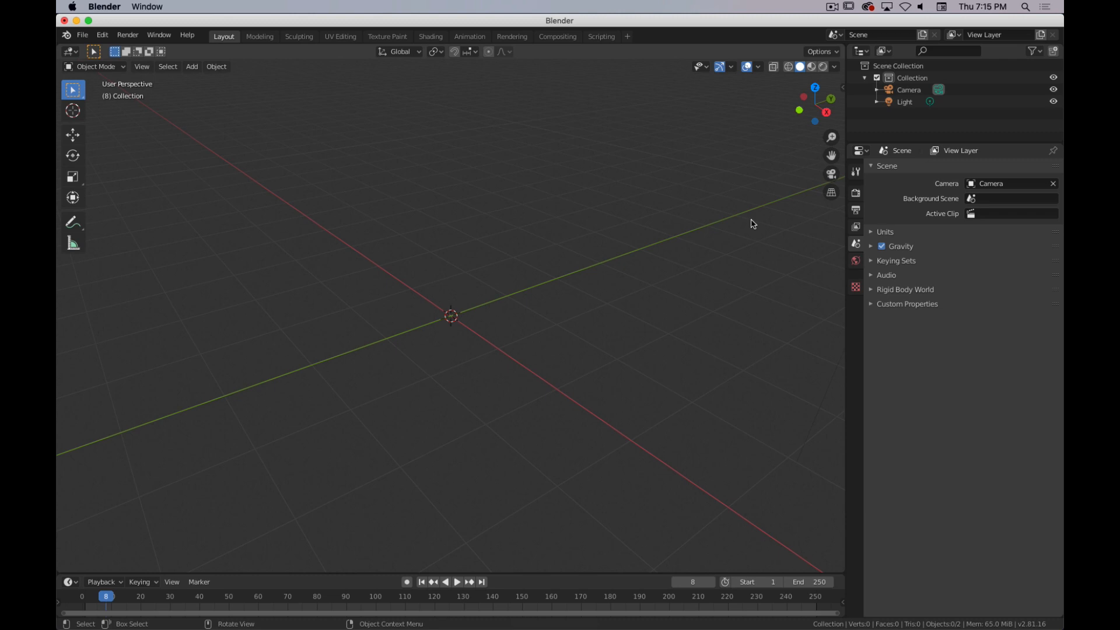
mouse_move(532, 280)
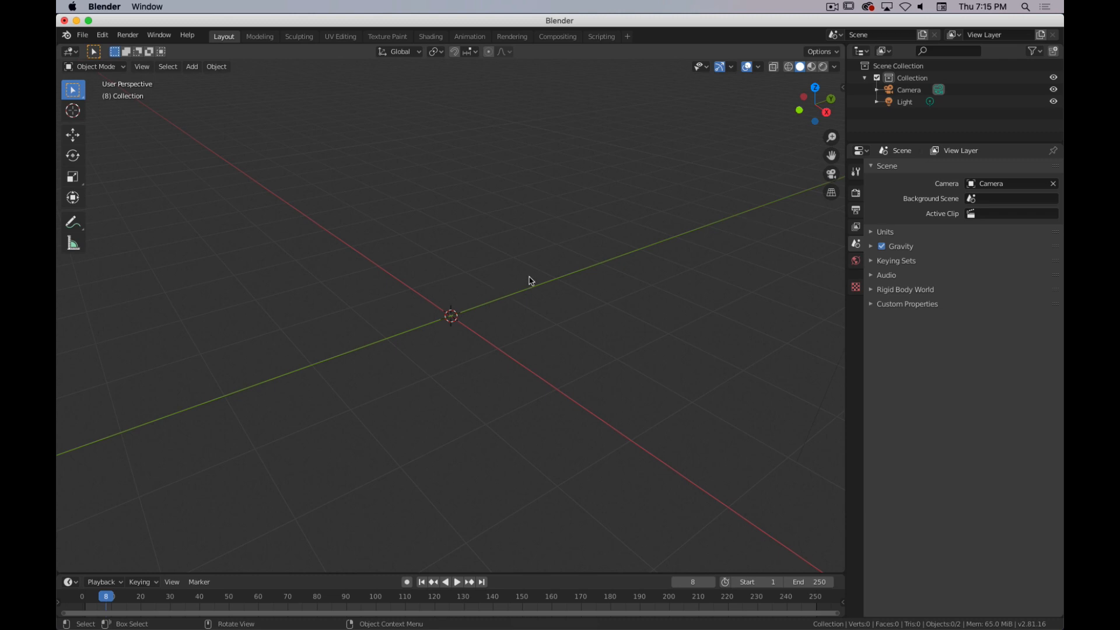
mouse_move(351, 261)
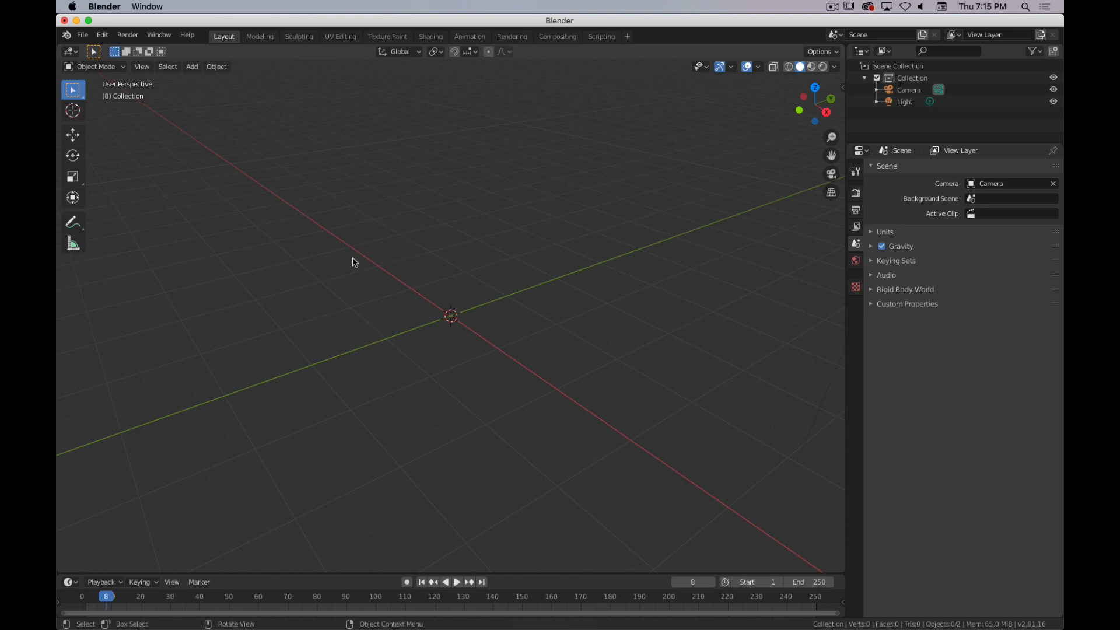
mouse_move(403, 220)
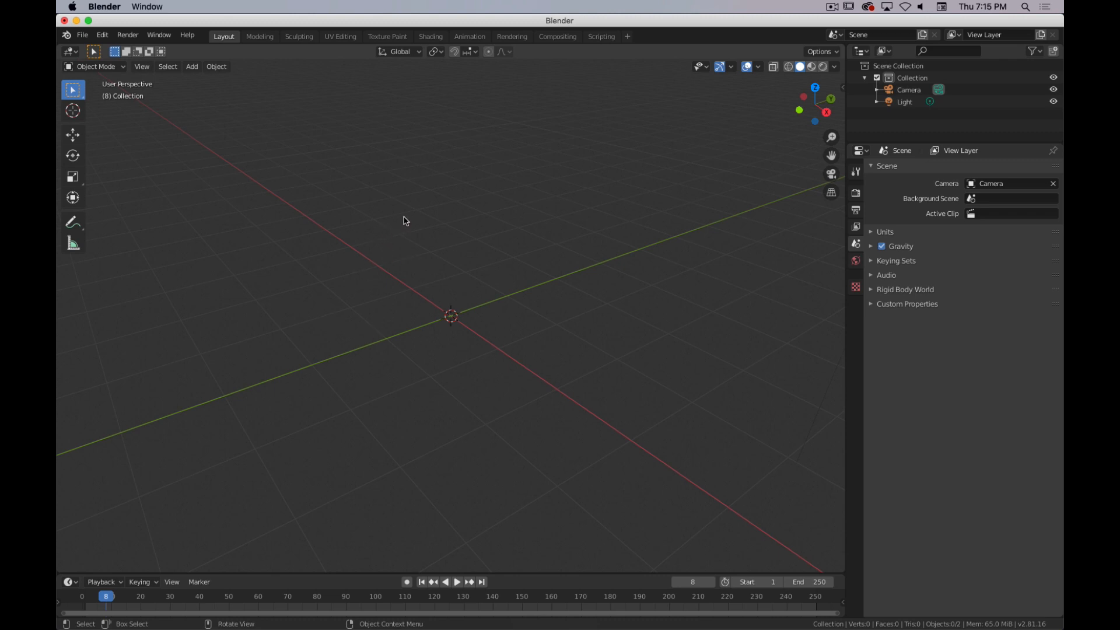
right_click(402, 221)
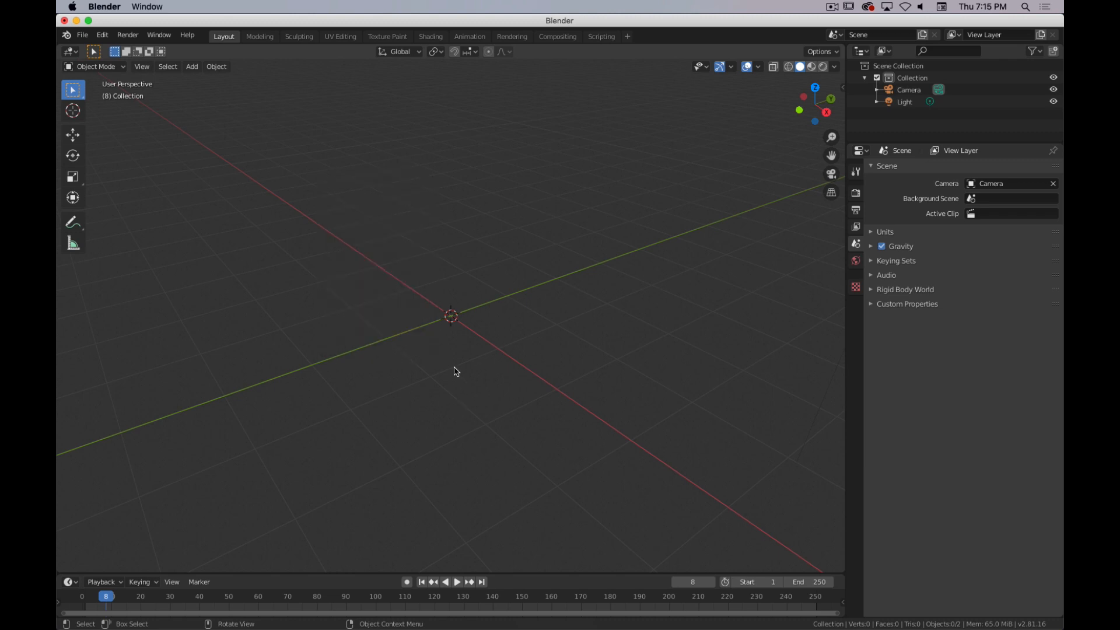
Step: Add a cube at the scene origin via Shift+A > Mesh > Cube
key(shift+a)
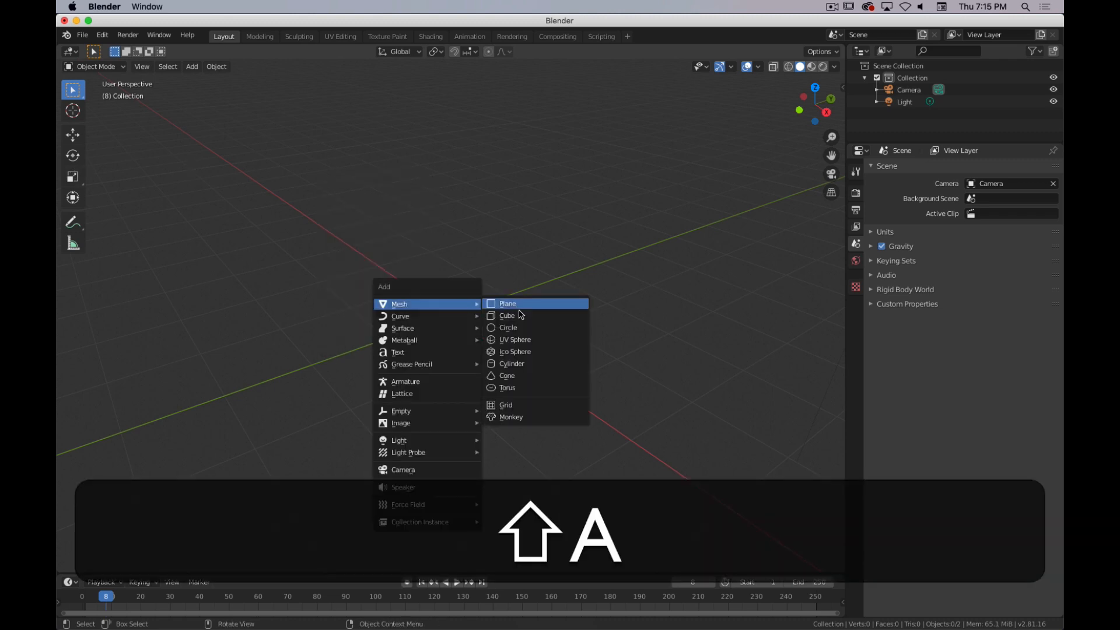
click(506, 316)
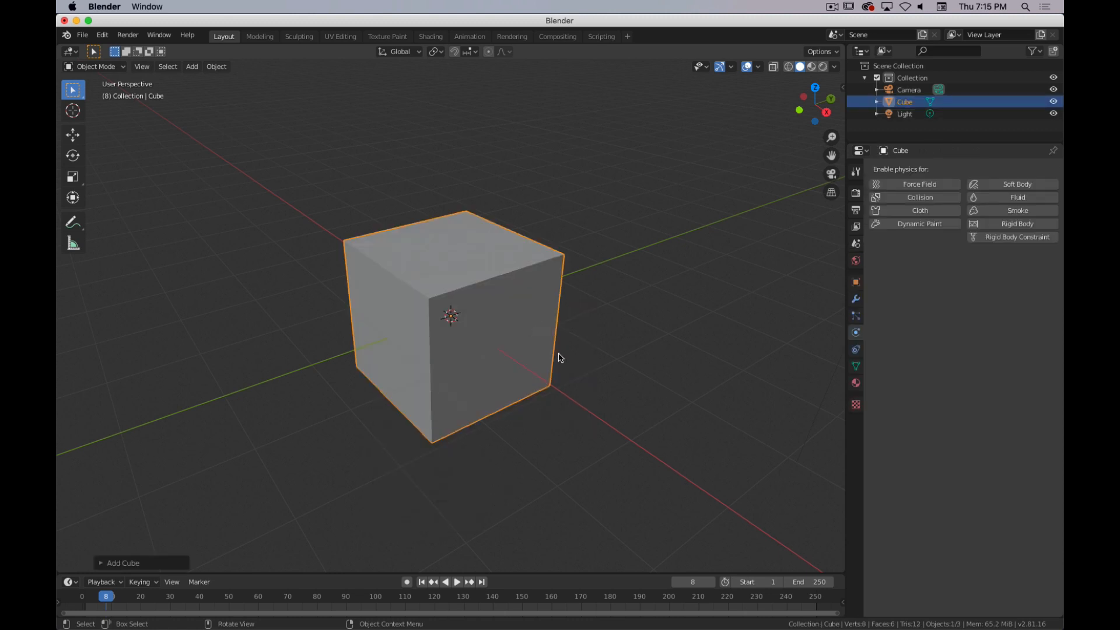
scroll(down, 3)
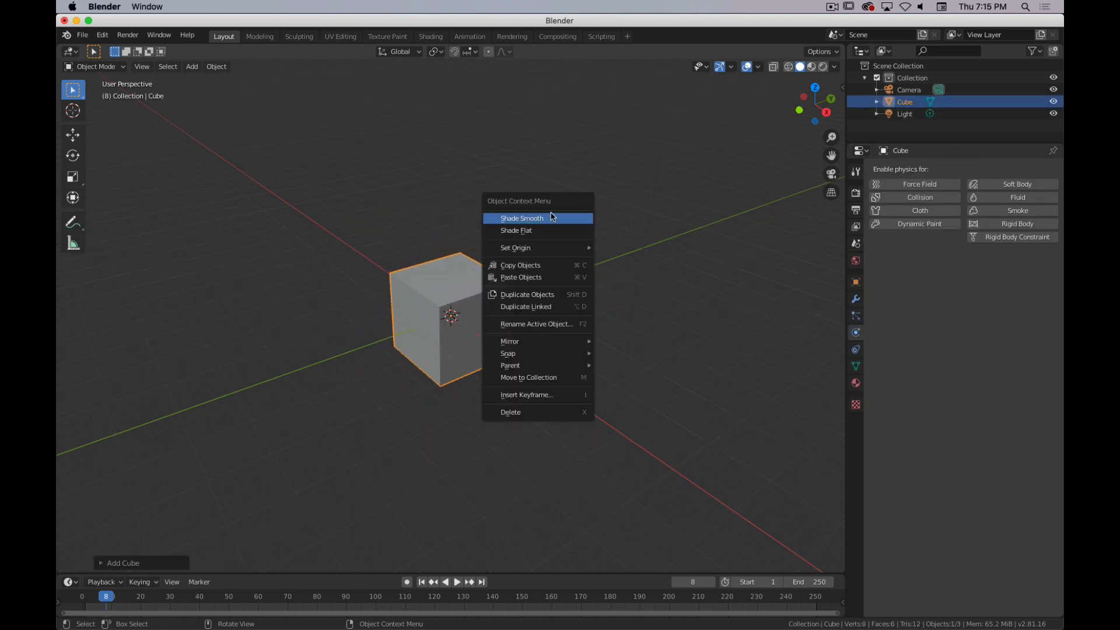
mouse_move(443, 290)
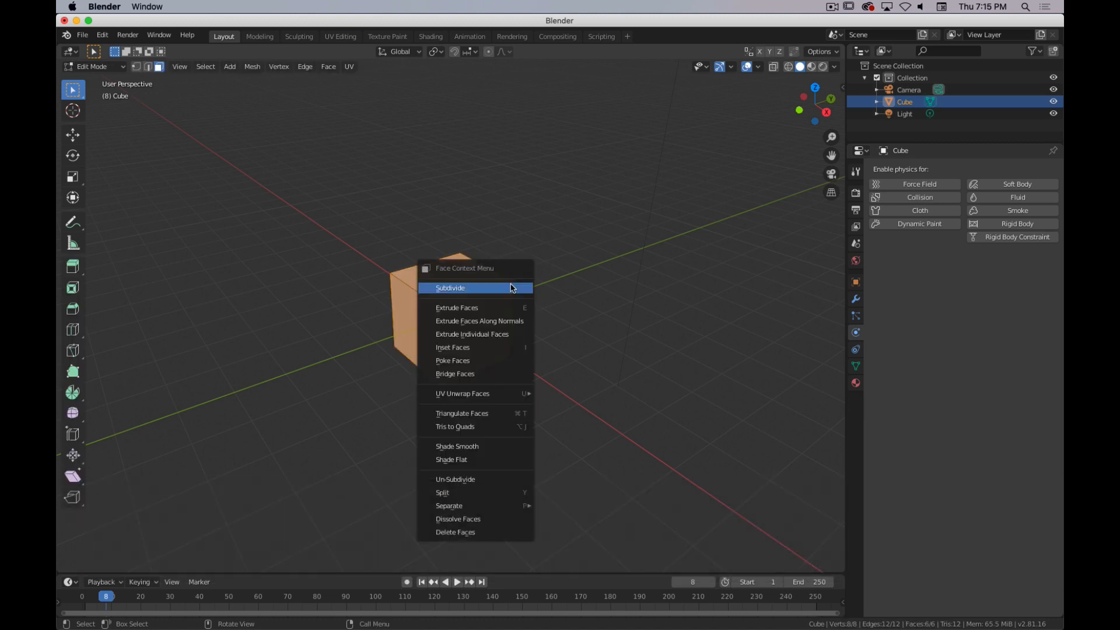
mouse_move(484, 441)
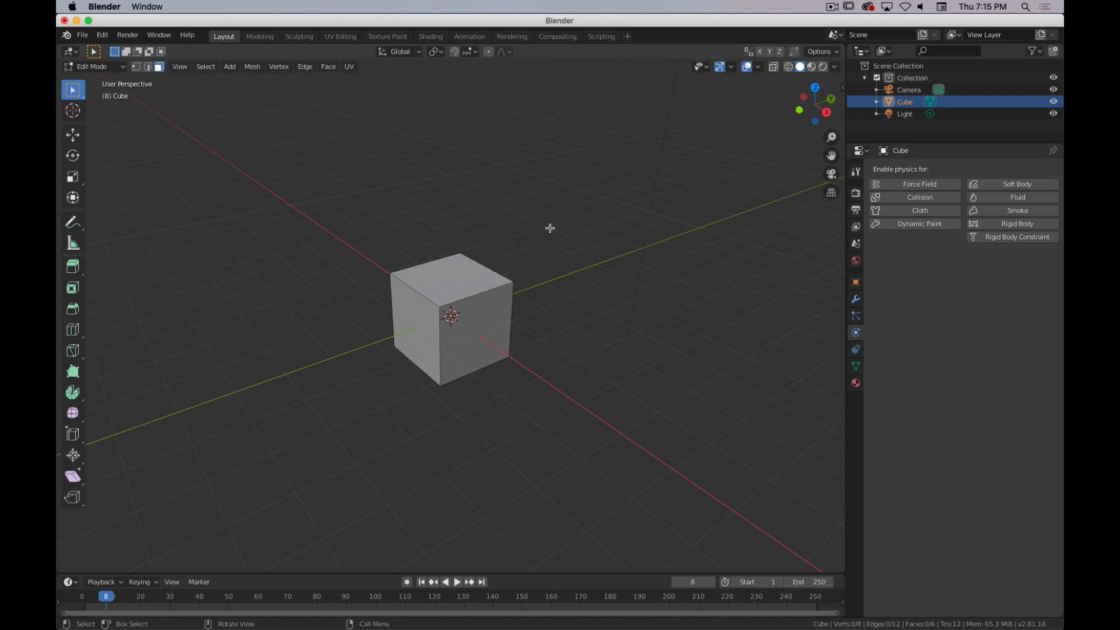
key(Tab)
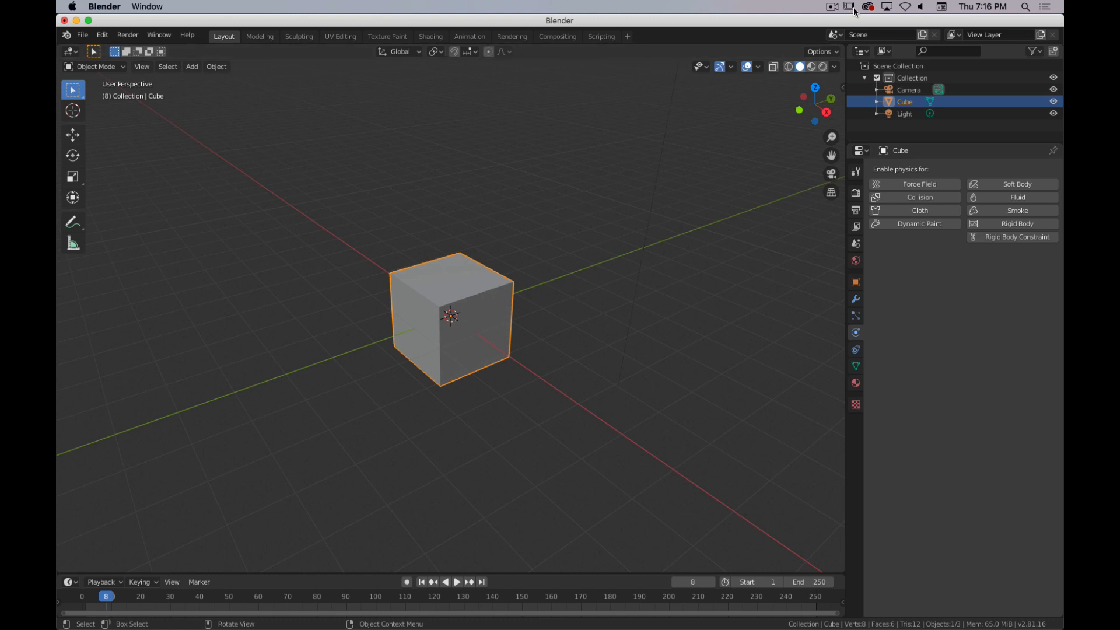
mouse_move(549, 329)
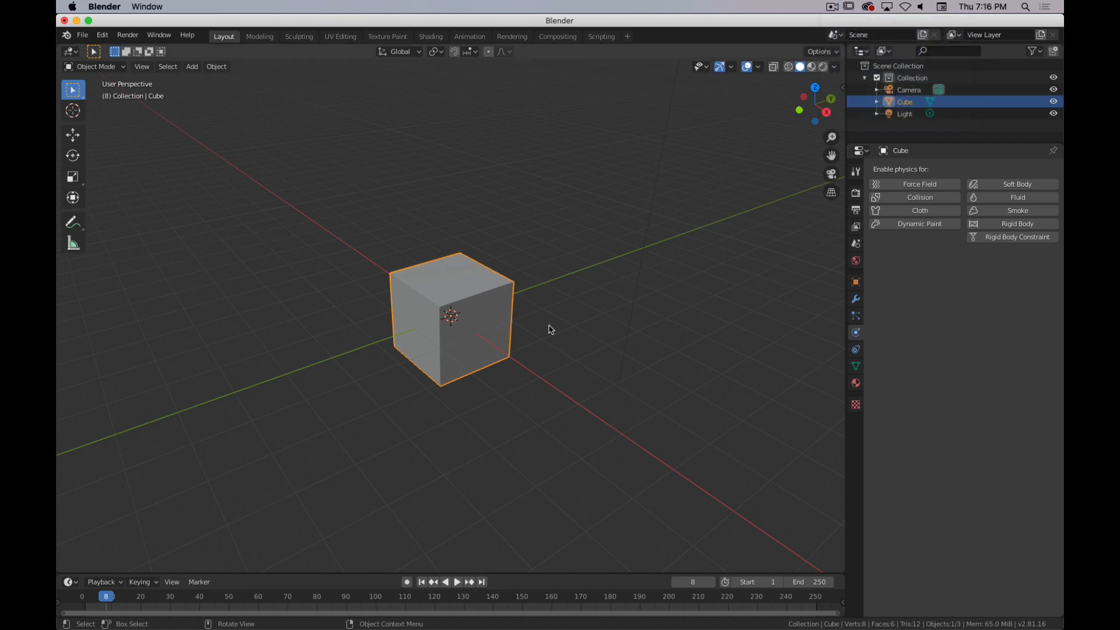
mouse_move(445, 326)
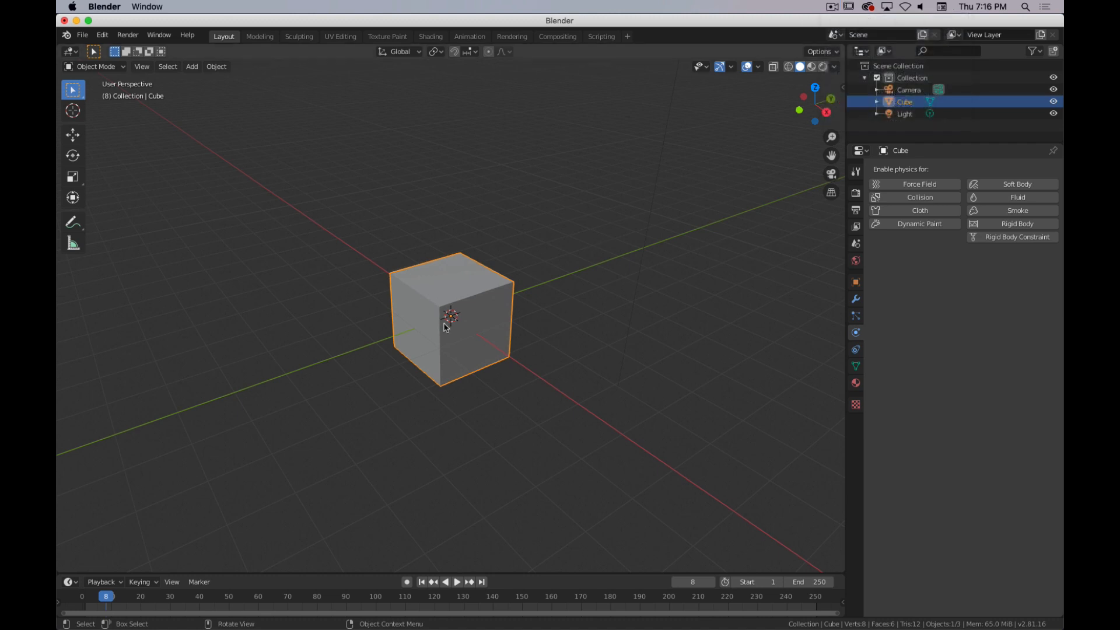